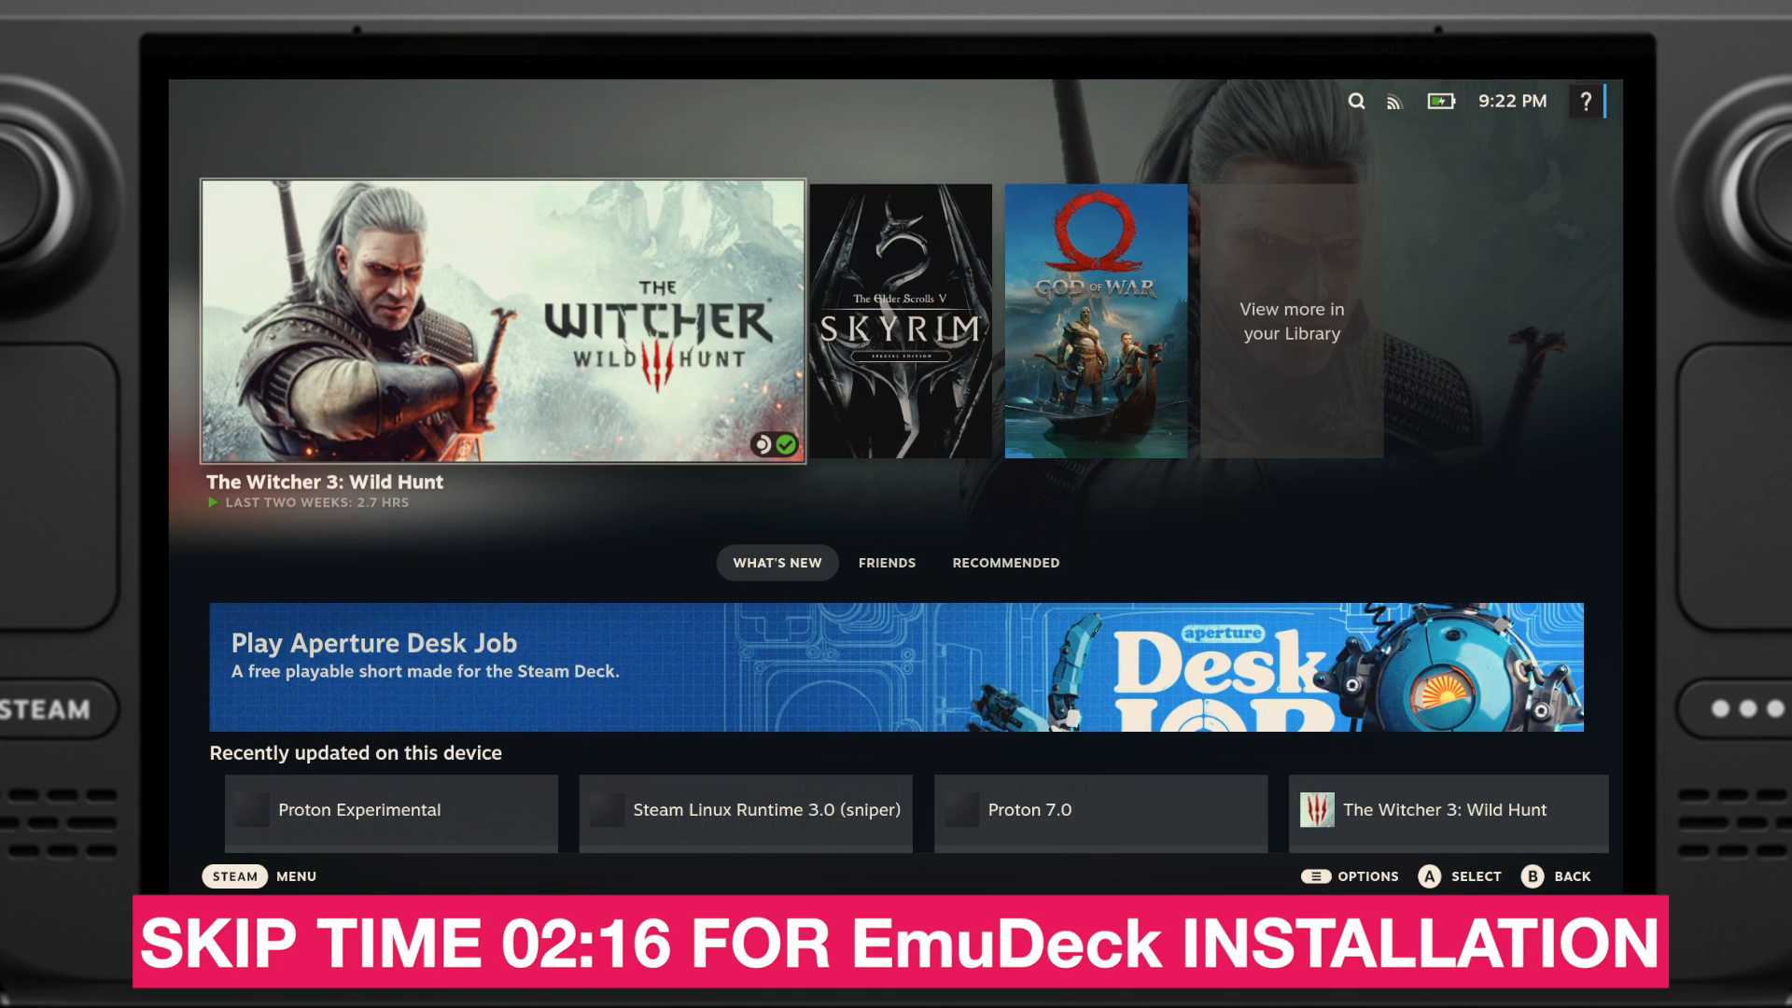
Step: Switch the Steam Deck to Desktop Mode from the Steam menu's Power options
{"action": "left_click", "coordinate": [233, 875]}
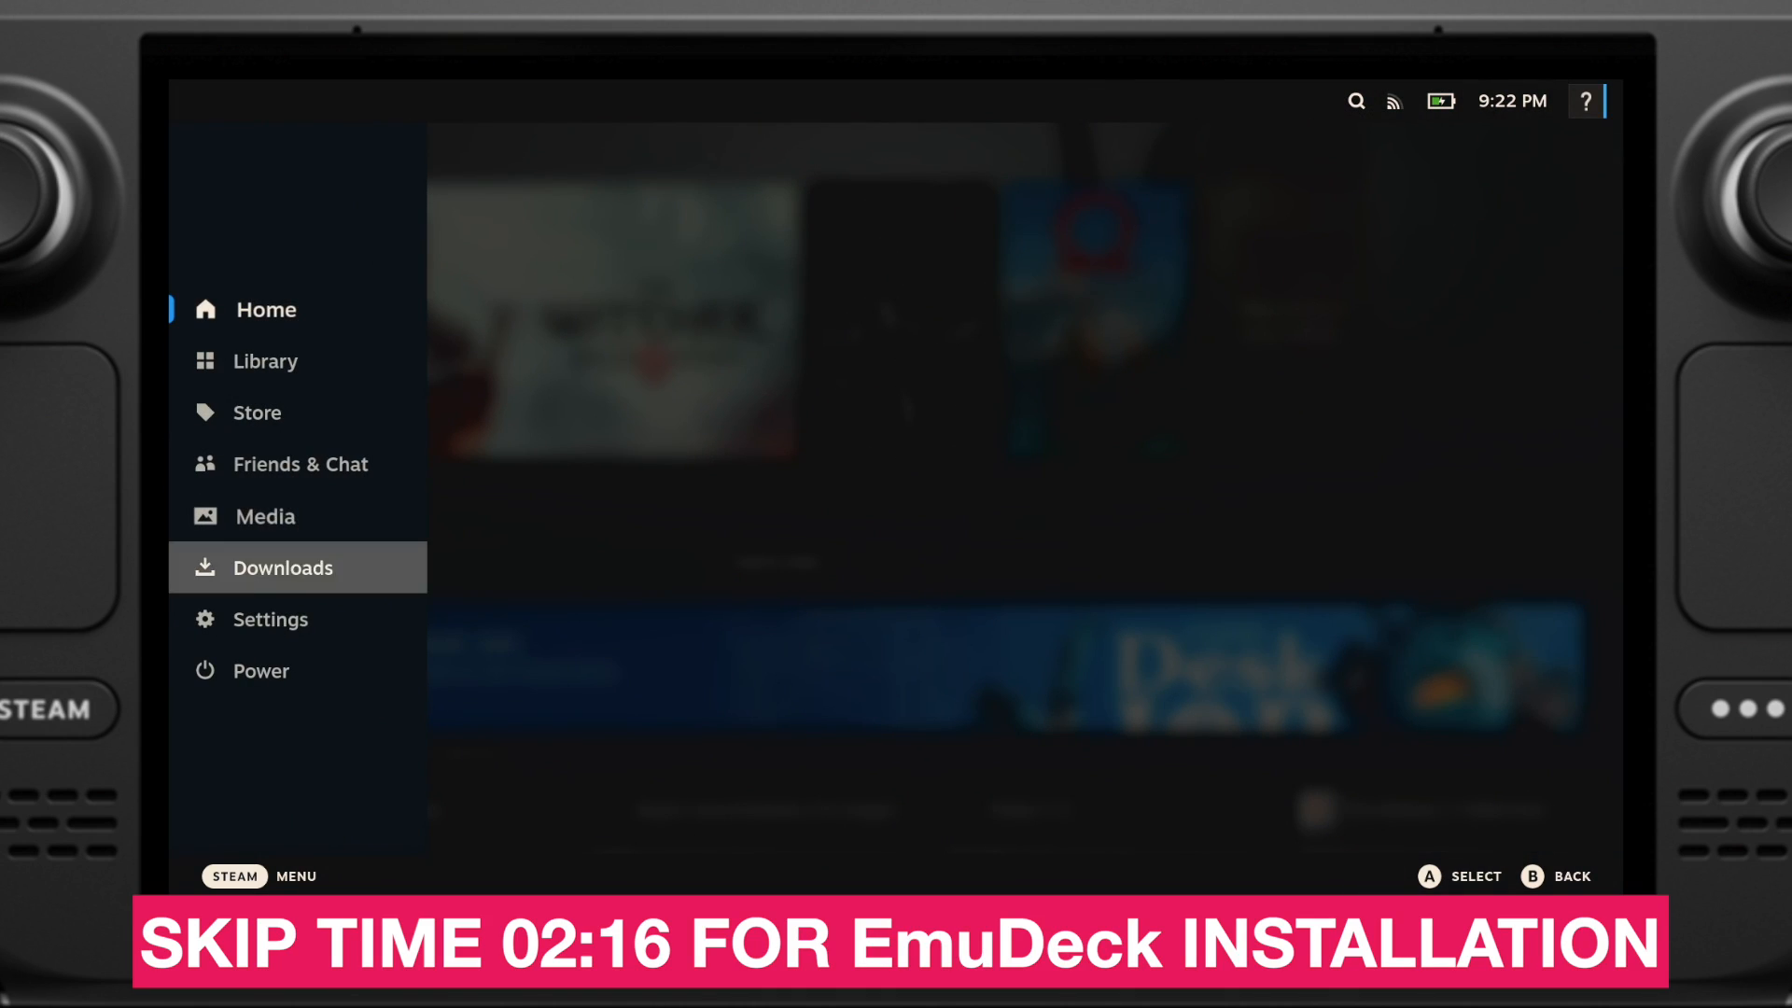
{"action": "left_click", "coordinate": [260, 671]}
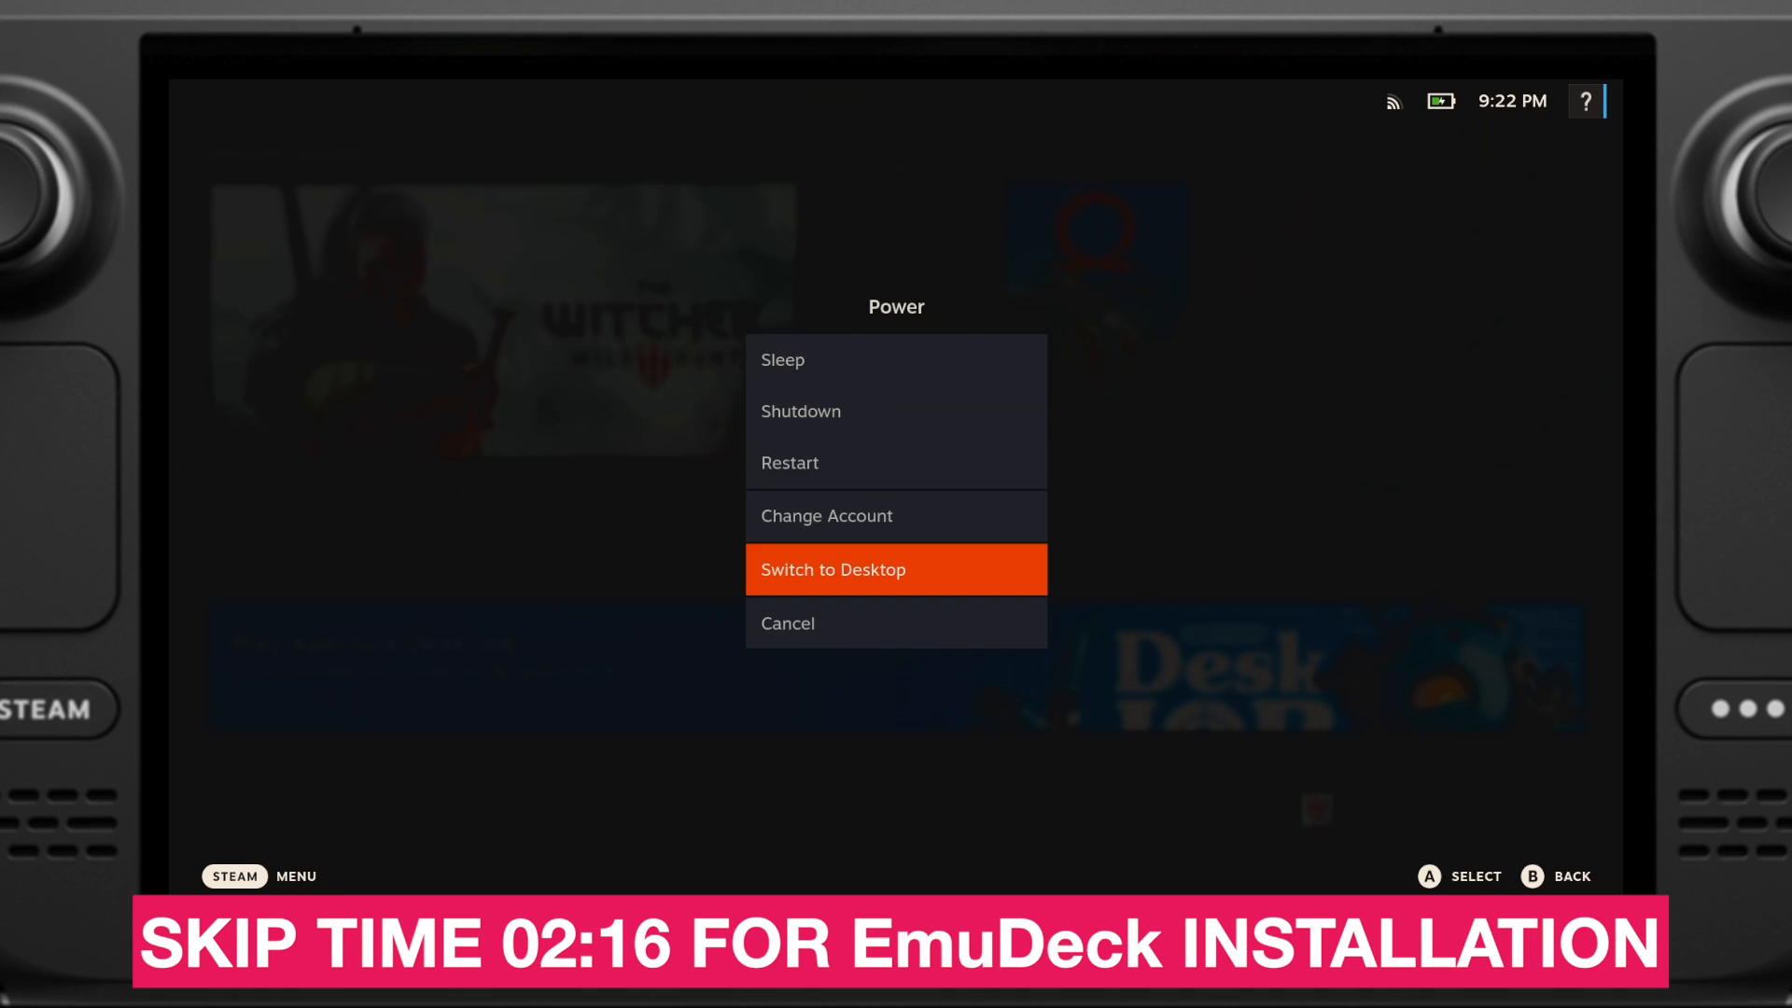
{"action": "left_click", "coordinate": [896, 569]}
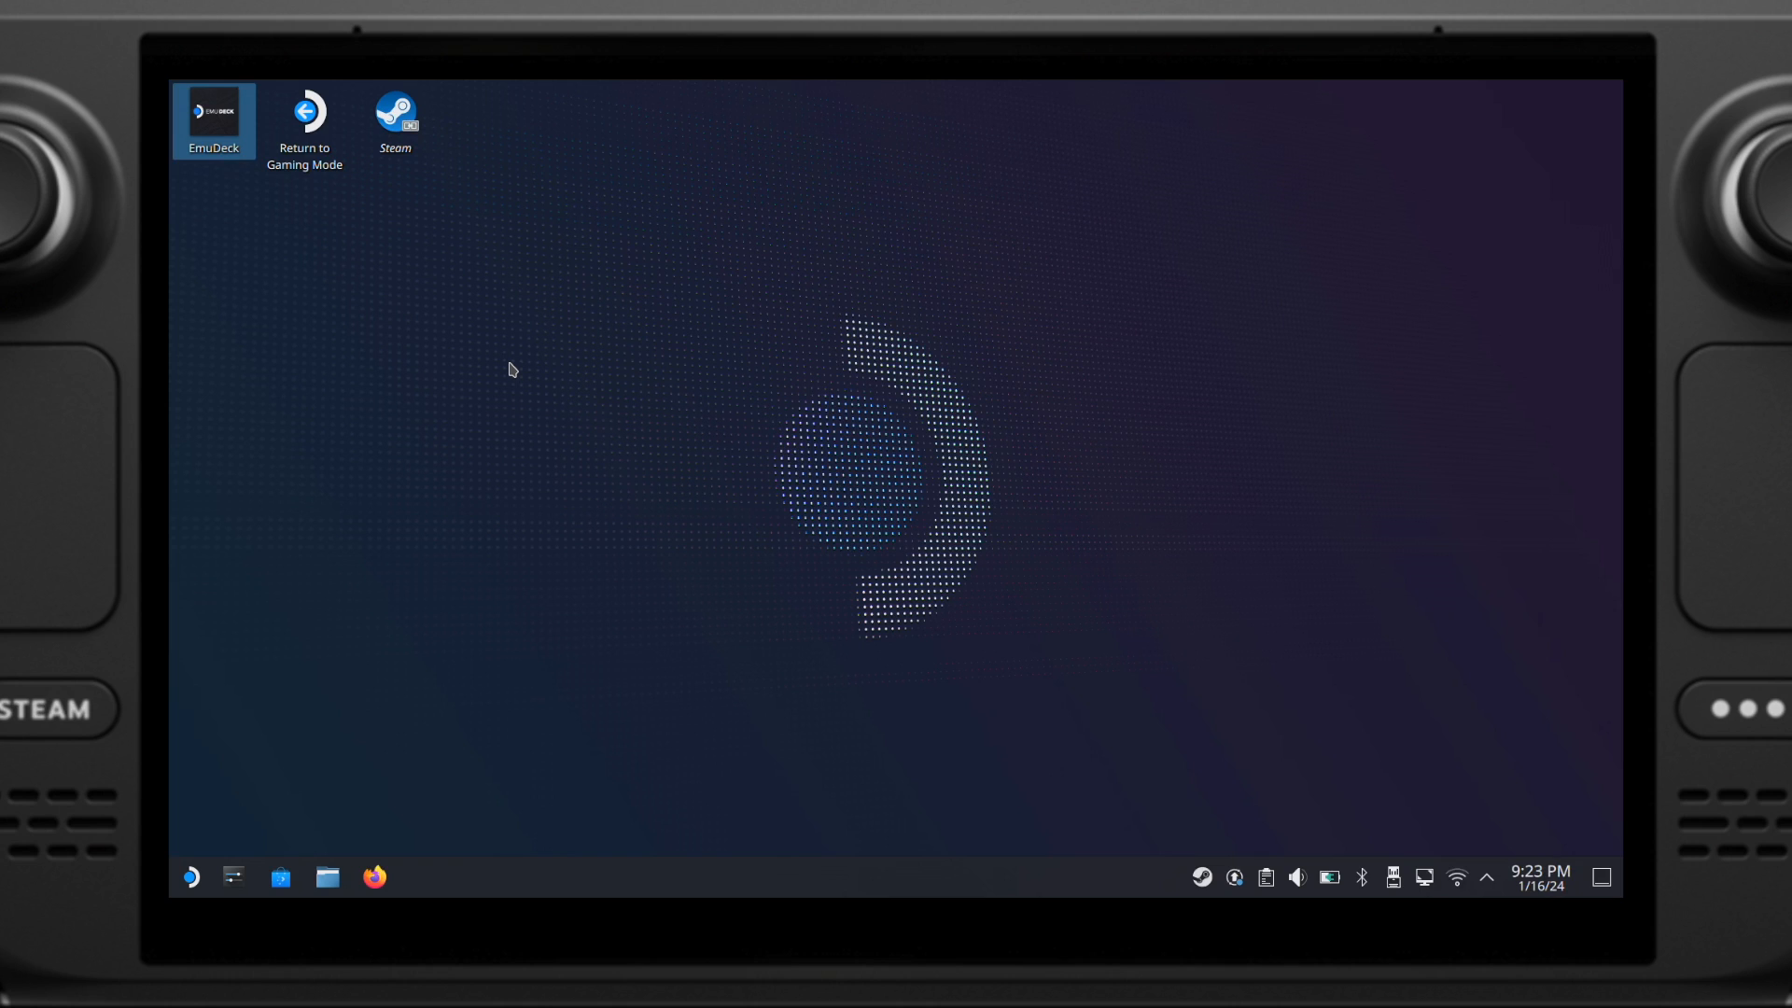
Step: Install RetroArch from EmuDeck's Manage Emulators page
{"action": "double_click", "coordinate": [212, 121]}
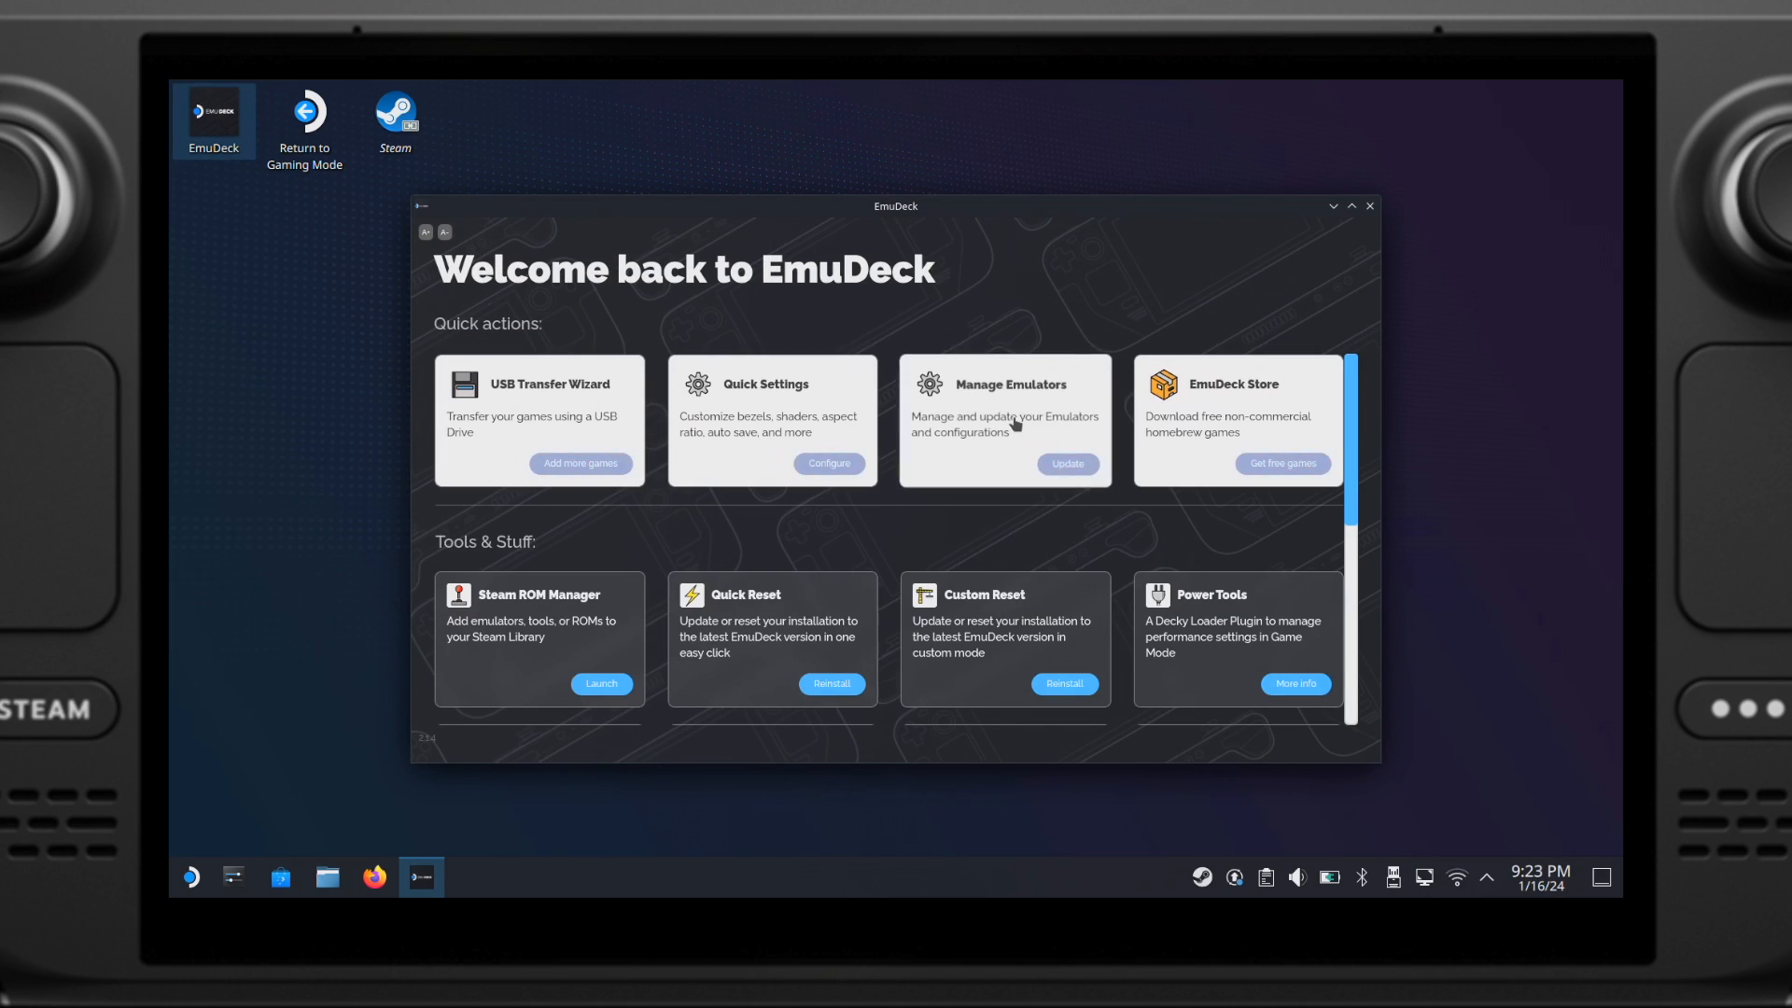
{"action": "left_click", "coordinate": [1064, 464]}
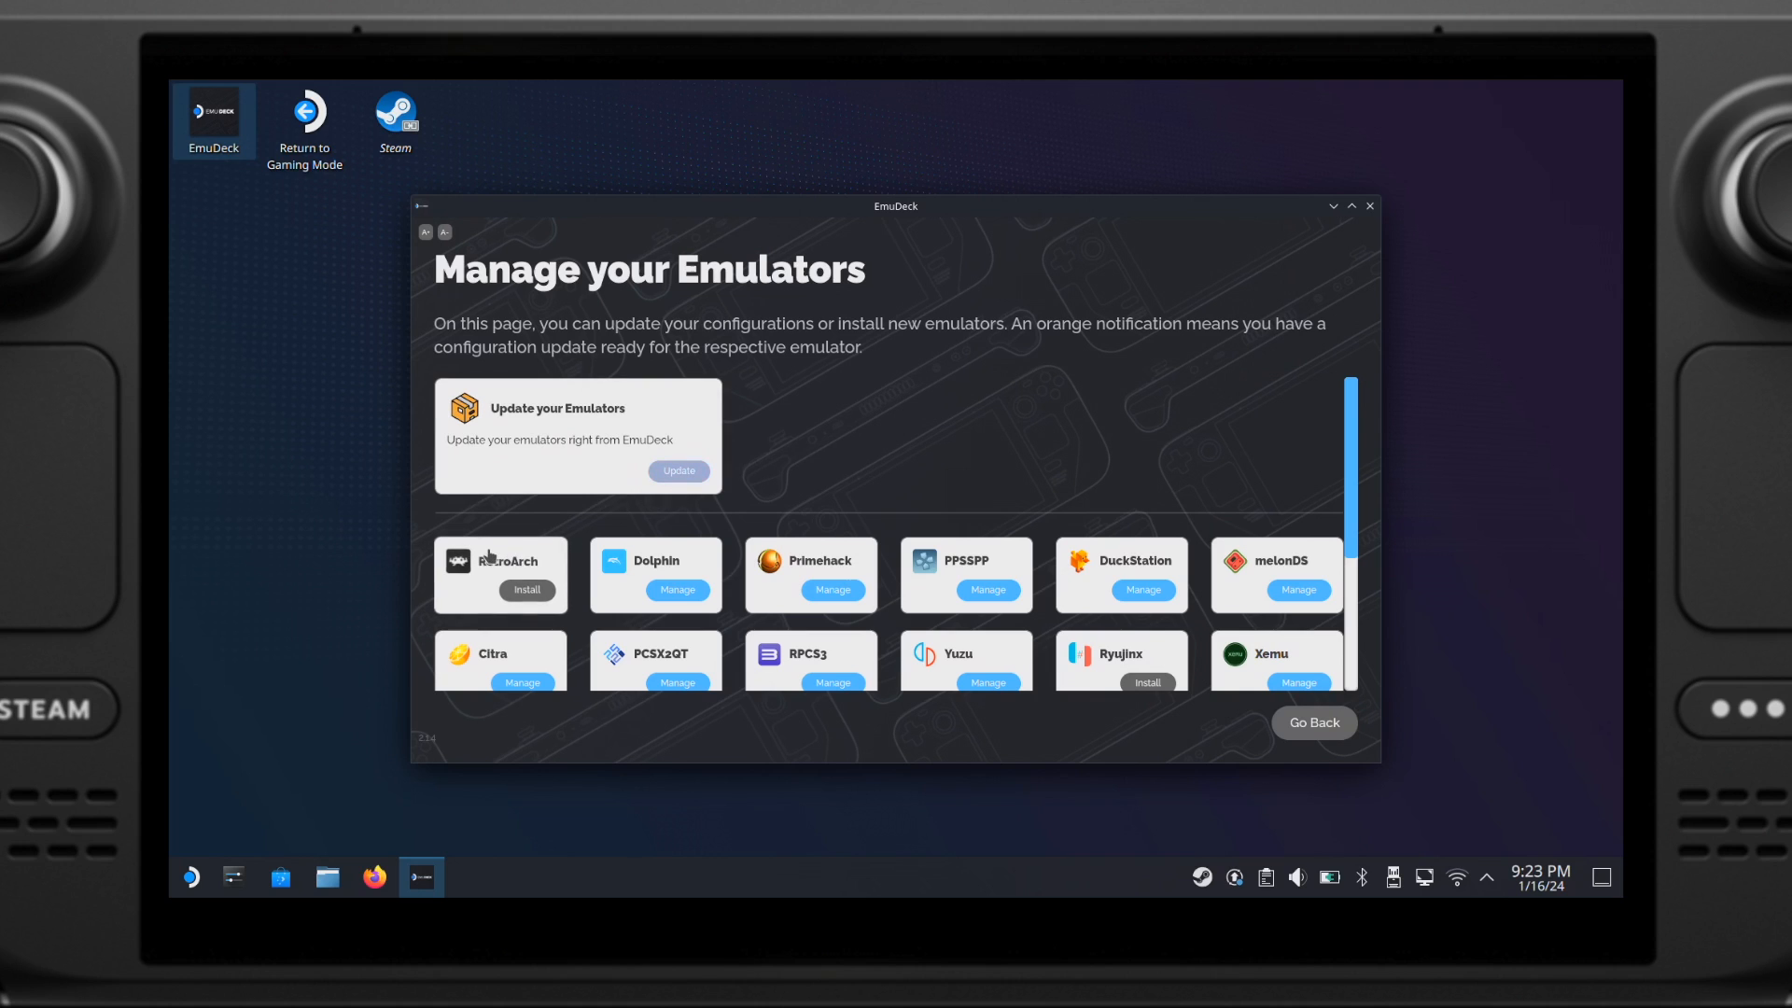
{"action": "left_click", "coordinate": [525, 589]}
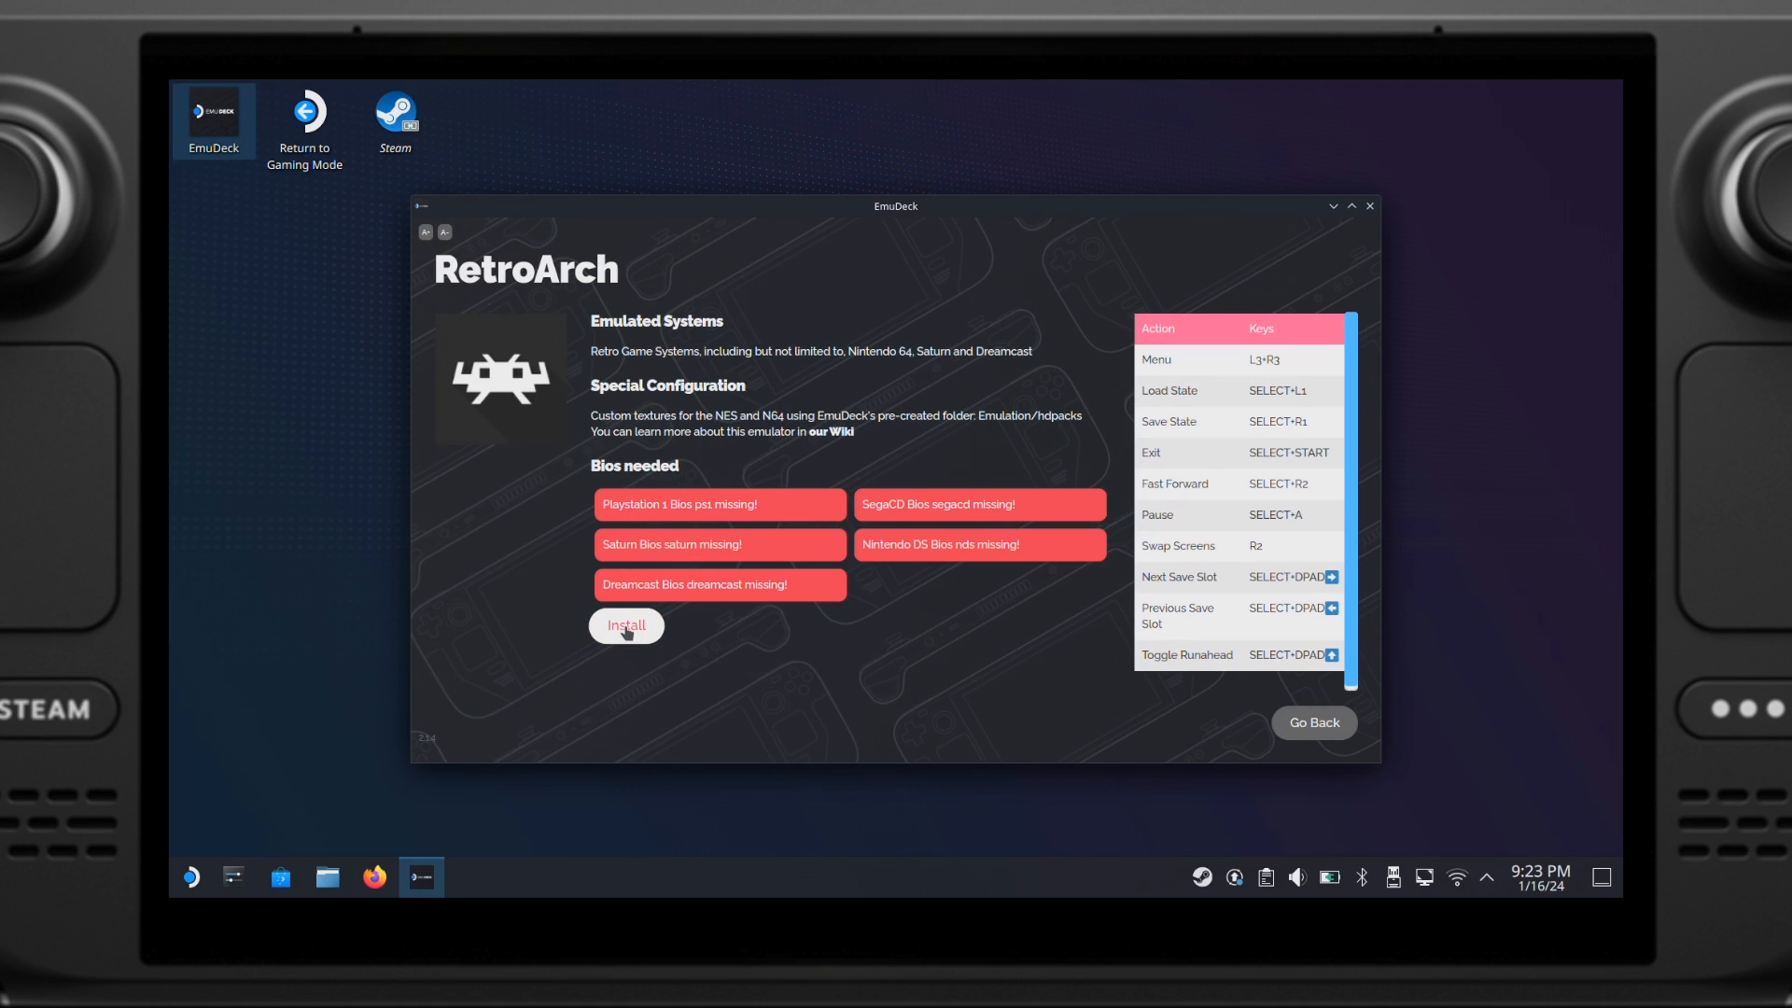
{"action": "left_click", "coordinate": [625, 625]}
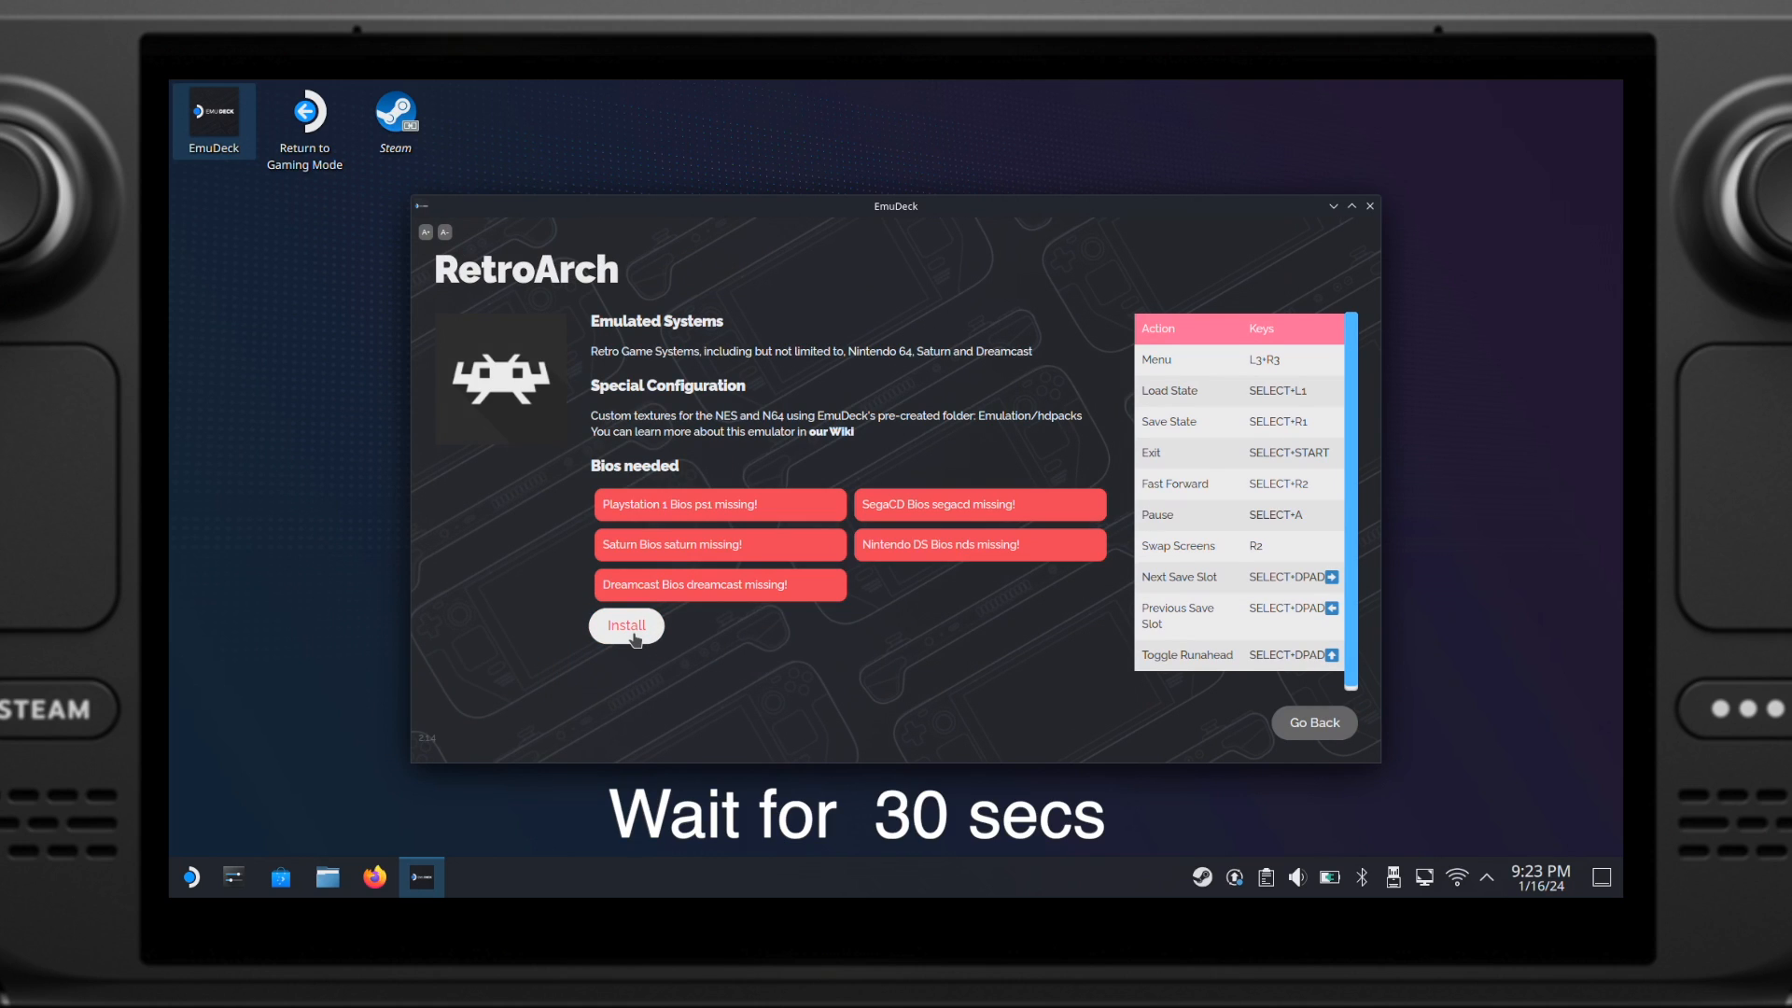
{"action": "mouse_move", "coordinate": [779, 658]}
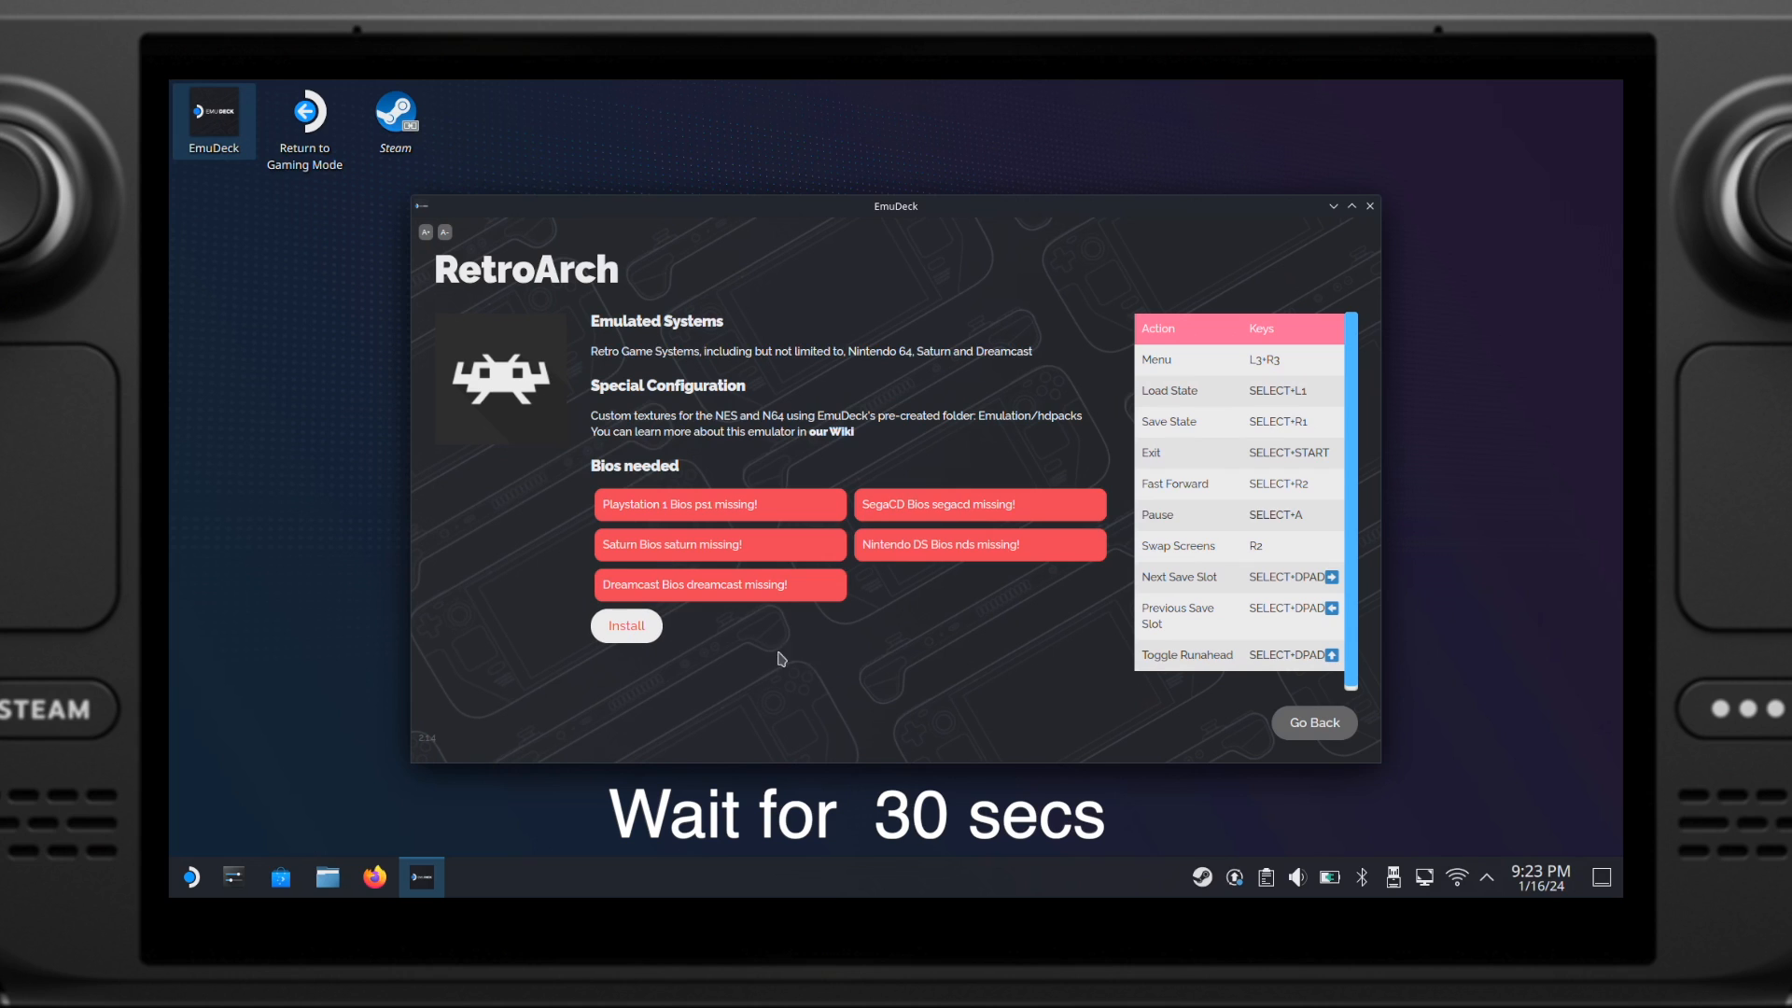
{"action": "mouse_move", "coordinate": [1114, 464]}
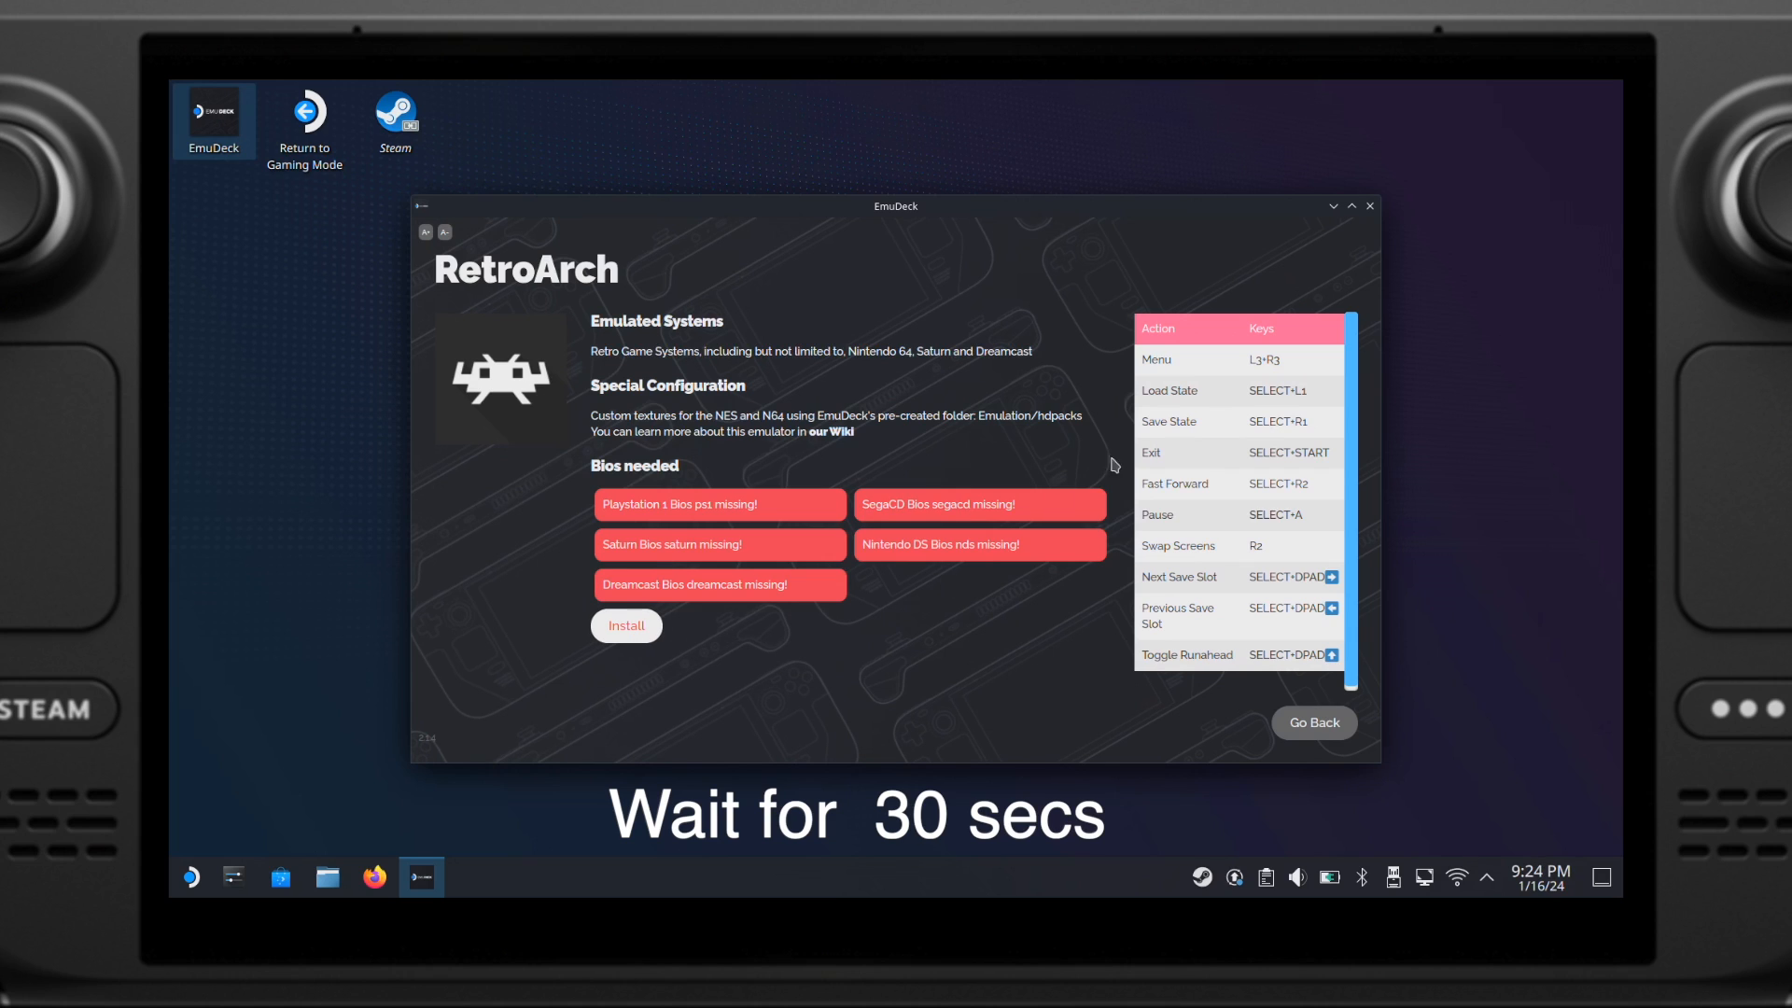
Step: Restart EmuDeck and confirm RetroArch now offers reset, reinstall and uninstall
{"action": "left_click", "coordinate": [1369, 207]}
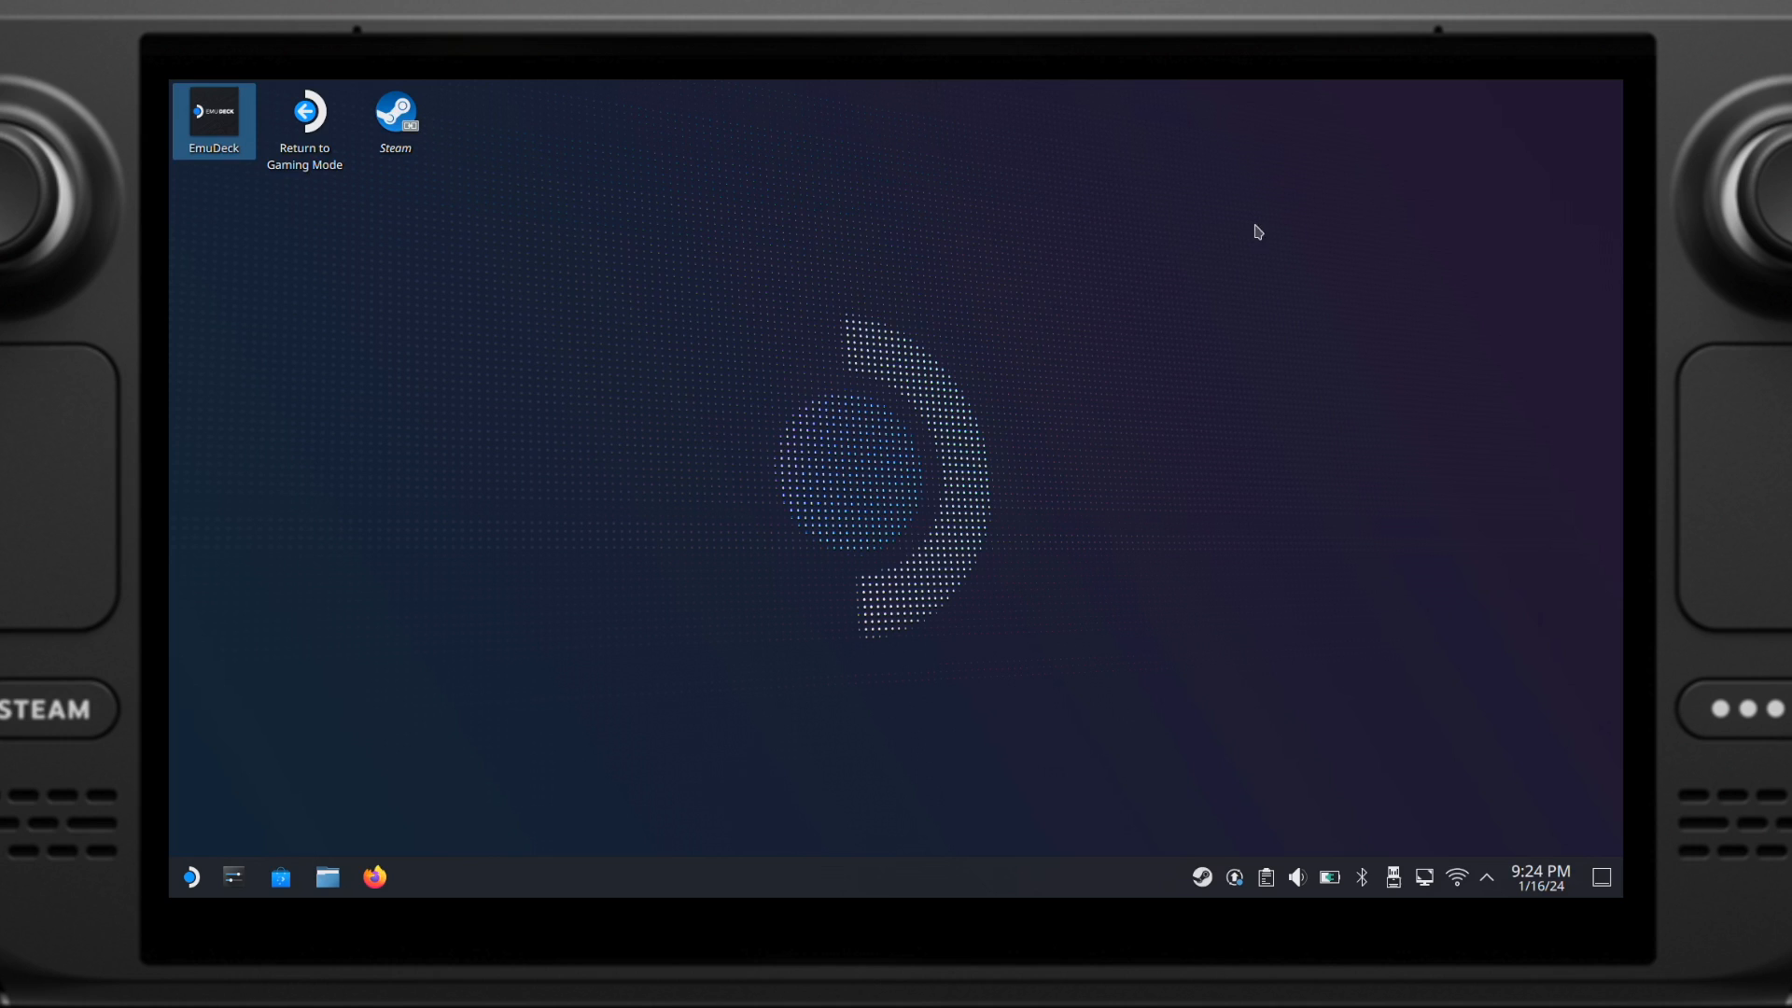
{"action": "double_click", "coordinate": [211, 120]}
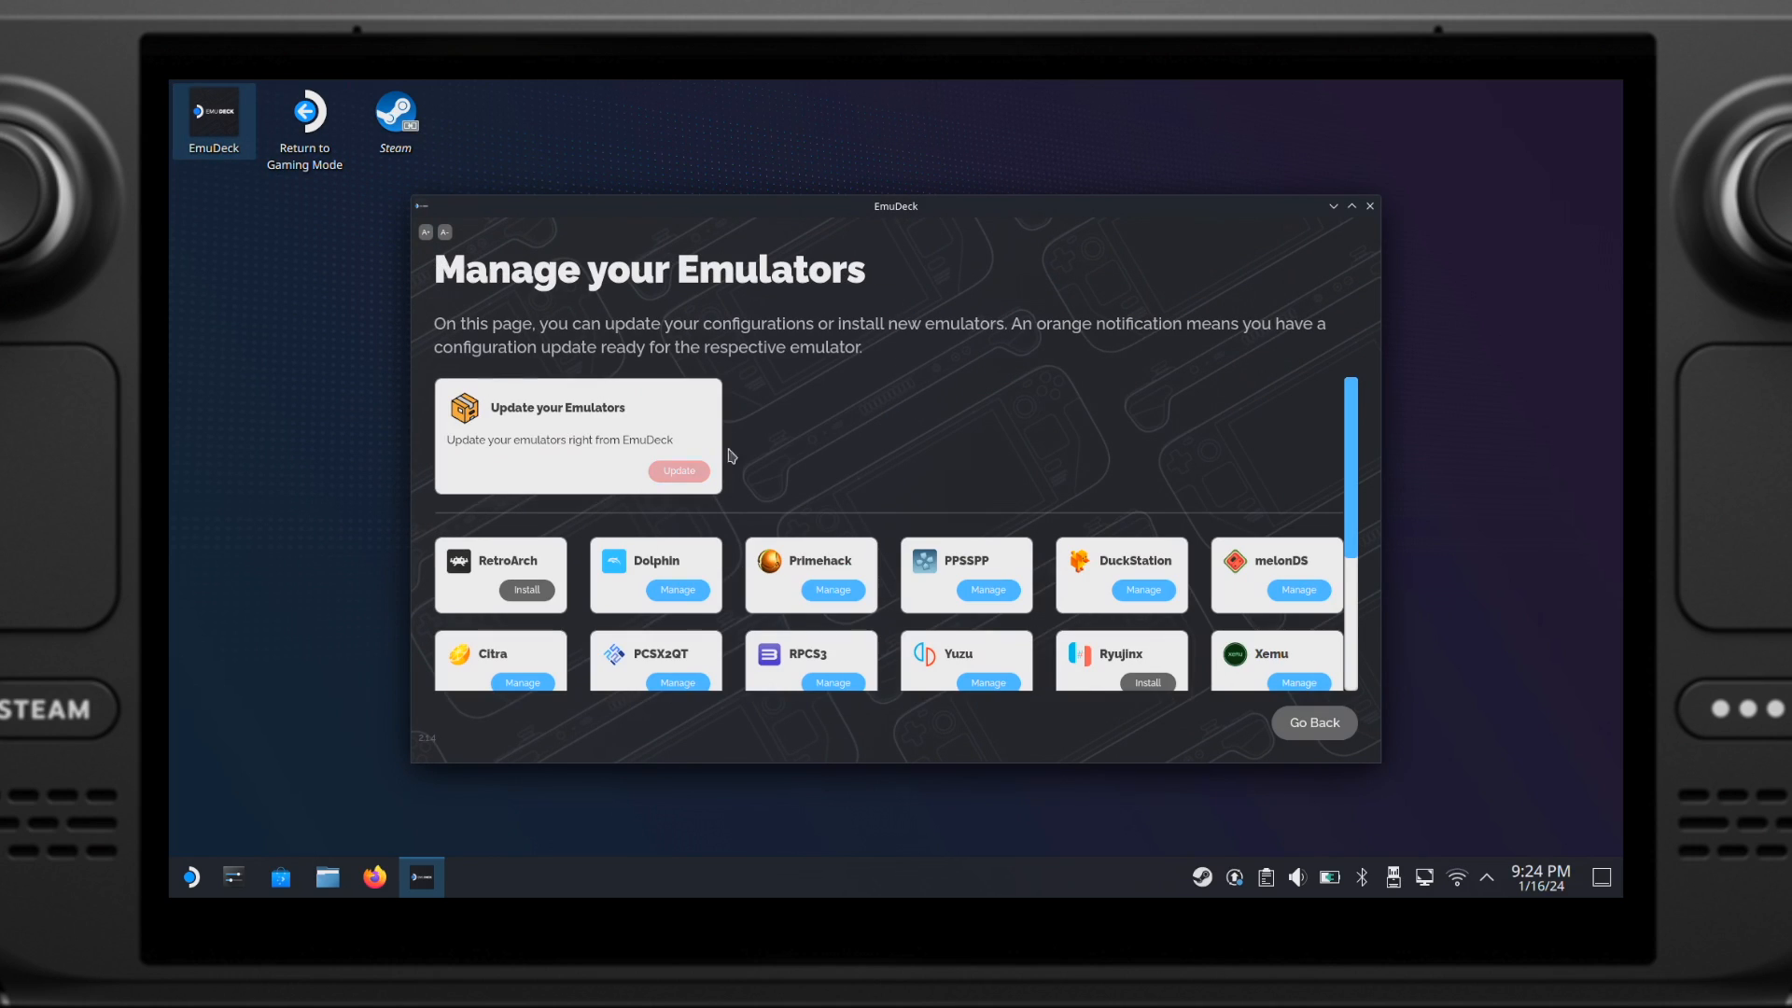
{"action": "left_click", "coordinate": [525, 590]}
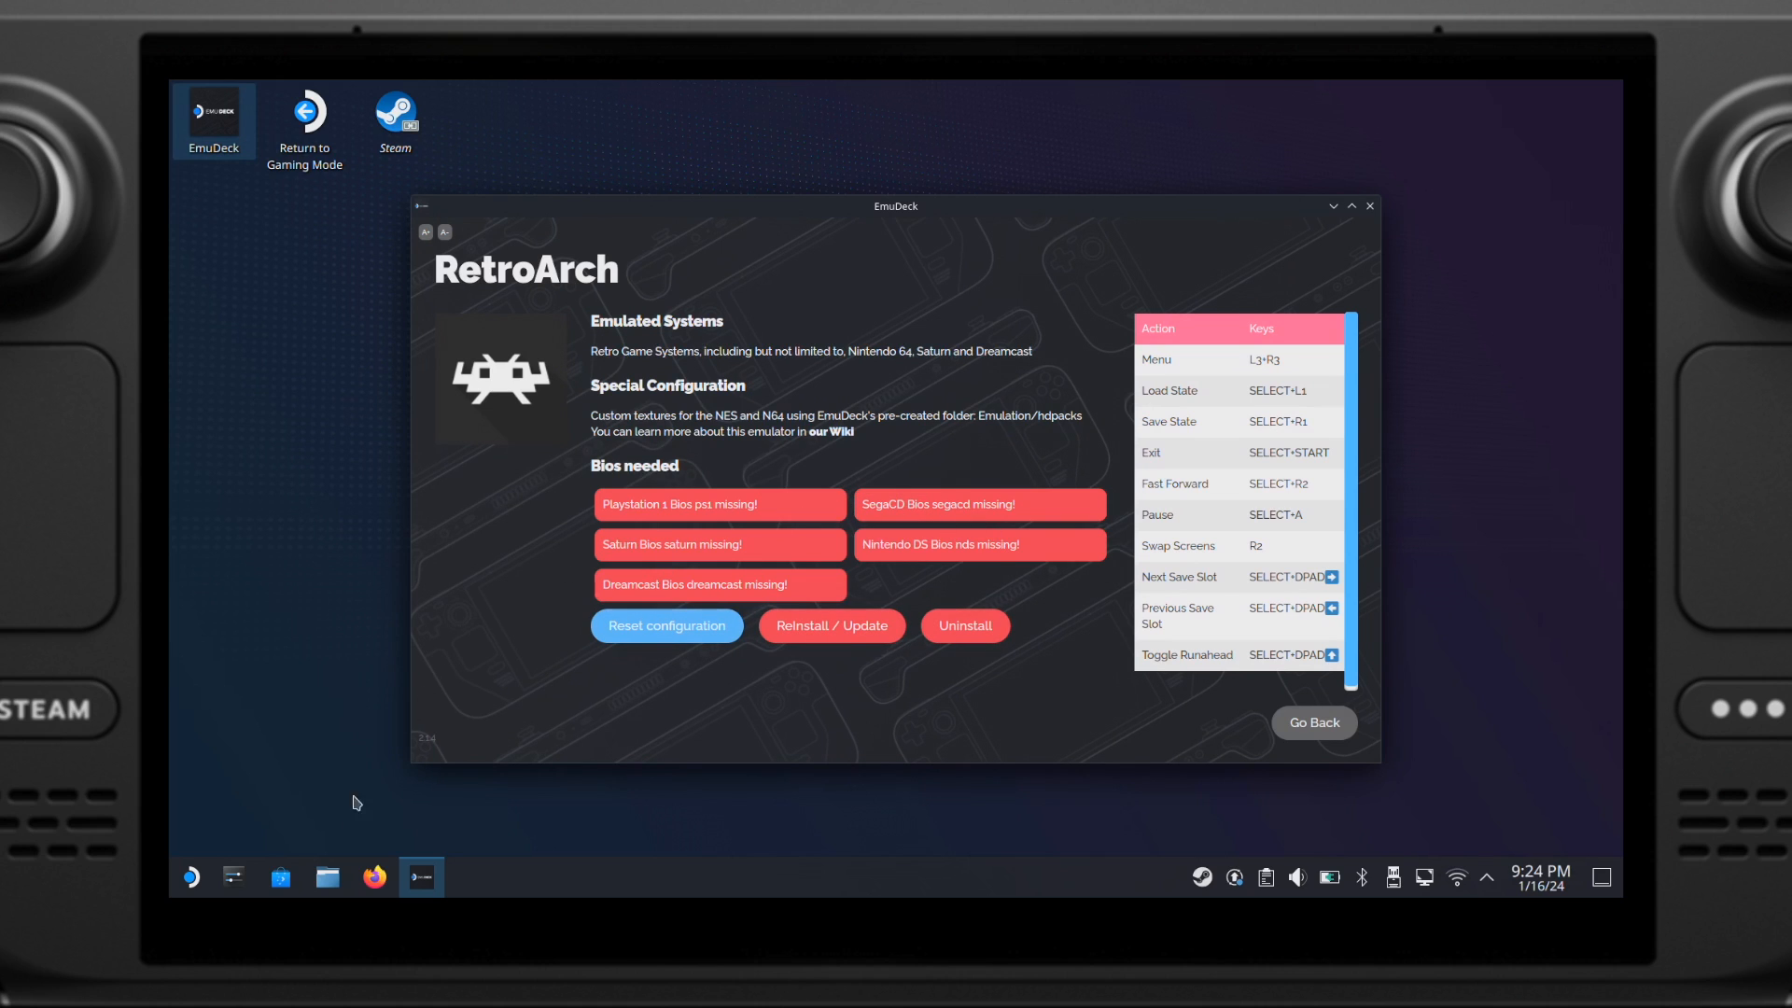
{"action": "left_click", "coordinate": [190, 876]}
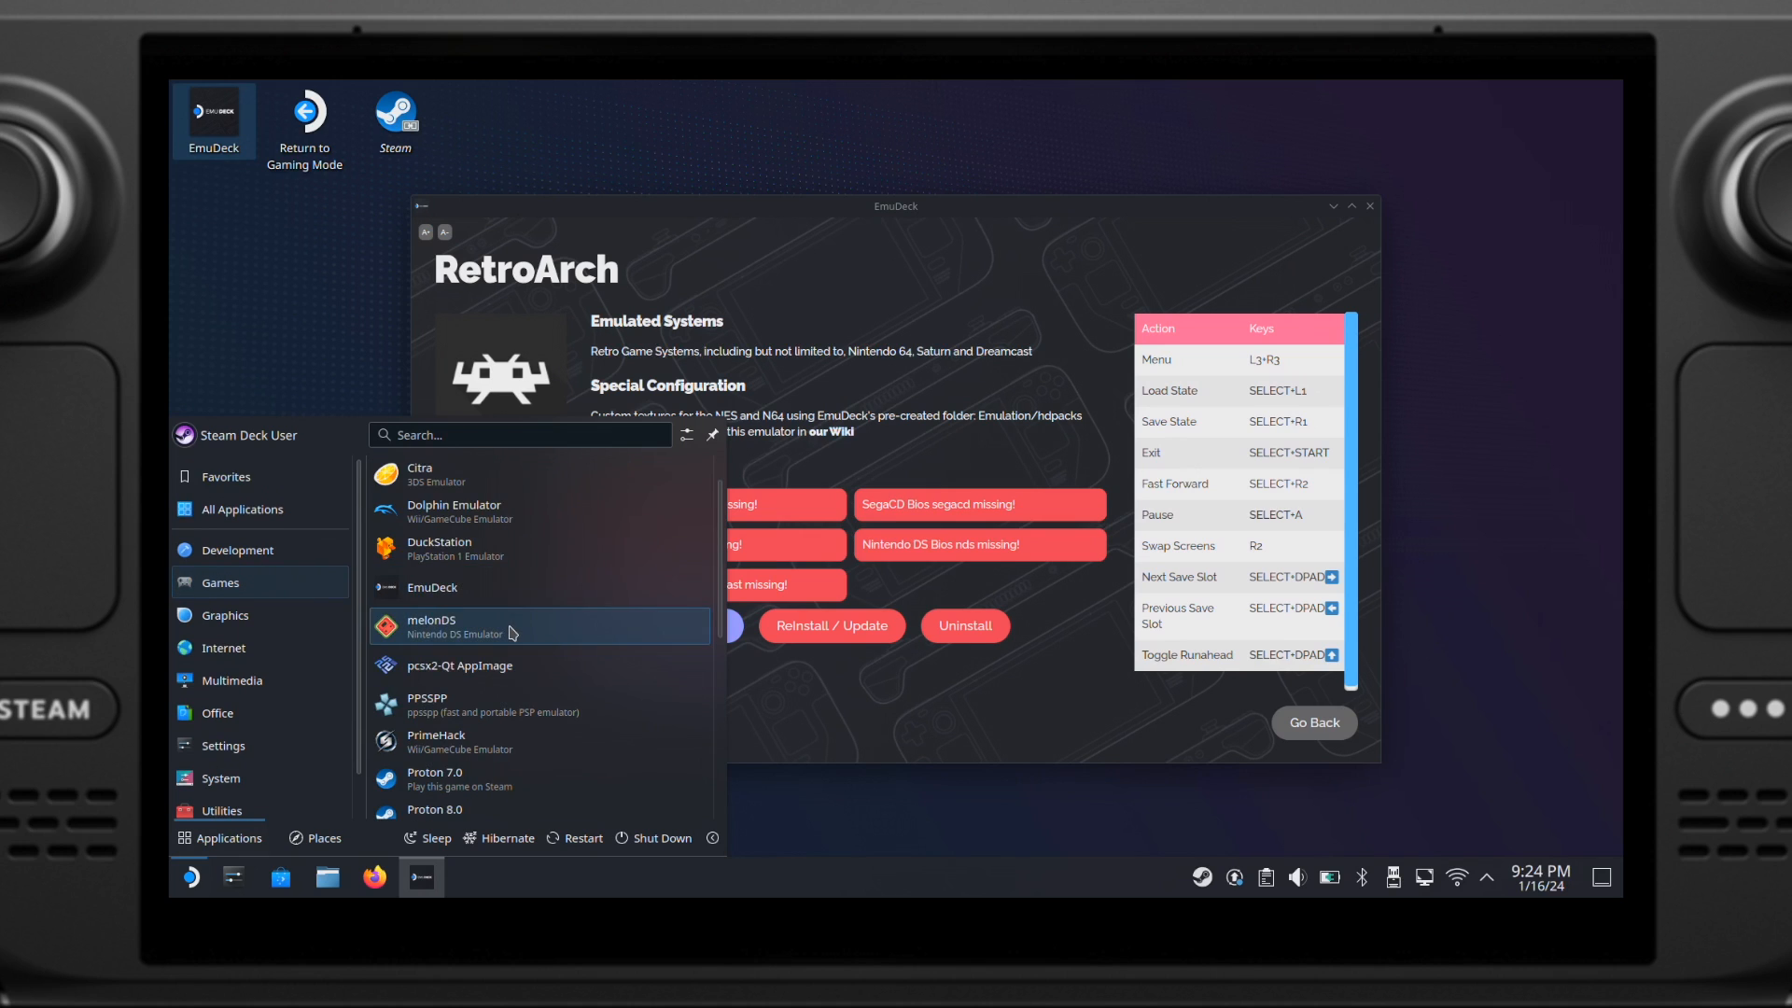
Step: Start RetroArch from the Games menu, then quit it from its Main Menu
{"action": "scroll", "scroll_direction": "down", "scroll_amount": 3}
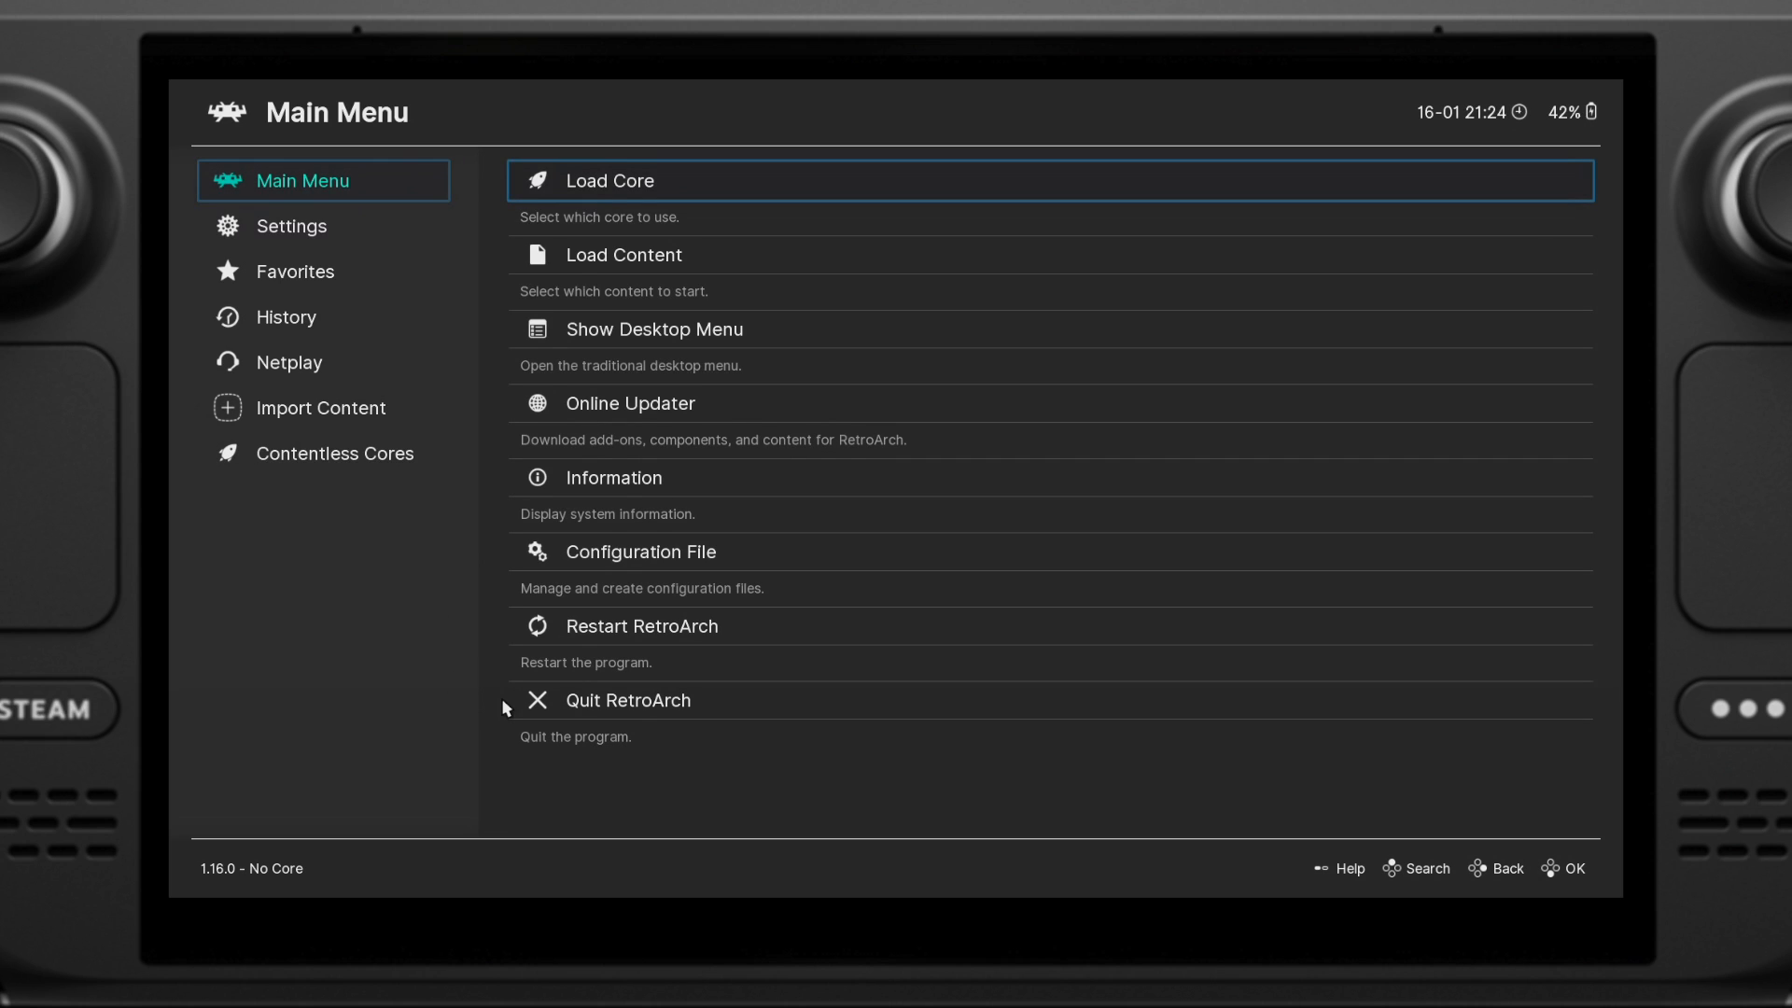
{"action": "left_click", "coordinate": [626, 699]}
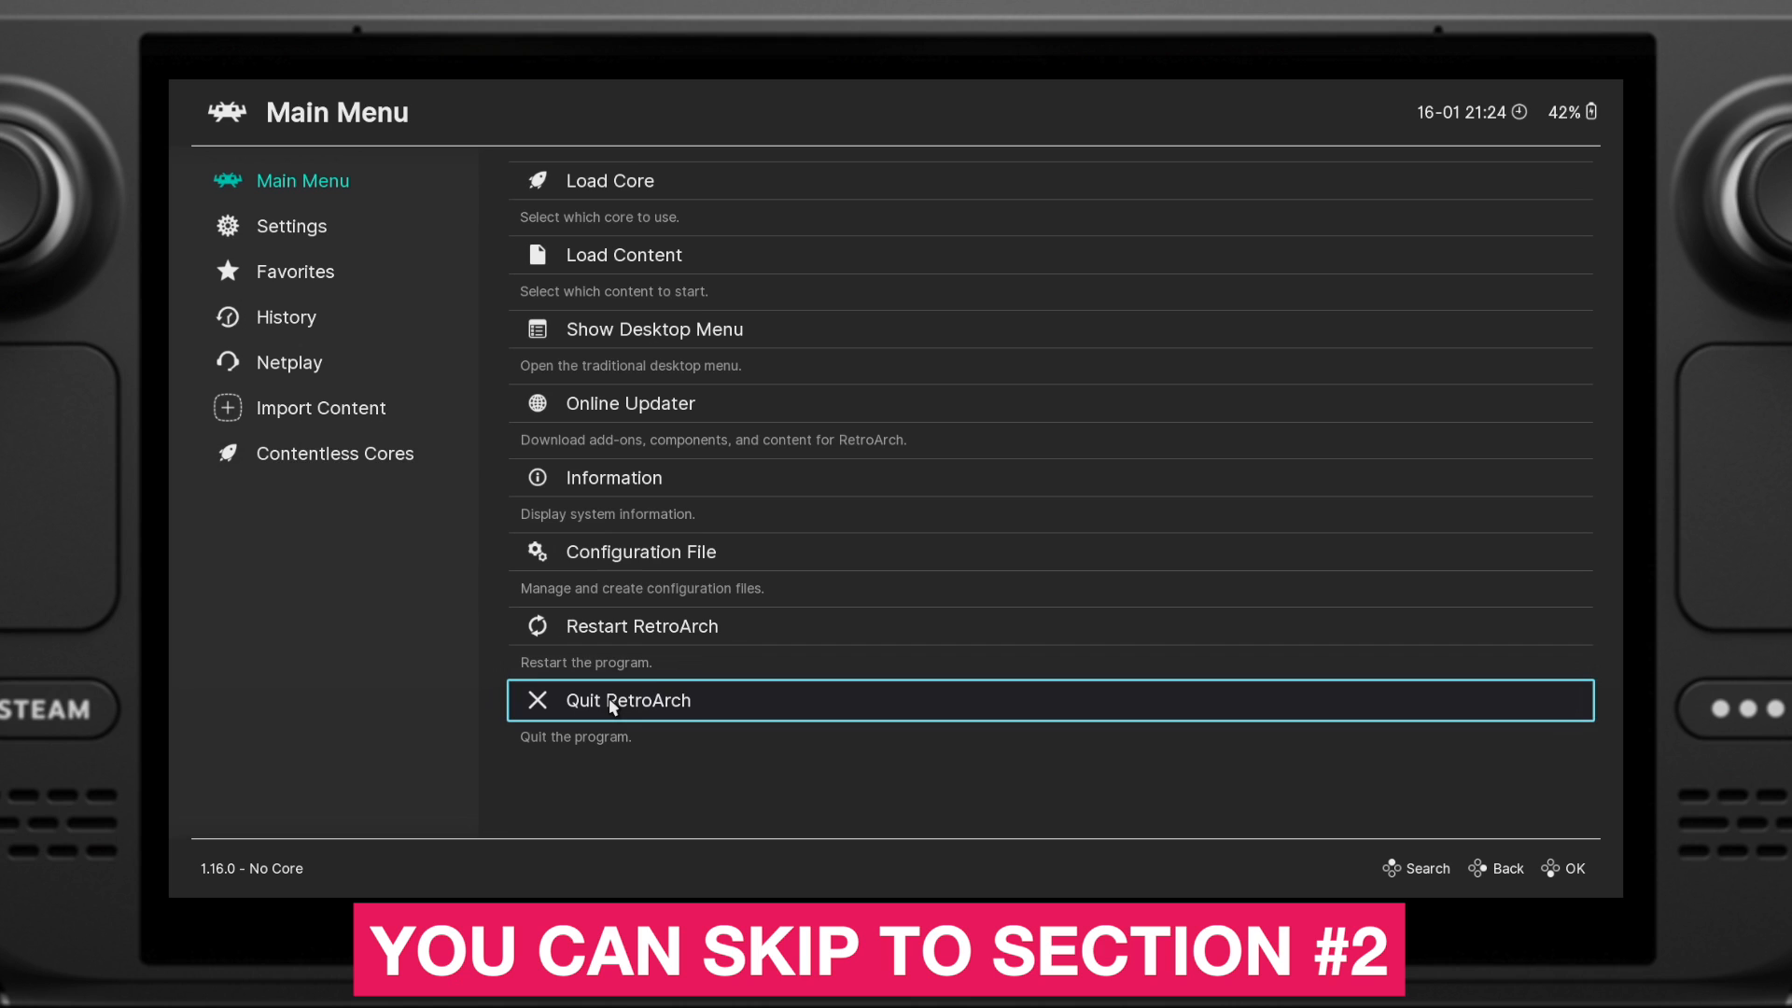
{"action": "left_click", "coordinate": [626, 701]}
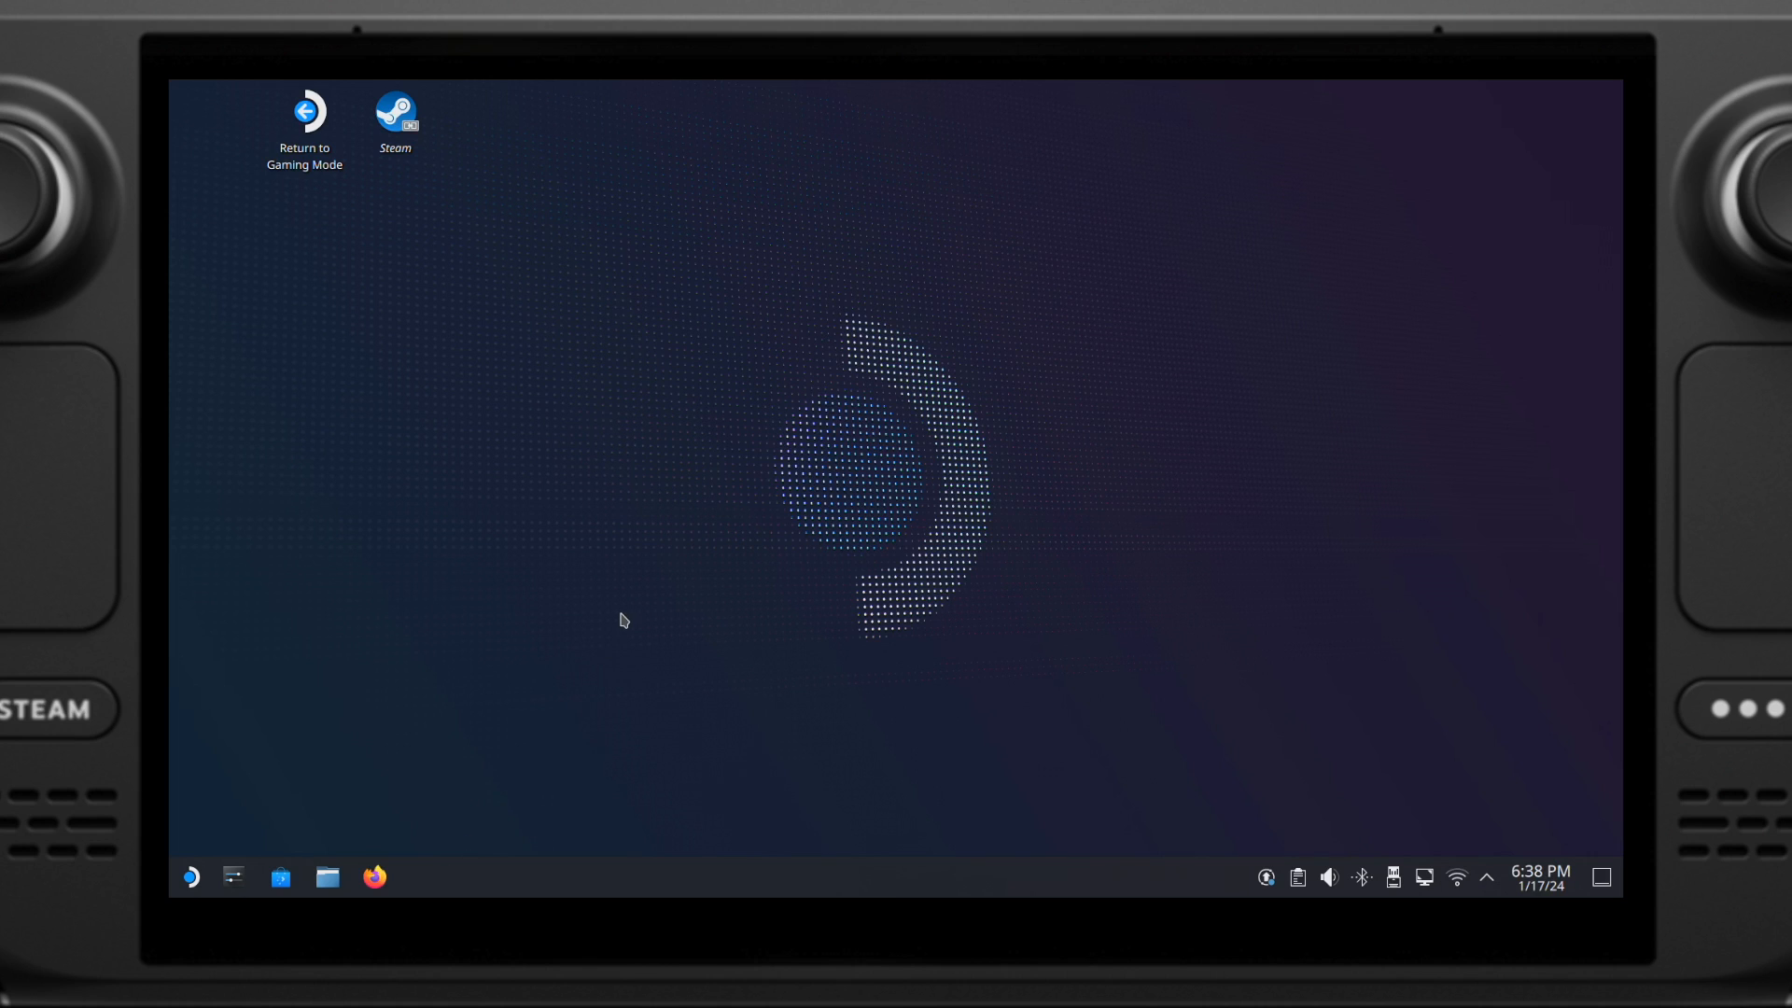
Step: Find emudeck.com in Firefox and download the SteamOS installer, dismissing the popup
{"action": "left_click", "coordinate": [374, 877]}
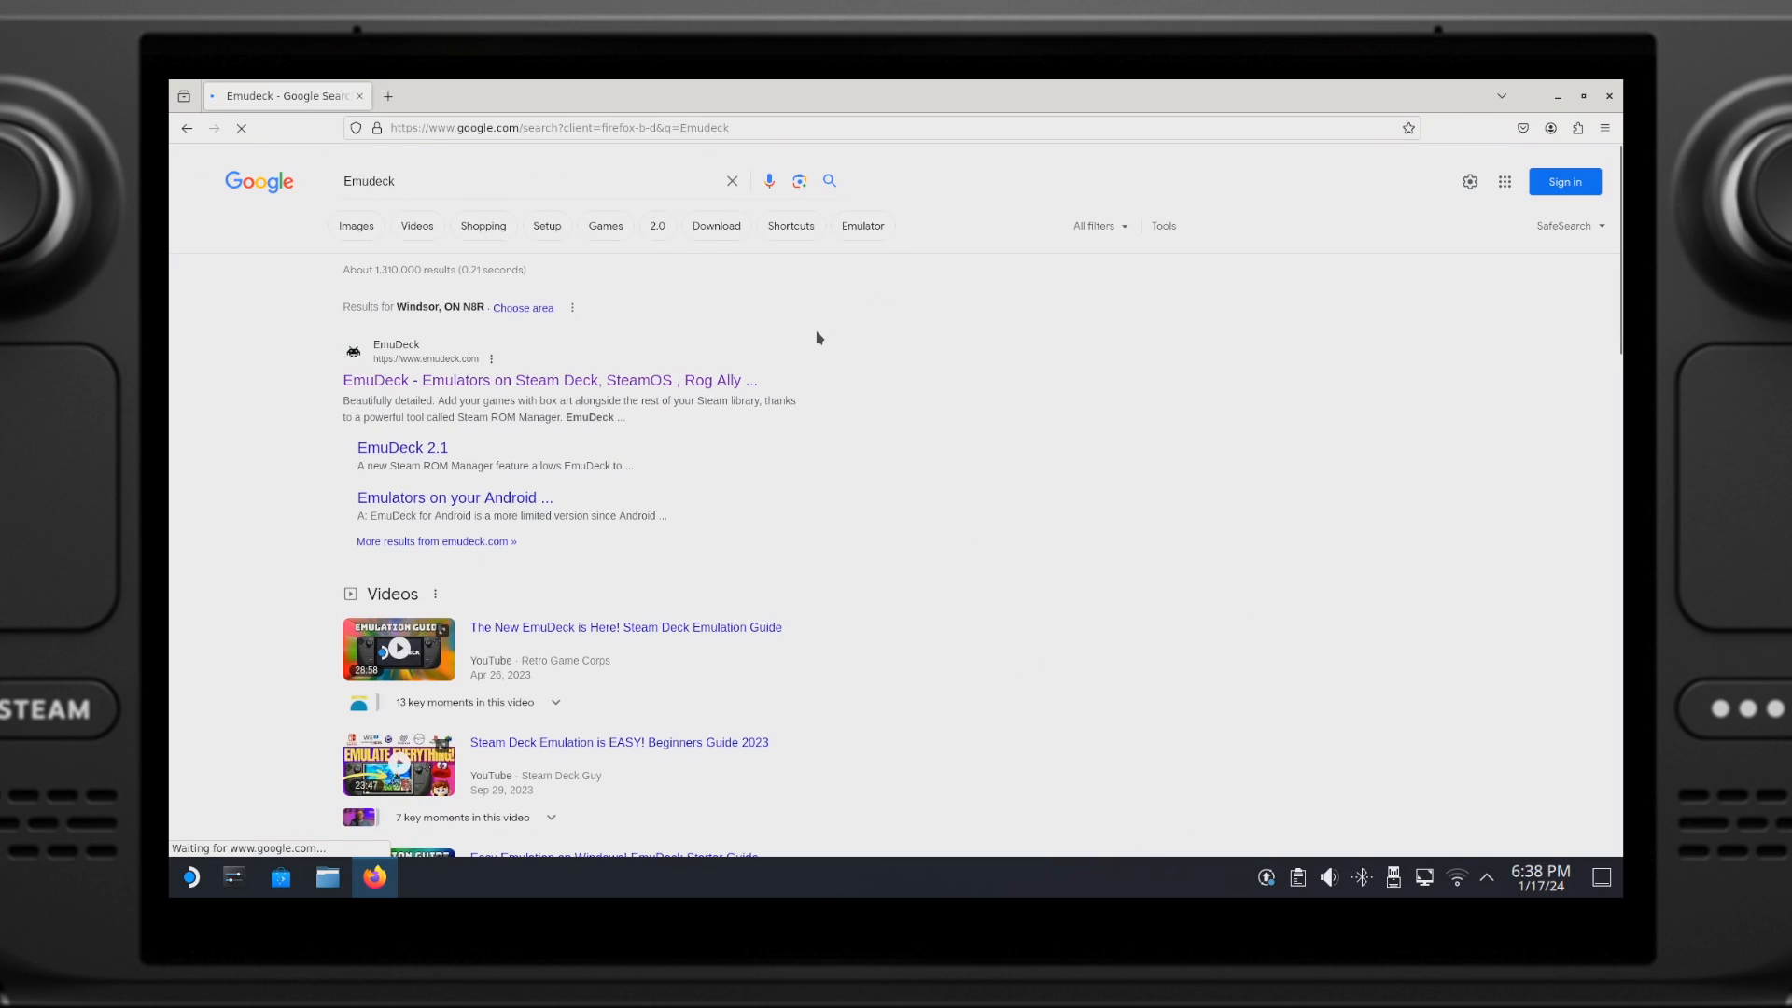
{"action": "left_click", "coordinate": [549, 380]}
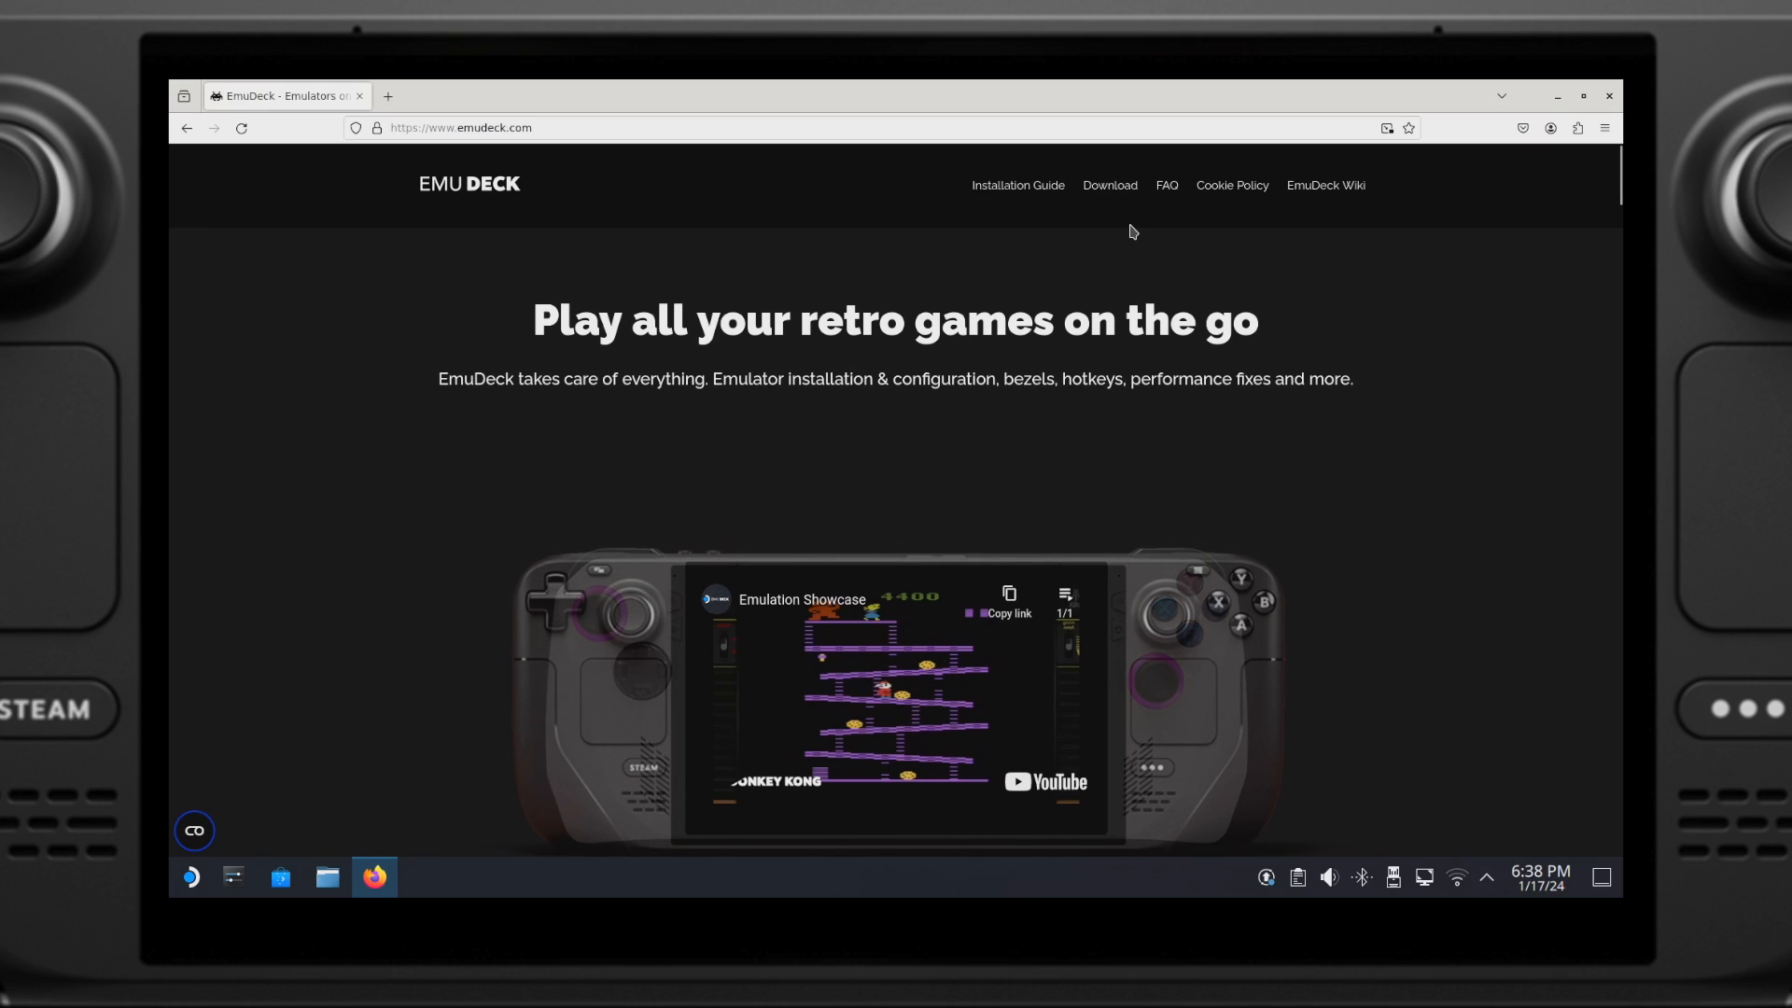
{"action": "left_click", "coordinate": [1108, 185]}
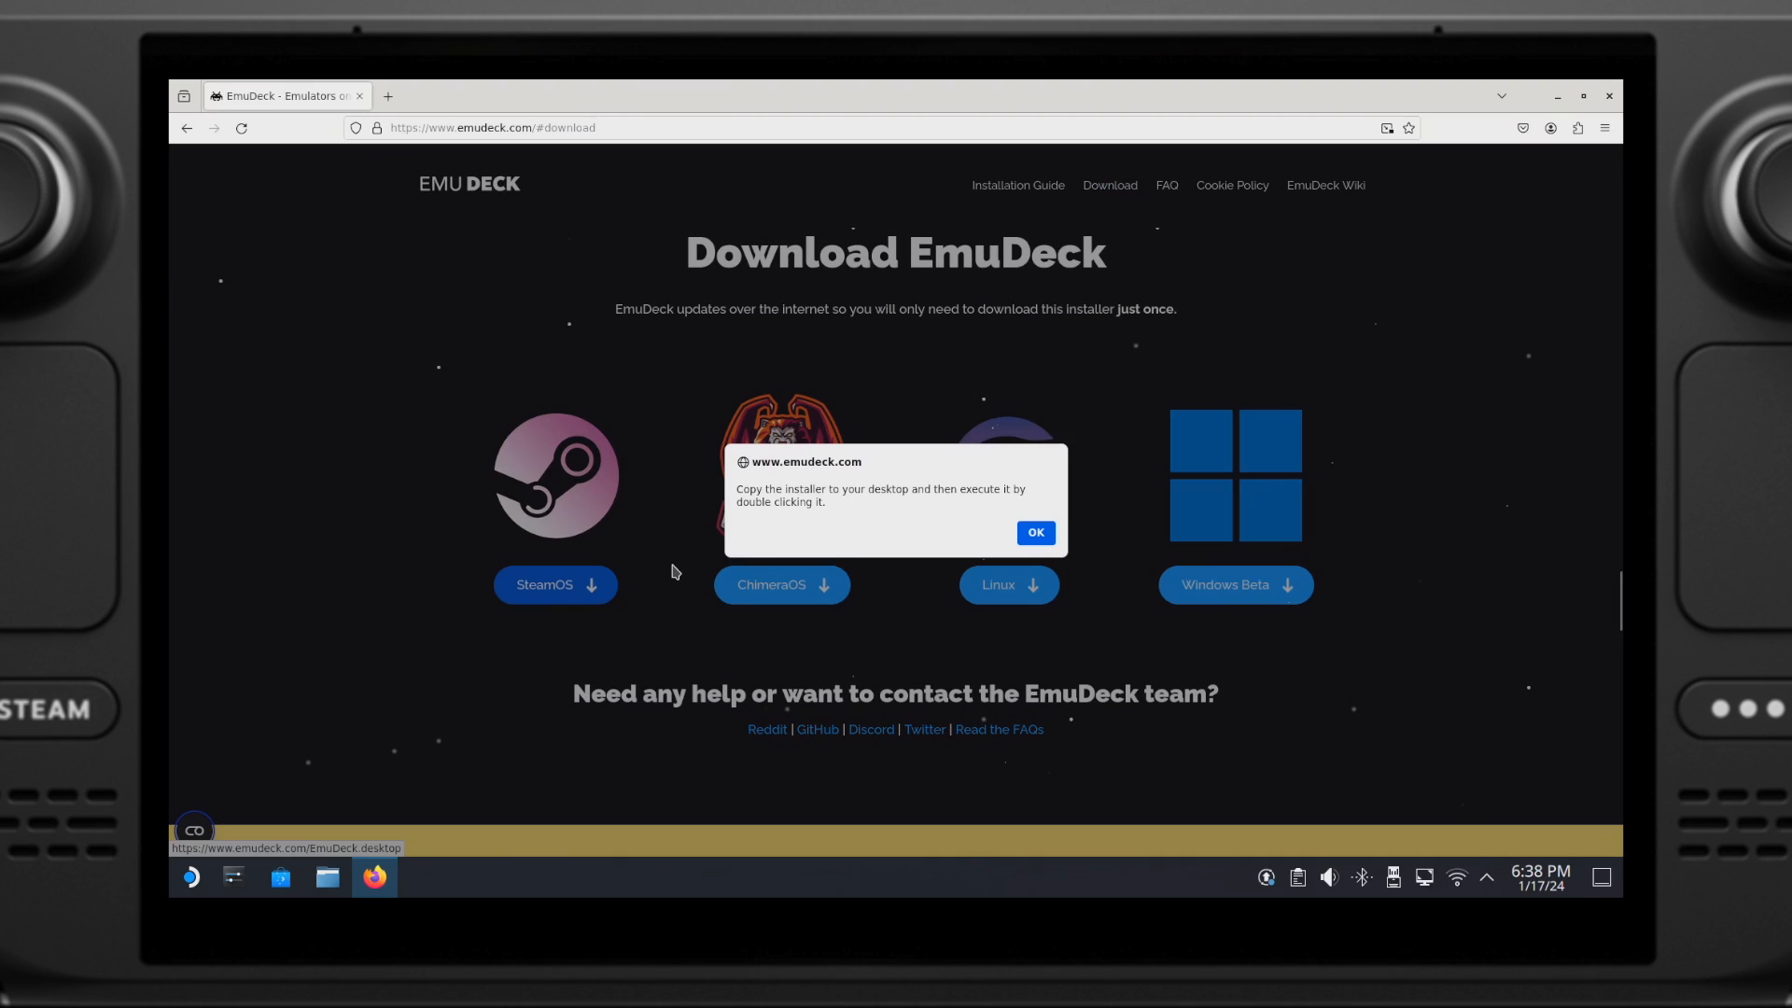
{"action": "mouse_move", "coordinate": [887, 540]}
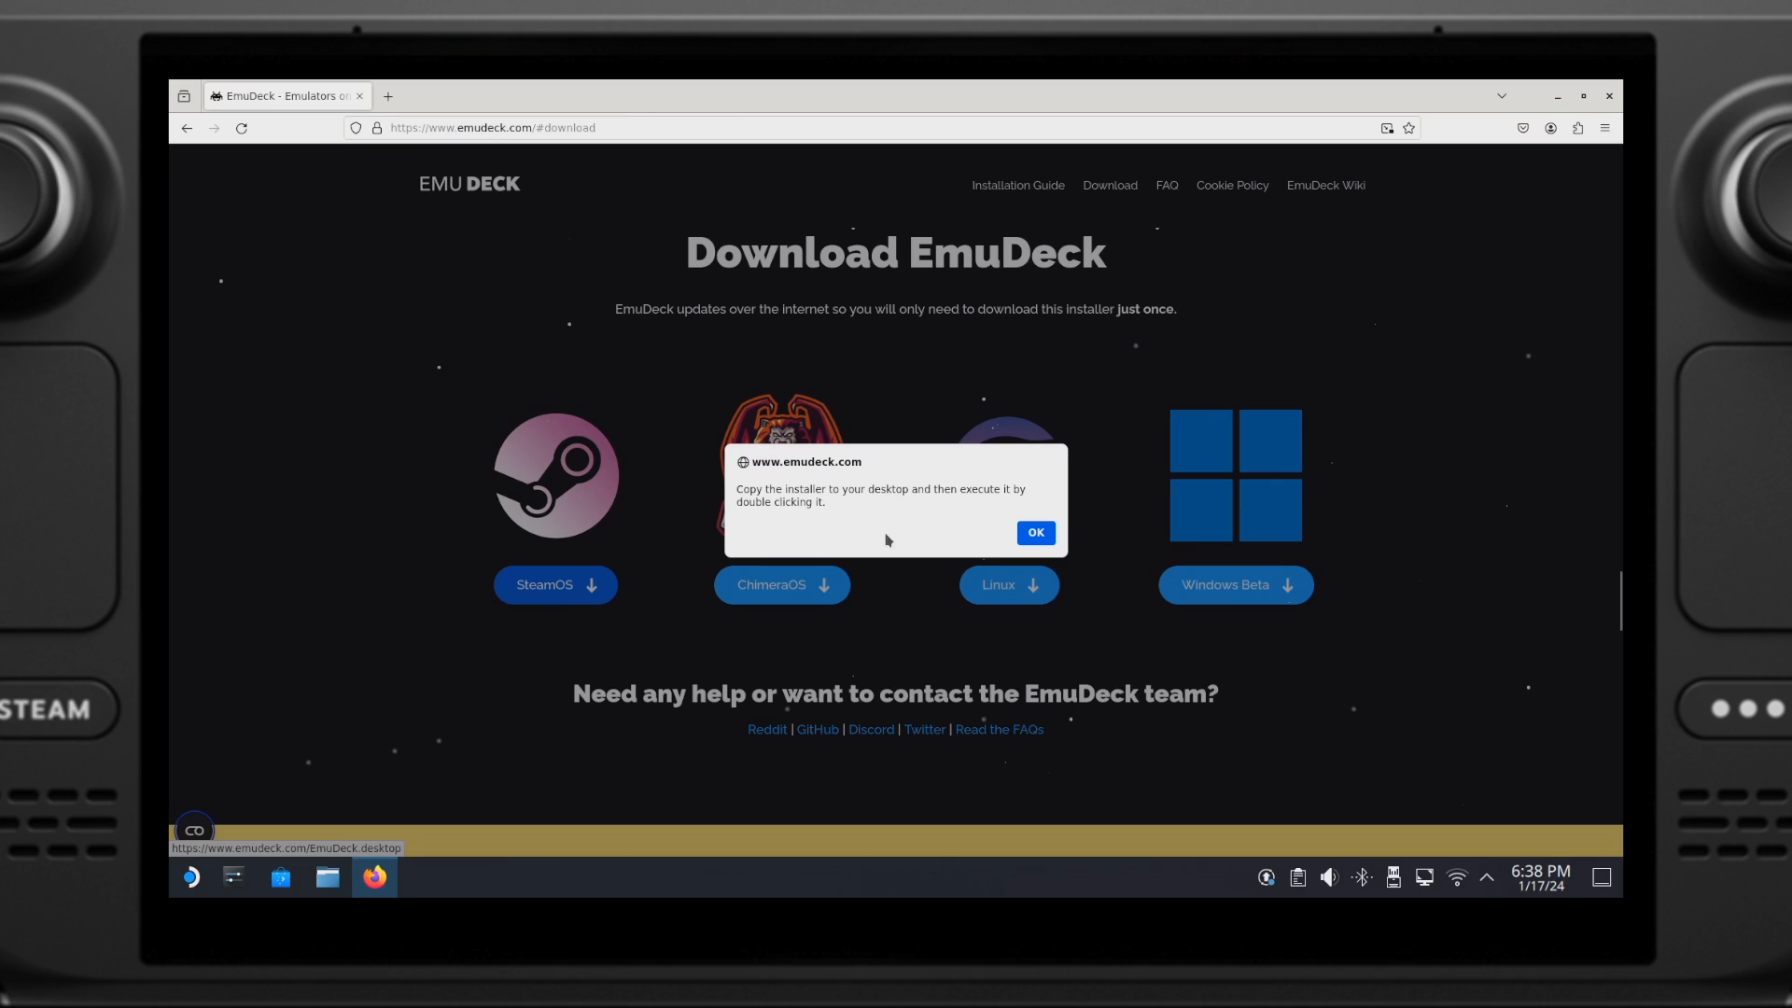
{"action": "left_click", "coordinate": [1034, 533]}
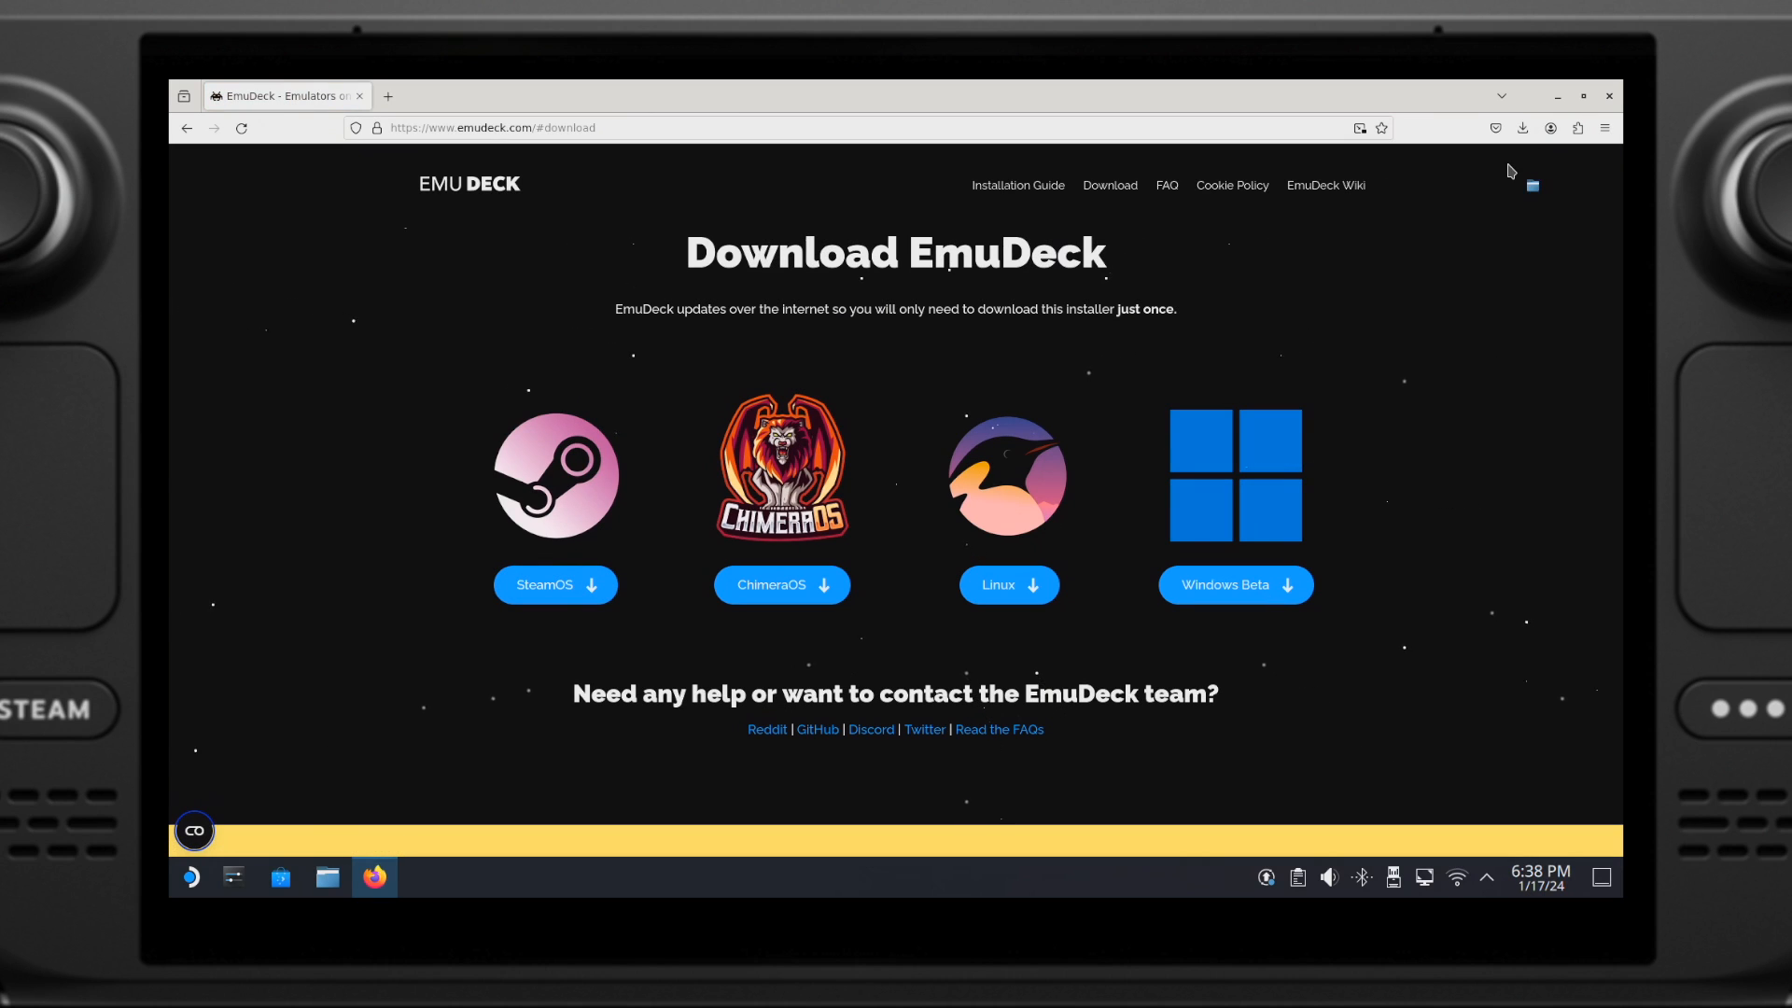
Step: Execute EmuDeck.desktop.download from Downloads and confirm the warning to start the installer
{"action": "left_click", "coordinate": [326, 876]}
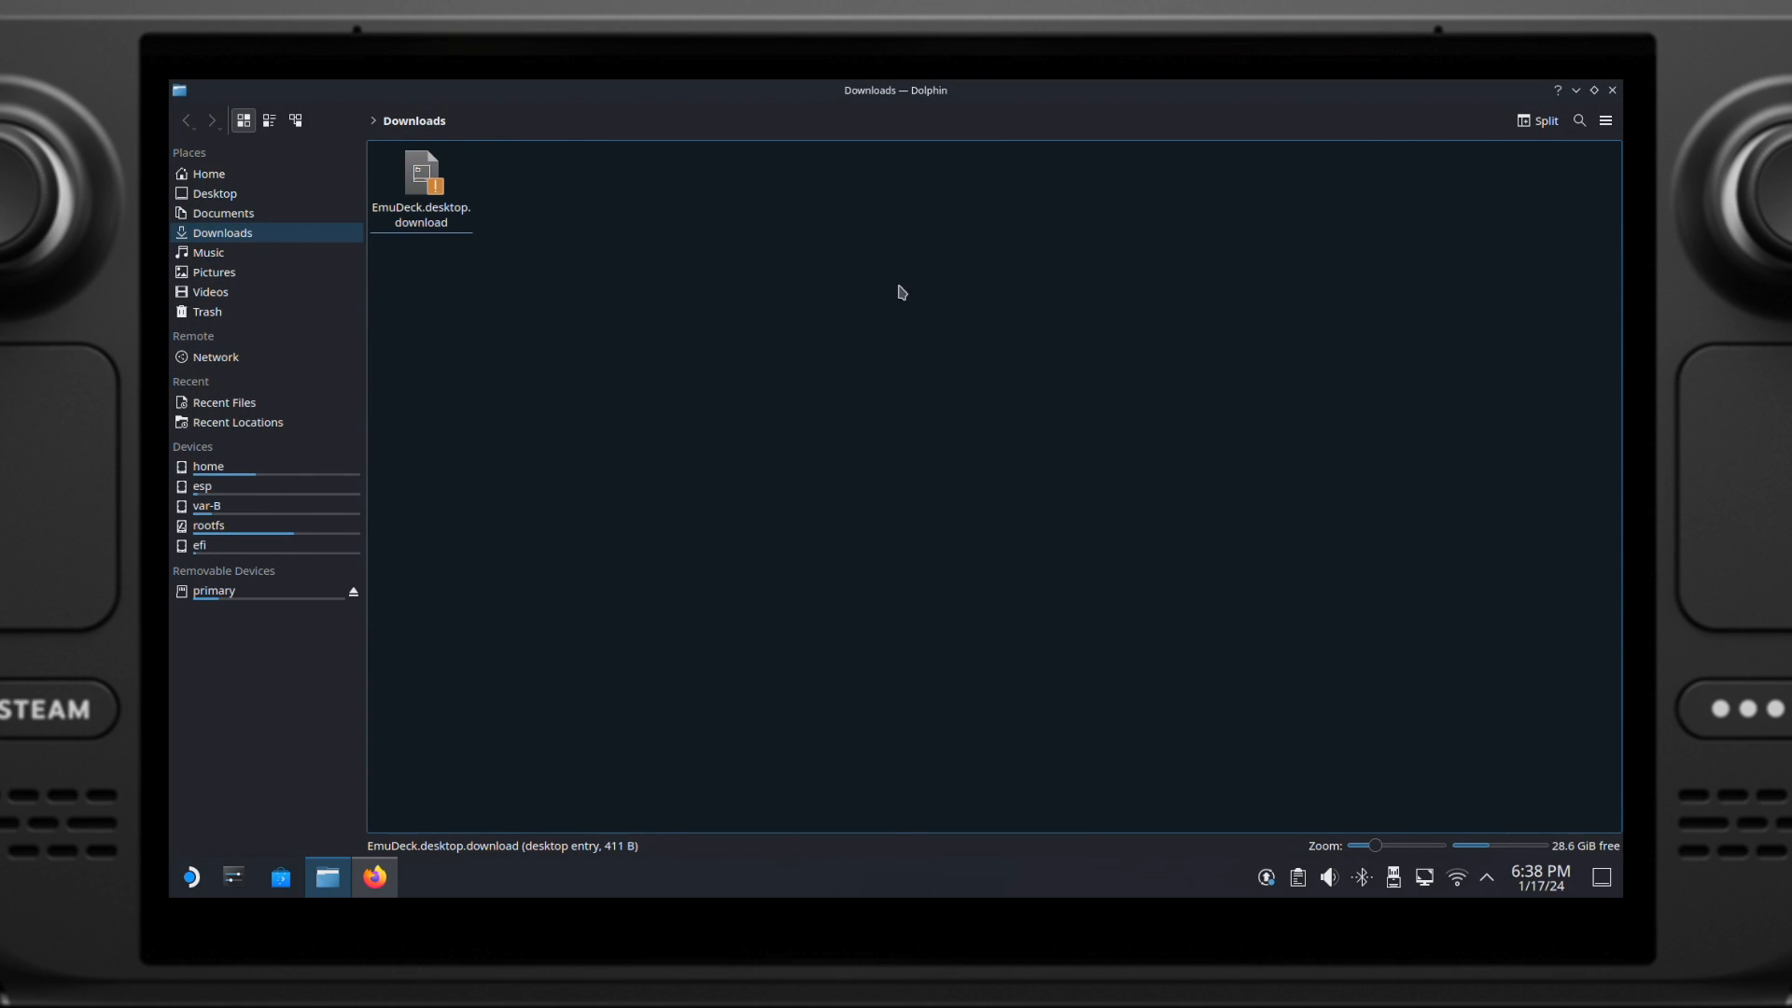
{"action": "left_click", "coordinate": [421, 183]}
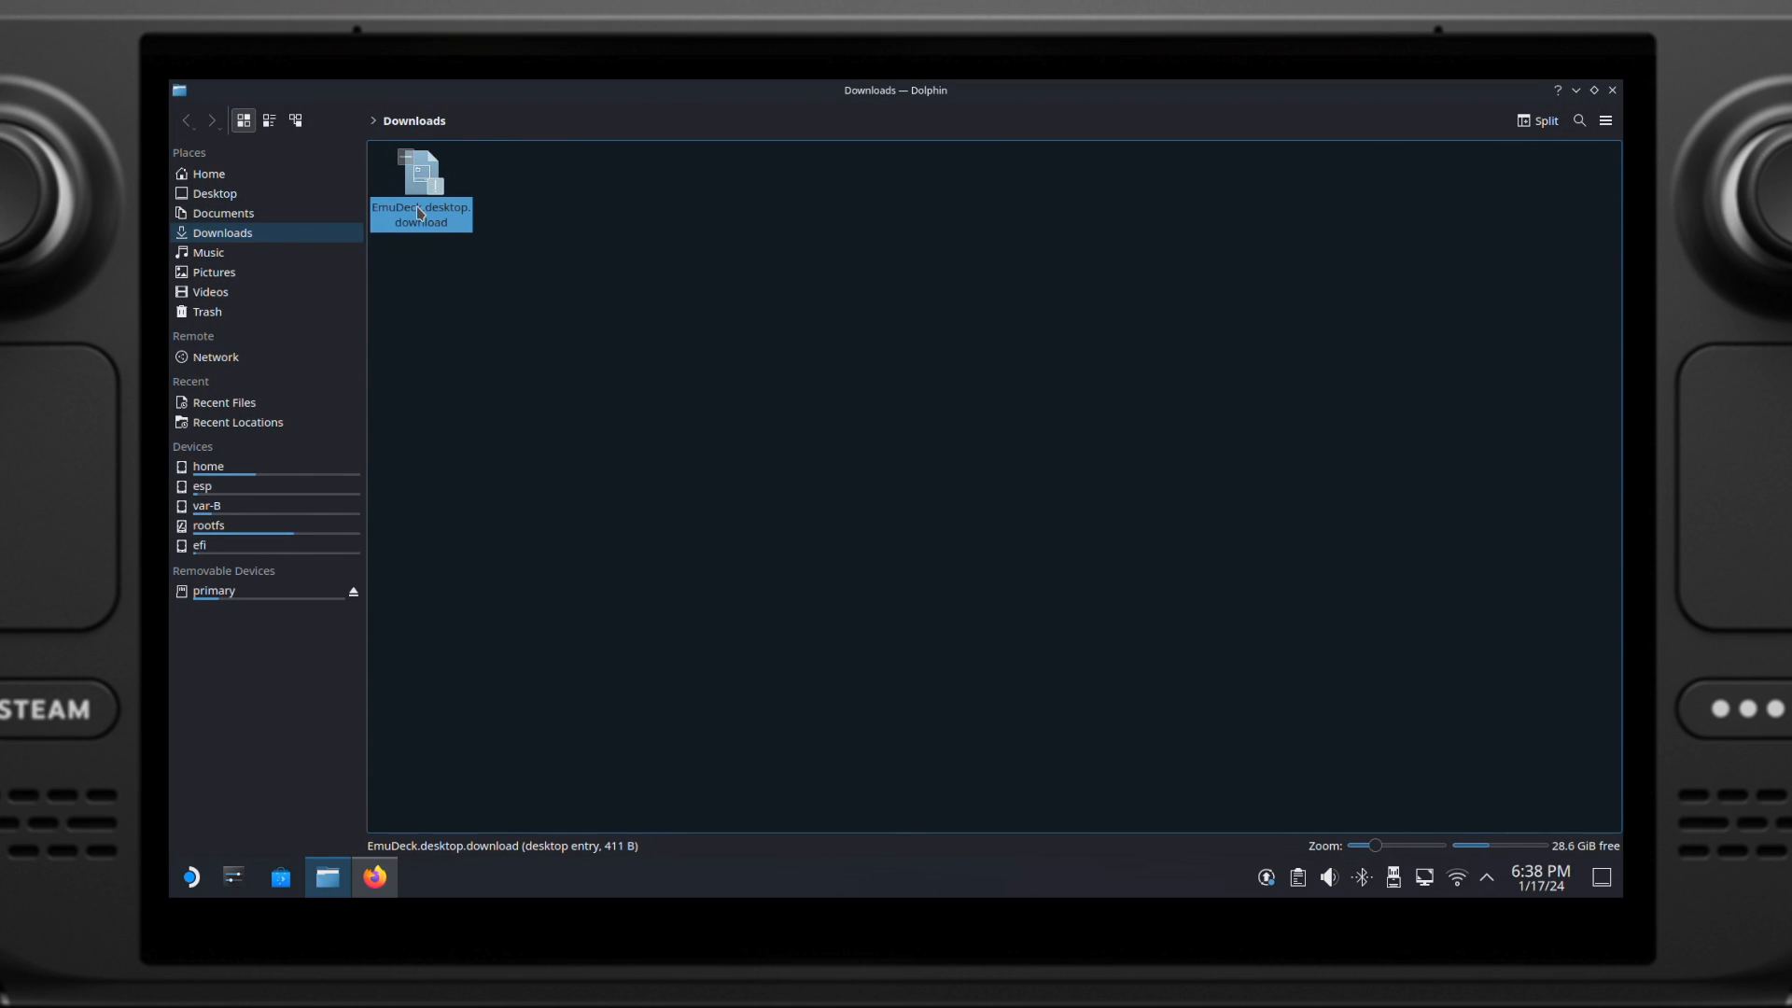
{"action": "double_click", "coordinate": [421, 183]}
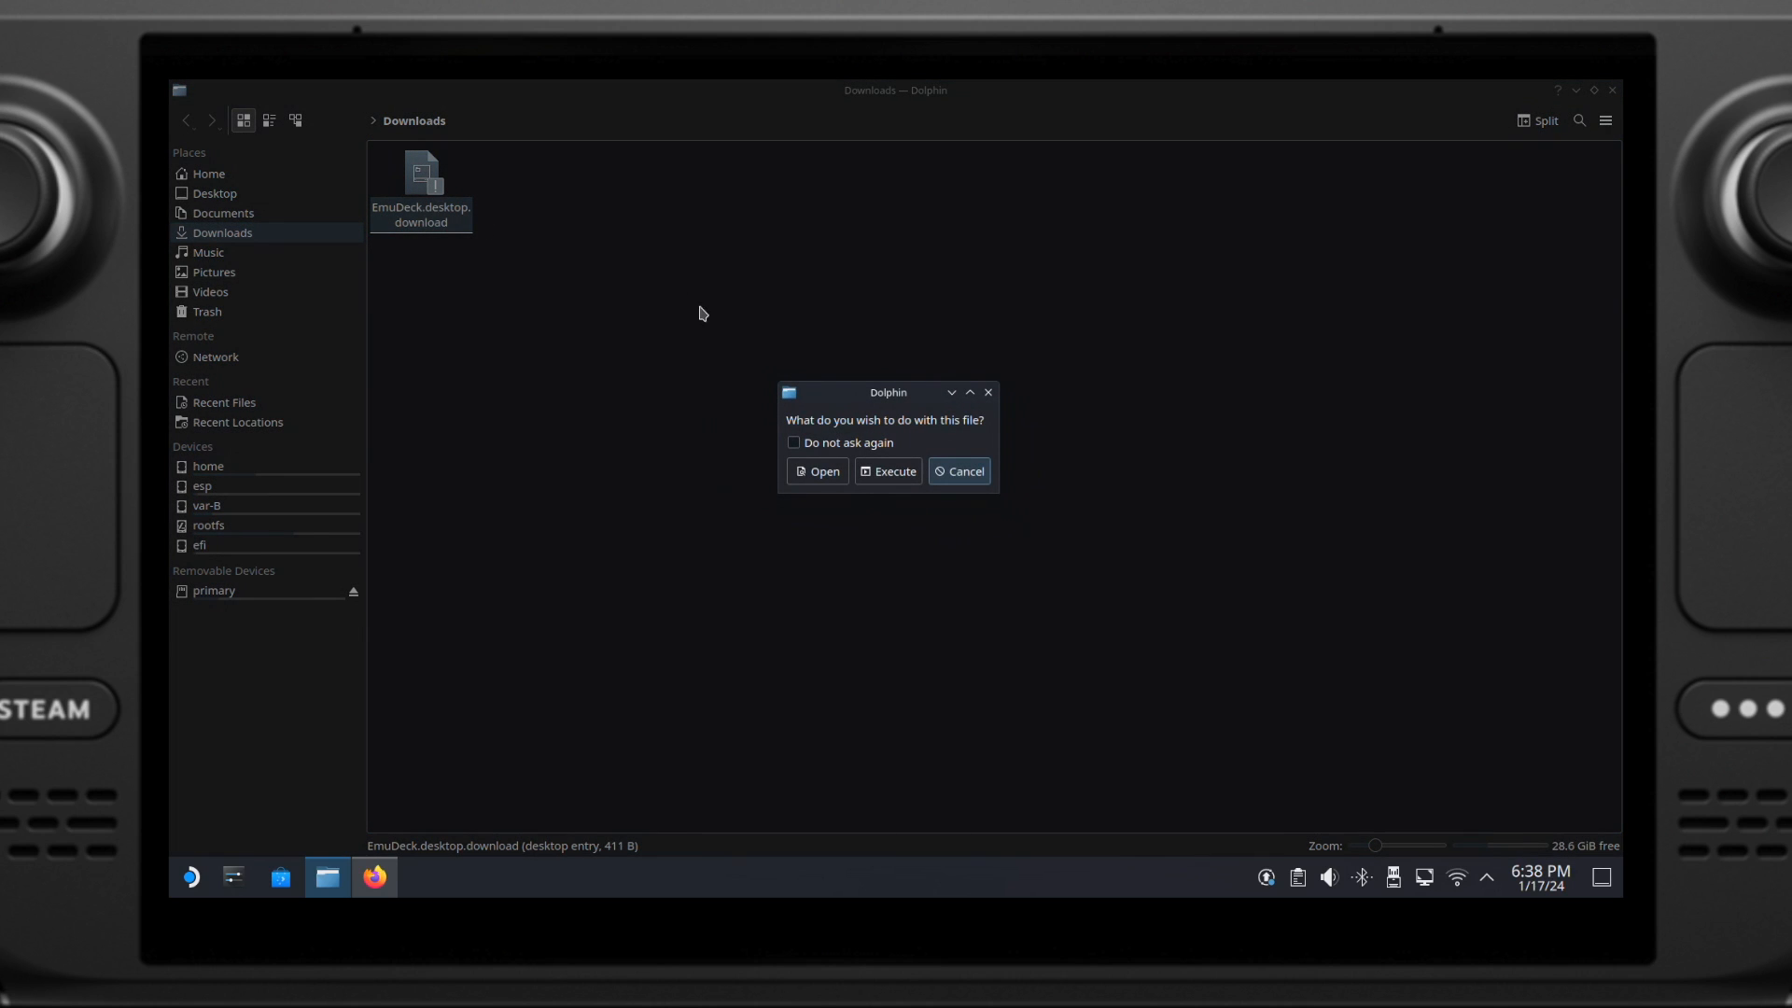
{"action": "left_click", "coordinate": [886, 470]}
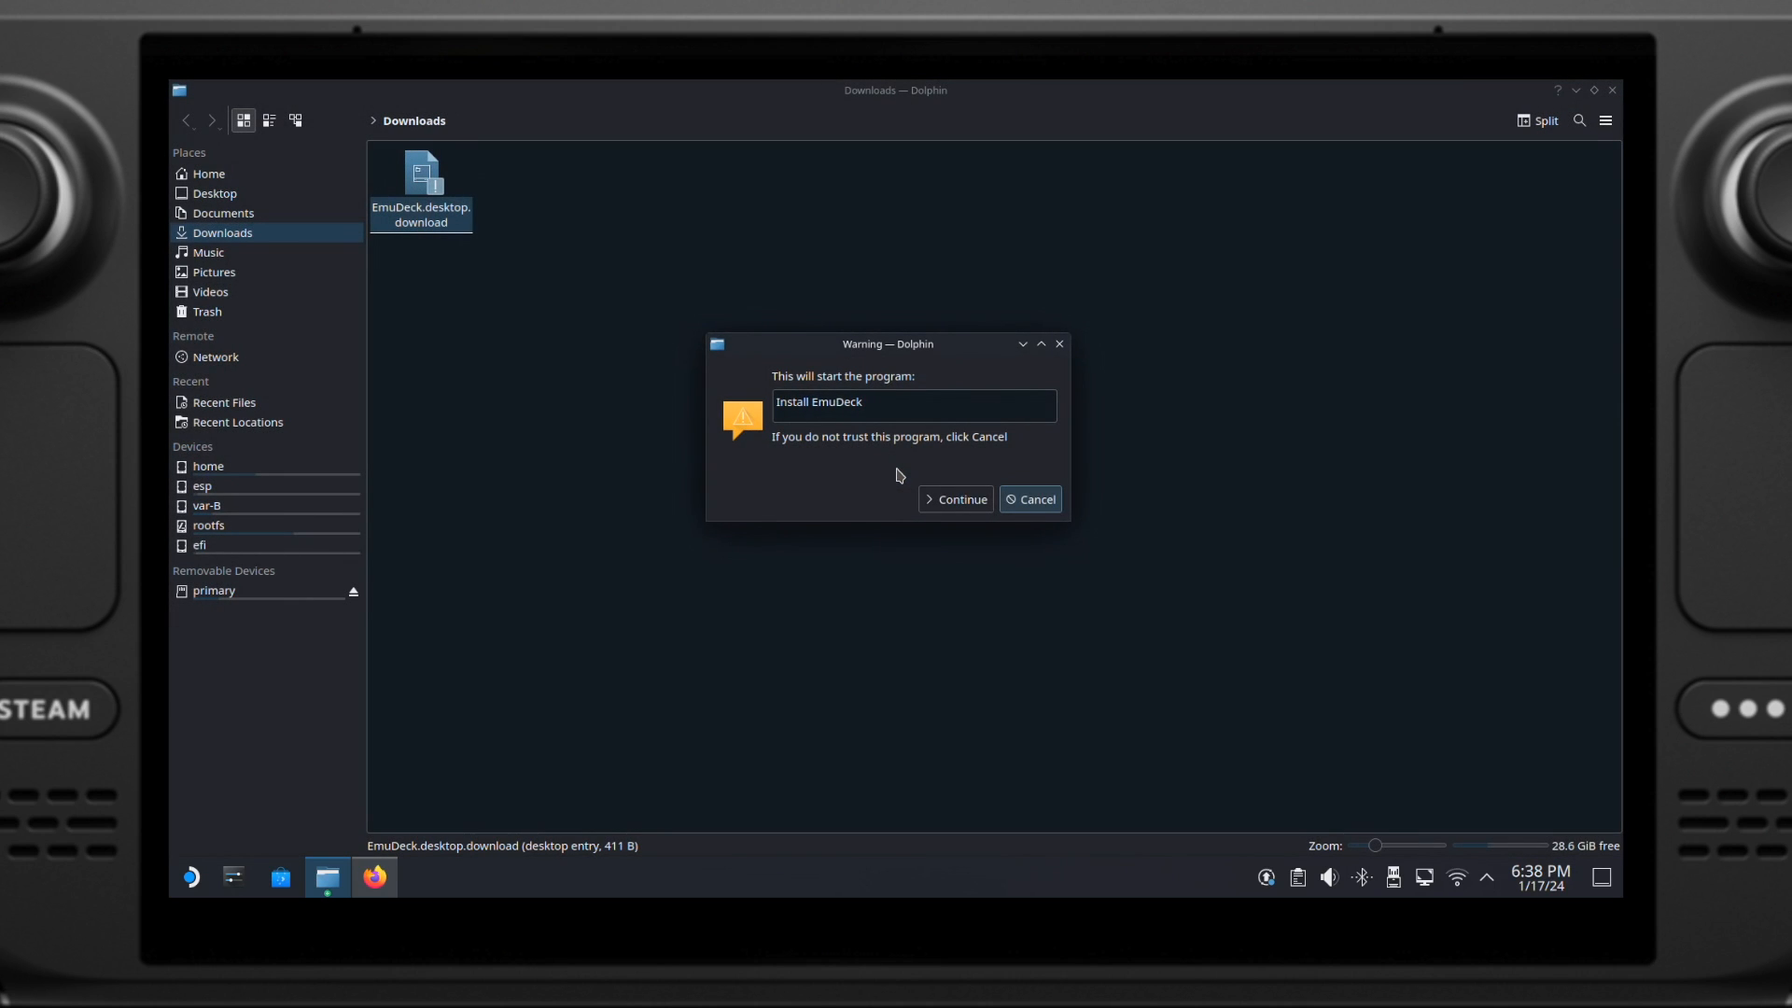
{"action": "left_click", "coordinate": [954, 499]}
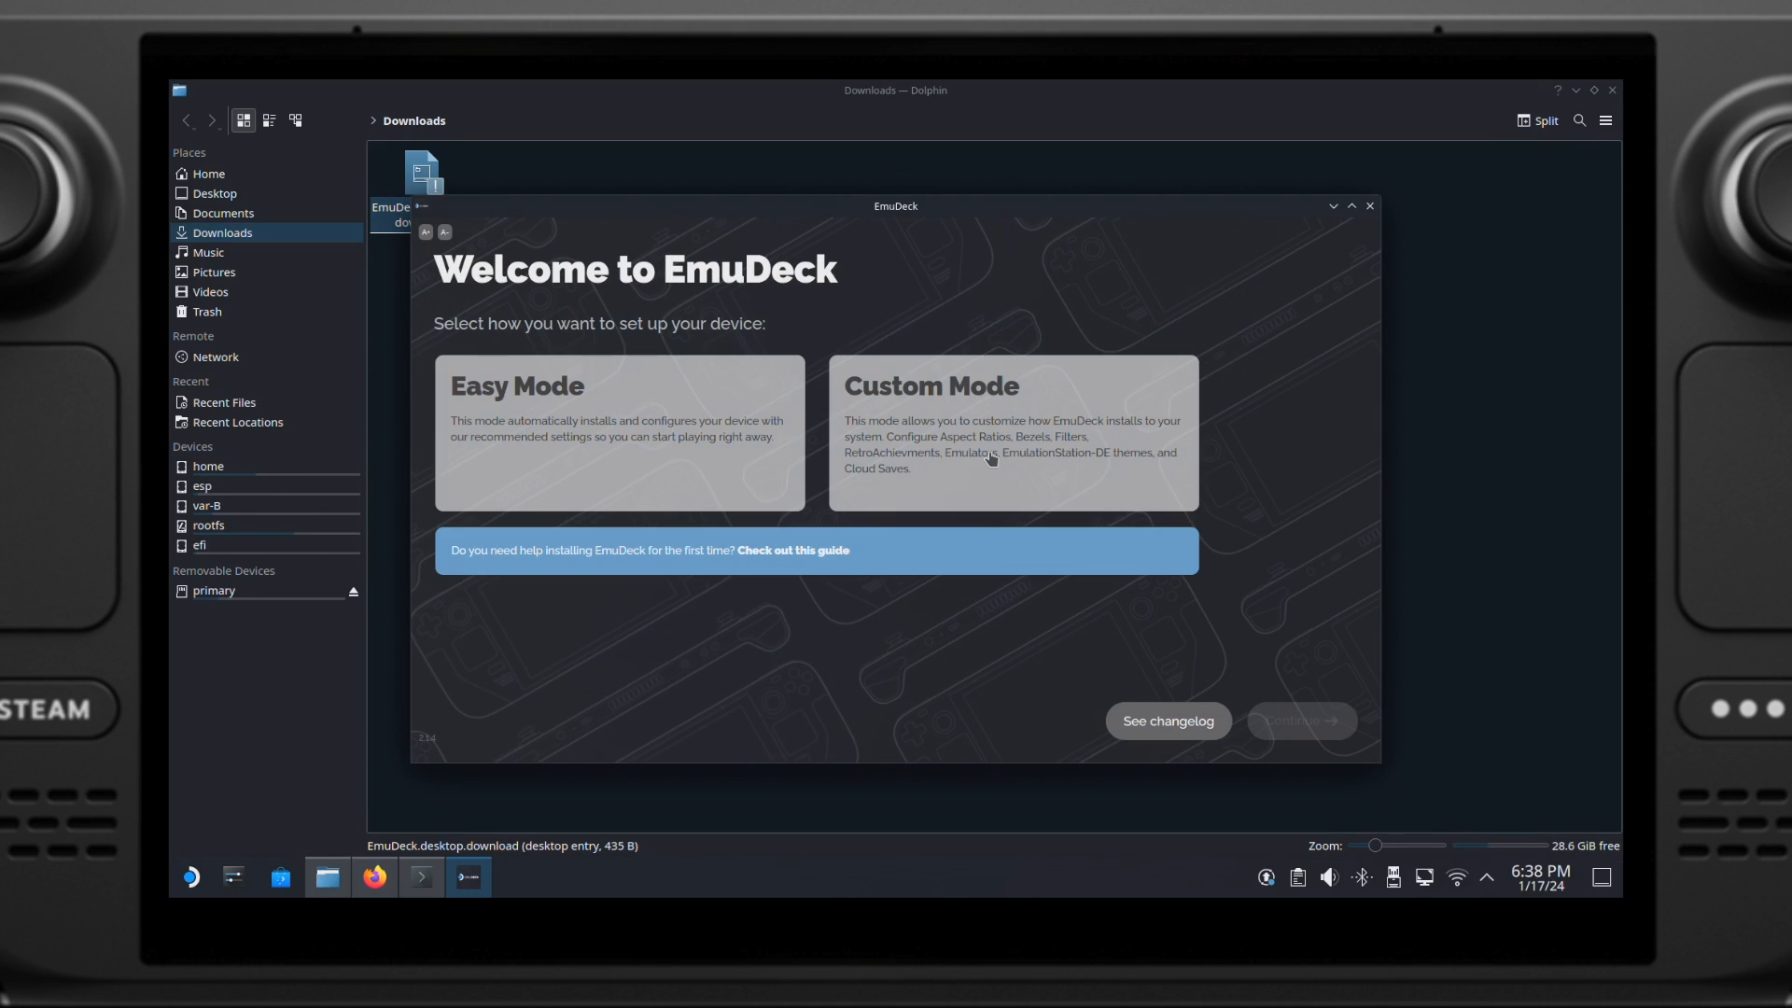
{"action": "mouse_move", "coordinate": [1287, 545]}
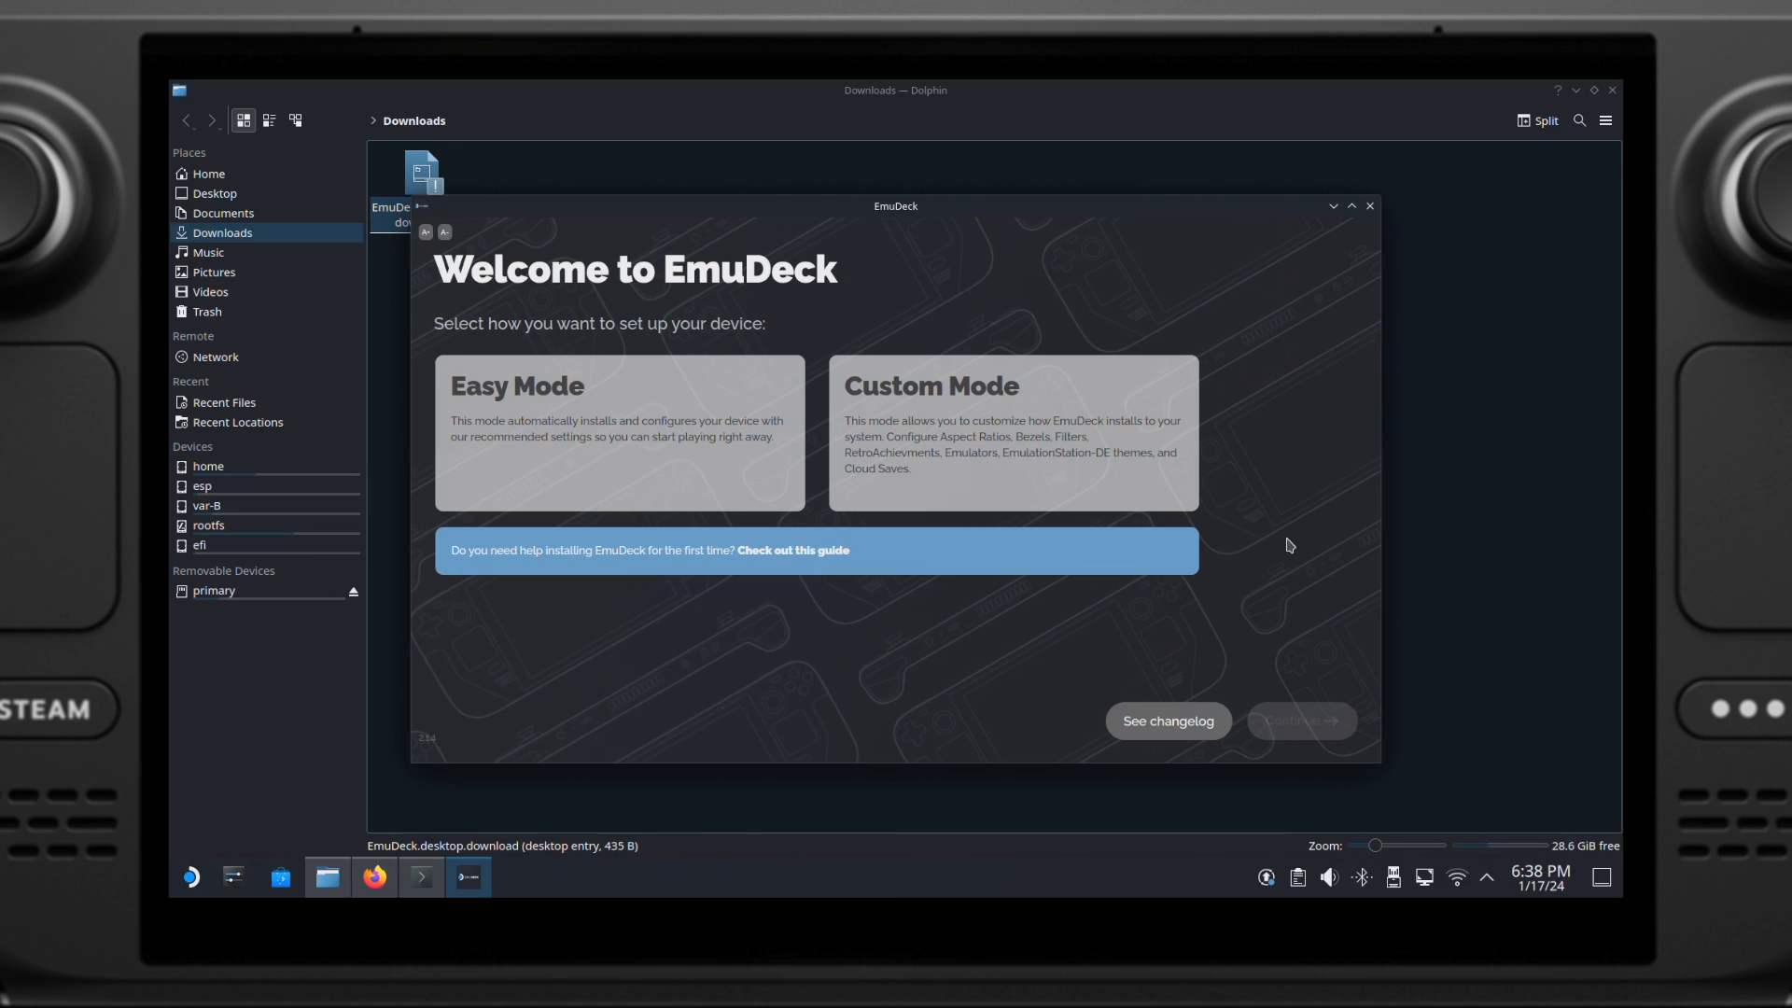
Step: Choose Custom Mode and set the SD Card as the ROM directory
{"action": "left_click", "coordinate": [1009, 434]}
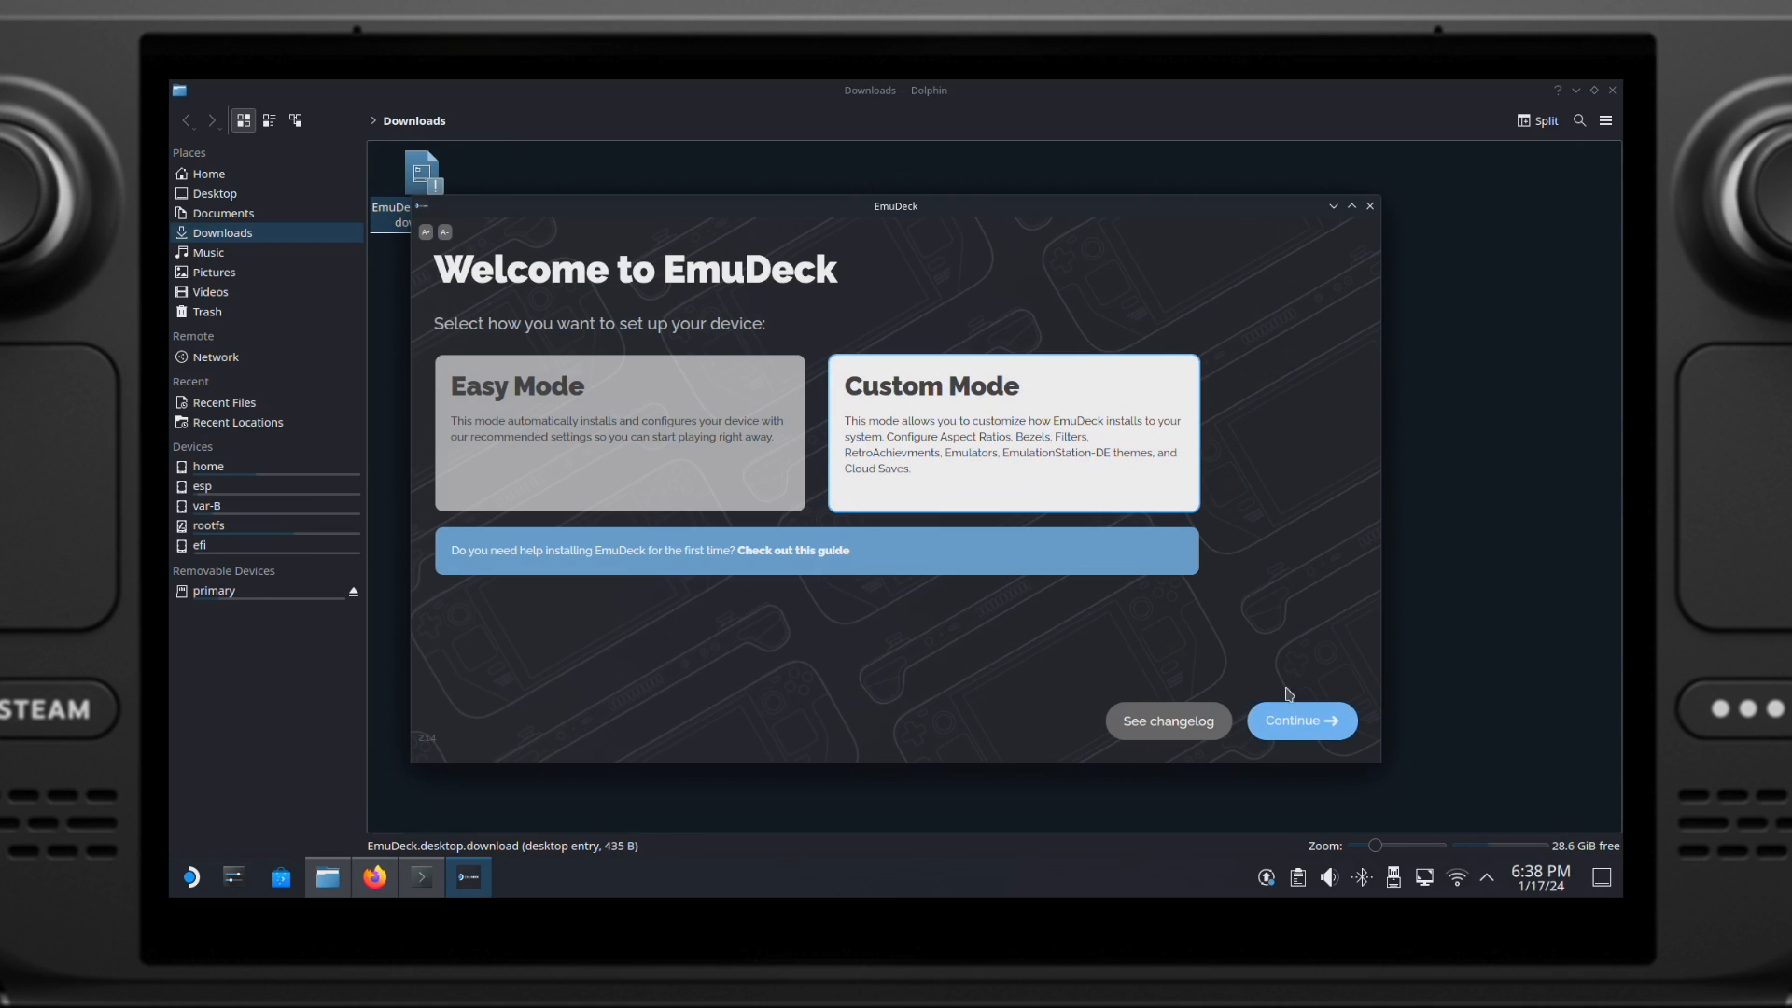
{"action": "left_click", "coordinate": [1299, 720]}
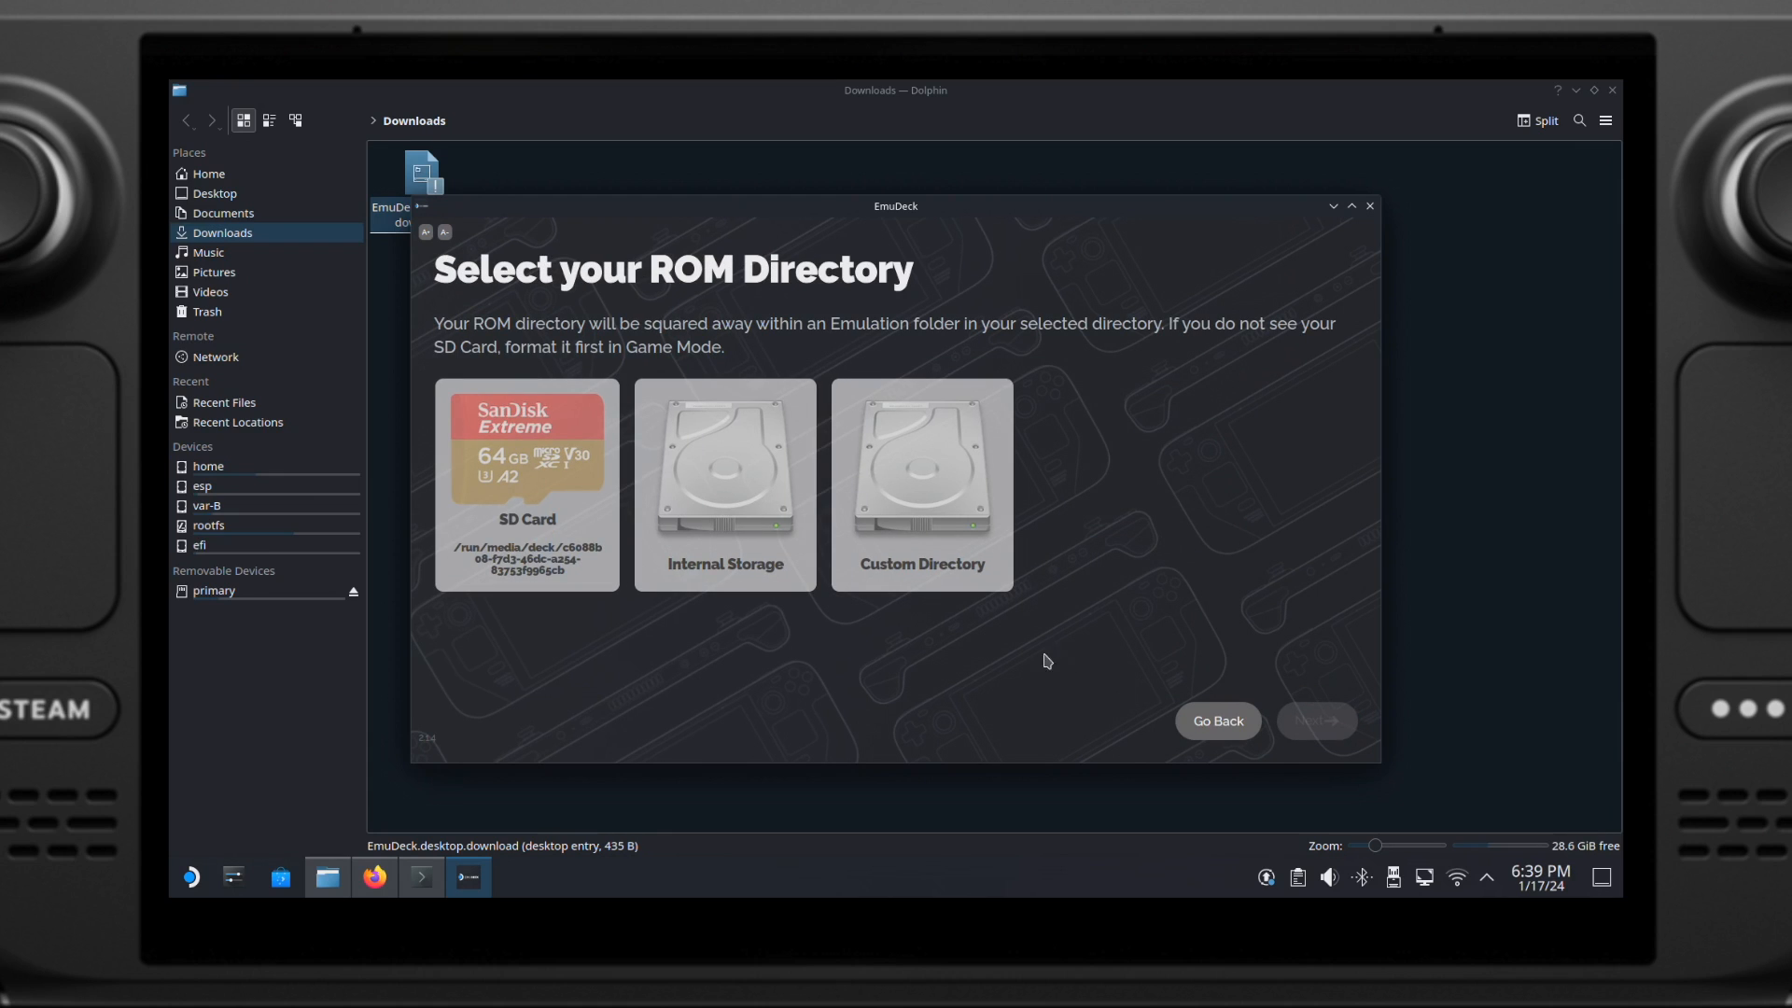
{"action": "left_click", "coordinate": [526, 484]}
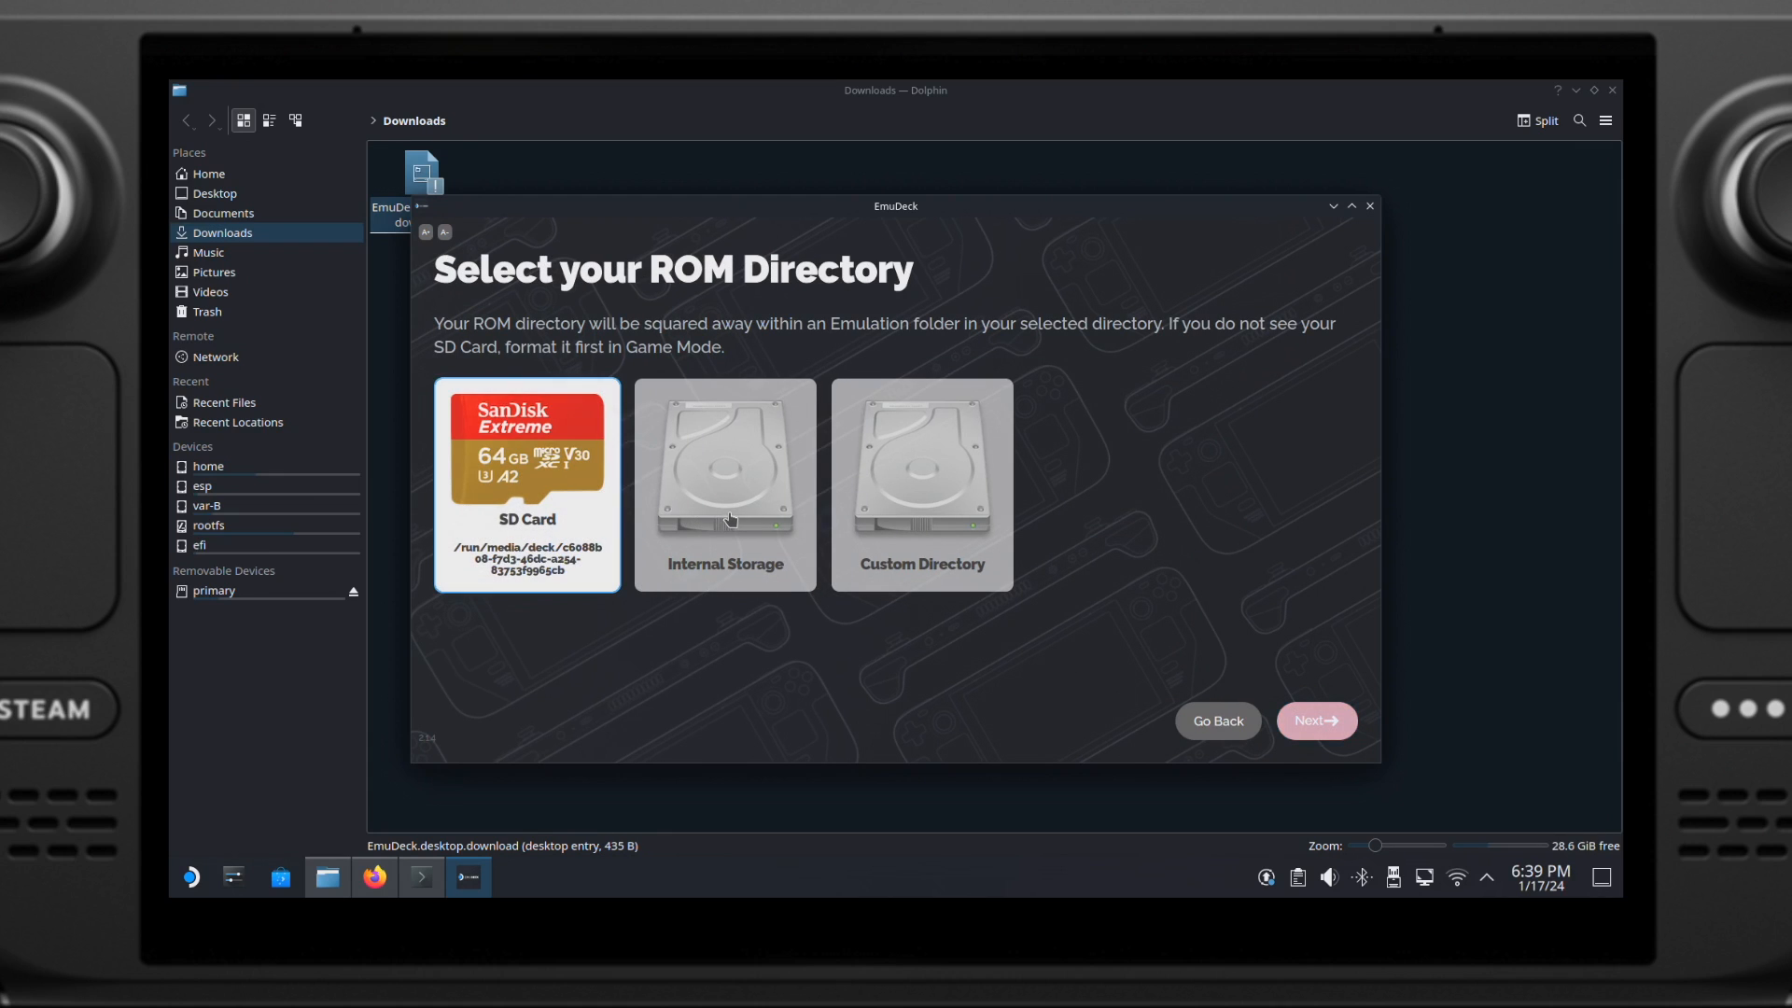
{"action": "left_click", "coordinate": [723, 483]}
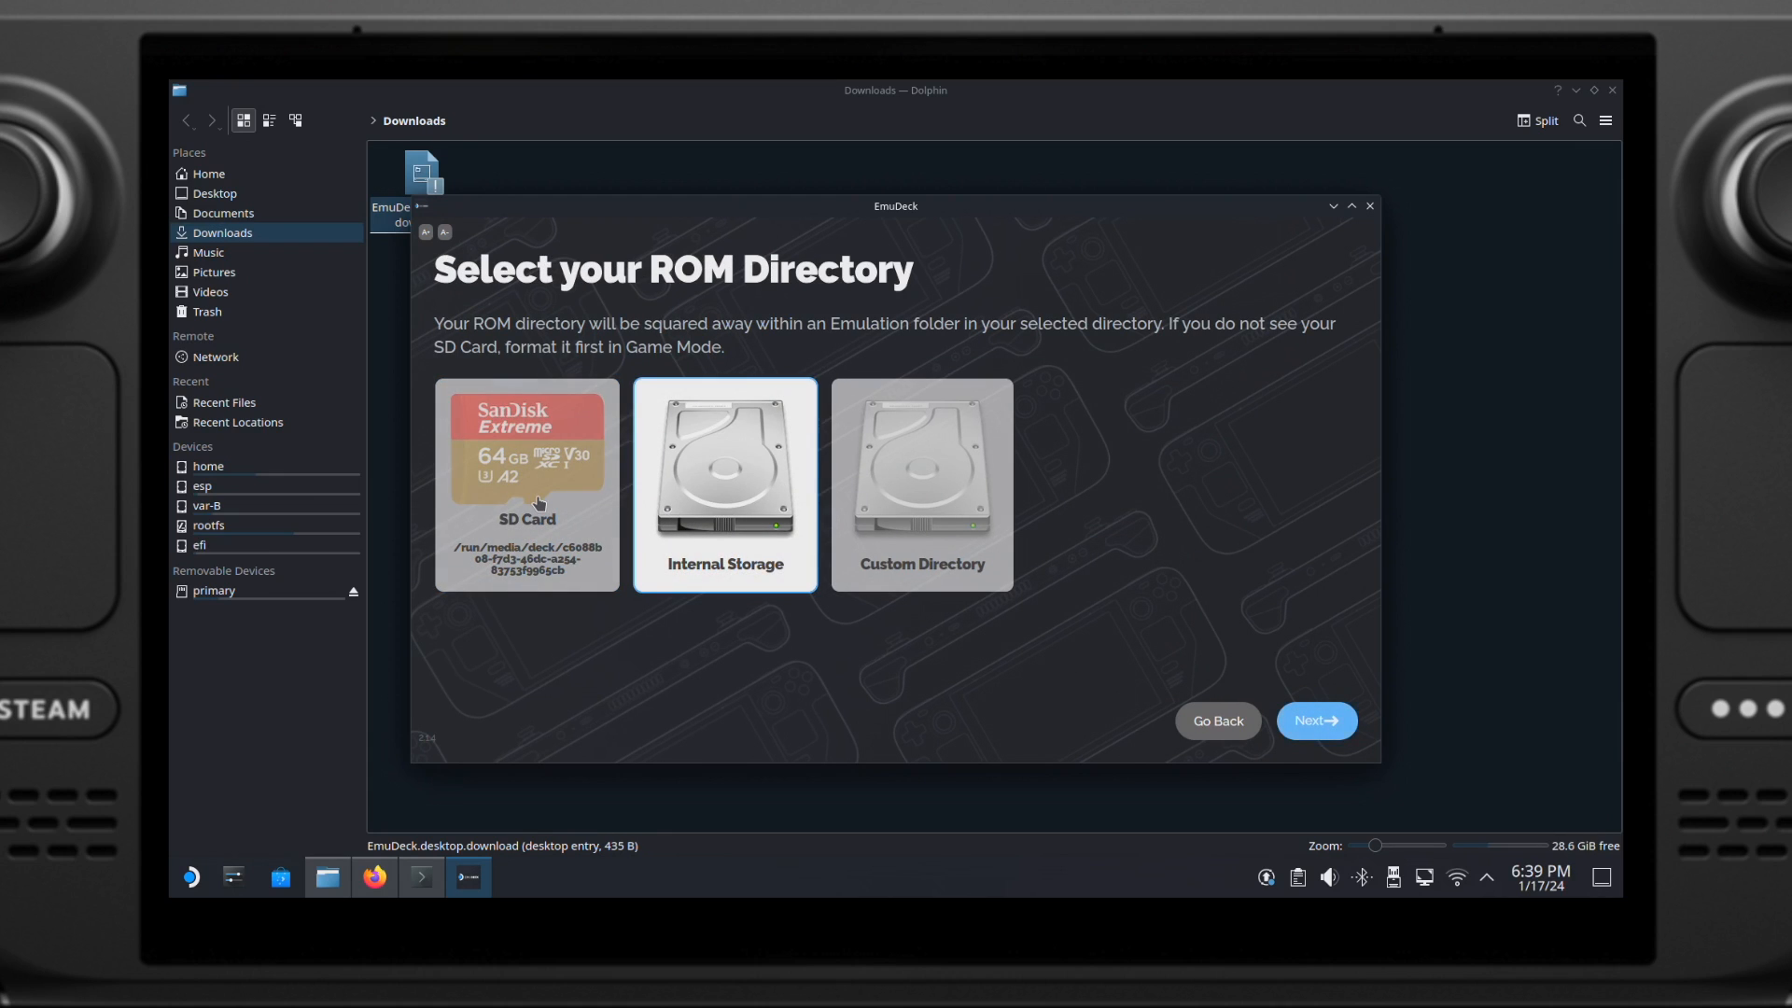
{"action": "left_click", "coordinate": [527, 484]}
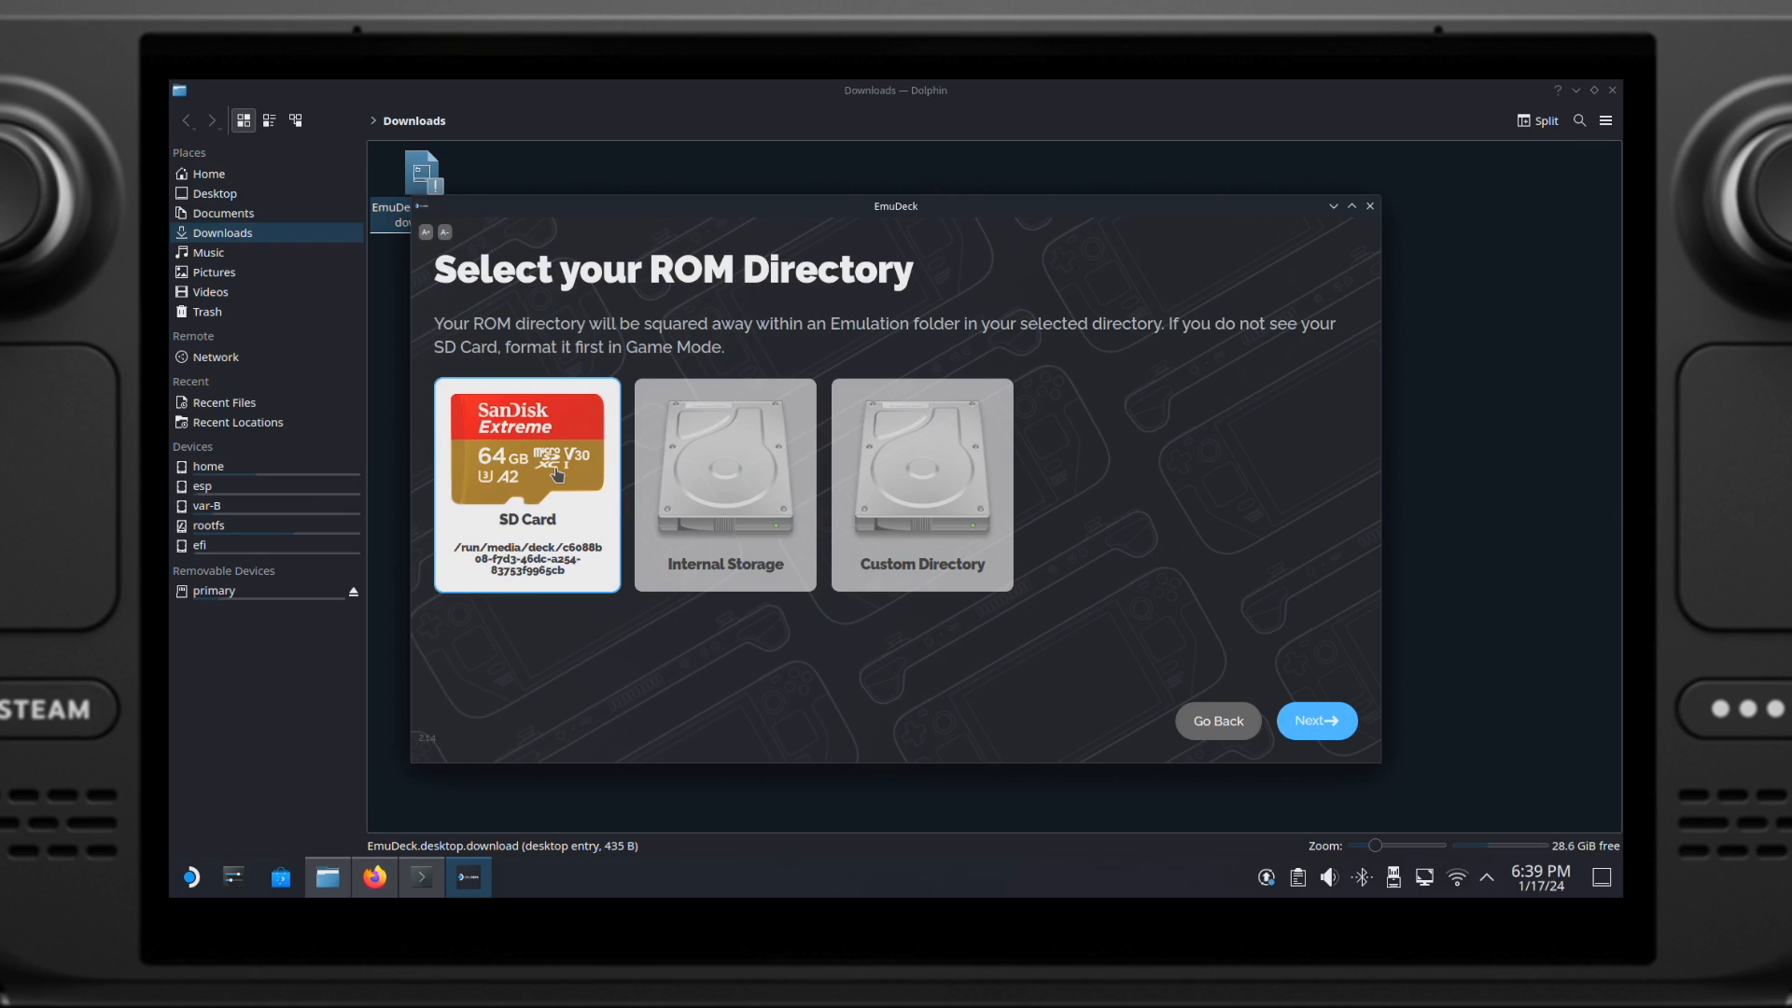
{"action": "mouse_move", "coordinate": [647, 617]}
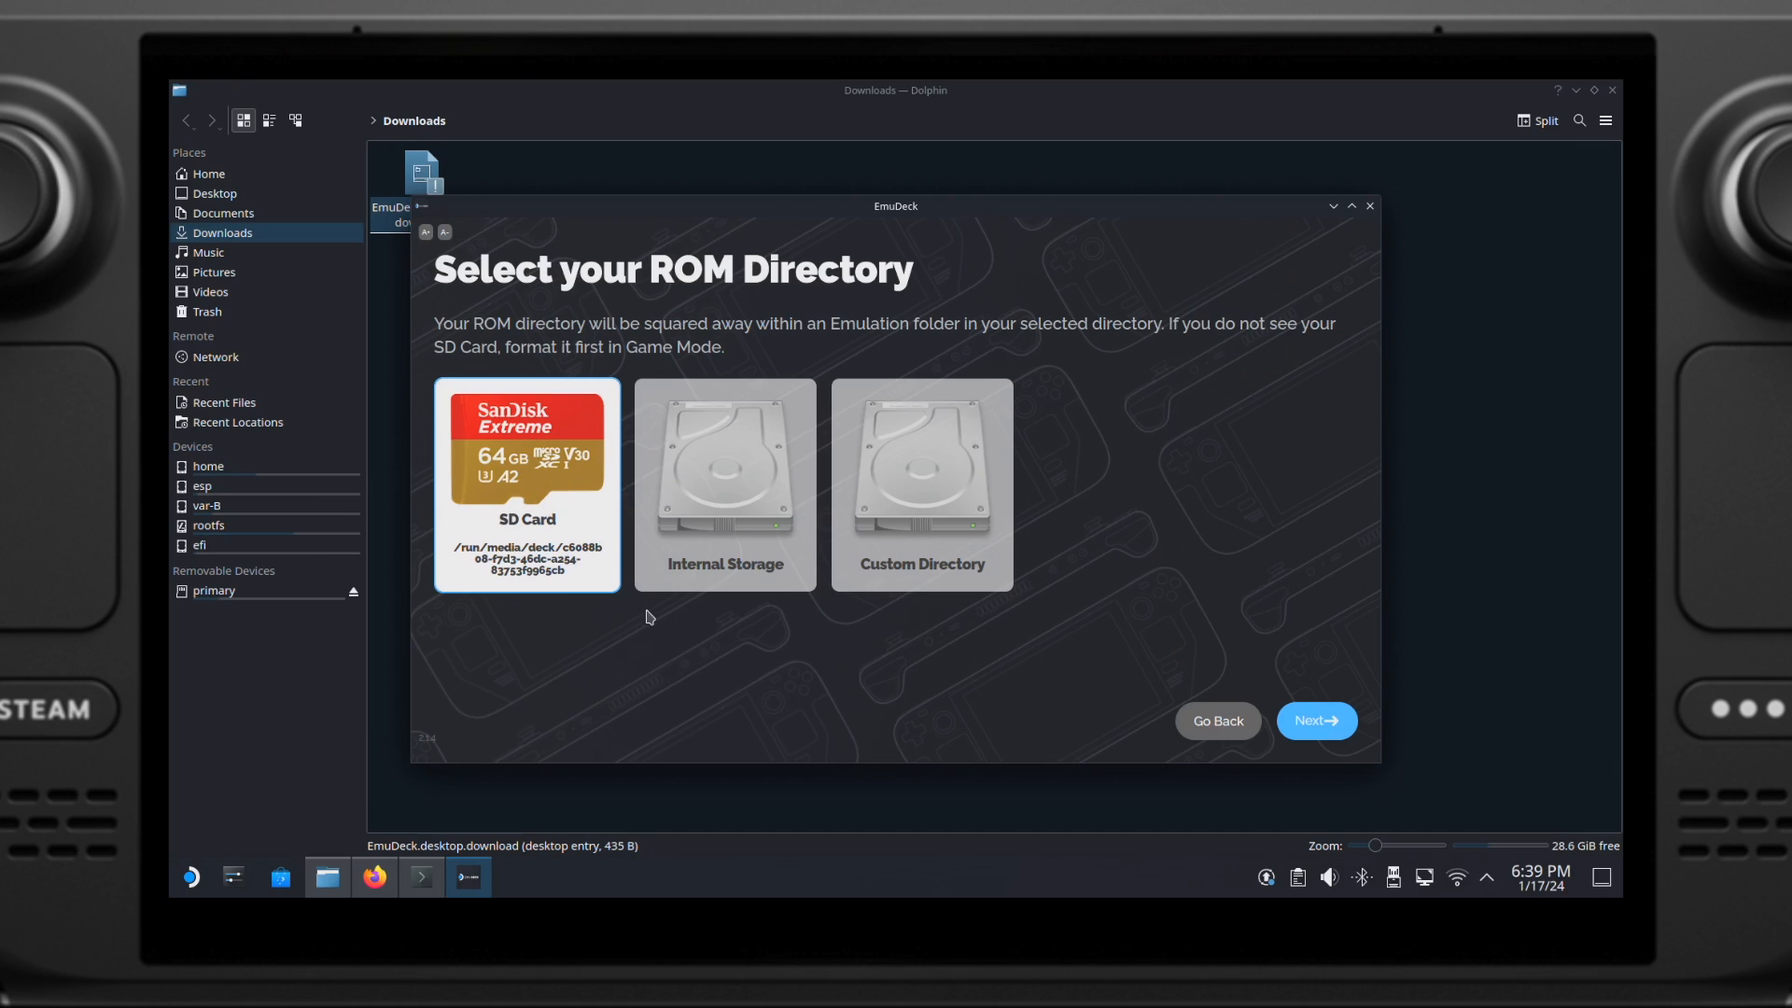
{"action": "mouse_move", "coordinate": [1316, 722]}
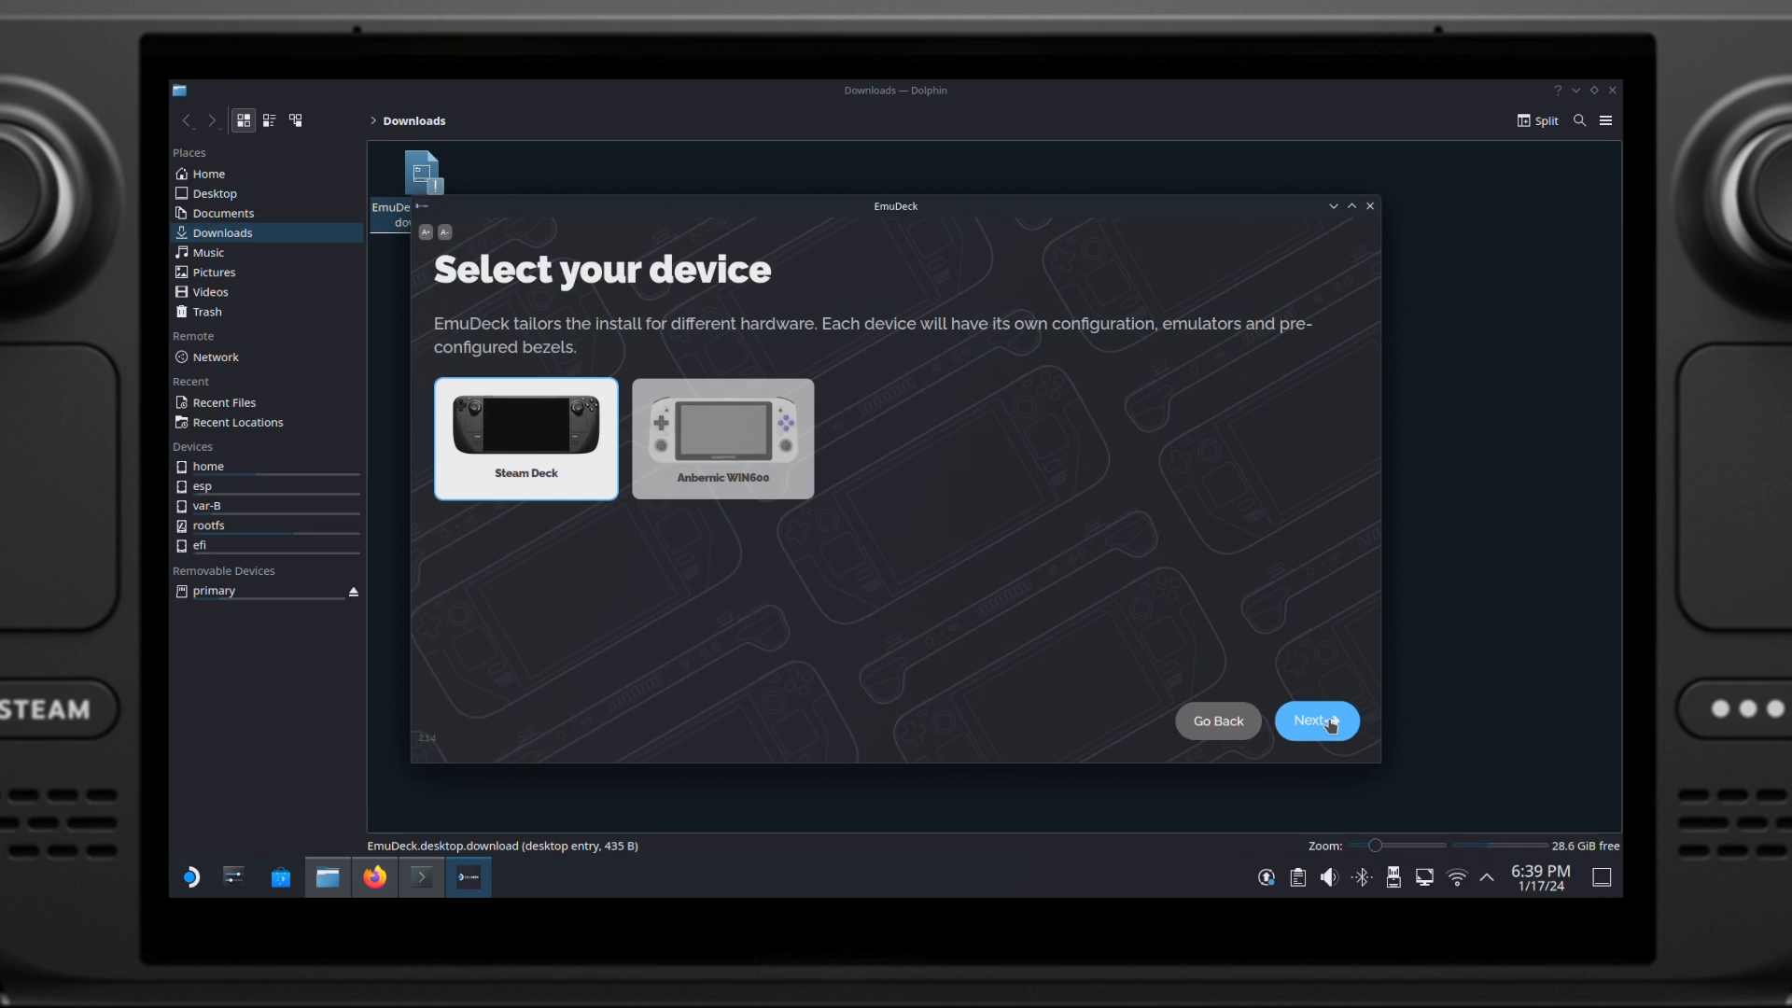
Step: Keep Steam Deck as device and deselect every emulator except RetroArch and EmulationStation-DE
{"action": "left_click", "coordinate": [1314, 720]}
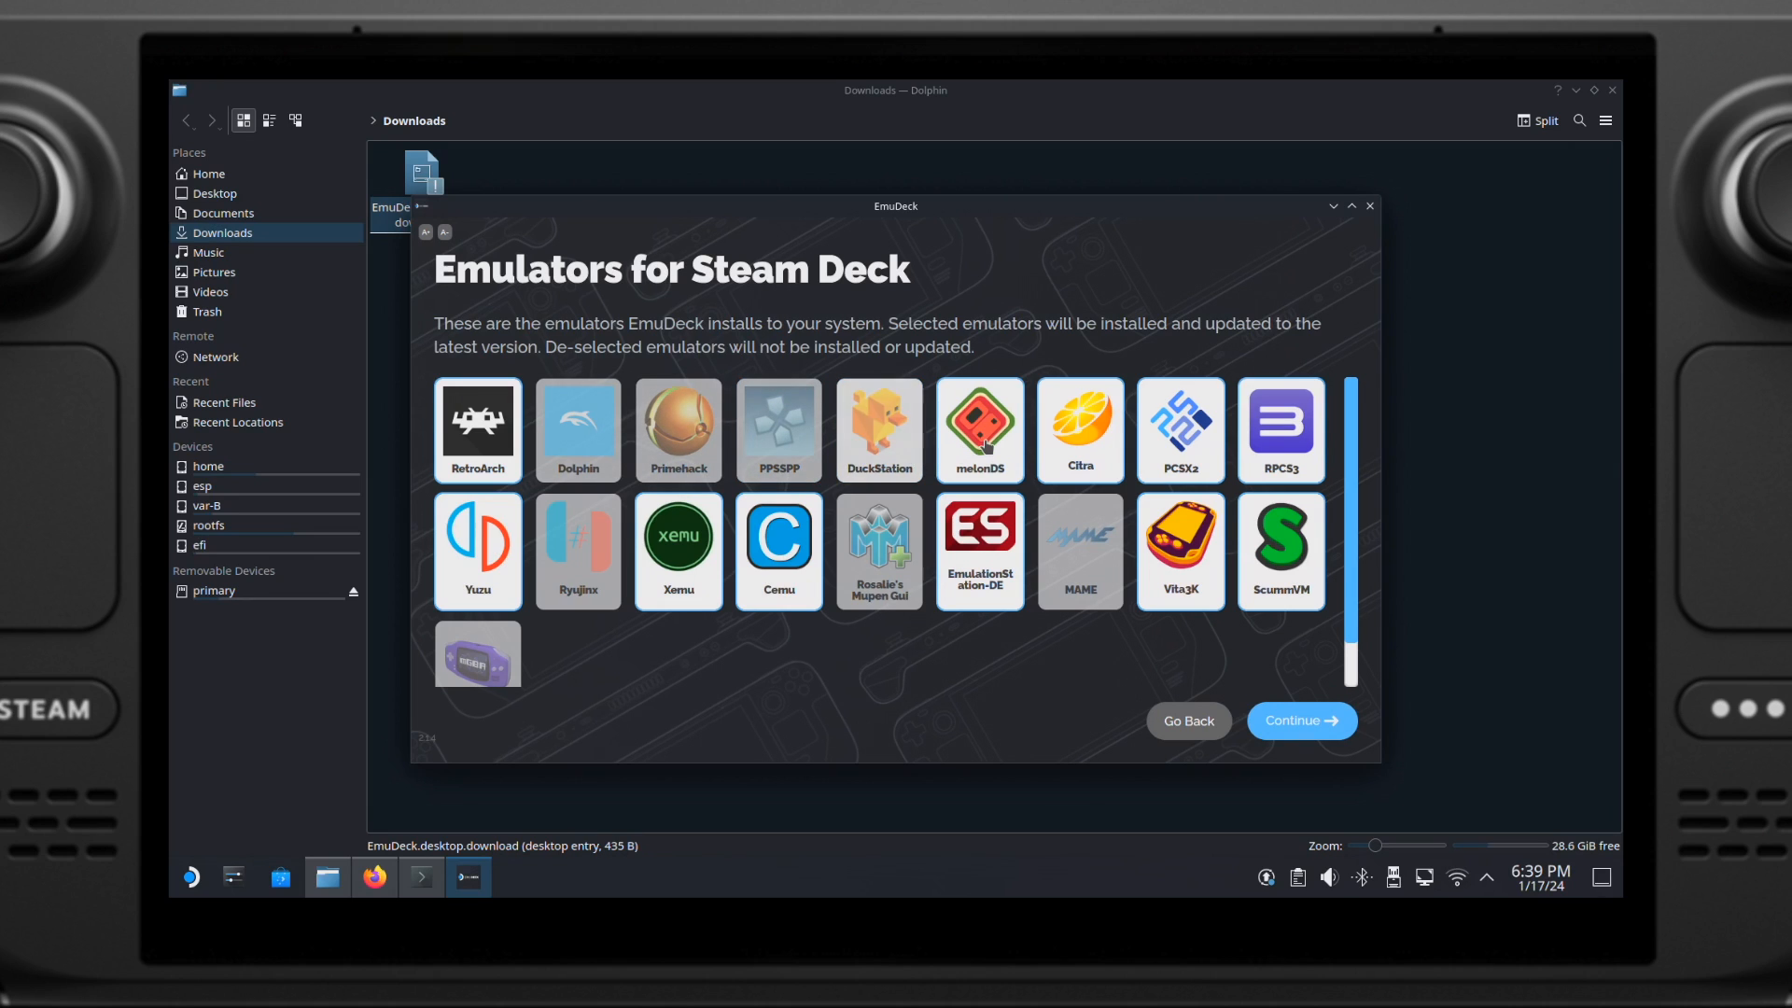
{"action": "left_click", "coordinate": [977, 429]}
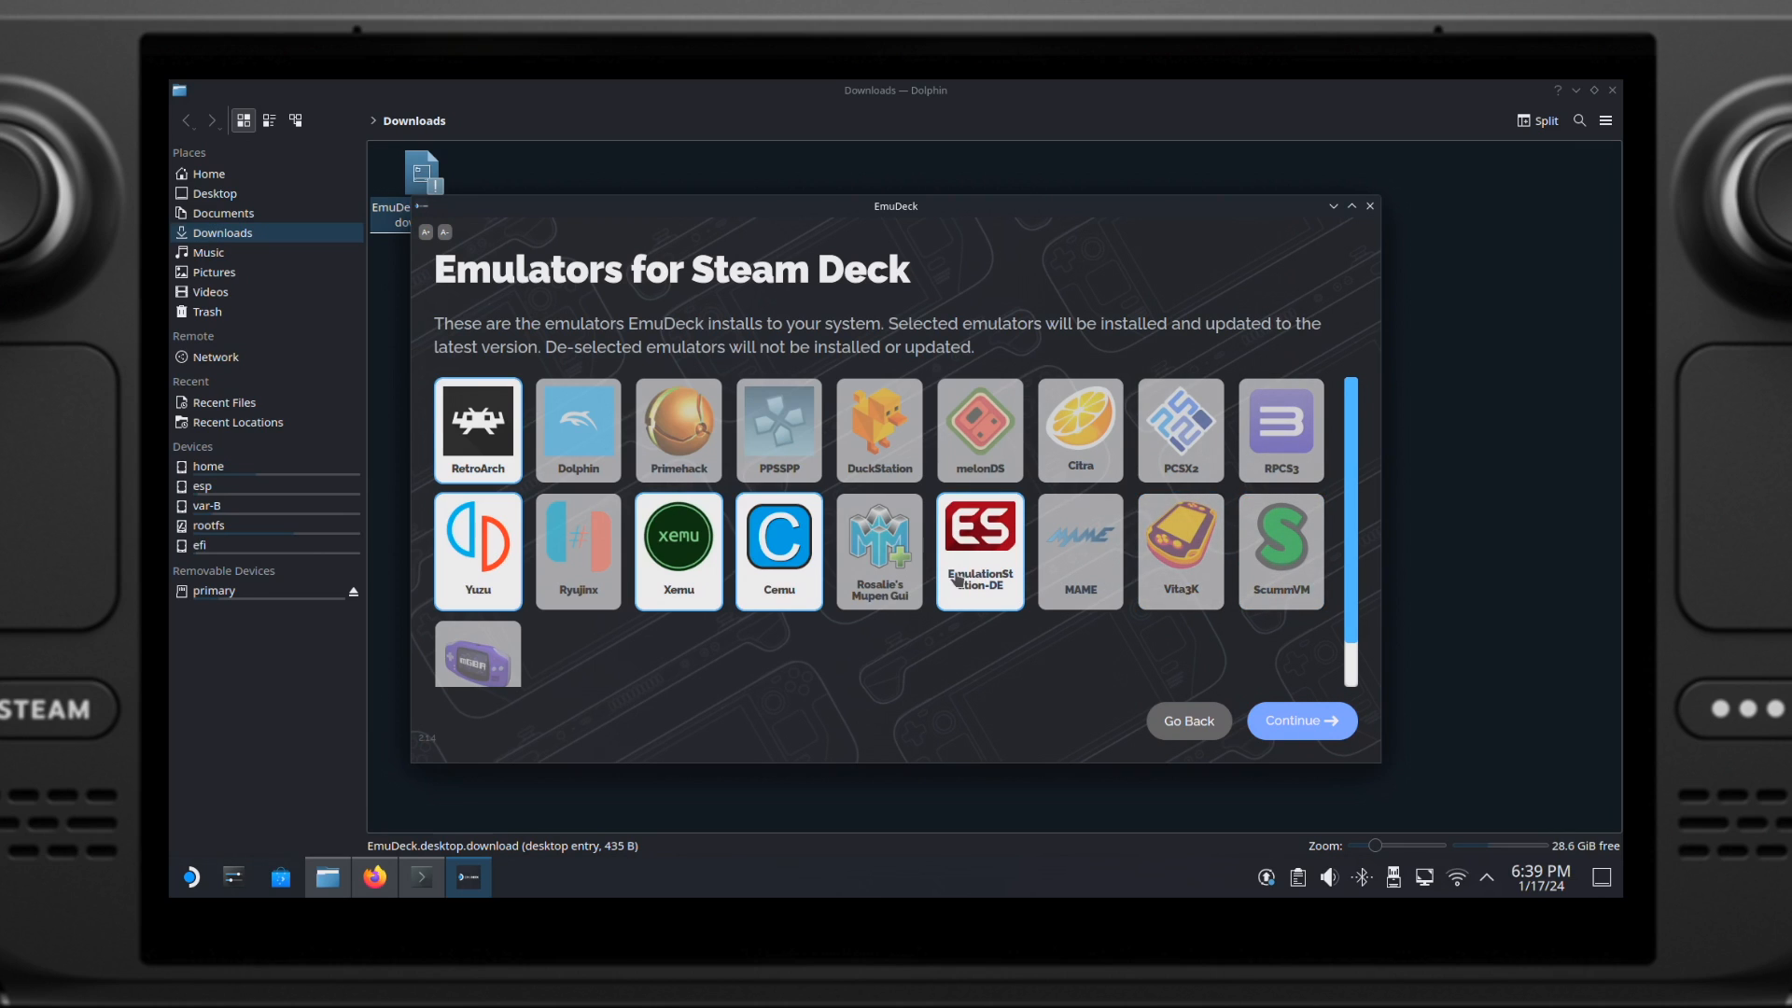
{"action": "left_click", "coordinate": [978, 551]}
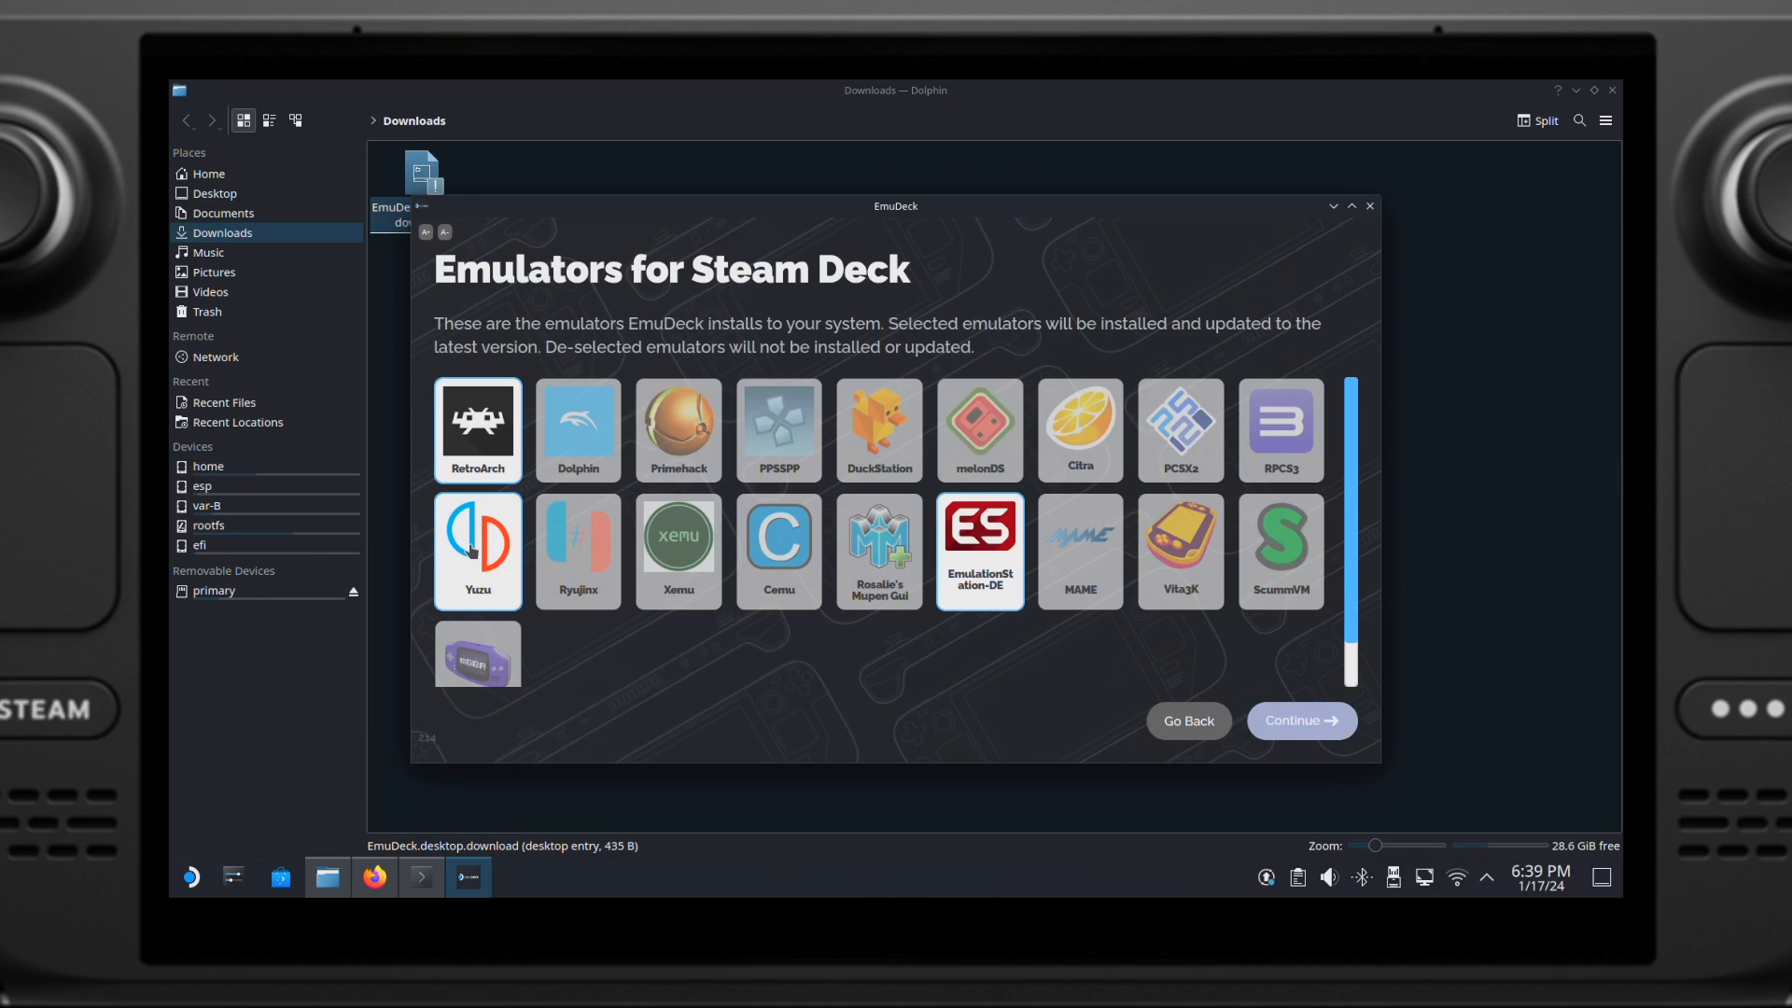
{"action": "left_click", "coordinate": [477, 550]}
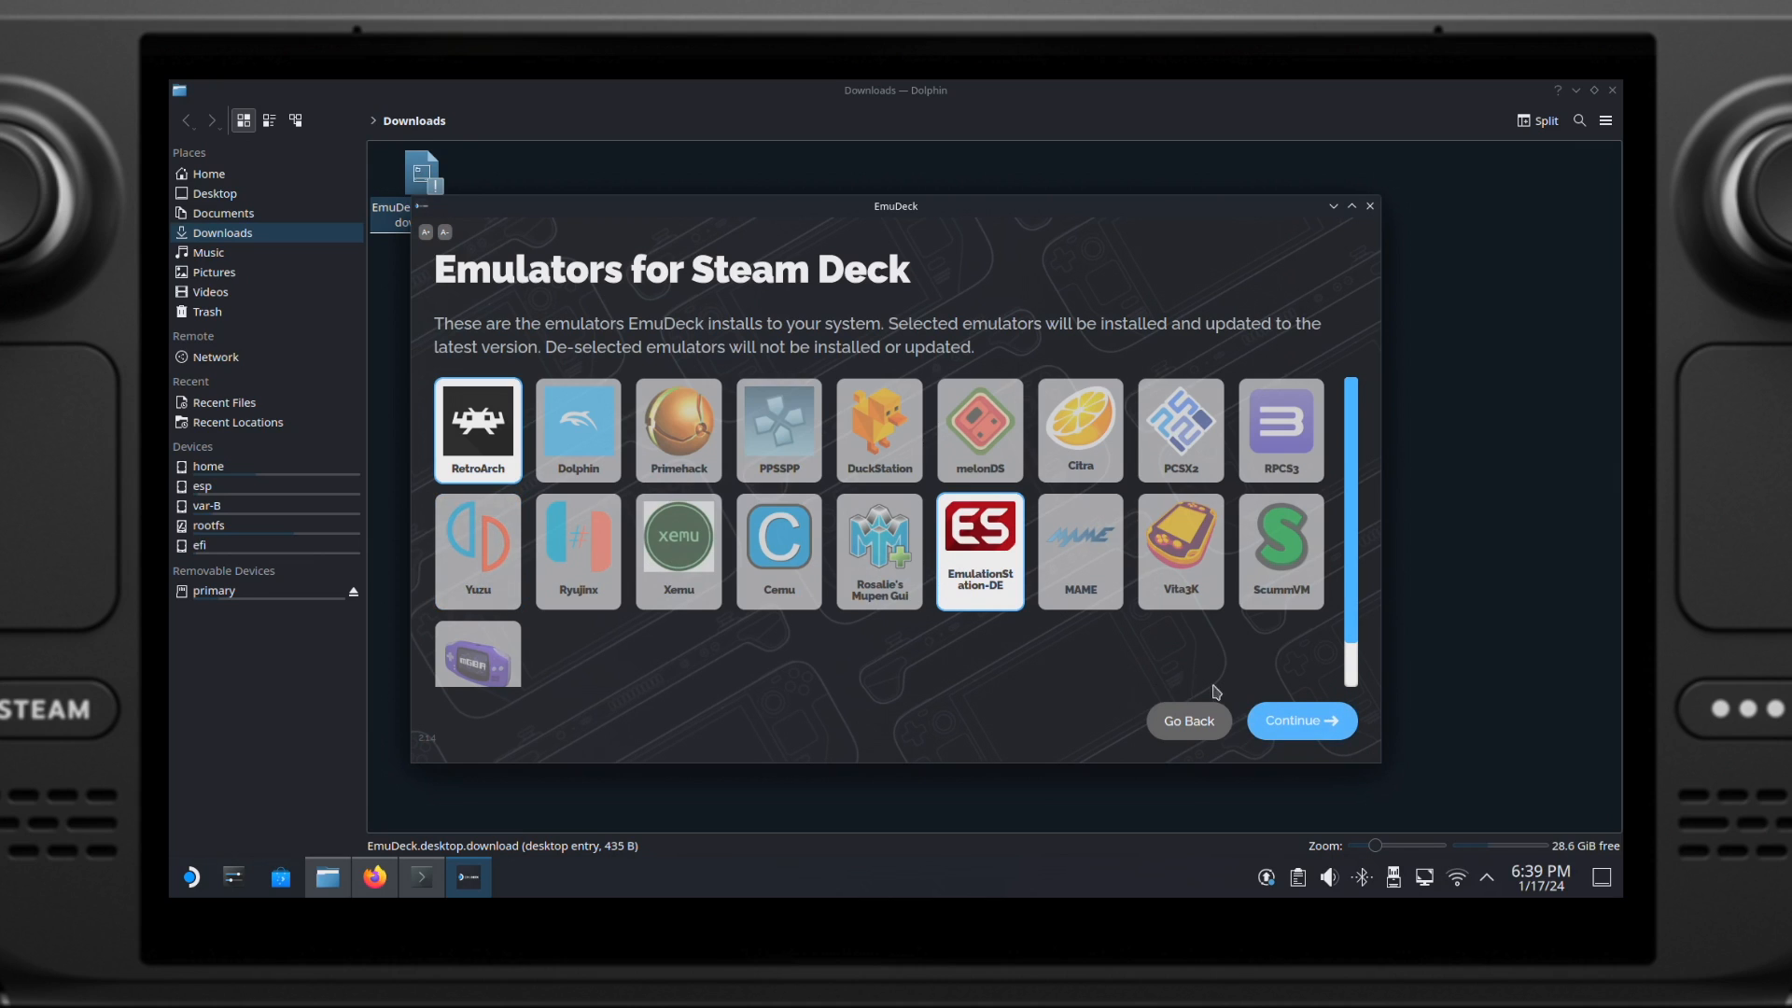
{"action": "left_click", "coordinate": [1299, 719]}
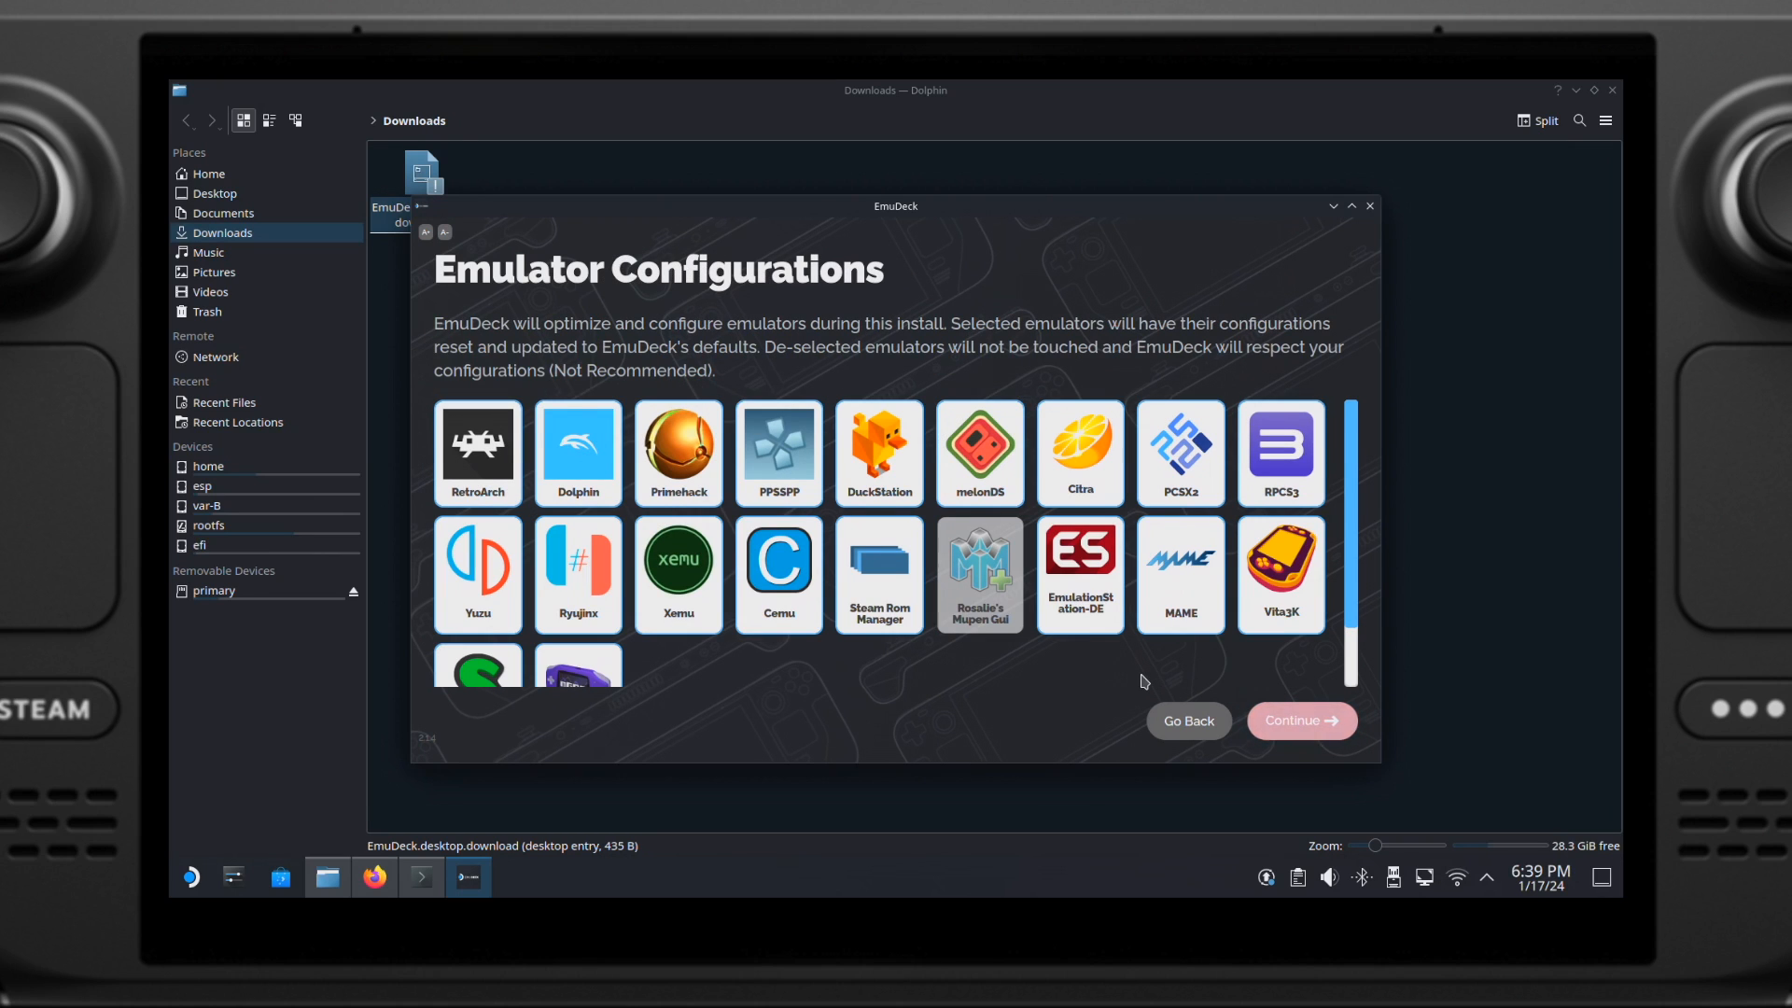
Step: Configure only RetroArch, Steam ROM Manager and EmulationStation-DE, and turn Auto Save on
{"action": "left_click", "coordinate": [576, 451]}
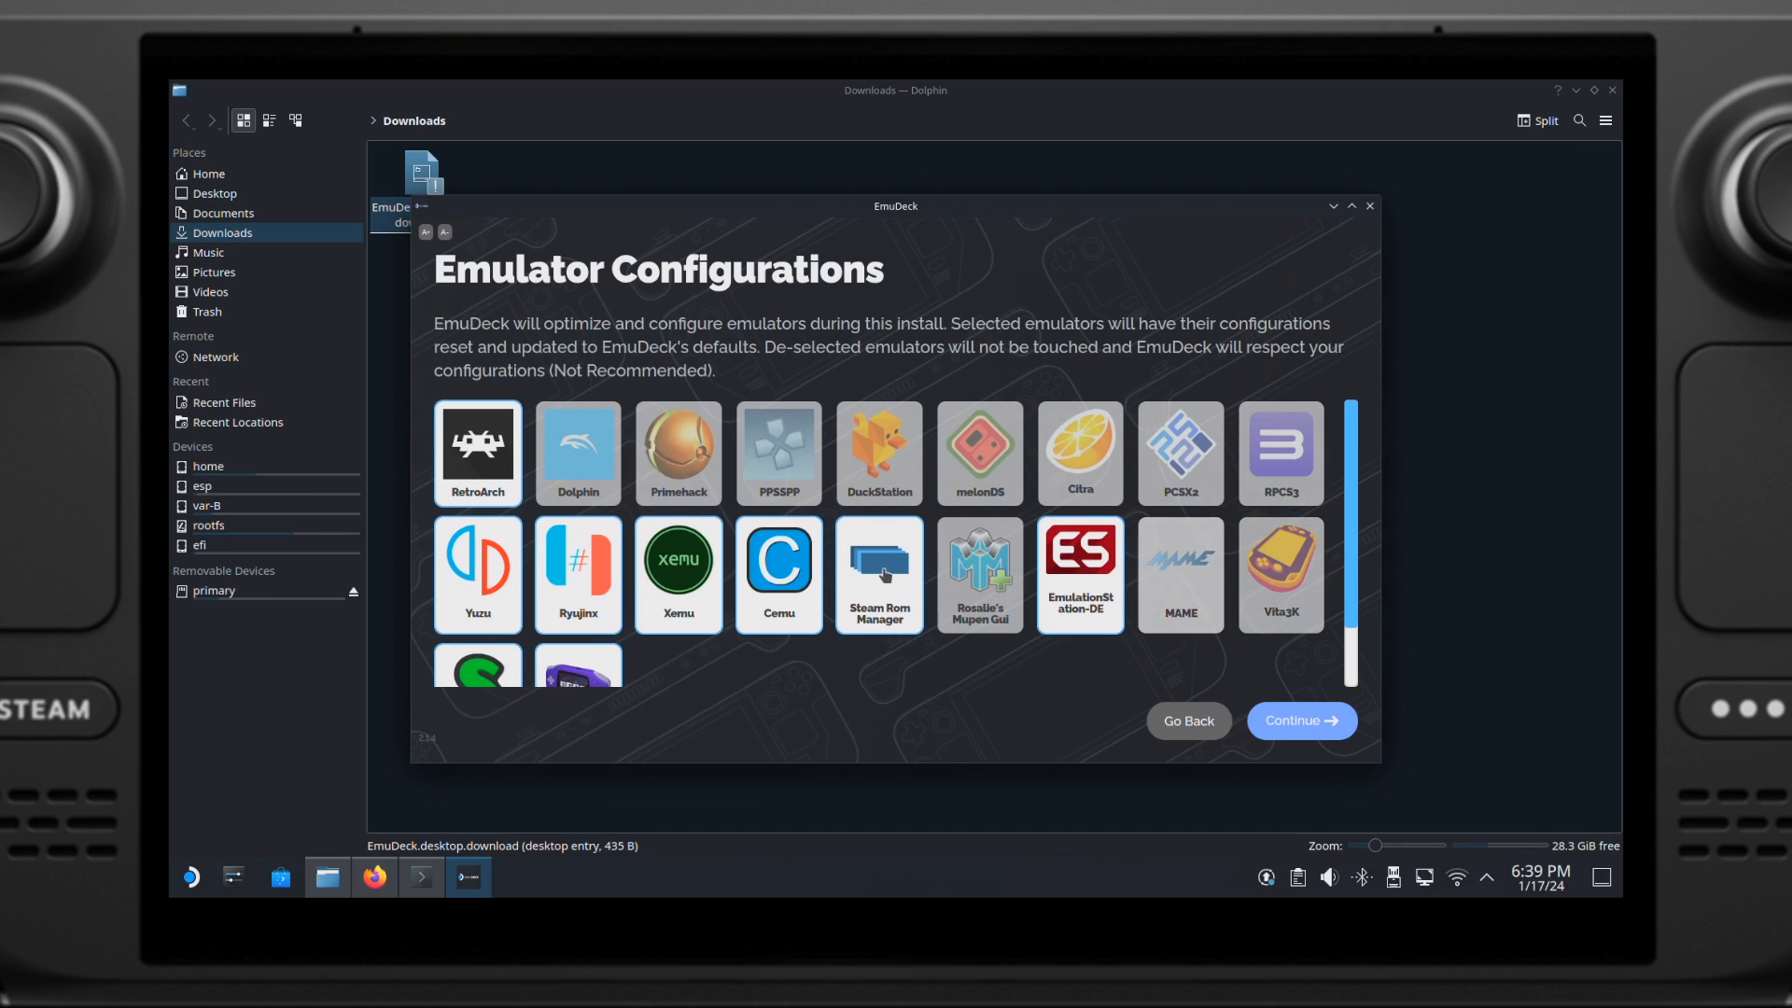
{"action": "left_click", "coordinate": [478, 574]}
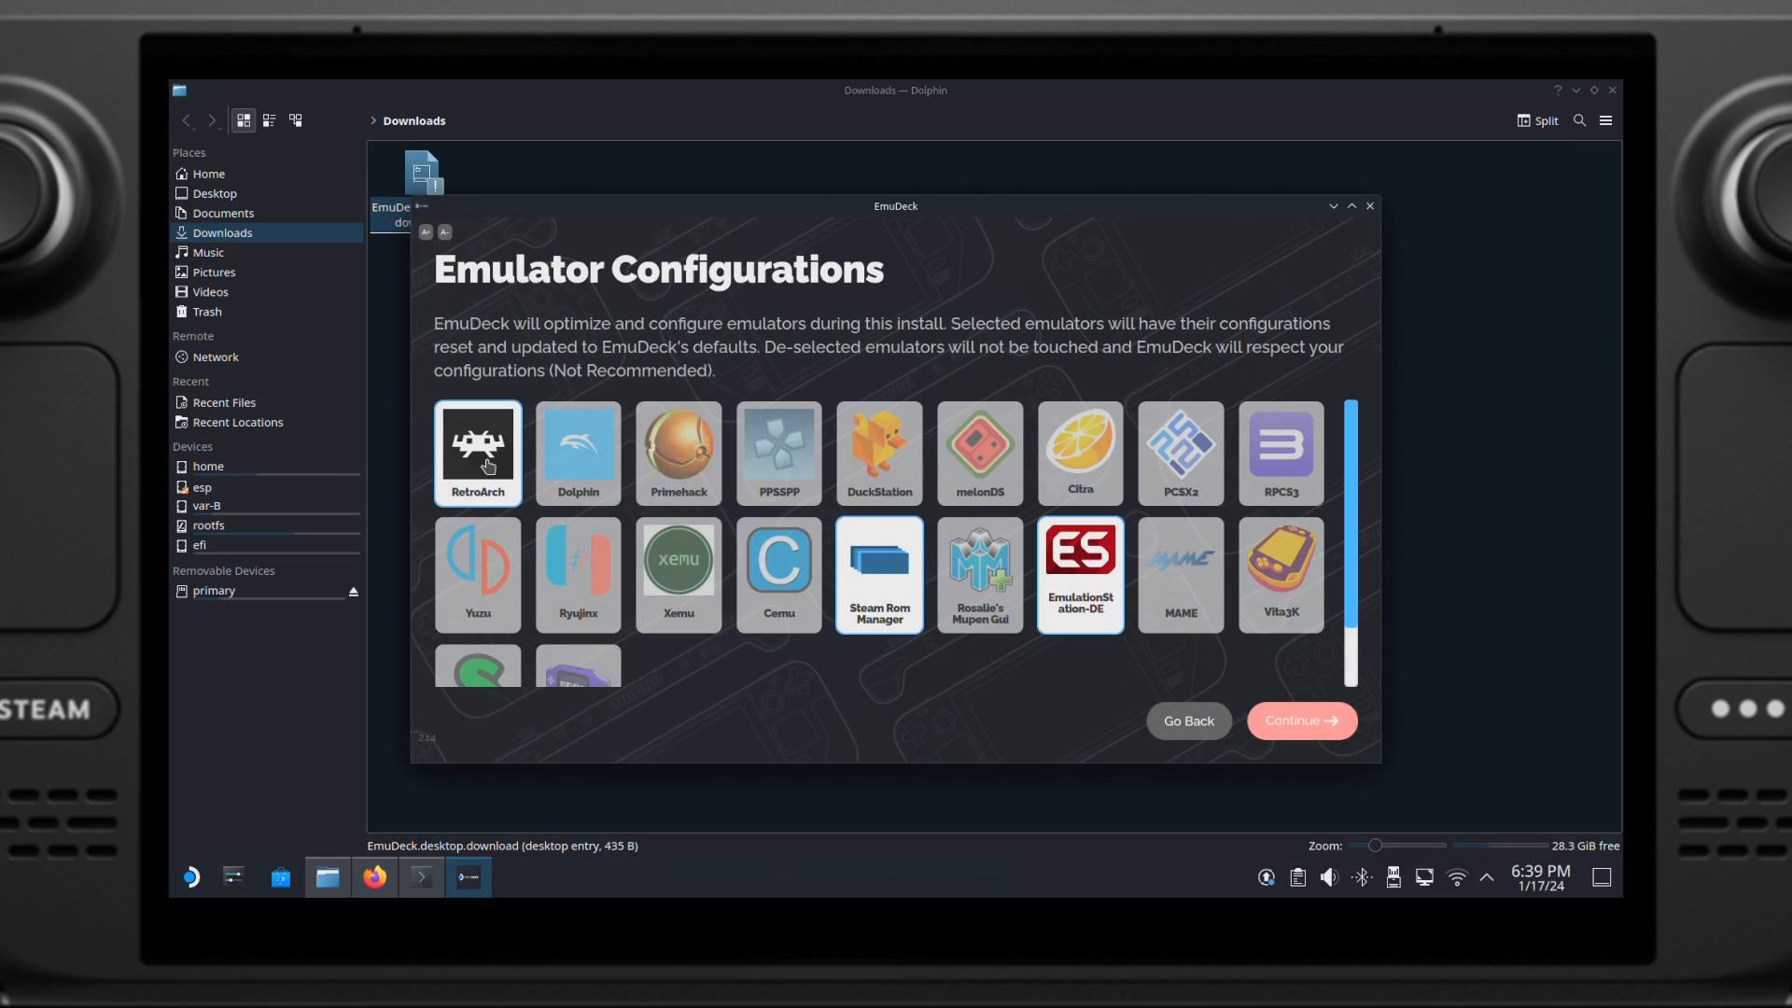
{"action": "mouse_move", "coordinate": [1299, 719]}
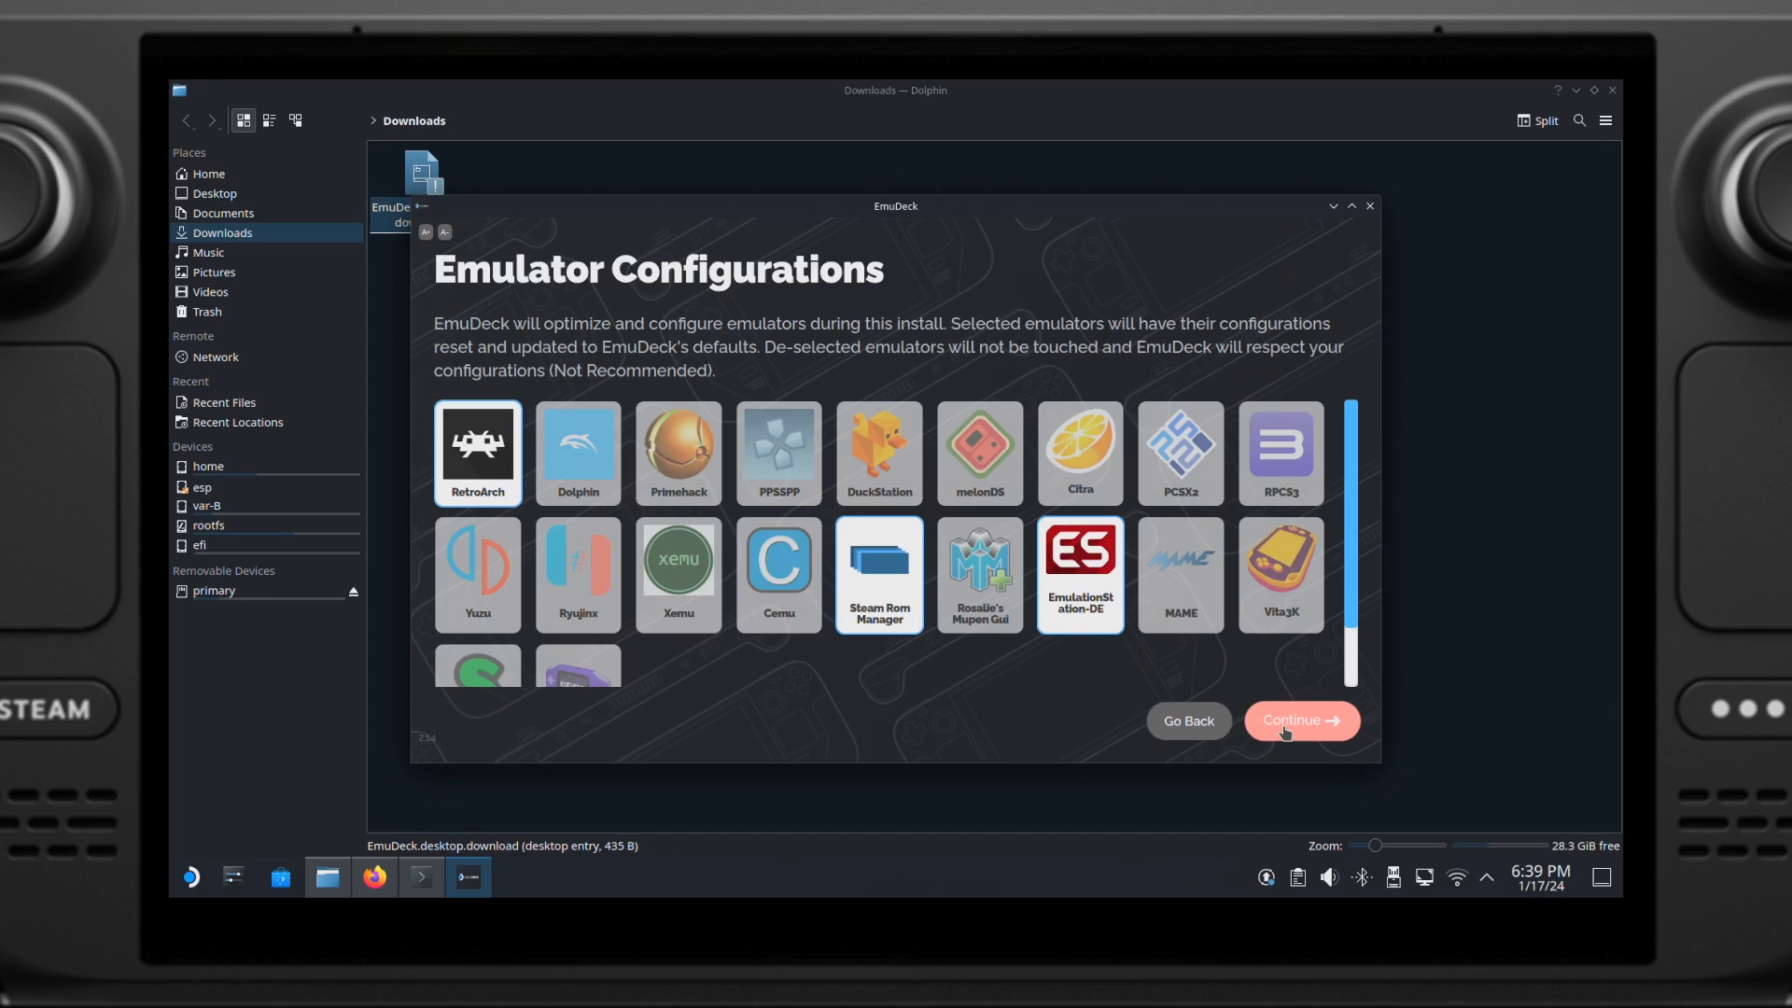
{"action": "left_click", "coordinate": [1300, 720]}
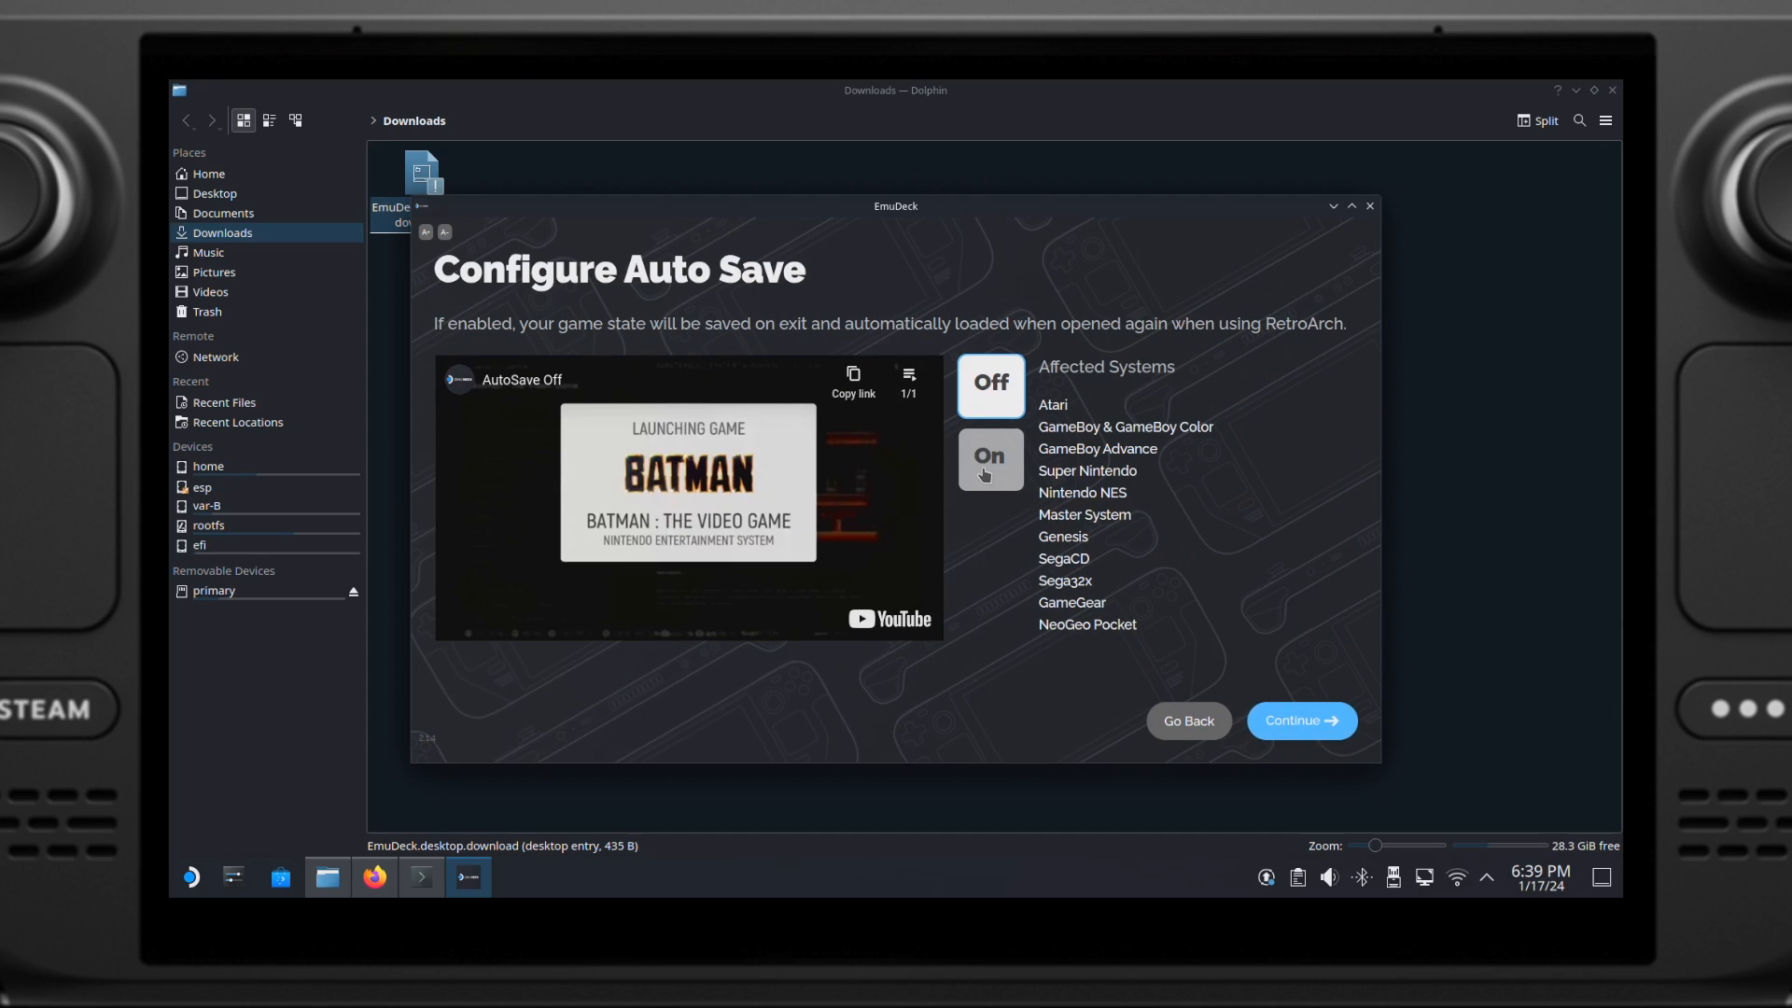
{"action": "left_click", "coordinate": [989, 459]}
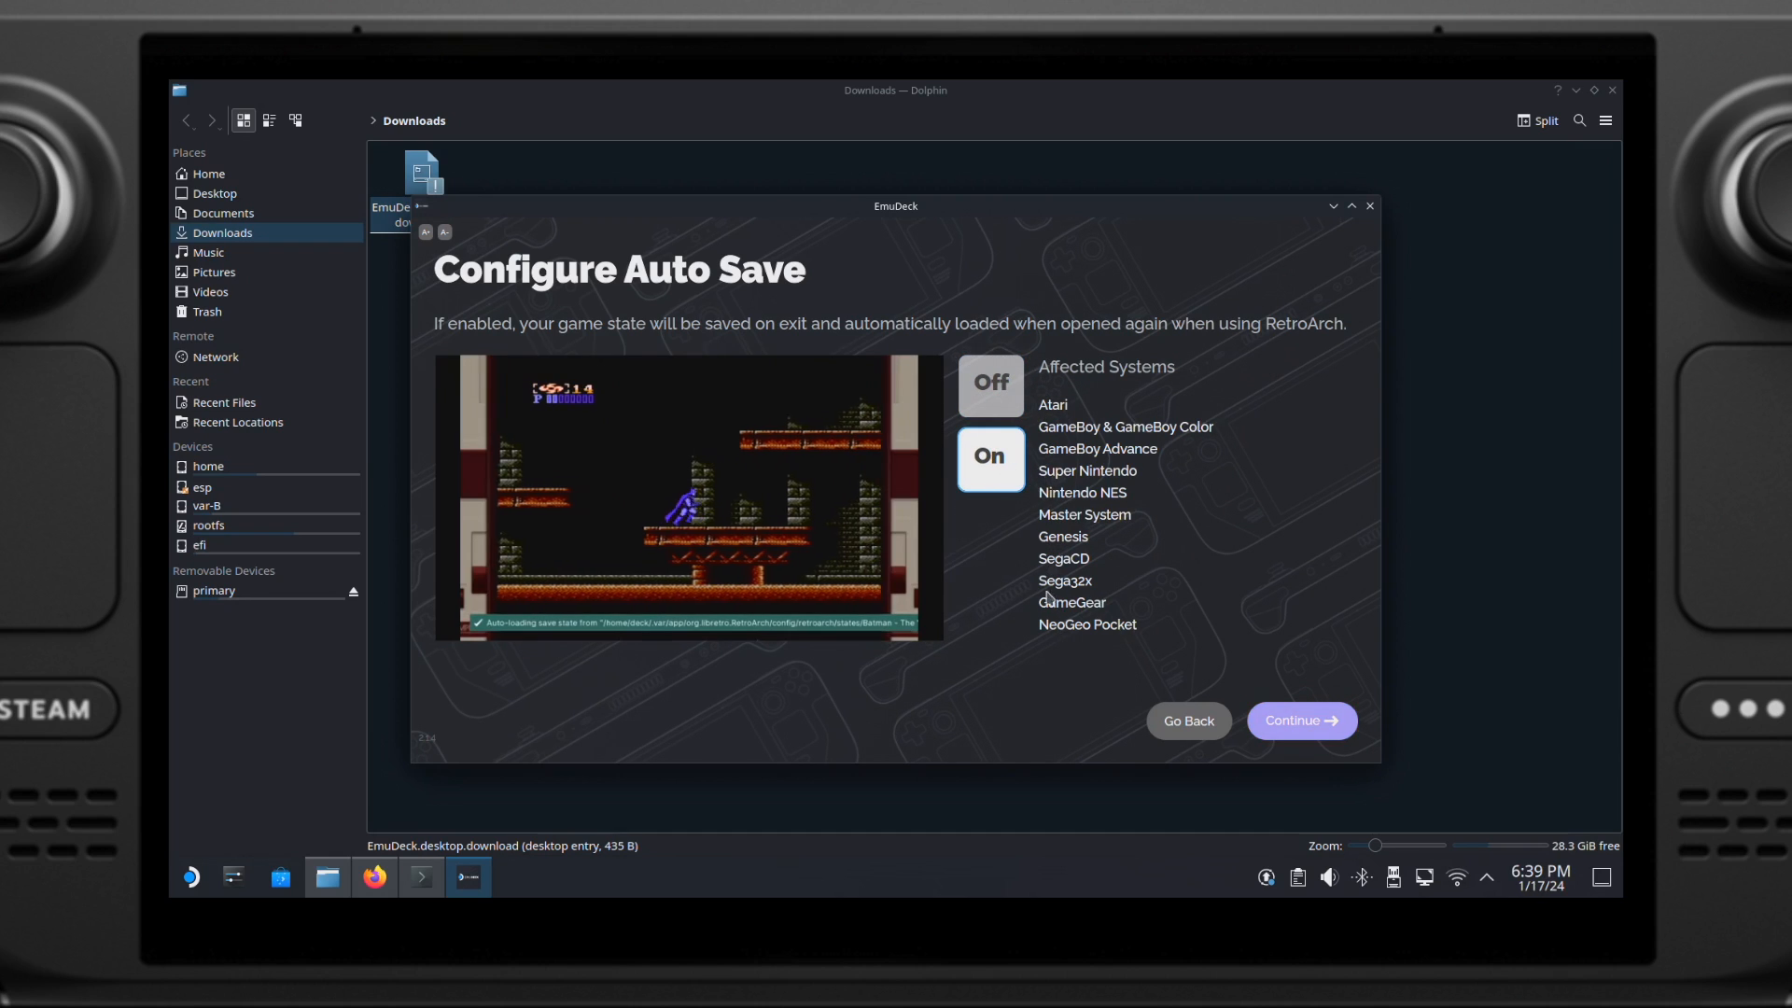
{"action": "left_click", "coordinate": [1299, 719]}
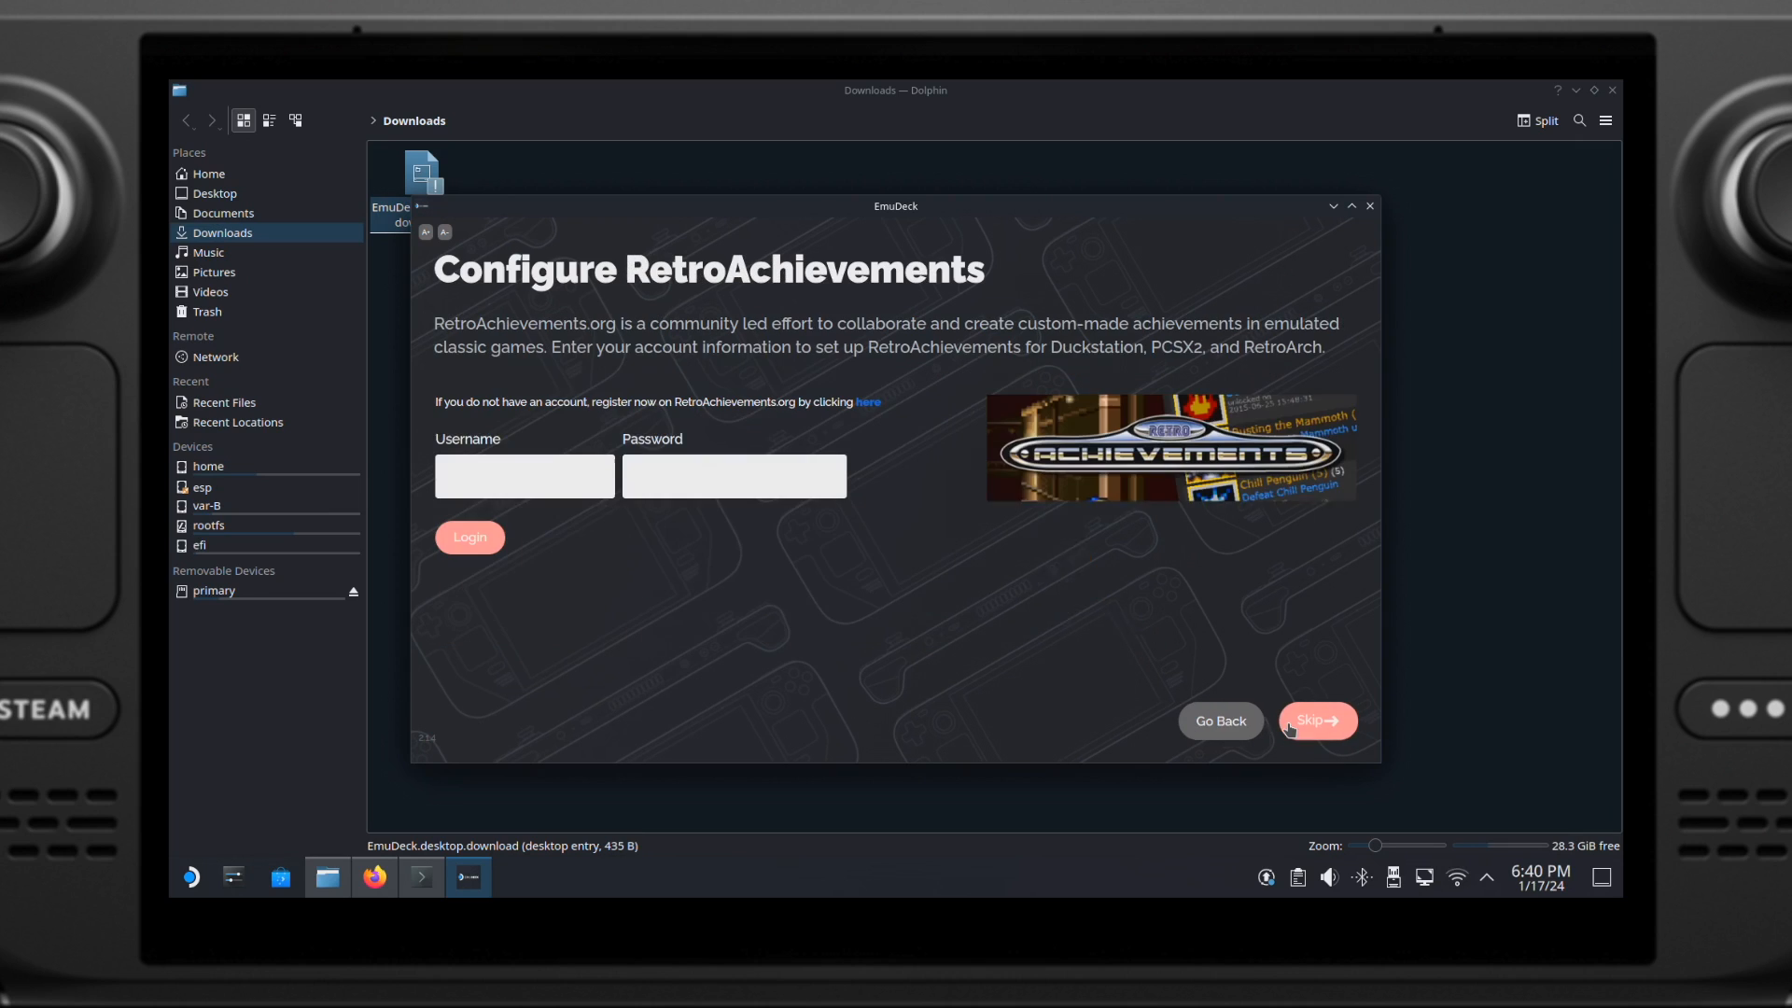
{"action": "mouse_move", "coordinate": [711, 512]}
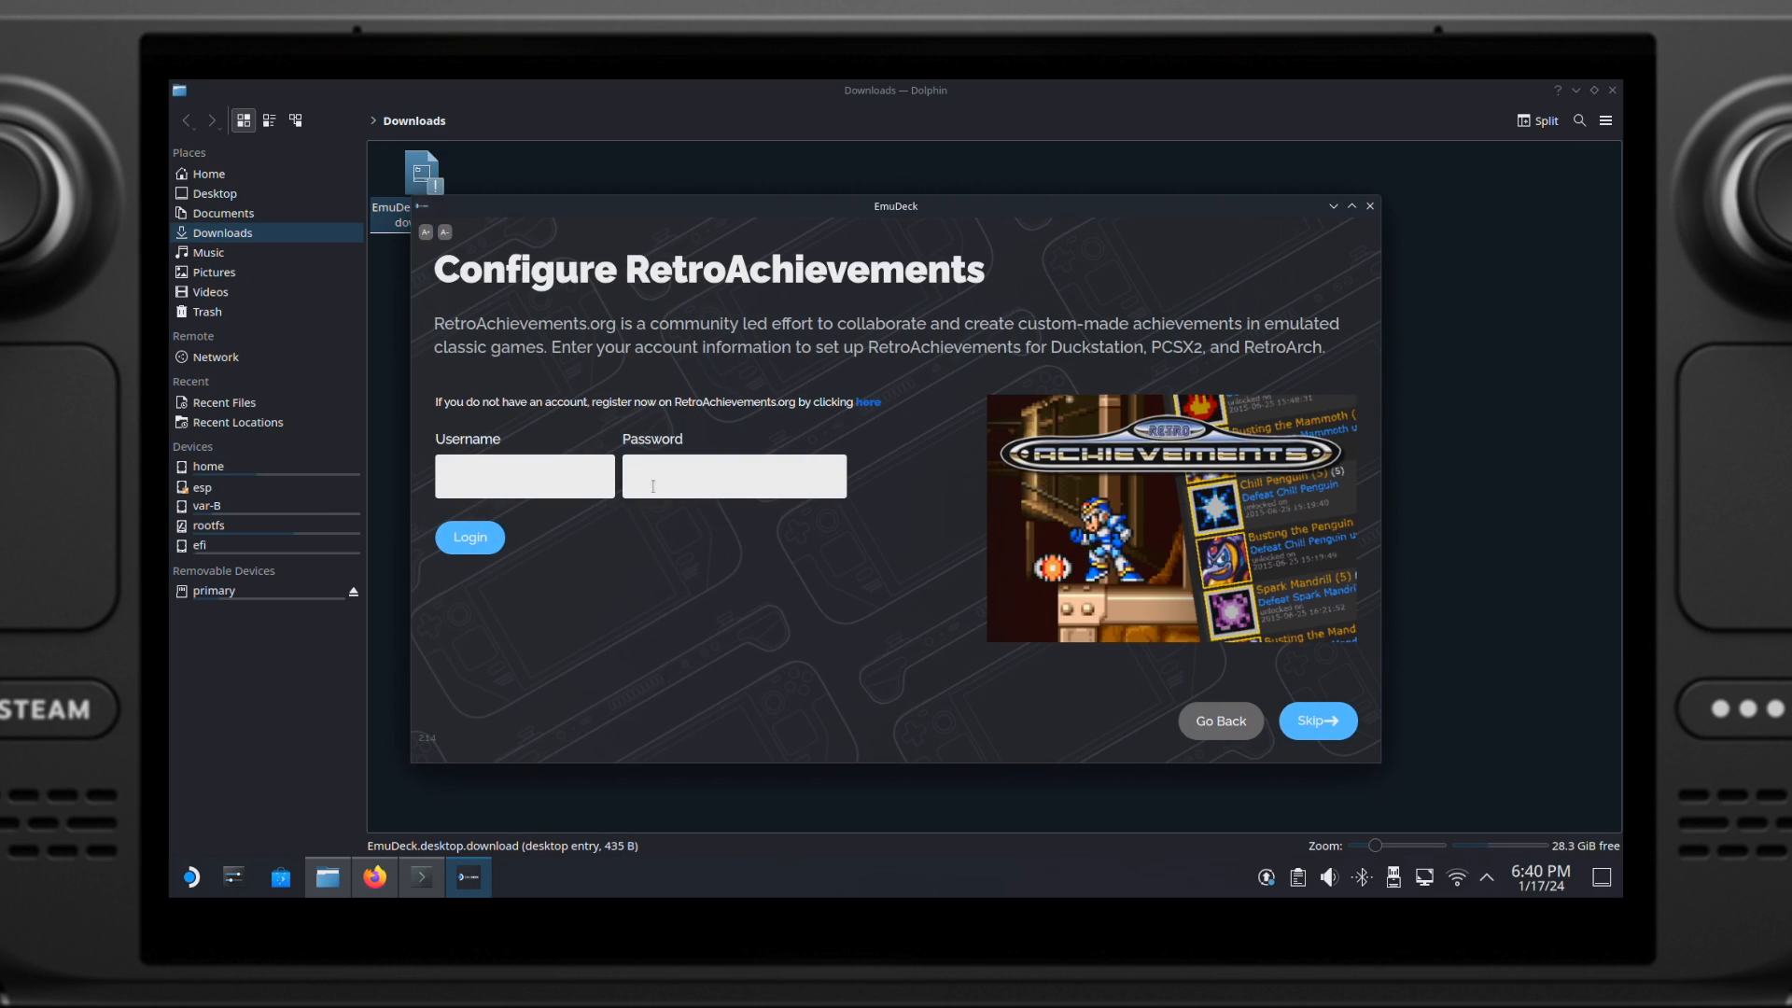
Step: Skip RetroAchievements and keep default bezels, aspect ratios and LCD shader
{"action": "left_click", "coordinate": [1317, 719]}
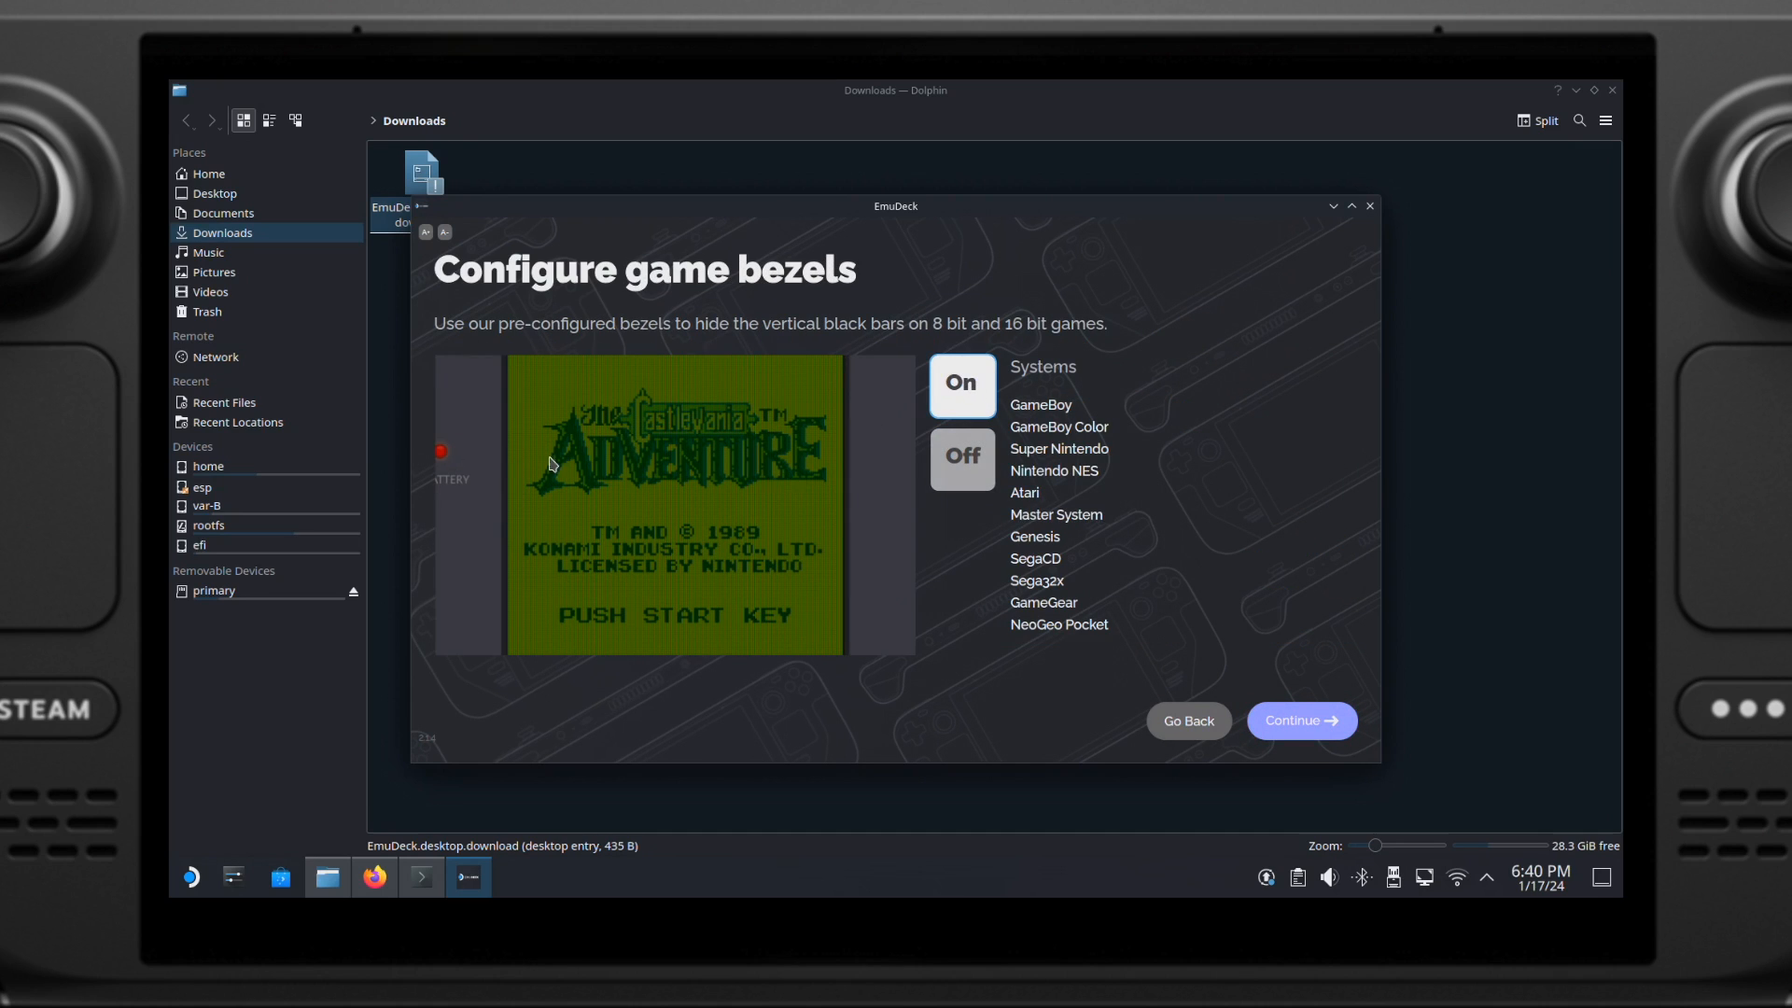
{"action": "left_click", "coordinate": [1300, 721]}
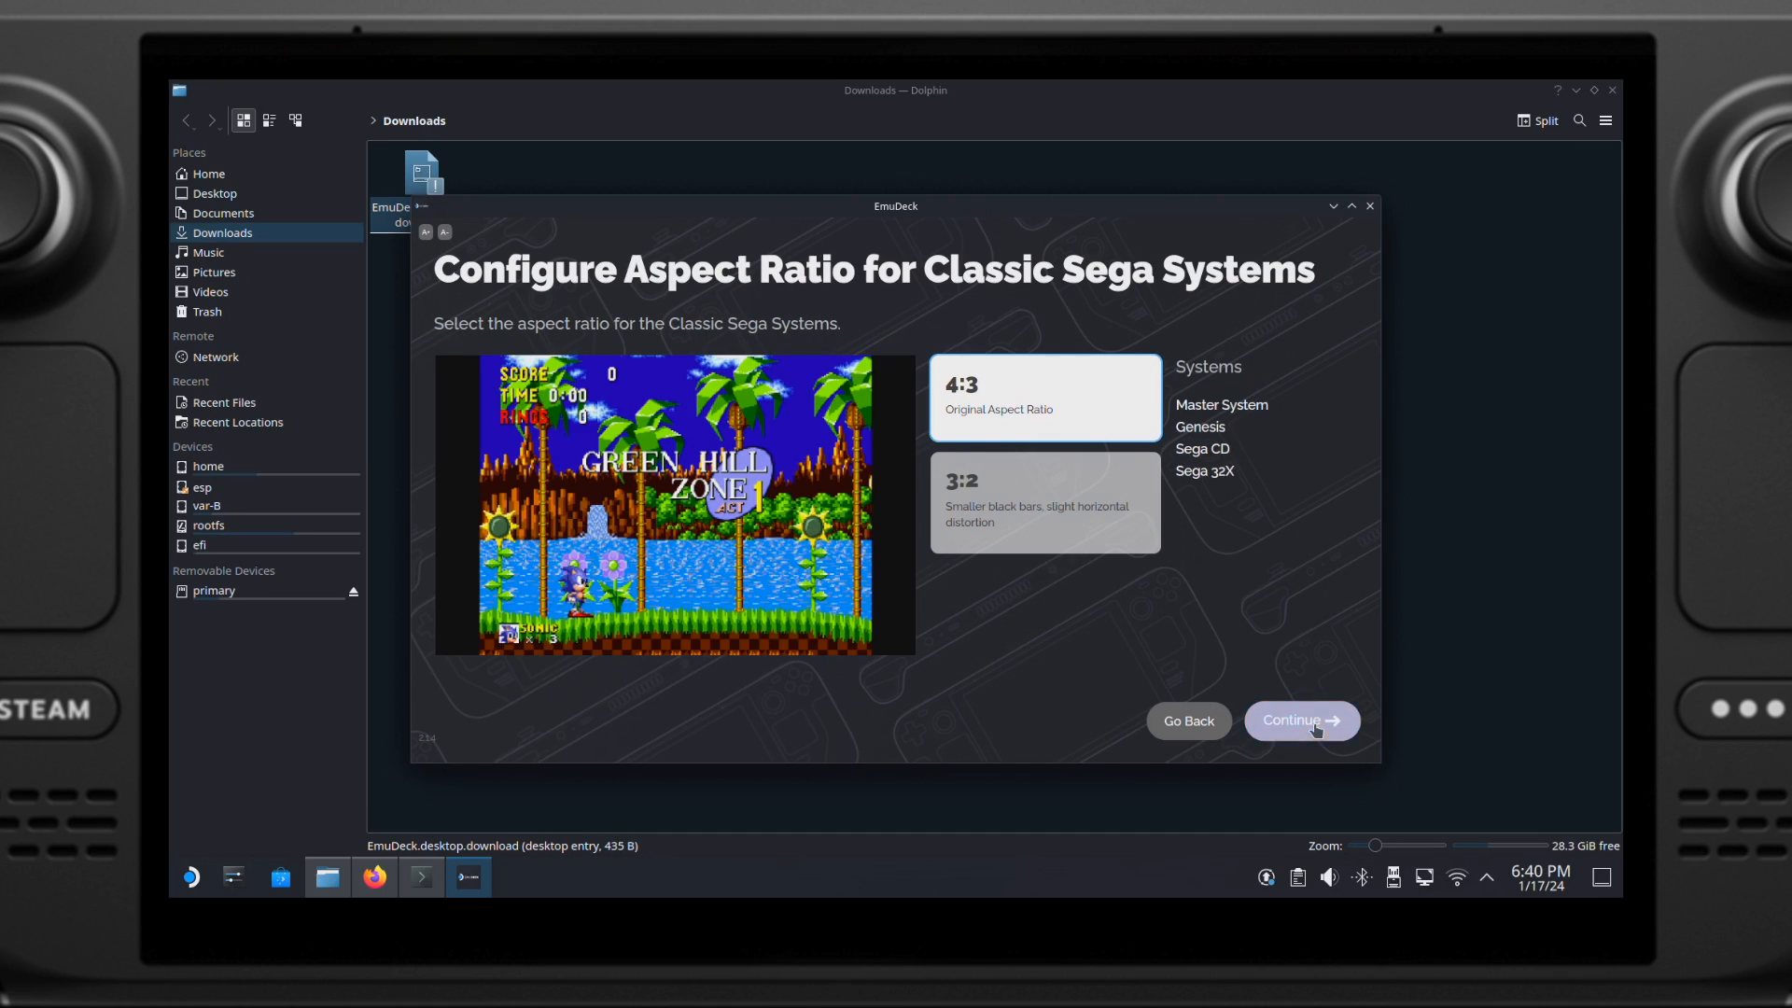
{"action": "left_click", "coordinate": [1299, 719]}
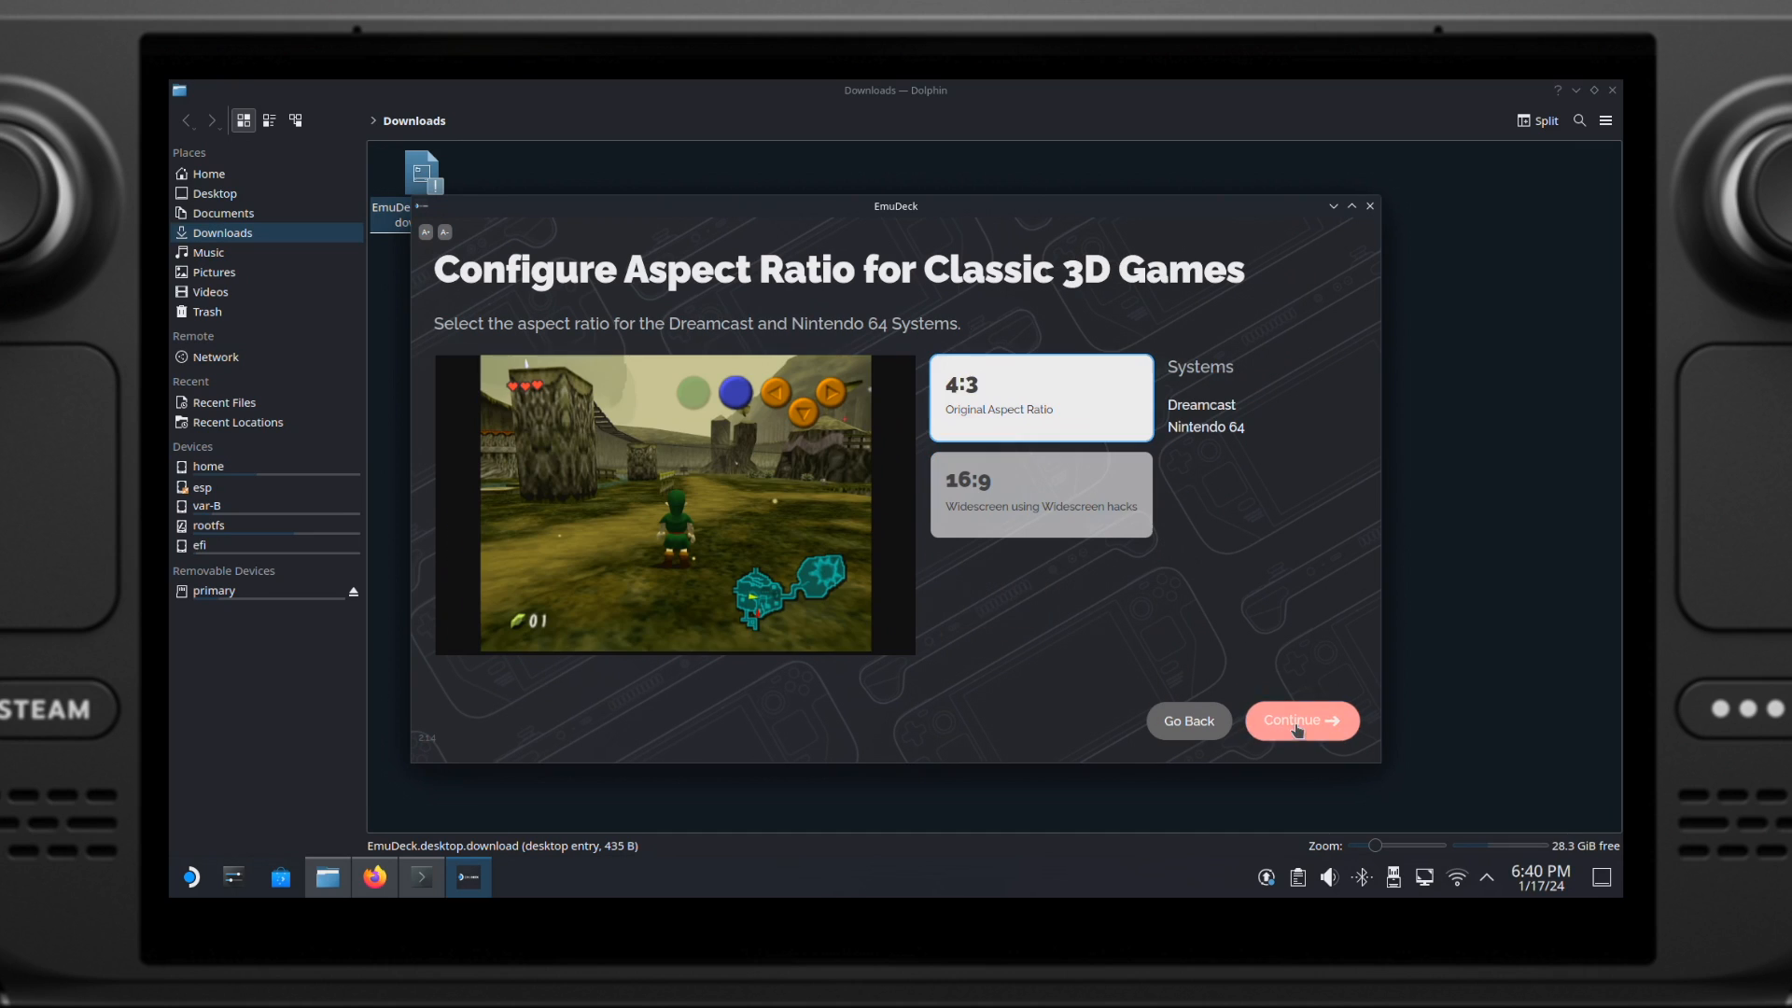
{"action": "left_click", "coordinate": [1299, 719]}
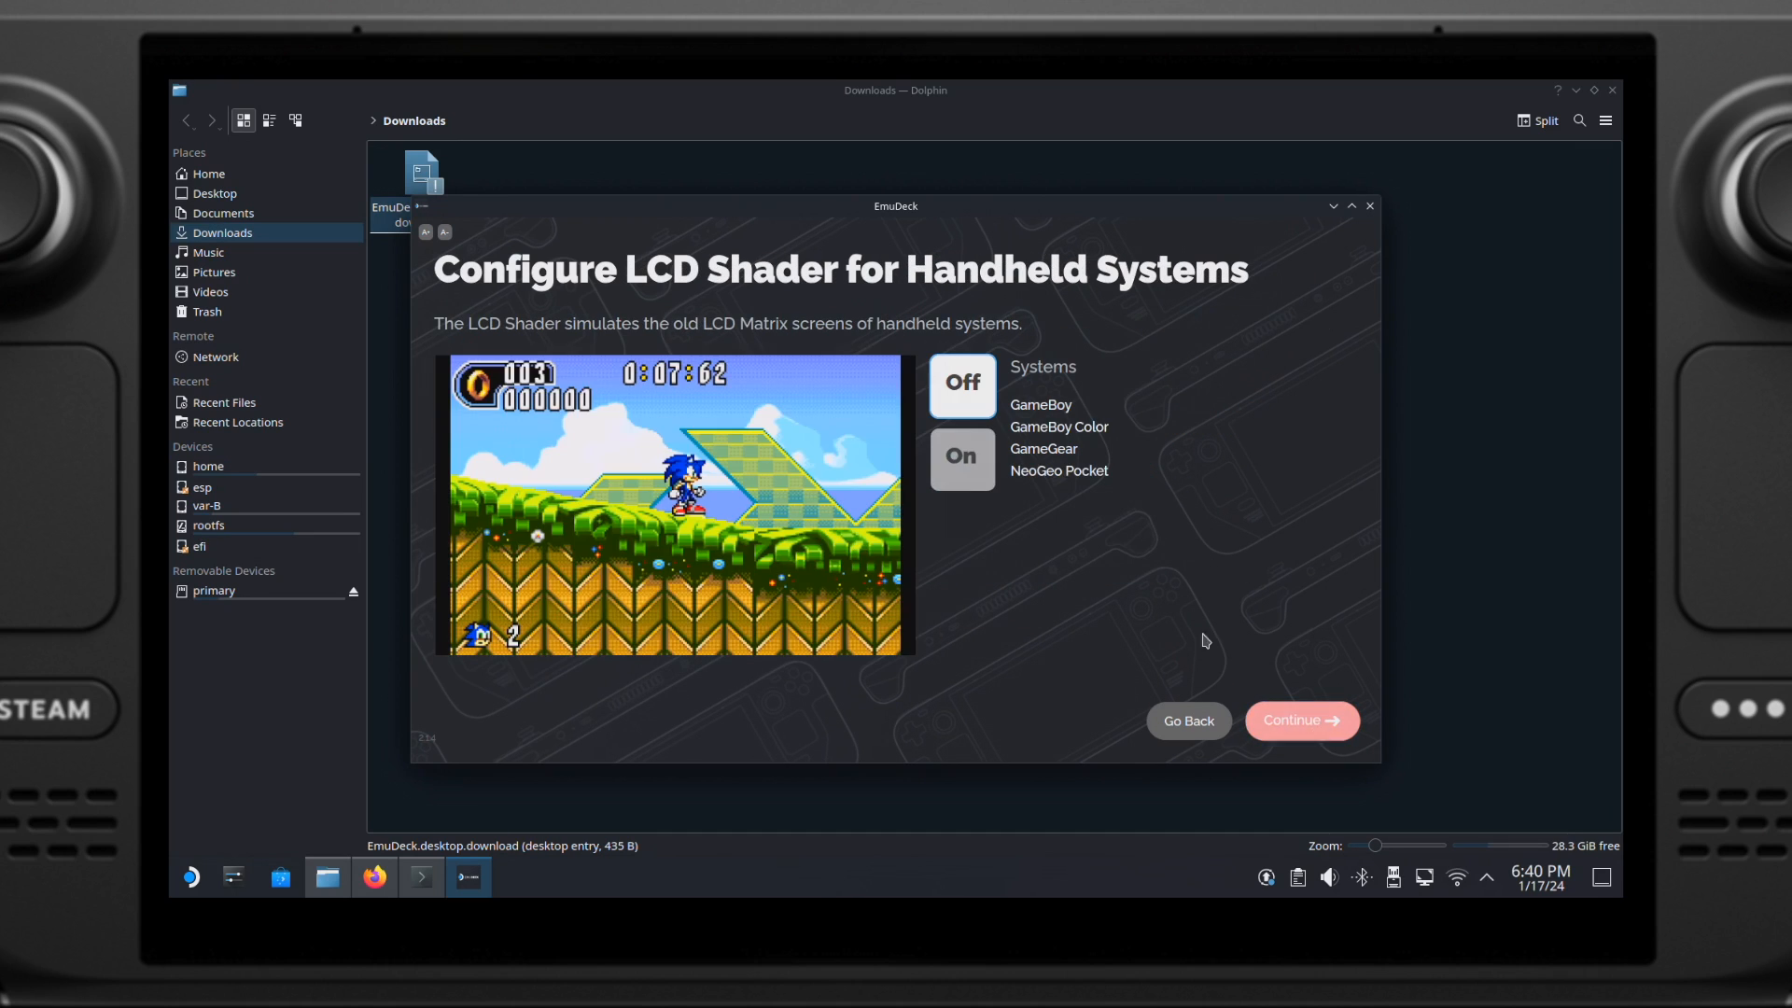
{"action": "left_click", "coordinate": [1299, 720]}
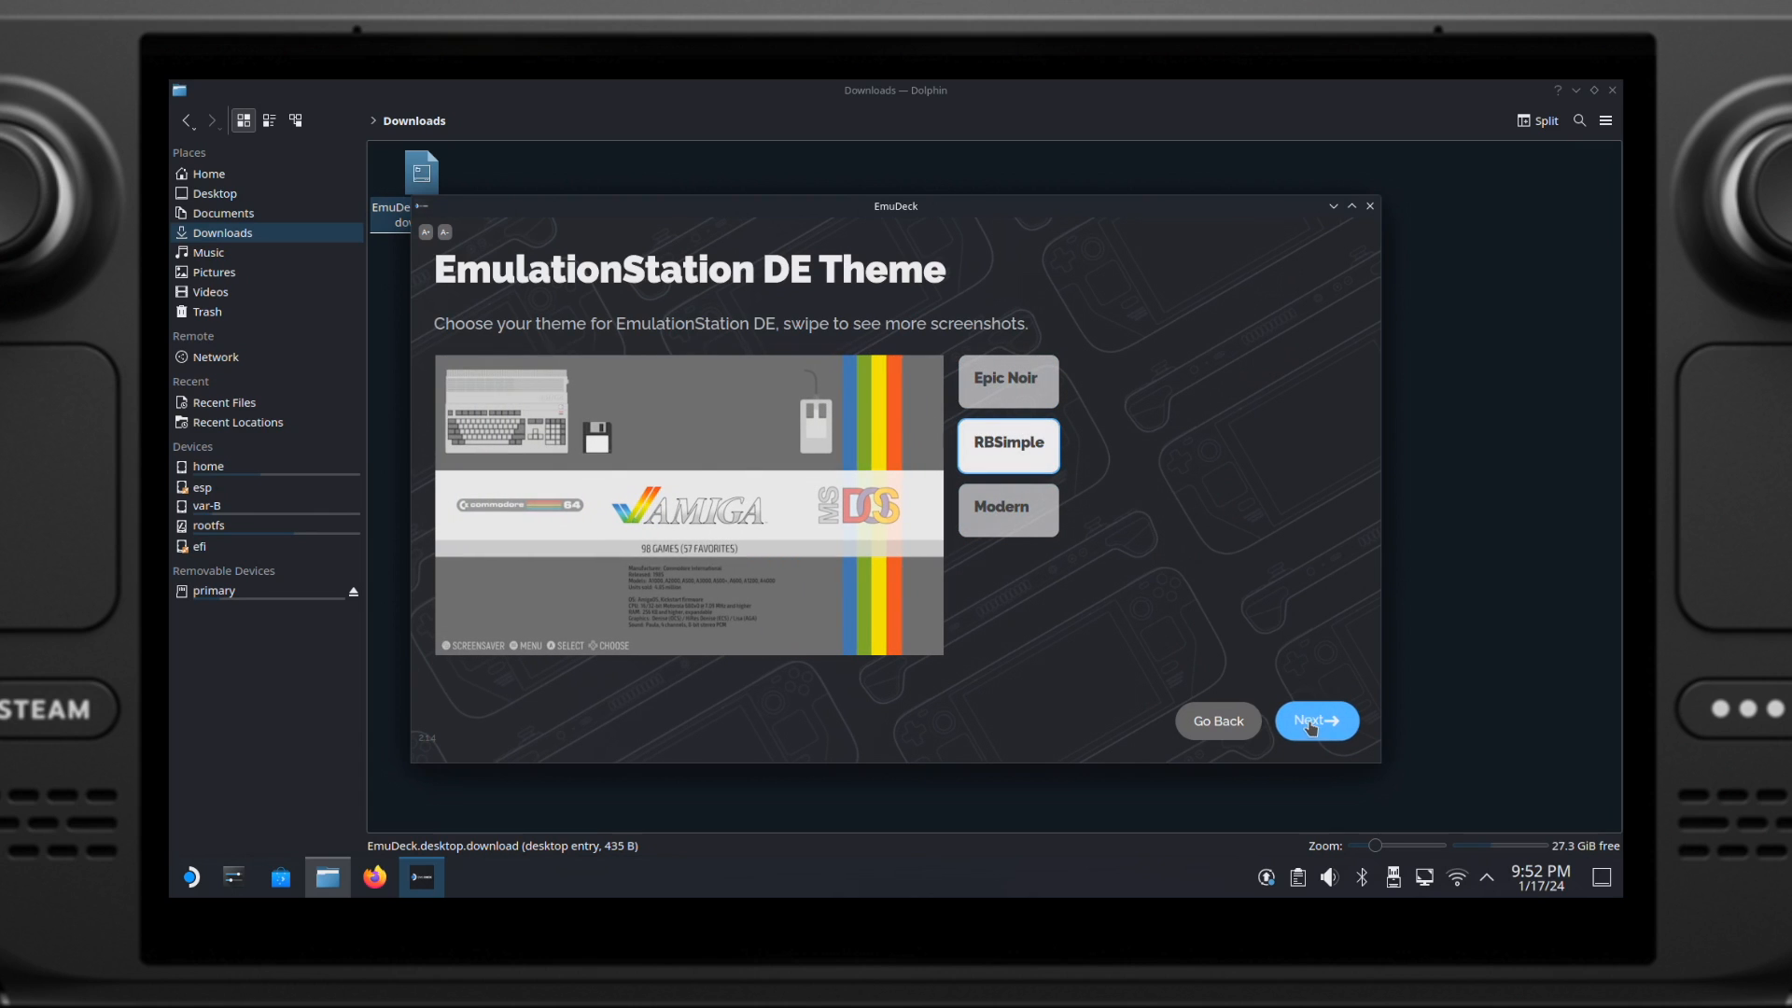
Step: Keep the RBSimple theme, finish the install, and skip the USB game transfer
{"action": "left_click", "coordinate": [1314, 719]}
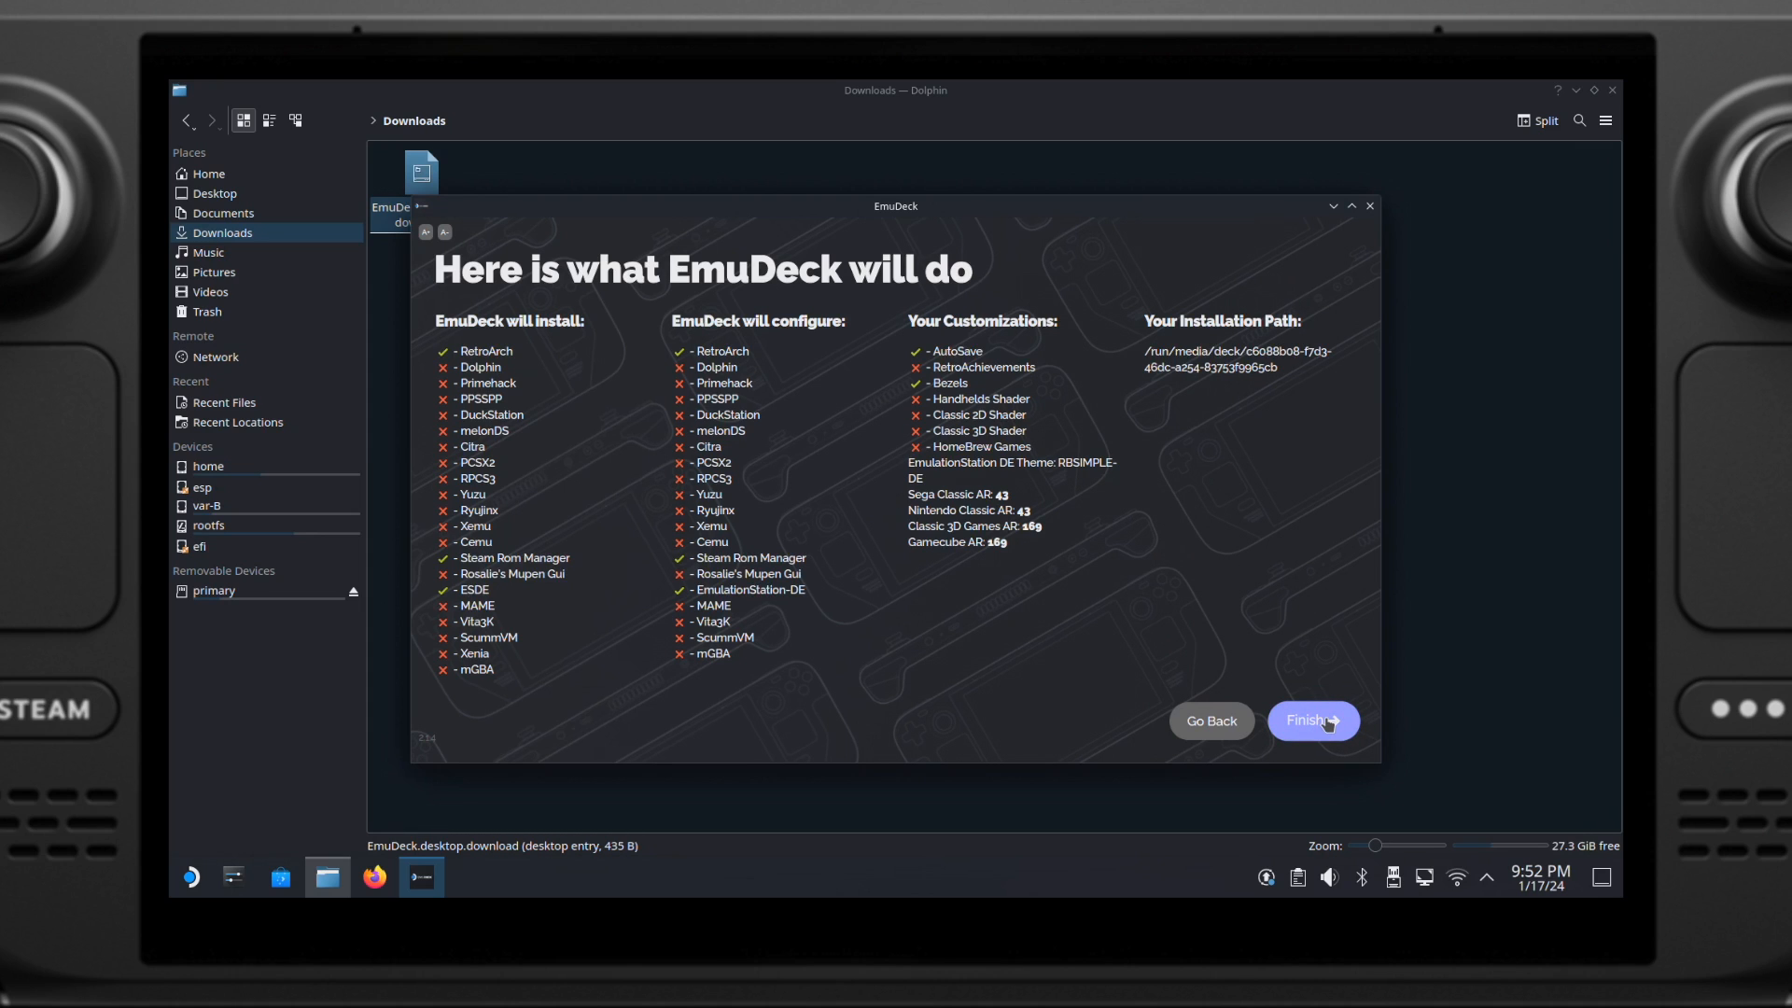
{"action": "left_click", "coordinate": [1310, 719]}
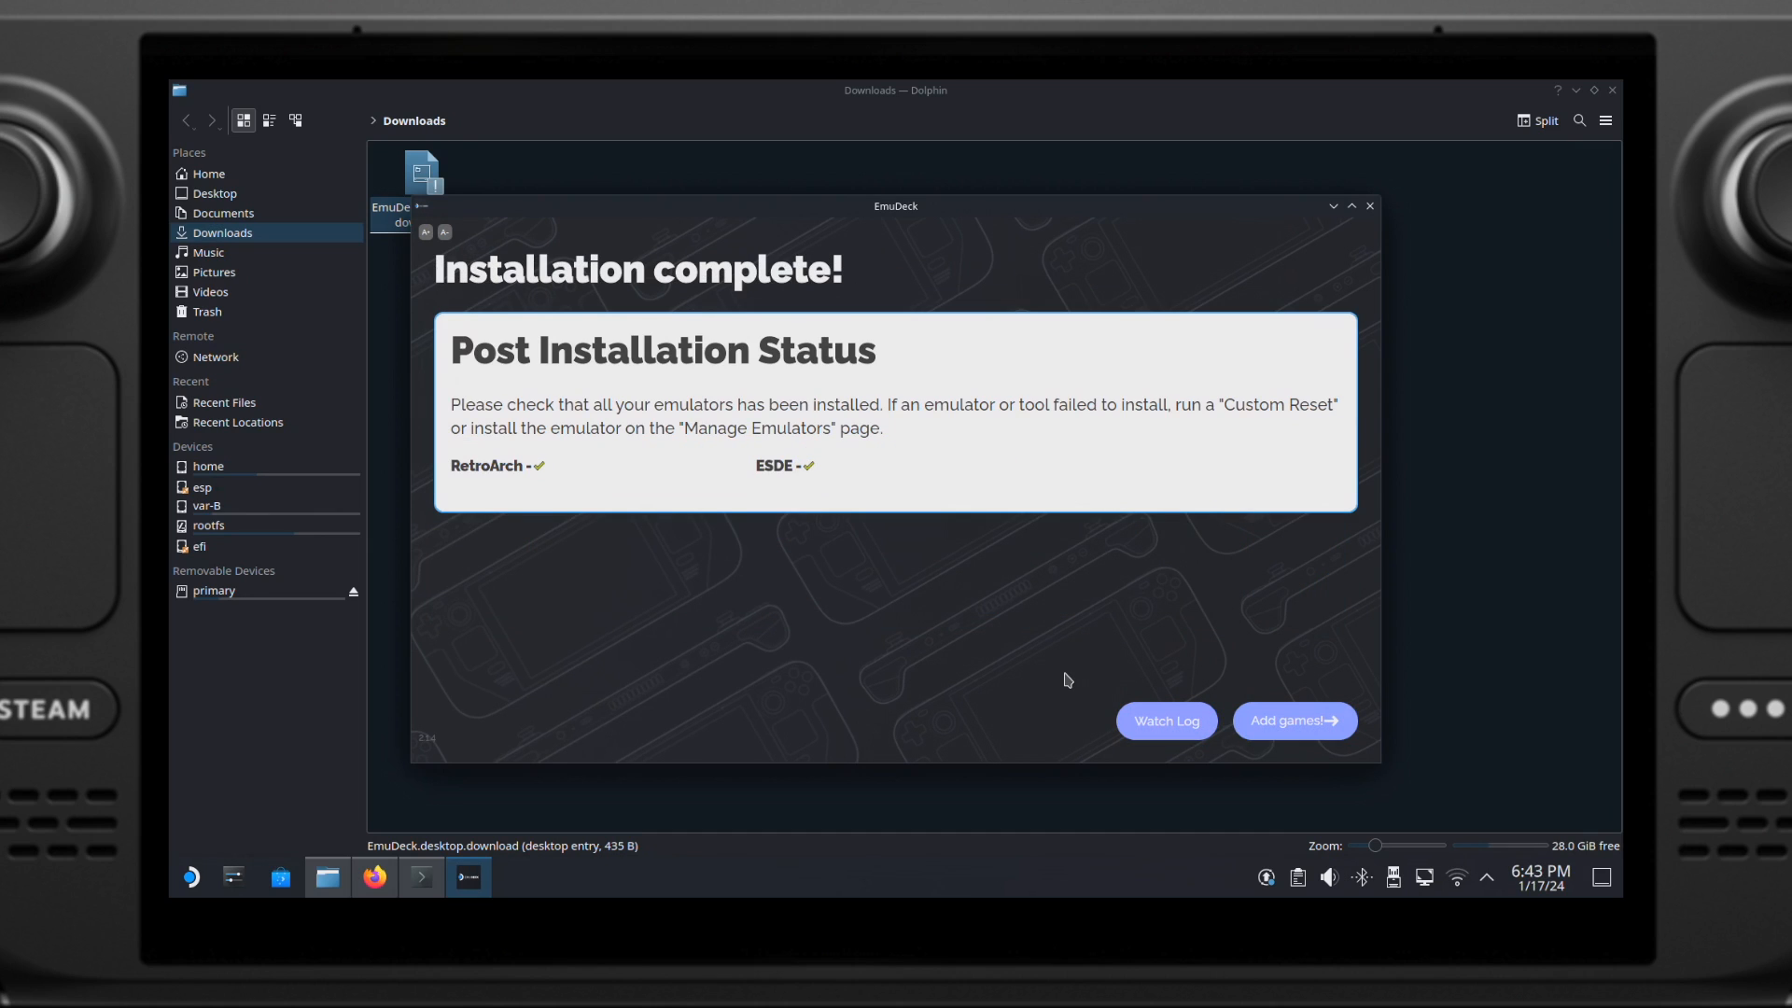
{"action": "left_click", "coordinate": [1293, 719]}
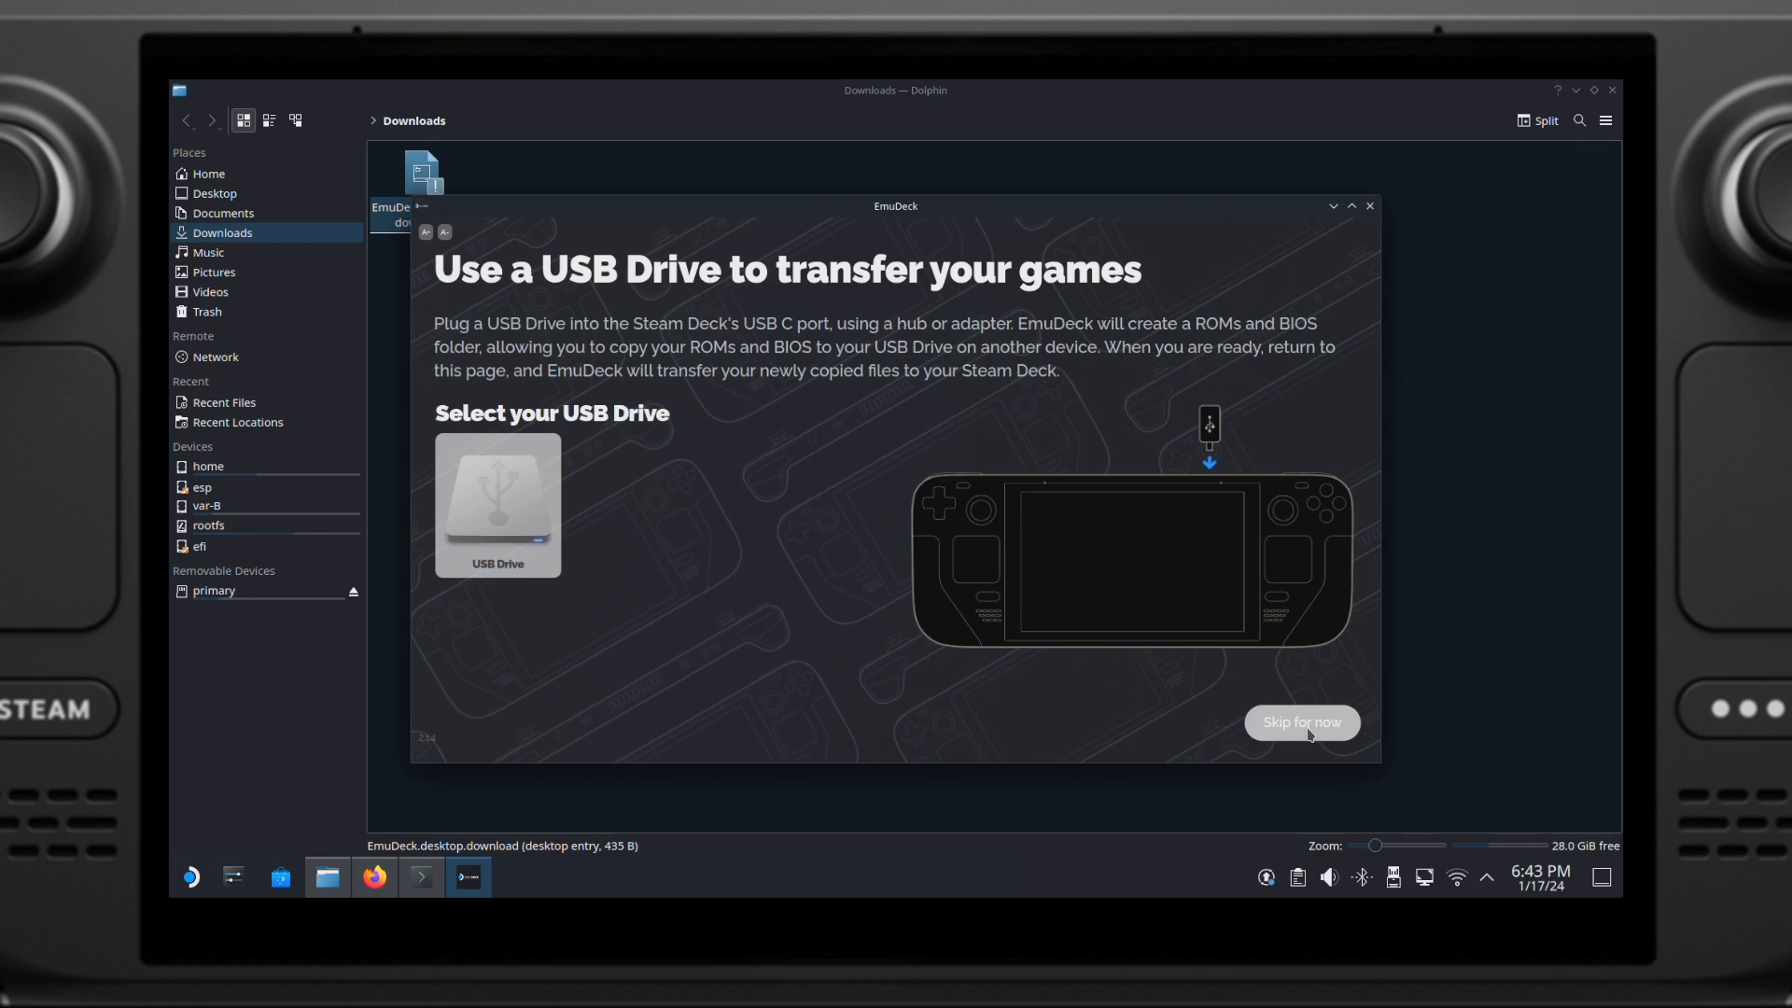
{"action": "left_click", "coordinate": [1300, 722]}
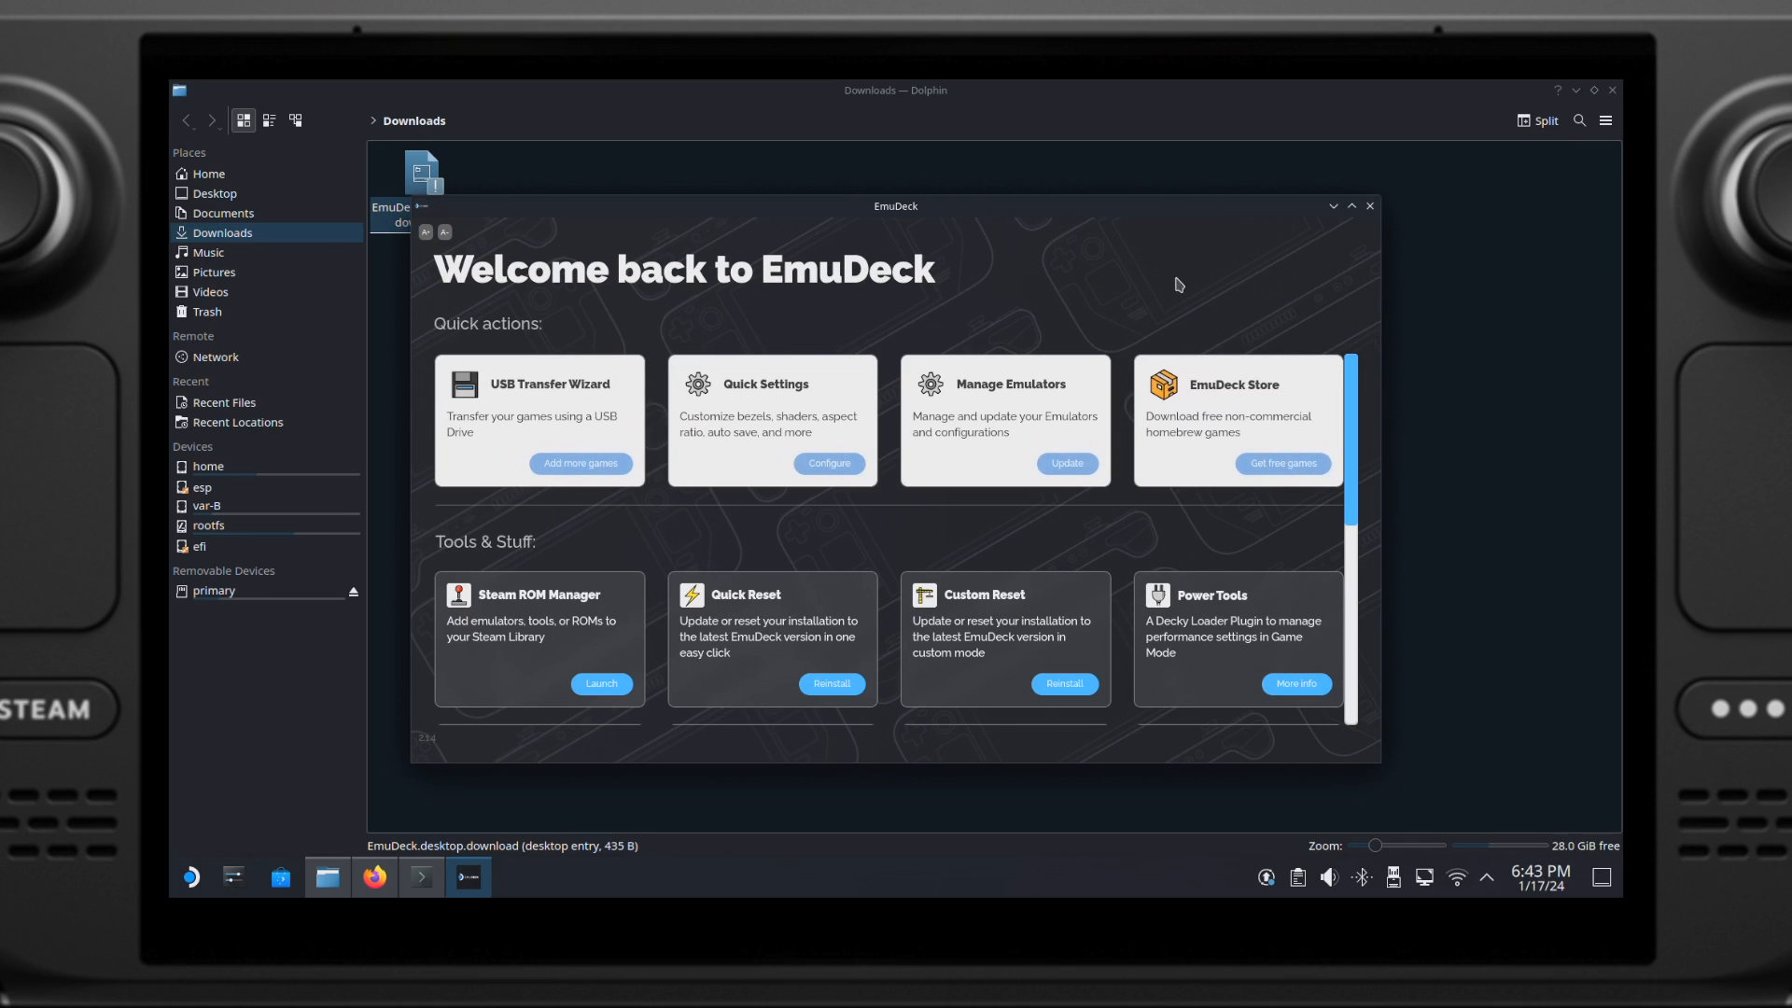
{"action": "mouse_move", "coordinate": [991, 294]}
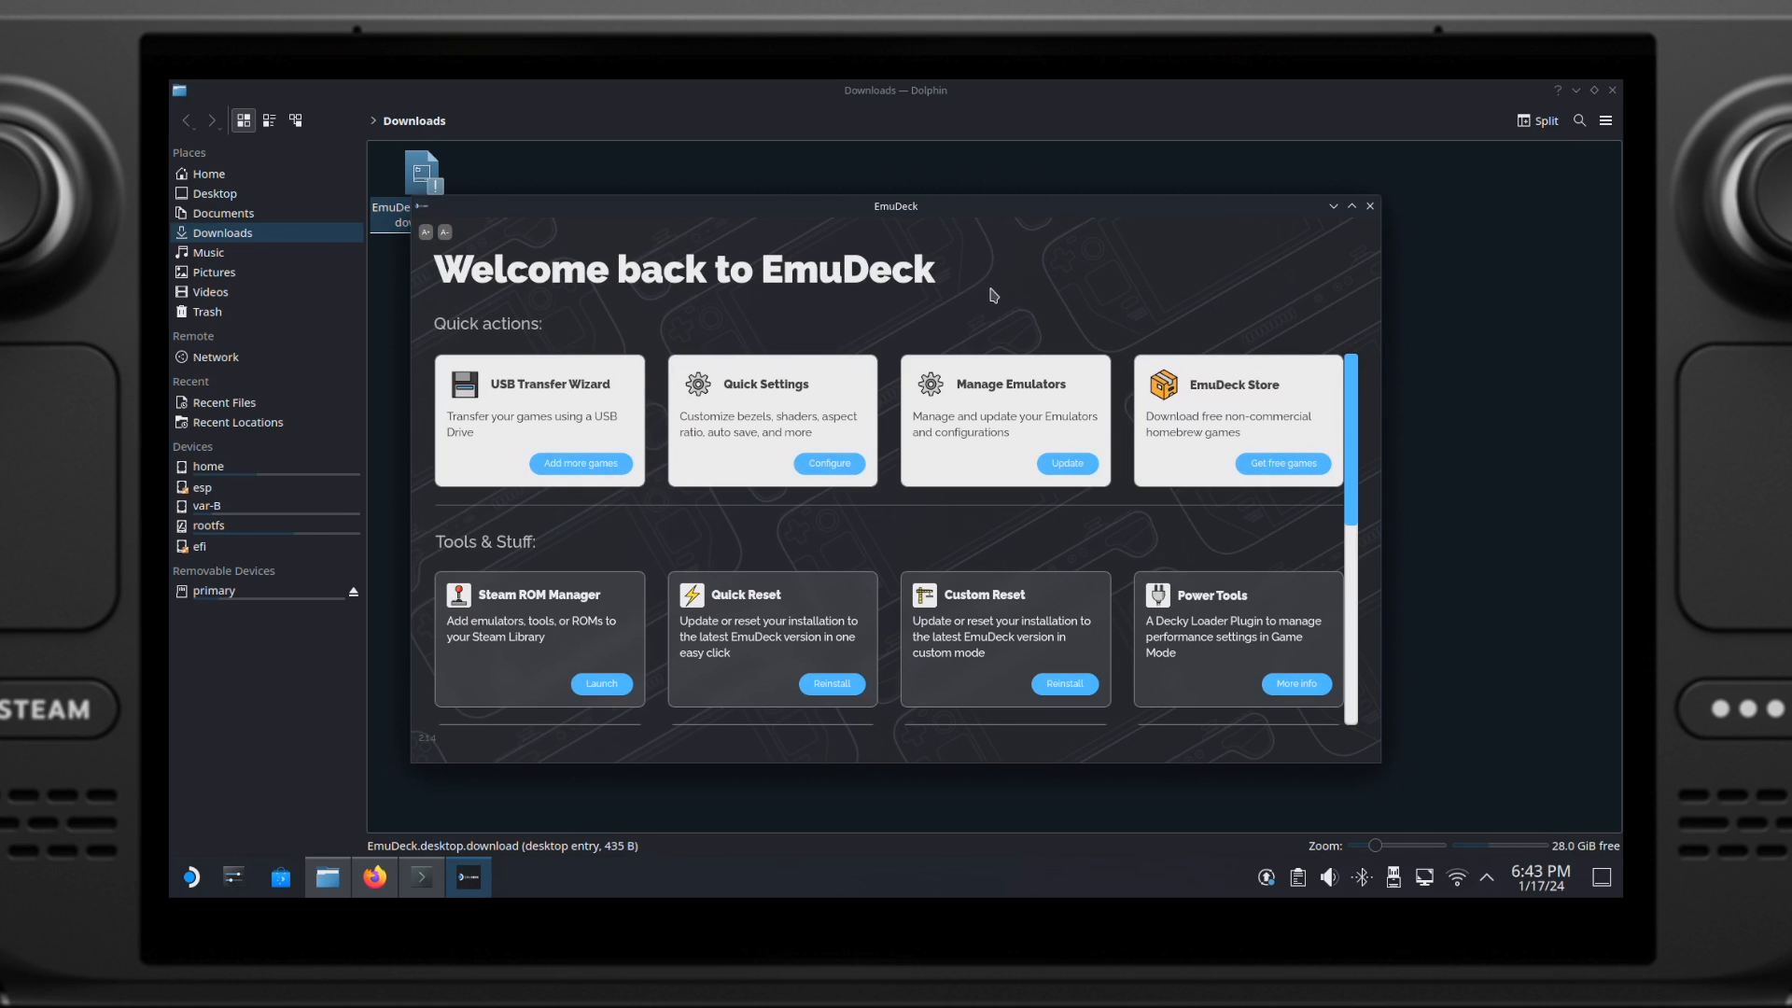
Step: Scroll through the EmuDeck welcome page, then close the EmuDeck window
{"action": "scroll", "scroll_direction": "down", "scroll_amount": 3}
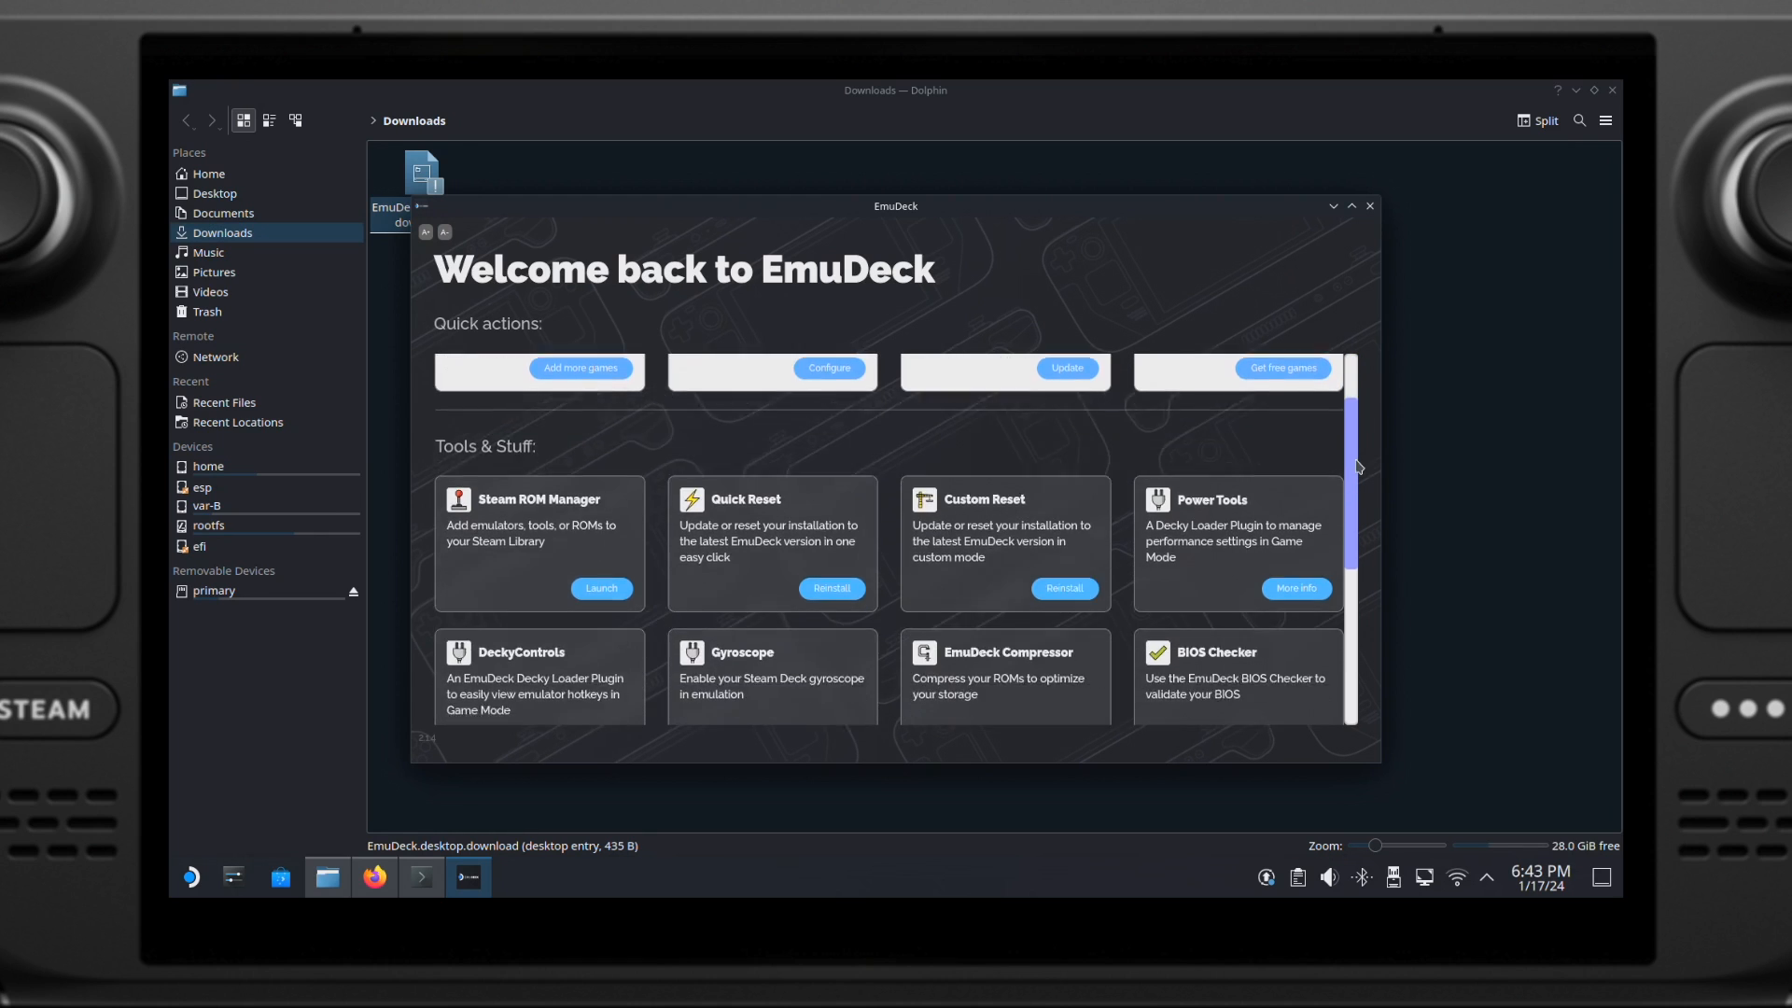
{"action": "scroll", "scroll_direction": "up", "scroll_amount": 3}
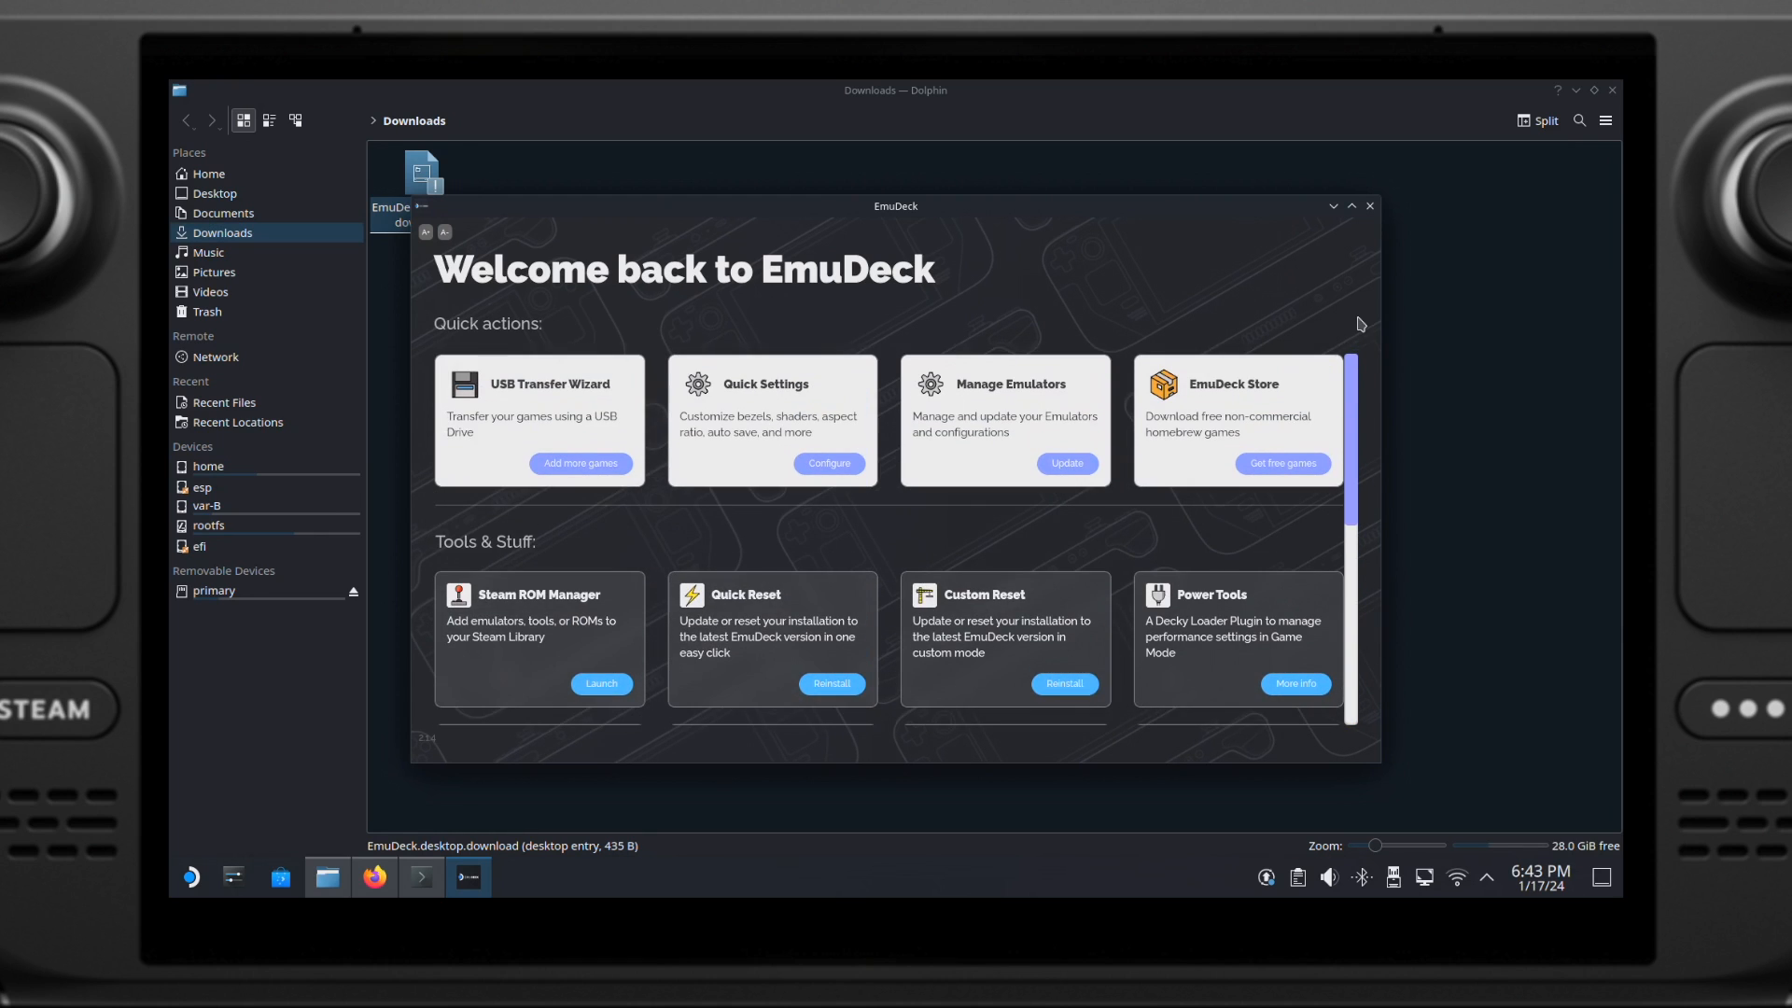
{"action": "mouse_move", "coordinate": [948, 434]}
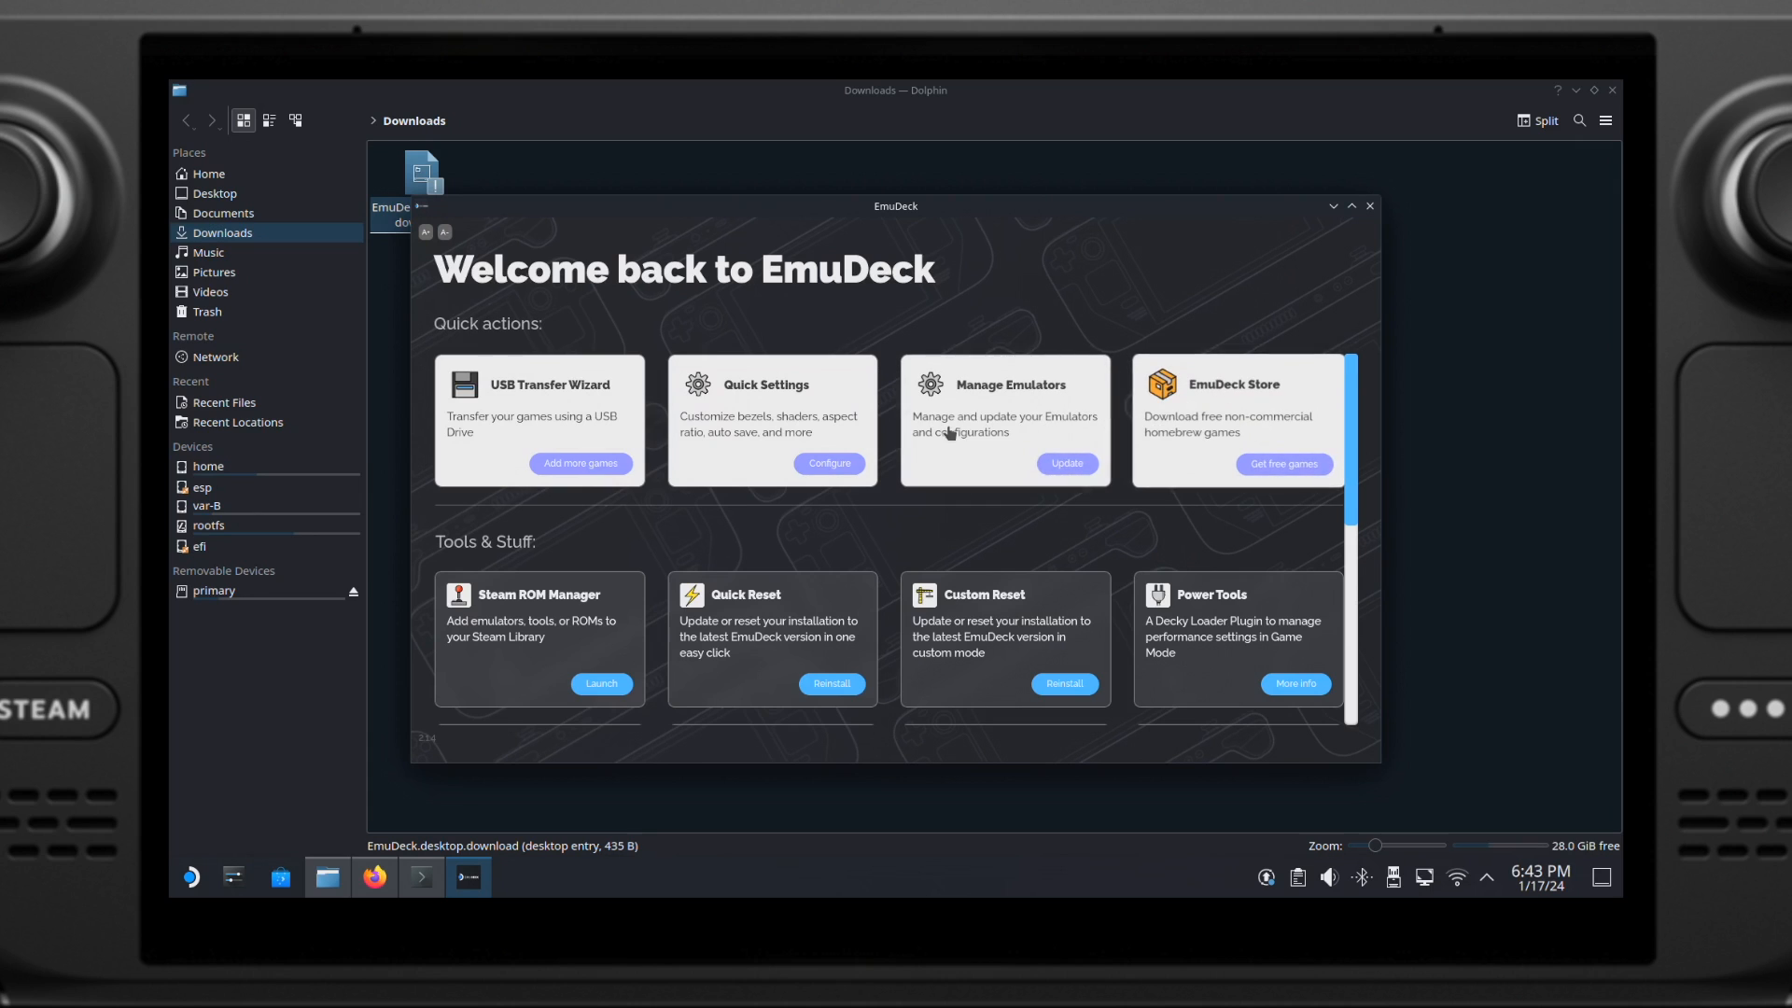
{"action": "left_click", "coordinate": [1368, 205]}
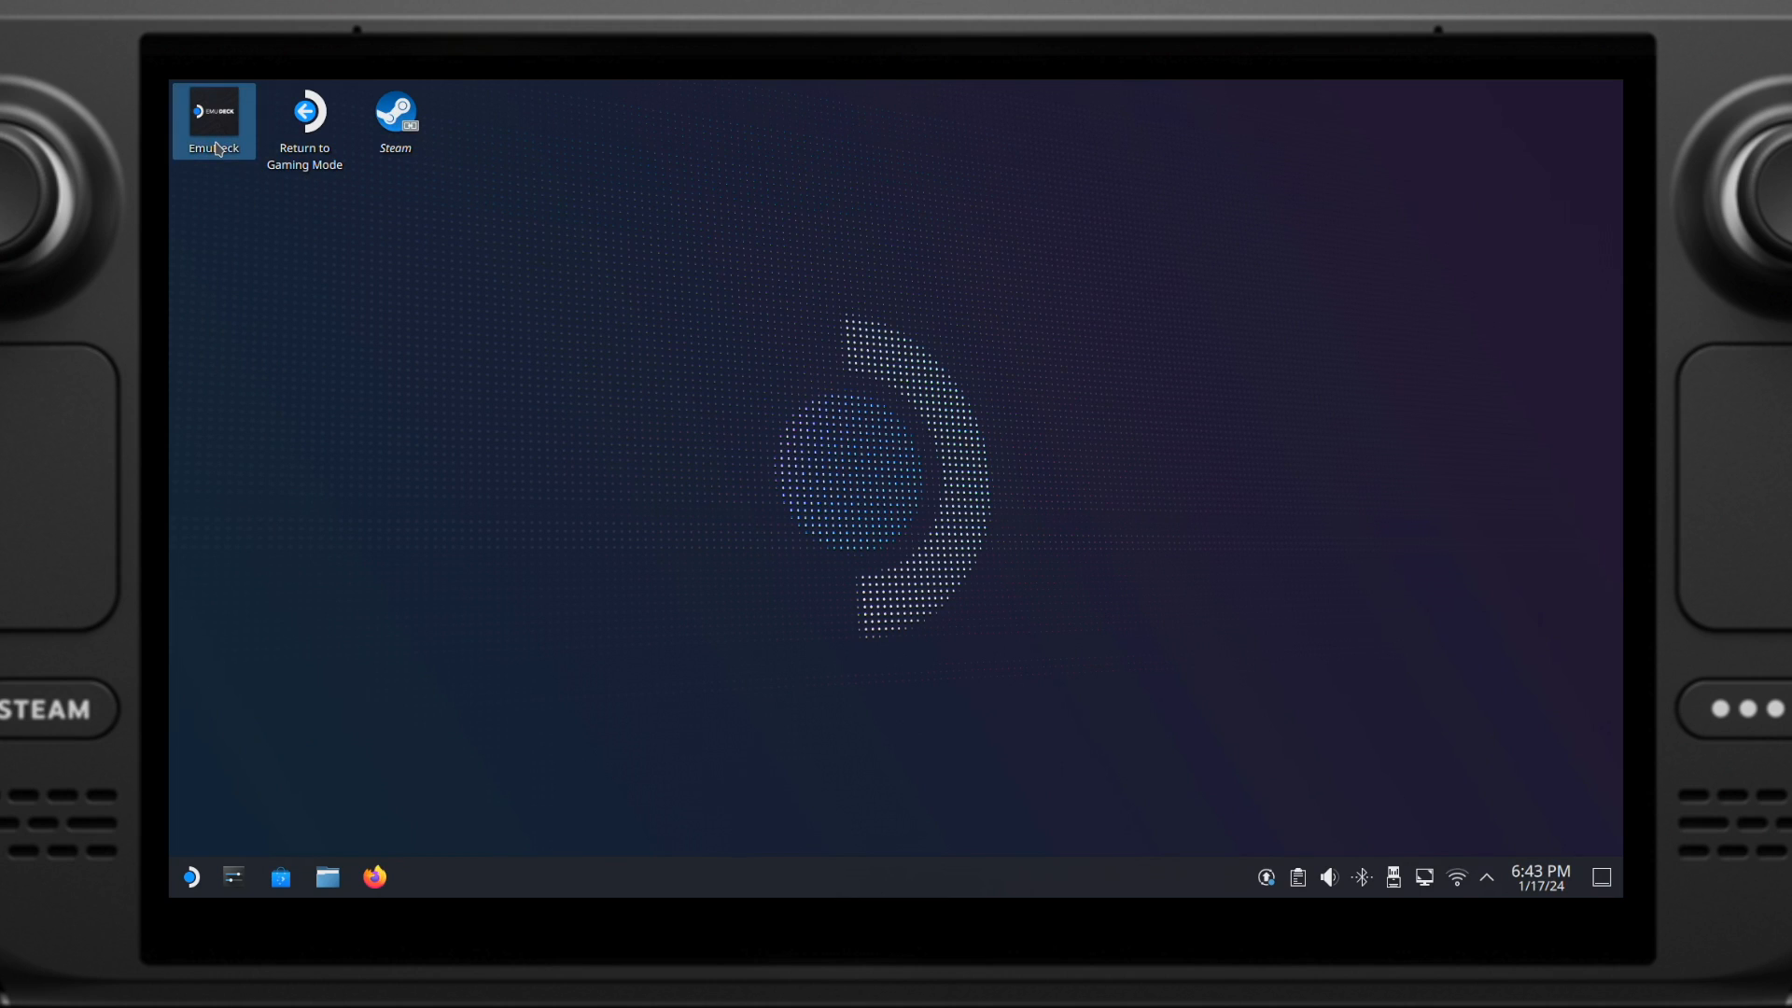
Step: Browse USB FLASH DRIVE > Sega Saturn > Sega Saturn Bios (All Regions) and select the three .bin files
{"action": "double_click", "coordinate": [212, 121]}
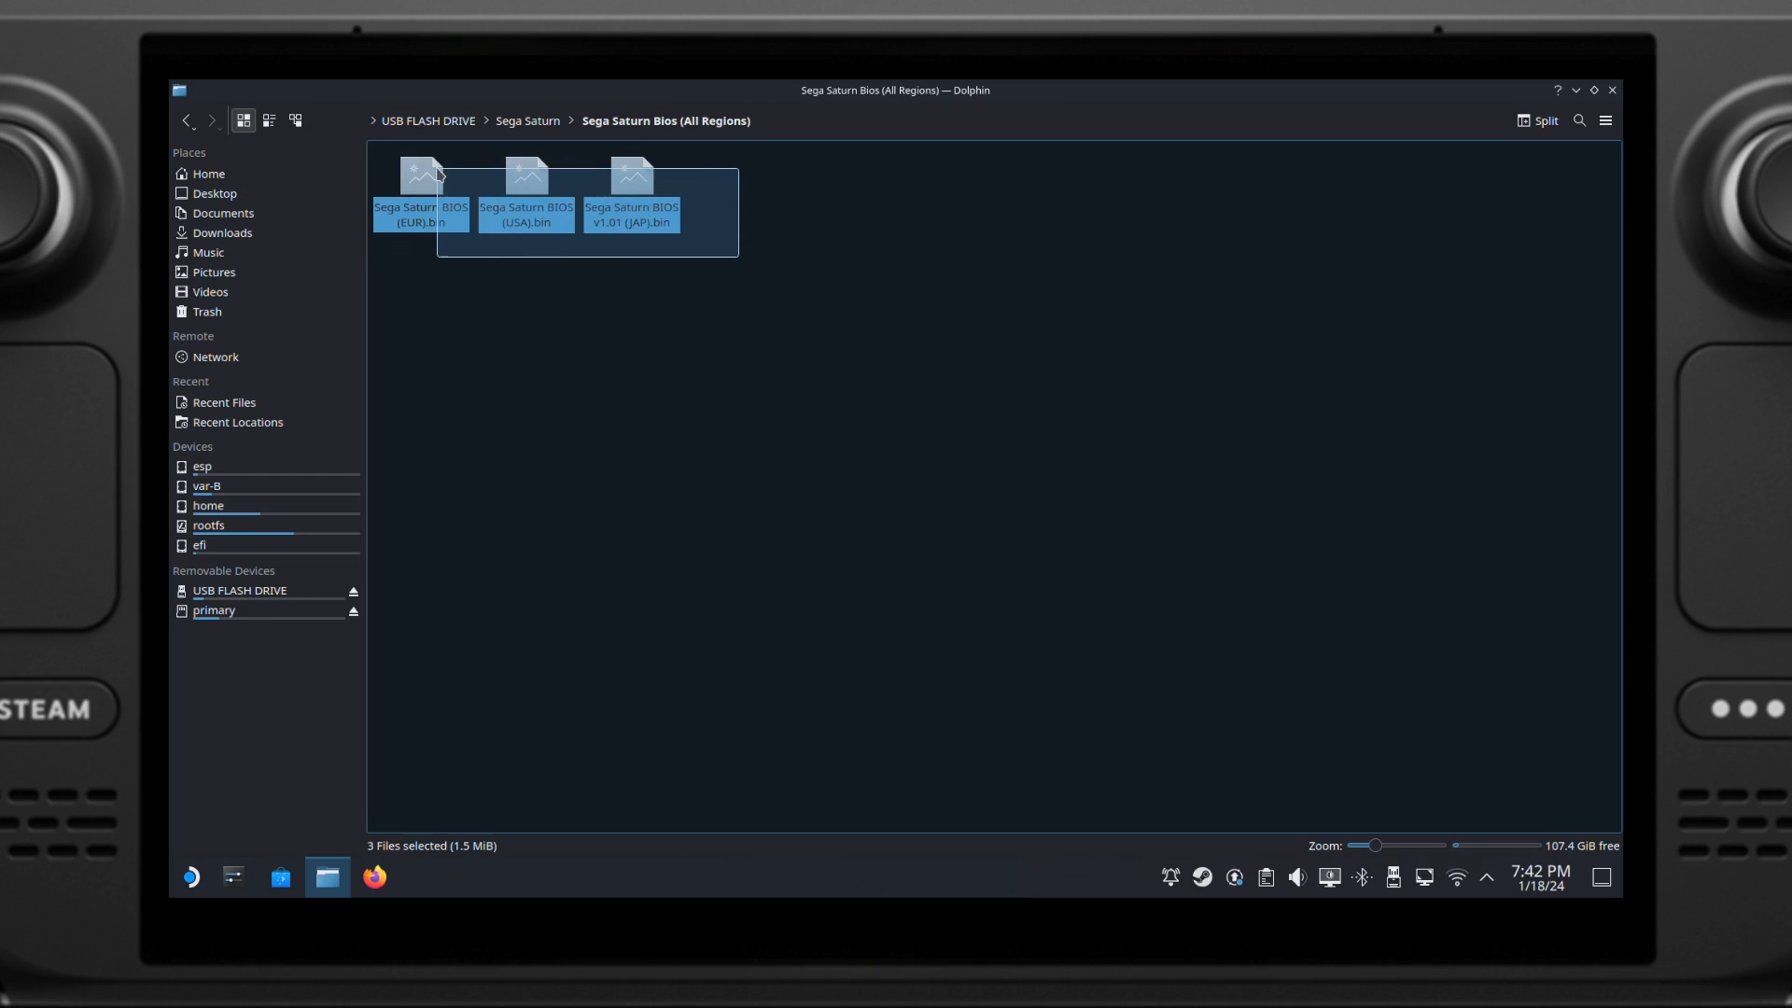
Step: Copy the three Saturn BIOS files and open primary's Emulation/bios folder in a new tab
{"action": "left_click", "coordinate": [420, 189]}
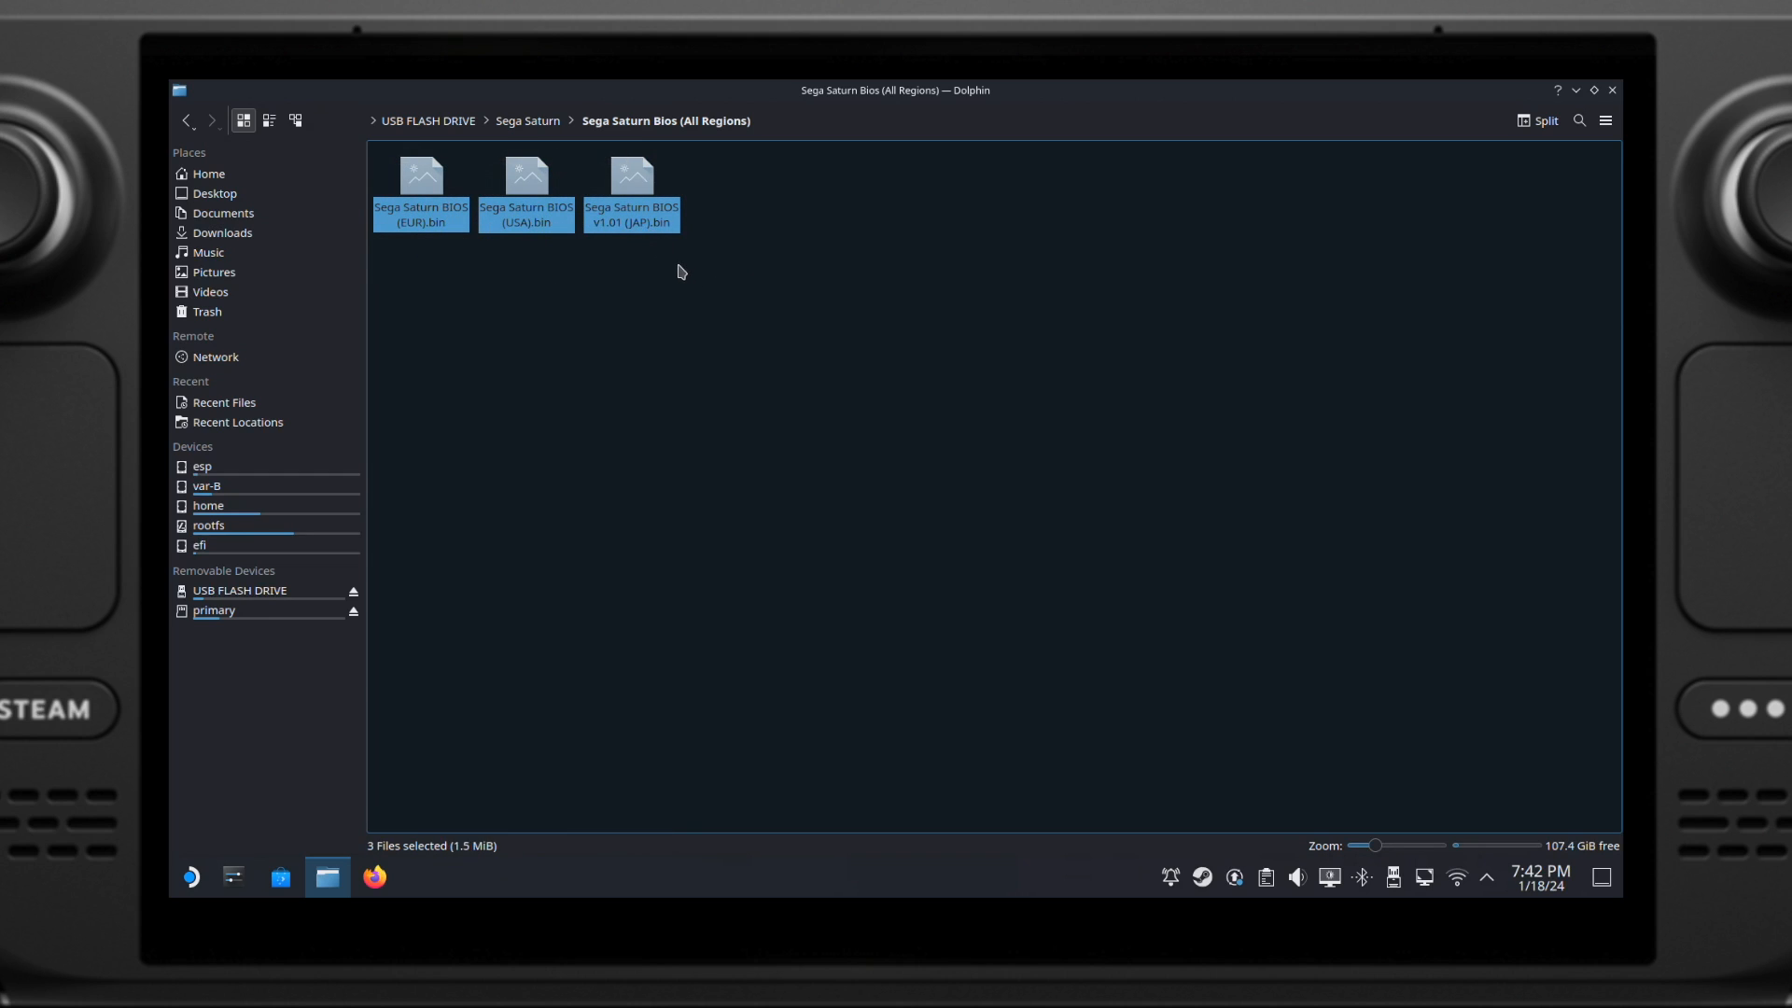
{"action": "left_click", "coordinate": [421, 183]}
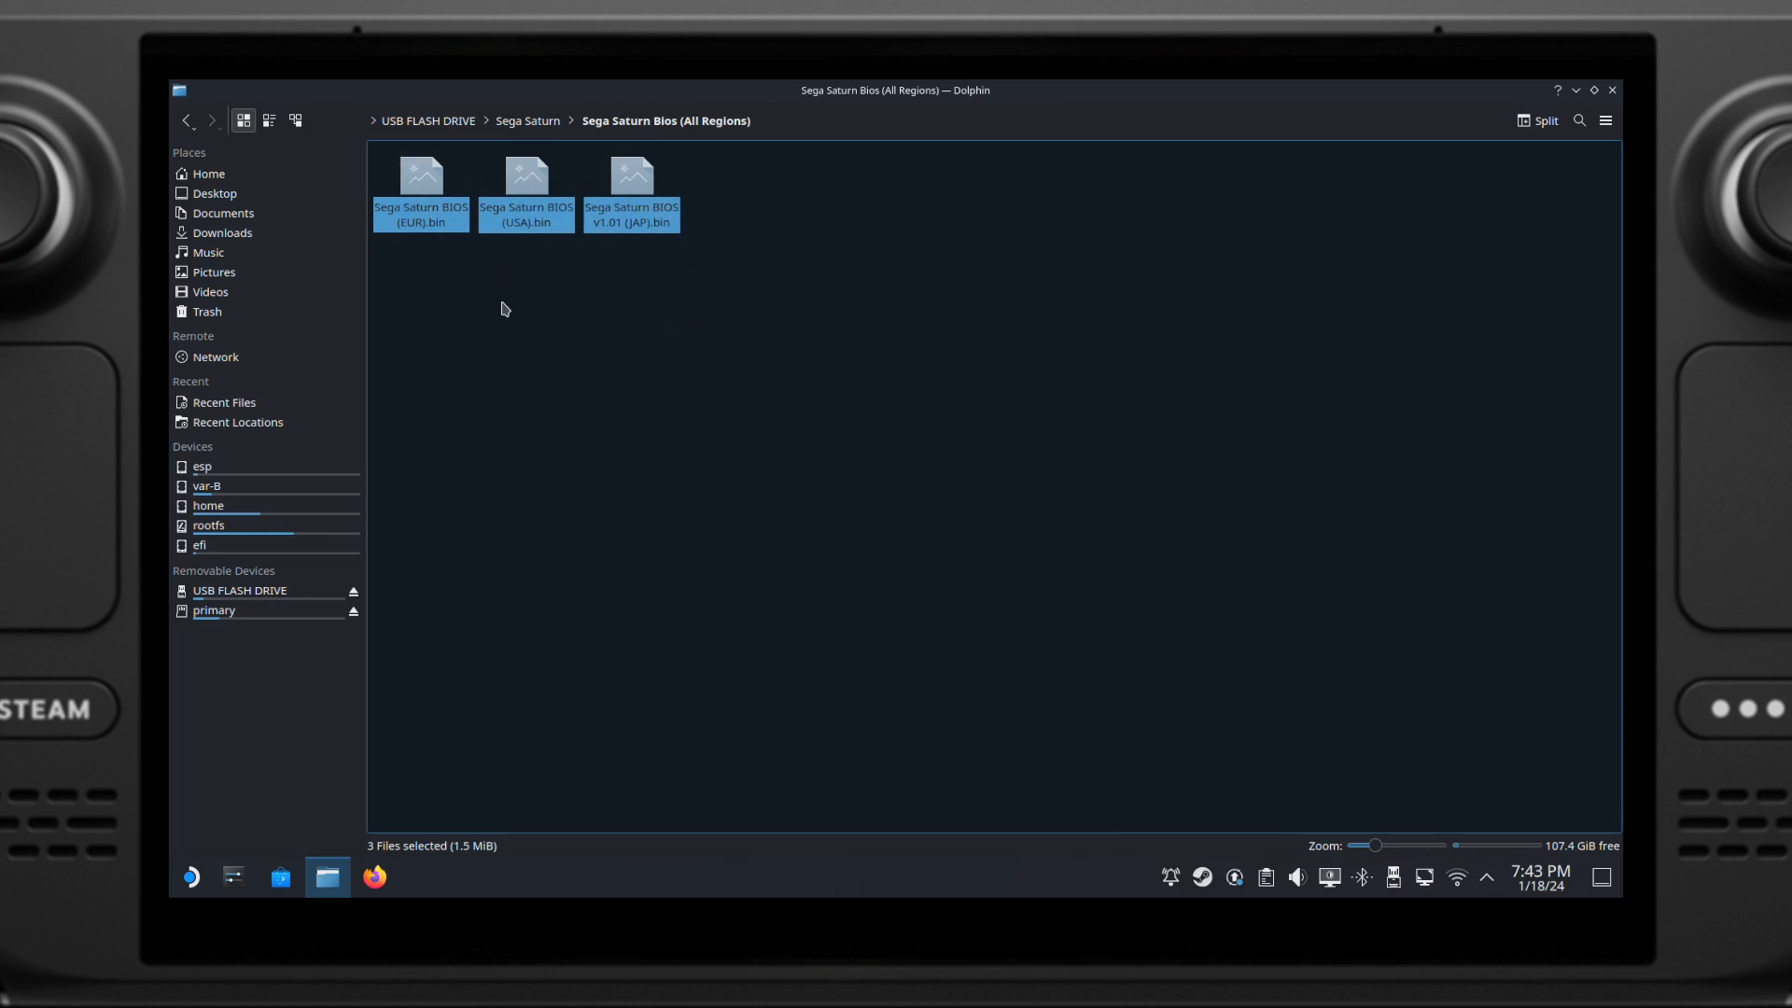
{"action": "right_click", "coordinate": [214, 609]}
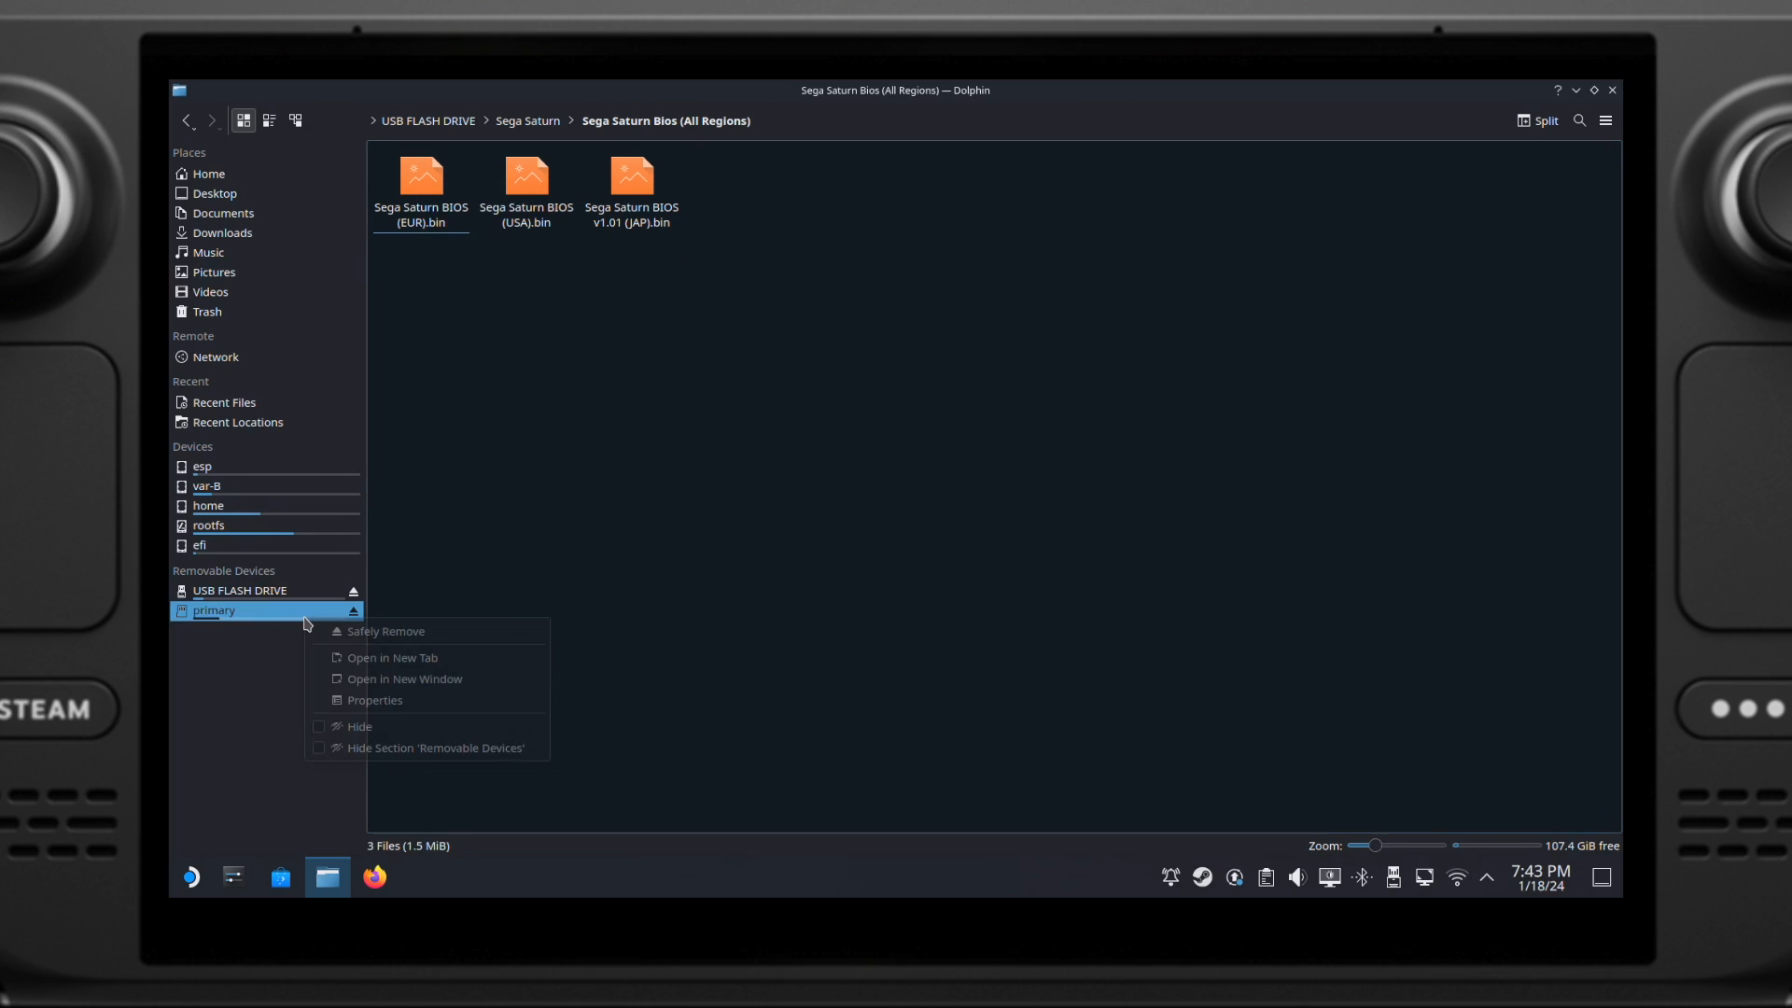
{"action": "left_click", "coordinate": [392, 657]}
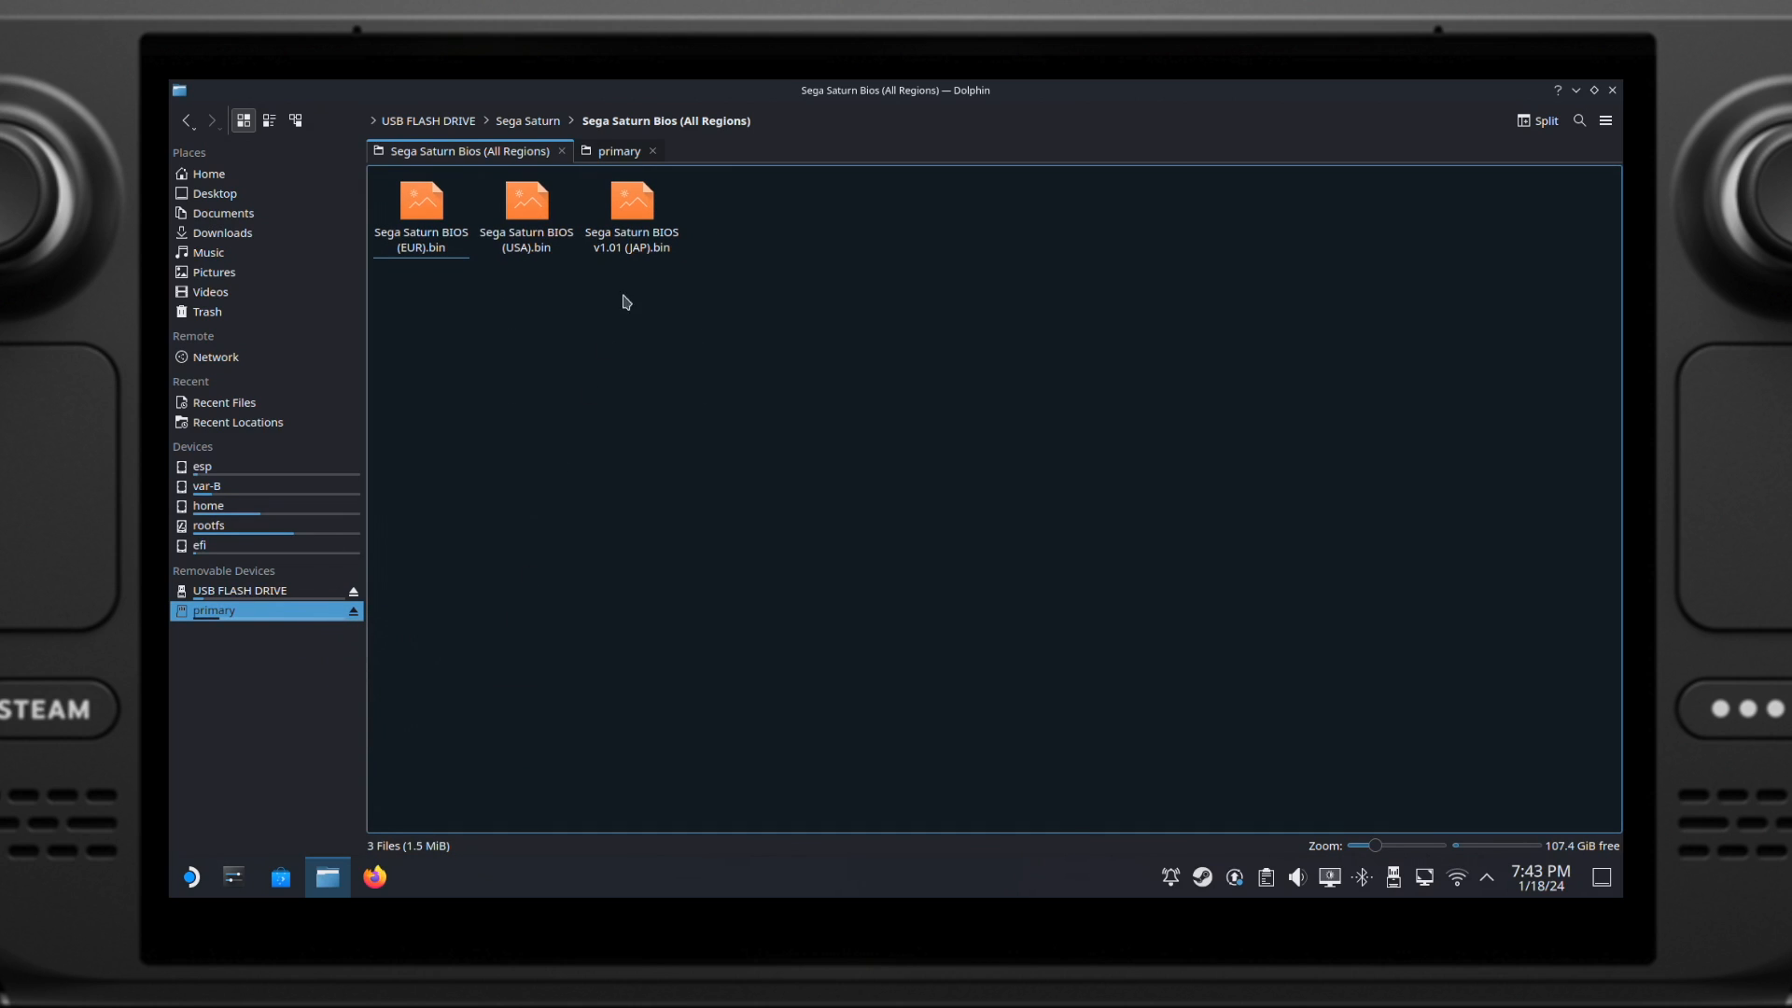
{"action": "left_click", "coordinate": [617, 150]}
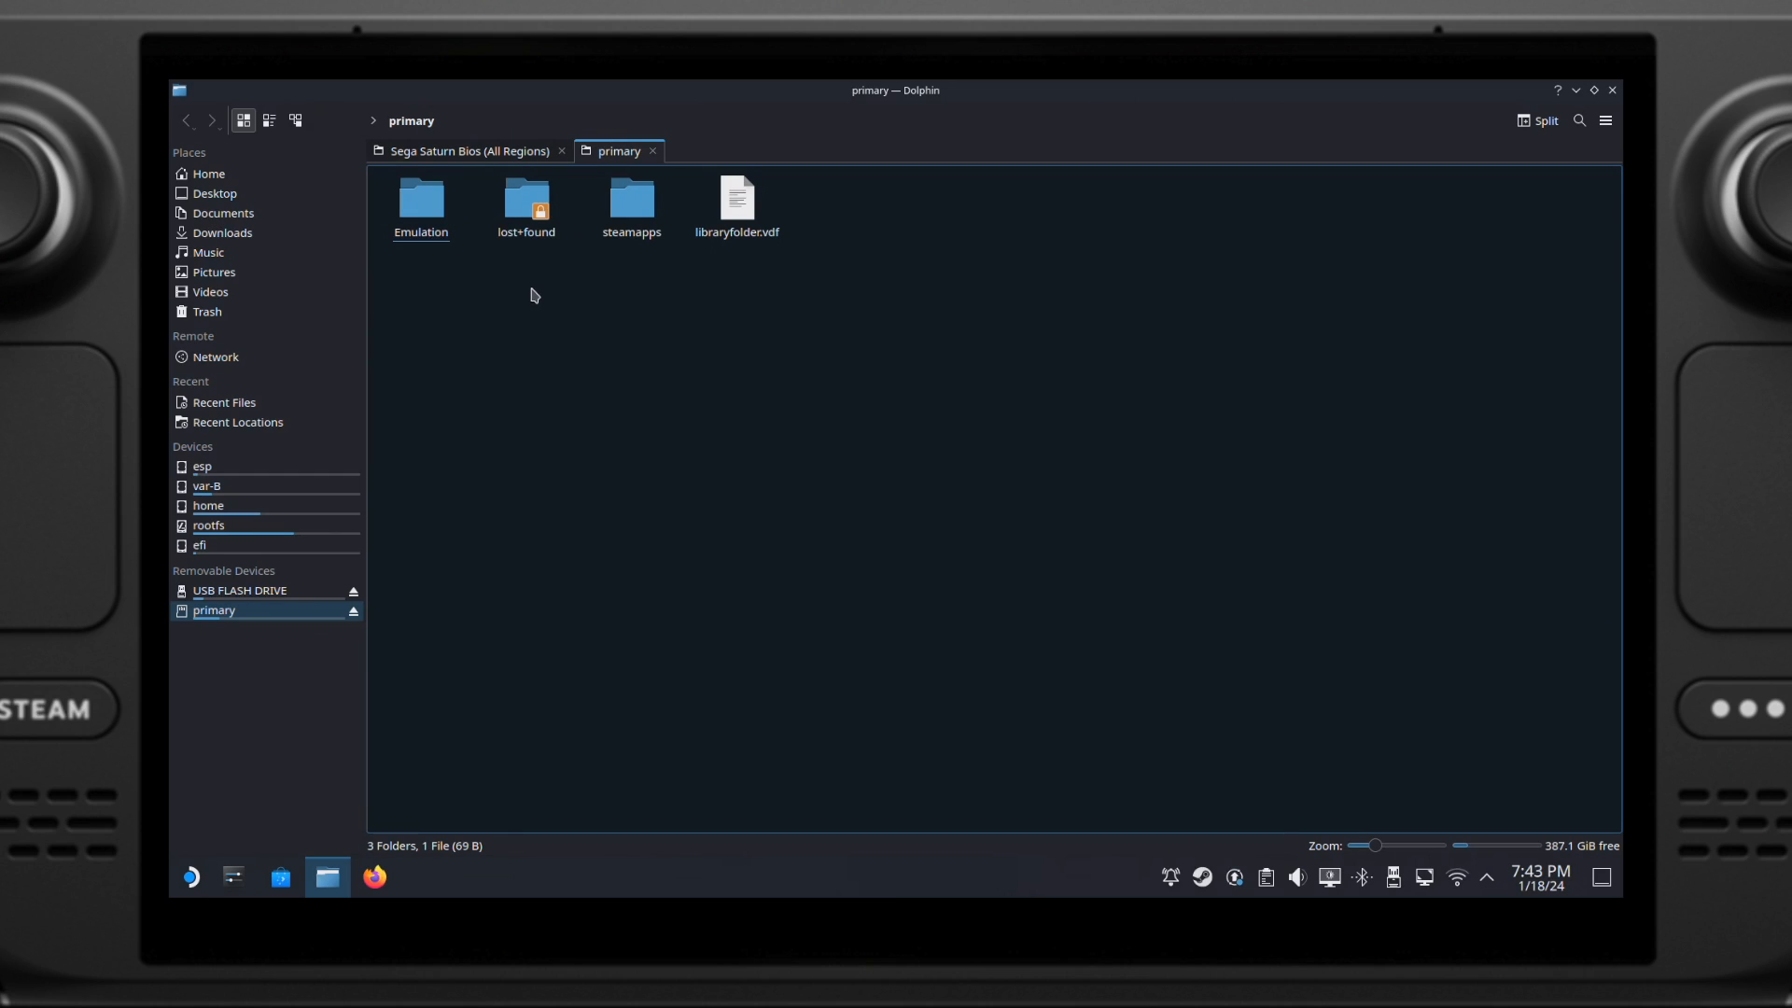
{"action": "double_click", "coordinate": [419, 205]}
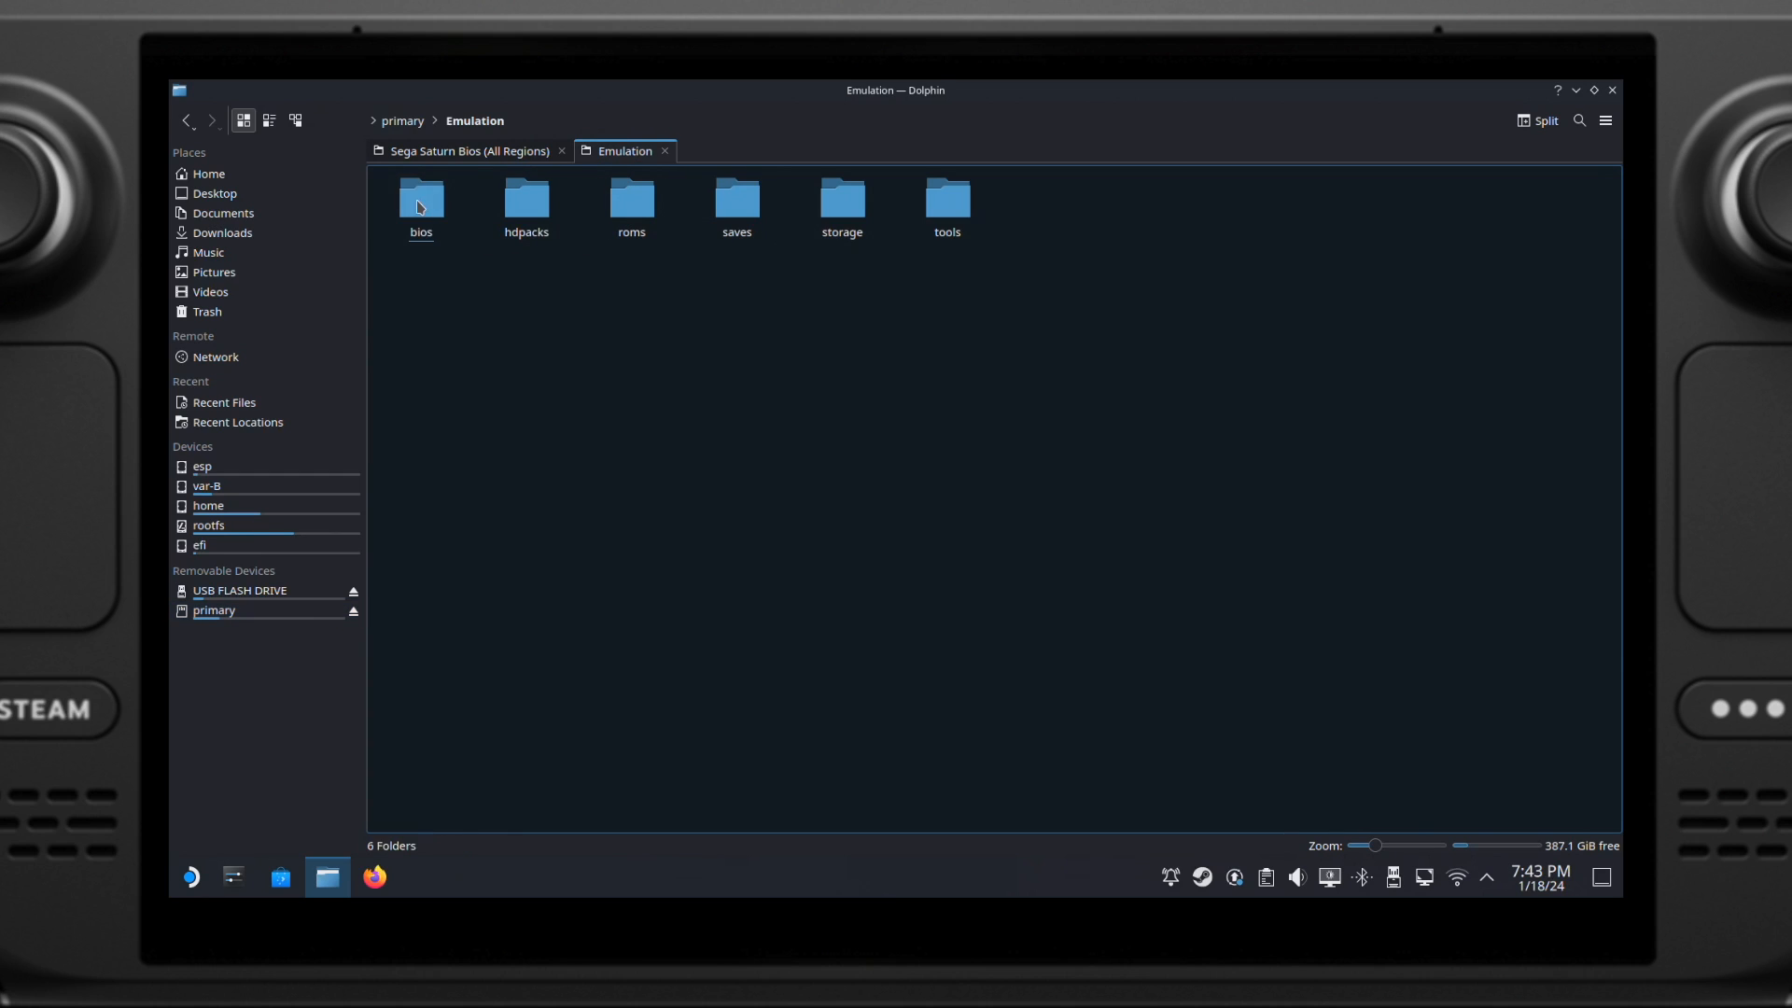
{"action": "double_click", "coordinate": [421, 198]}
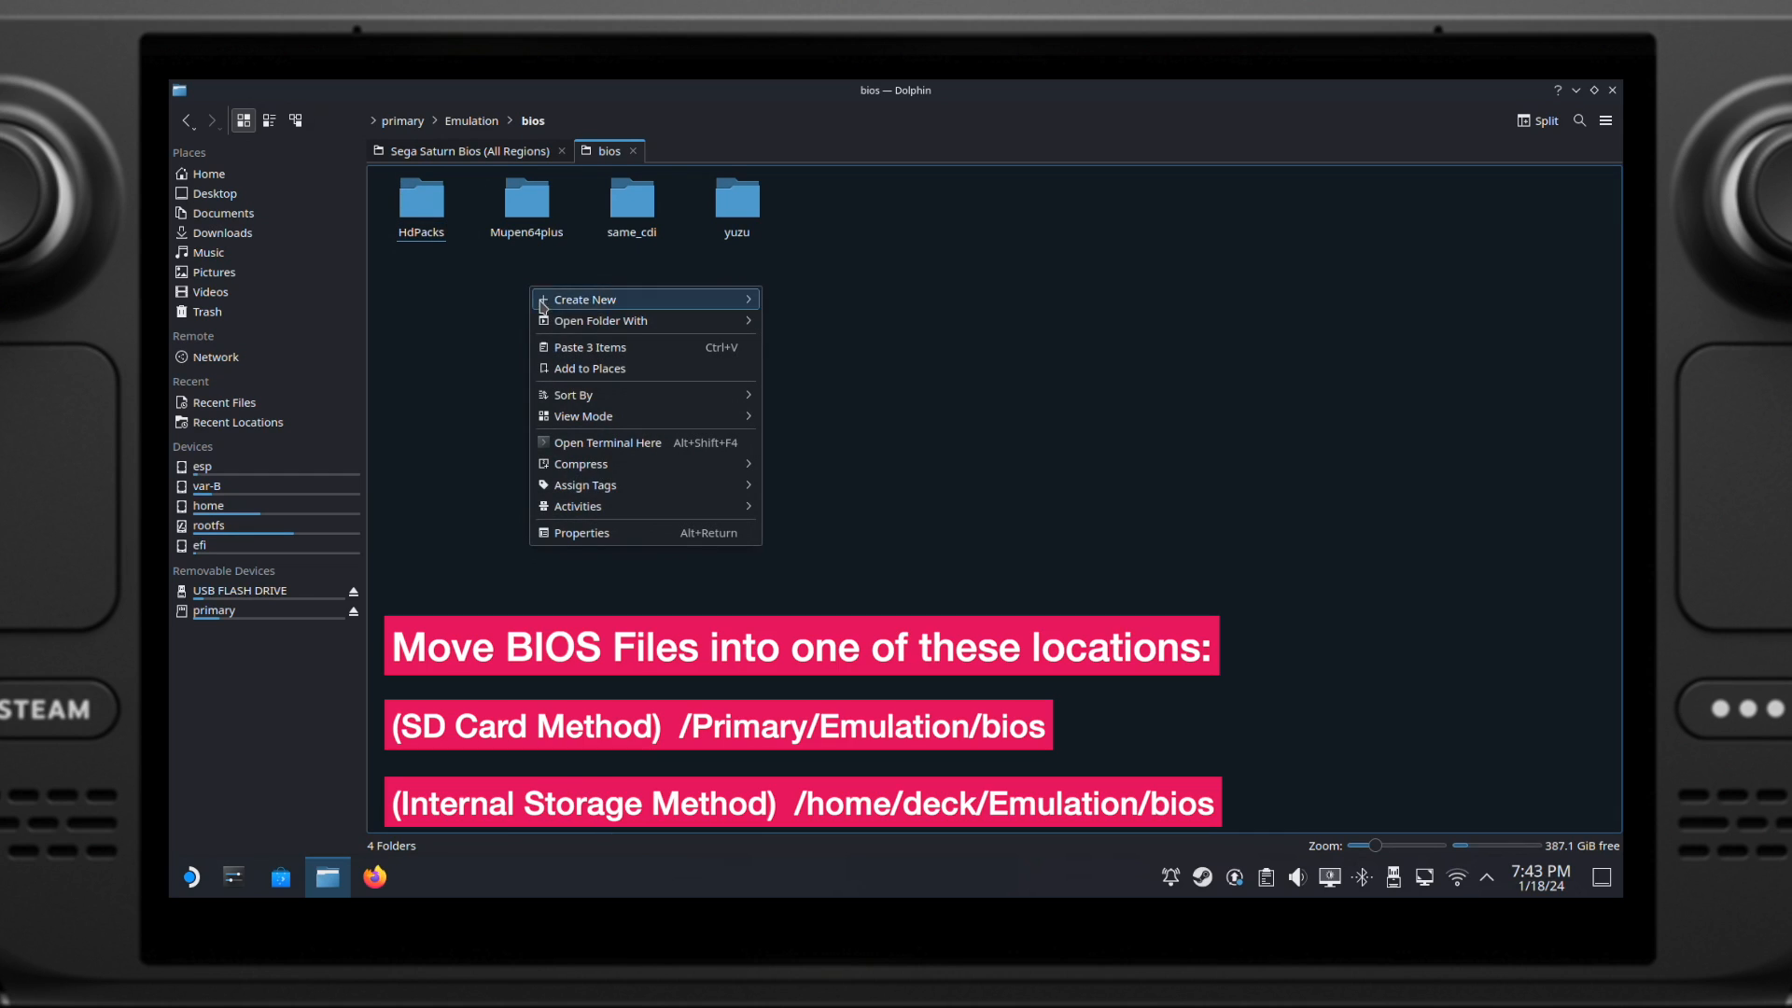
Step: Paste the EUR, JAP and USA Saturn BIOS files into bios, check them, and return to the USB tab
{"action": "left_click", "coordinate": [591, 346]}
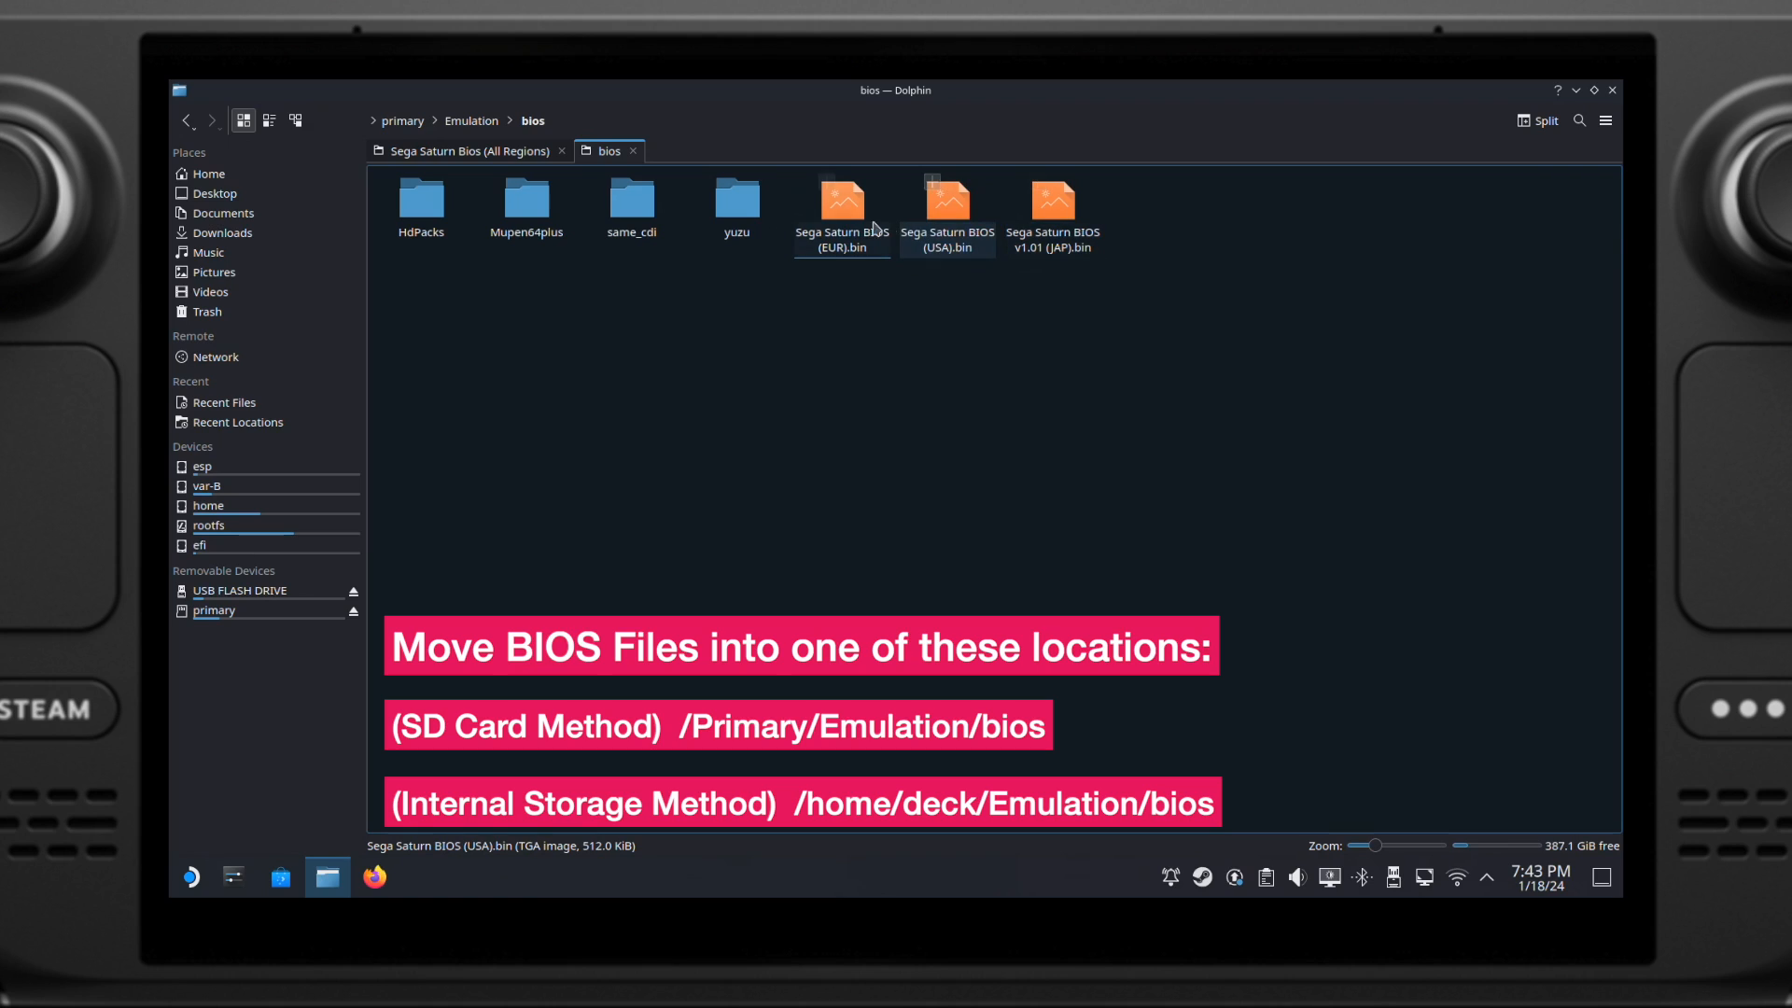
{"action": "left_click", "coordinate": [840, 209]}
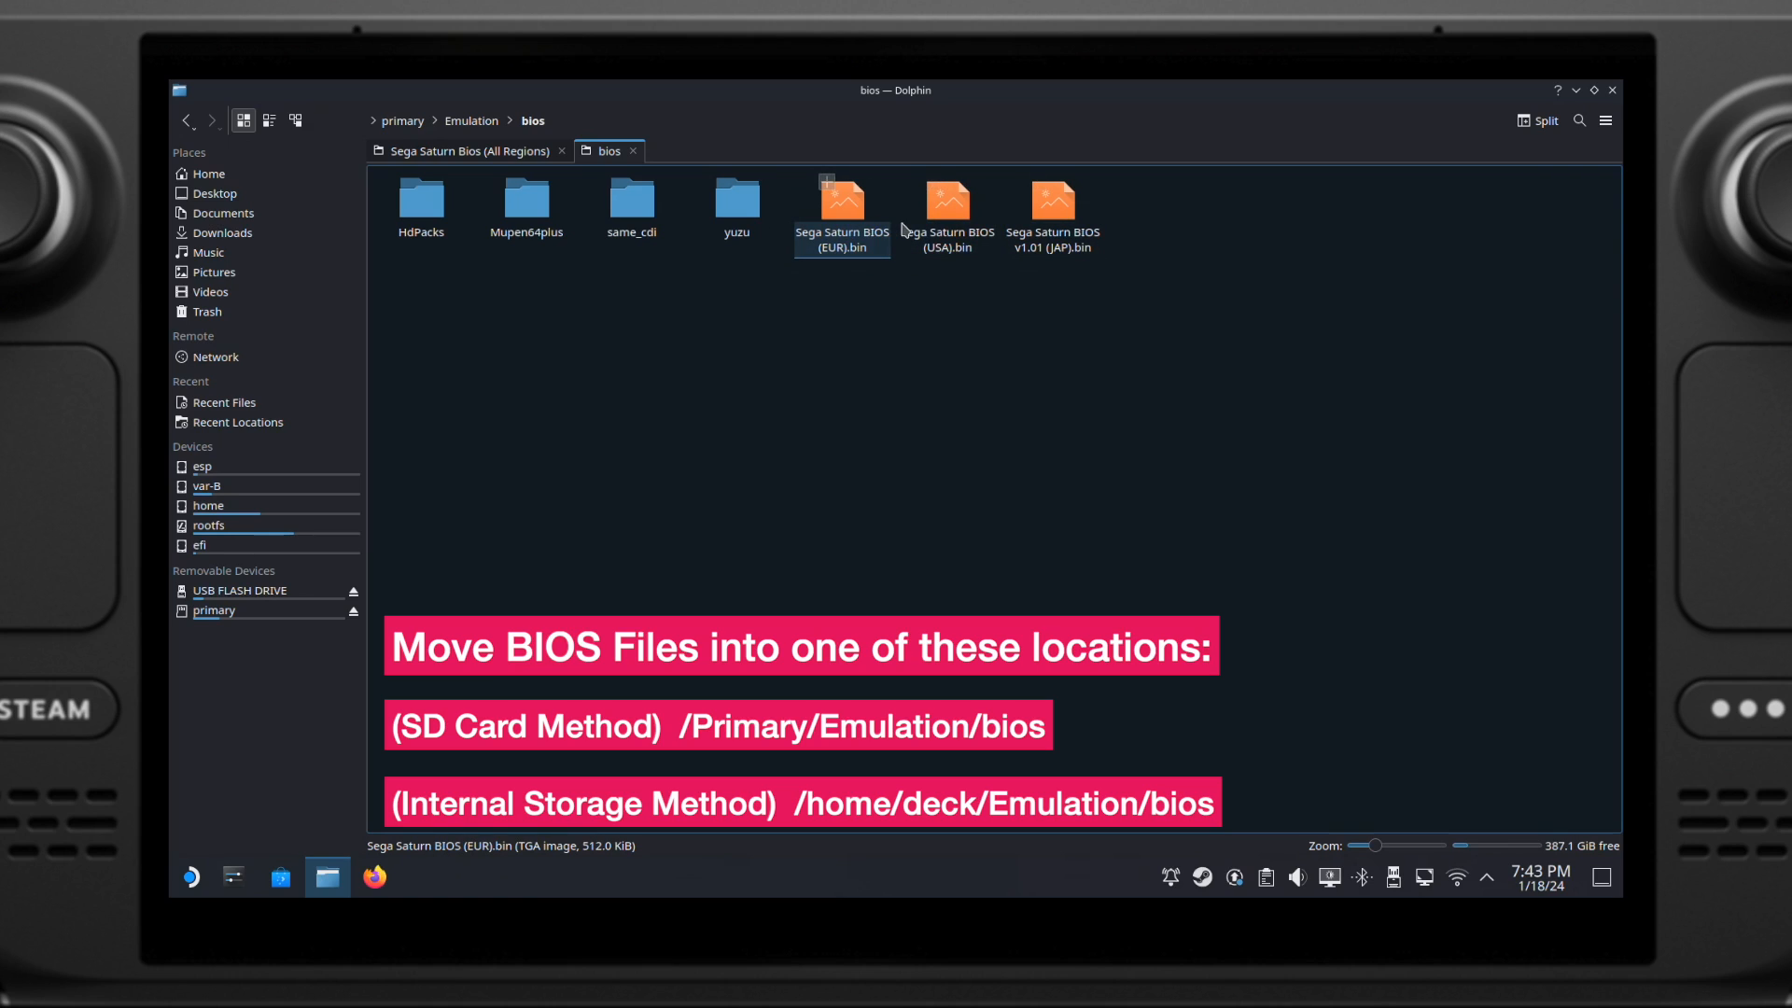
{"action": "left_click", "coordinate": [1050, 206]}
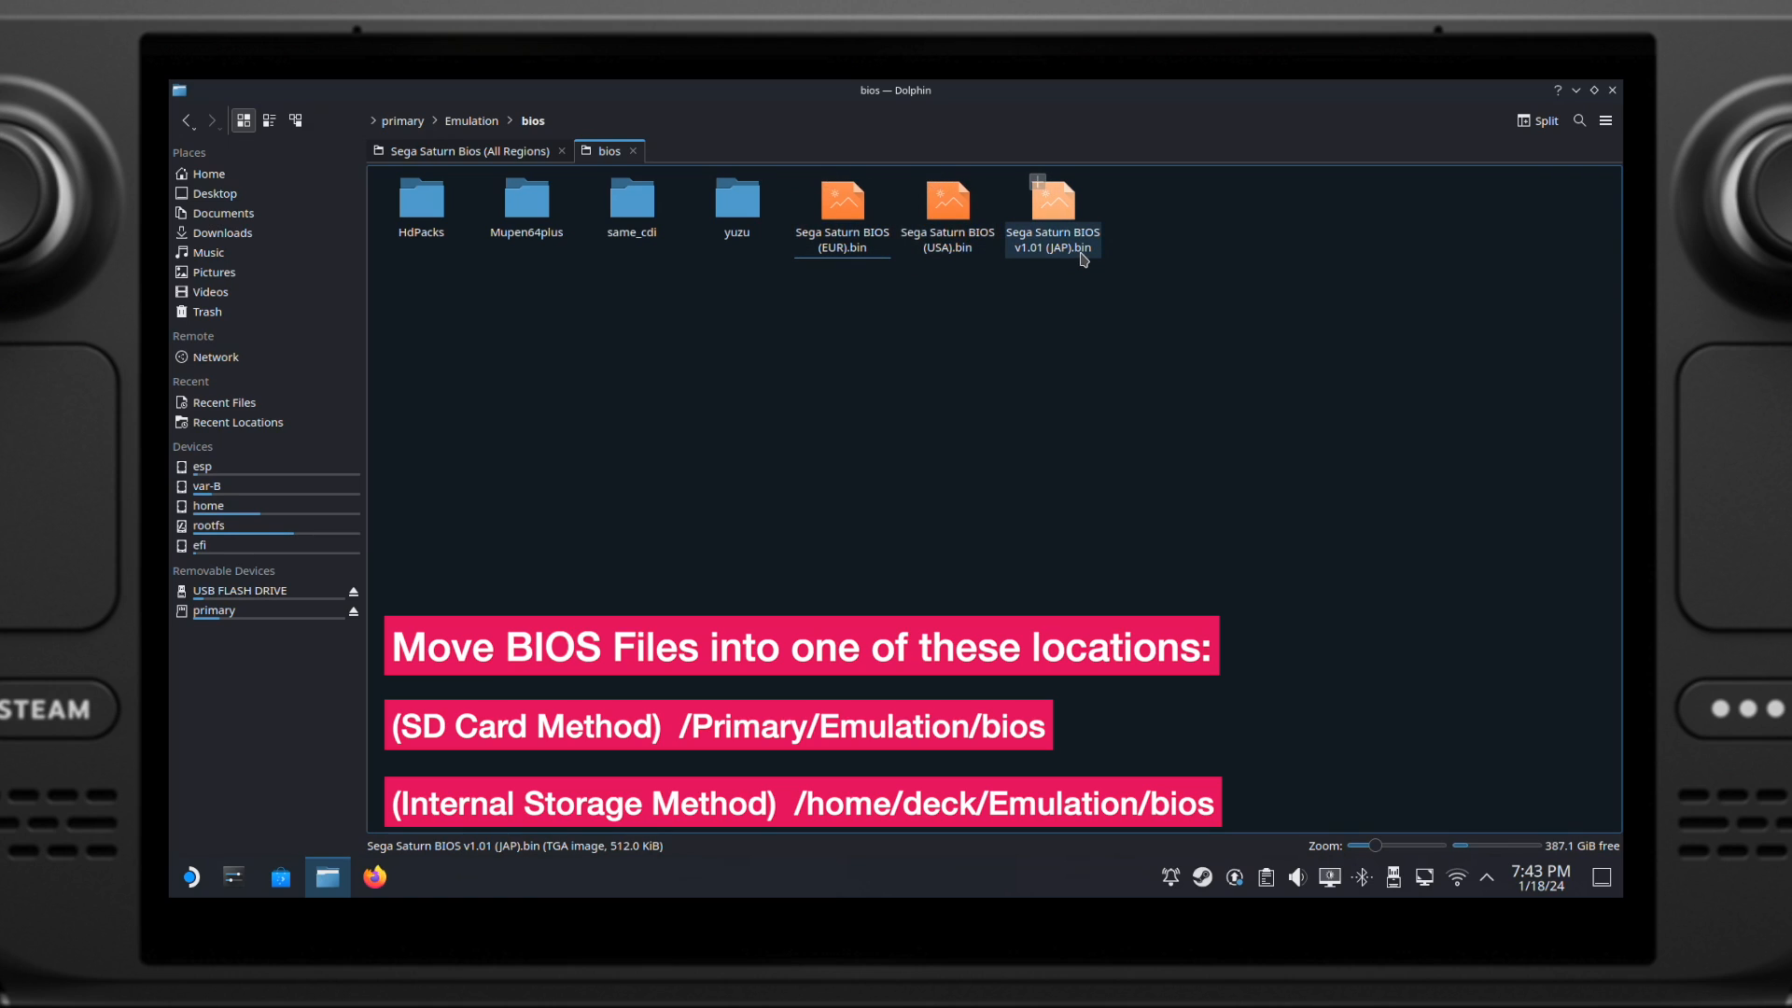
{"action": "left_click", "coordinate": [946, 212]}
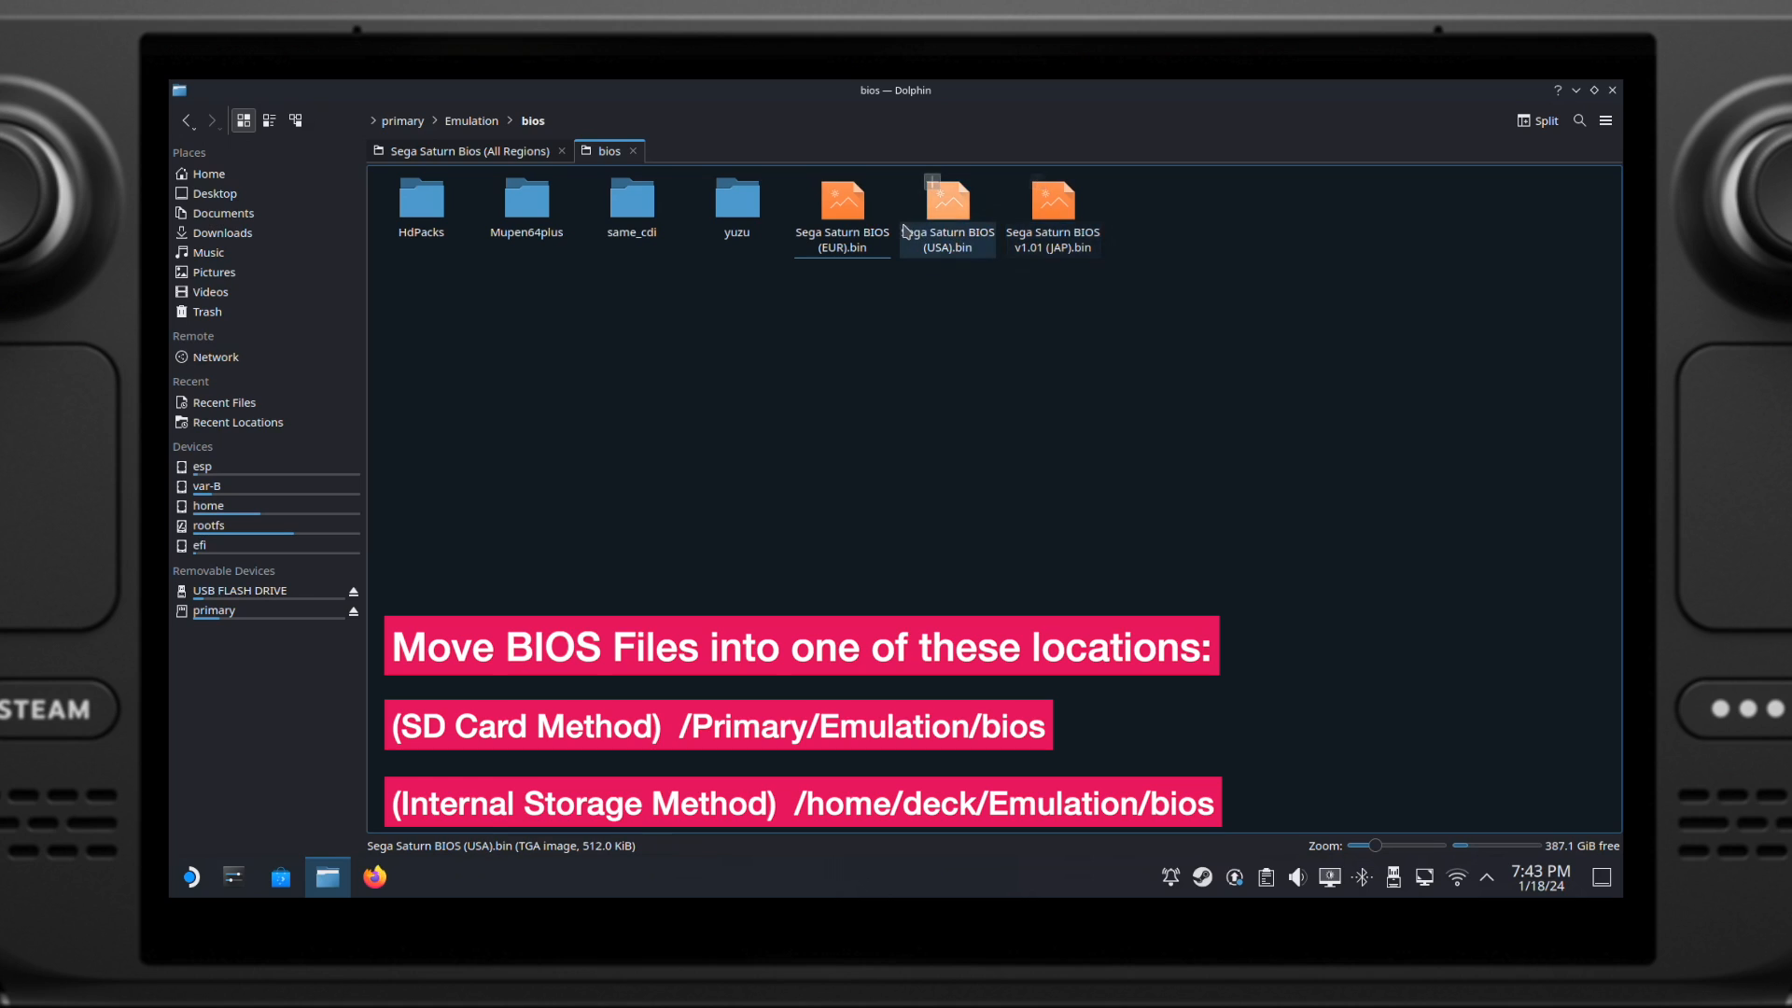
{"action": "left_click", "coordinate": [841, 211]}
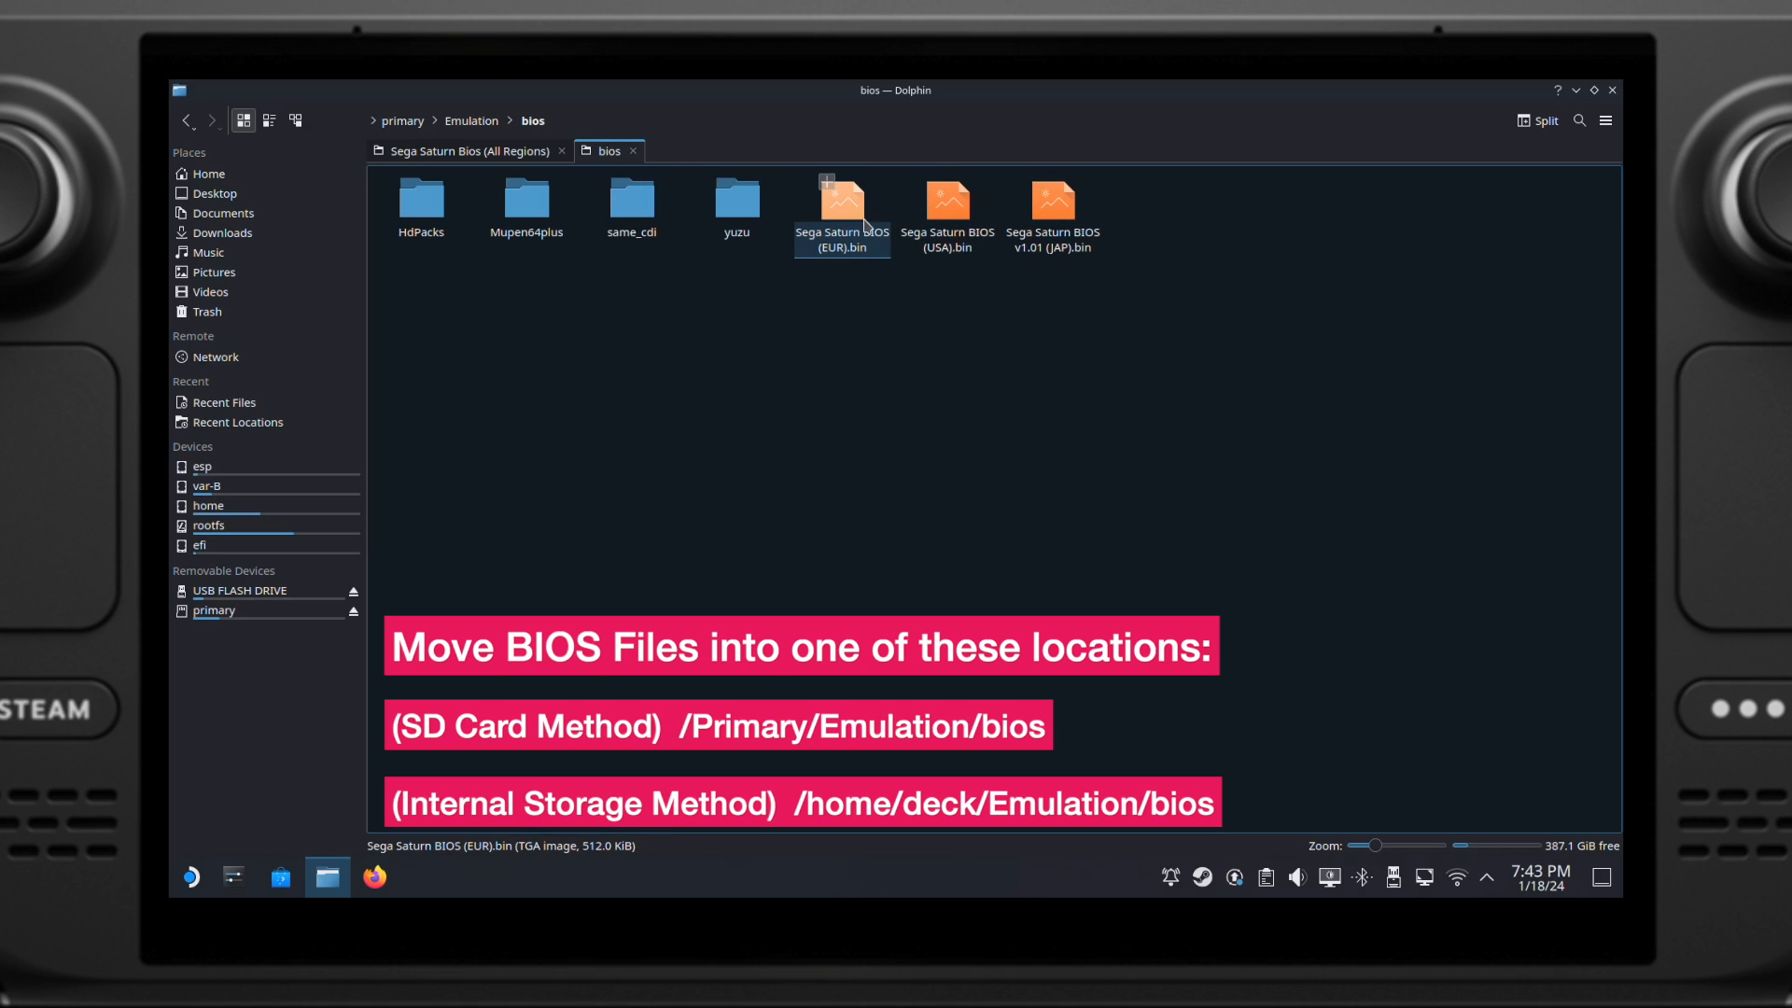
{"action": "left_click", "coordinate": [1051, 212]}
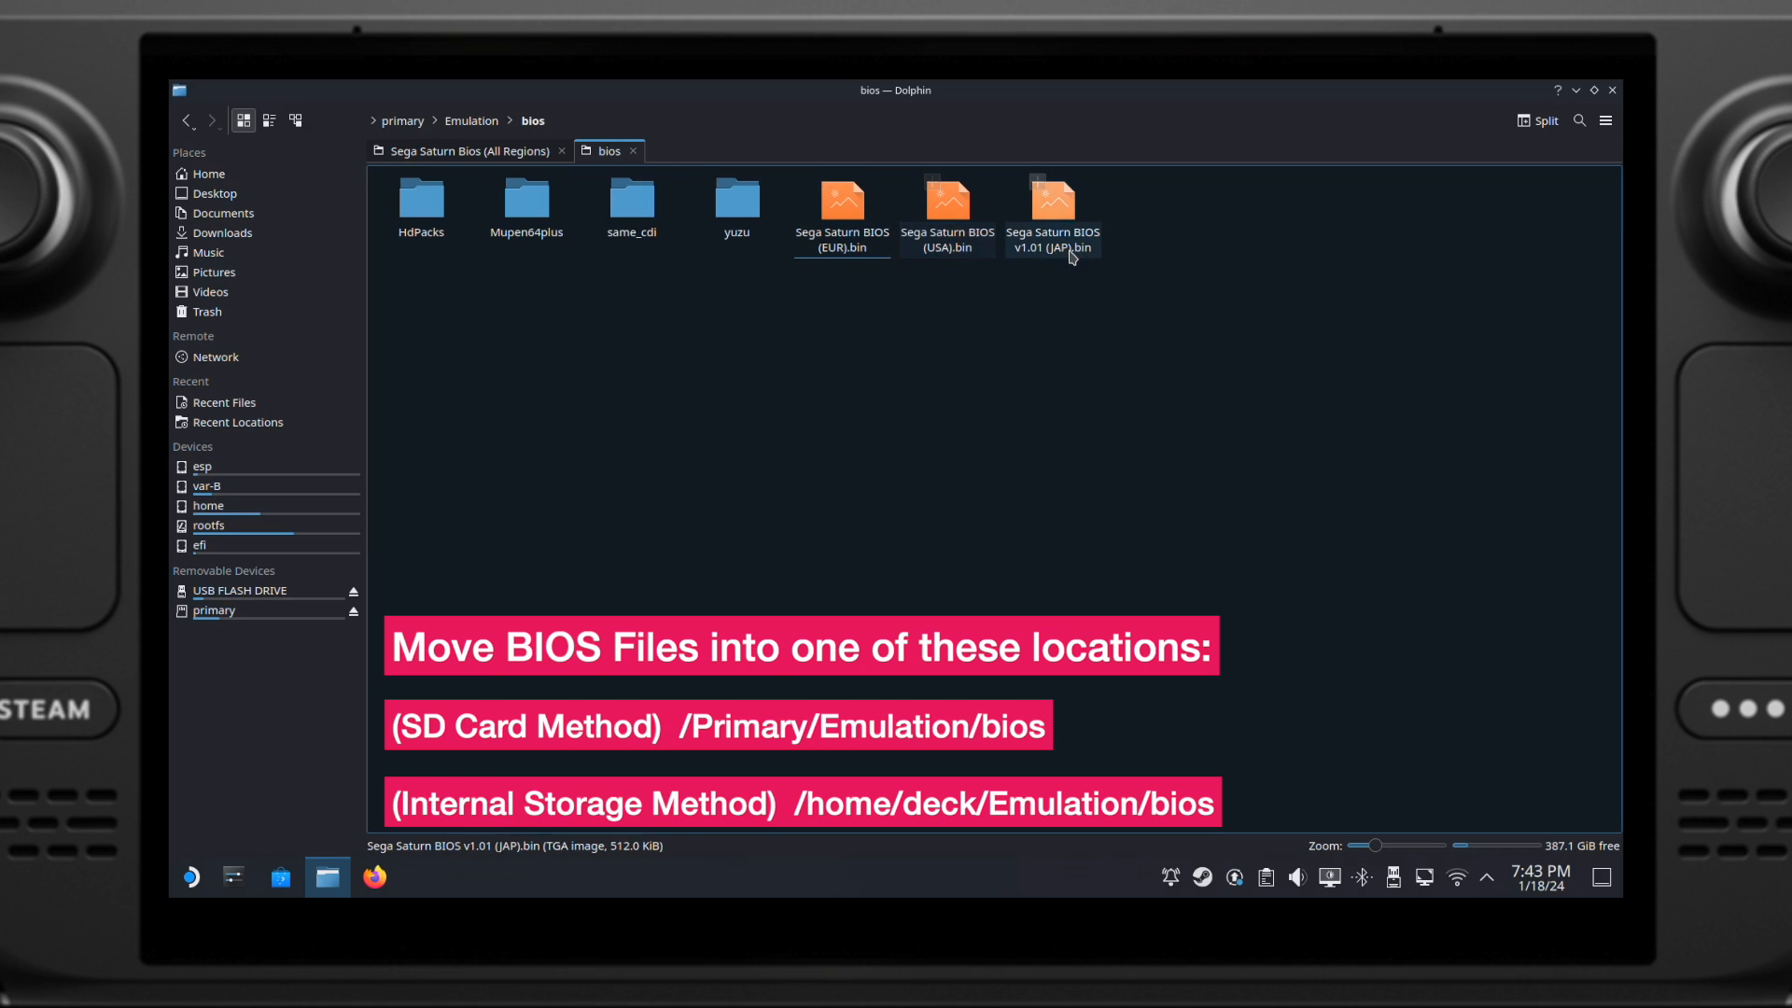
{"action": "left_click", "coordinate": [1138, 291]}
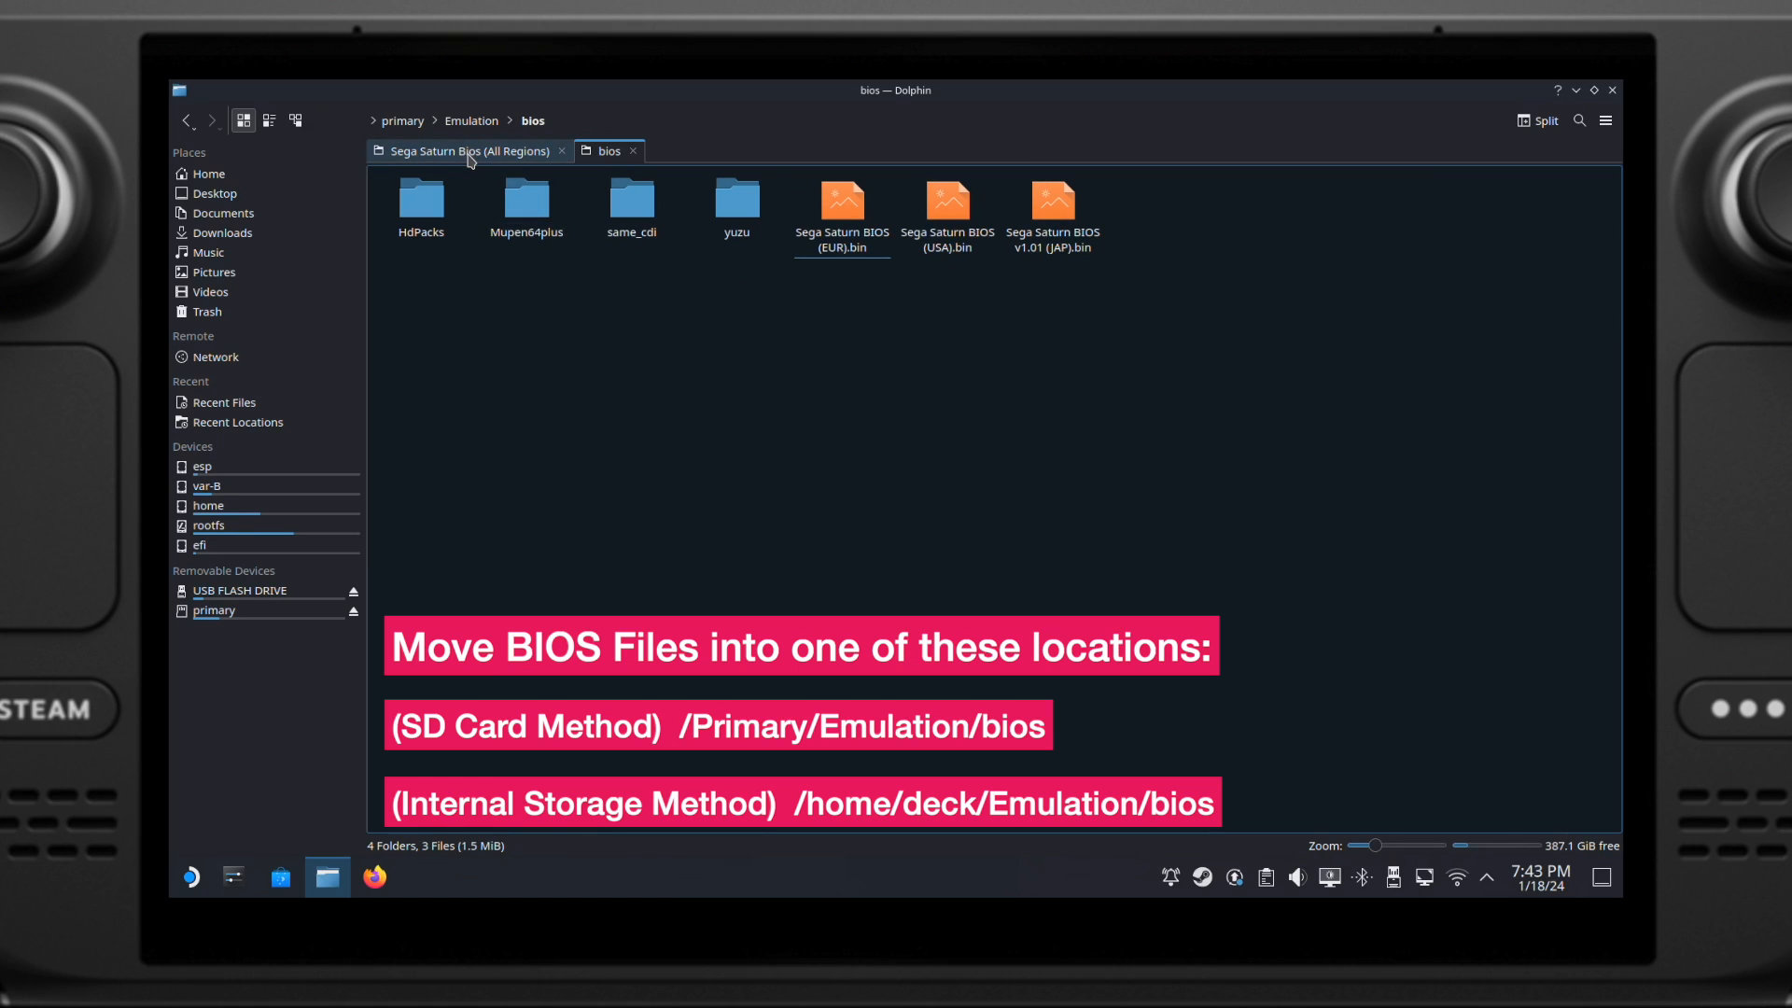
{"action": "left_click", "coordinate": [463, 149]}
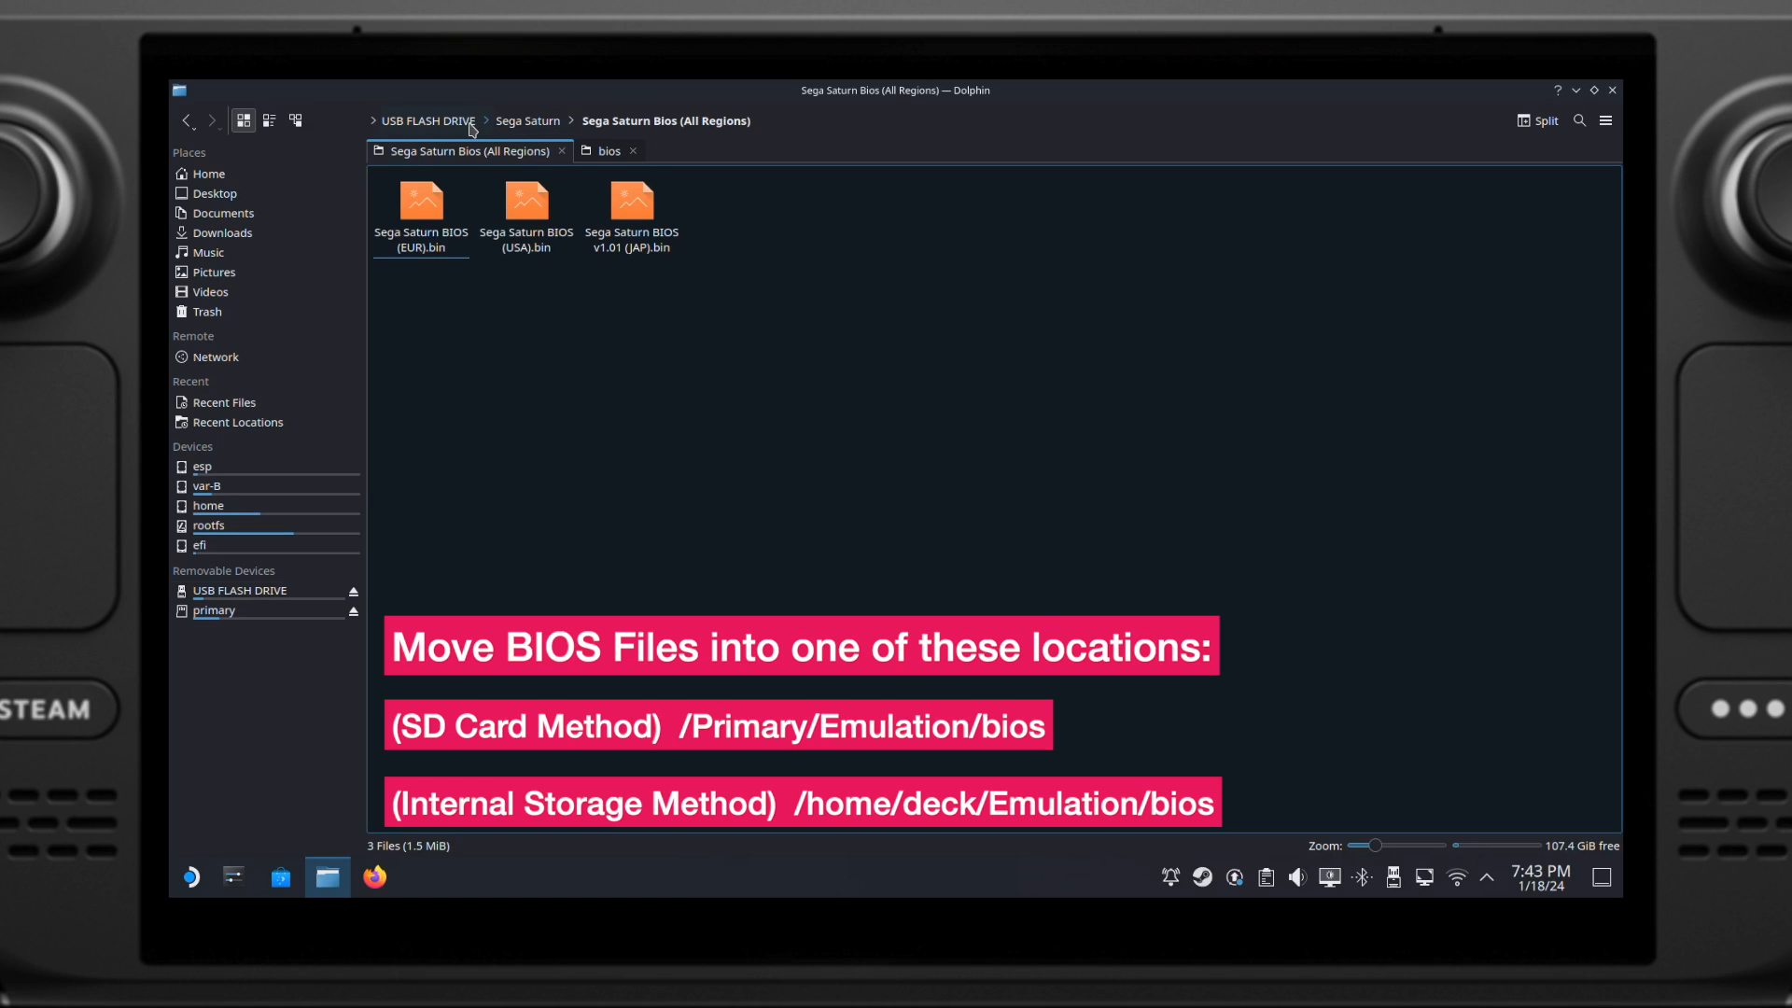
Step: Copy bios7, bios9, BIOSGBA.ROM and firmware from Nintendo DS > NDS Bios & Firmware into bios
{"action": "left_click", "coordinate": [427, 120]}
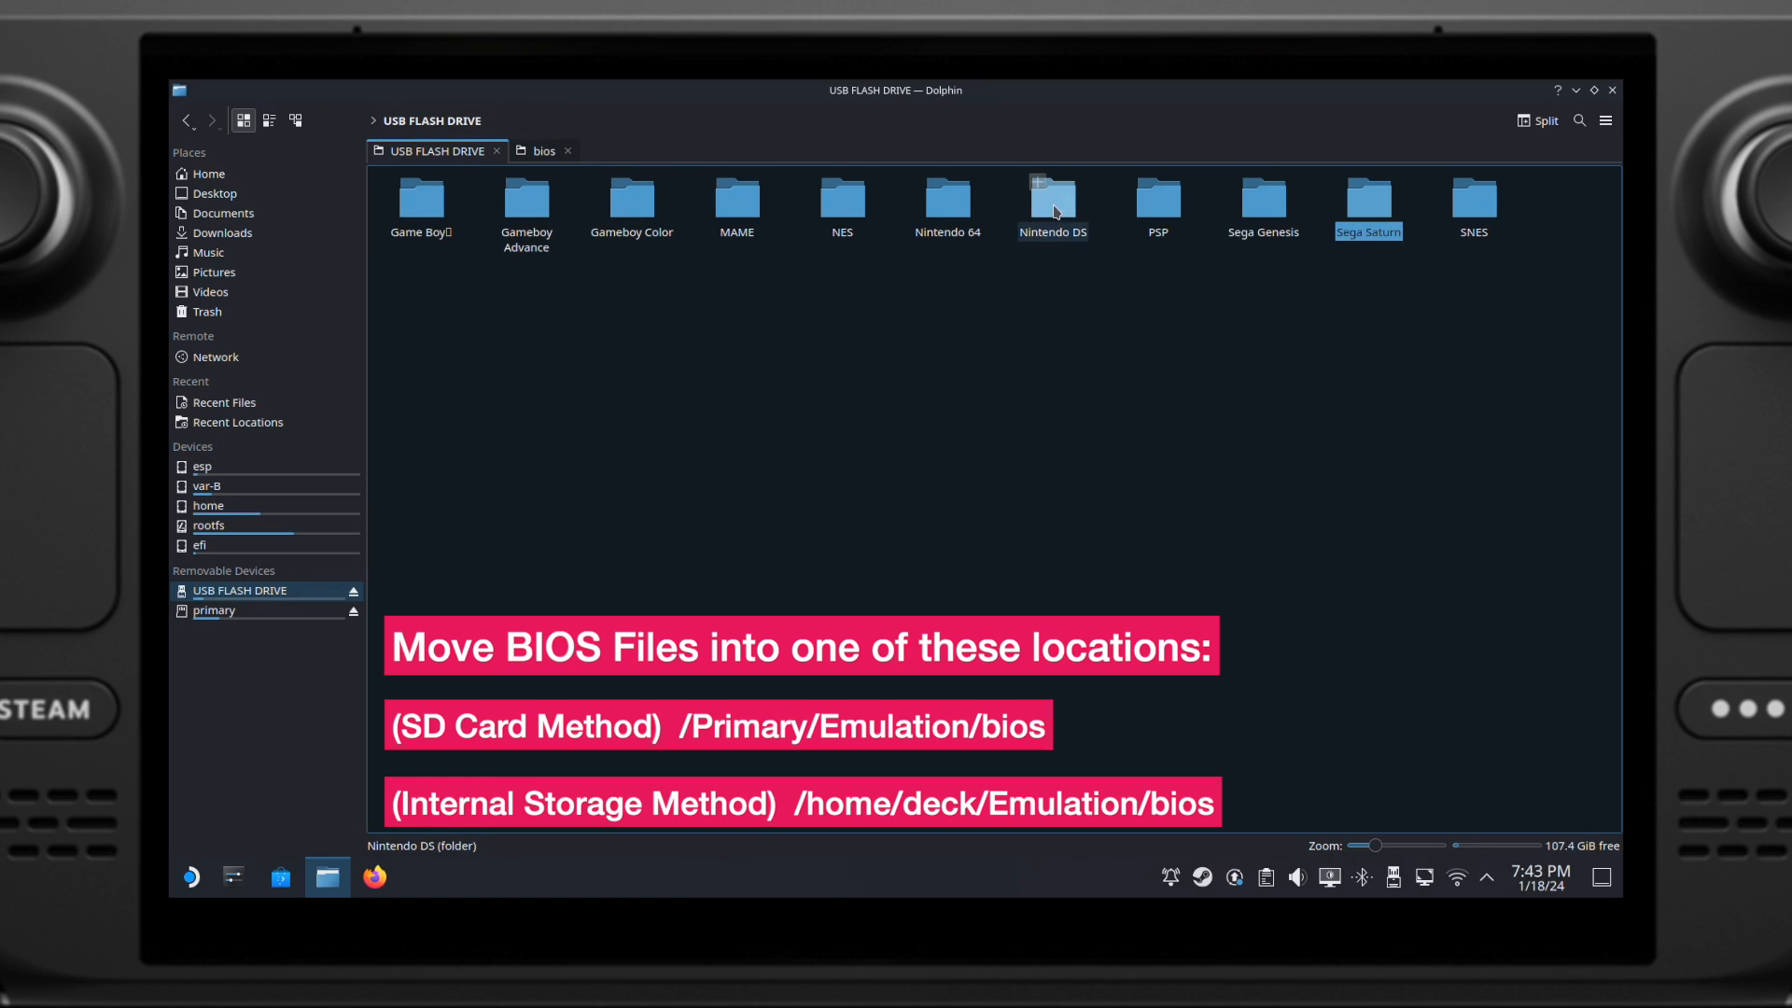
{"action": "double_click", "coordinate": [1052, 199]}
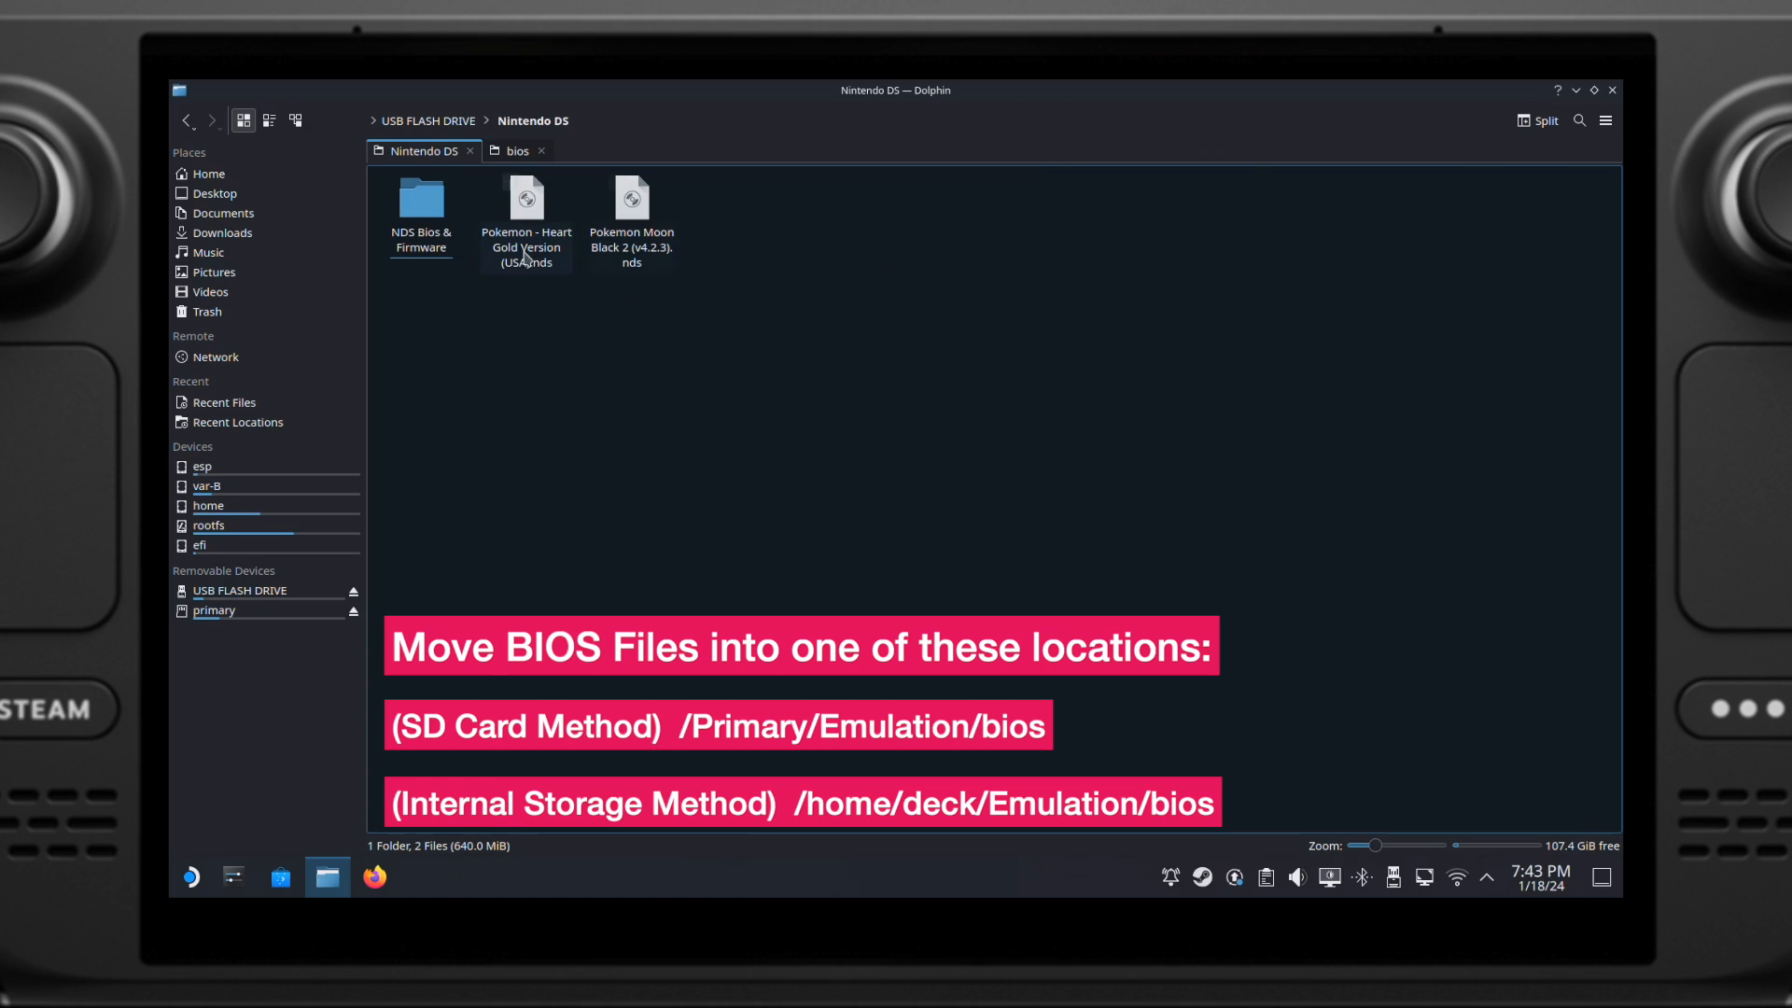
{"action": "left_click", "coordinate": [421, 199]}
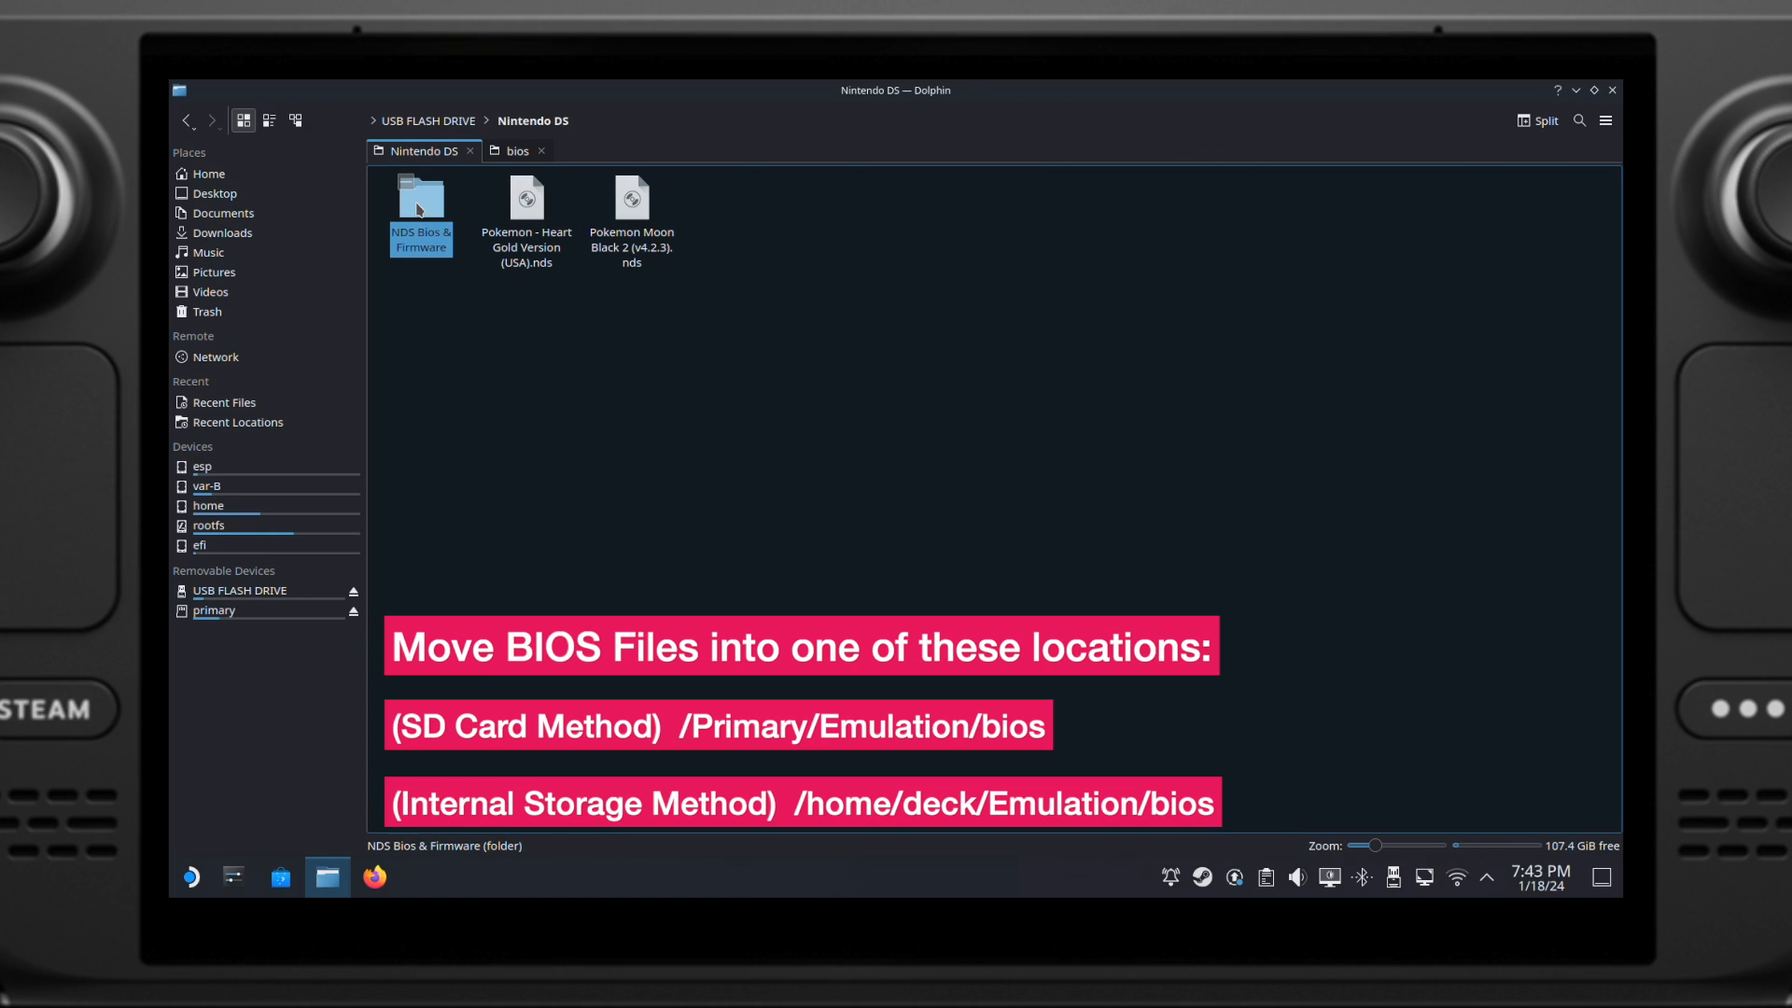
{"action": "double_click", "coordinate": [421, 197]}
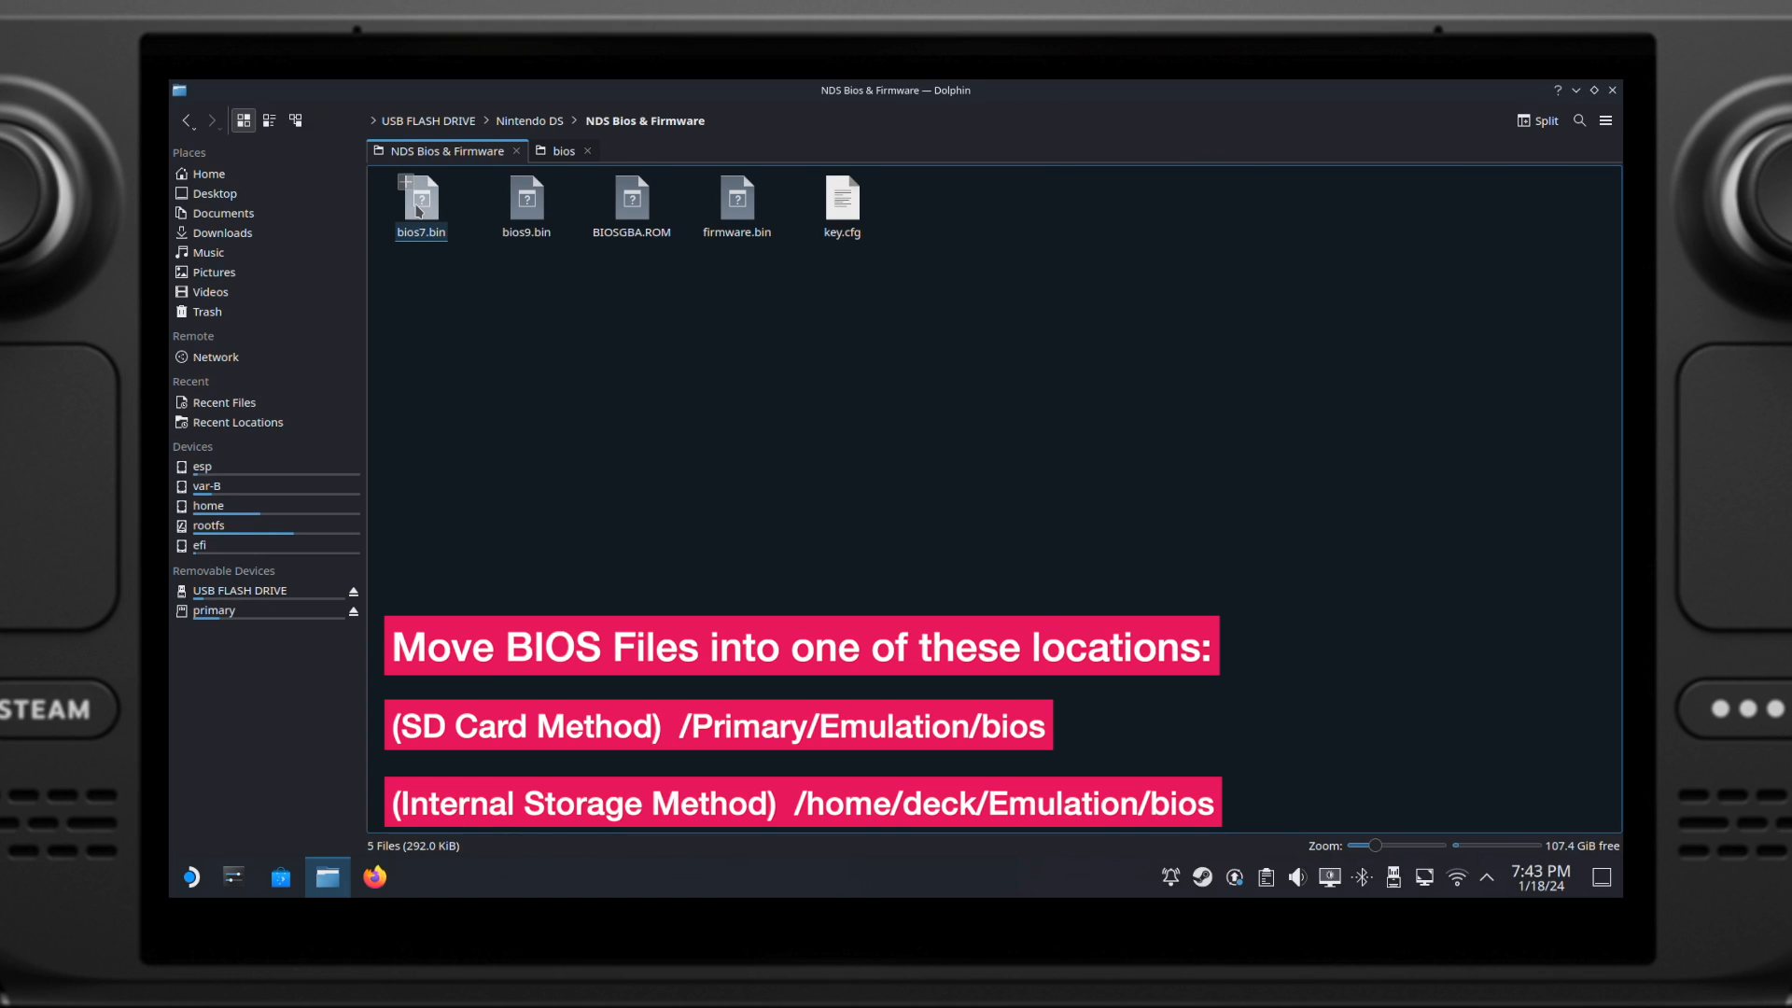
{"action": "left_click", "coordinate": [656, 295]}
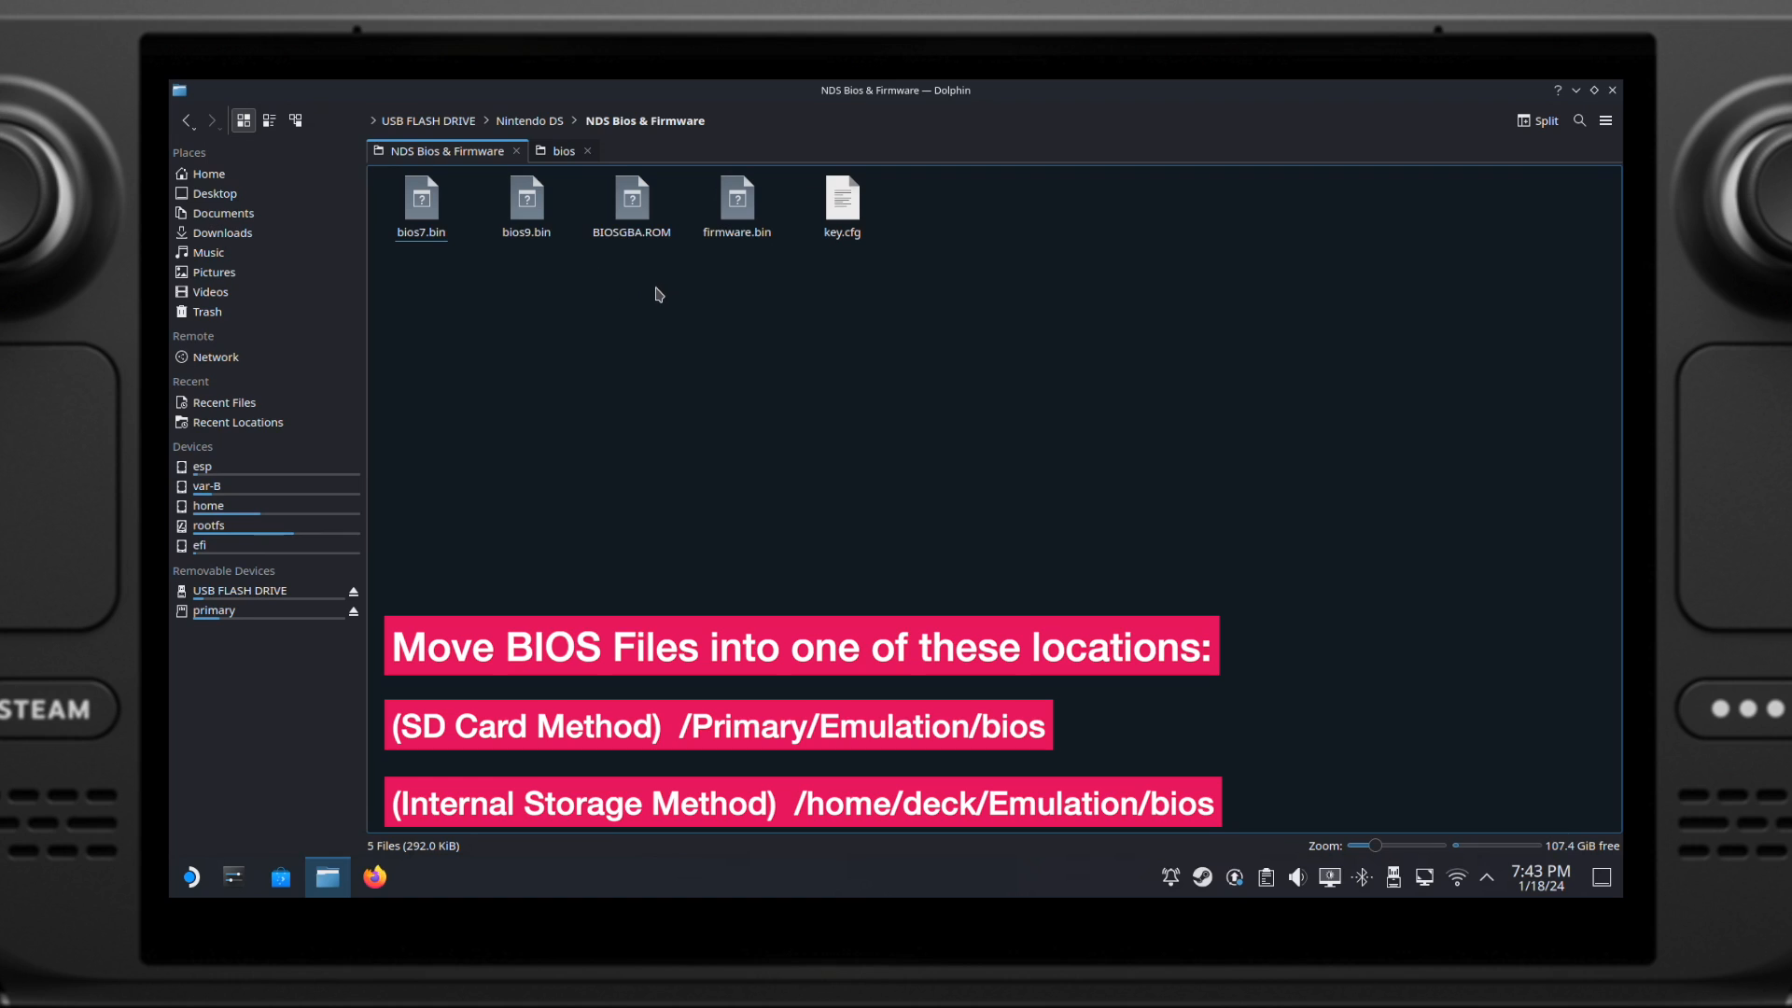
{"action": "mouse_move", "coordinate": [785, 270]}
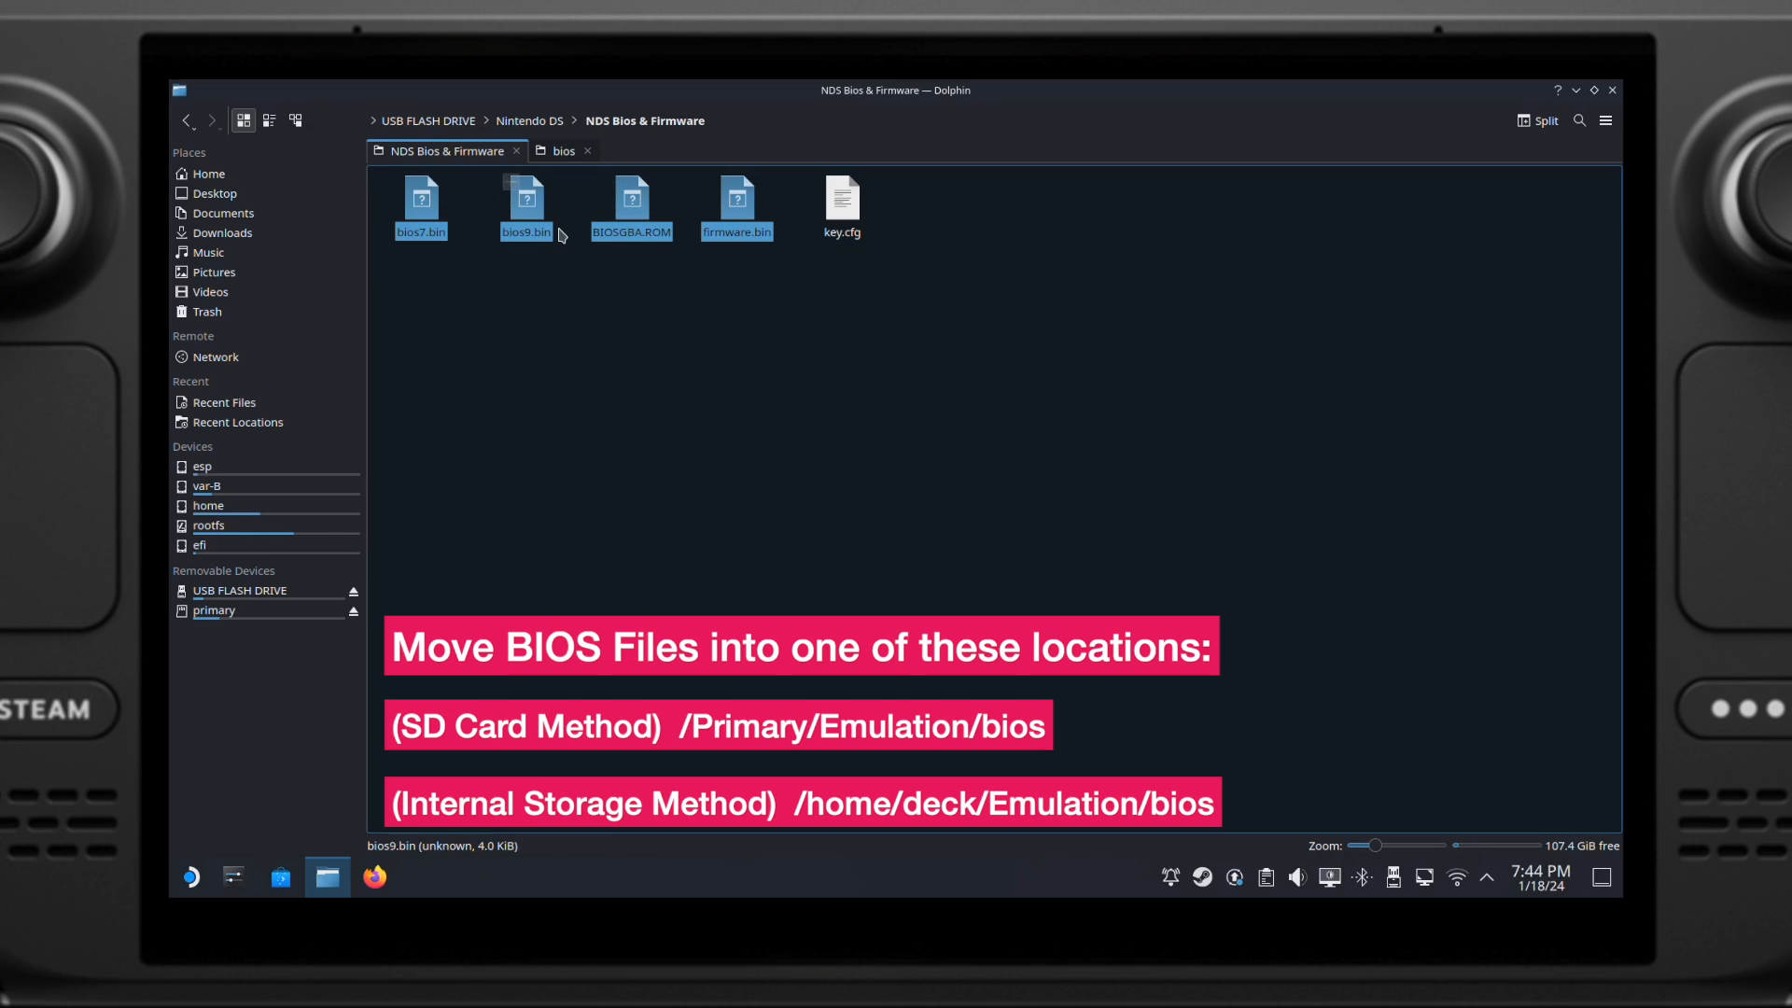
{"action": "left_click", "coordinate": [561, 149]}
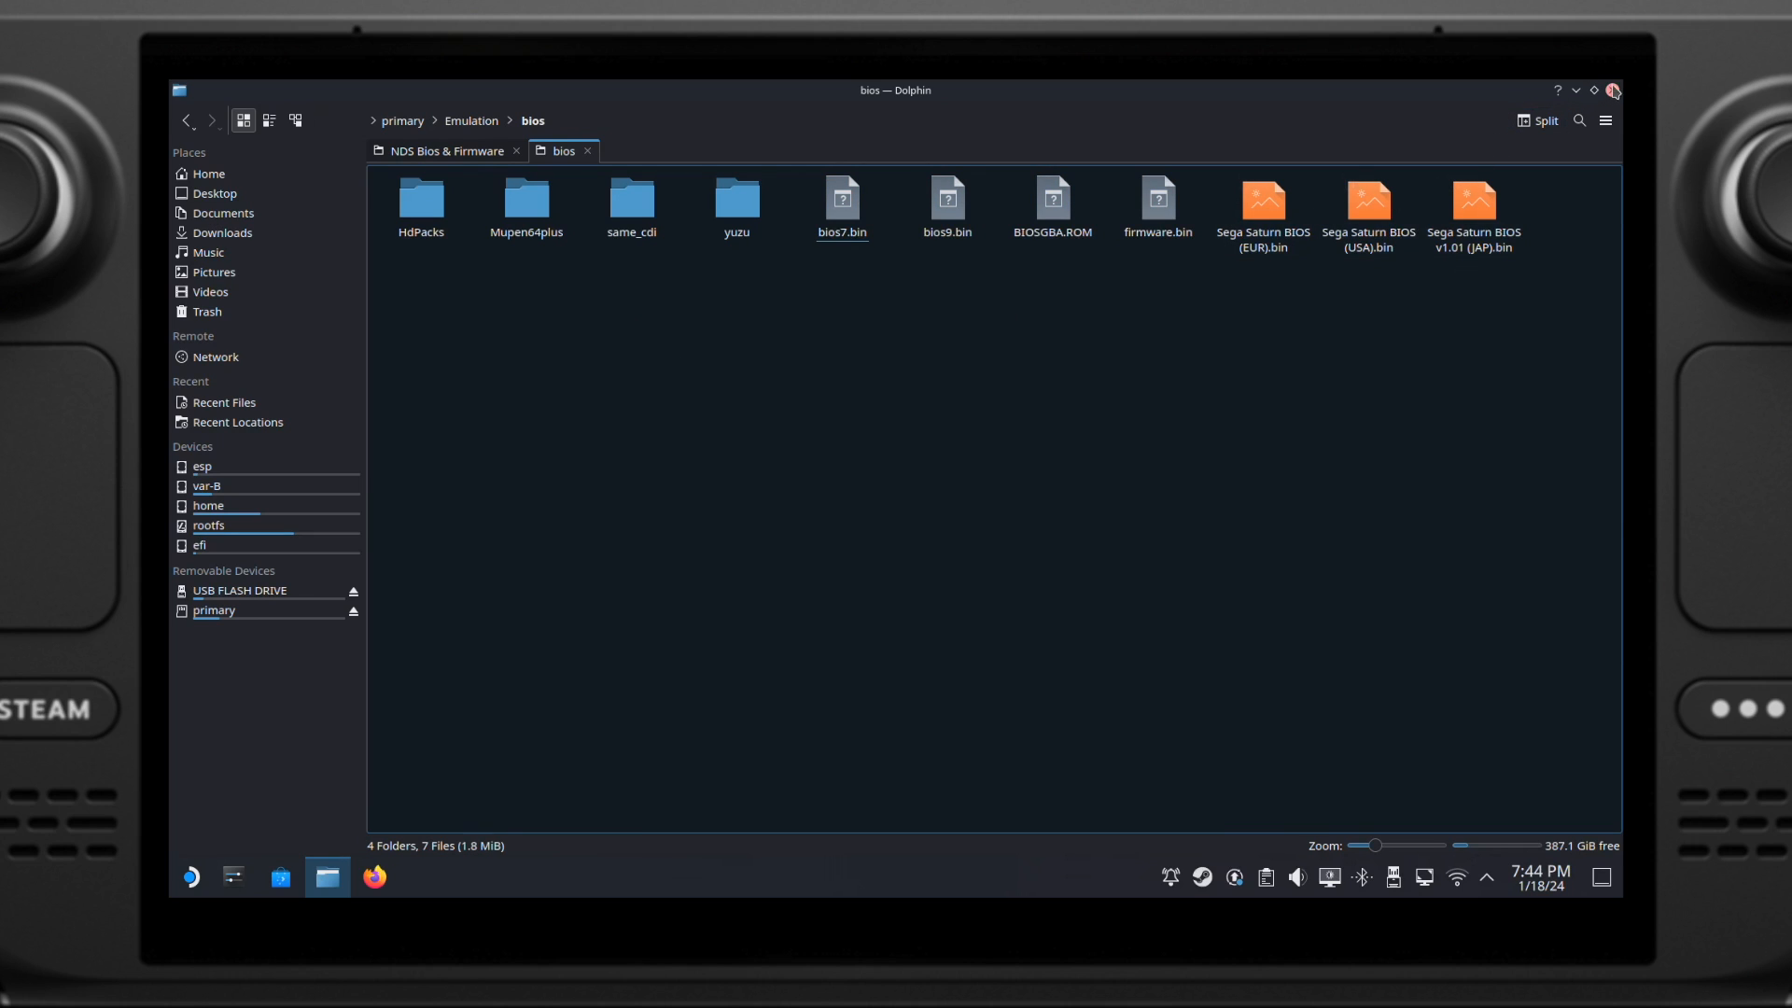
{"action": "left_click", "coordinate": [1613, 90]}
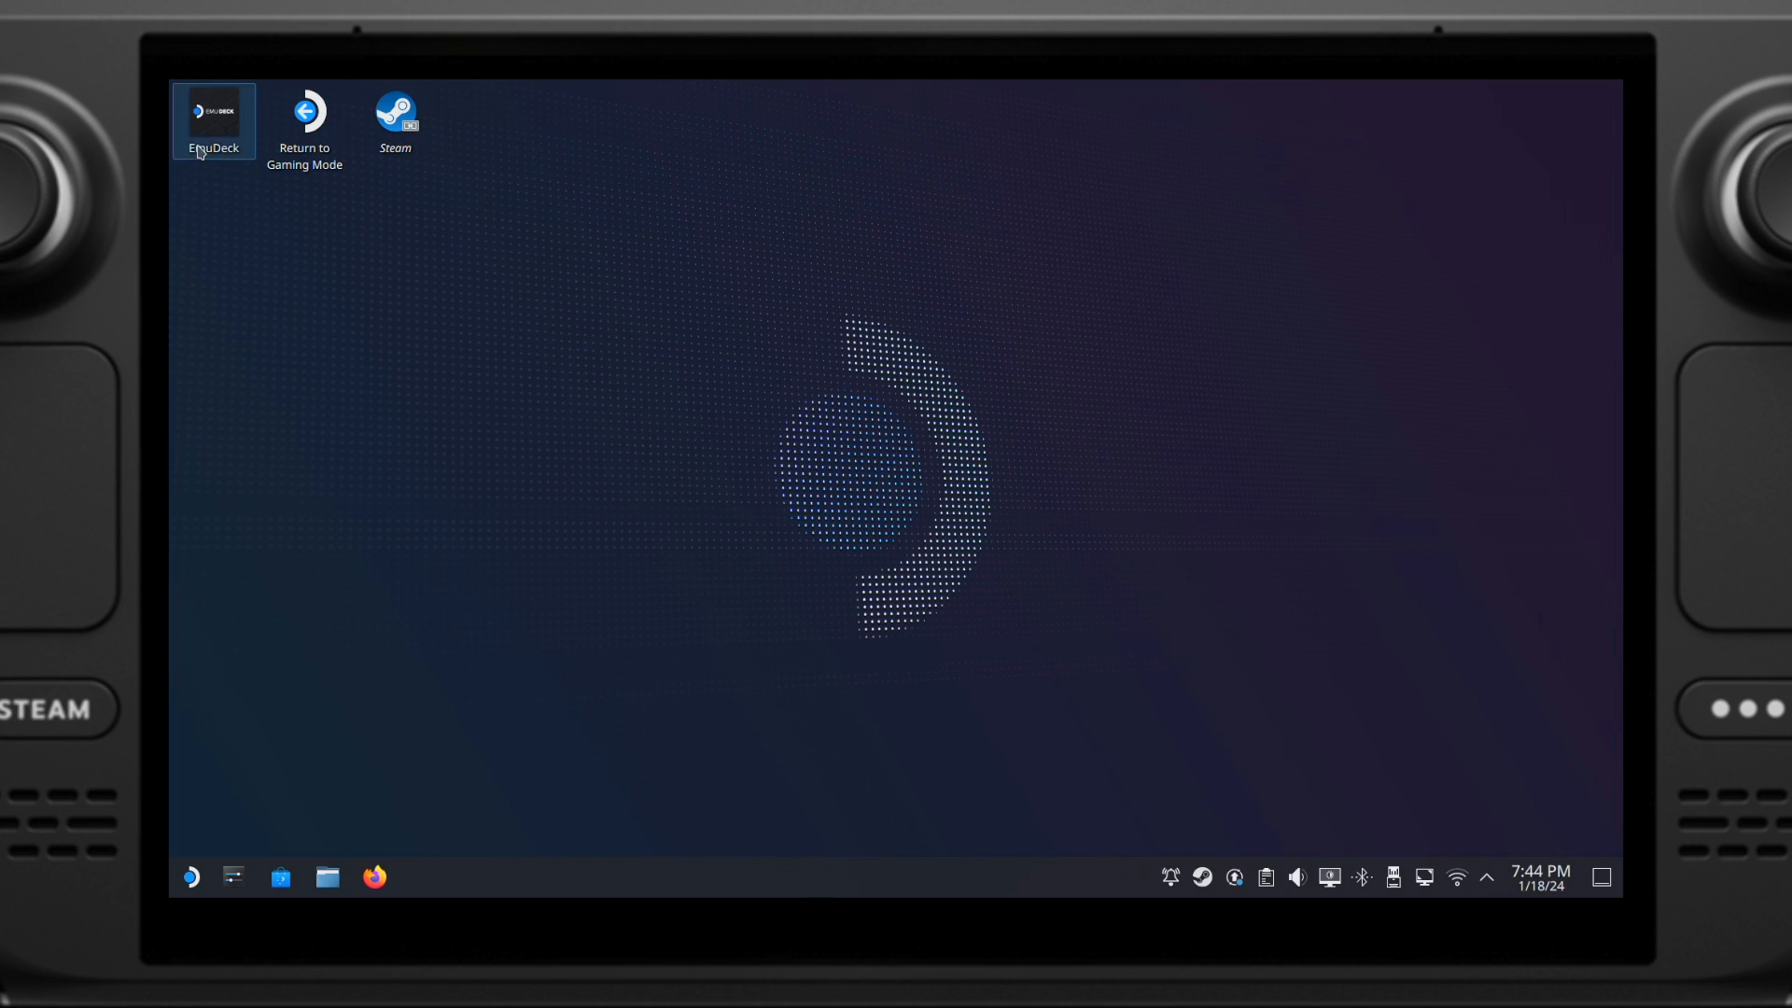
{"action": "double_click", "coordinate": [212, 122]}
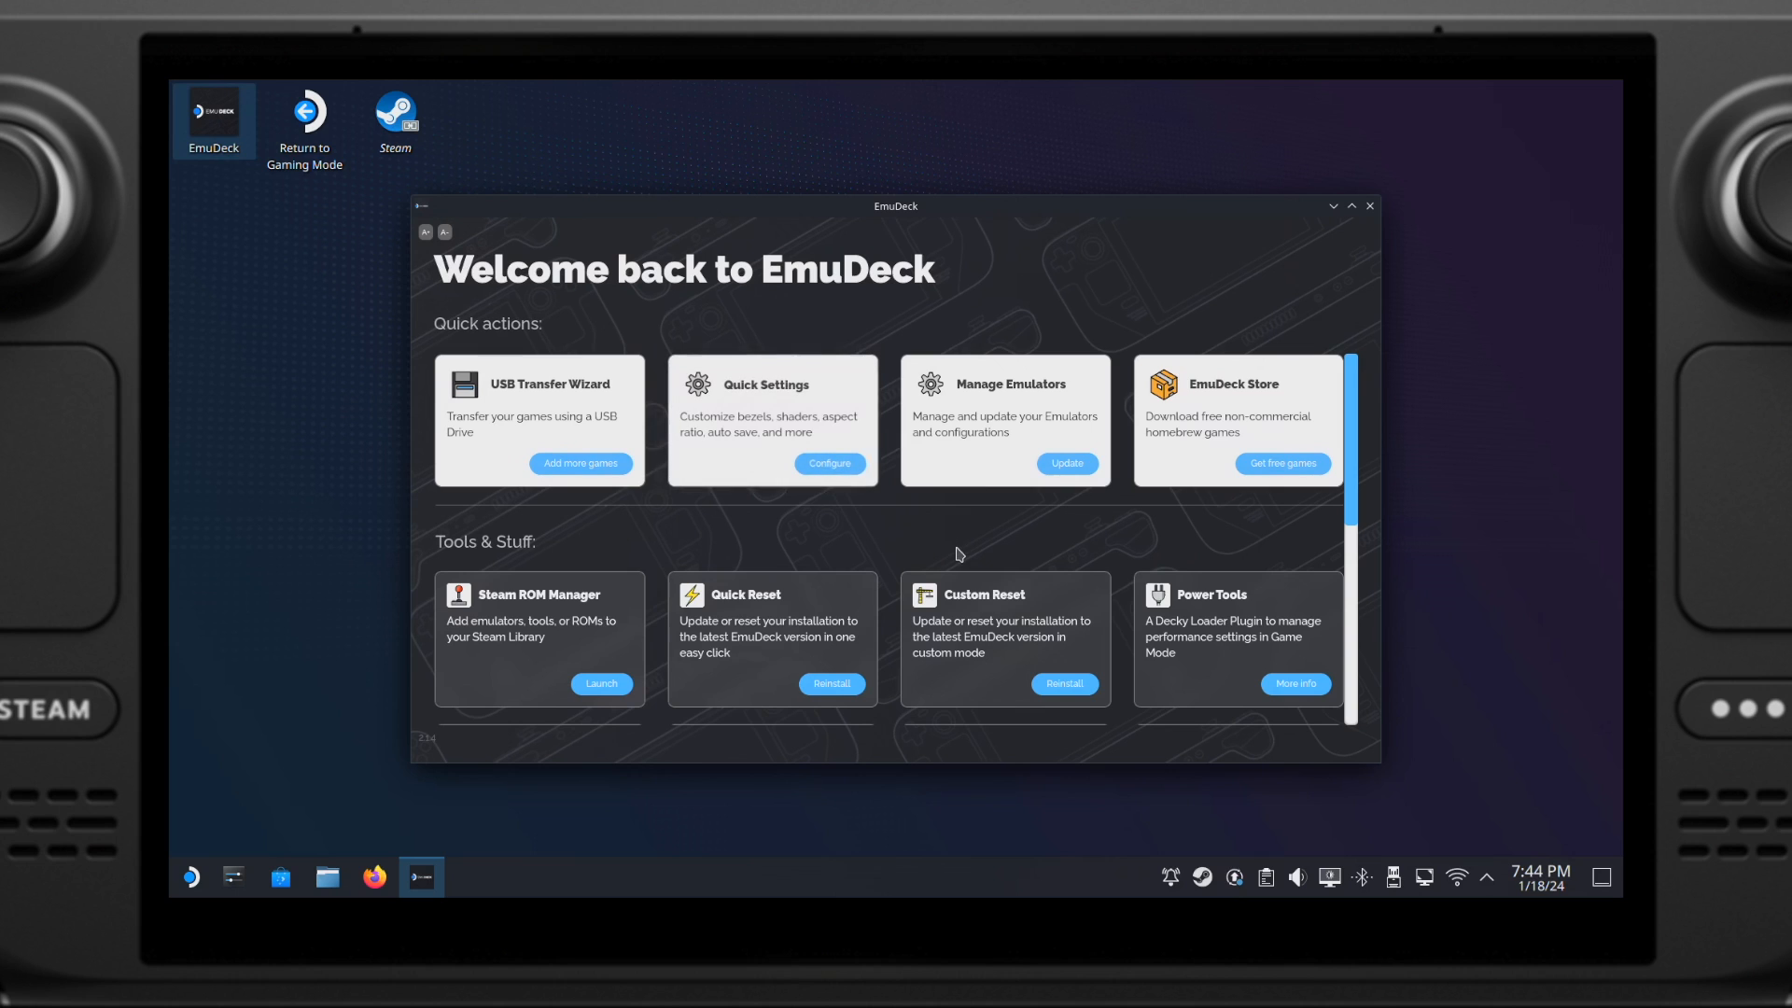
{"action": "scroll", "scroll_direction": "down", "scroll_amount": 3}
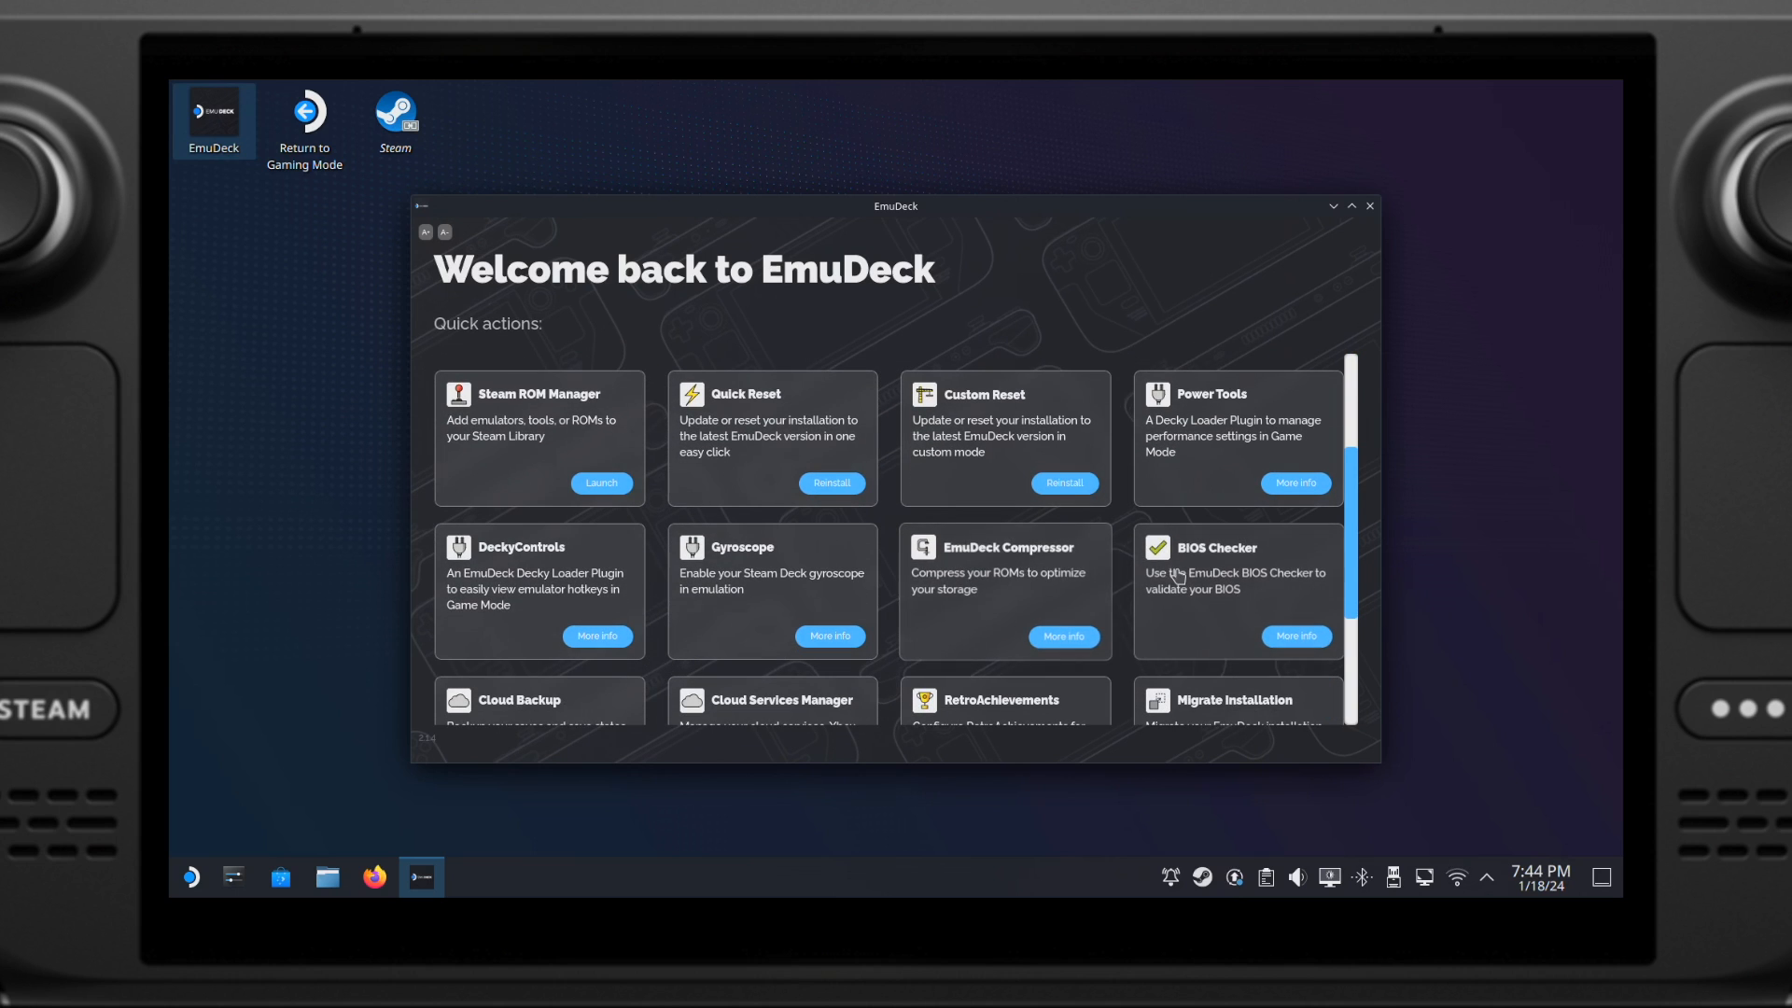
{"action": "left_click", "coordinate": [1294, 636]}
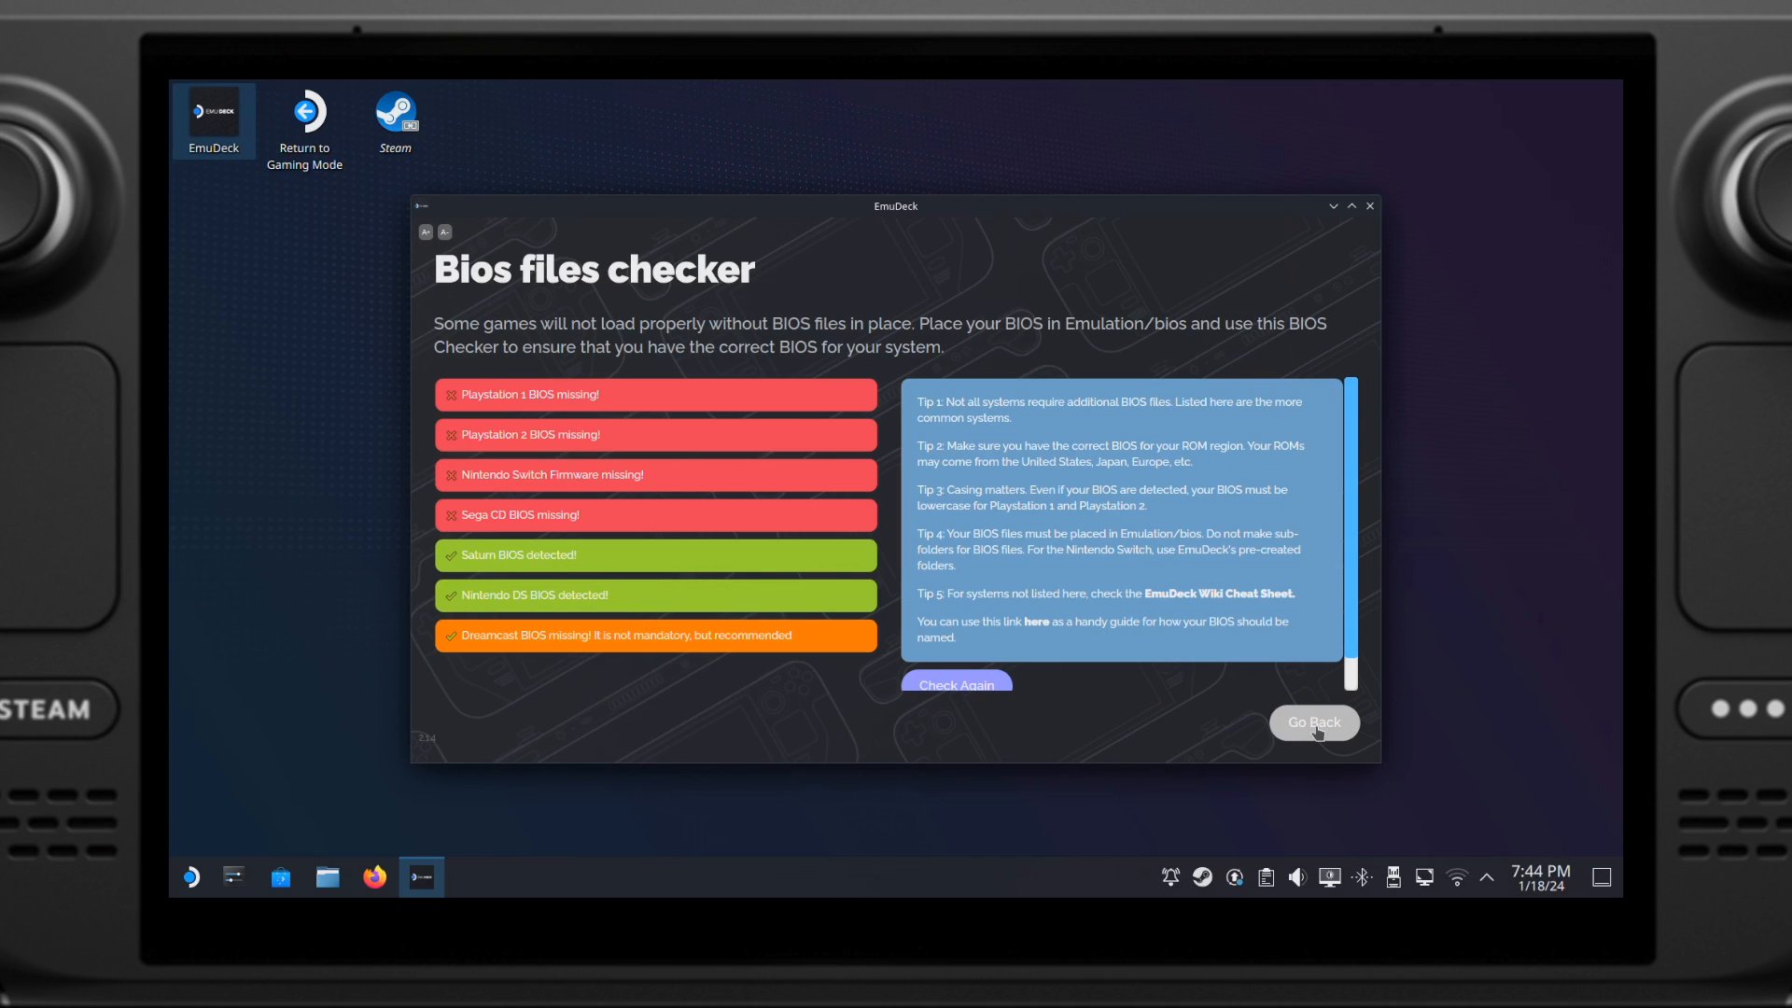
{"action": "left_click", "coordinate": [1312, 722]}
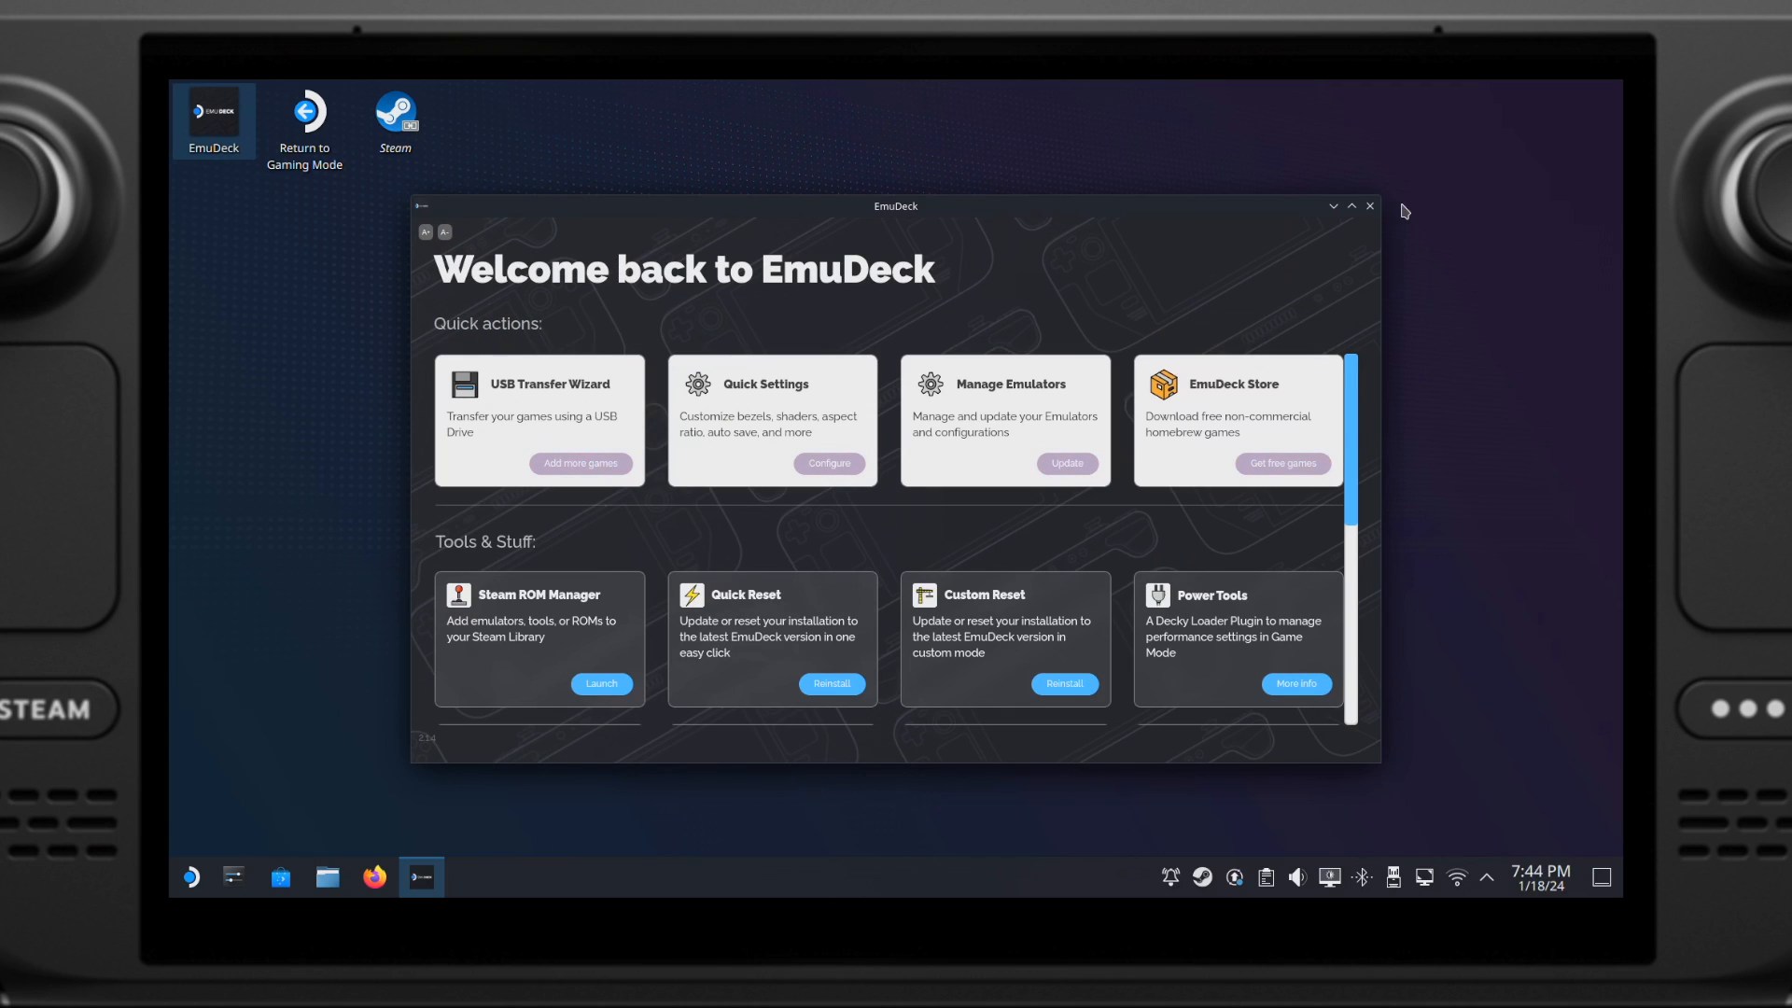
{"action": "left_click", "coordinate": [1369, 207]}
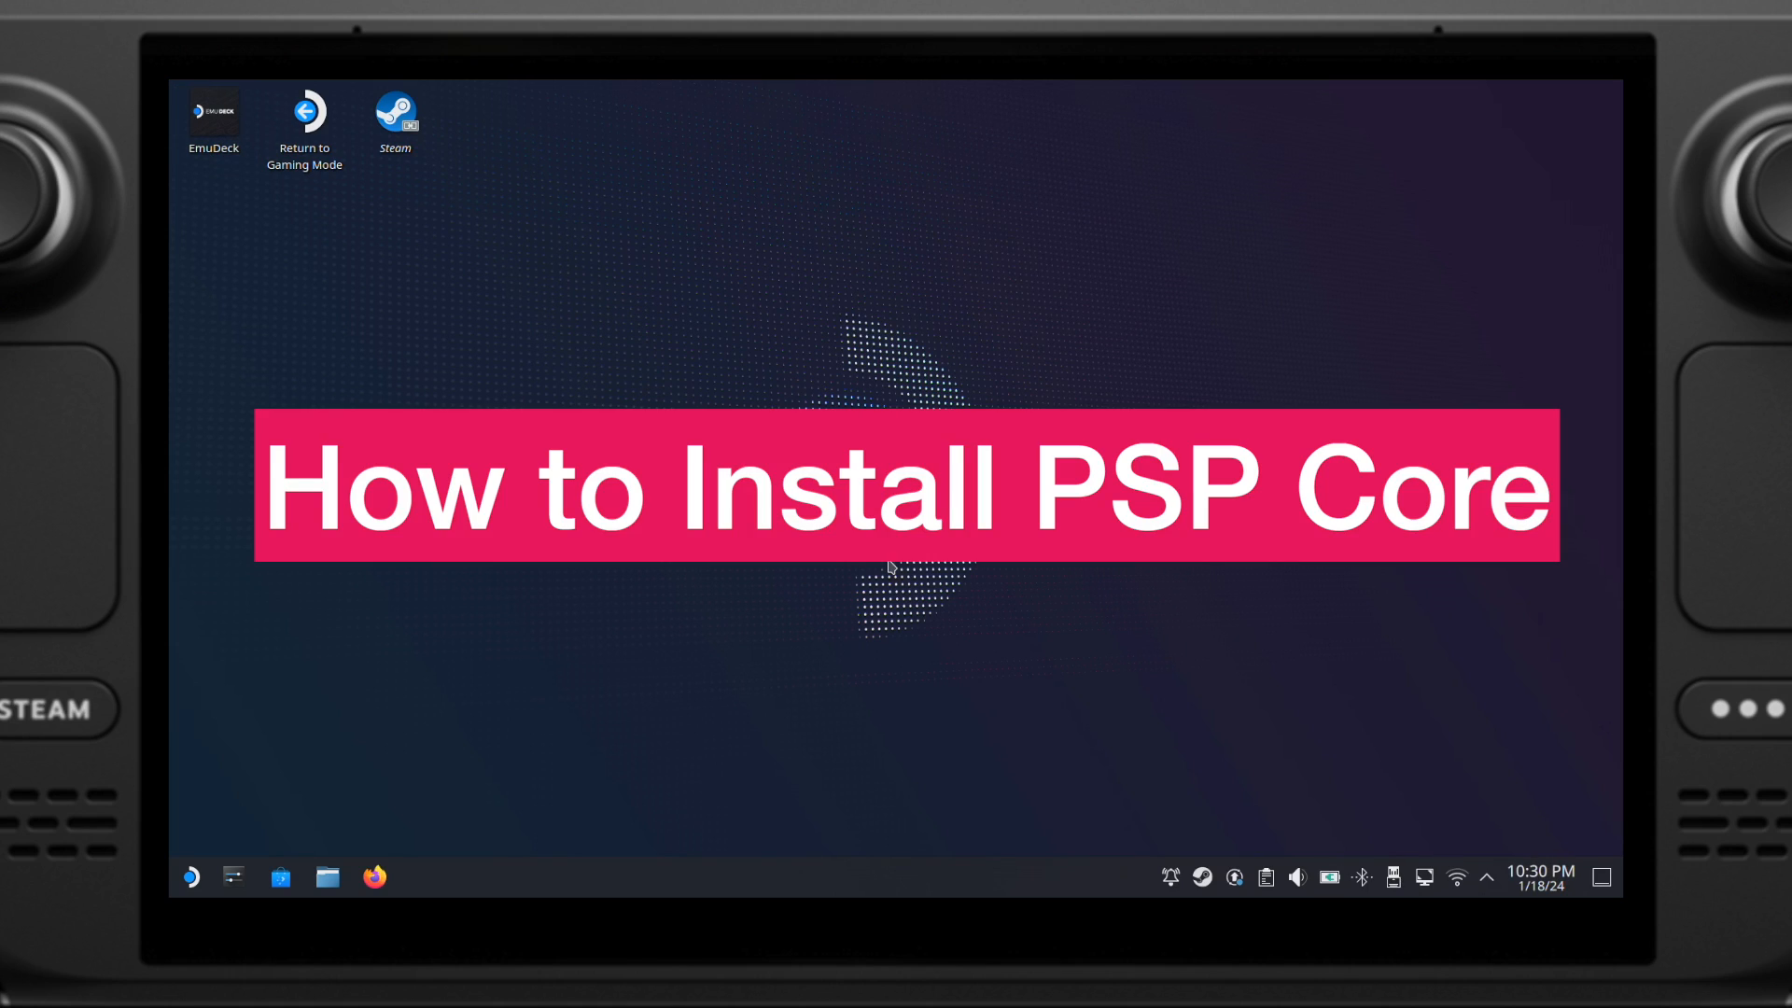
{"action": "mouse_move", "coordinate": [1023, 630]}
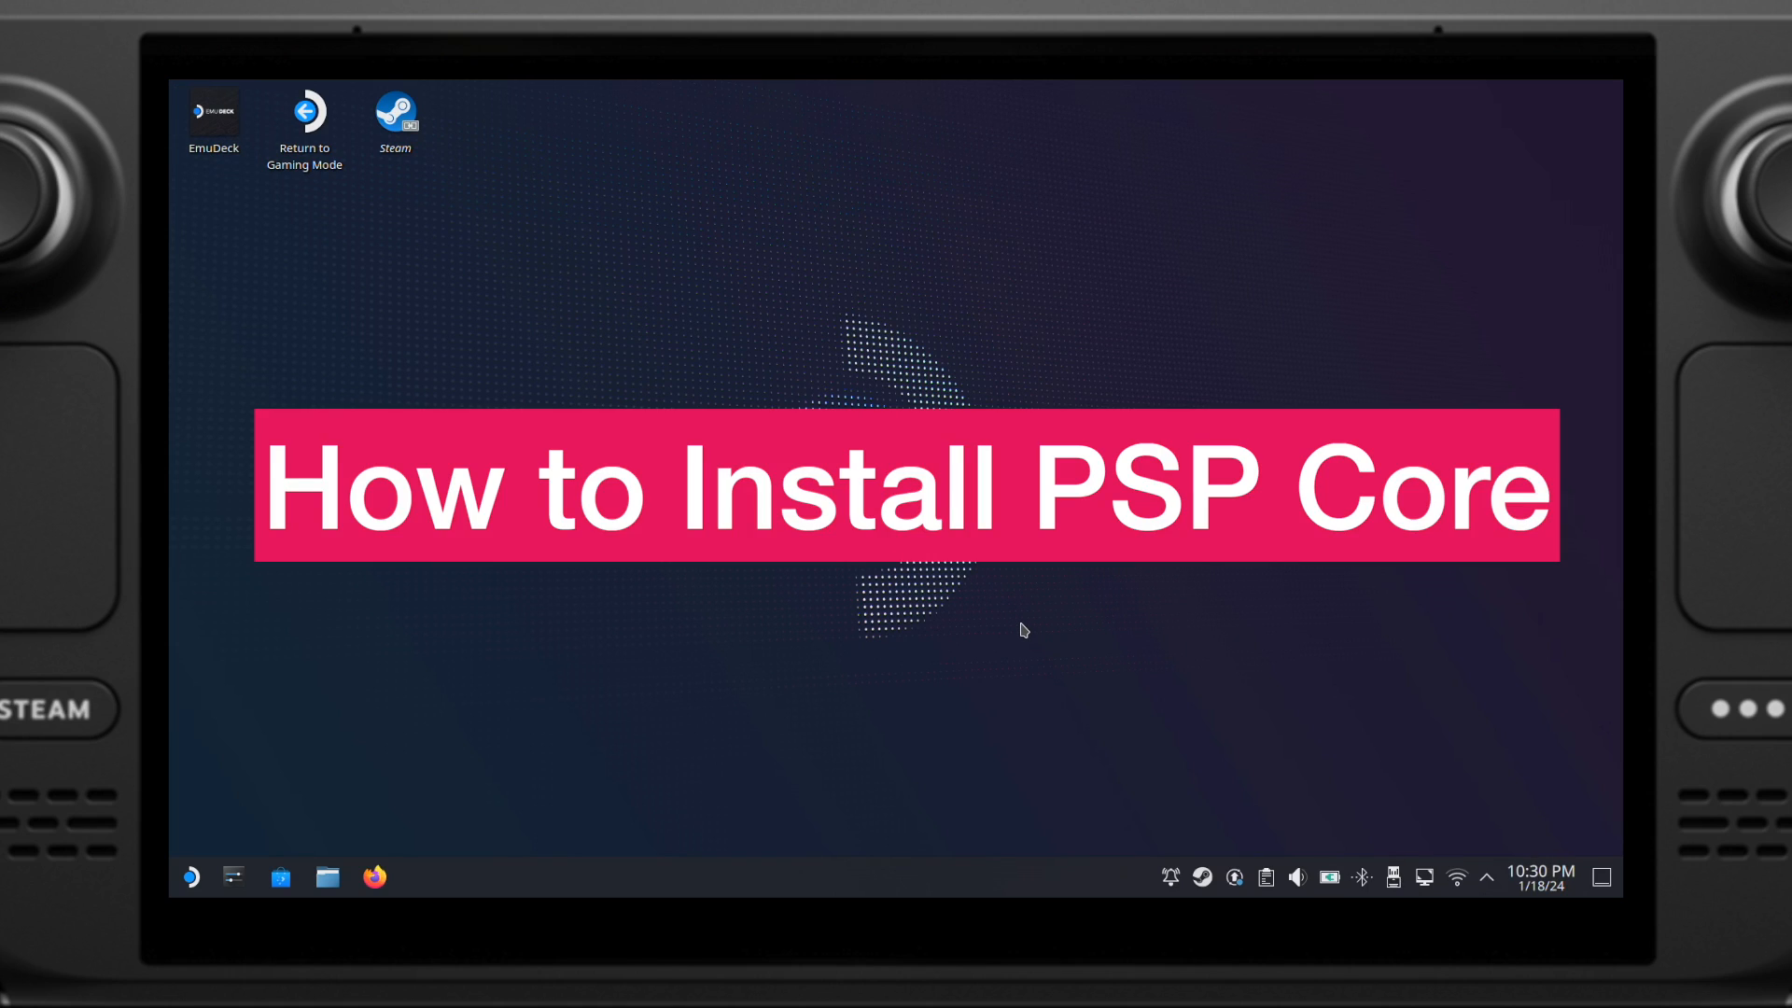
{"action": "mouse_move", "coordinate": [1009, 620]}
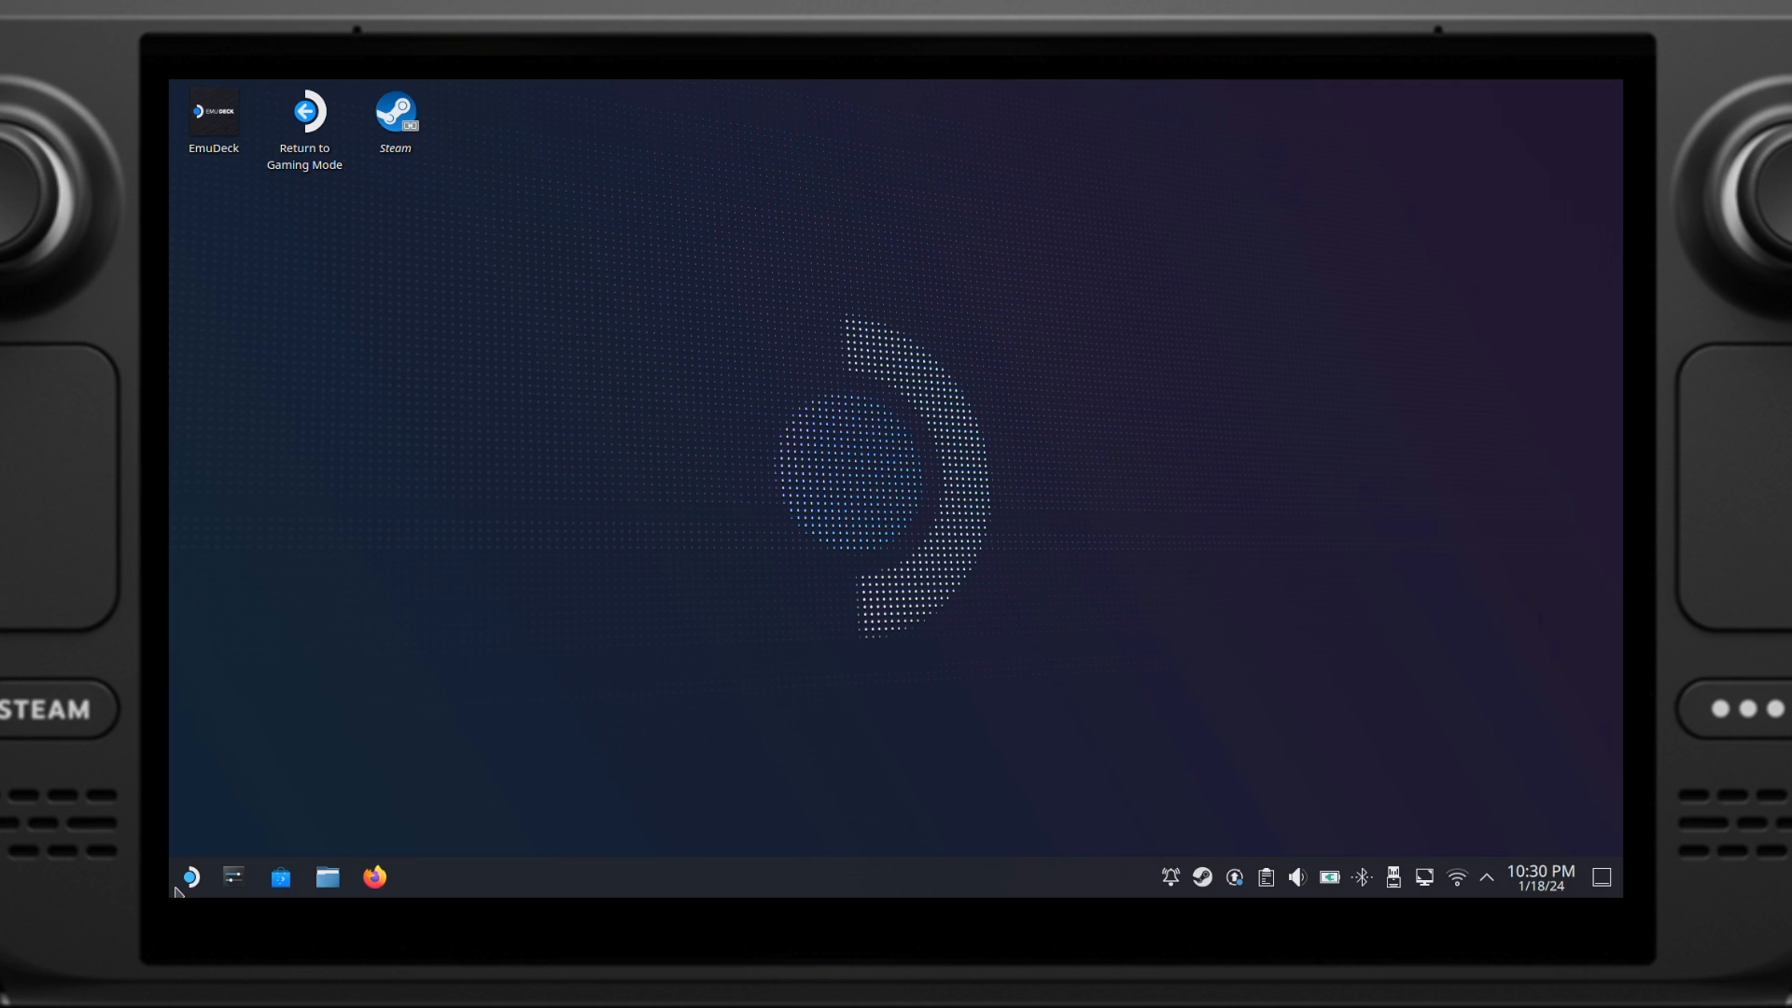
{"action": "left_click", "coordinate": [188, 876]}
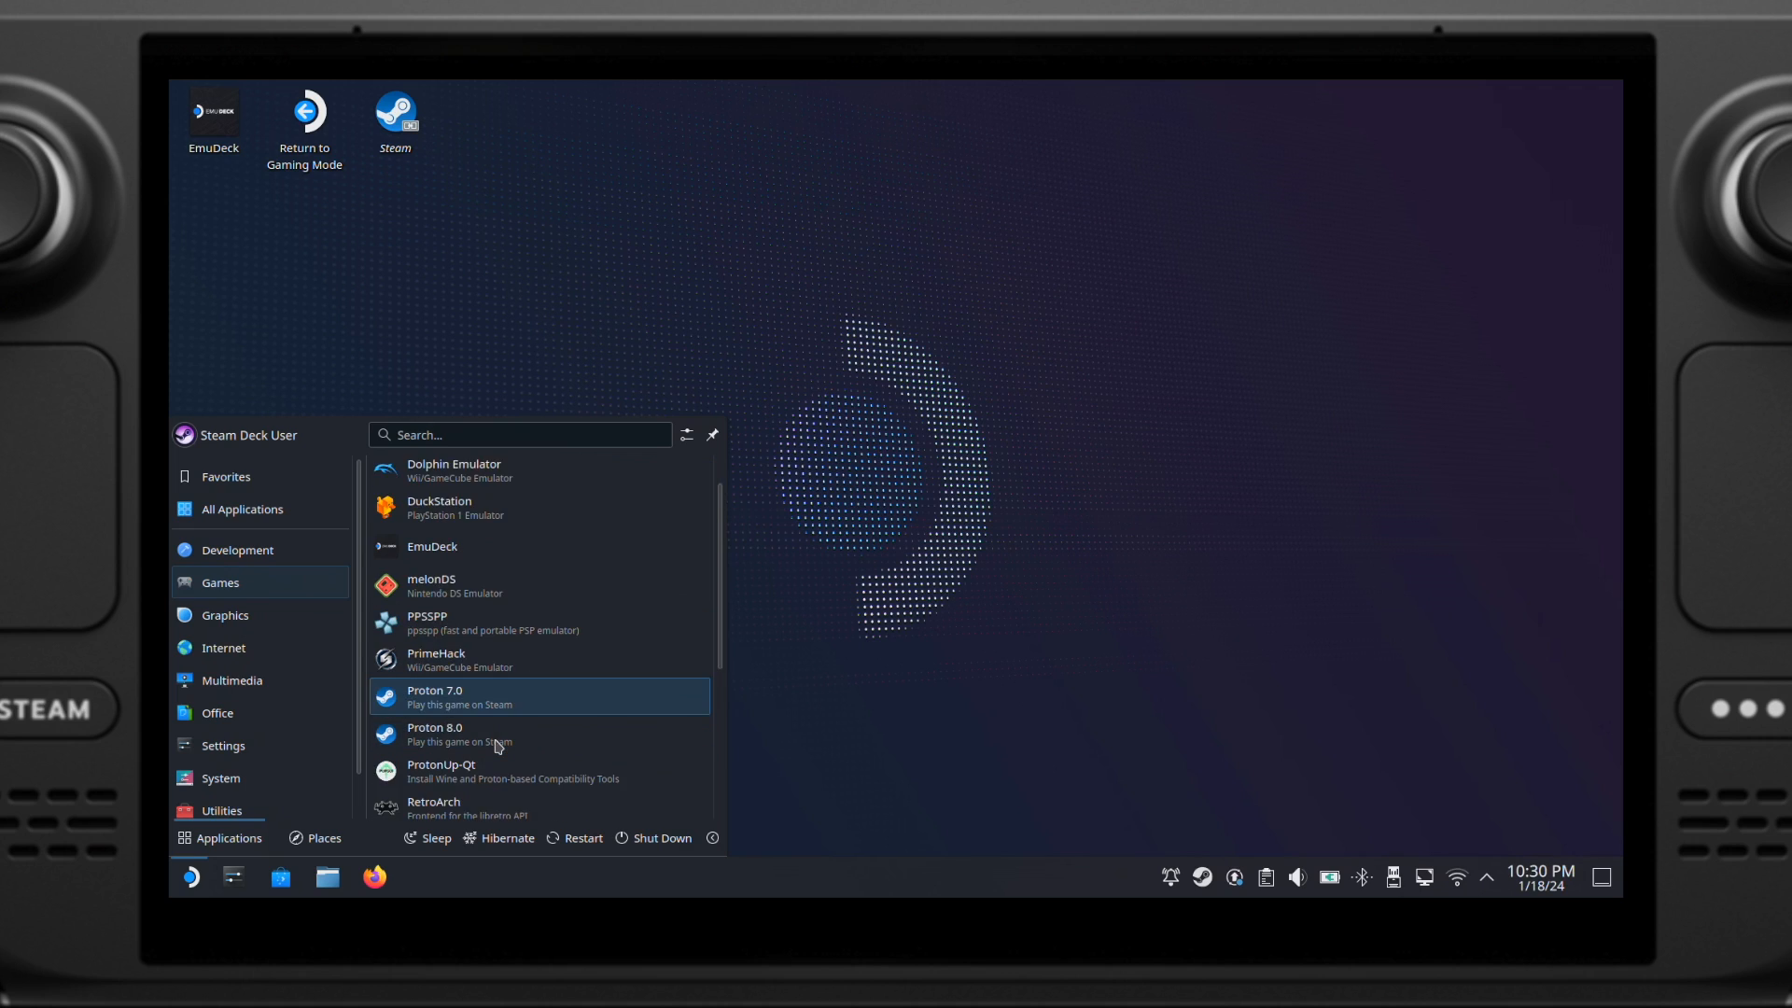
{"action": "scroll", "scroll_direction": "down", "scroll_amount": 3}
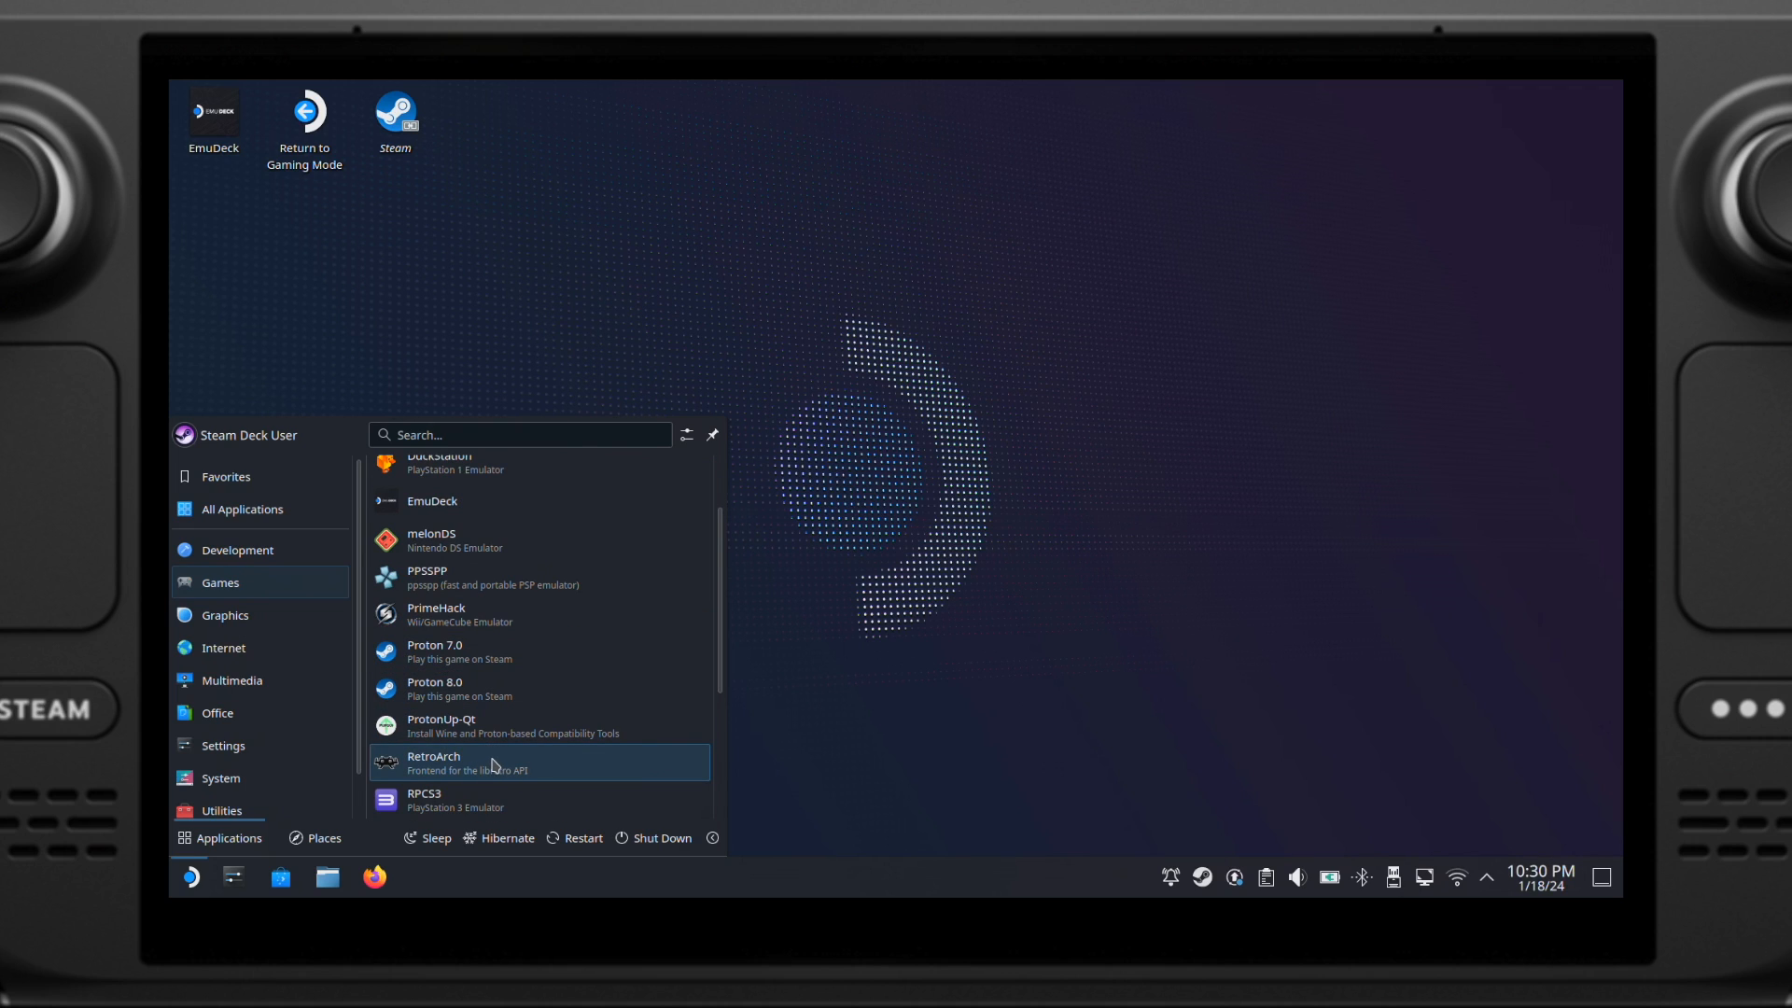
{"action": "left_click", "coordinate": [492, 763]}
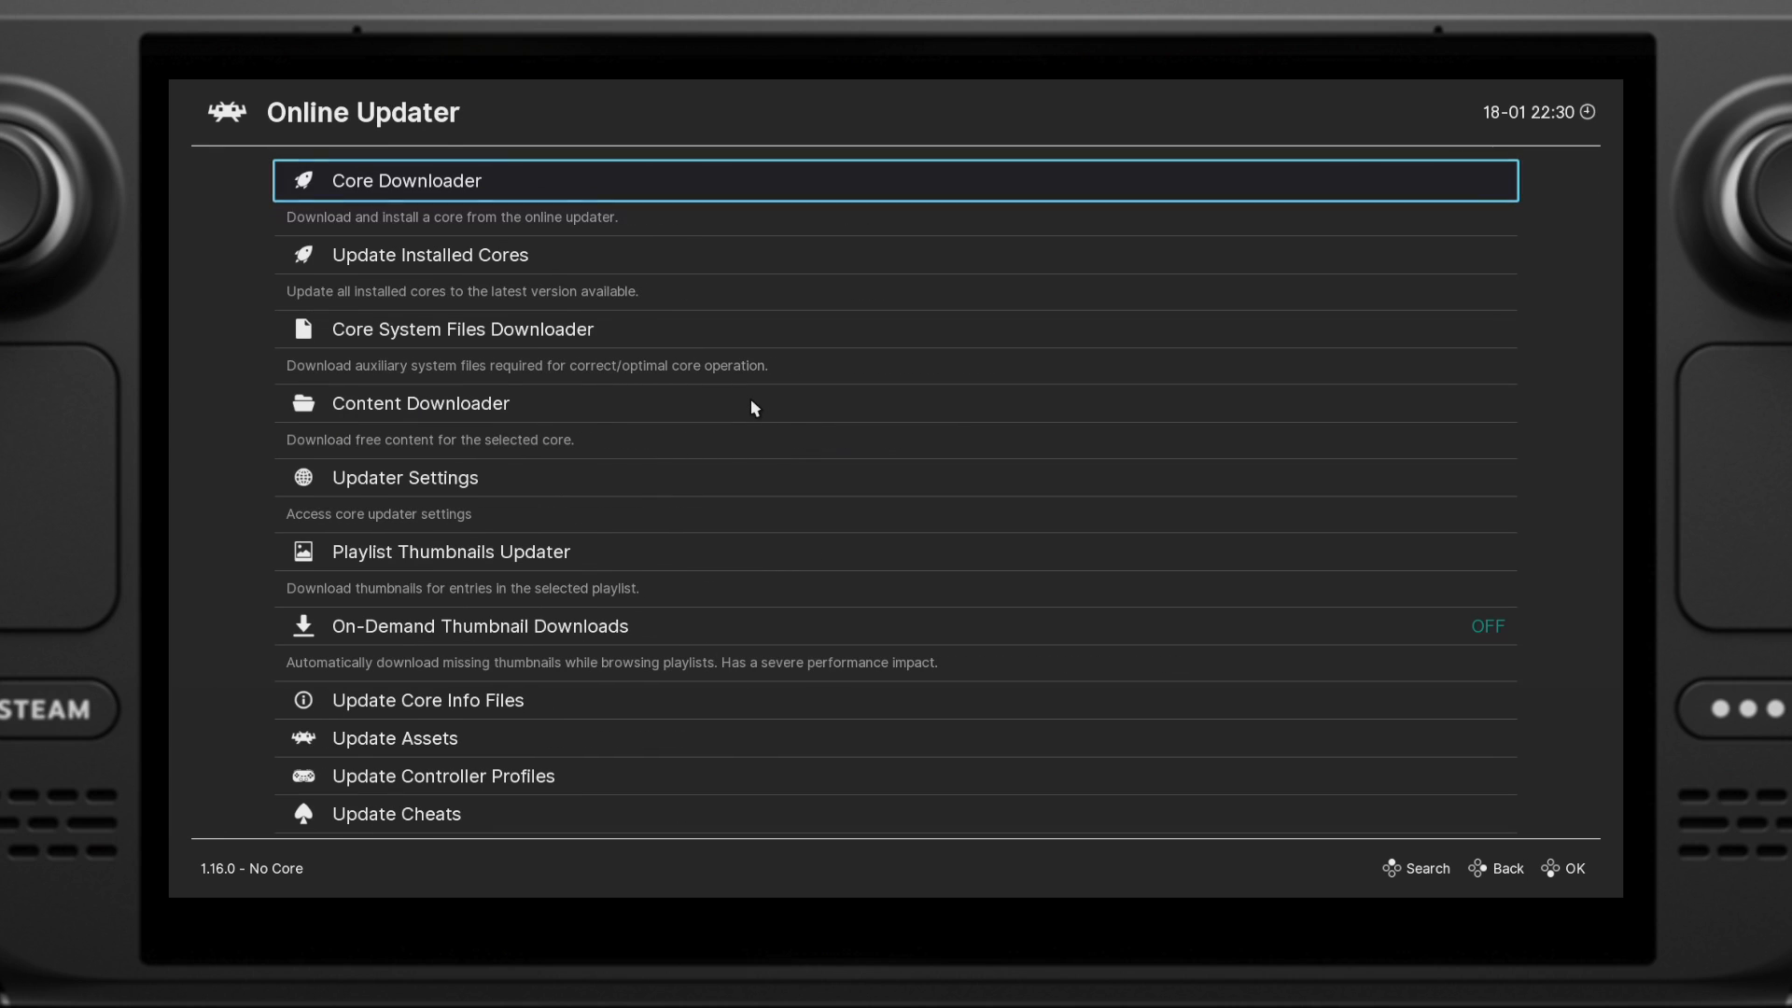
{"action": "left_click", "coordinate": [462, 329]}
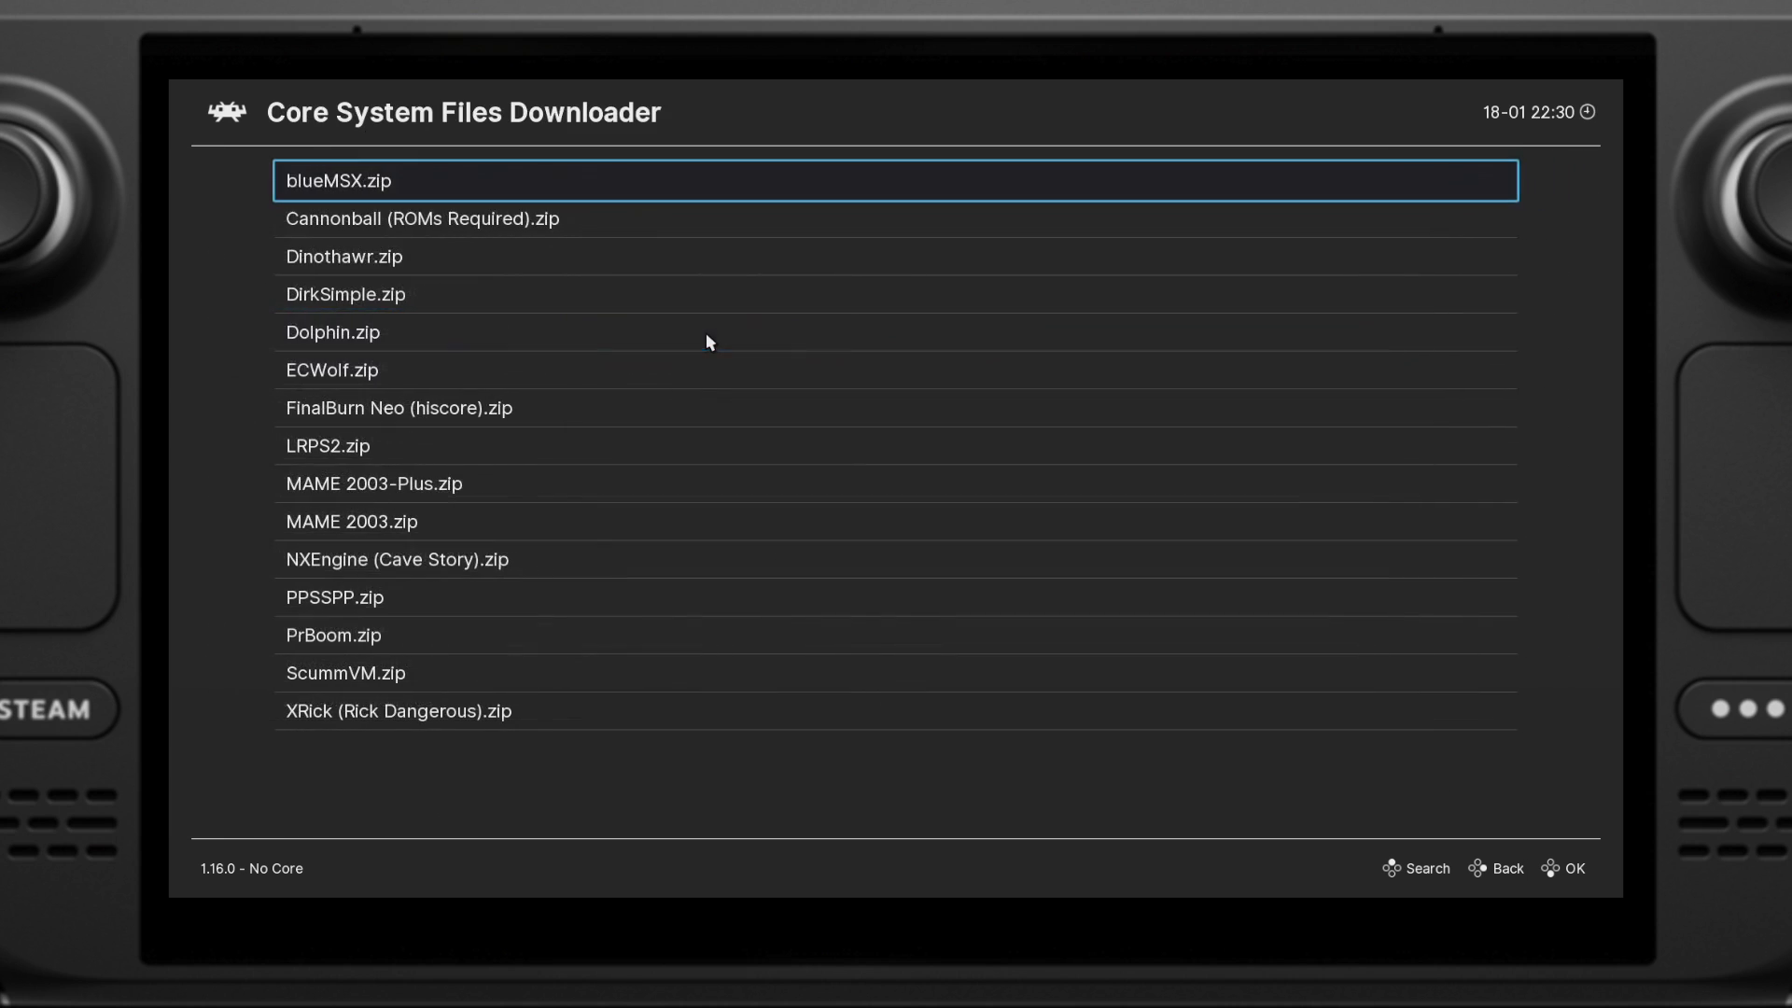
{"action": "left_click", "coordinate": [543, 634]}
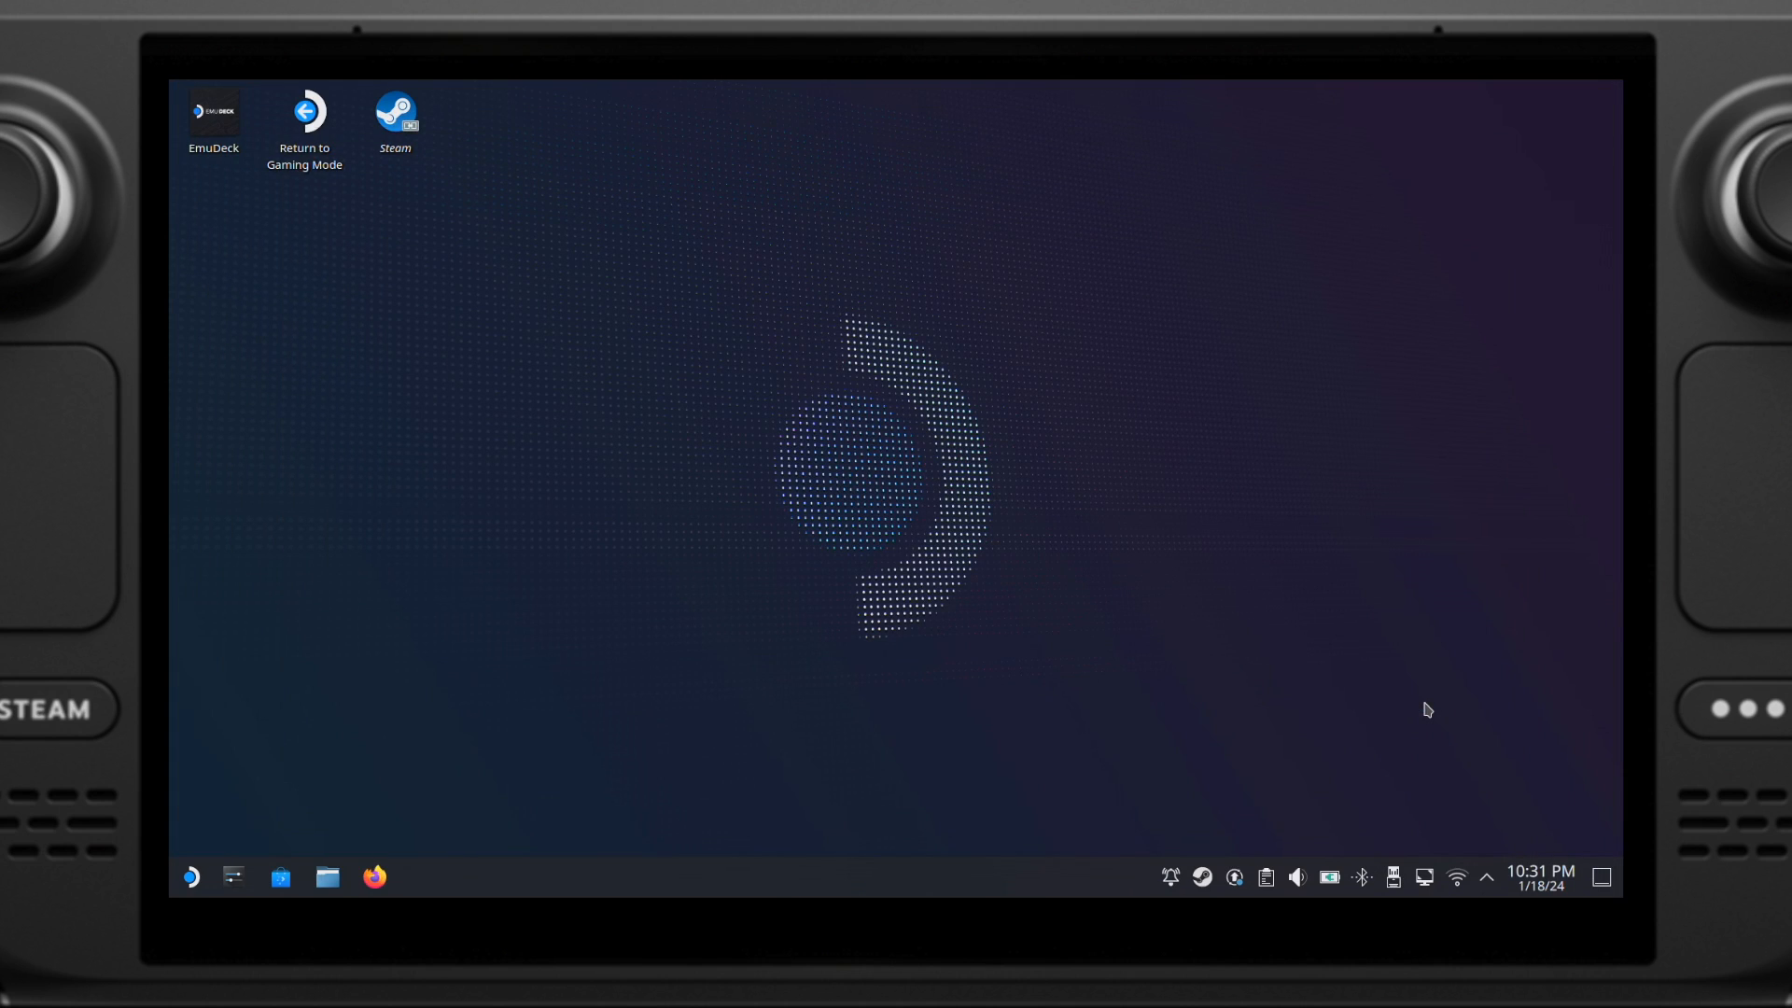
{"action": "mouse_move", "coordinate": [479, 656]}
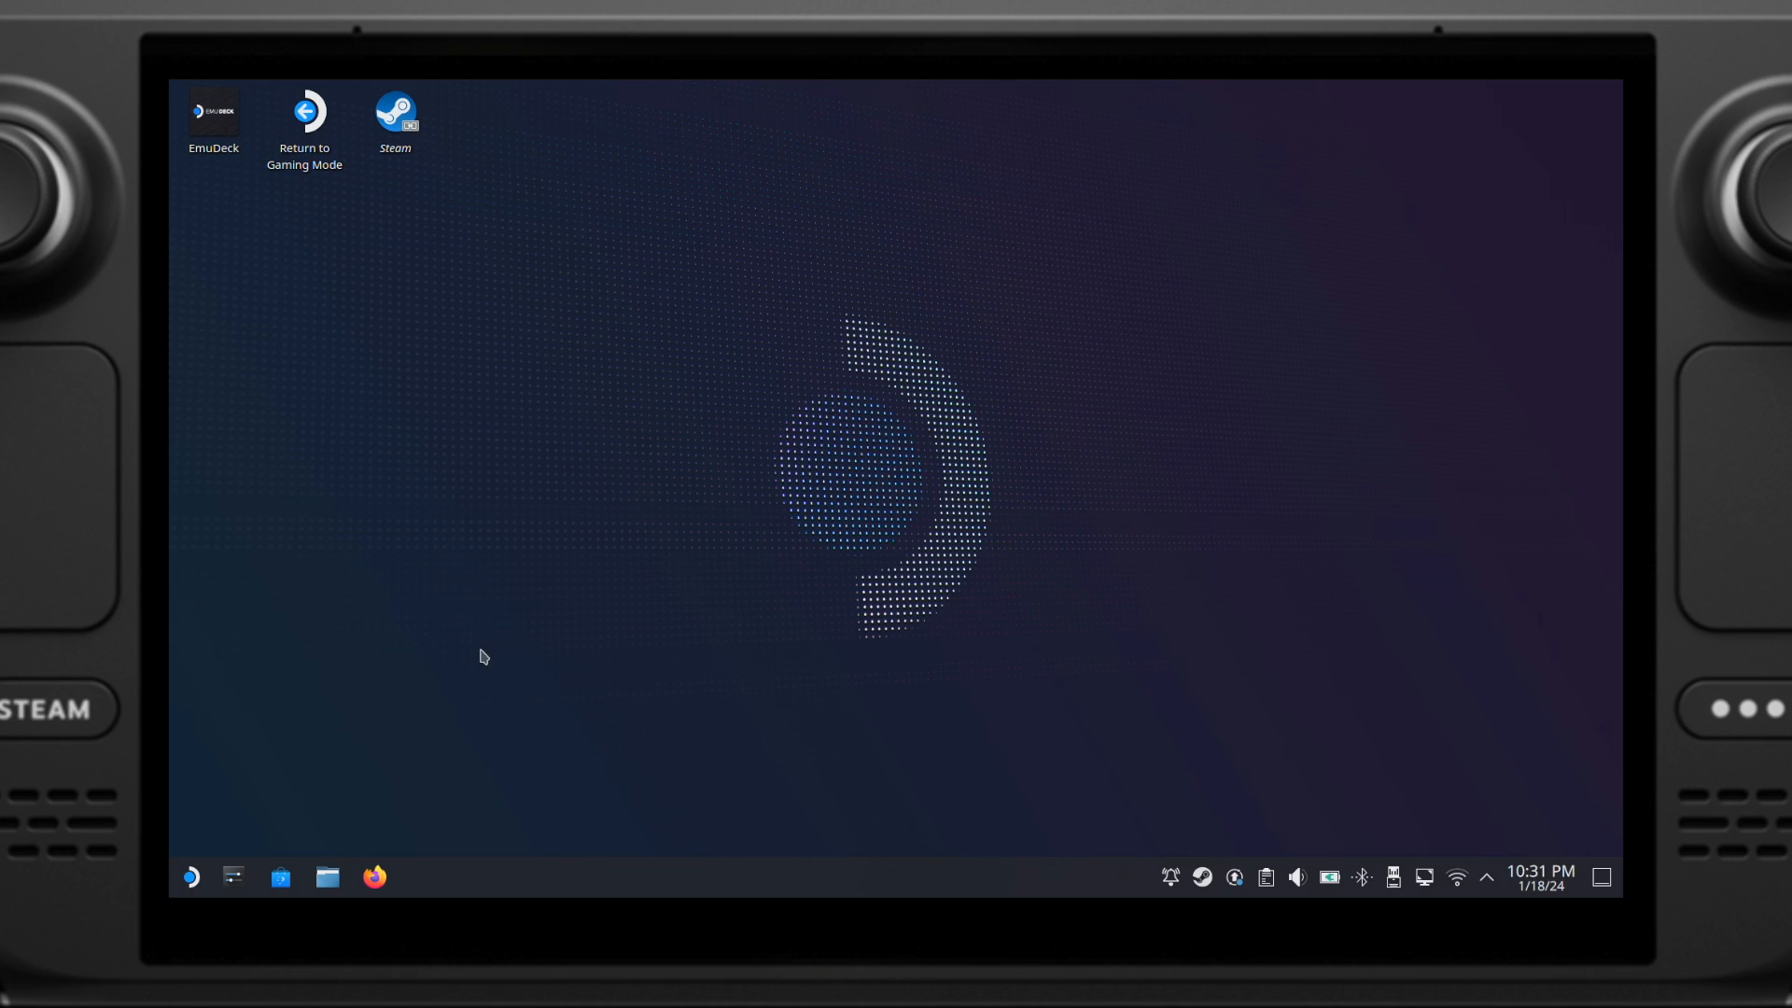
{"action": "left_click", "coordinate": [326, 876]}
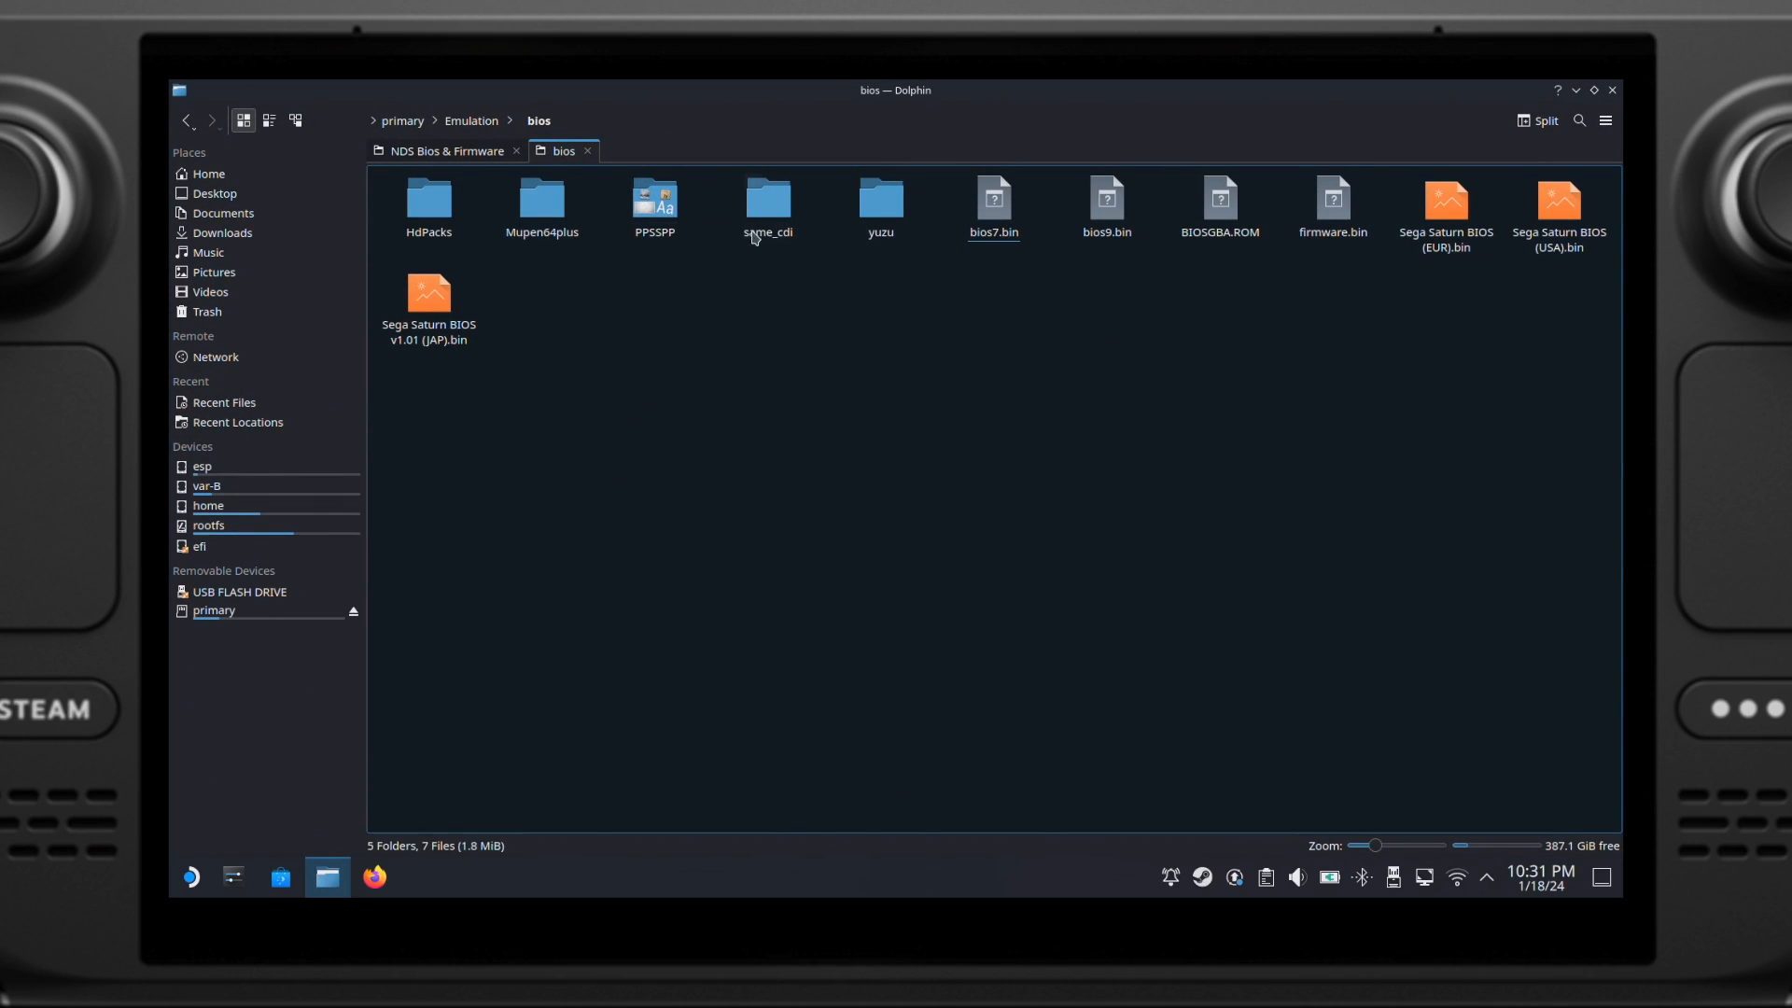
{"action": "left_click", "coordinate": [654, 198]}
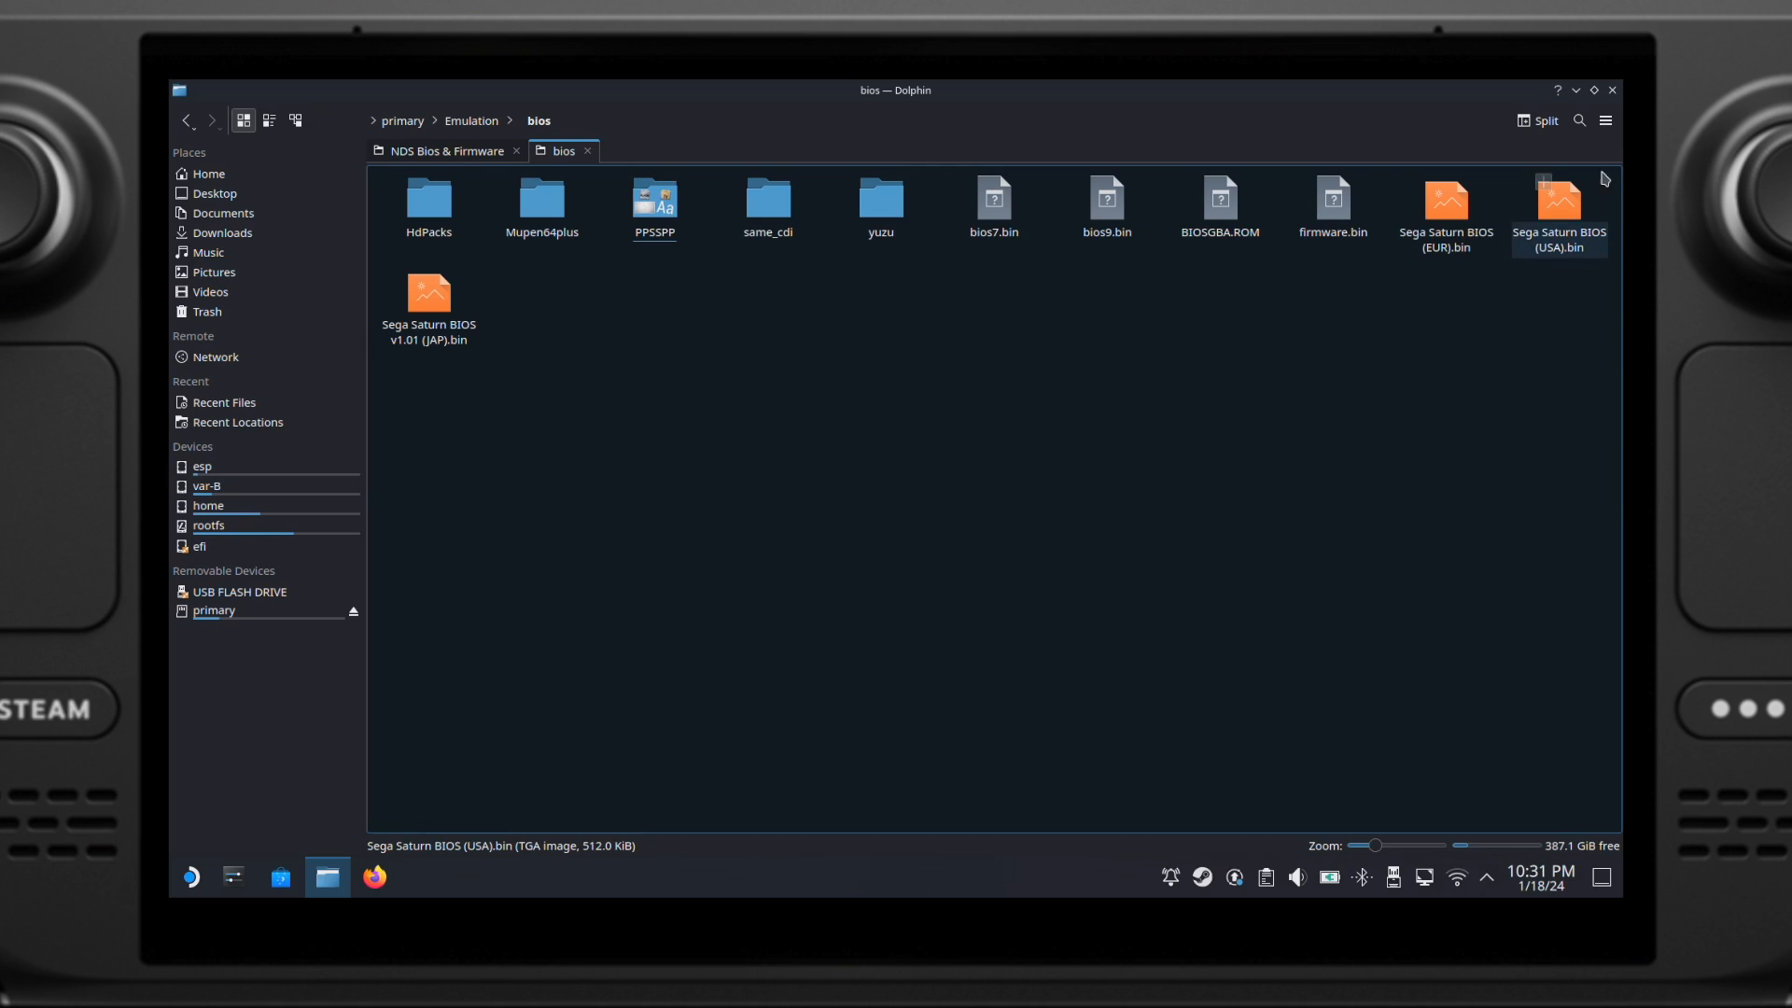
{"action": "left_click", "coordinate": [1612, 91]}
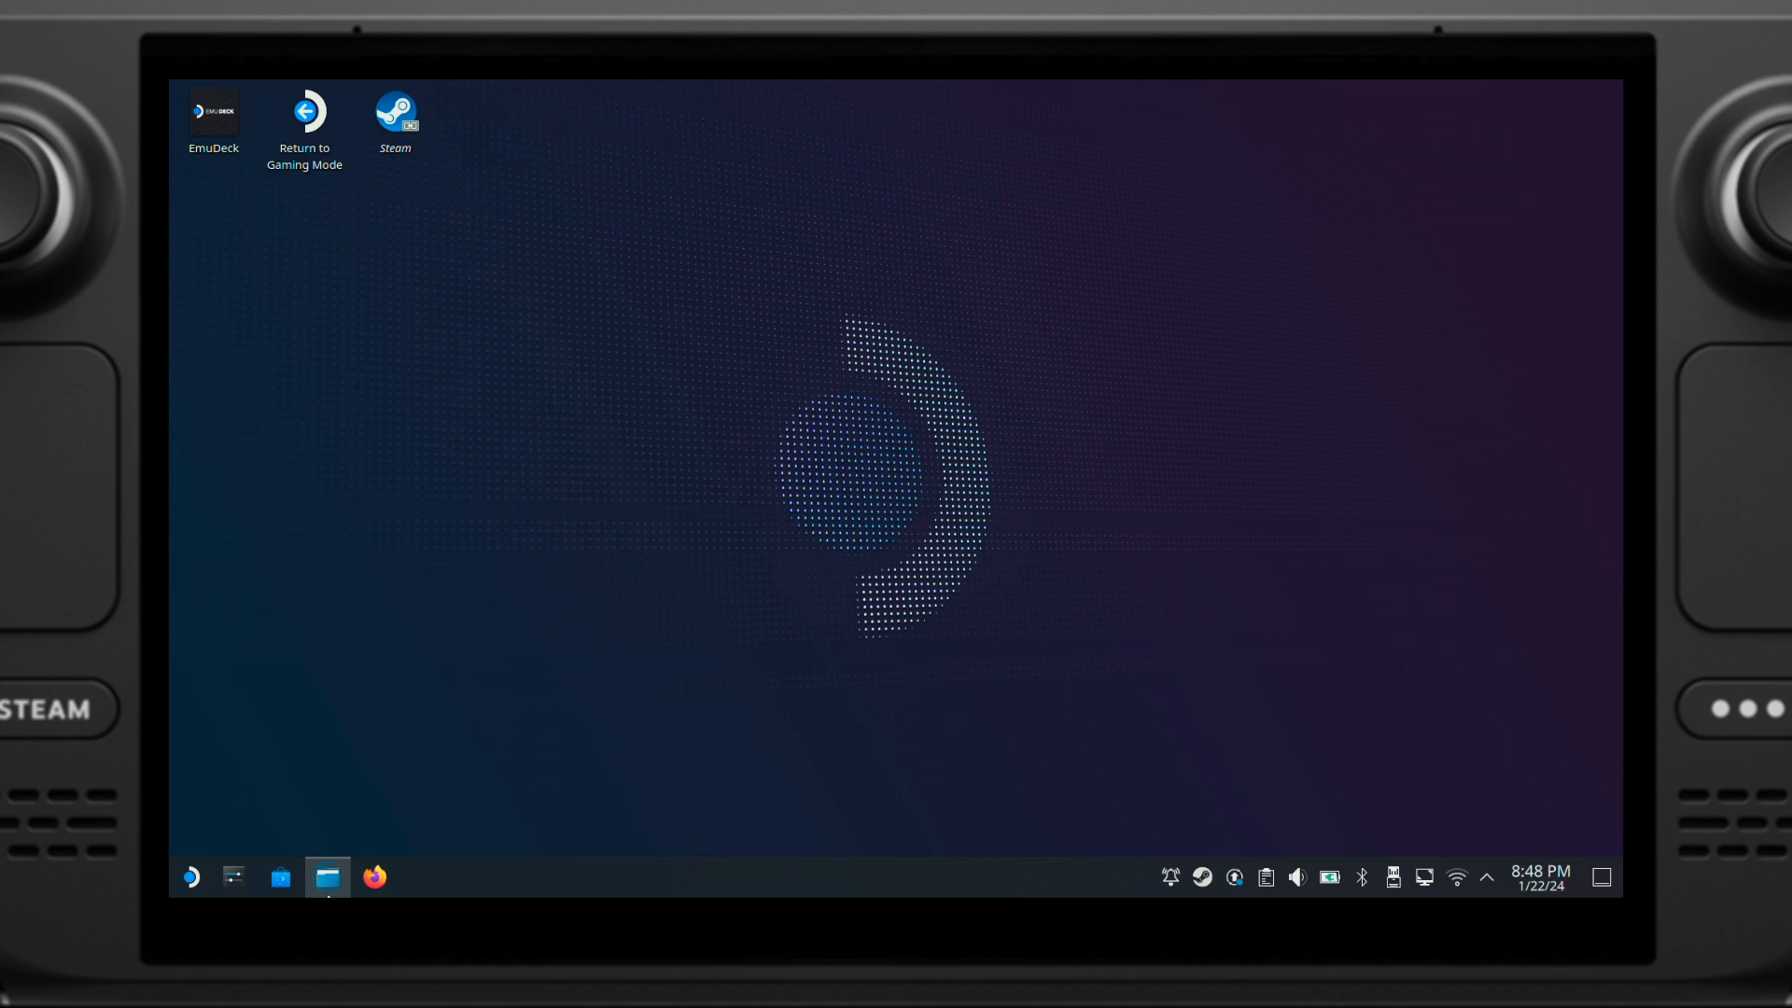
Step: Open the USB drive's NES folder in Dolphin and copy its four .nes games
{"action": "left_click", "coordinate": [326, 876]}
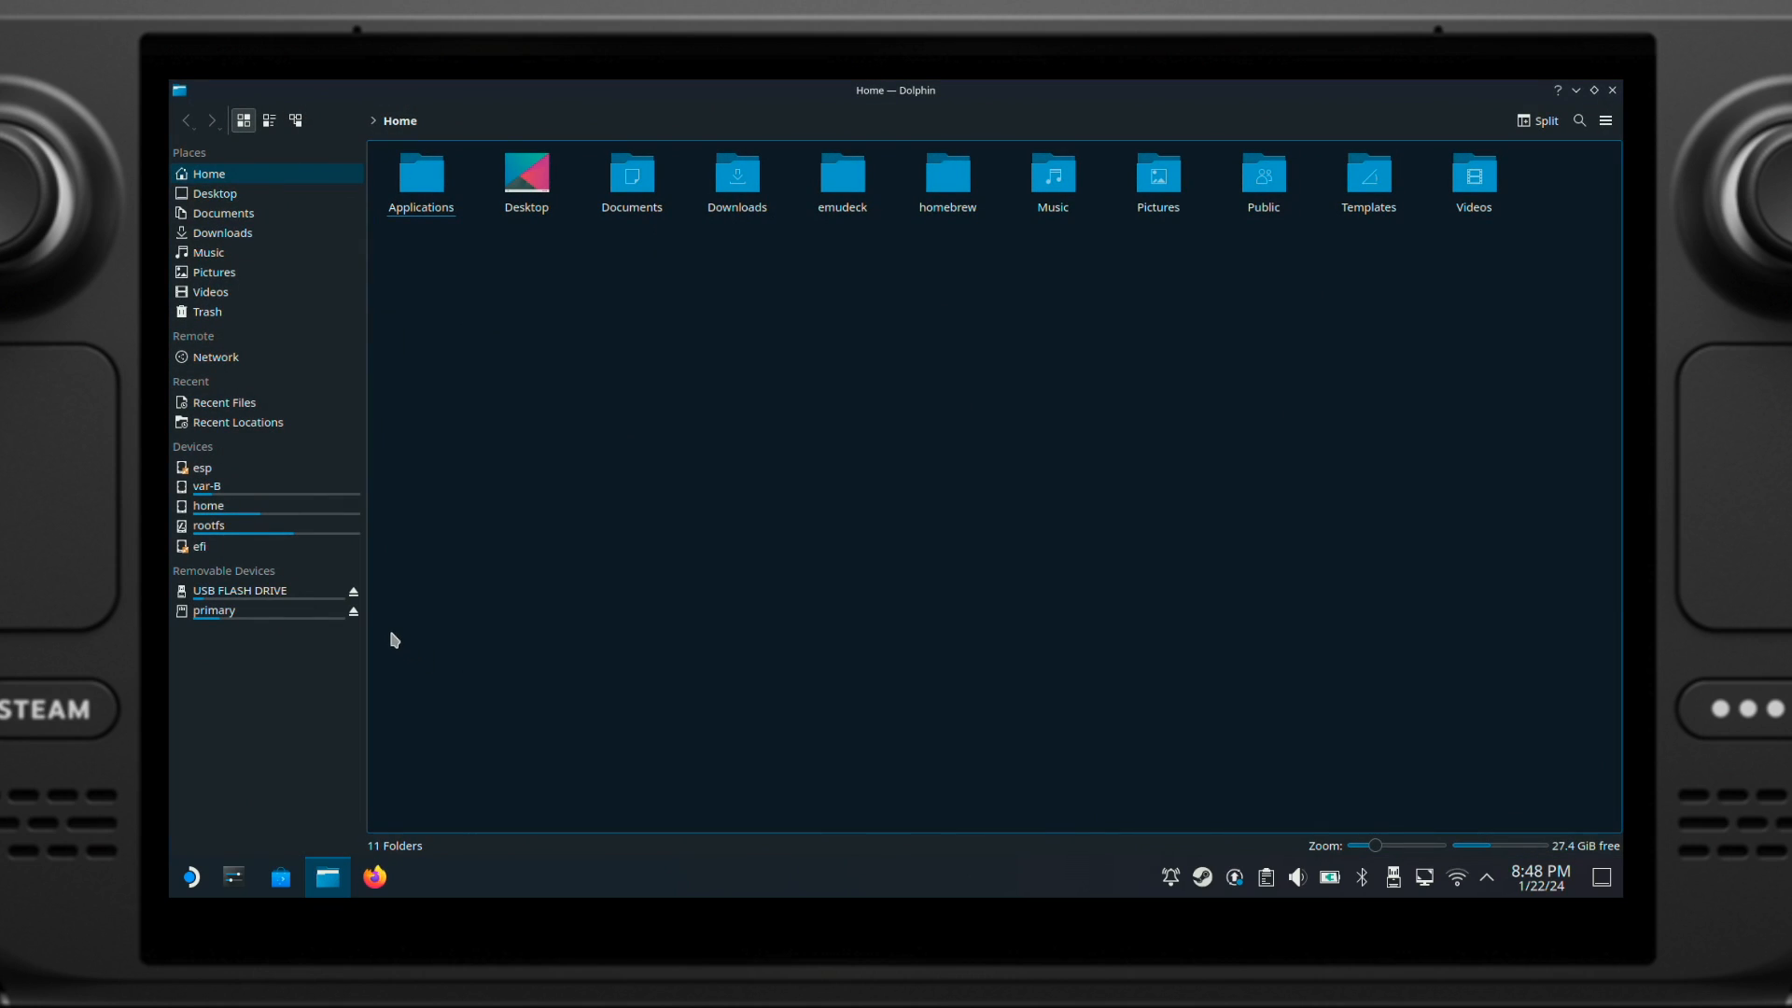
{"action": "left_click", "coordinate": [240, 591]}
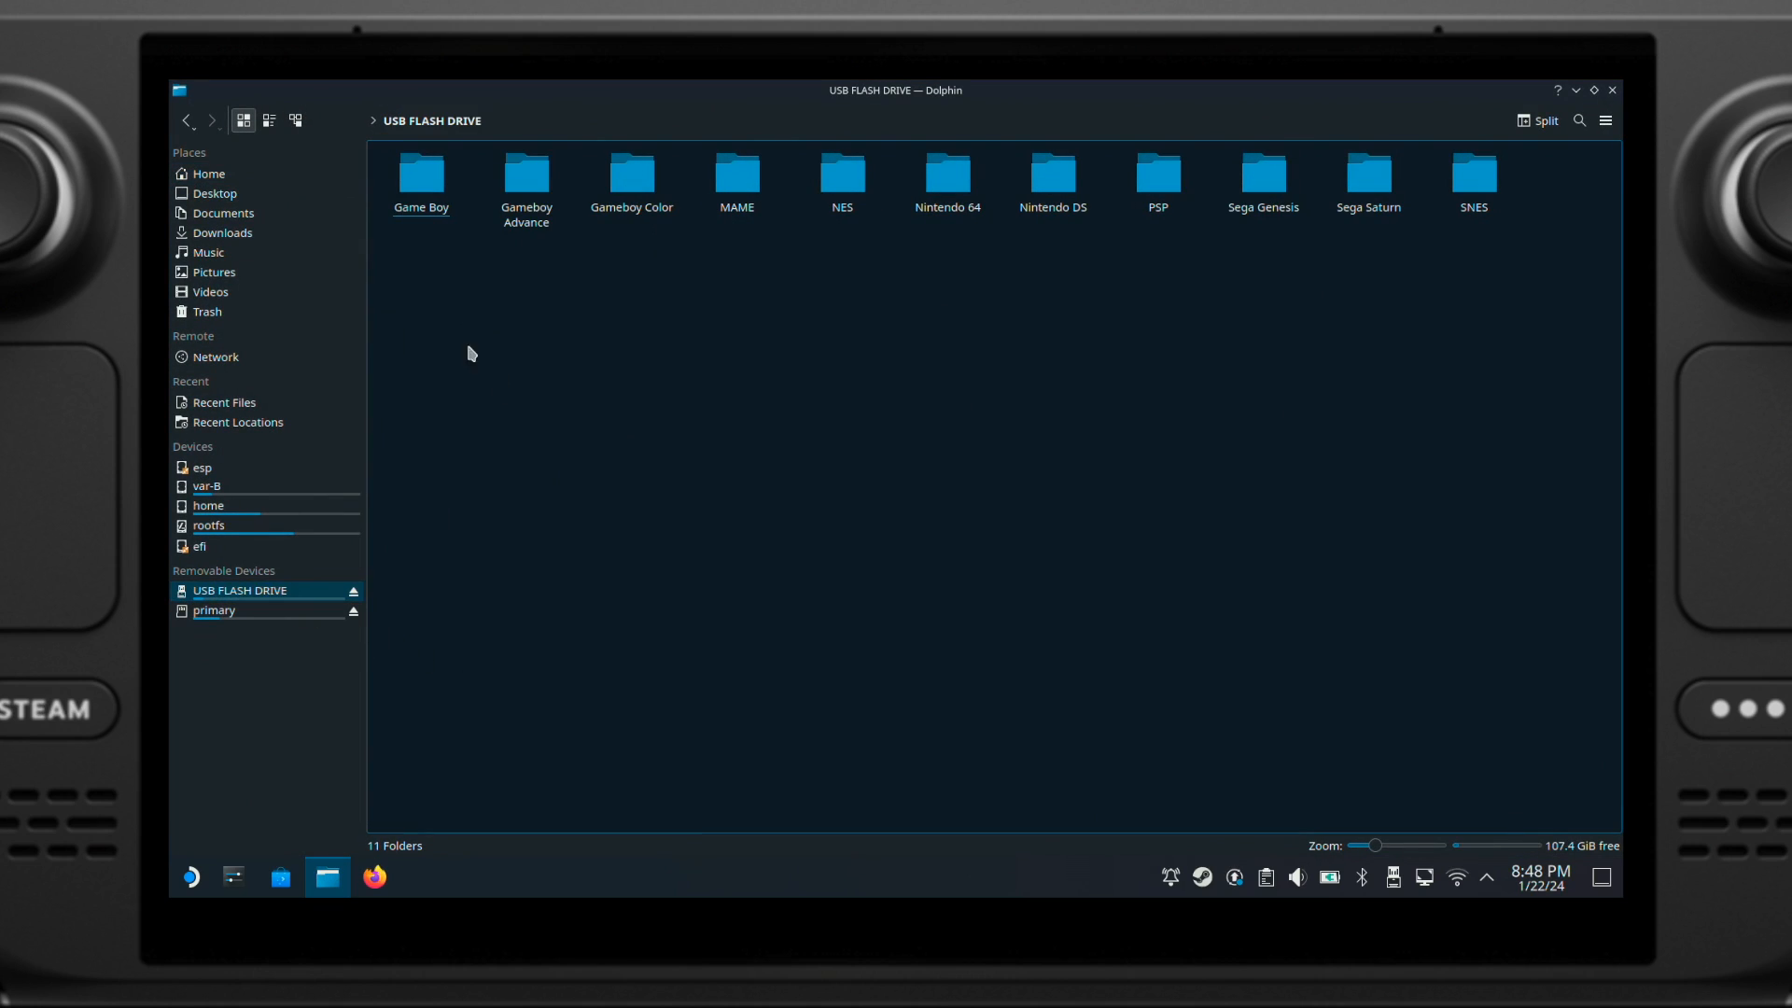
{"action": "double_click", "coordinate": [841, 178]}
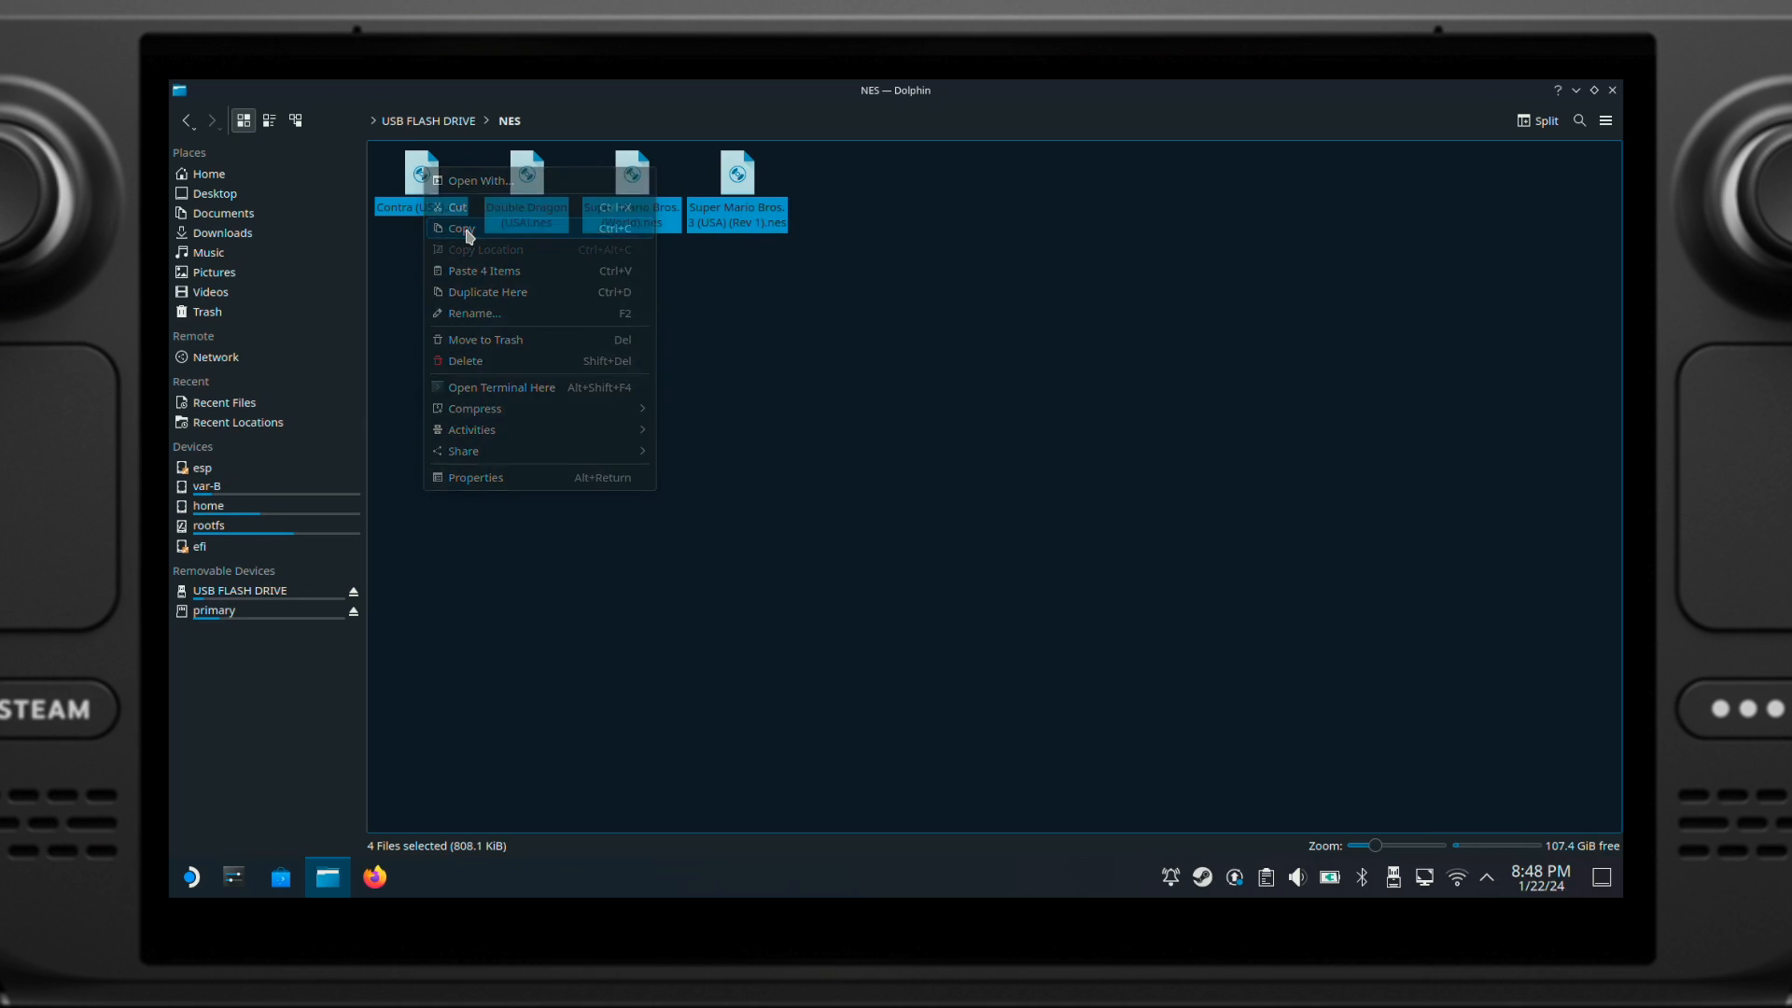
Step: Paste the four NES games into primary's Emulation/roms/nes, then return to the USB drive
{"action": "right_click", "coordinate": [214, 610]}
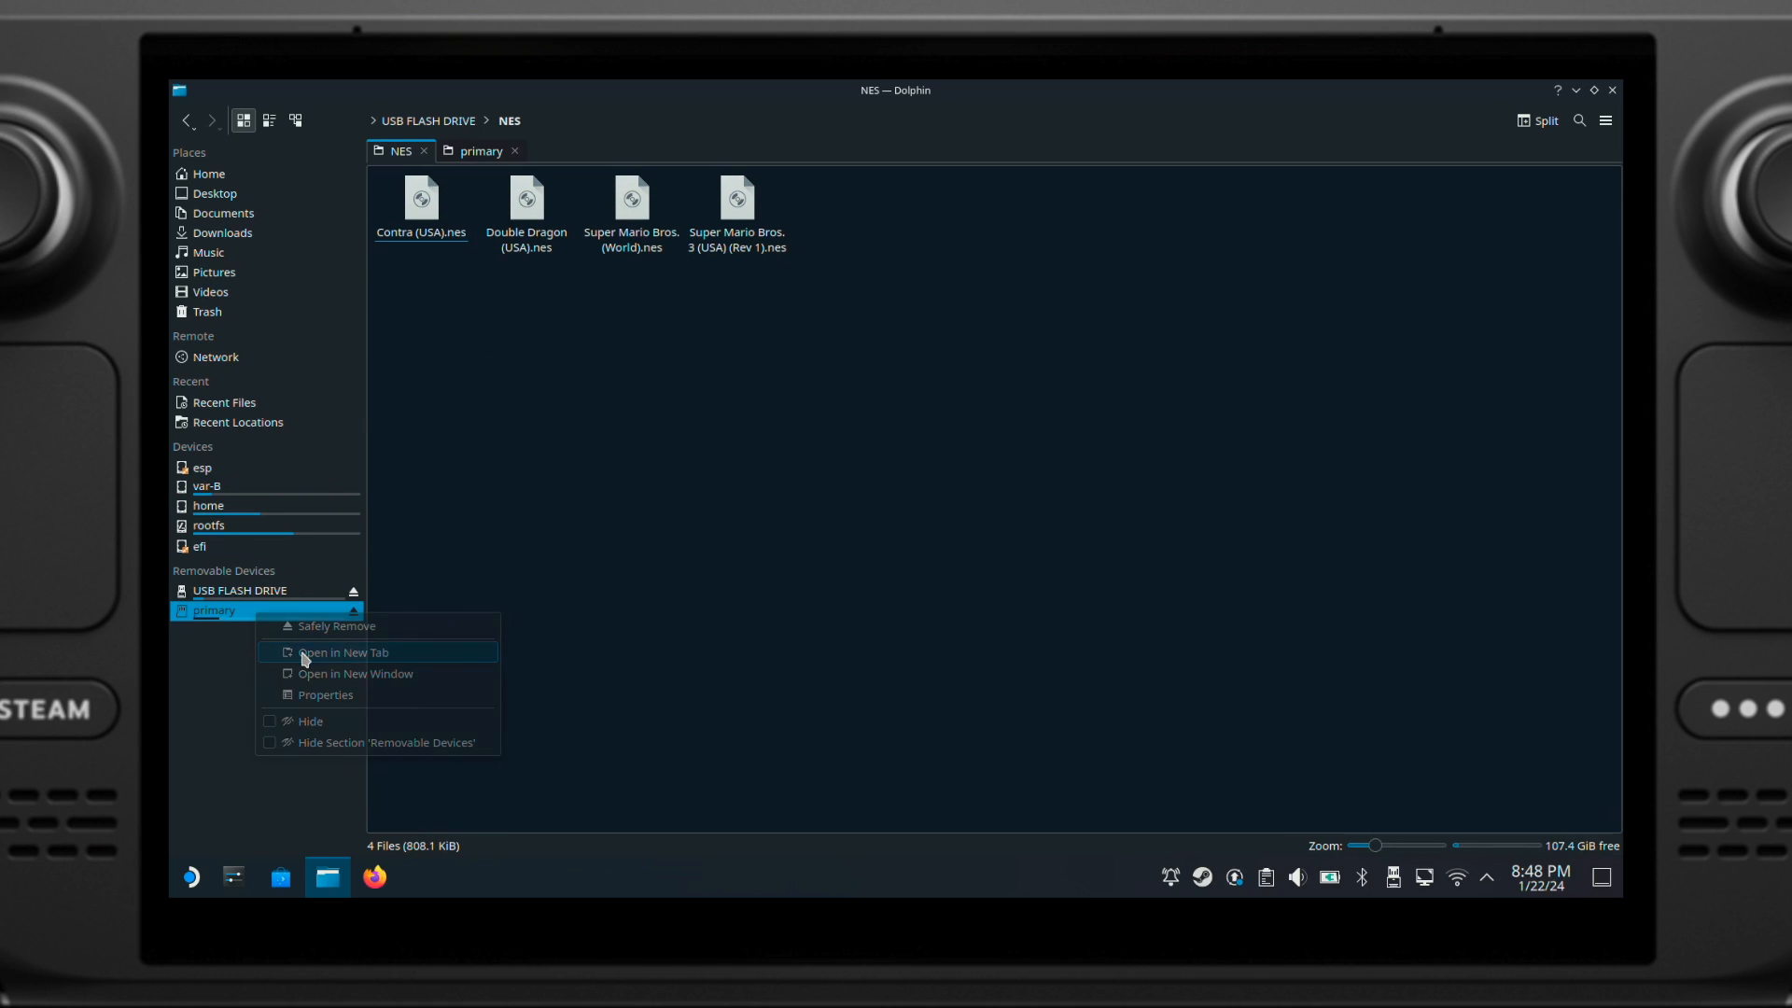
{"action": "left_click", "coordinate": [345, 651]}
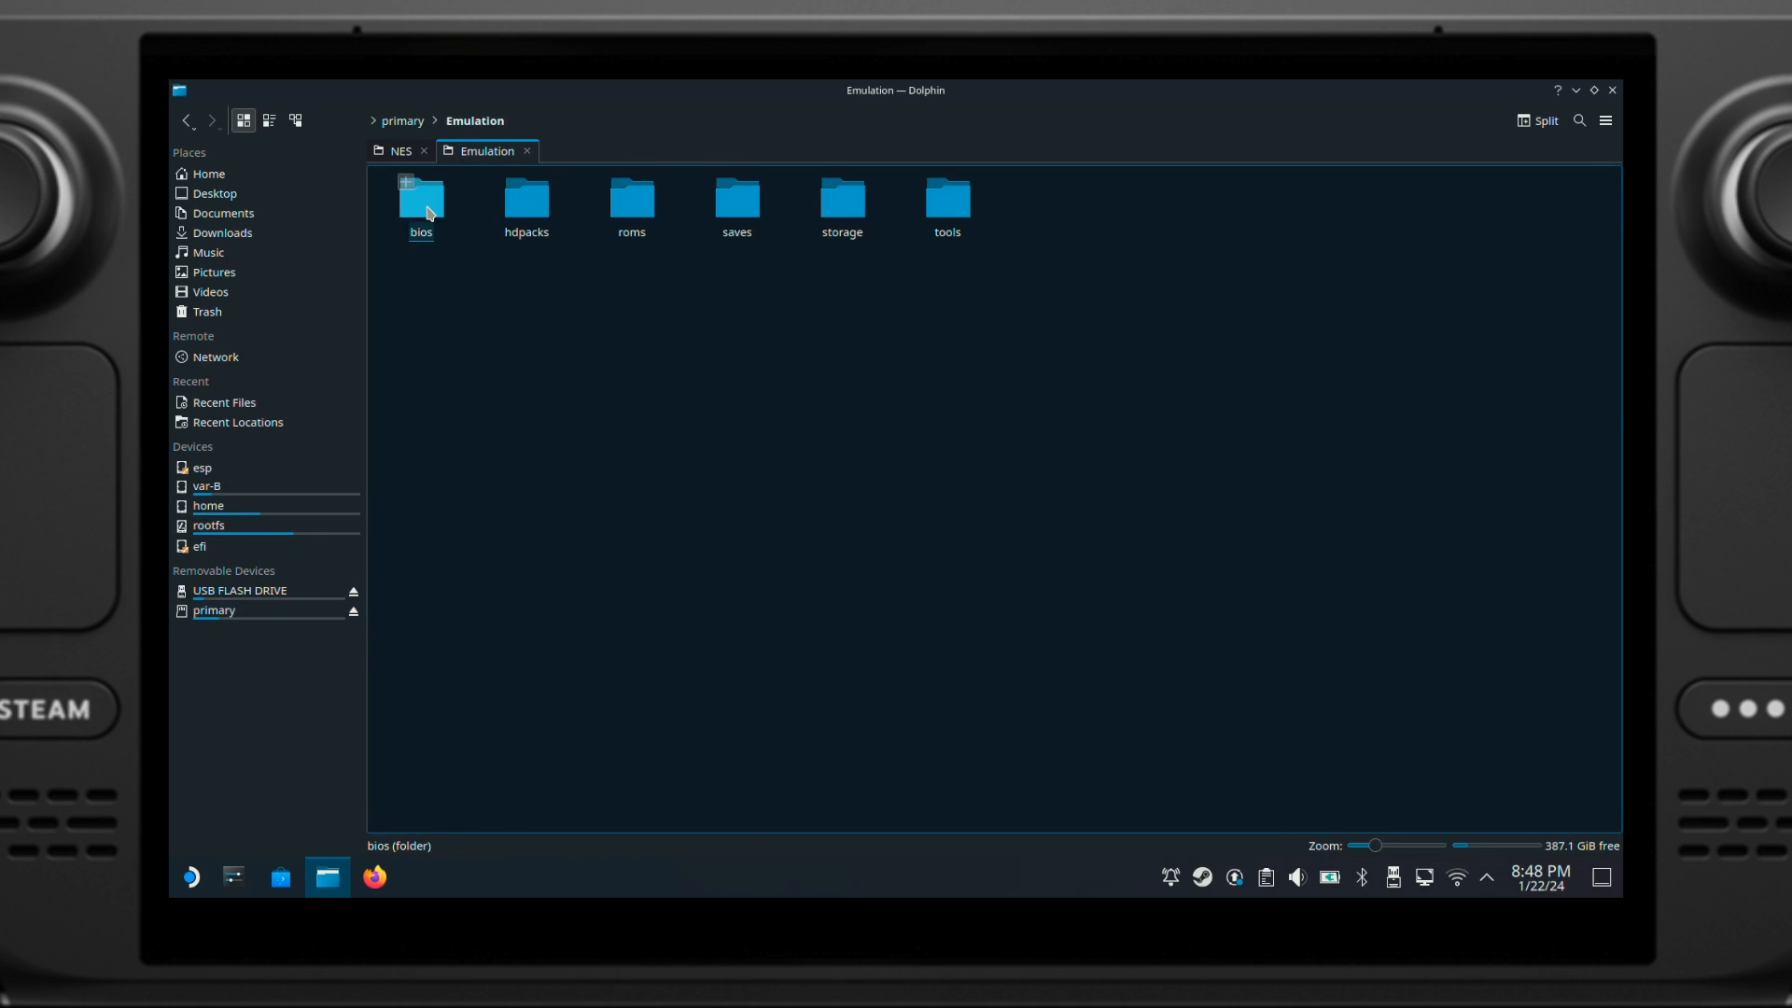
{"action": "double_click", "coordinate": [629, 198]}
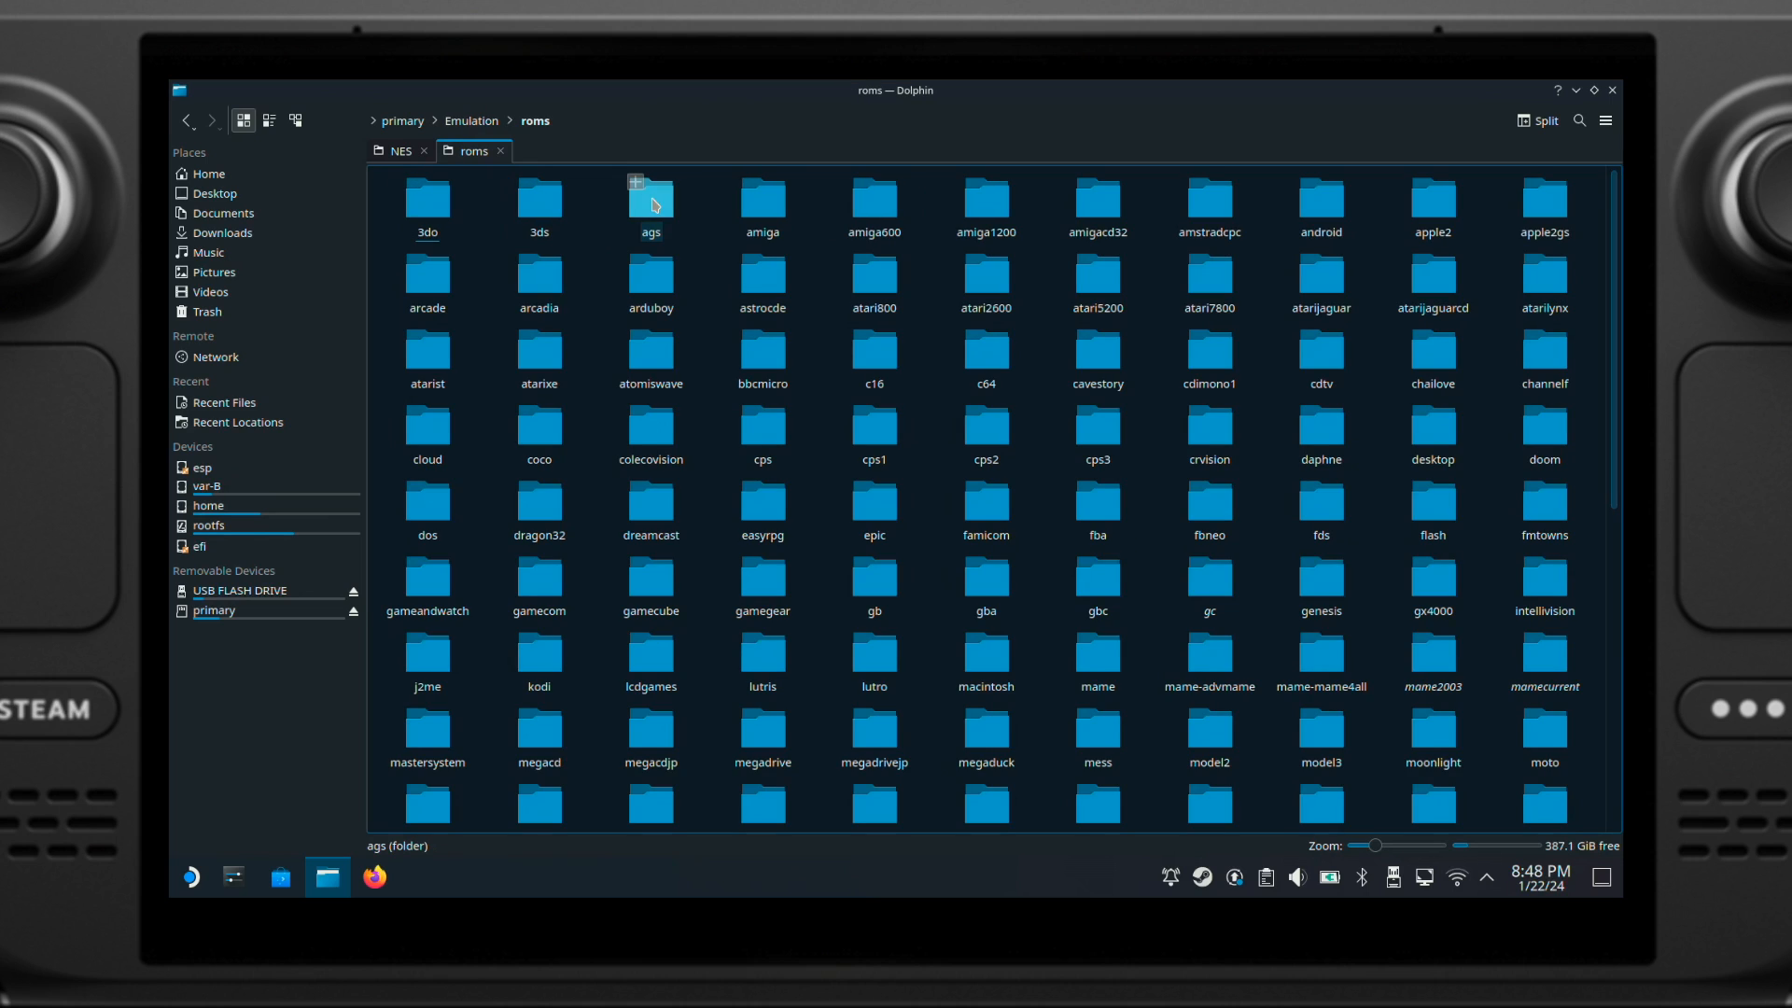
{"action": "scroll", "scroll_direction": "down", "scroll_amount": 3}
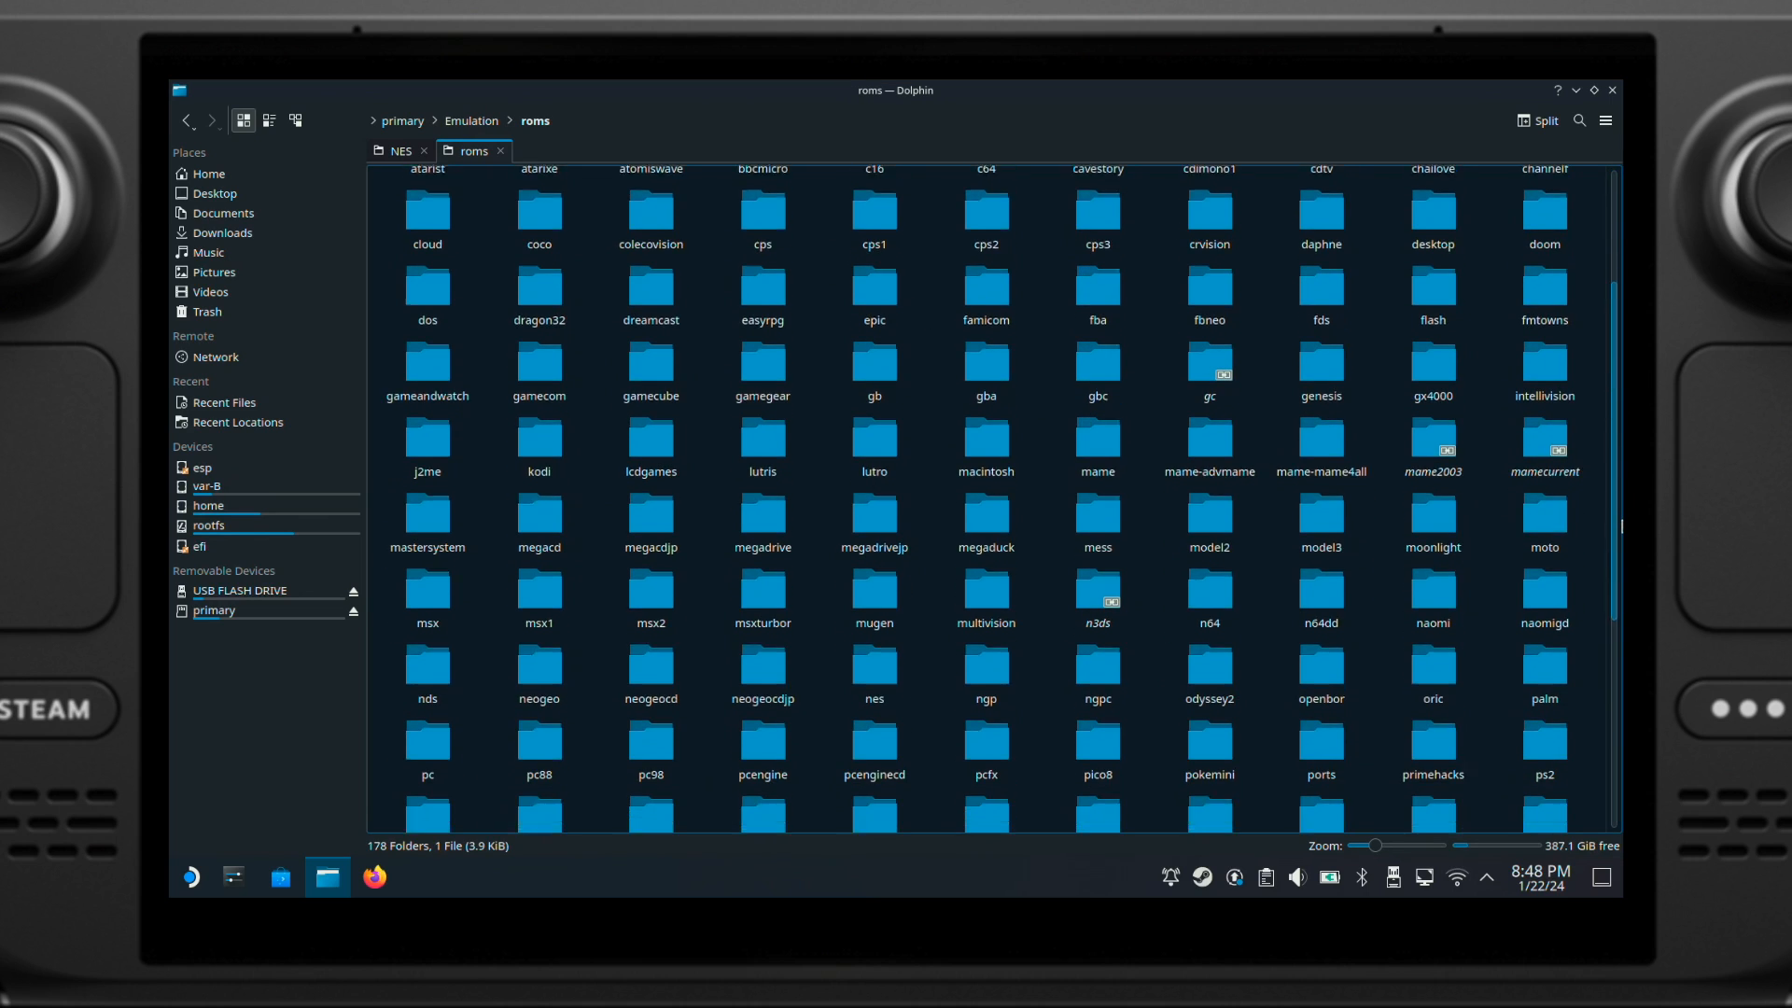
{"action": "double_click", "coordinate": [874, 673]}
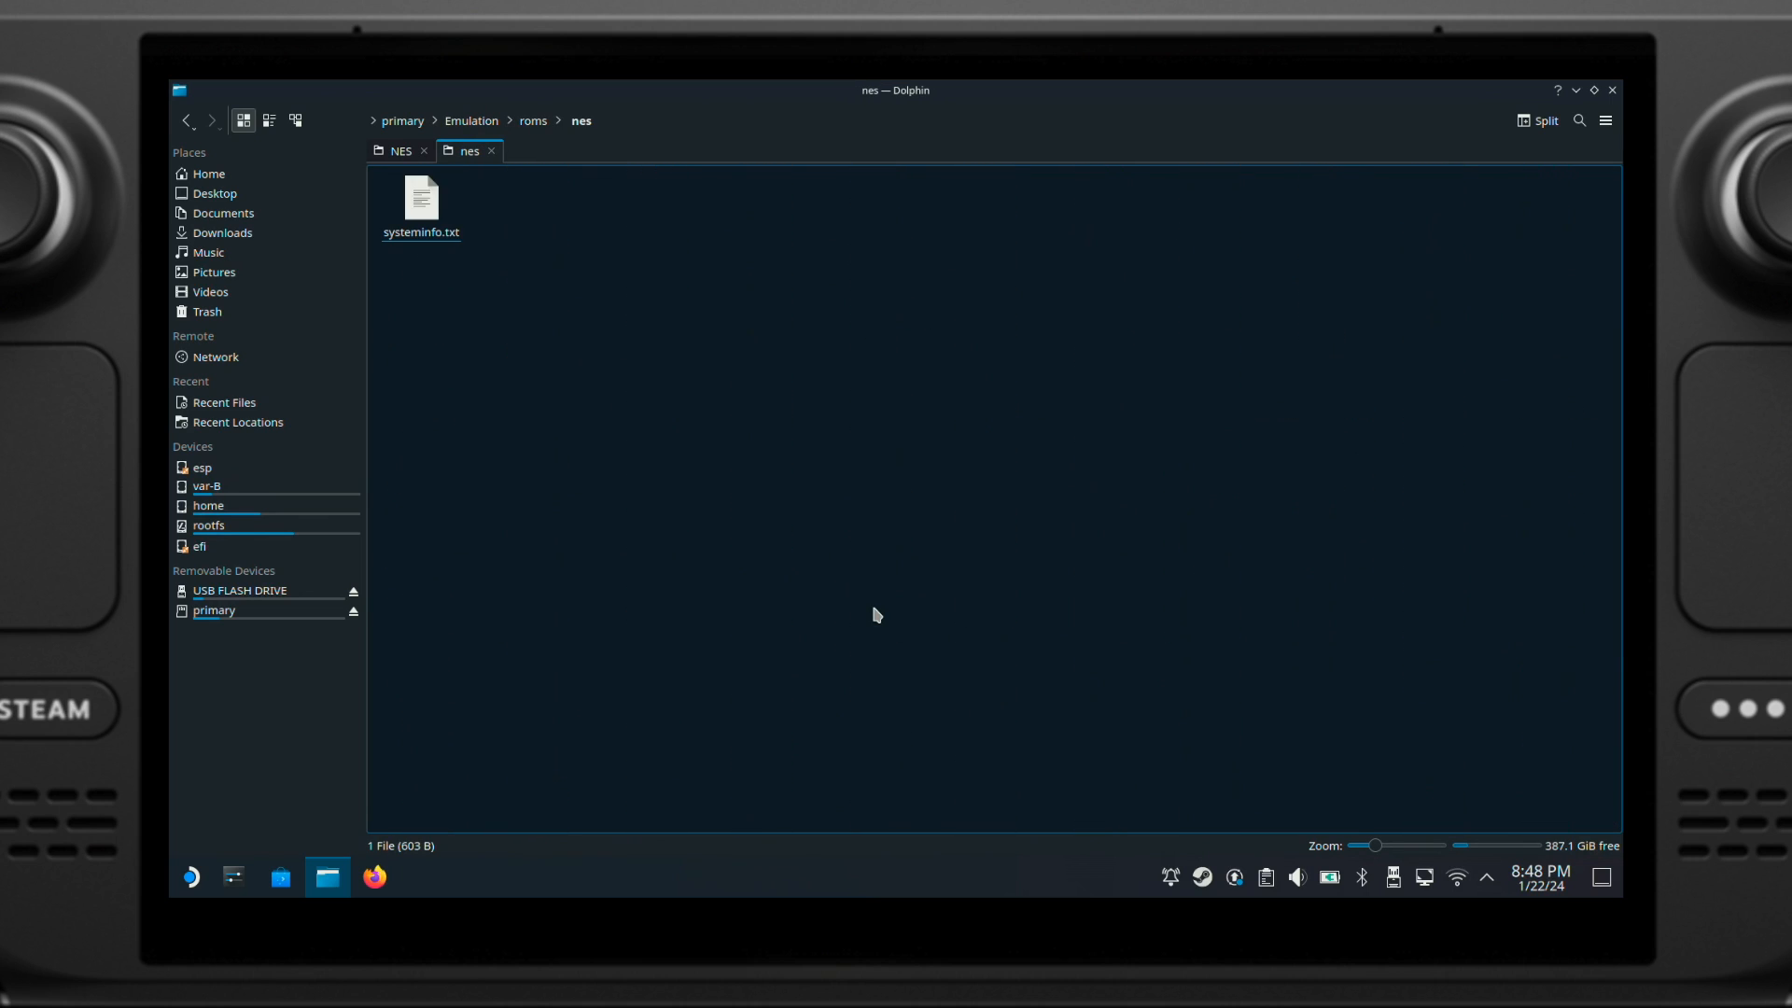
{"action": "right_click", "coordinate": [876, 615]}
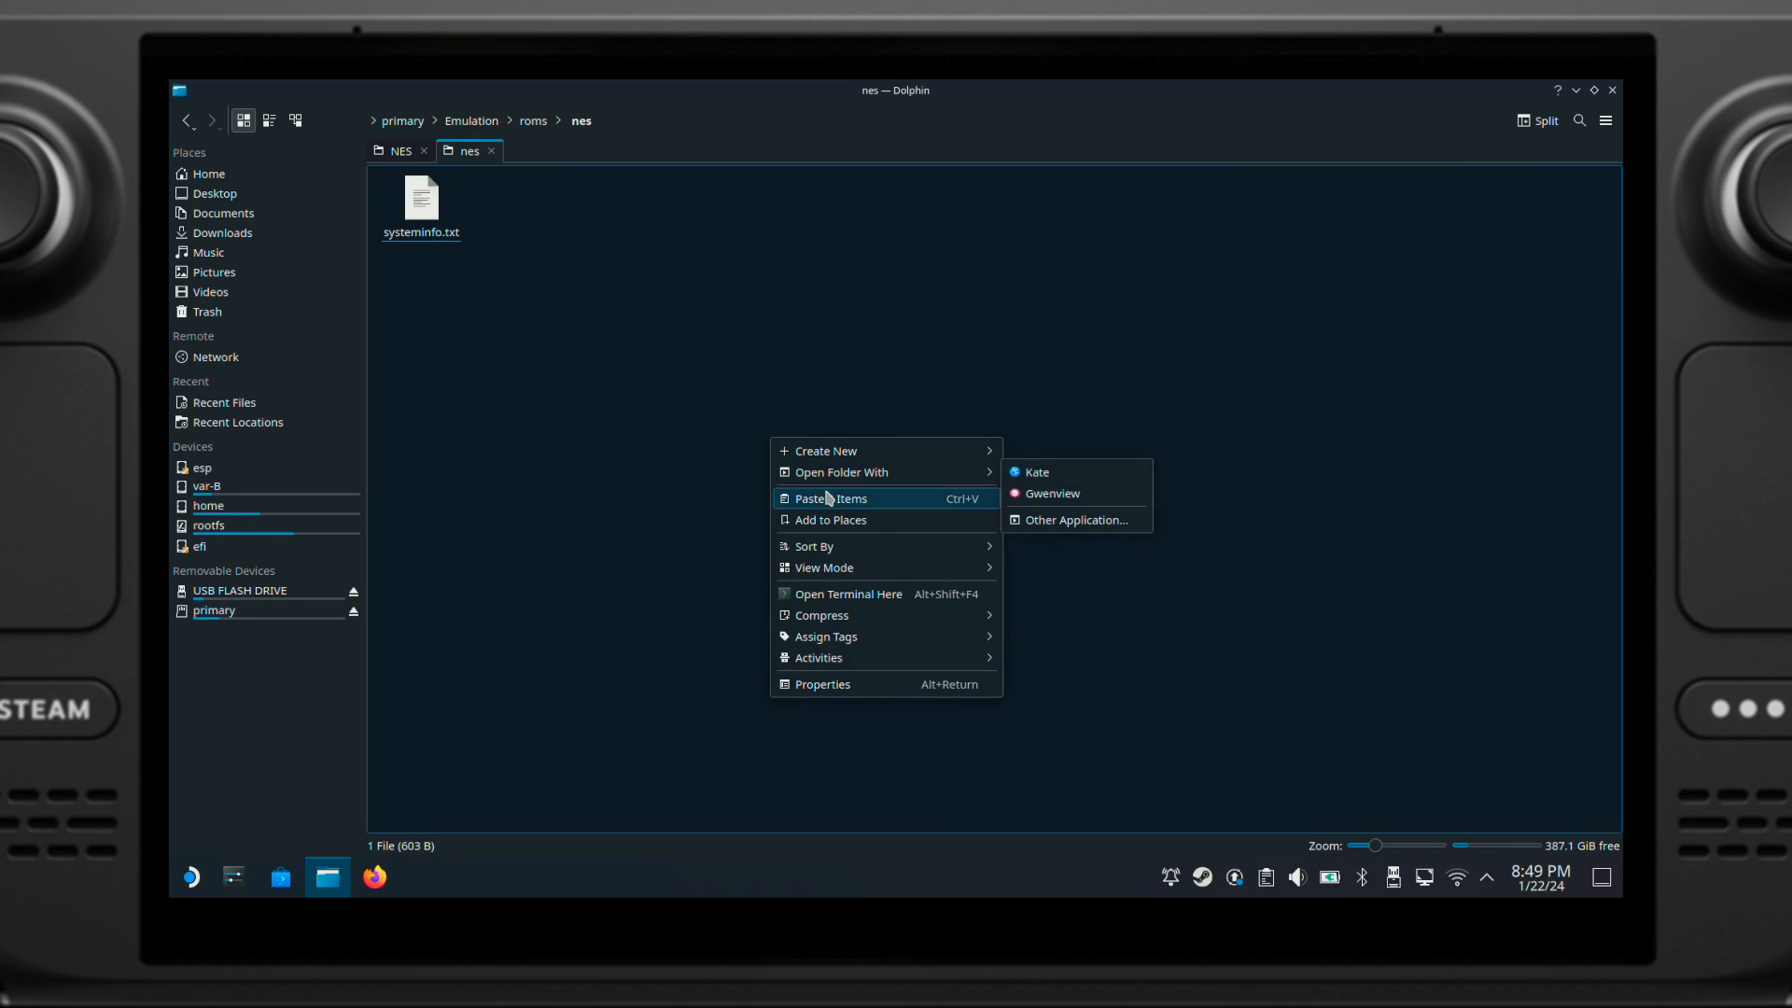
{"action": "left_click", "coordinate": [826, 497]}
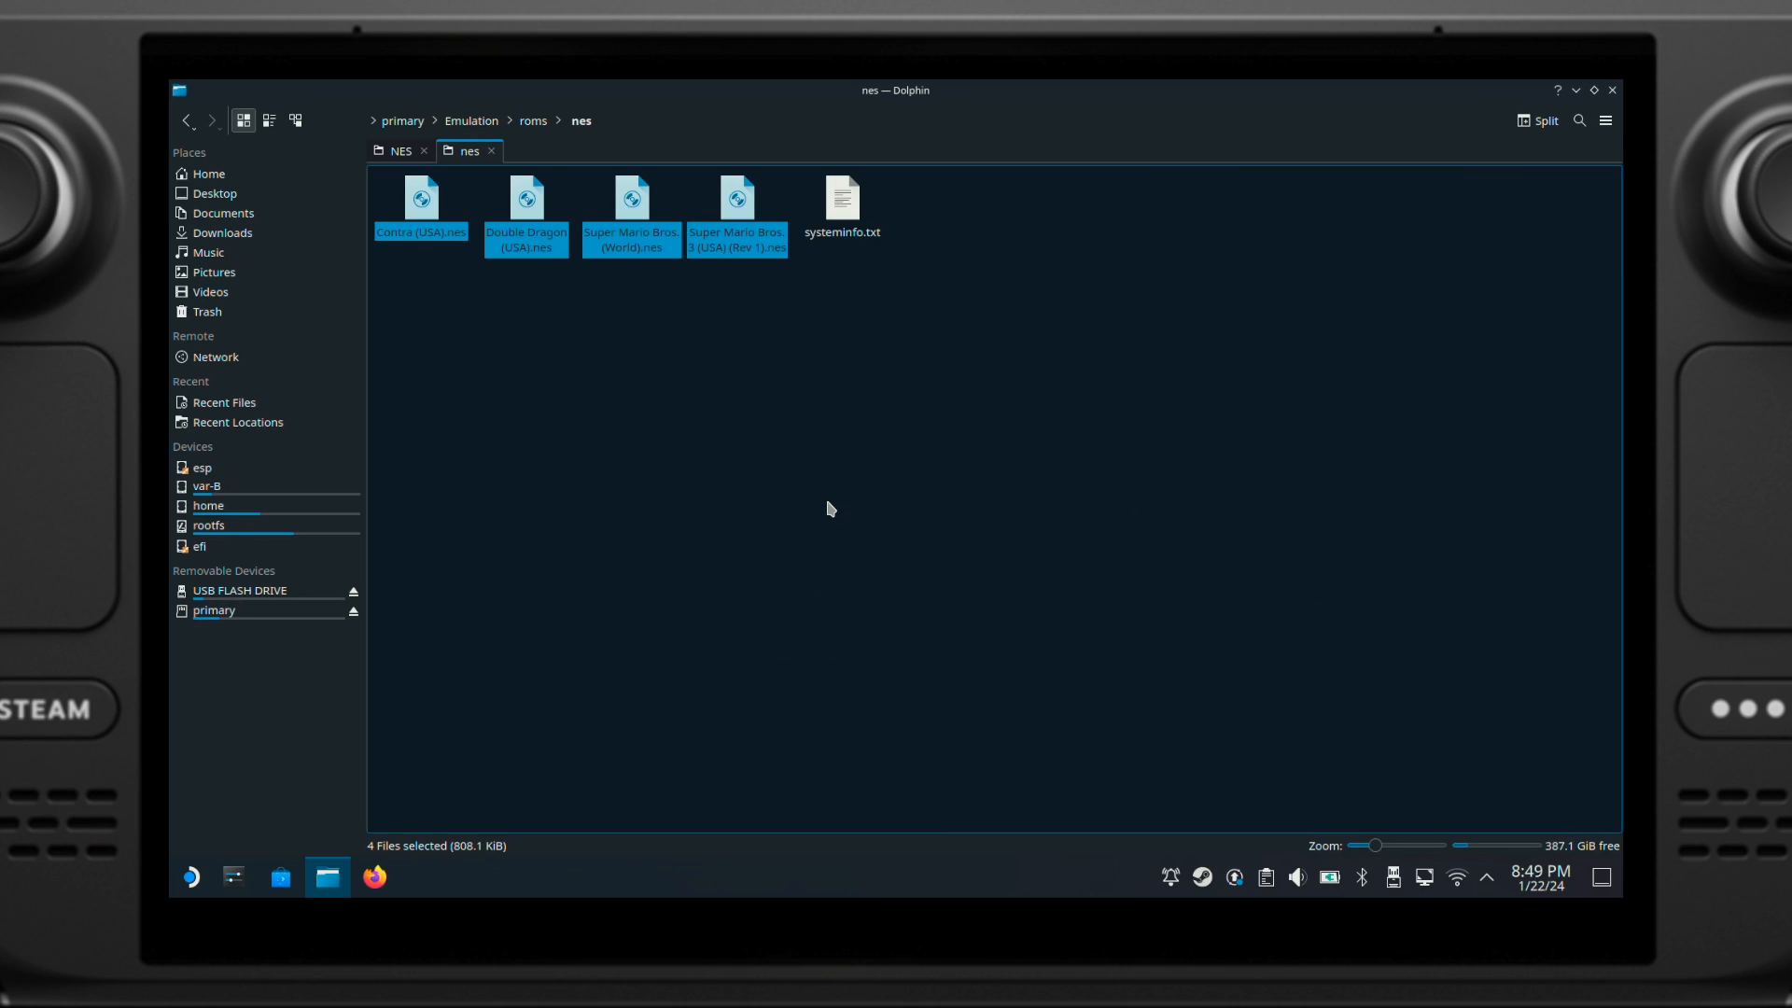
{"action": "left_click", "coordinate": [401, 149]}
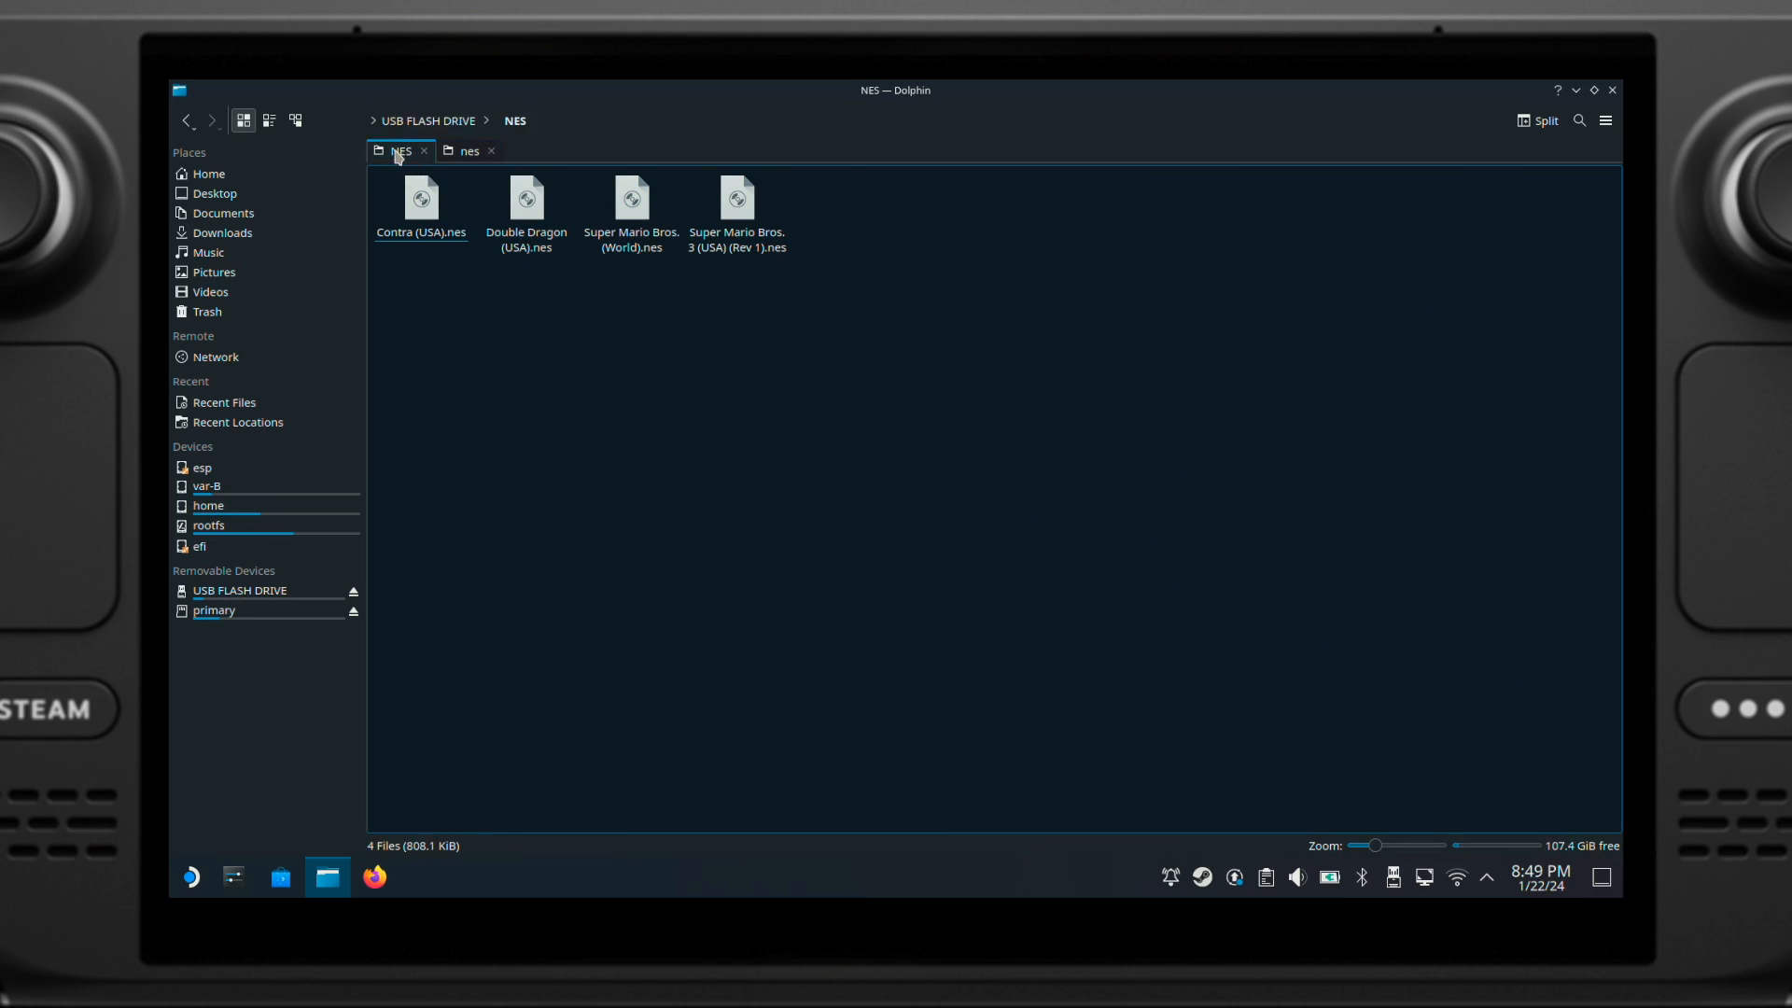
{"action": "left_click", "coordinate": [427, 120]}
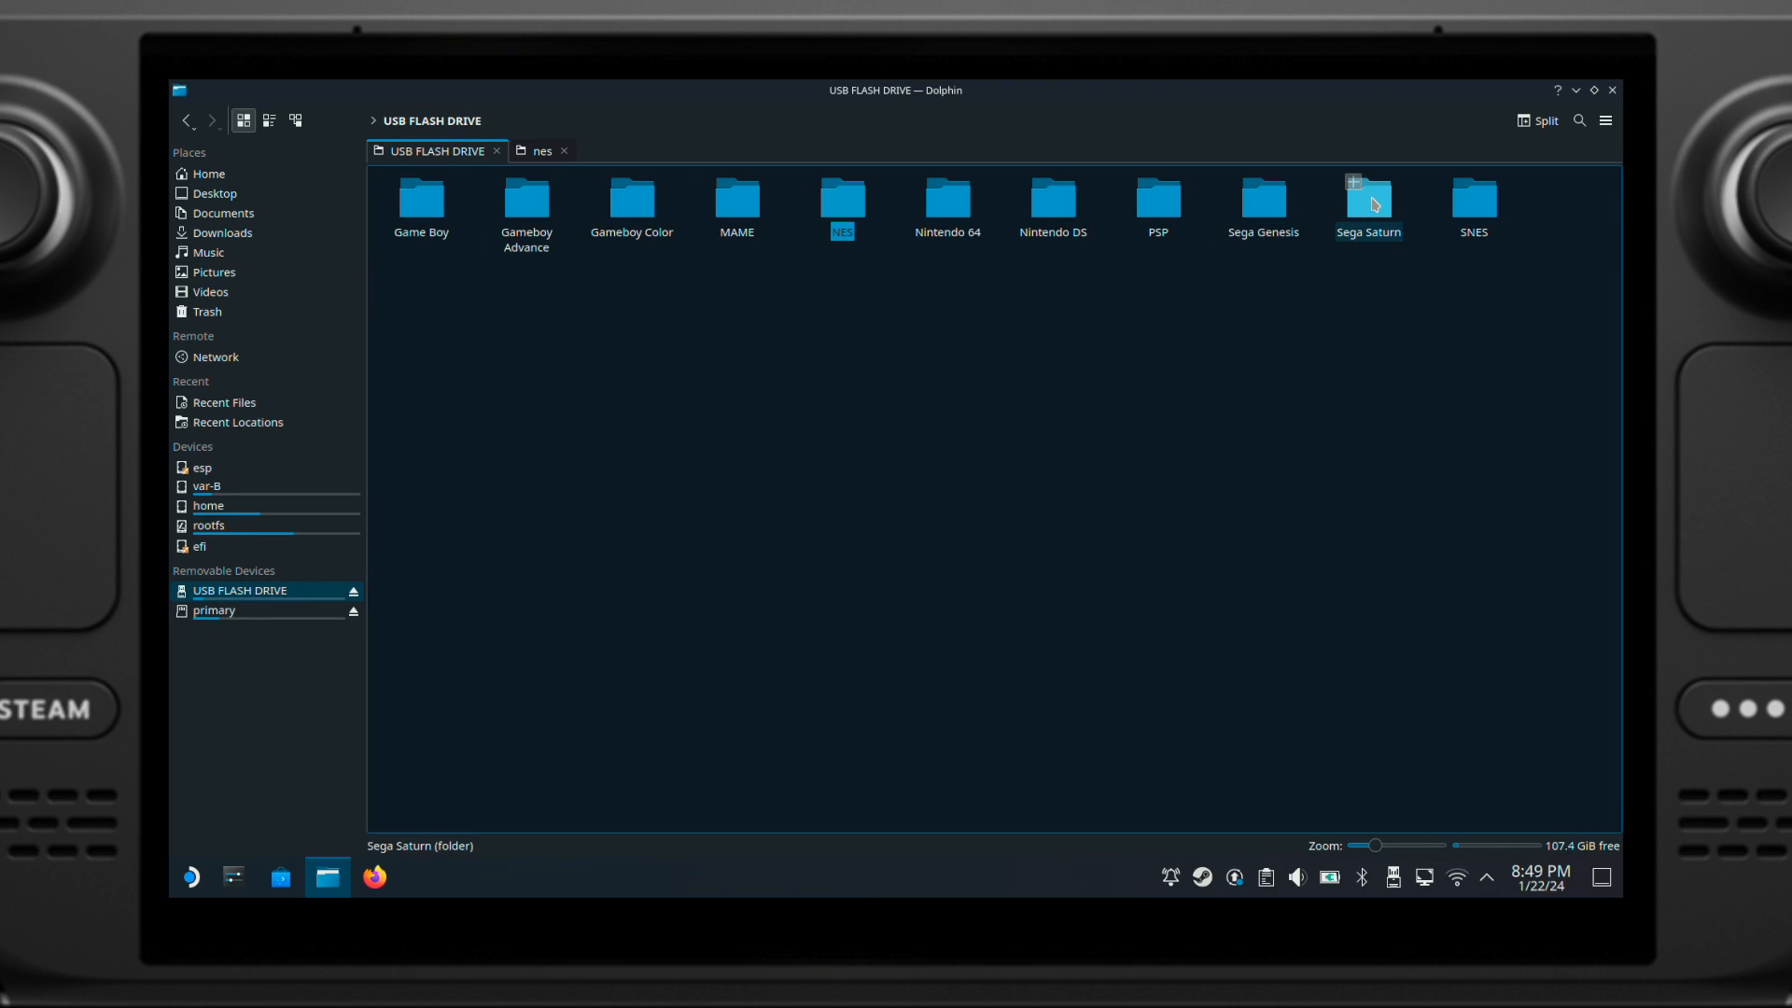
Step: Copy the 23 Daytona USA files from Sega Saturn > Daytona USA into Emulation/roms/saturn
{"action": "double_click", "coordinate": [1366, 197]}
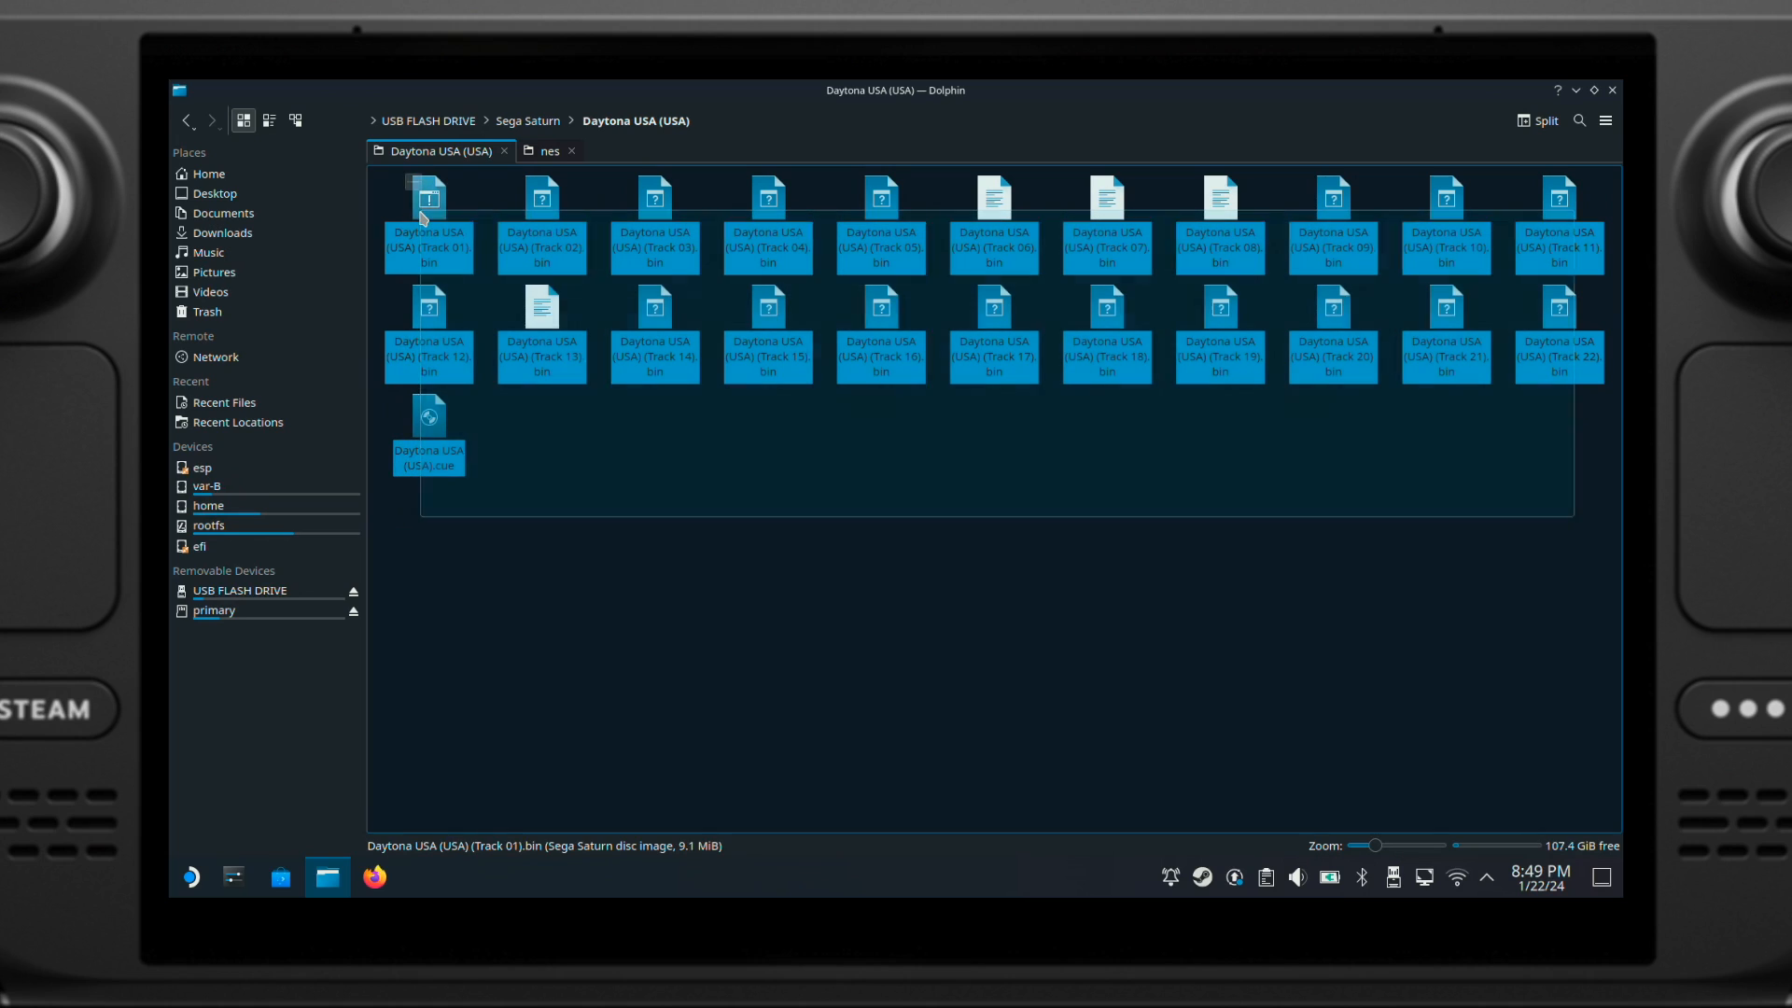
{"action": "right_click", "coordinate": [428, 200]}
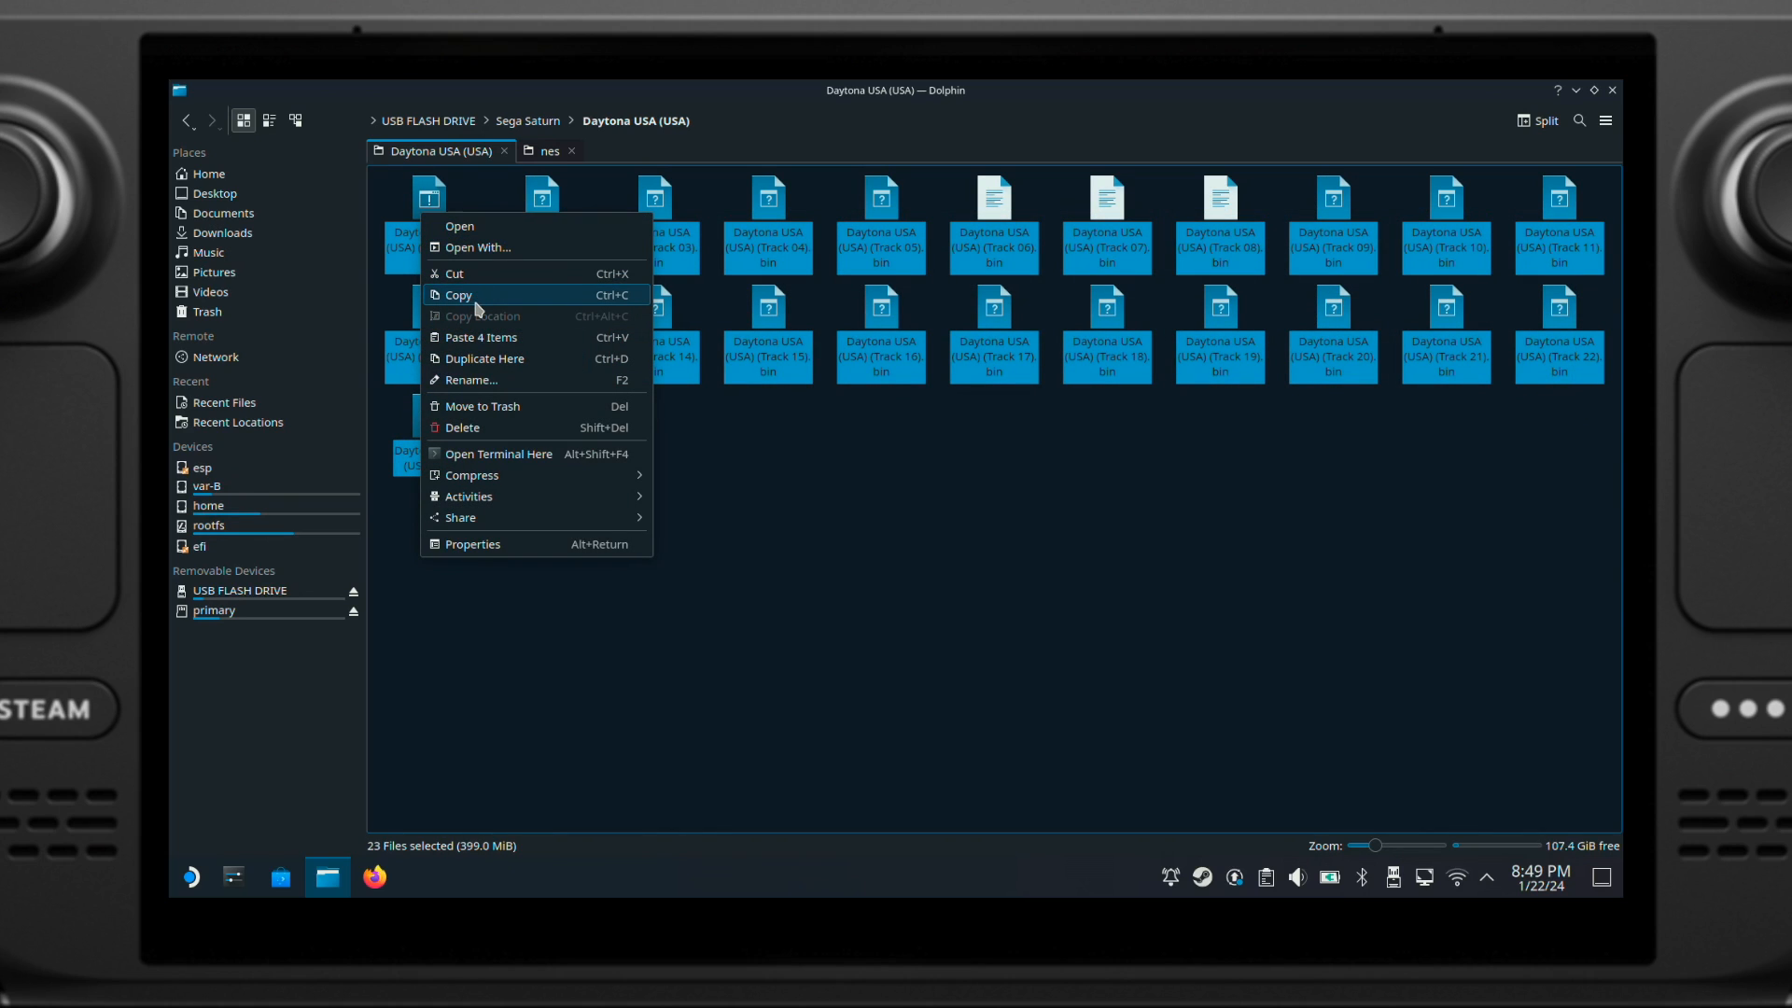
{"action": "left_click", "coordinate": [547, 149]}
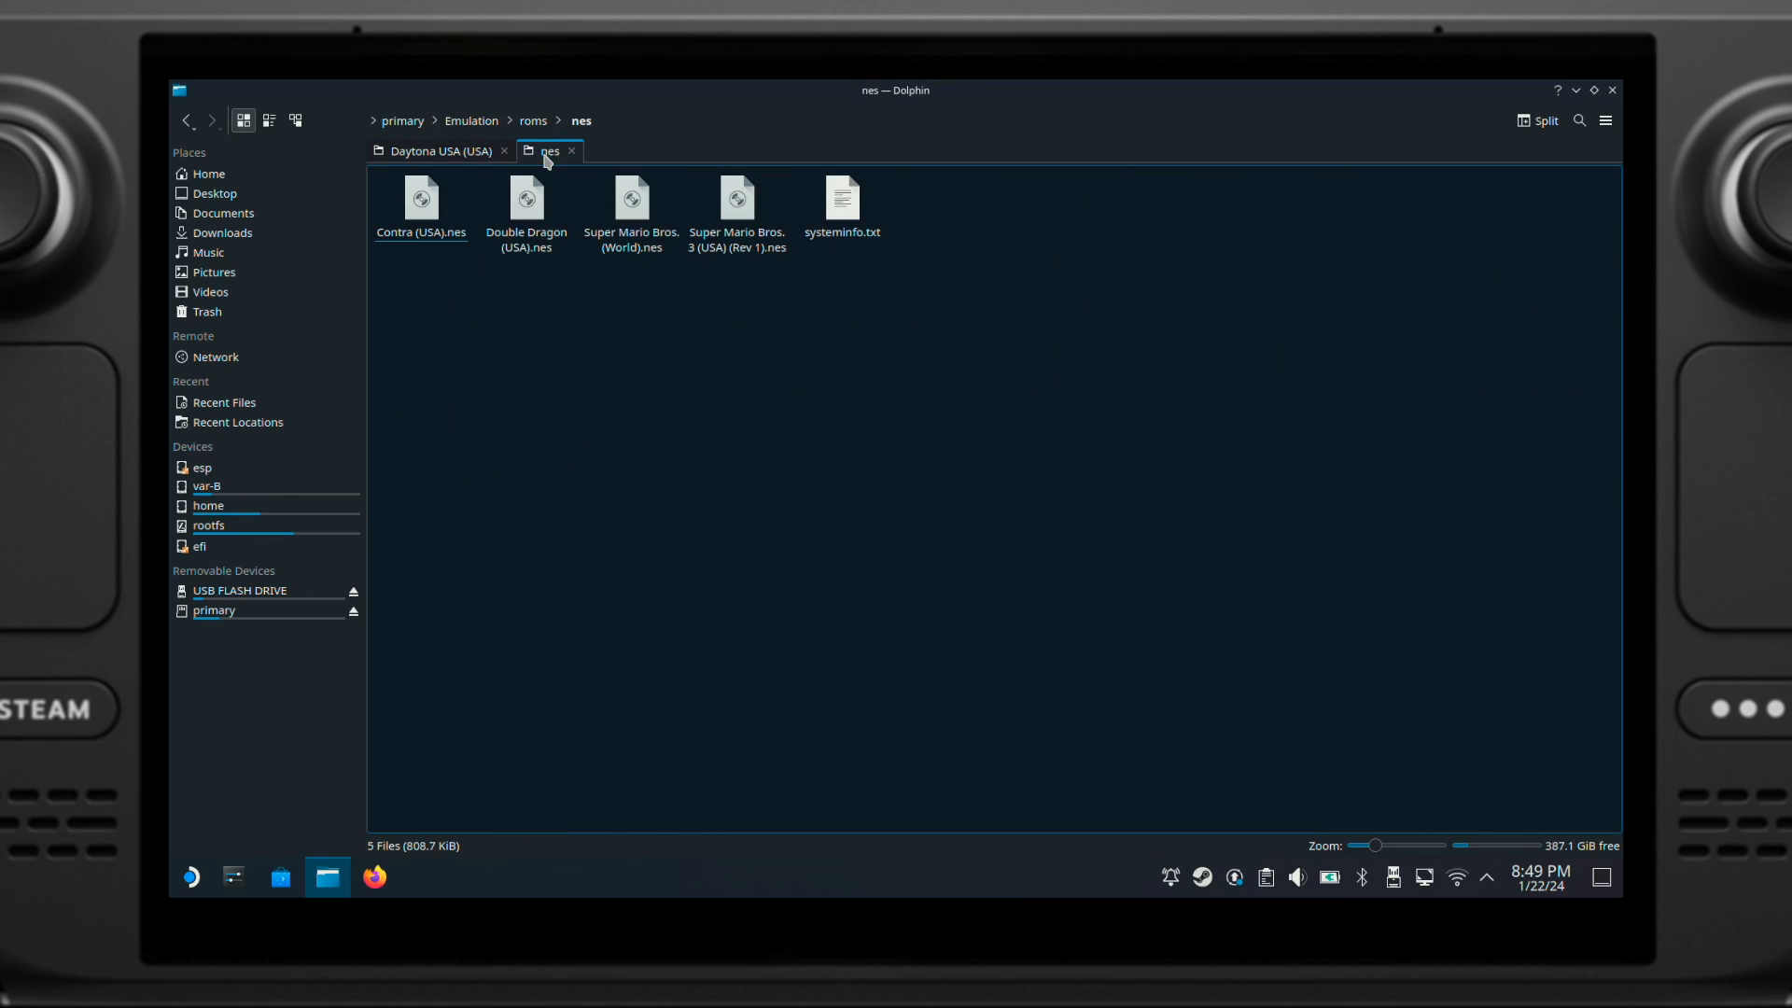
{"action": "left_click", "coordinate": [533, 122]}
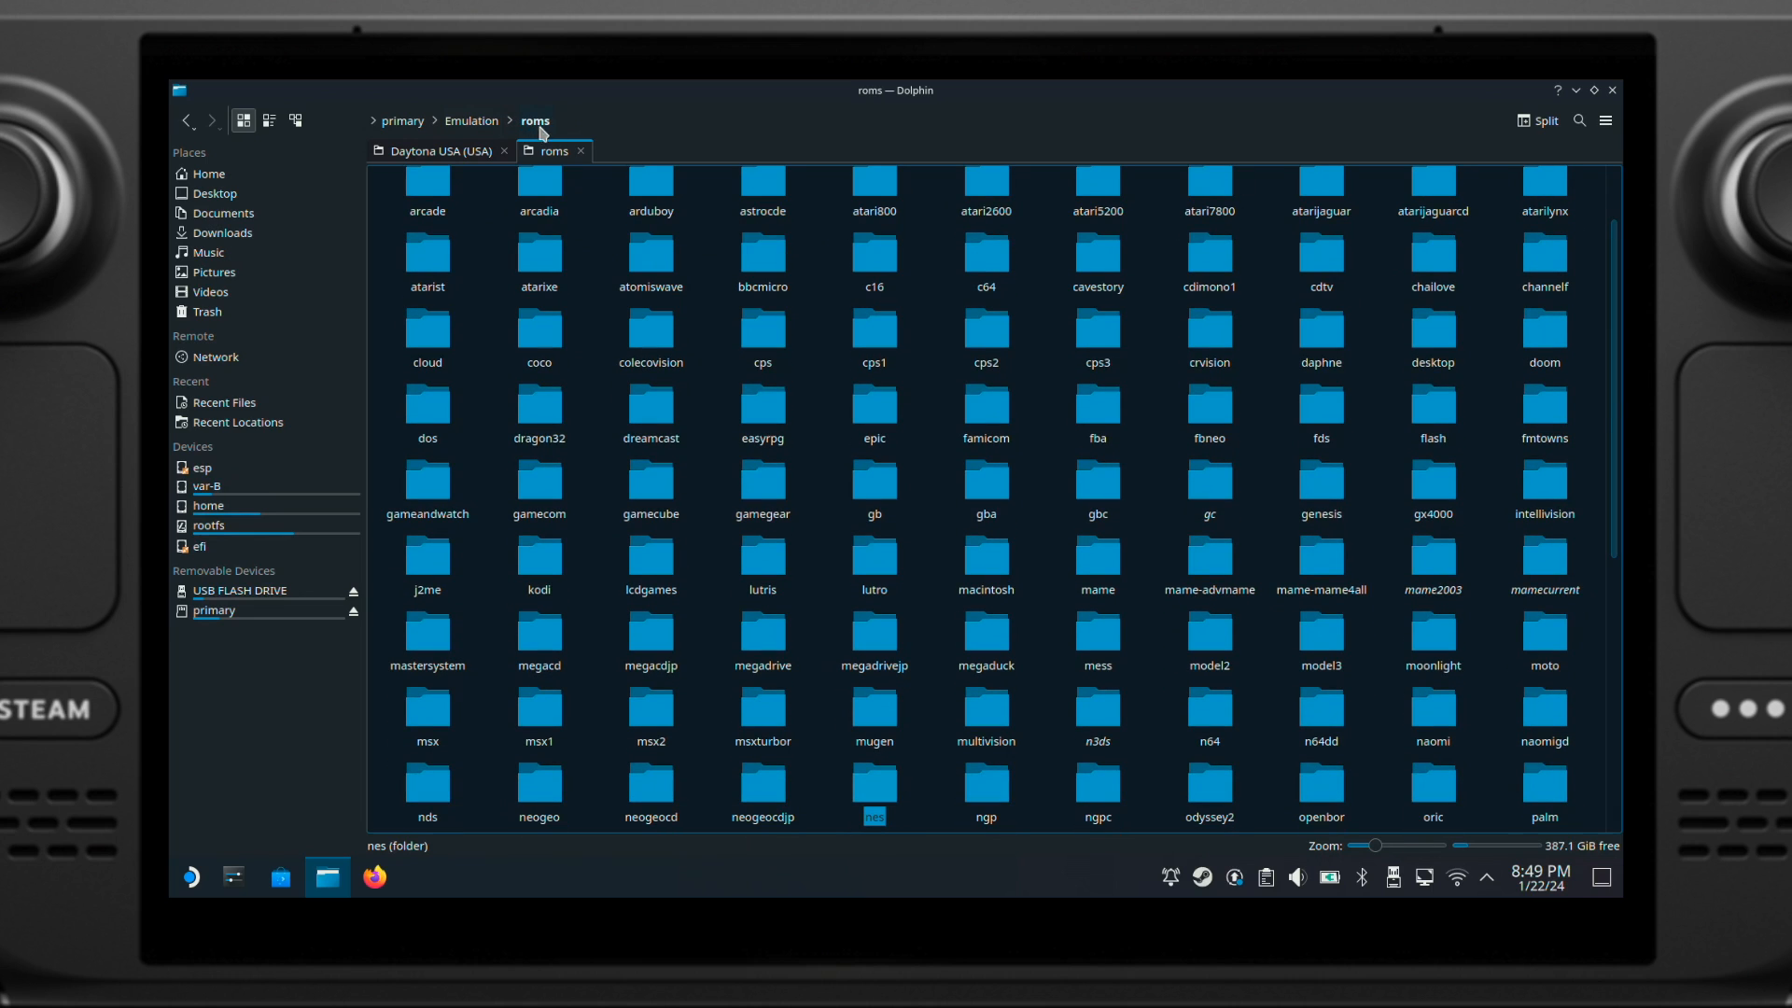
{"action": "mouse_move", "coordinate": [1503, 453]}
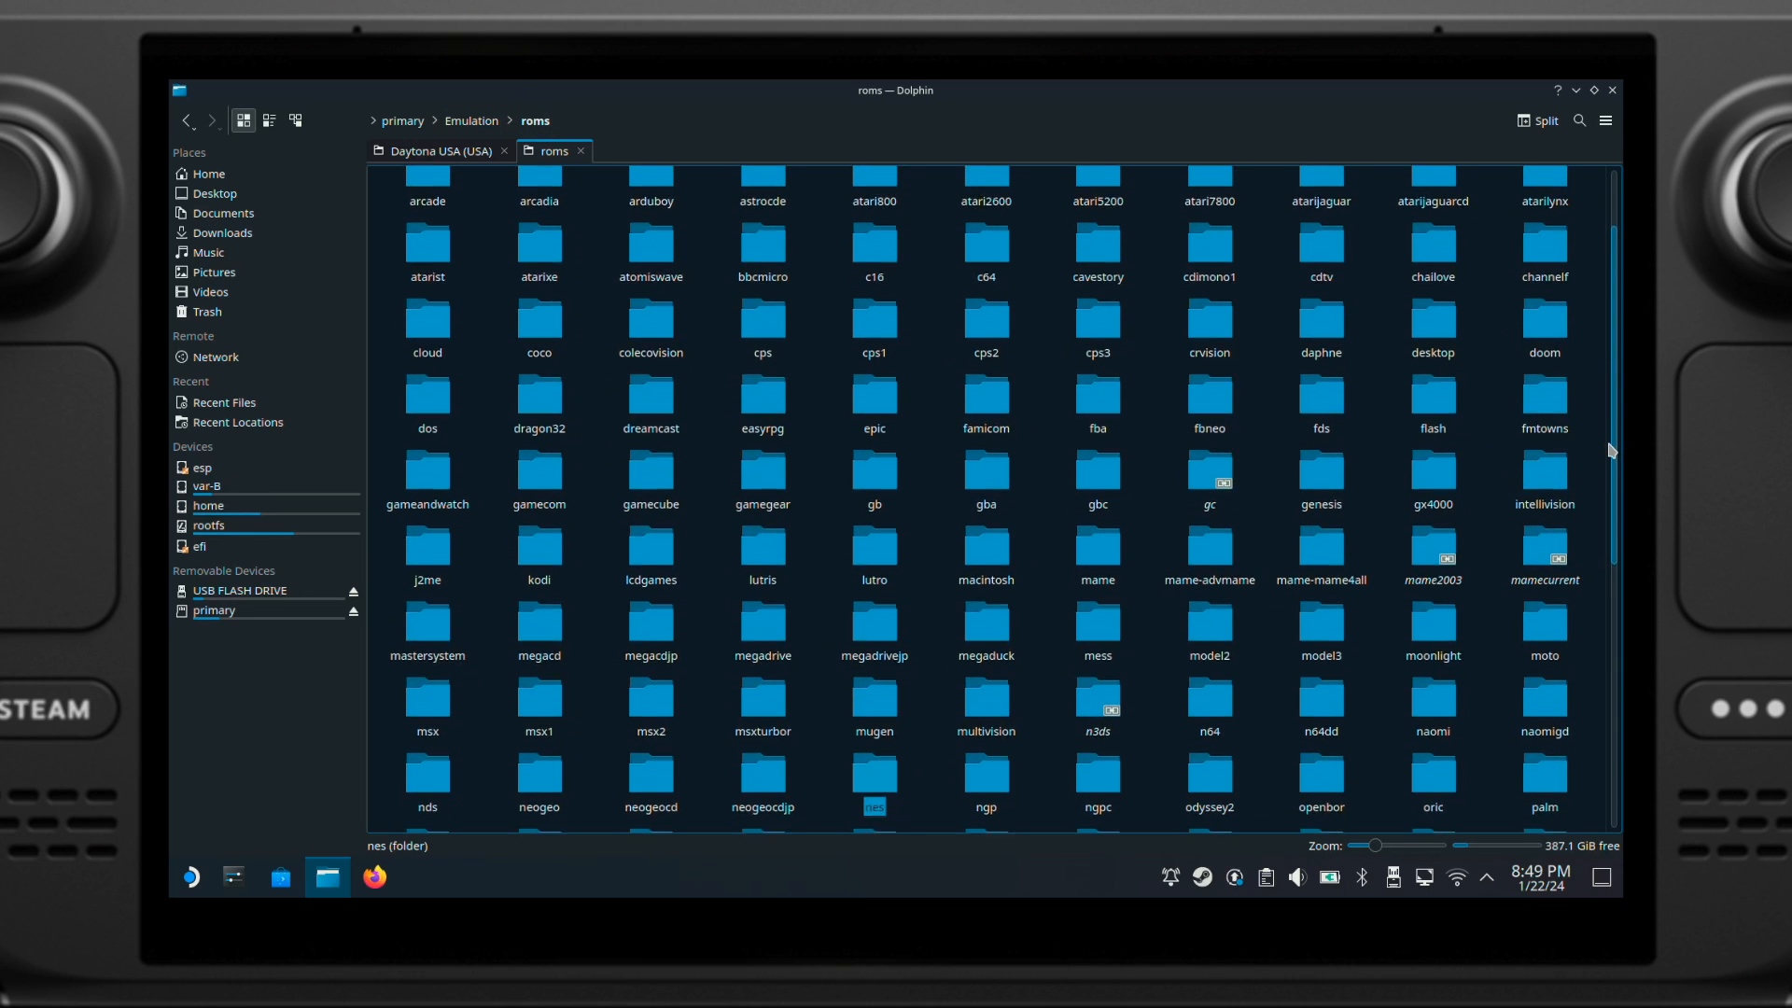
{"action": "scroll", "scroll_direction": "down", "scroll_amount": 3}
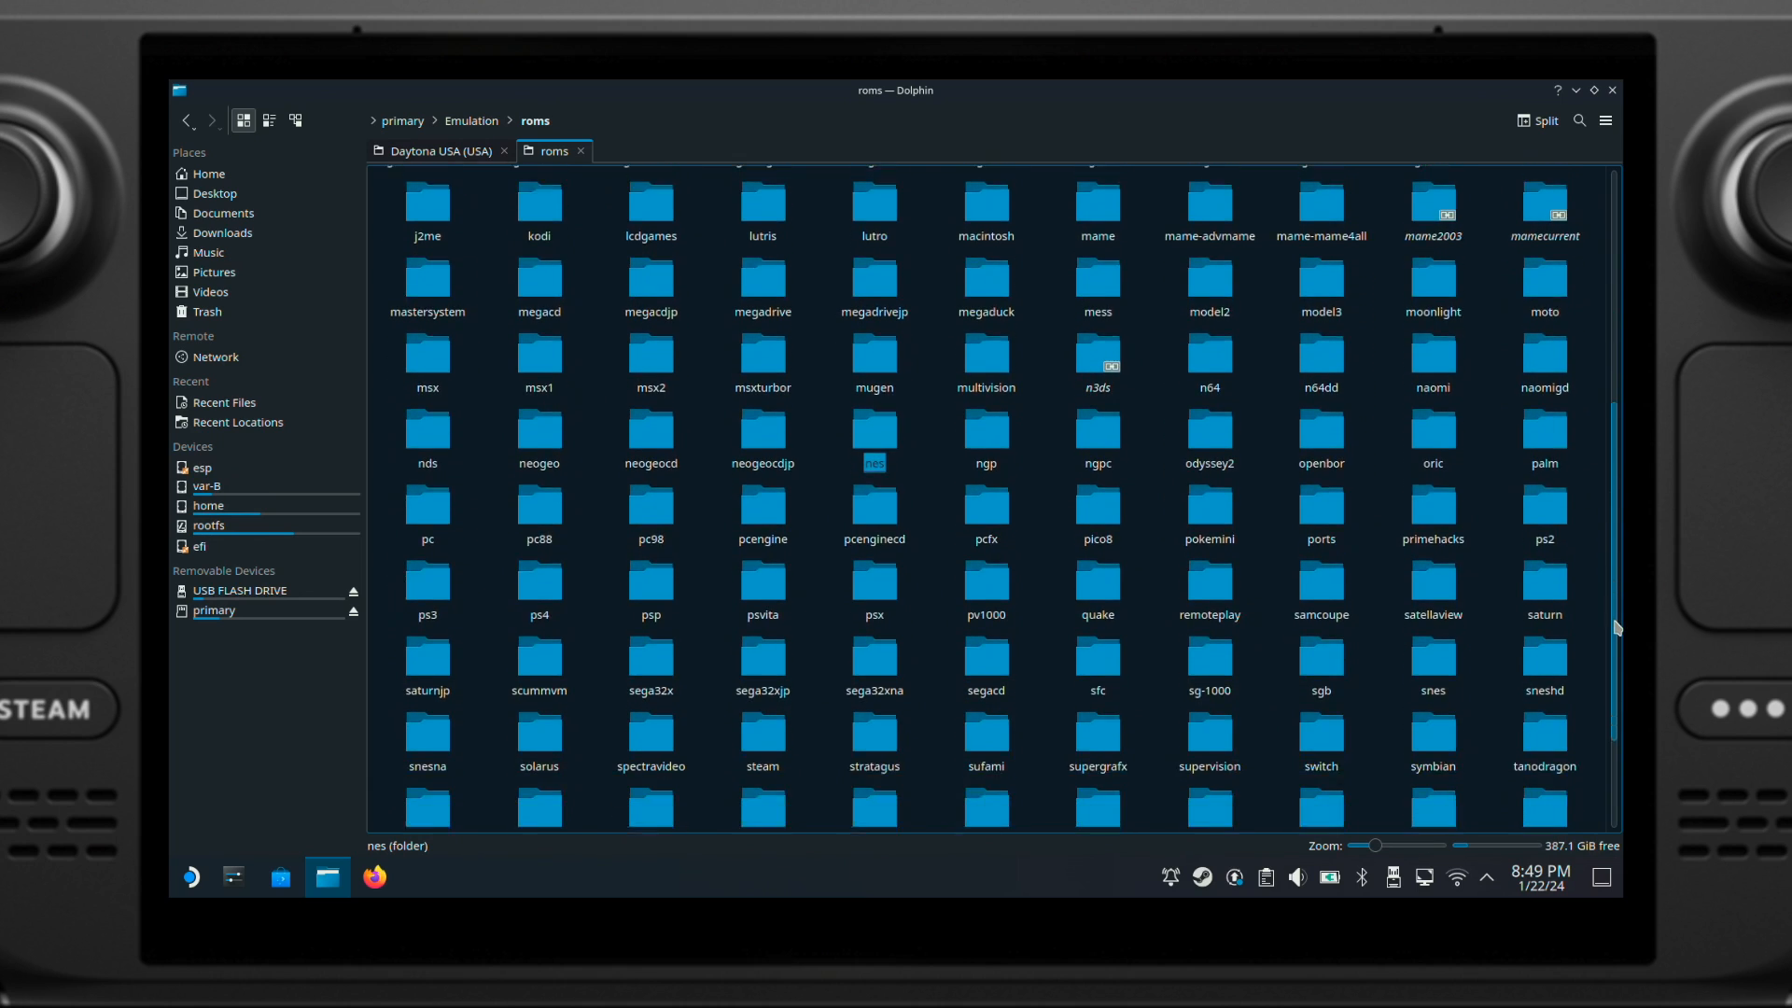
{"action": "scroll", "scroll_direction": "down", "scroll_amount": 3}
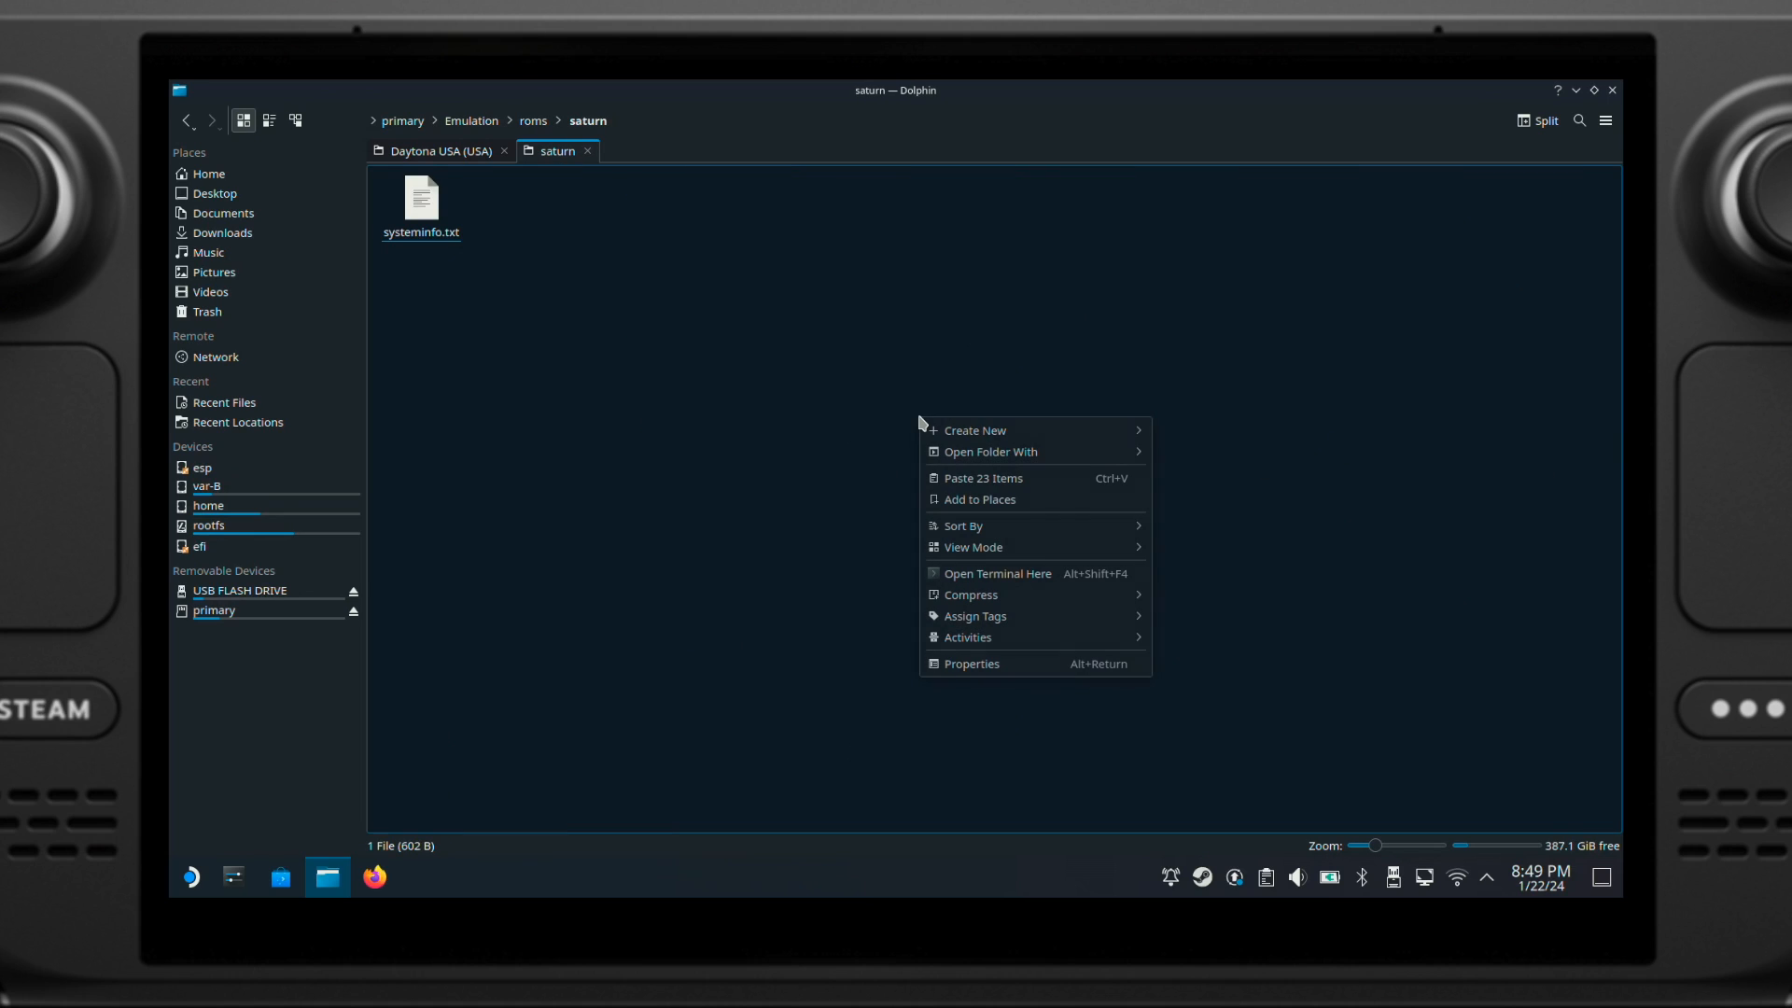
{"action": "left_click", "coordinate": [983, 478]}
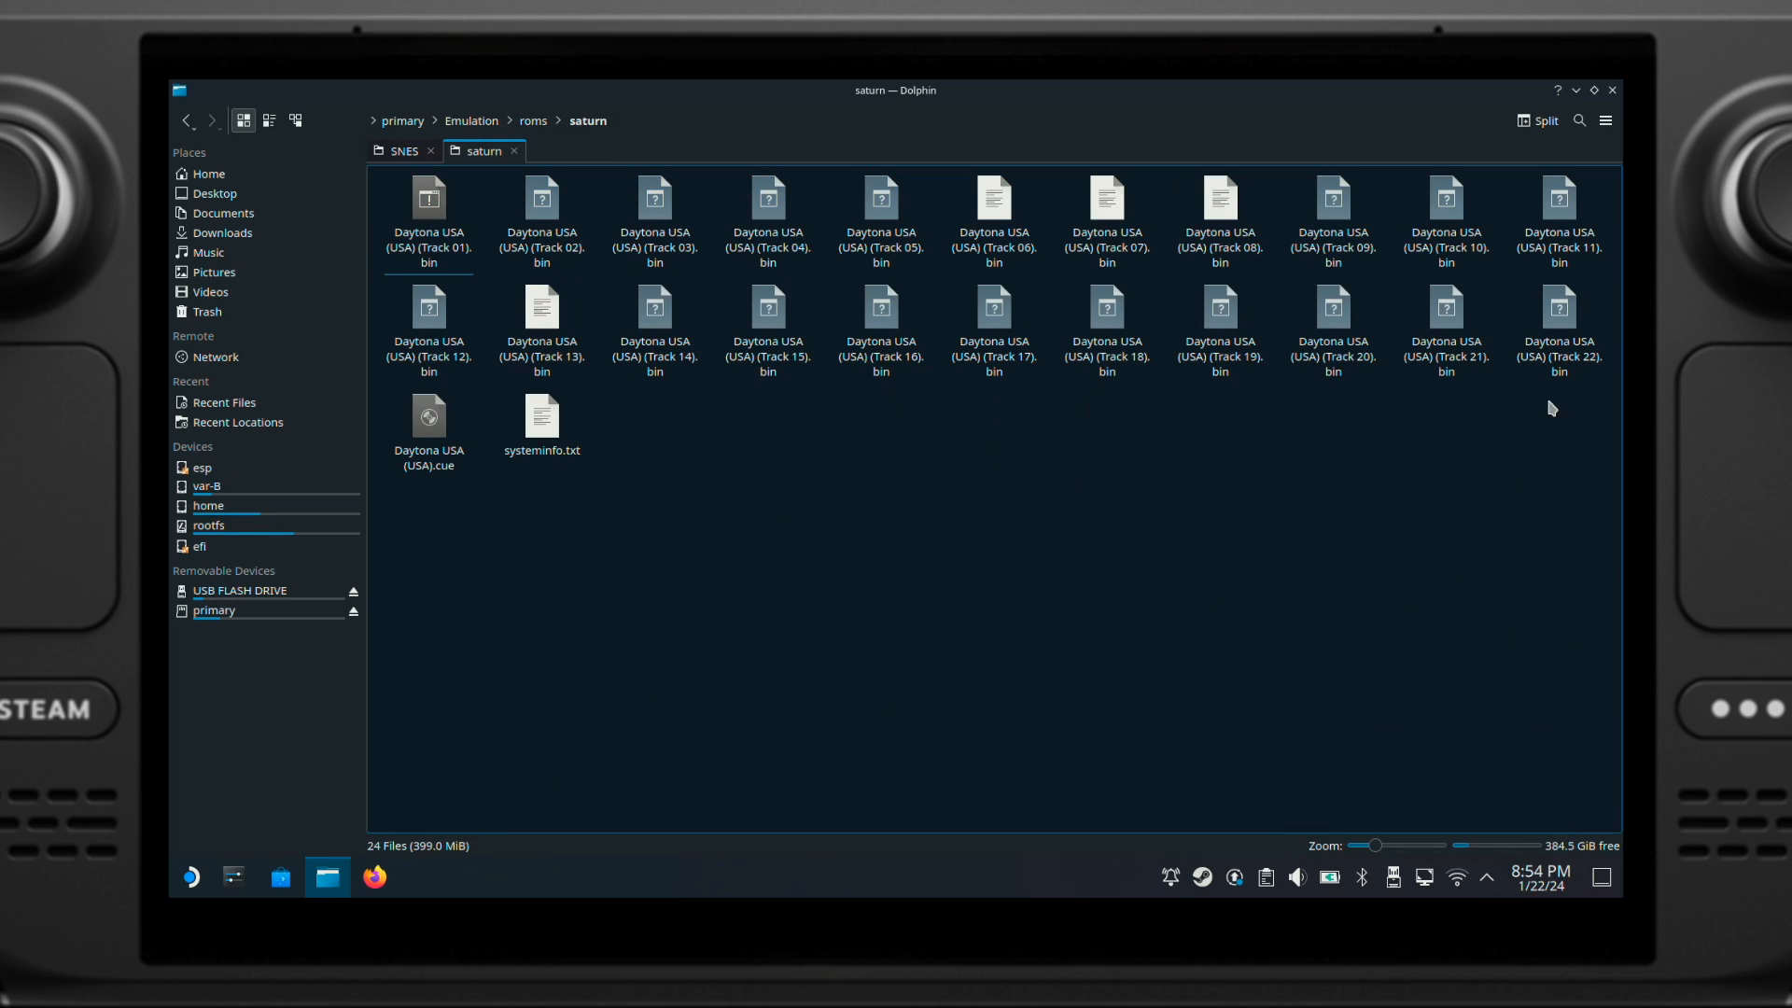
{"action": "mouse_move", "coordinate": [1272, 398]}
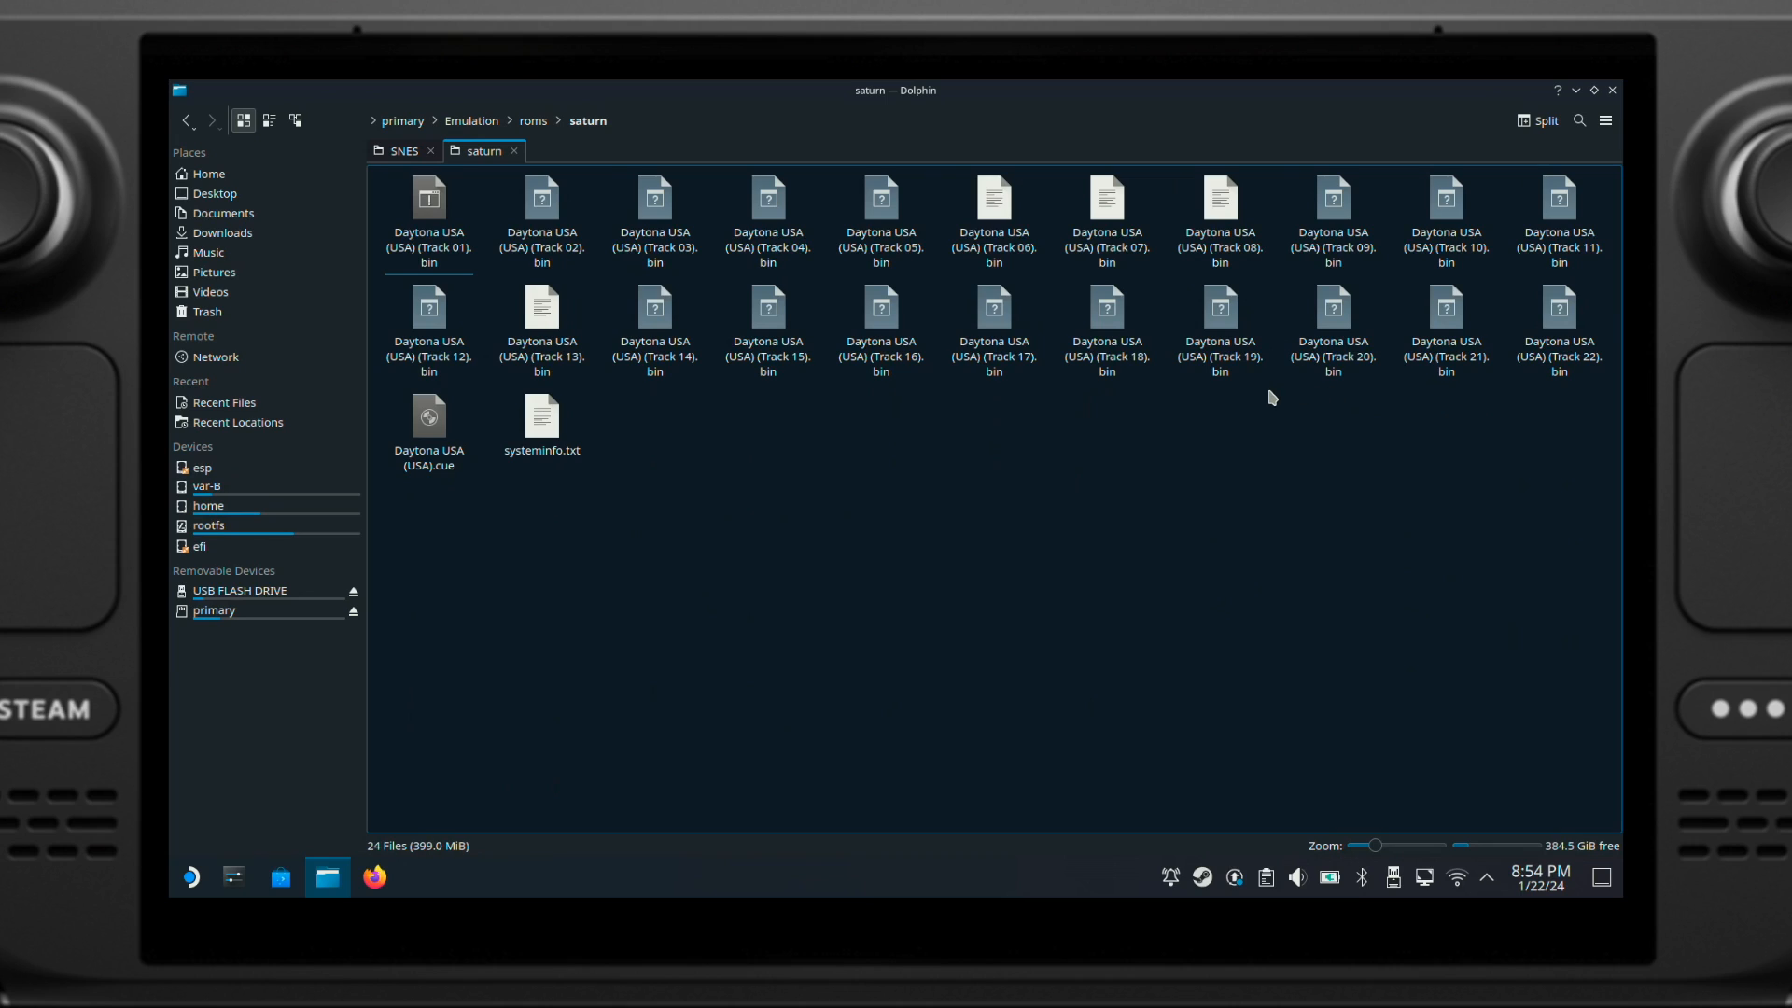
{"action": "left_click", "coordinate": [992, 331]}
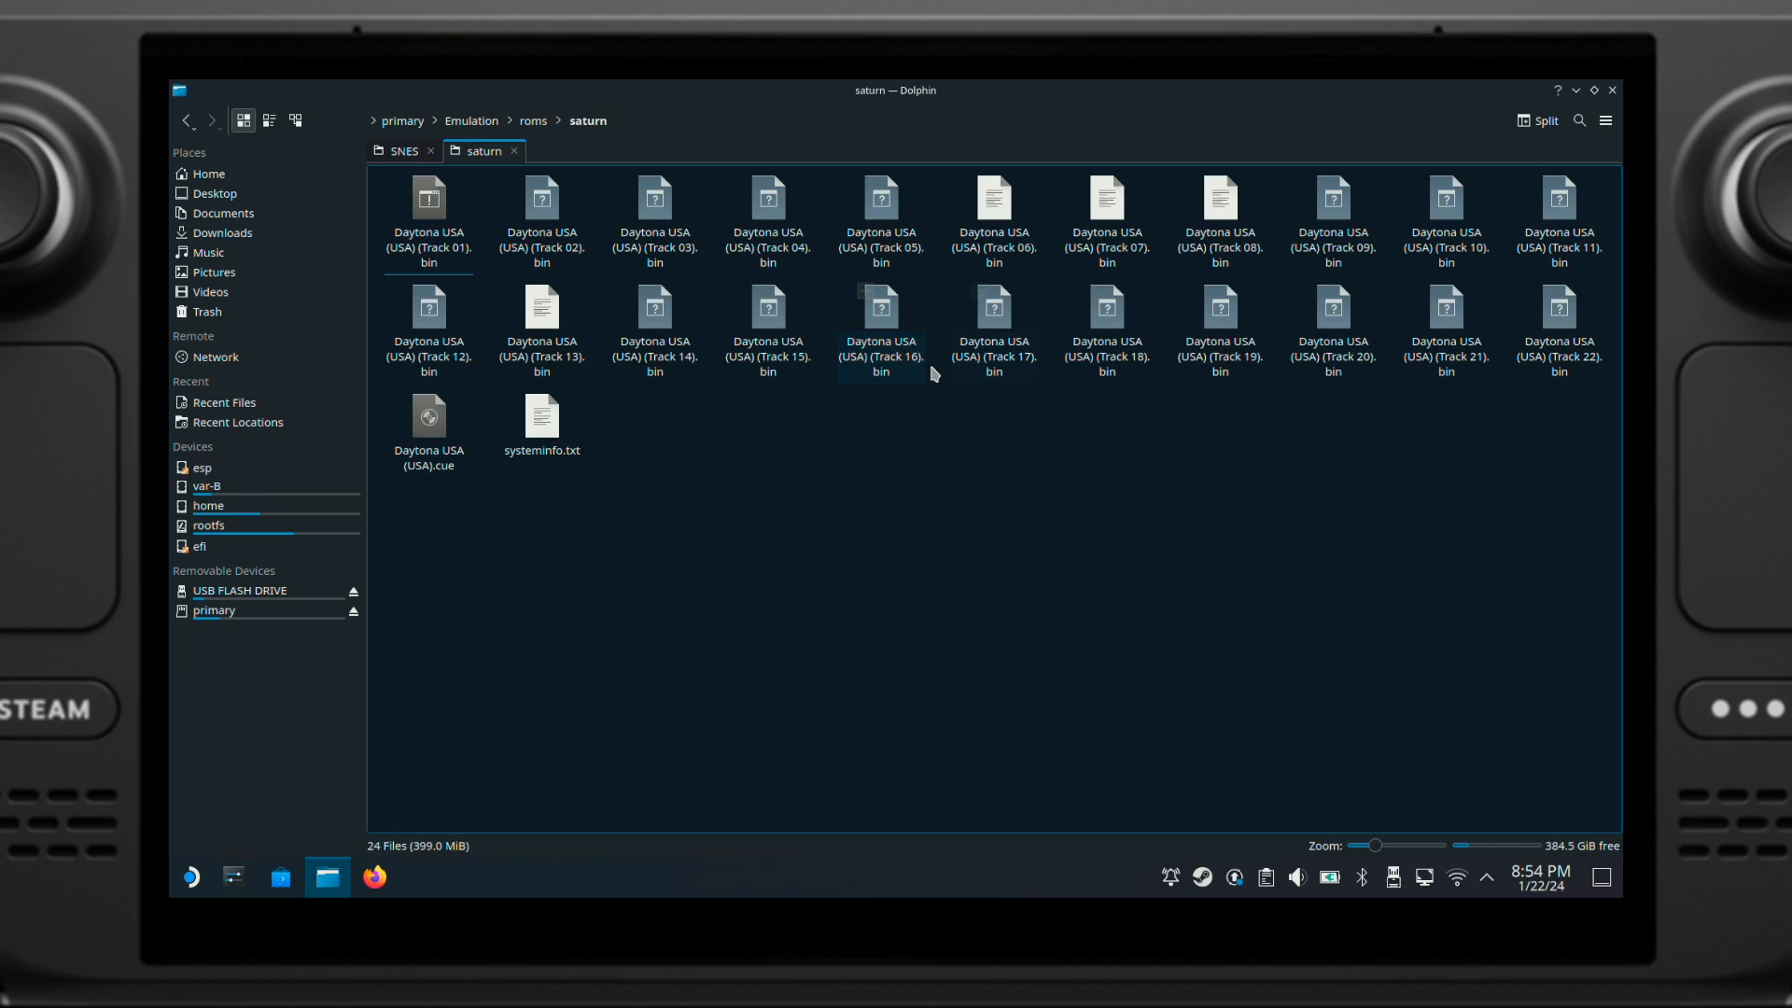
{"action": "left_click", "coordinate": [767, 320]}
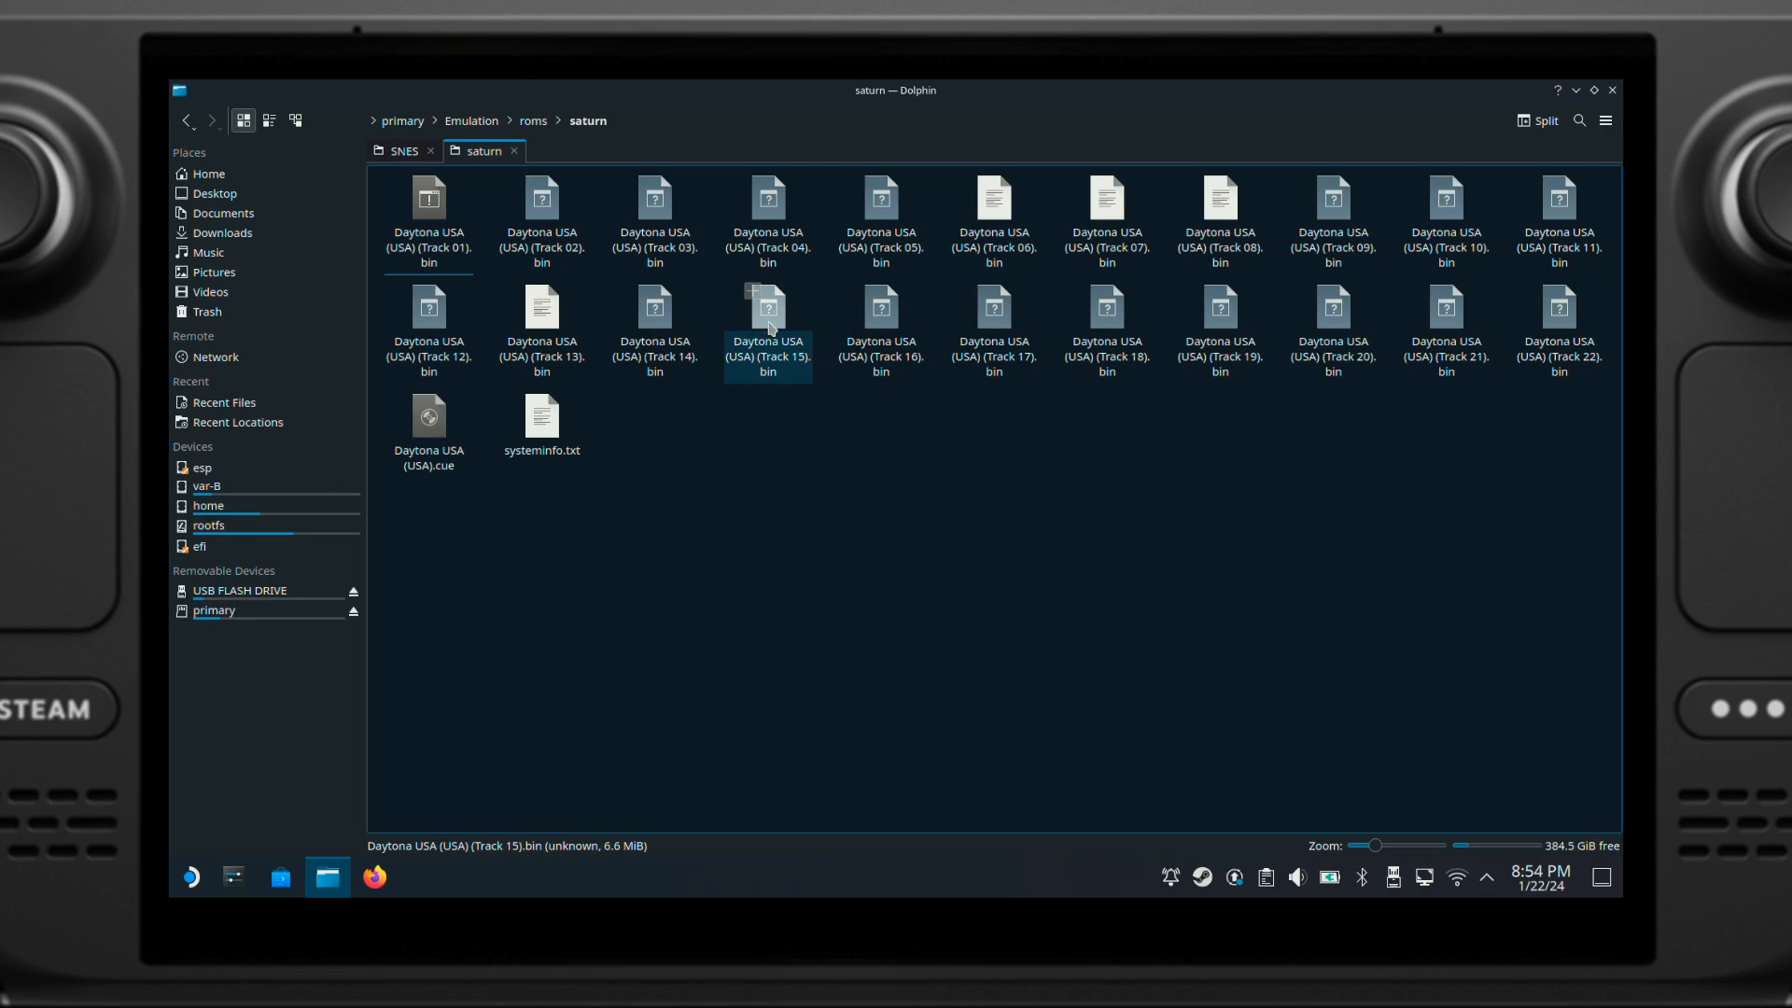
{"action": "left_click", "coordinate": [1104, 331]}
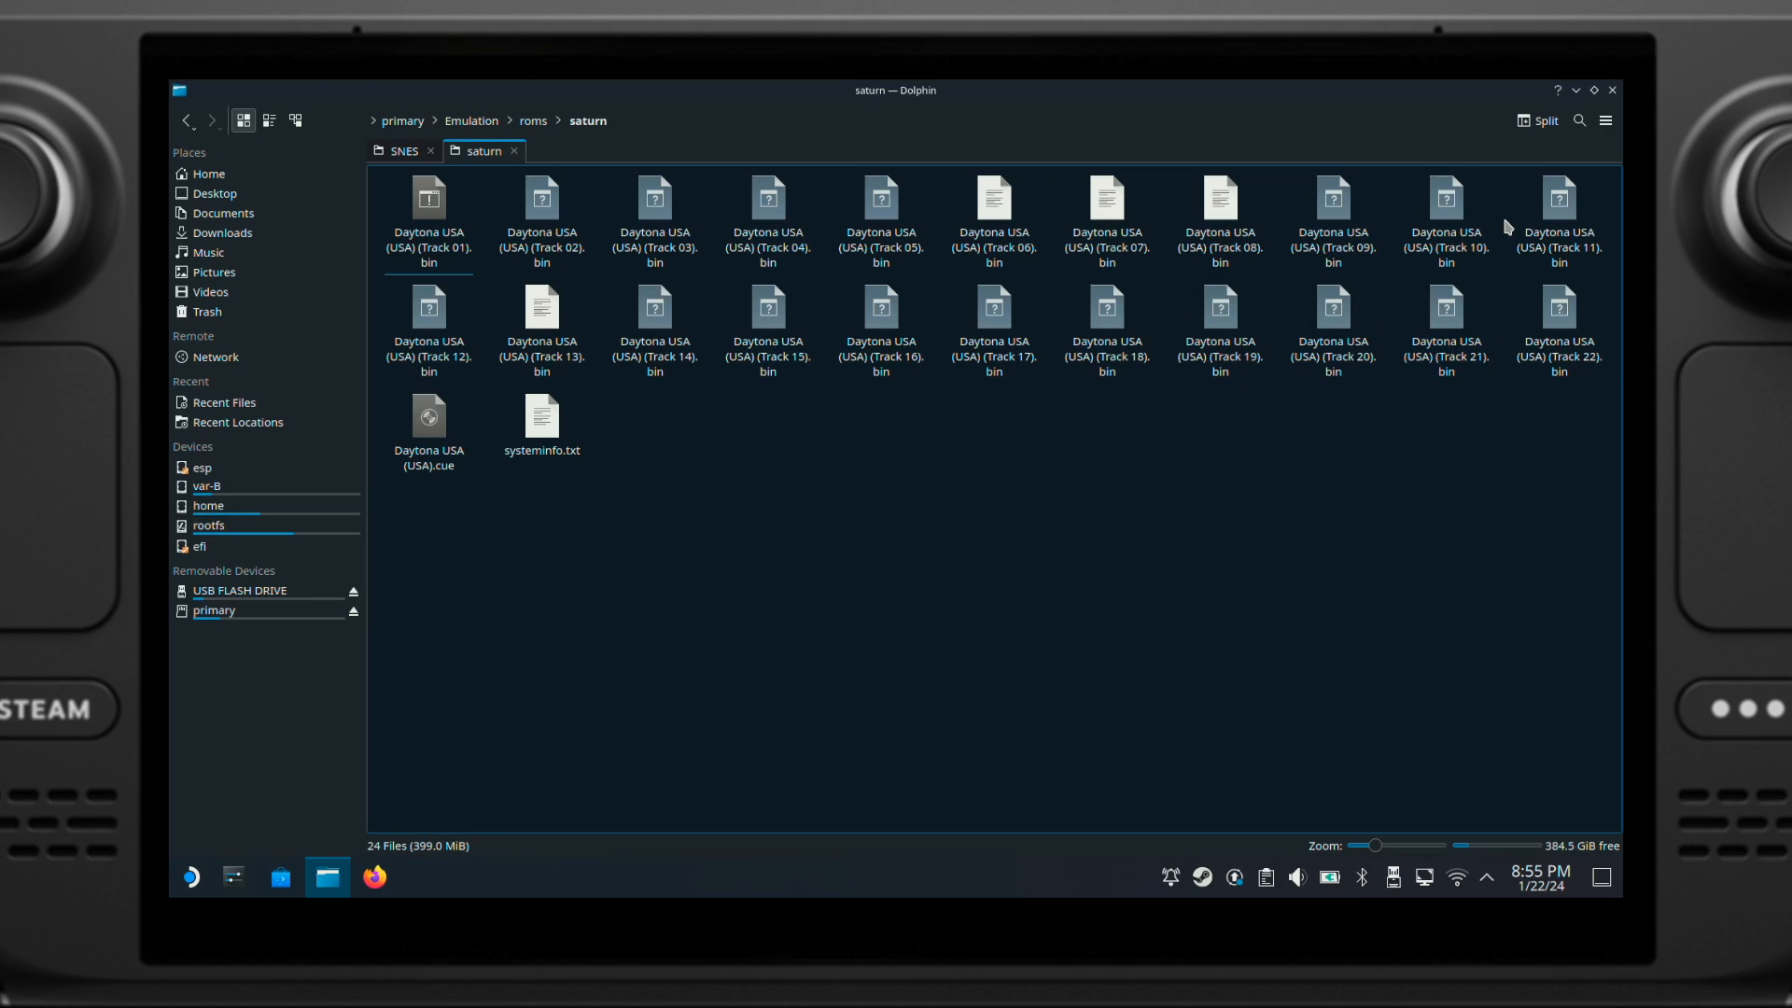
{"action": "mouse_move", "coordinate": [1582, 111]}
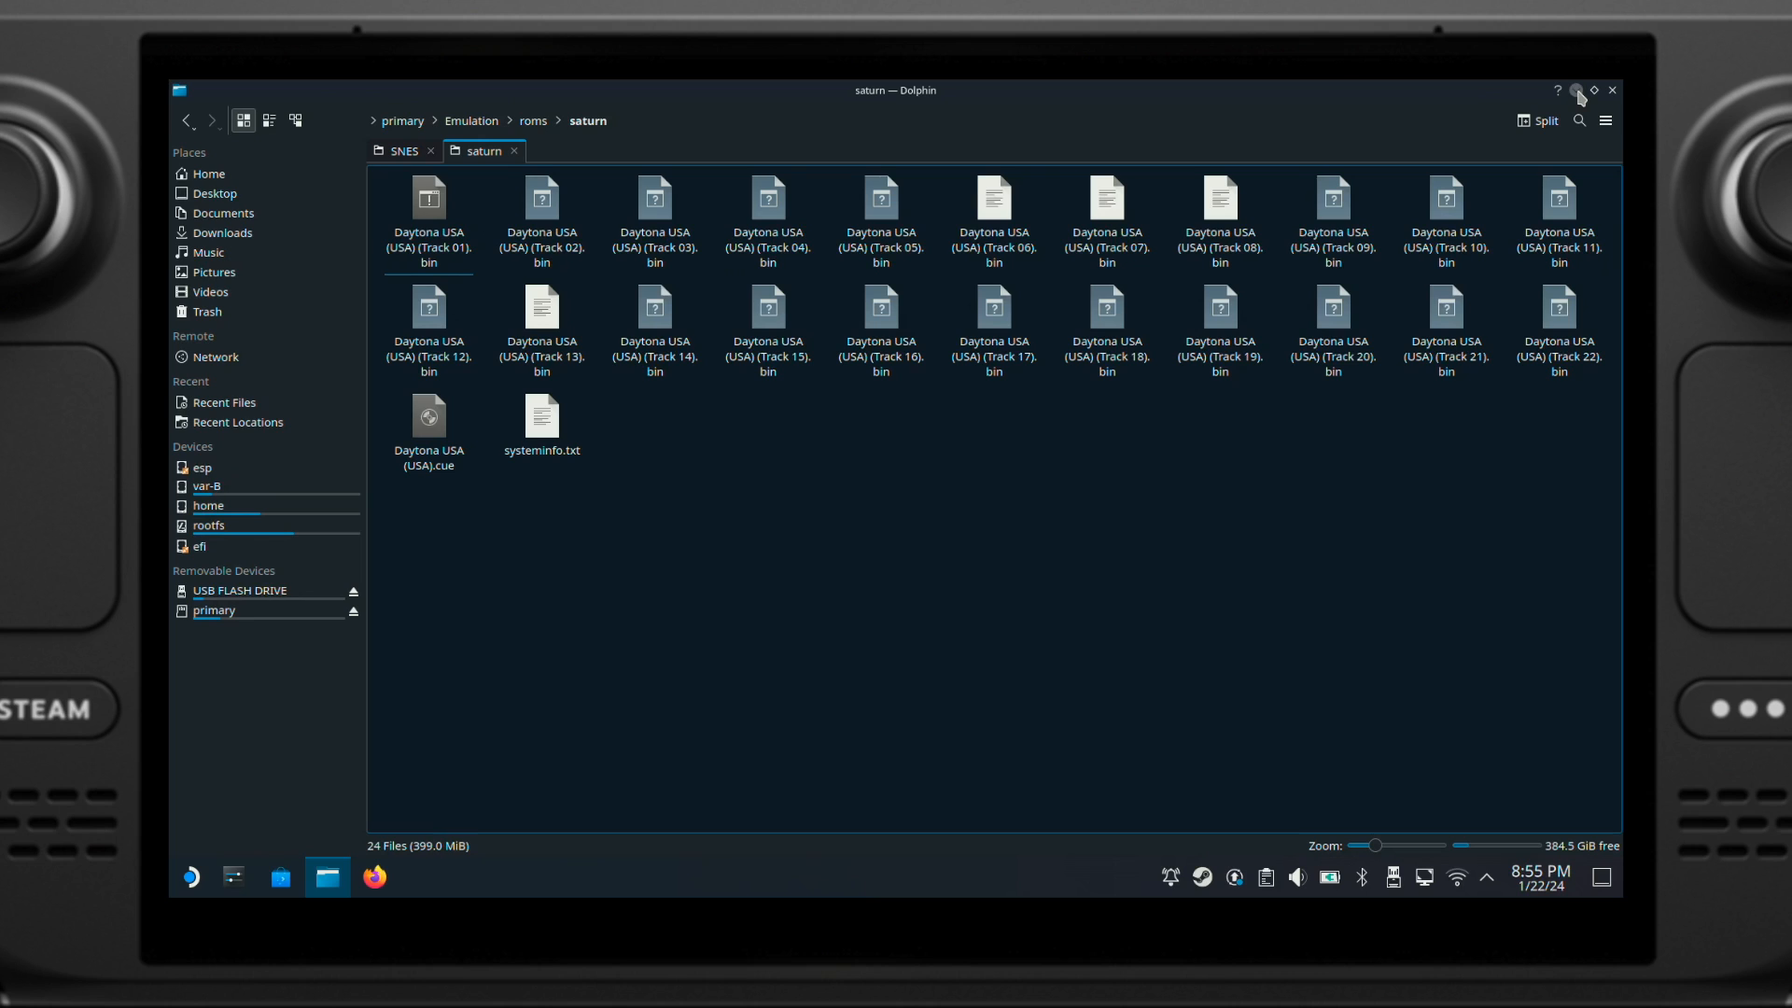
Step: Reopen EmuDeck from the desktop and run the EmuDeck Compressor tool
{"action": "left_click", "coordinate": [1612, 91]}
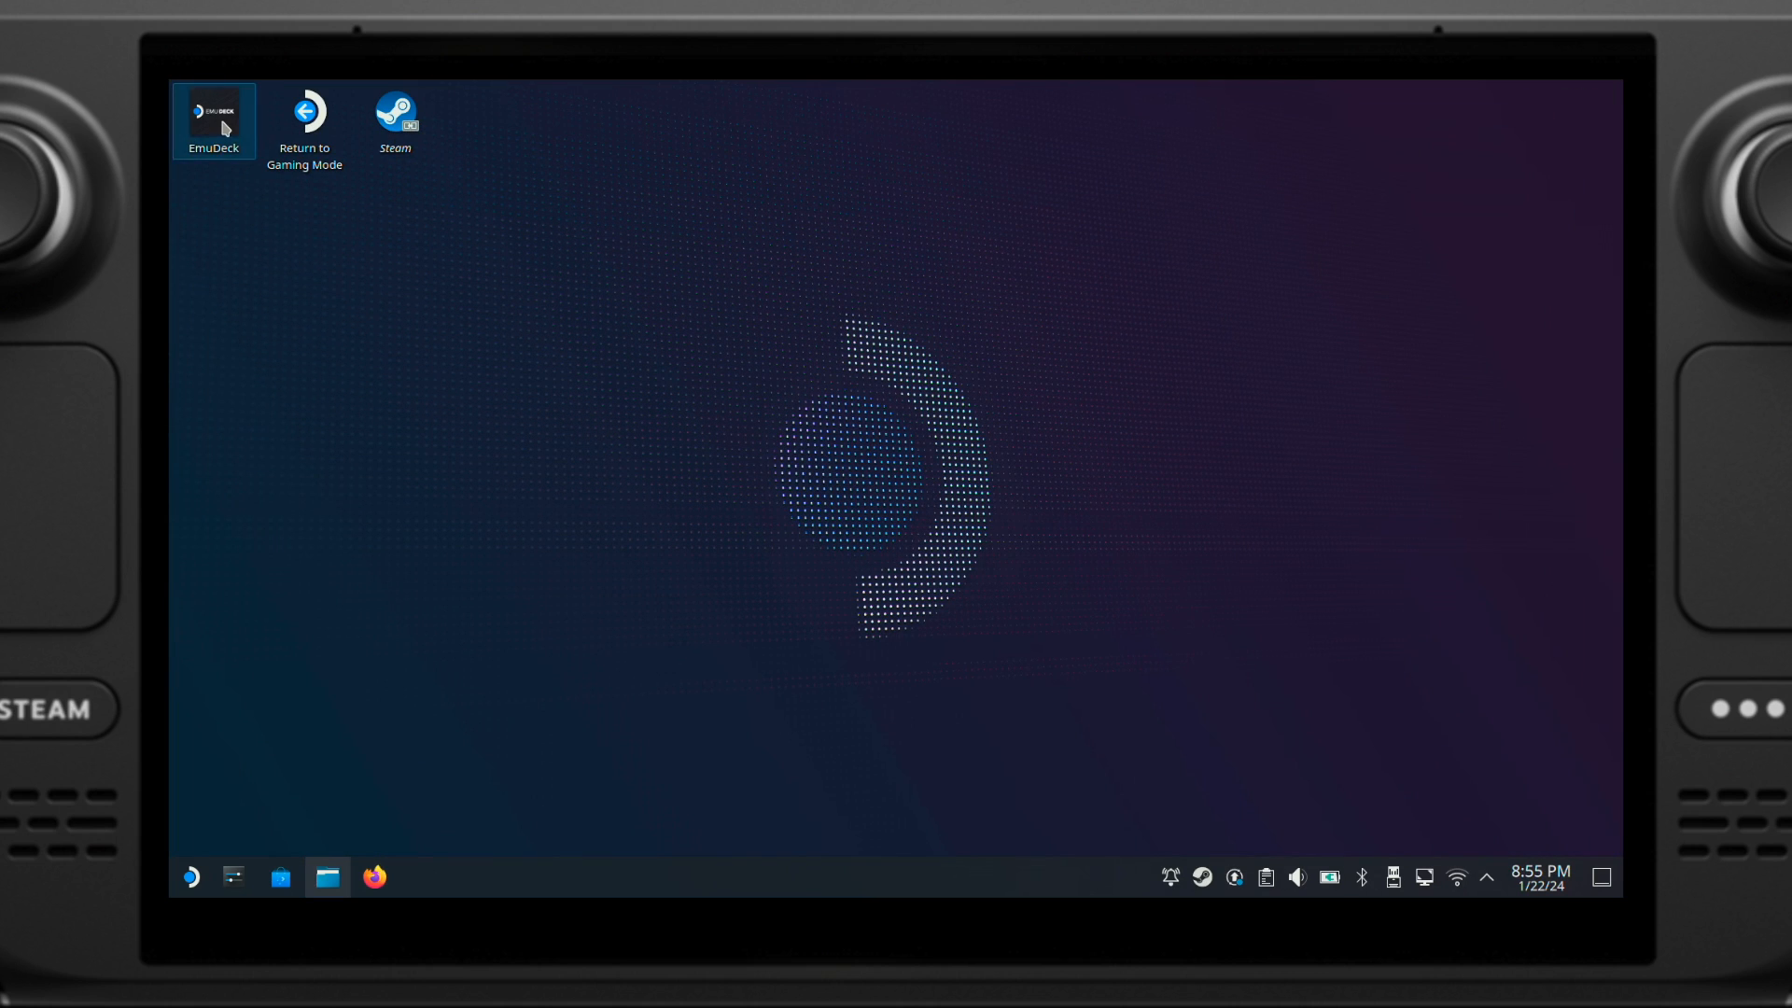
{"action": "double_click", "coordinate": [212, 122]}
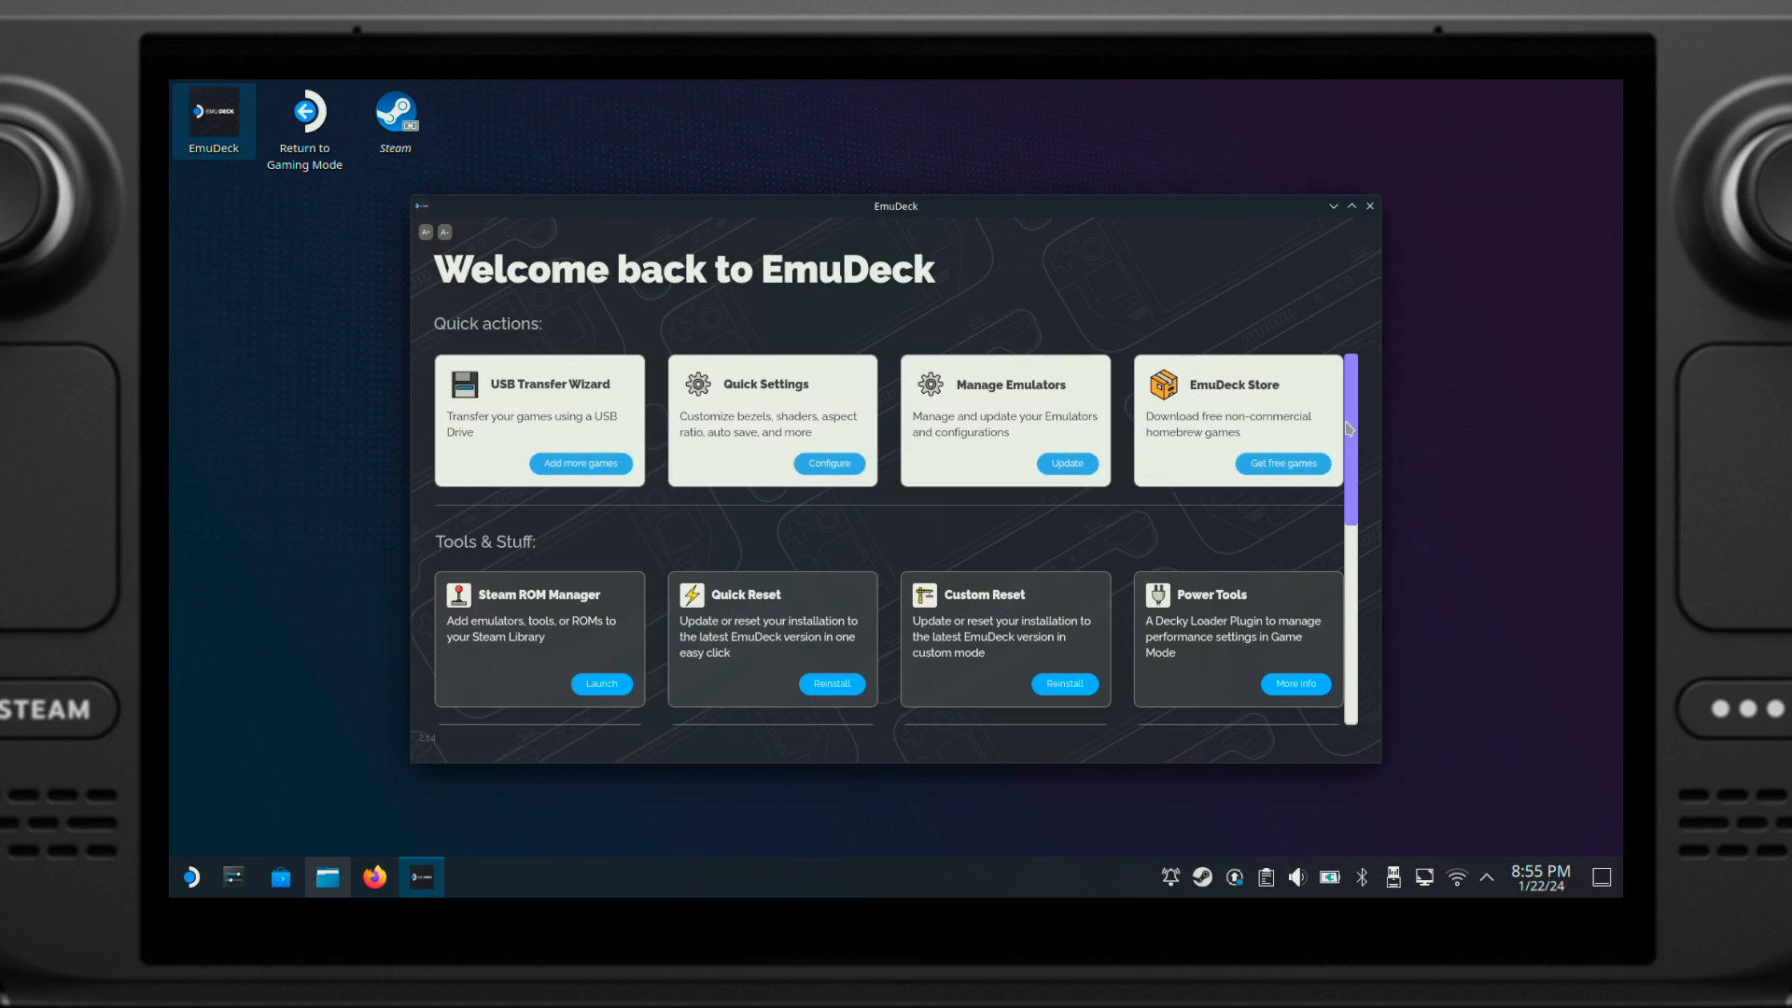
{"action": "scroll", "scroll_direction": "down", "scroll_amount": 3}
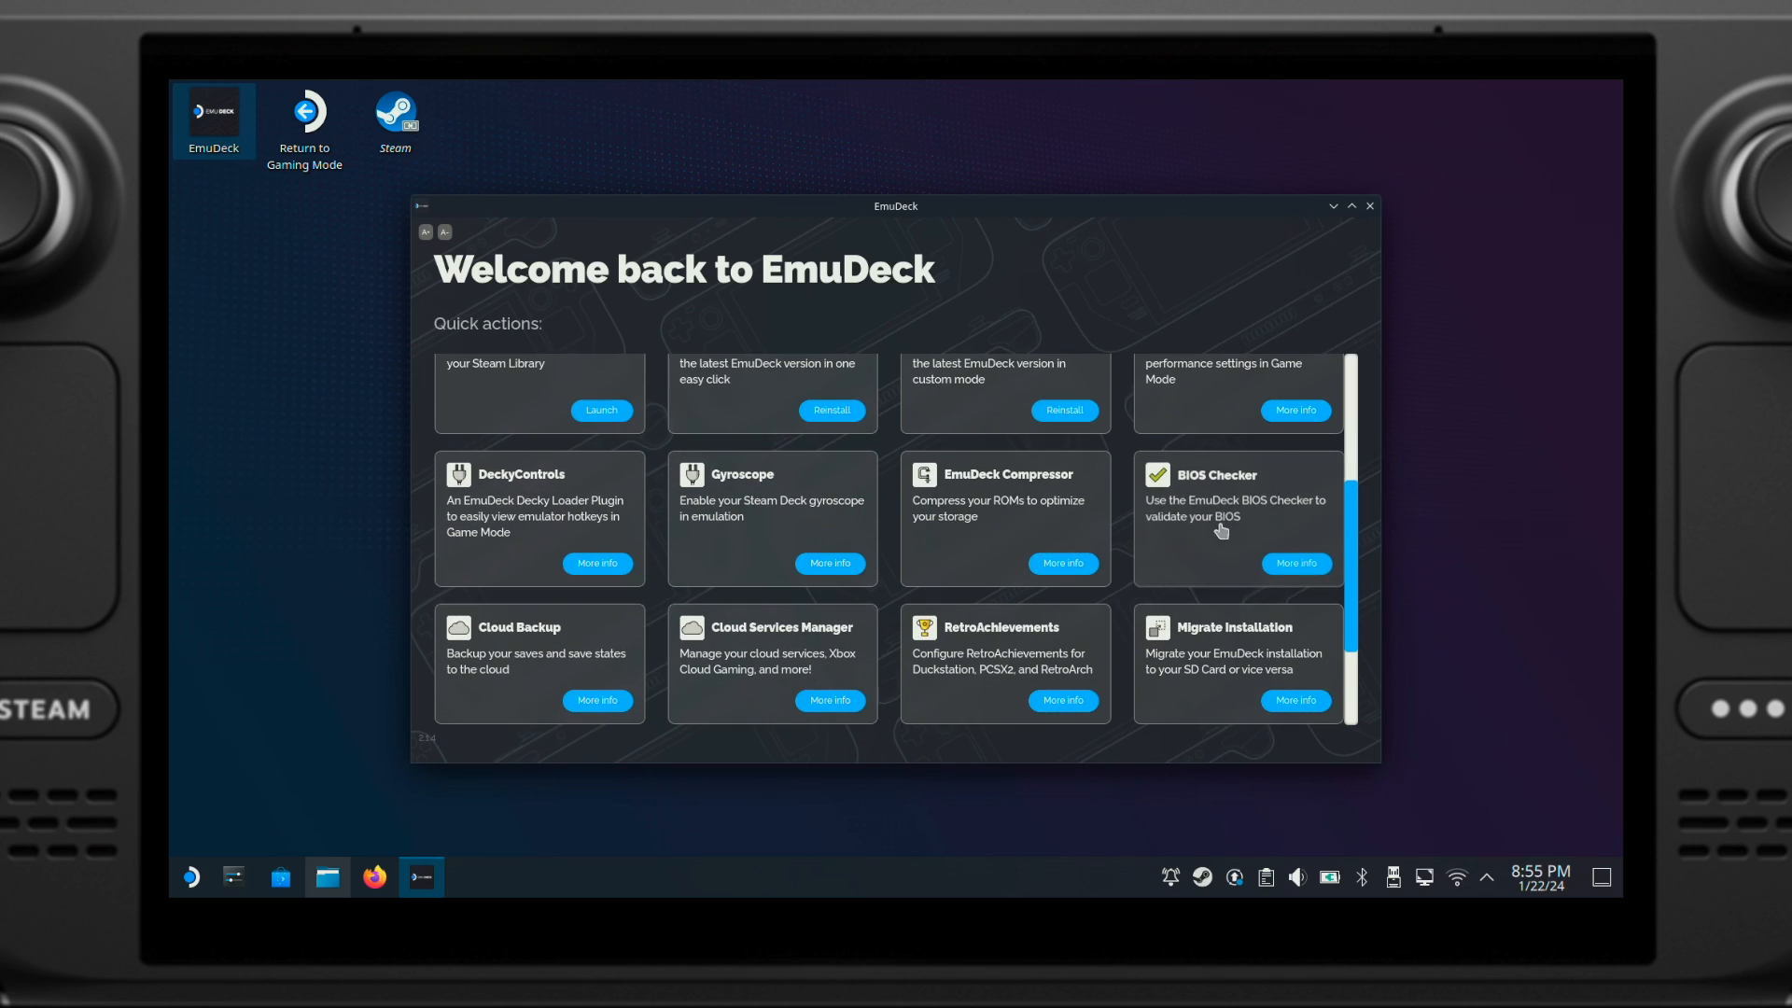
{"action": "left_click", "coordinate": [1062, 561]}
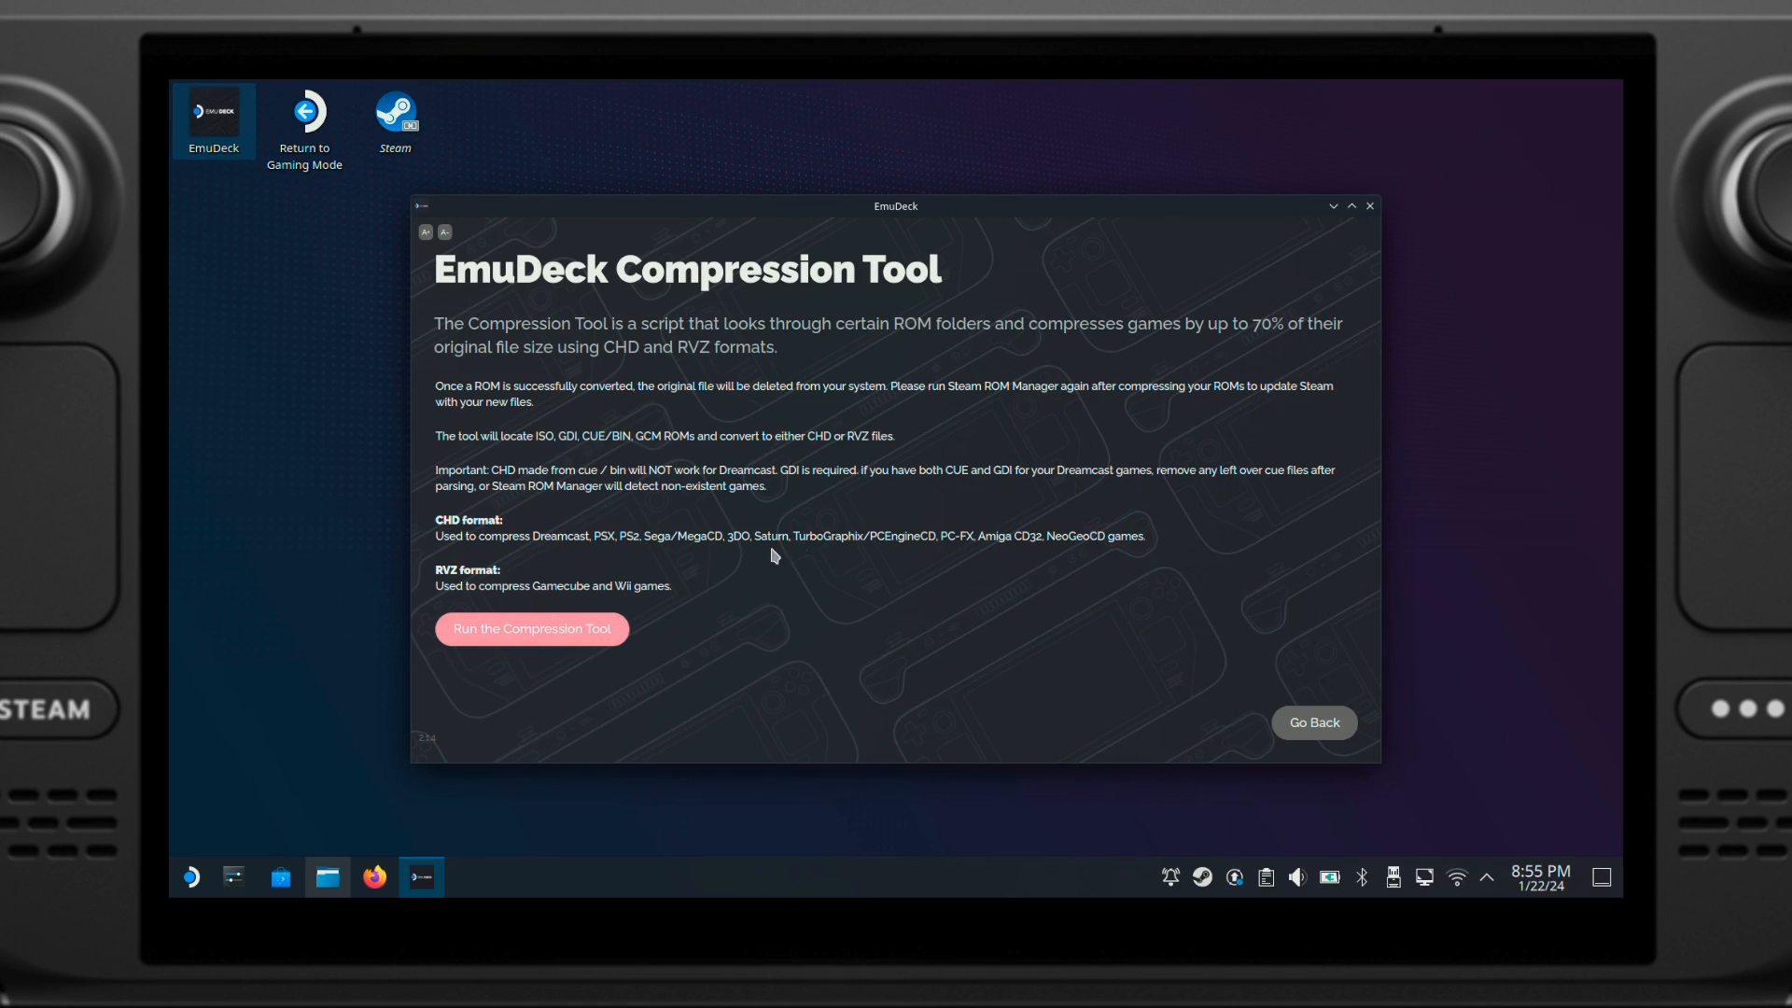
{"action": "left_click", "coordinate": [530, 628]}
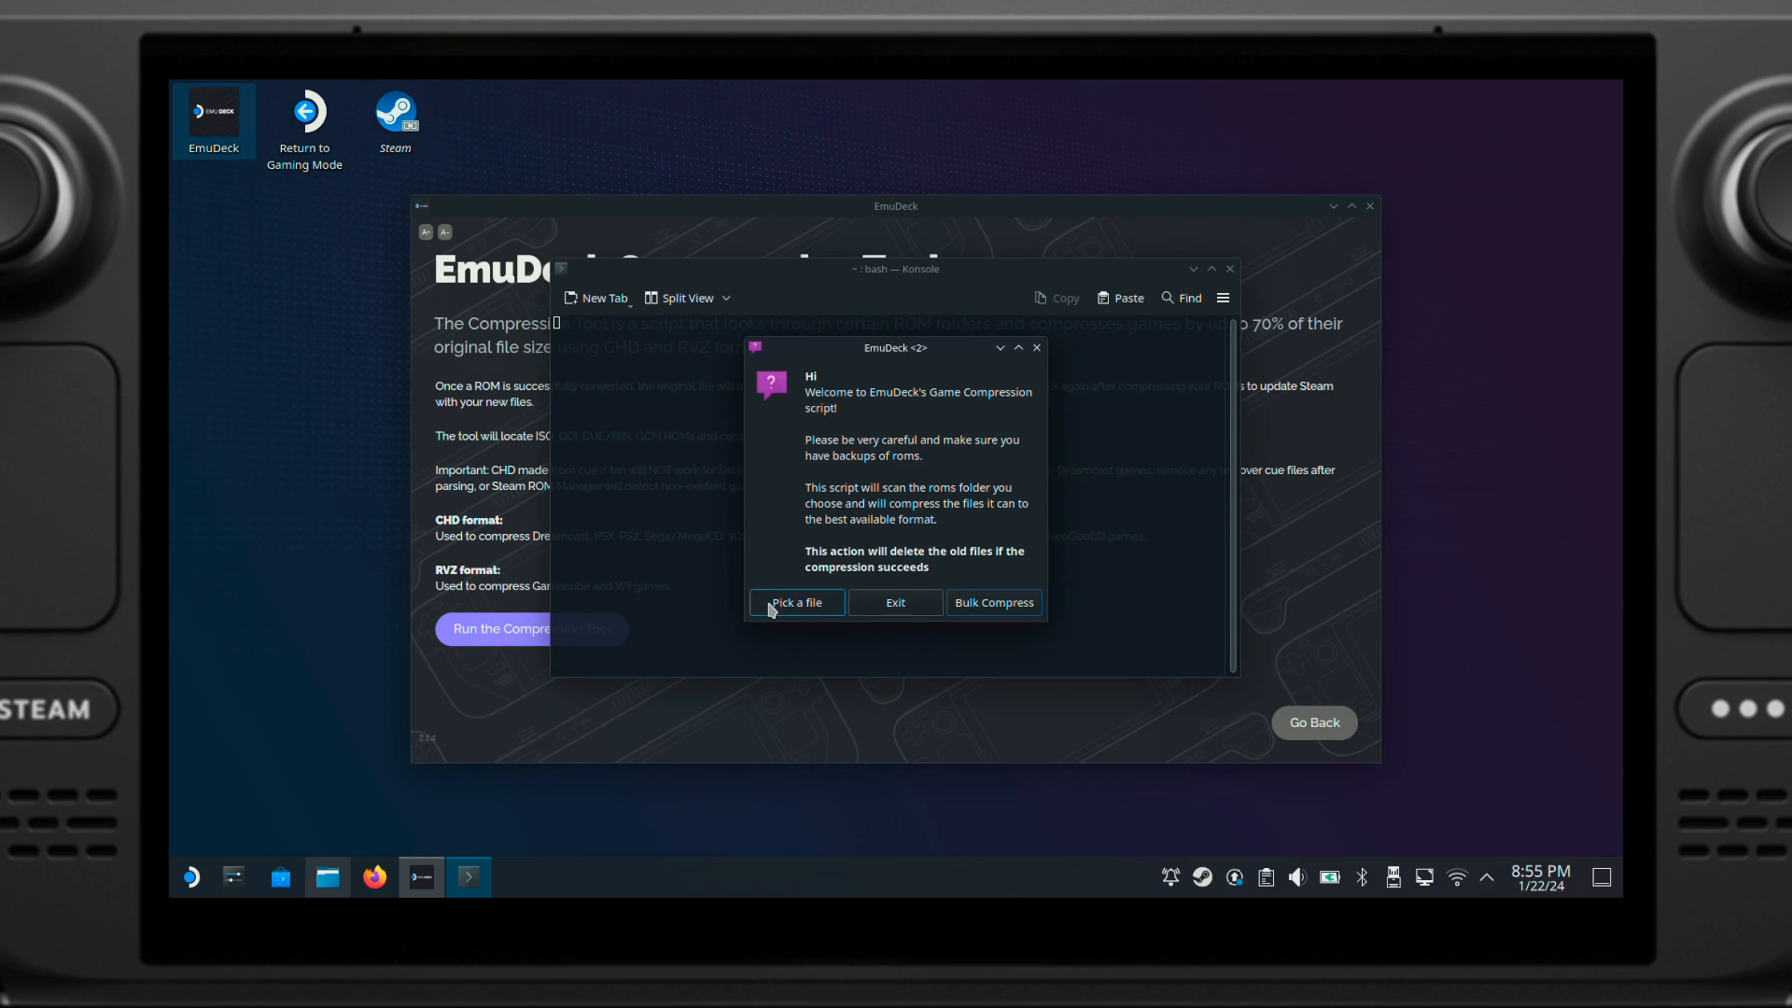
Step: Pick Daytona USA (USA).cue from the internal drive's Emulation/roms/saturn for compression
{"action": "left_click", "coordinate": [796, 602]}
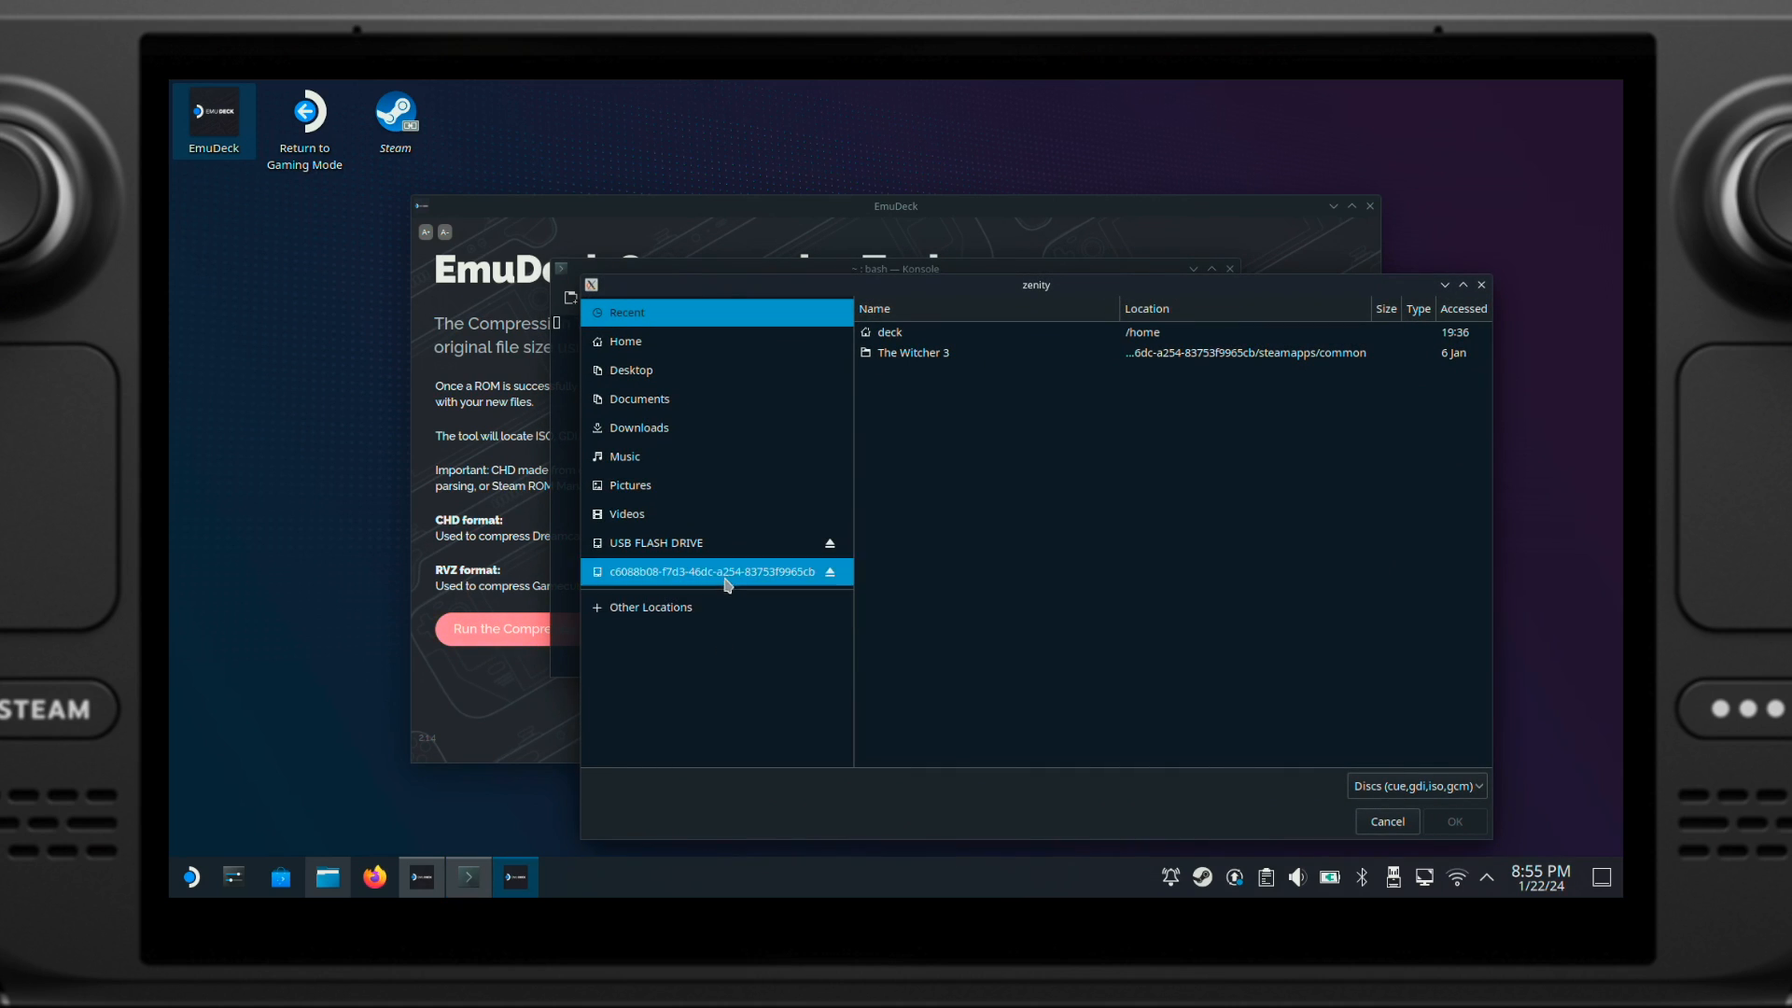
{"action": "left_click", "coordinate": [716, 571]}
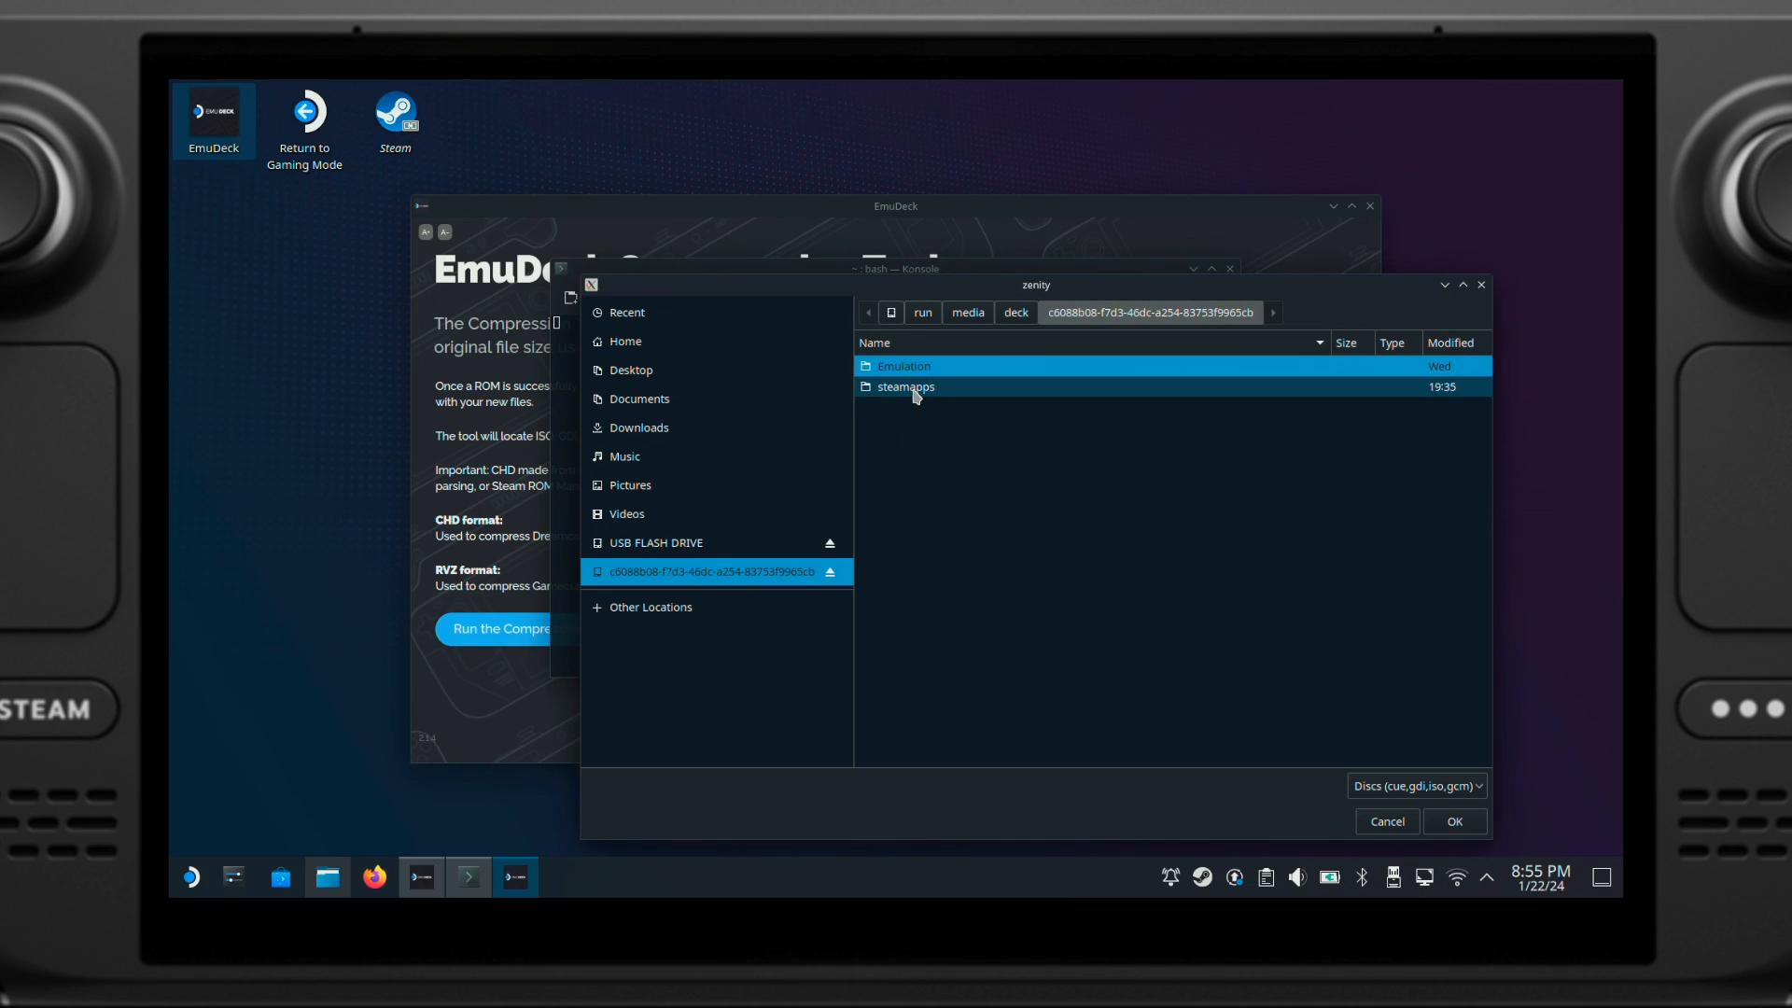
{"action": "double_click", "coordinate": [902, 366]}
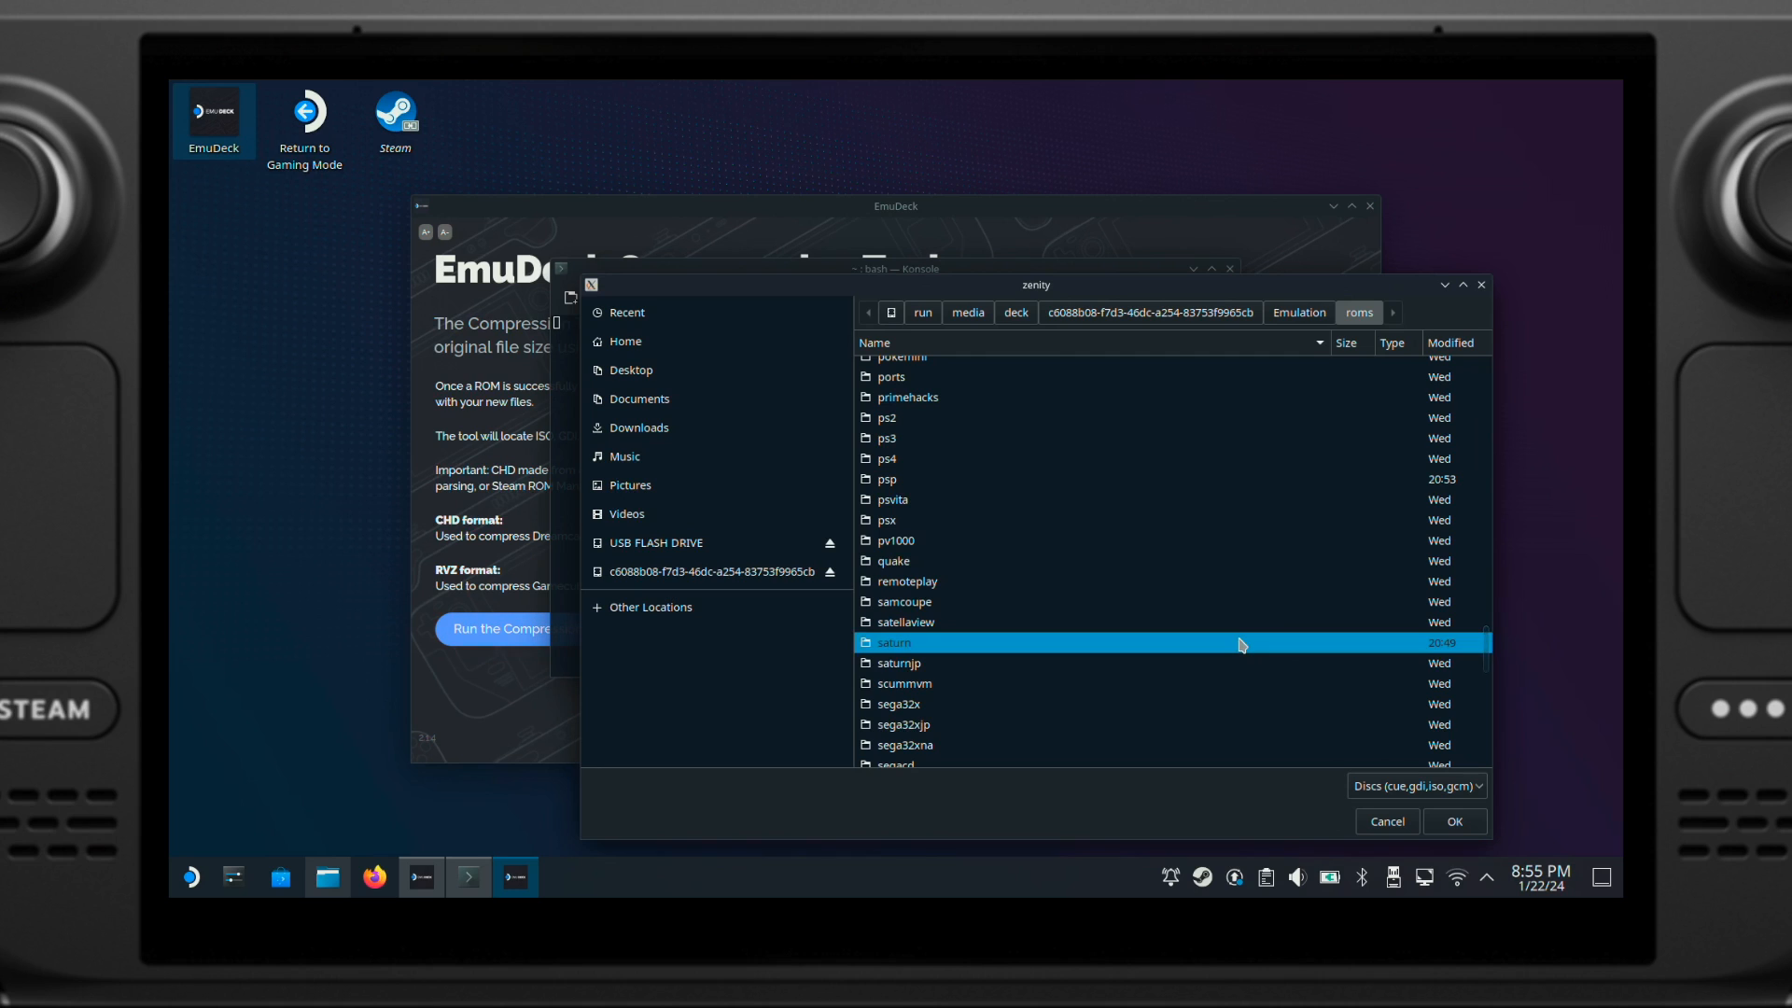
{"action": "double_click", "coordinate": [895, 642]}
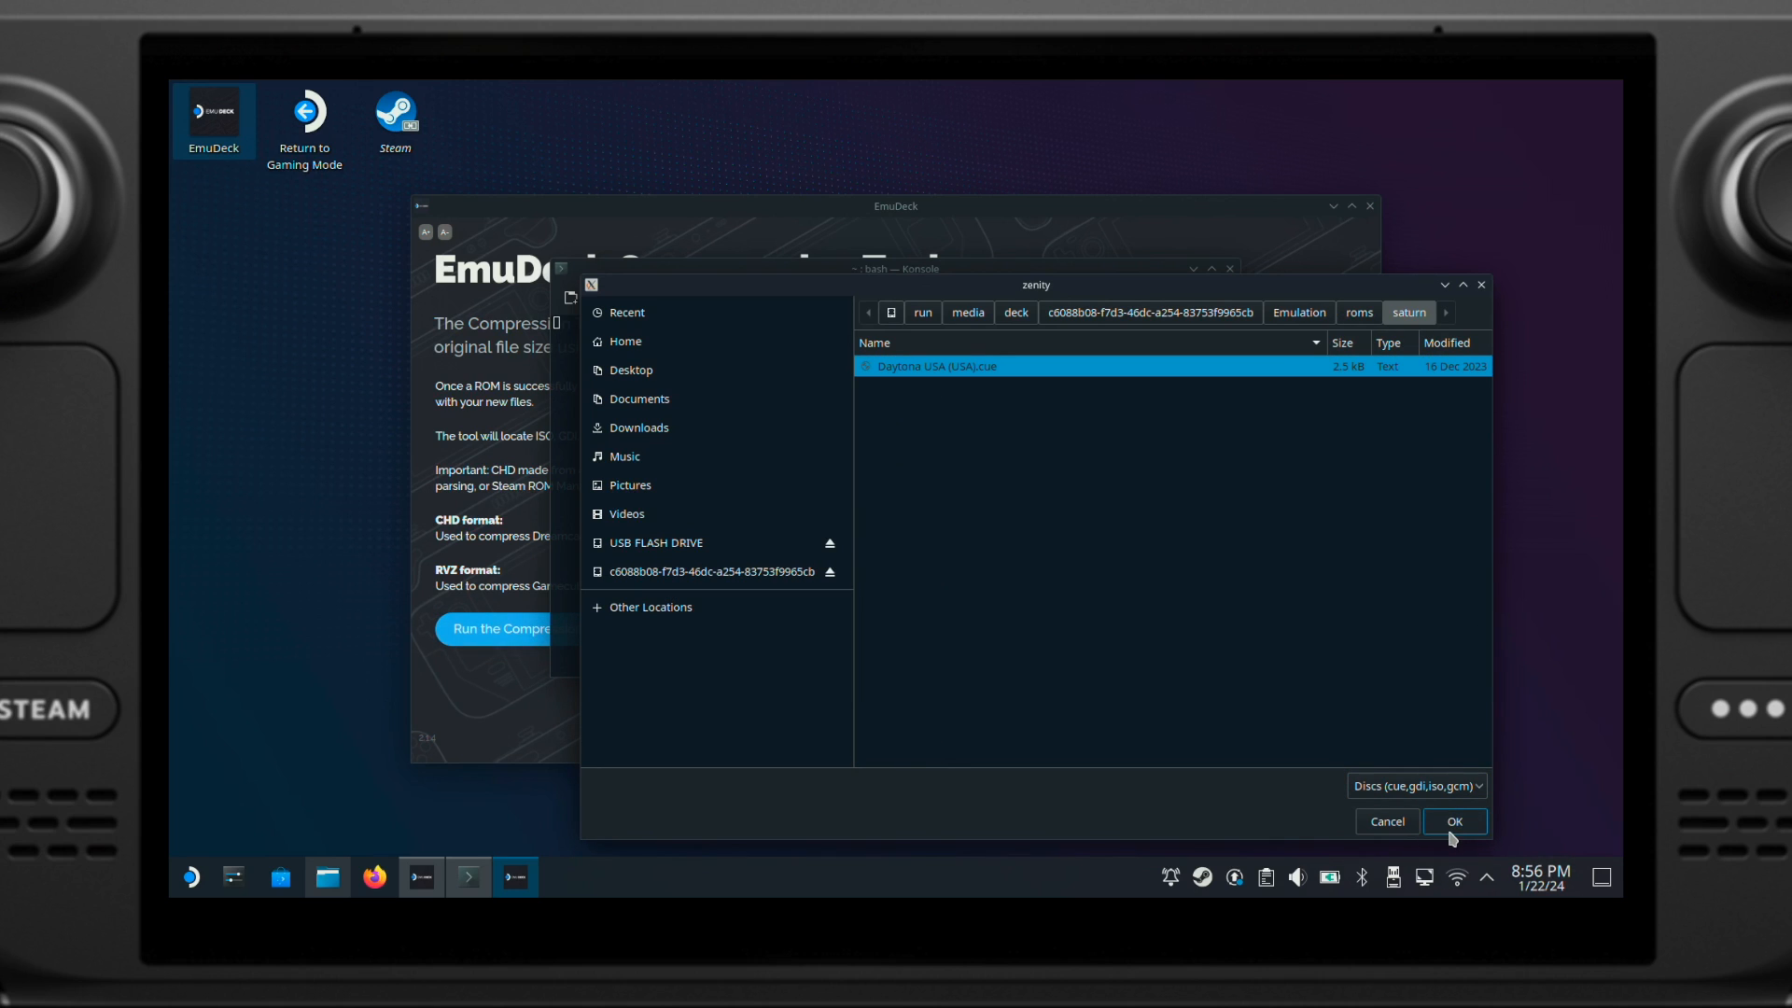
{"action": "left_click", "coordinate": [1454, 820]}
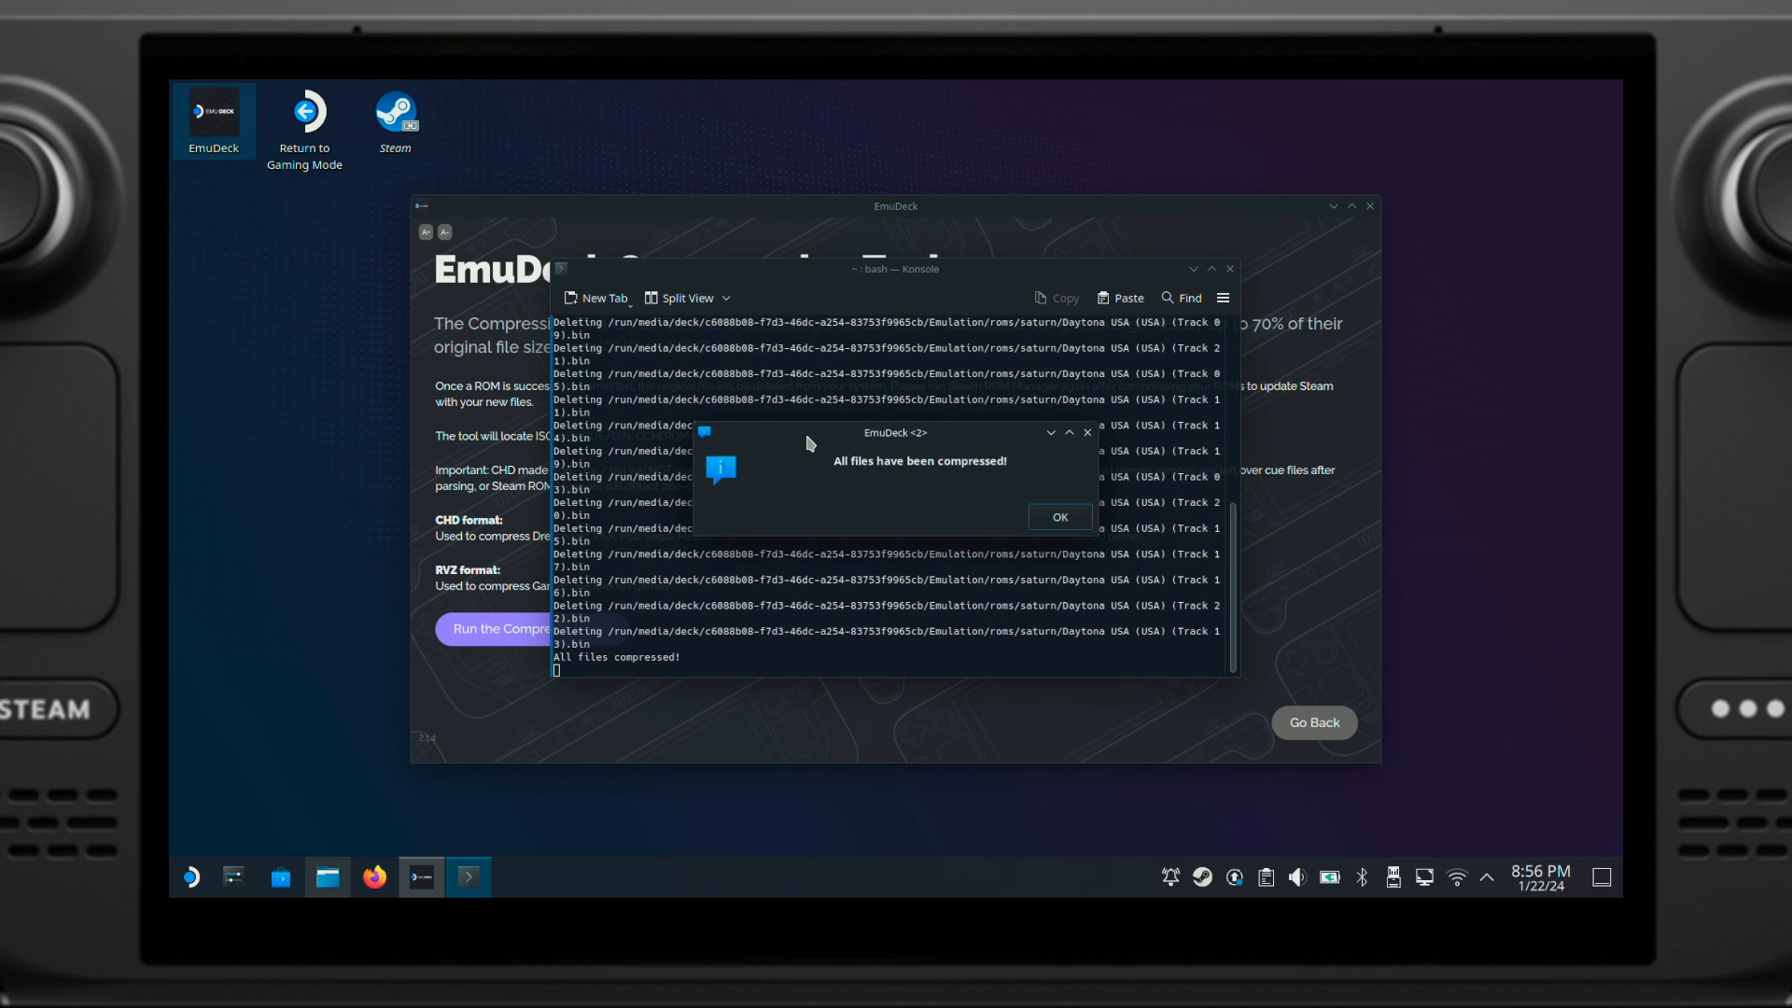
Step: Dismiss the completion notice and confirm the Daytona USA .chd is 271.8 MiB in Dolphin
{"action": "left_click", "coordinate": [1057, 516]}
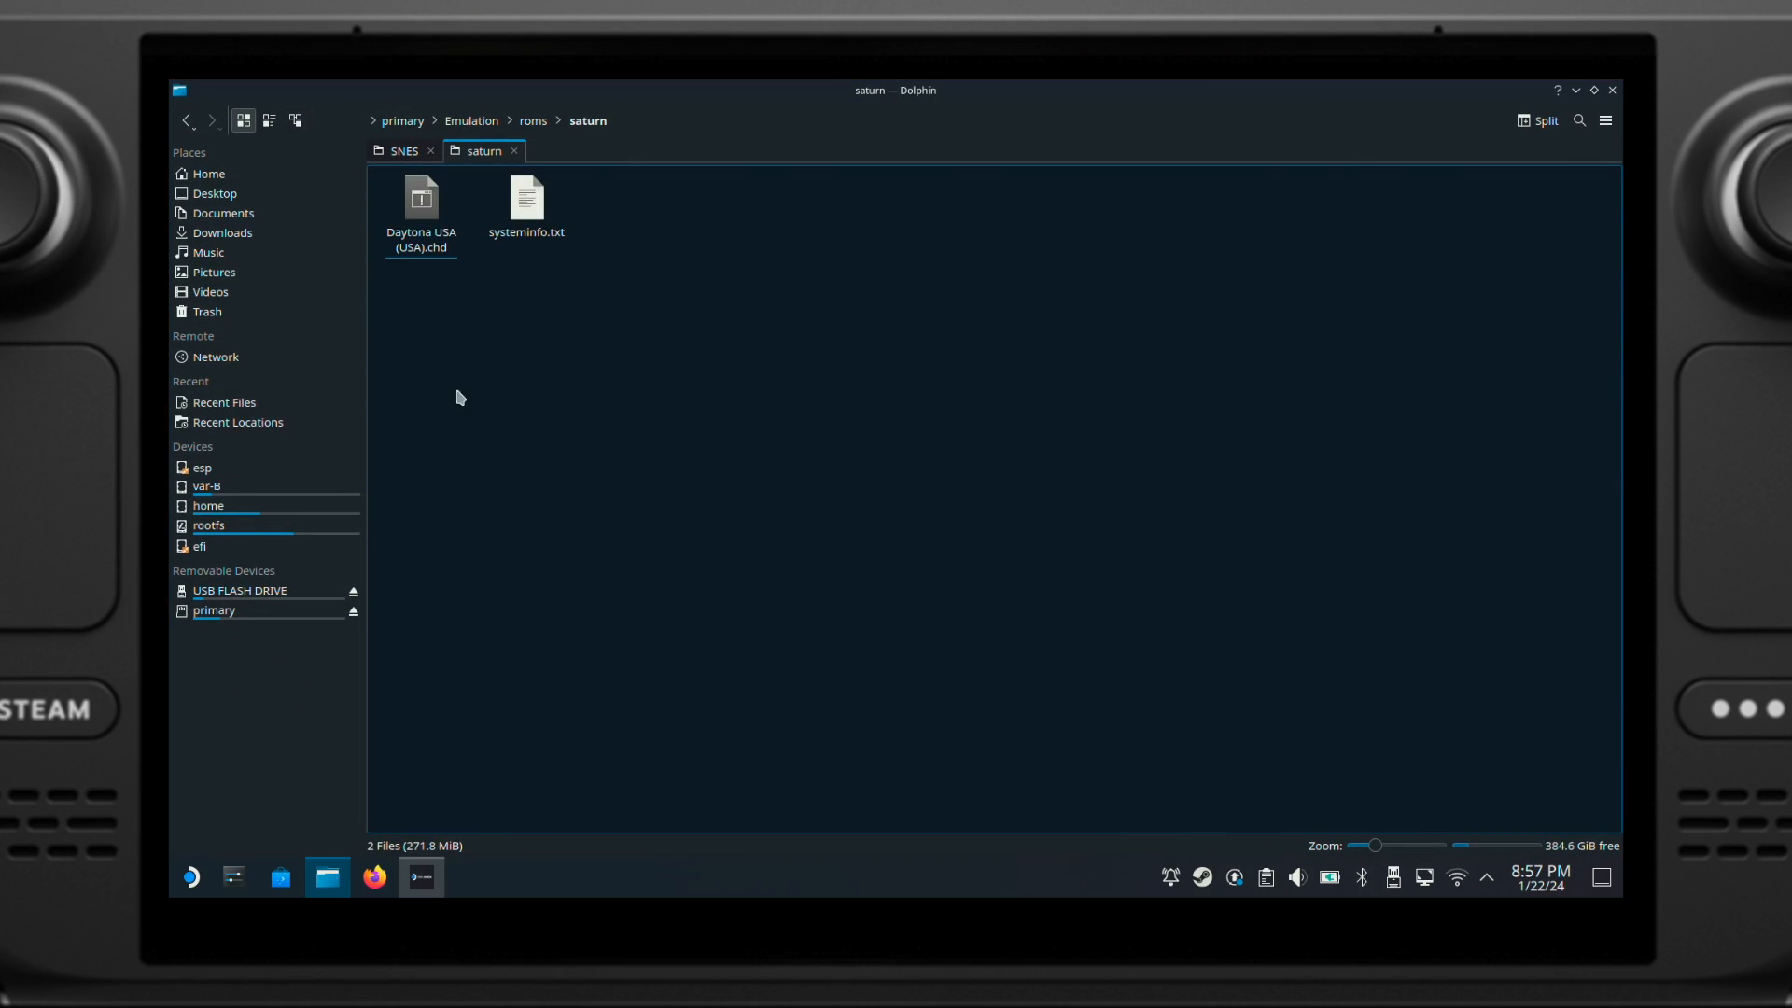
{"action": "left_click", "coordinate": [421, 200]}
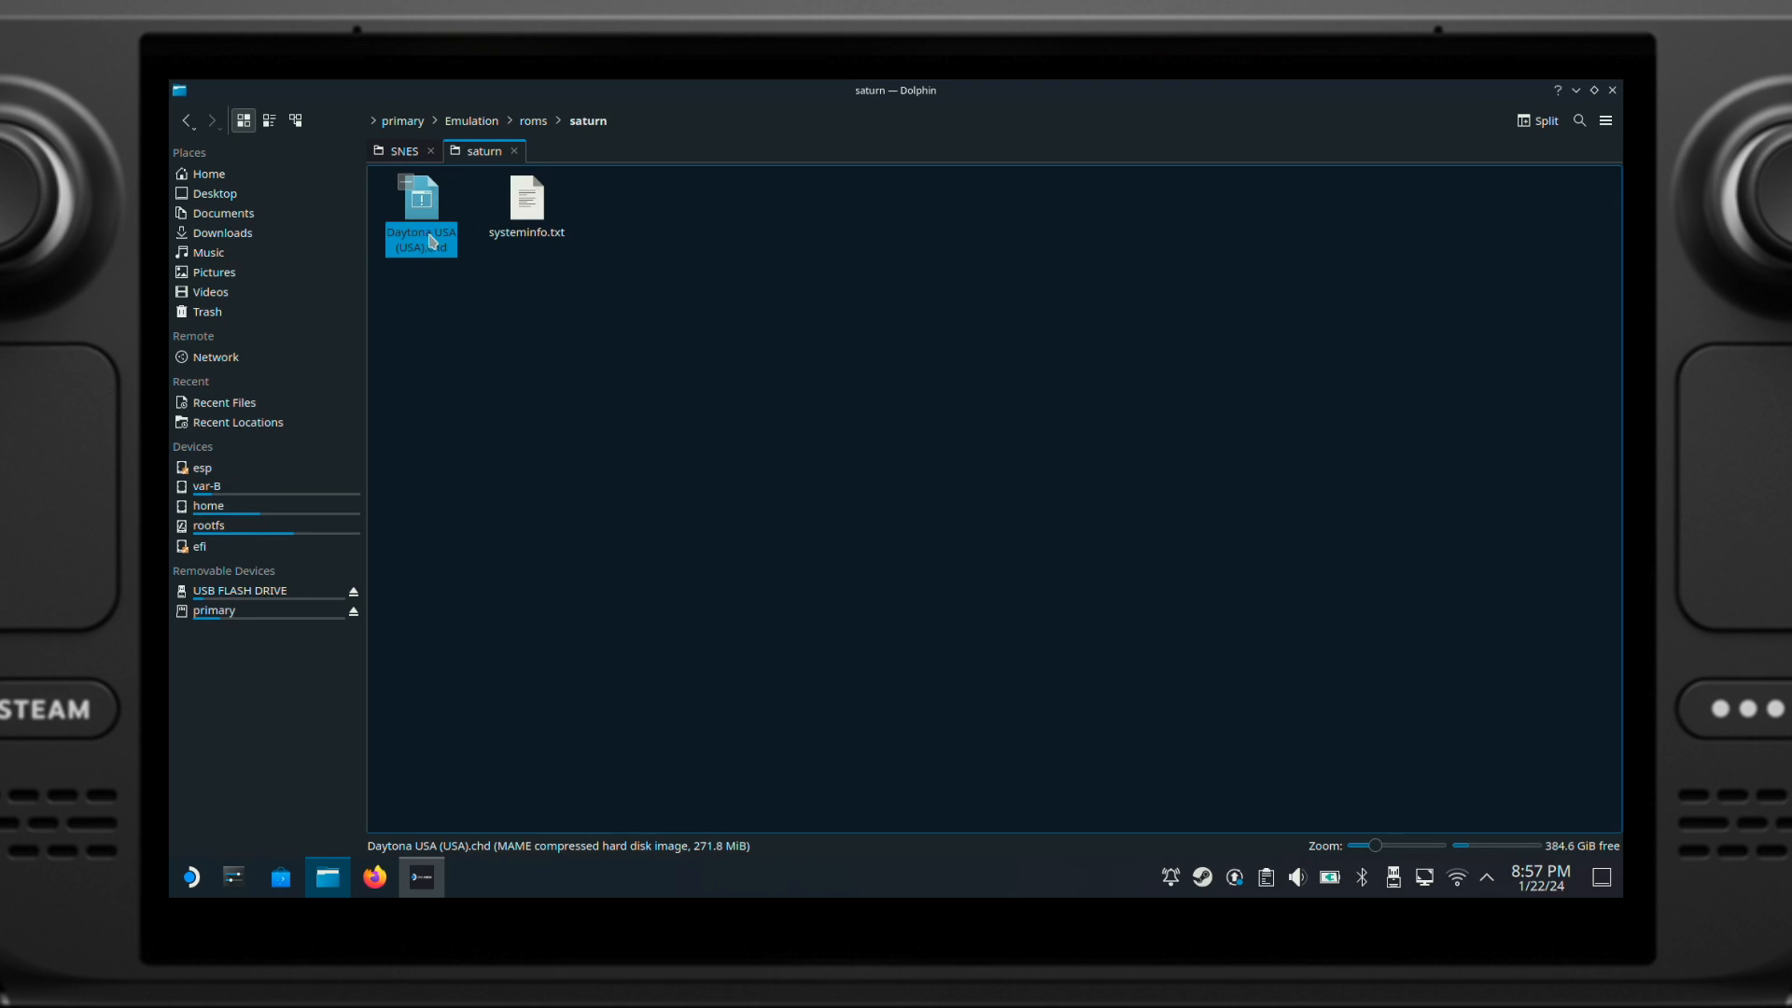
{"action": "left_click", "coordinate": [1455, 183]}
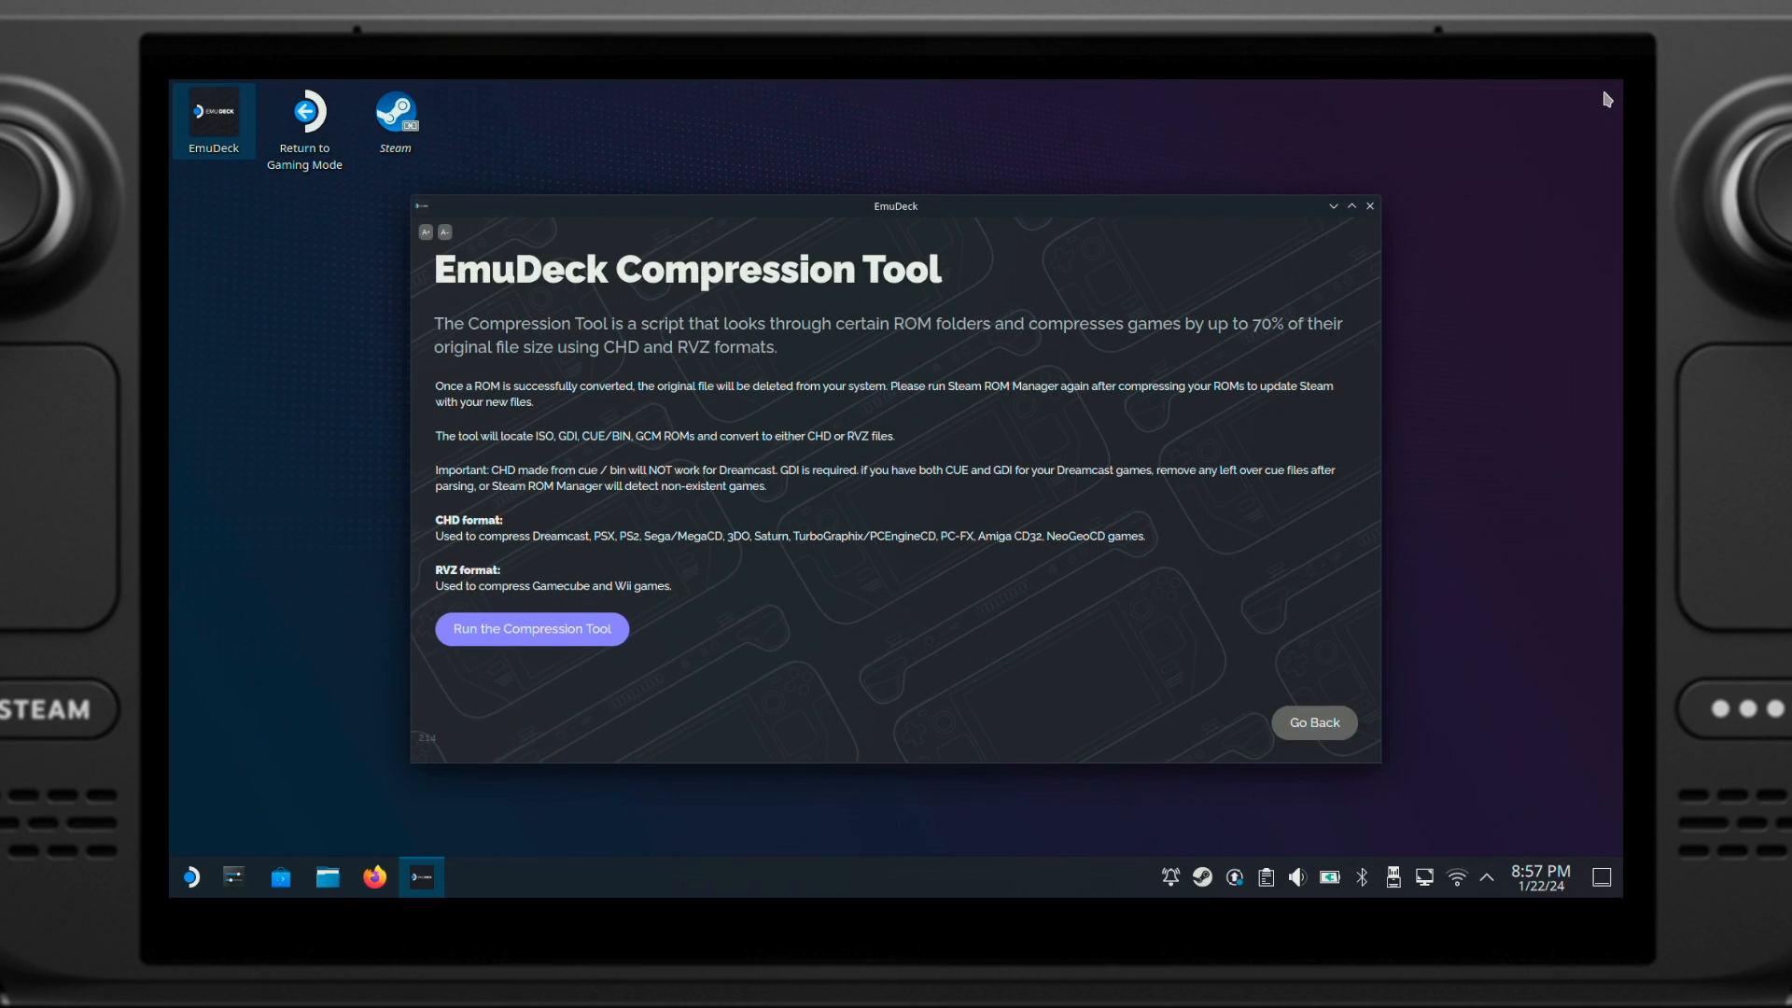
{"action": "left_click", "coordinate": [1312, 722]}
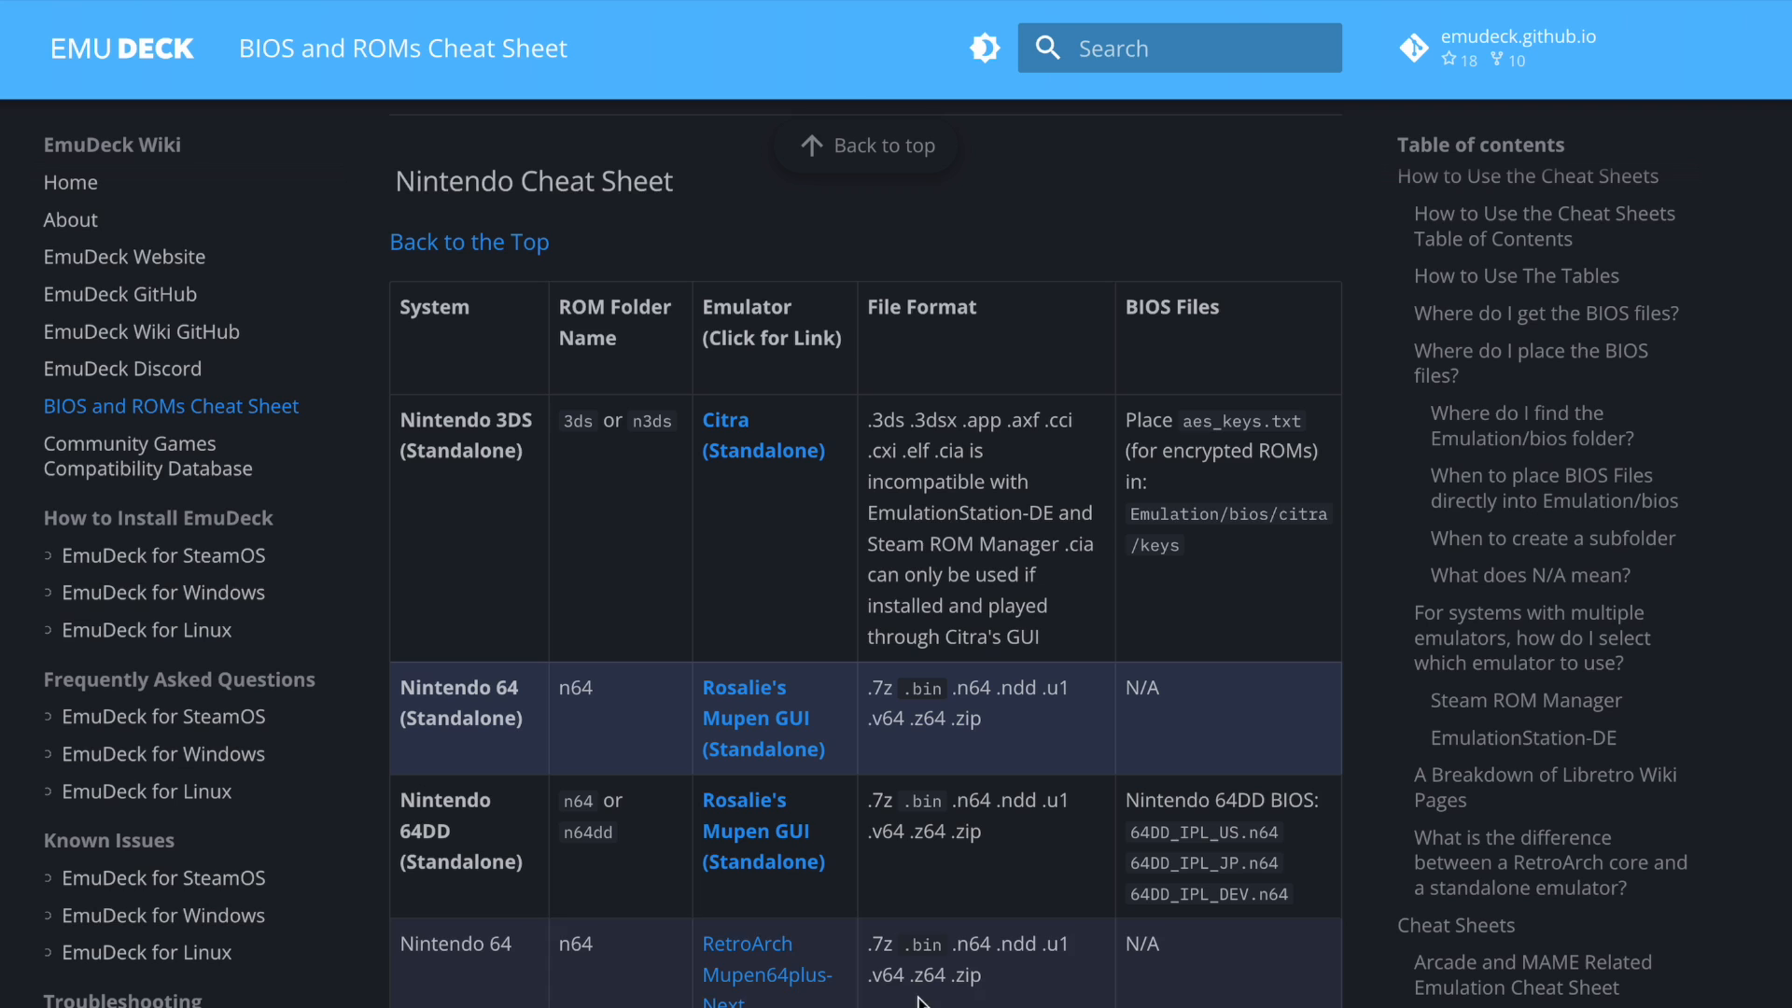
{"action": "mouse_move", "coordinate": [959, 964]}
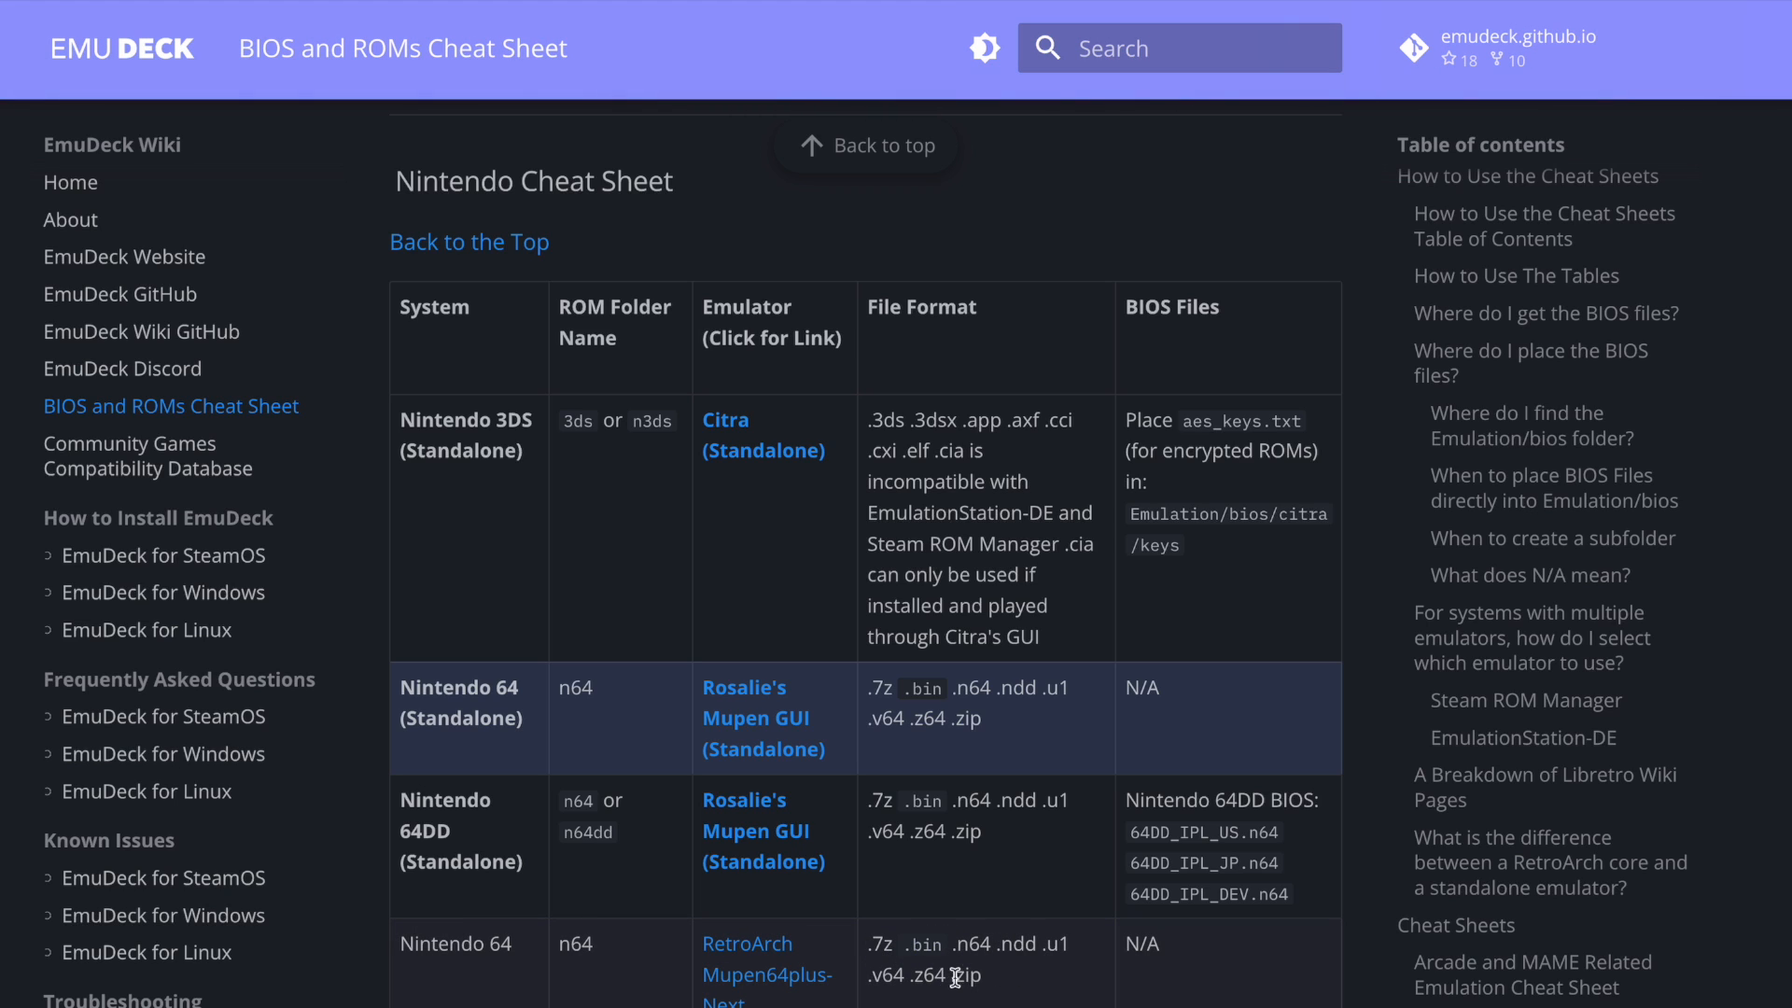
Step: Scroll the BIOS and ROMs cheat sheet to the Nintendo table of folders, formats and BIOS
{"action": "scroll", "scroll_direction": "up", "scroll_amount": 3}
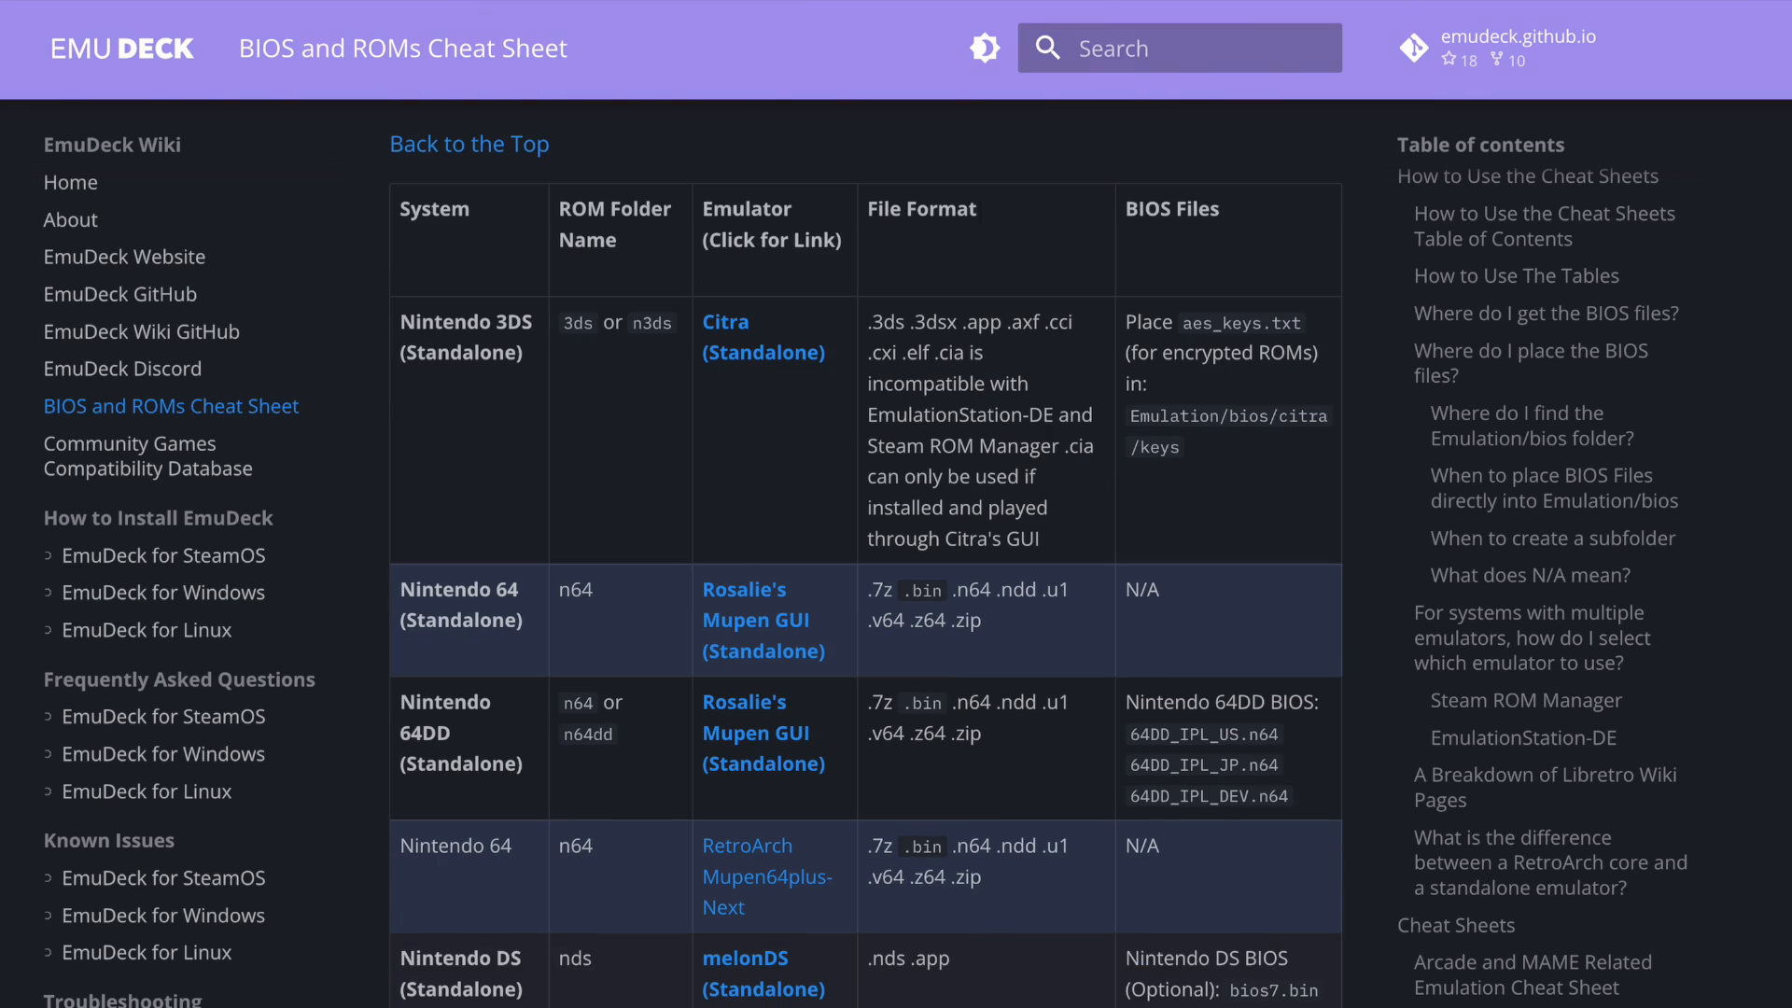
{"action": "scroll", "scroll_direction": "down", "scroll_amount": 3}
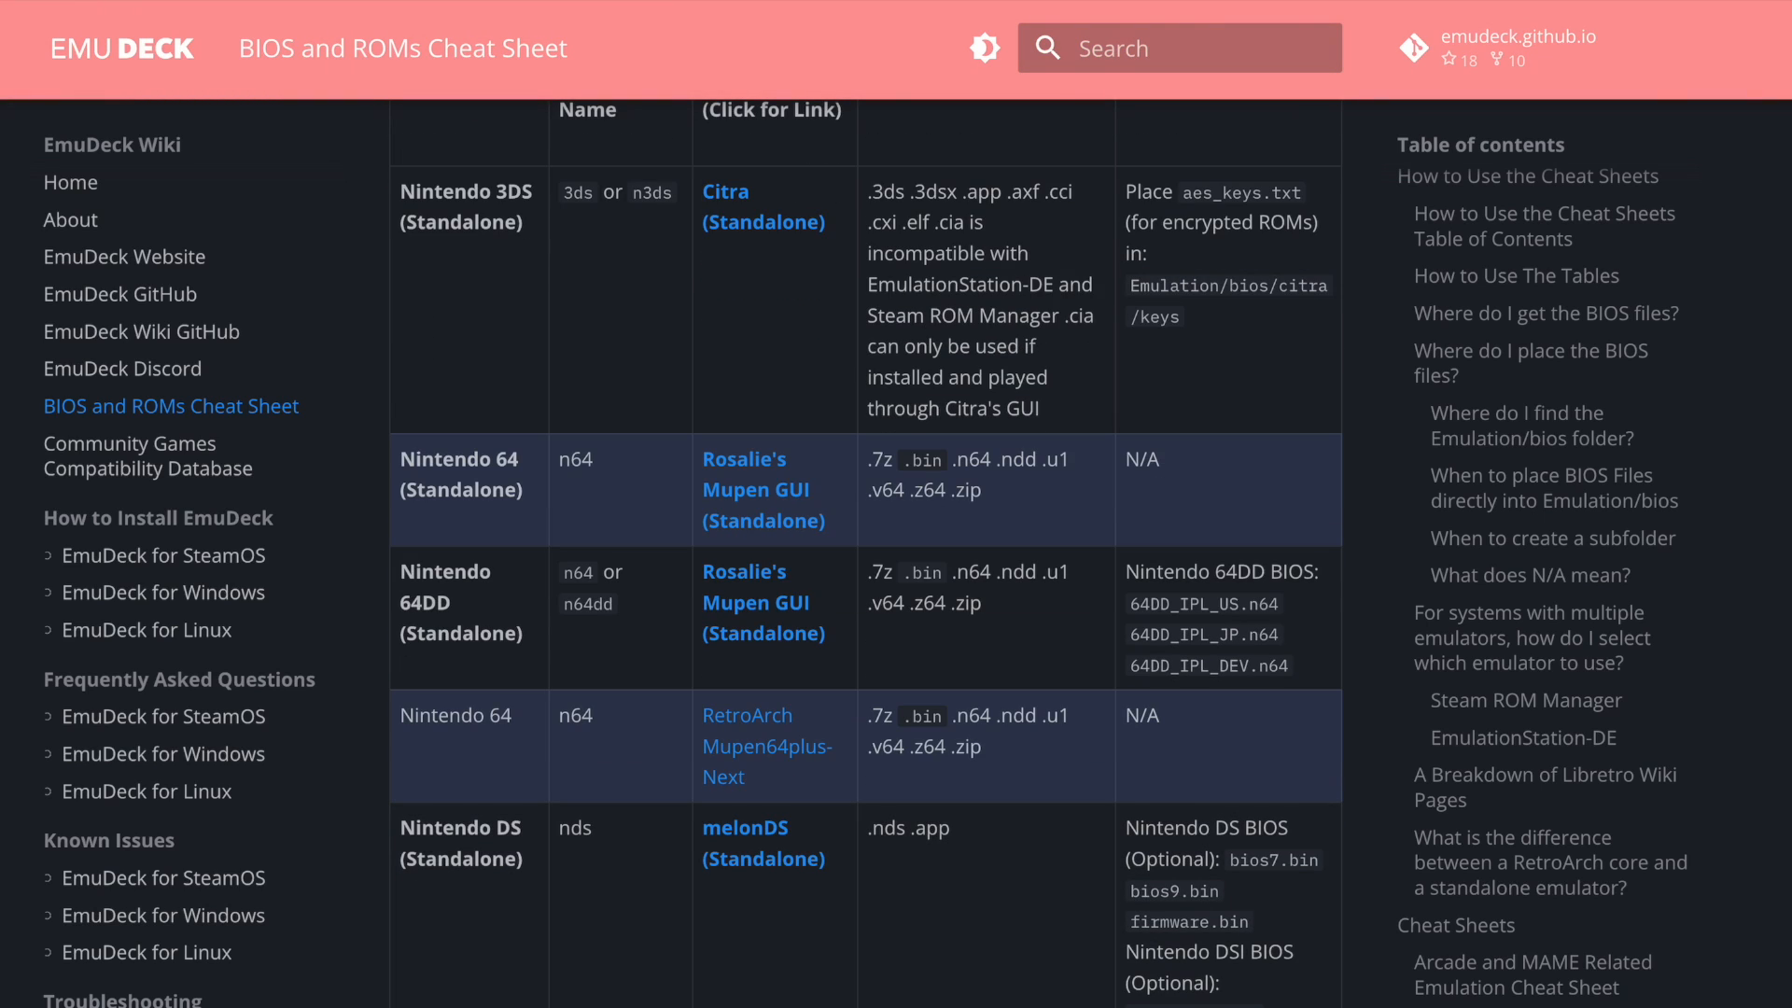
{"action": "scroll", "scroll_direction": "down", "scroll_amount": 3}
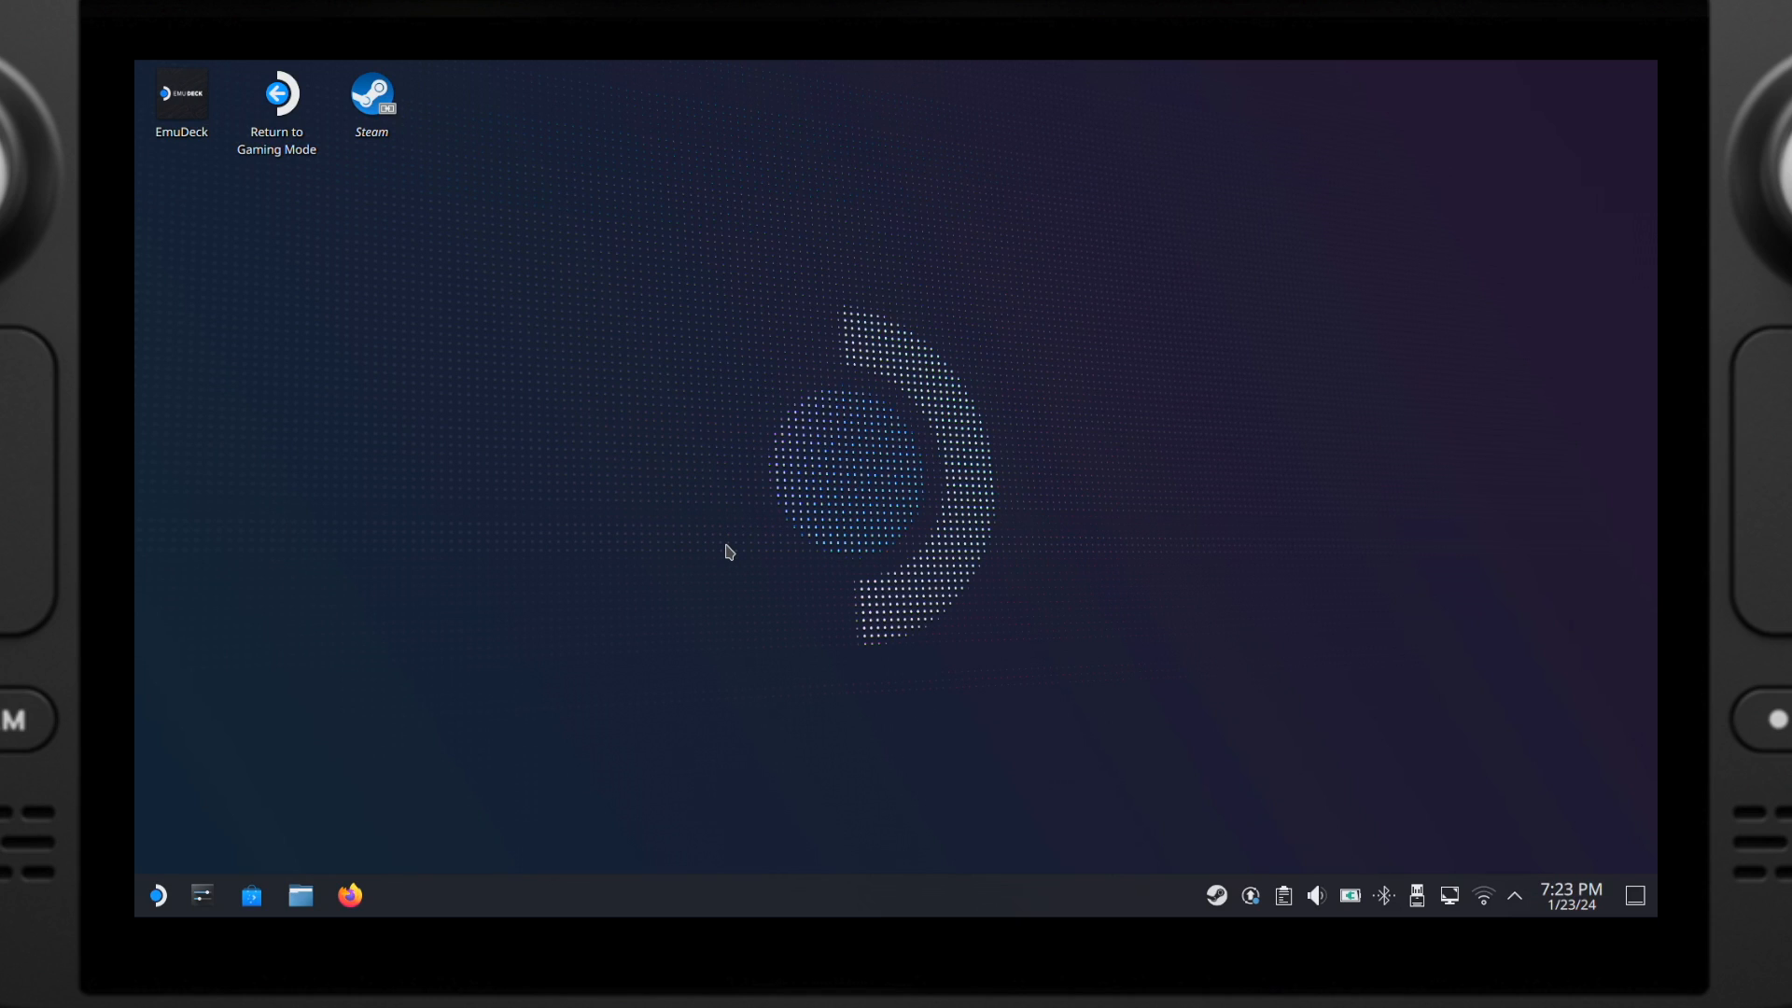
{"action": "mouse_move", "coordinate": [733, 472]}
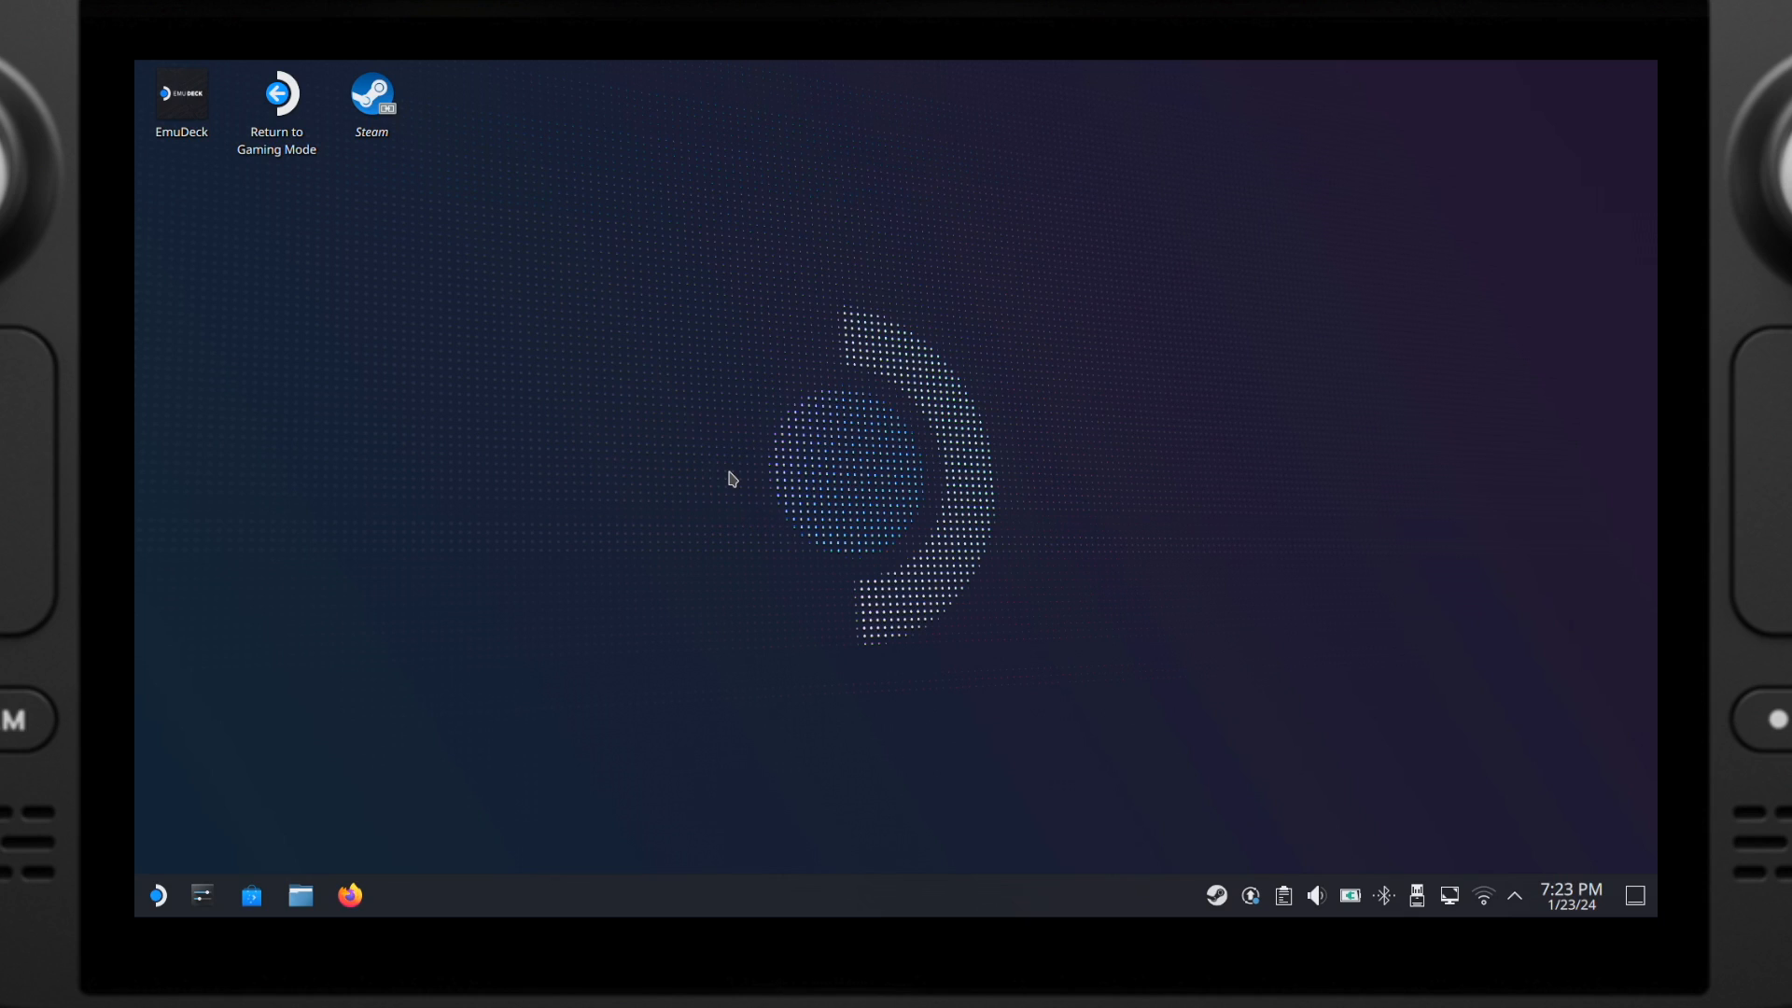
{"action": "mouse_move", "coordinate": [519, 385]}
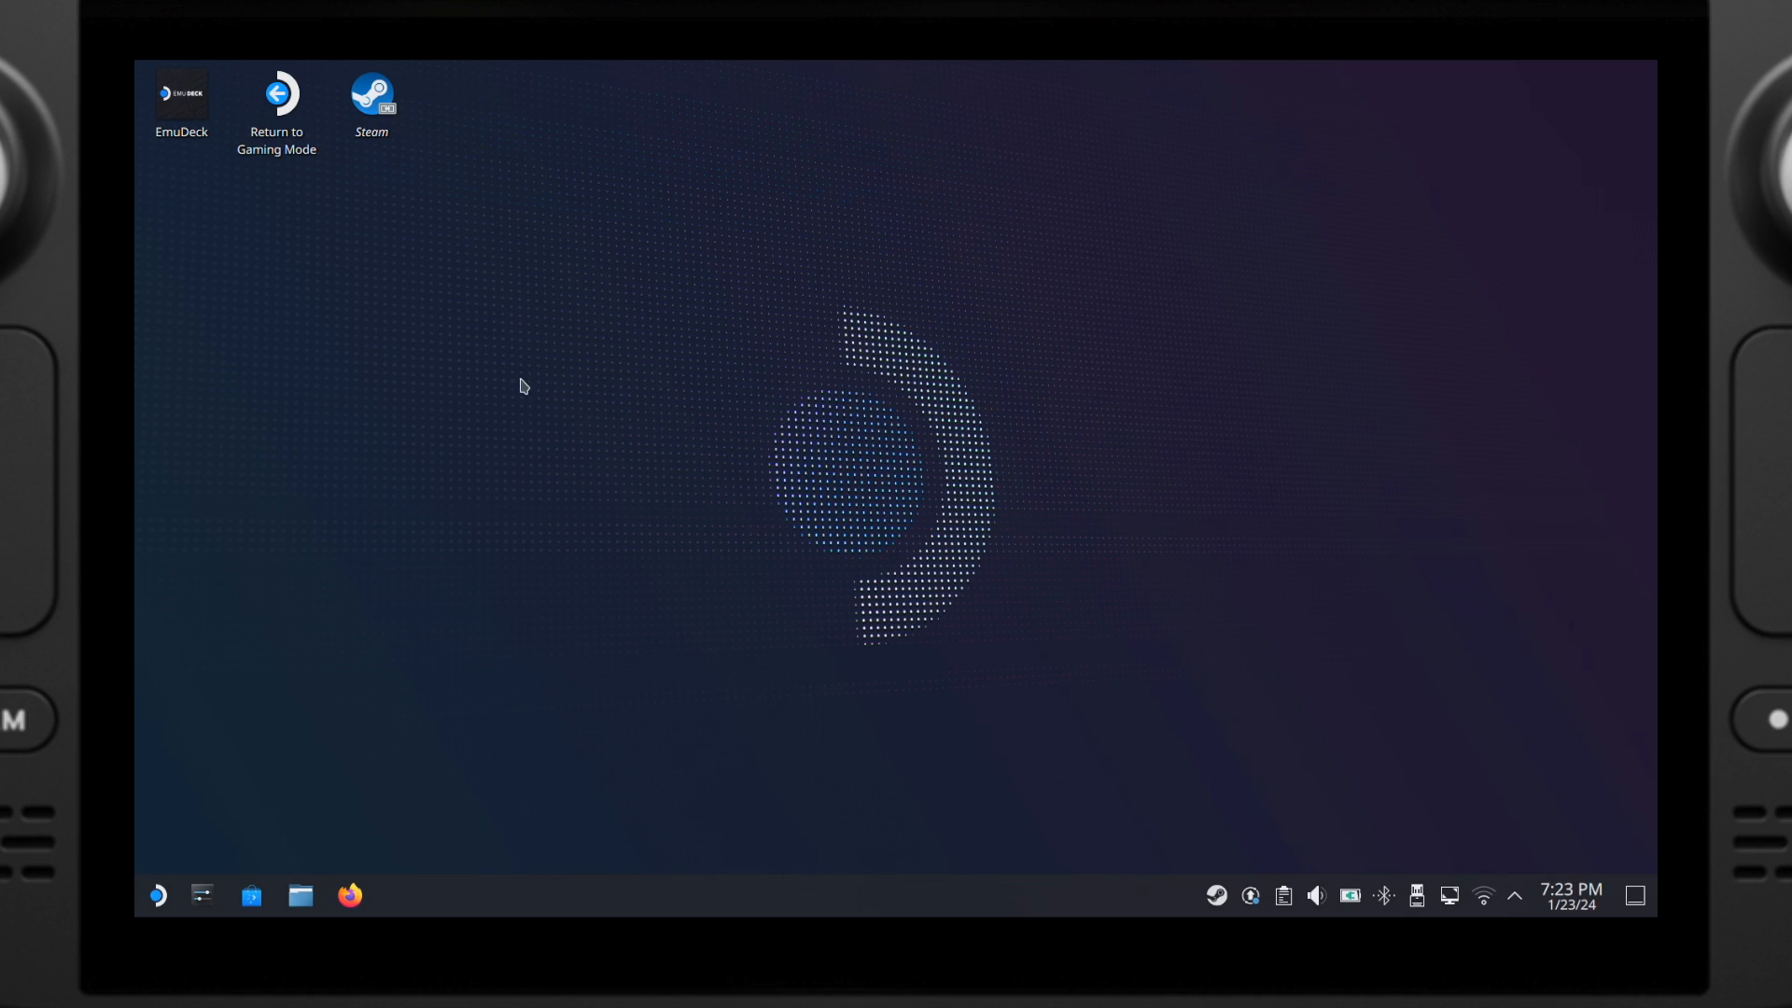
Step: Reopen EmuDeck from the desktop and launch Steam ROM Manager to its Parsers page
{"action": "left_click", "coordinate": [180, 93]}
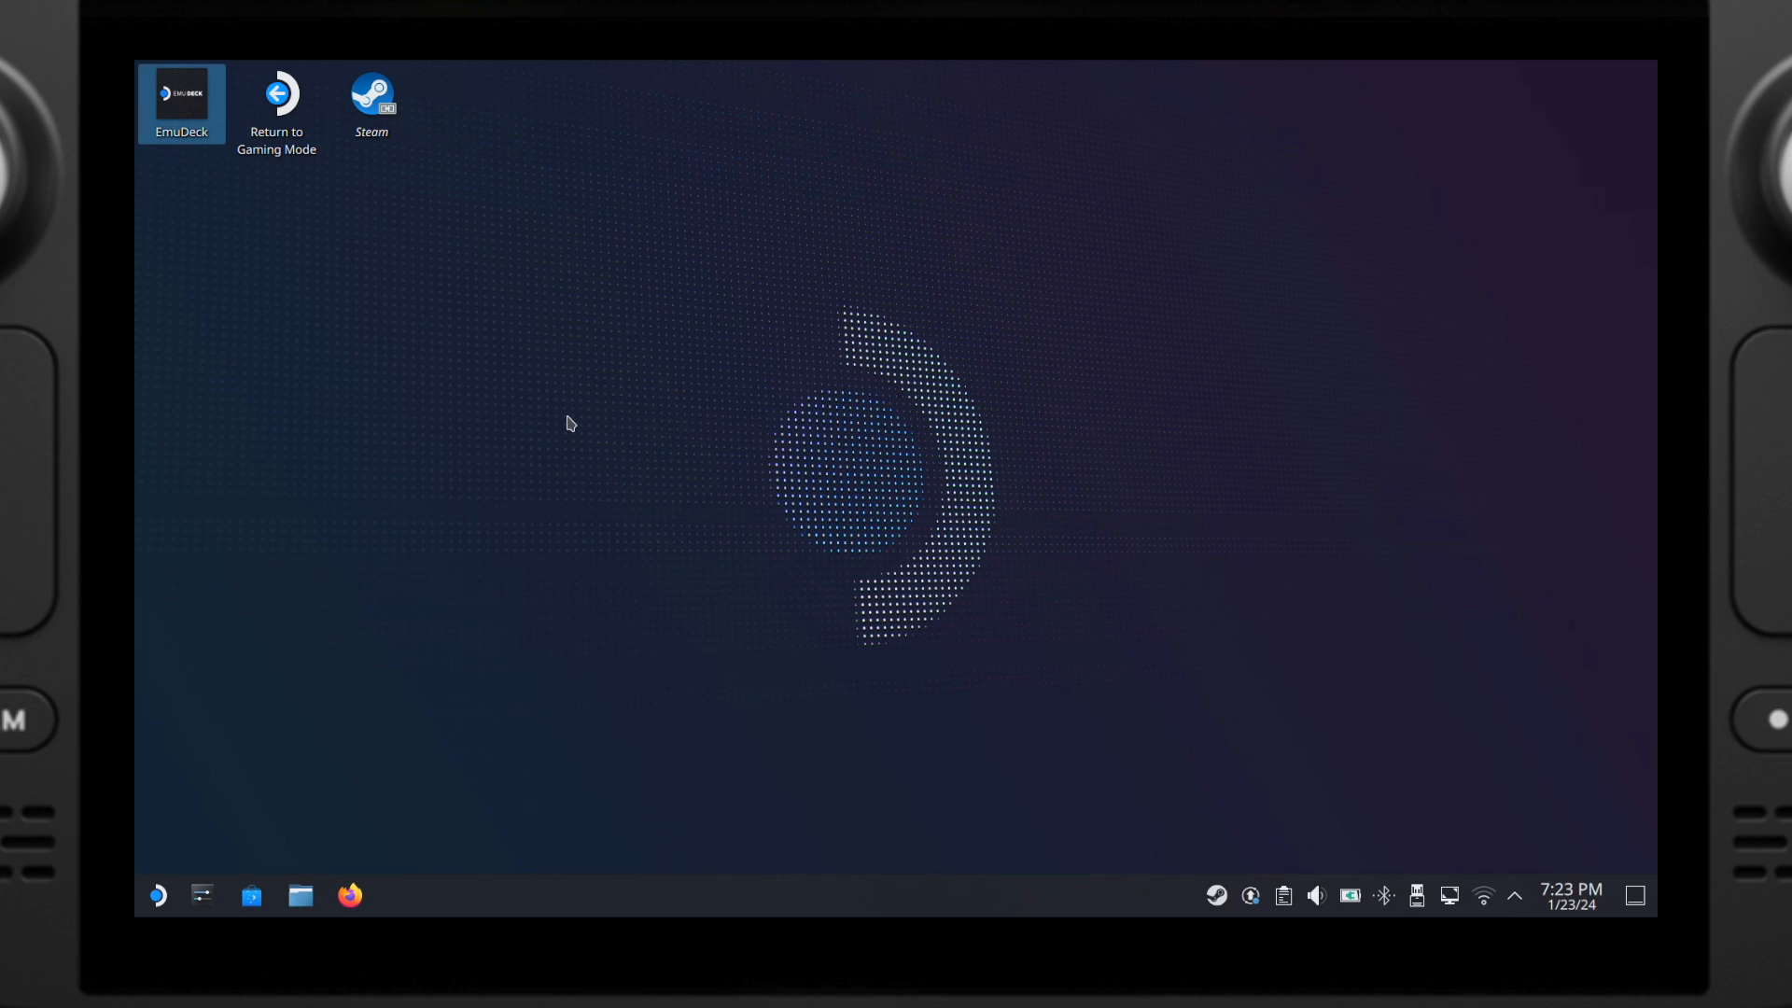
{"action": "double_click", "coordinate": [180, 96]}
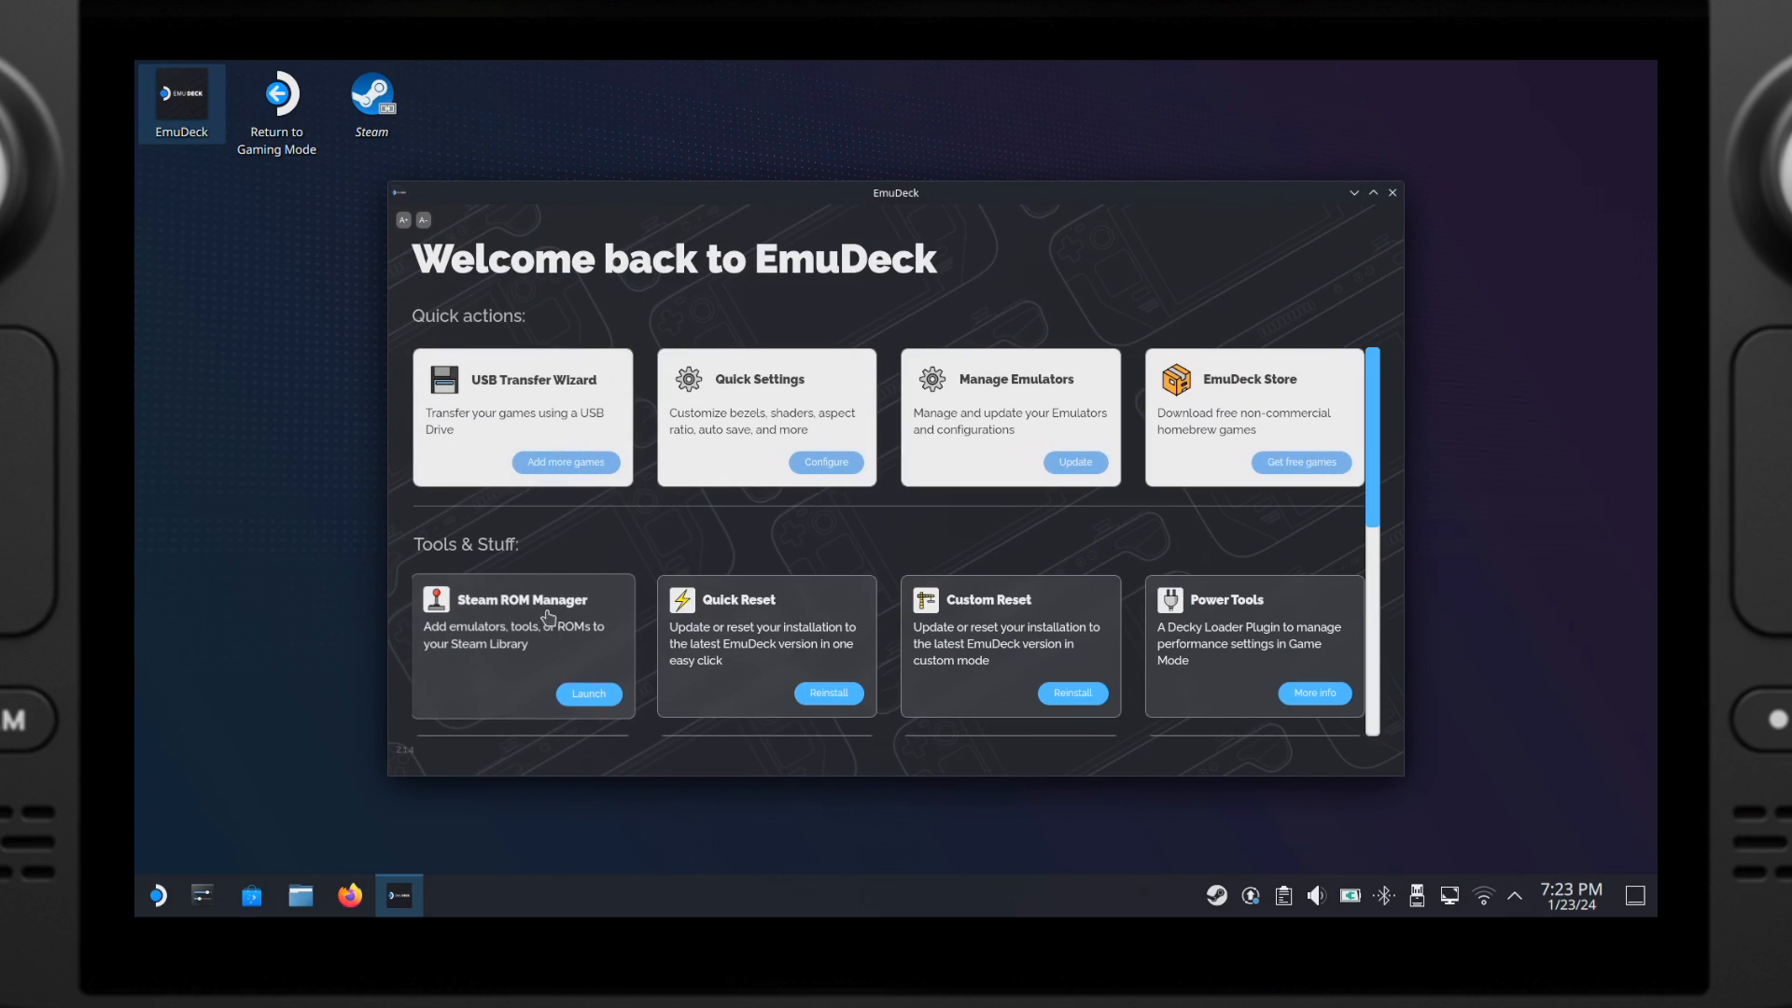
{"action": "left_click", "coordinate": [587, 693]}
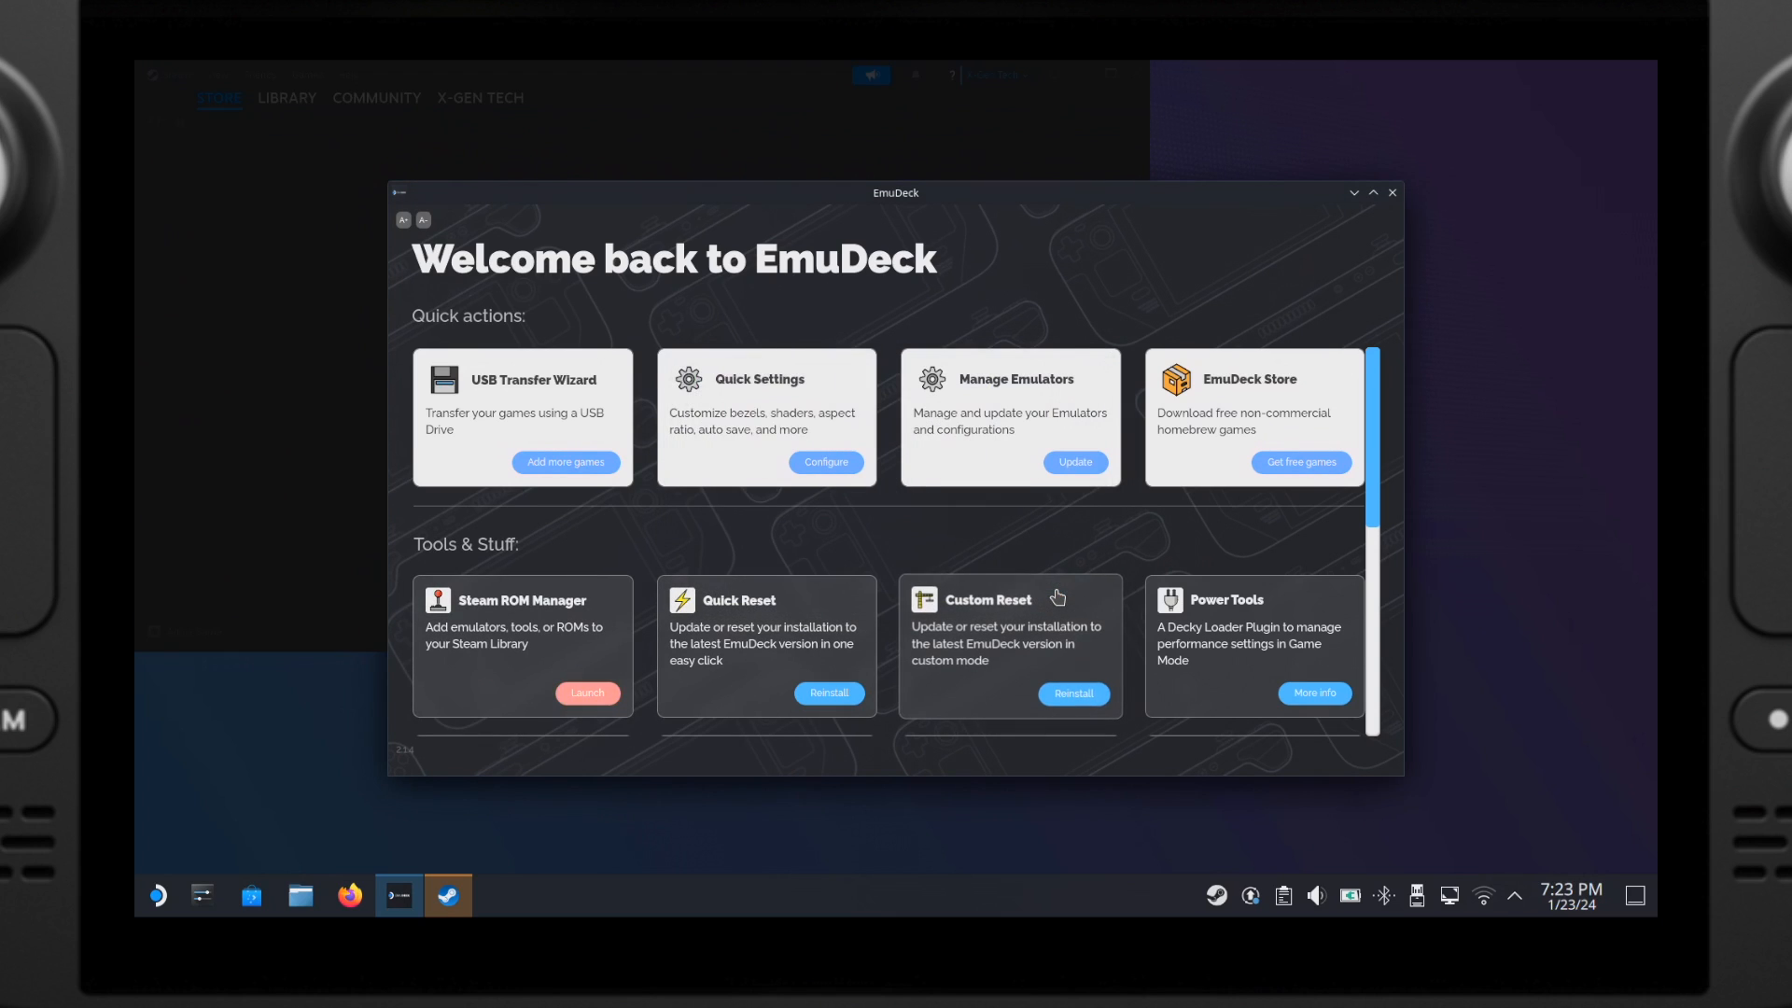
{"action": "left_click", "coordinate": [1070, 693]}
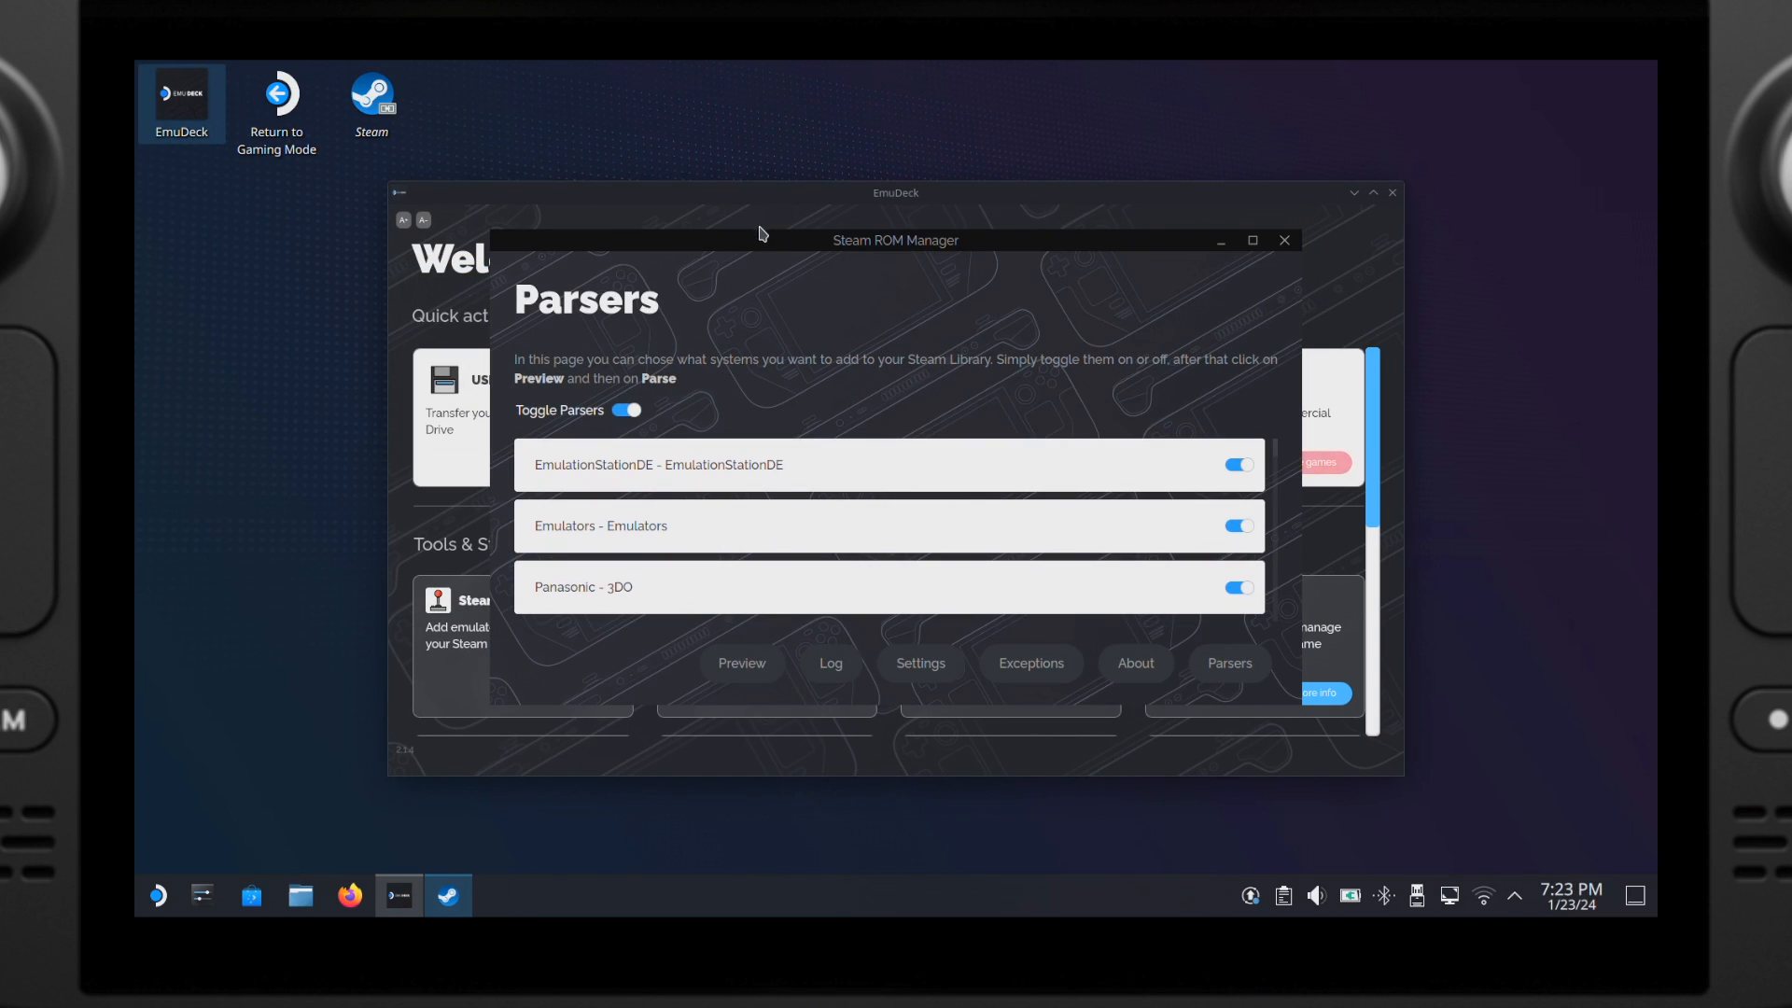
Step: Switch off all system parsers with the Toggle Parsers switch
{"action": "left_click", "coordinate": [624, 411]}
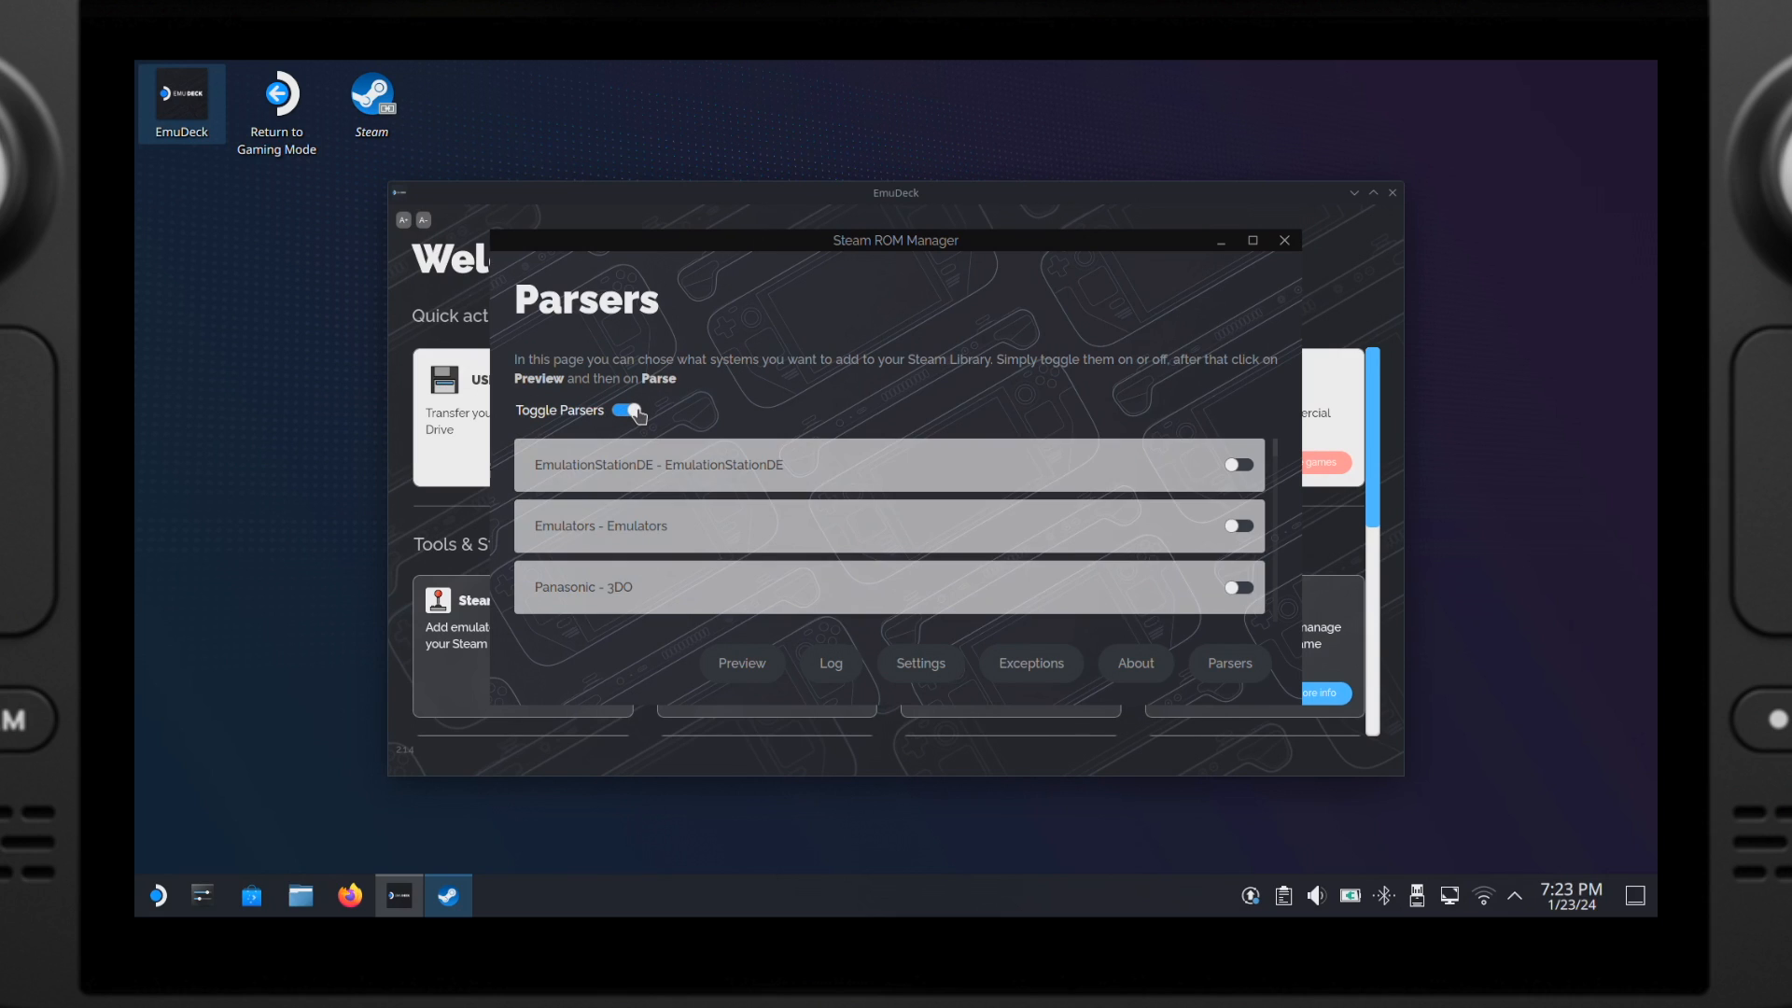
{"action": "left_click", "coordinate": [627, 410]}
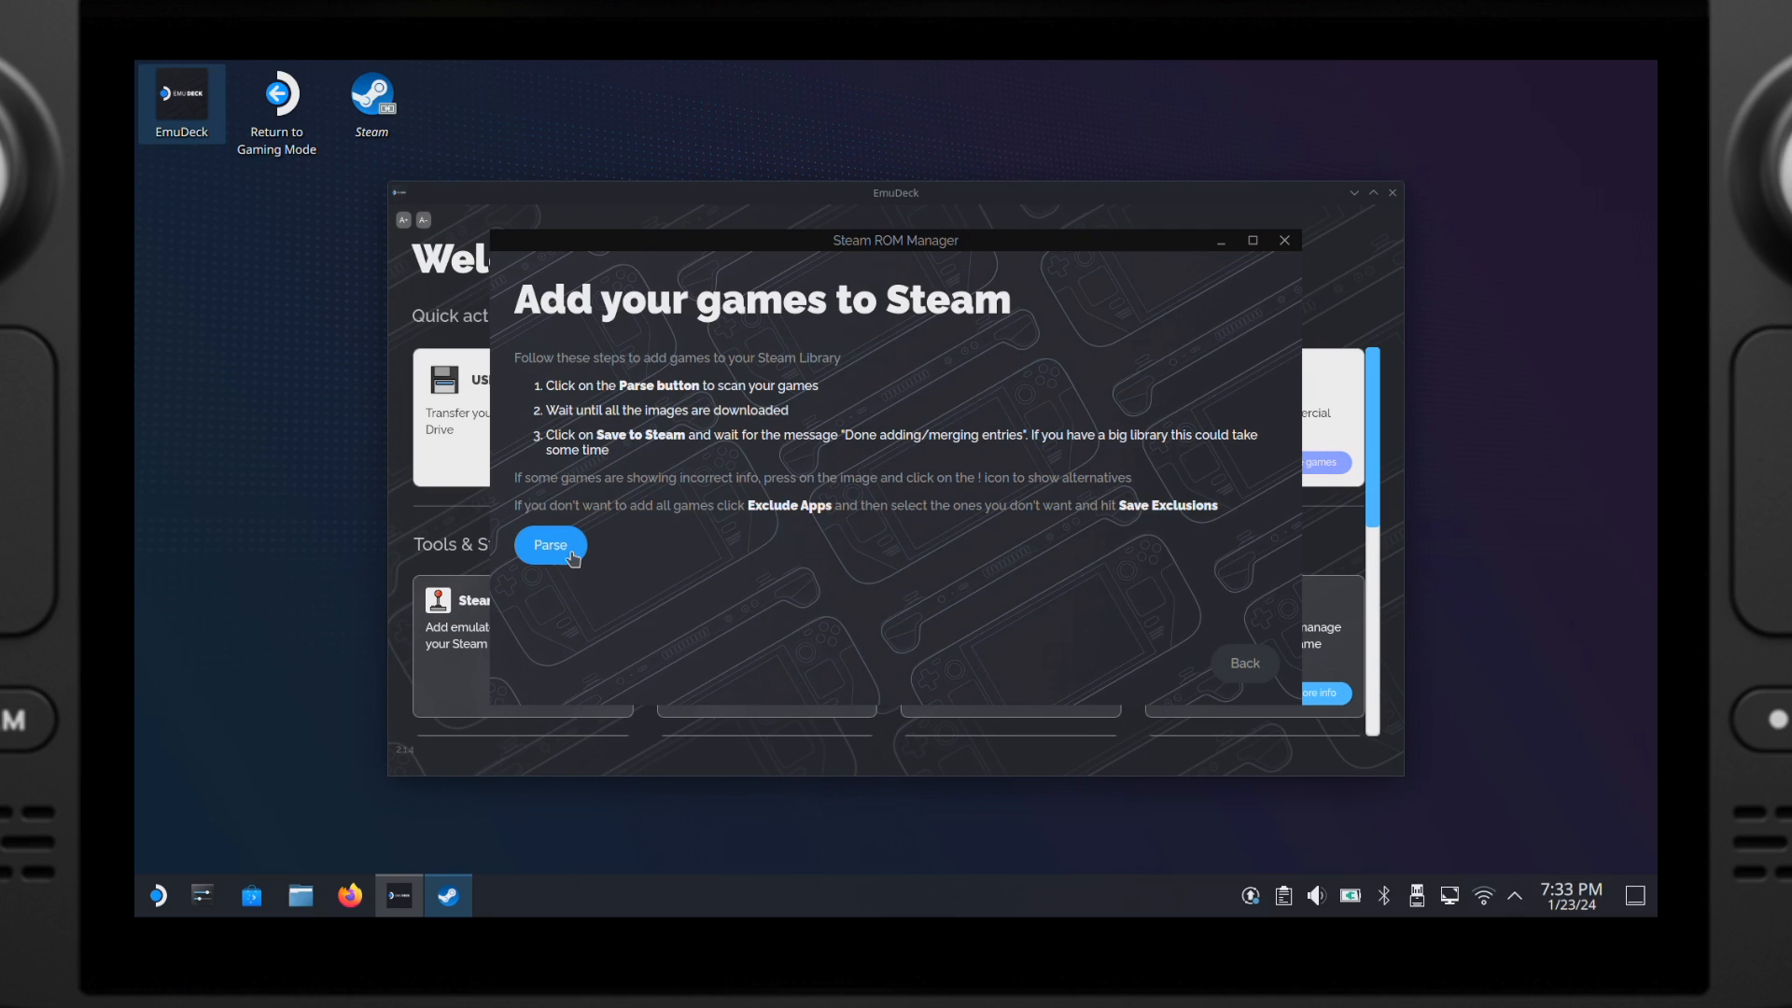
Step: Parse the ROMs and save all found games with artwork to Steam
{"action": "left_click", "coordinate": [550, 544]}
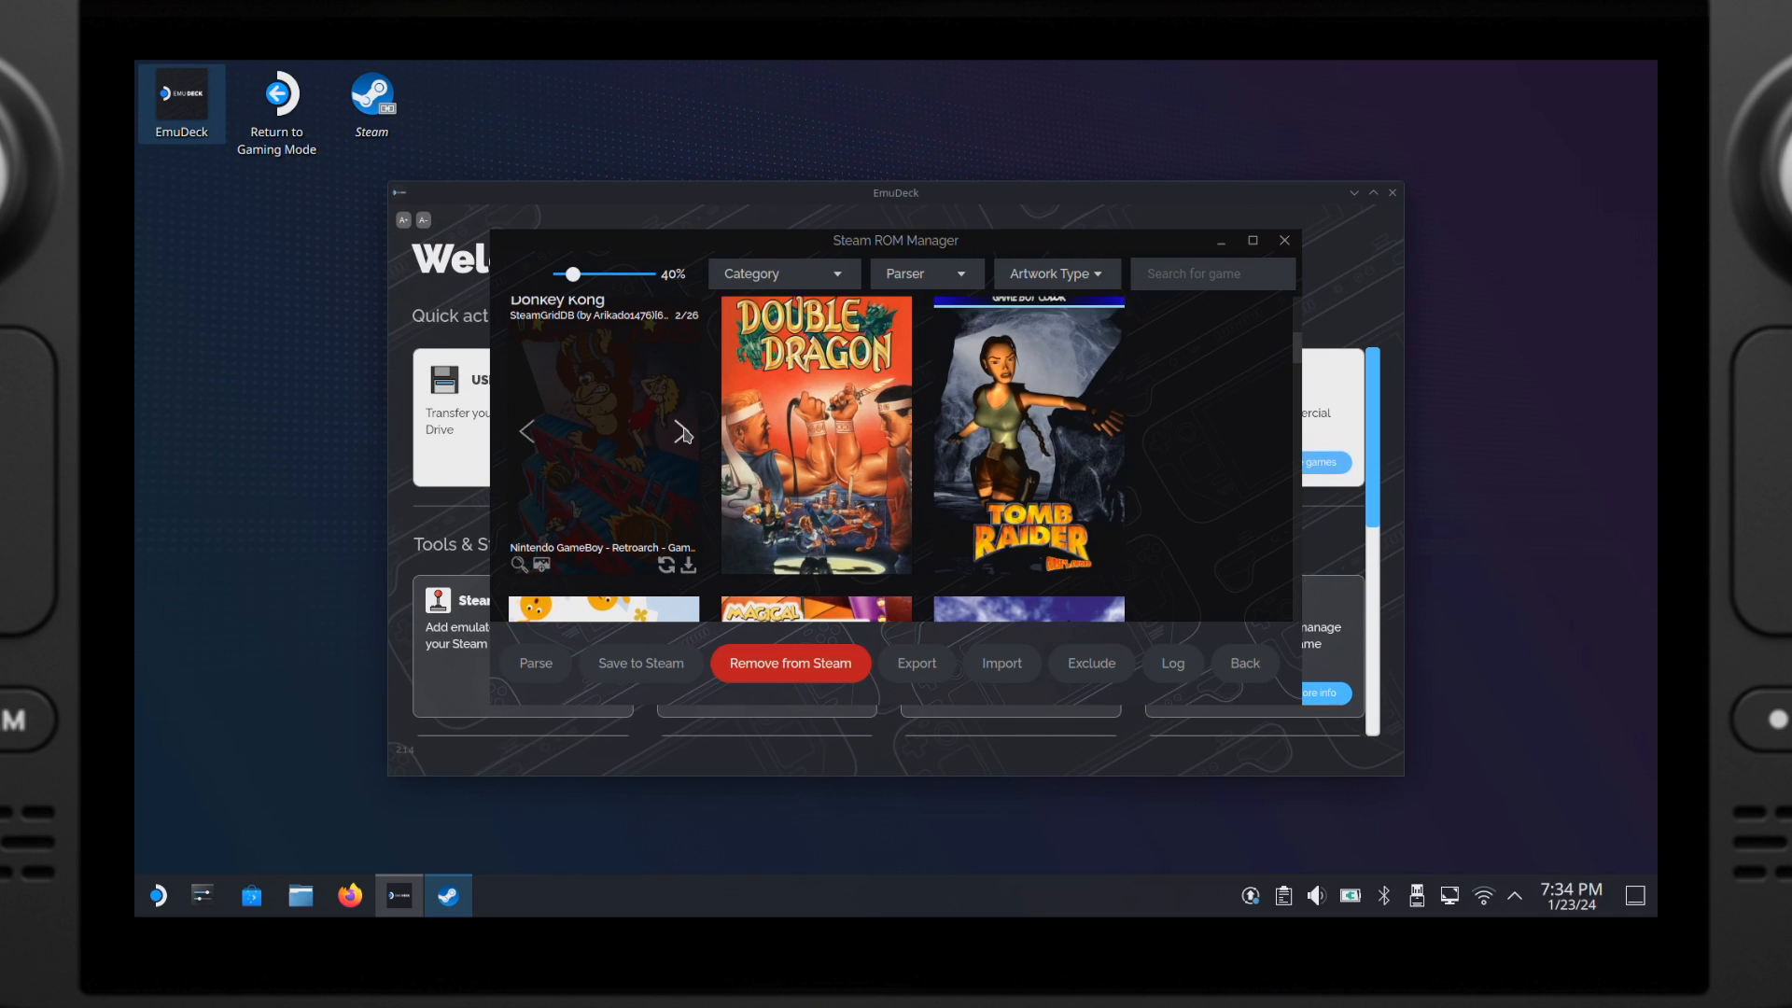
{"action": "scroll", "scroll_direction": "down", "scroll_amount": 3}
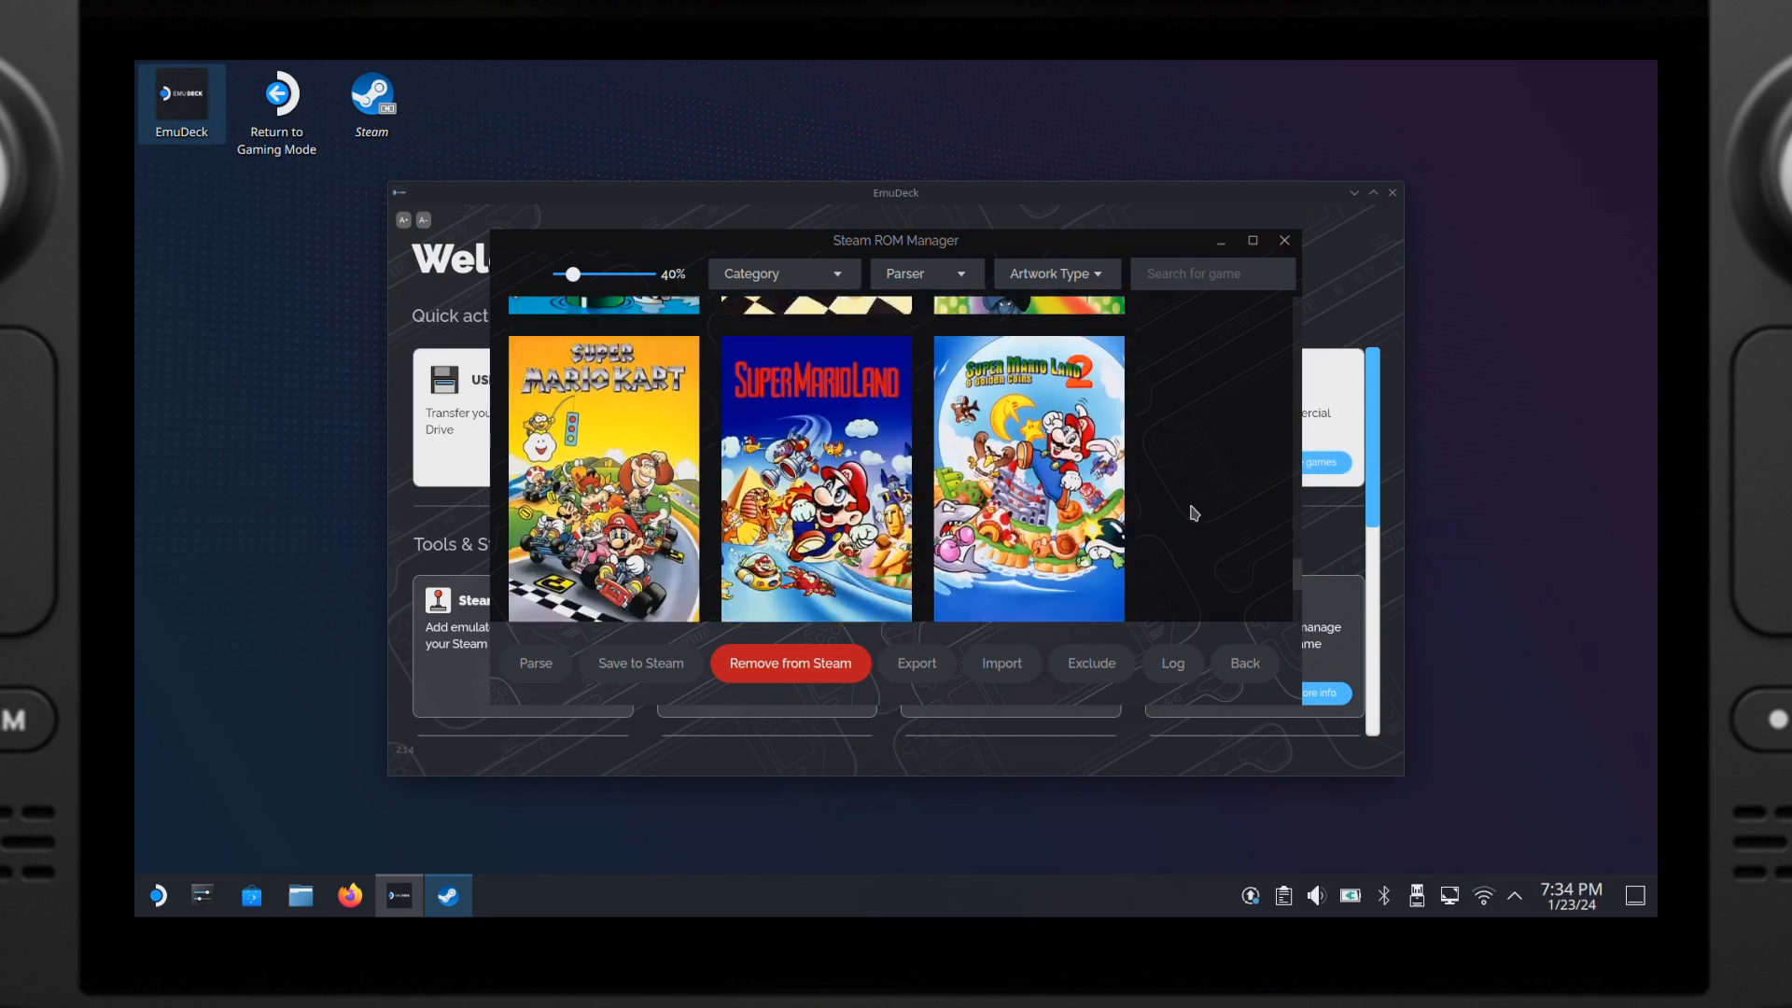
{"action": "left_click", "coordinate": [640, 663]}
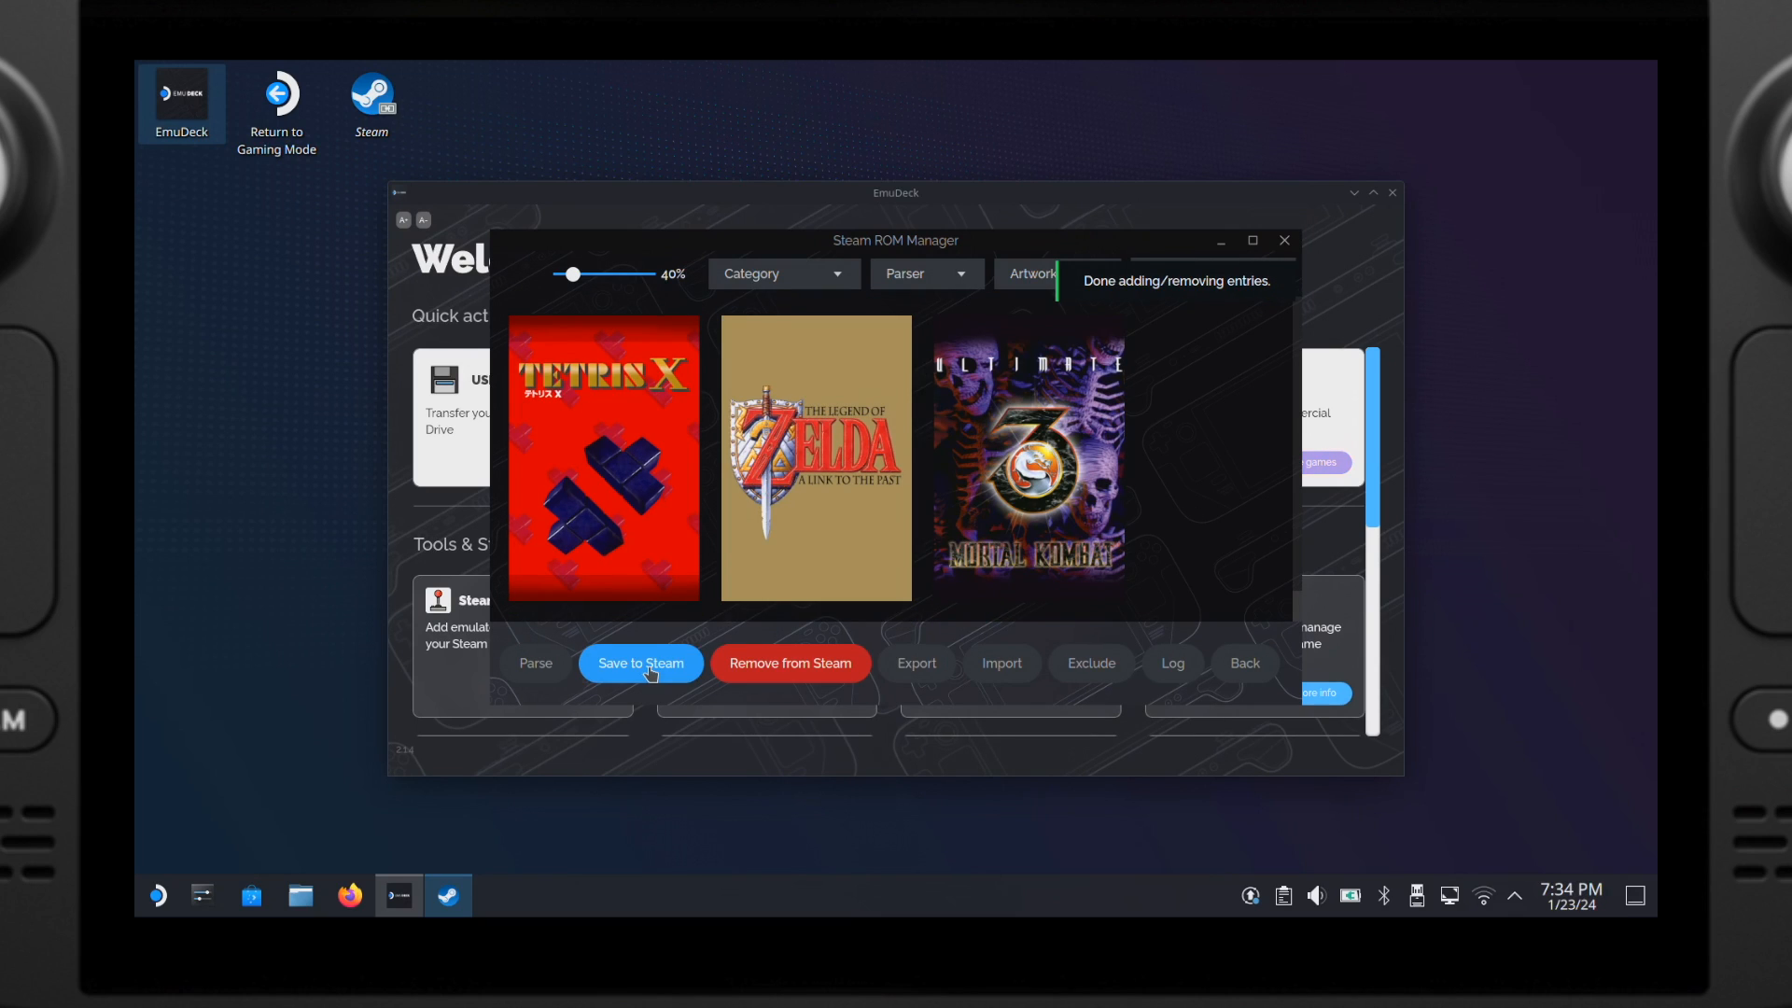
Step: Close the Steam ROM Manager and EmuDeck windows
{"action": "left_click", "coordinate": [1283, 239]}
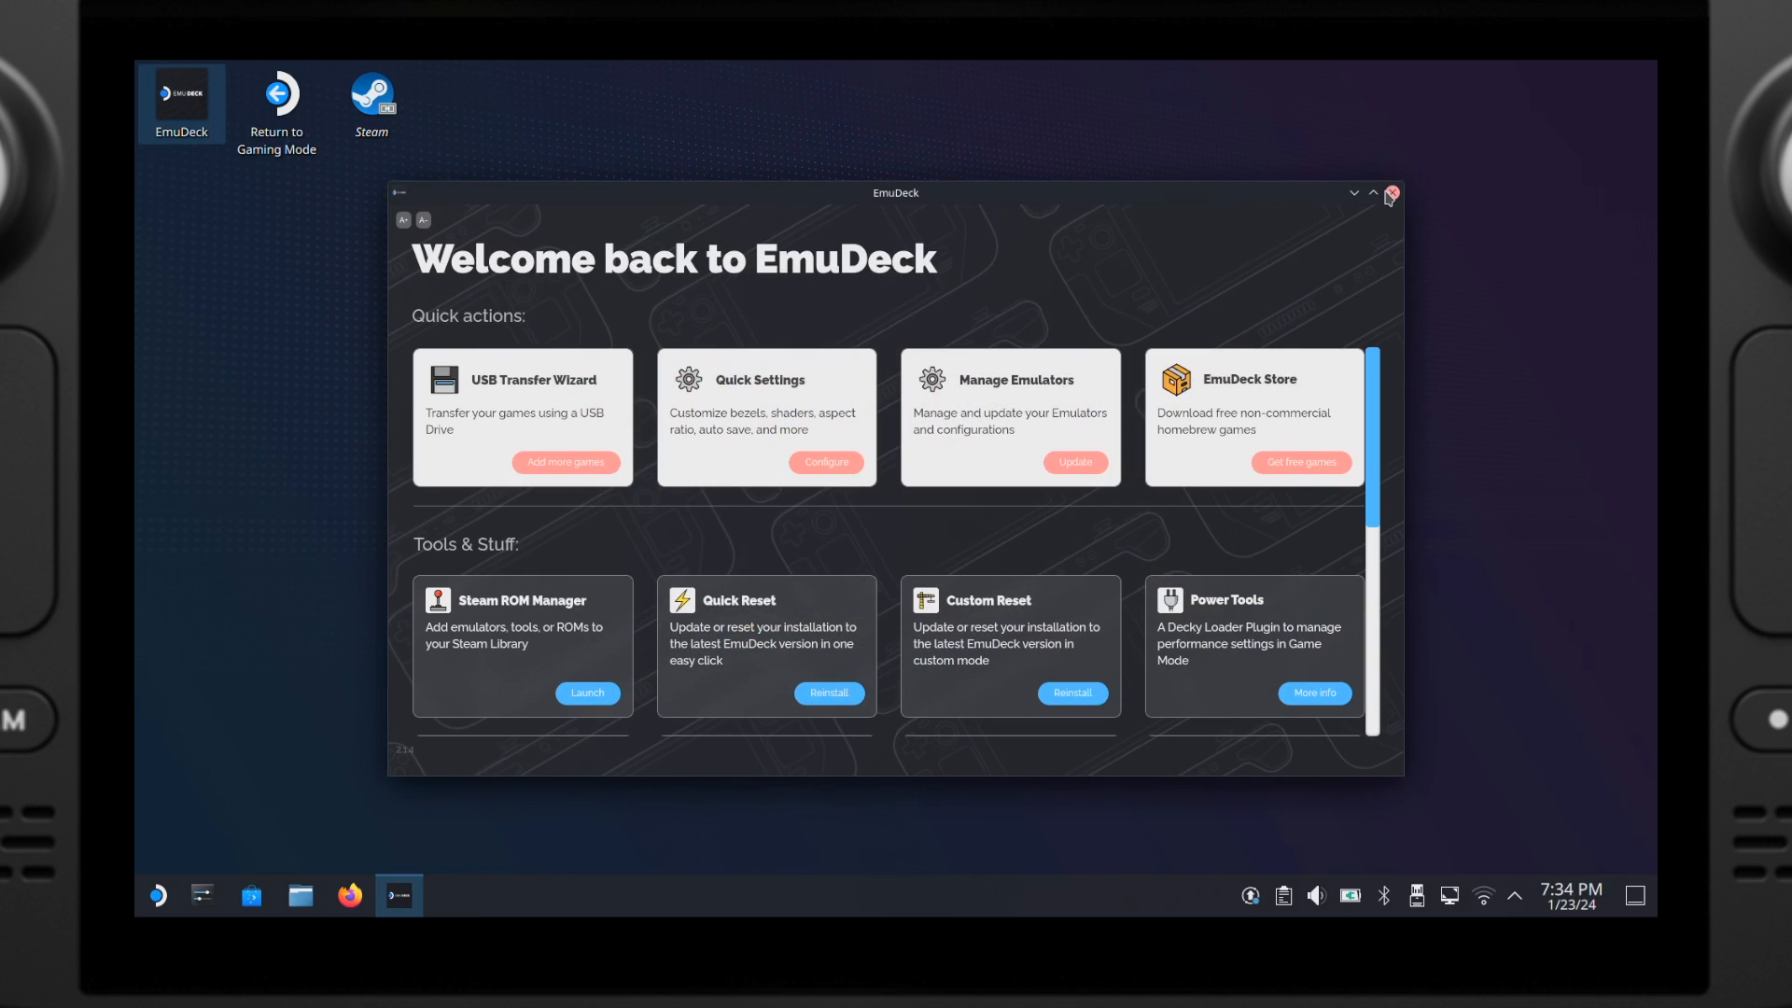
{"action": "left_click", "coordinate": [1389, 192]}
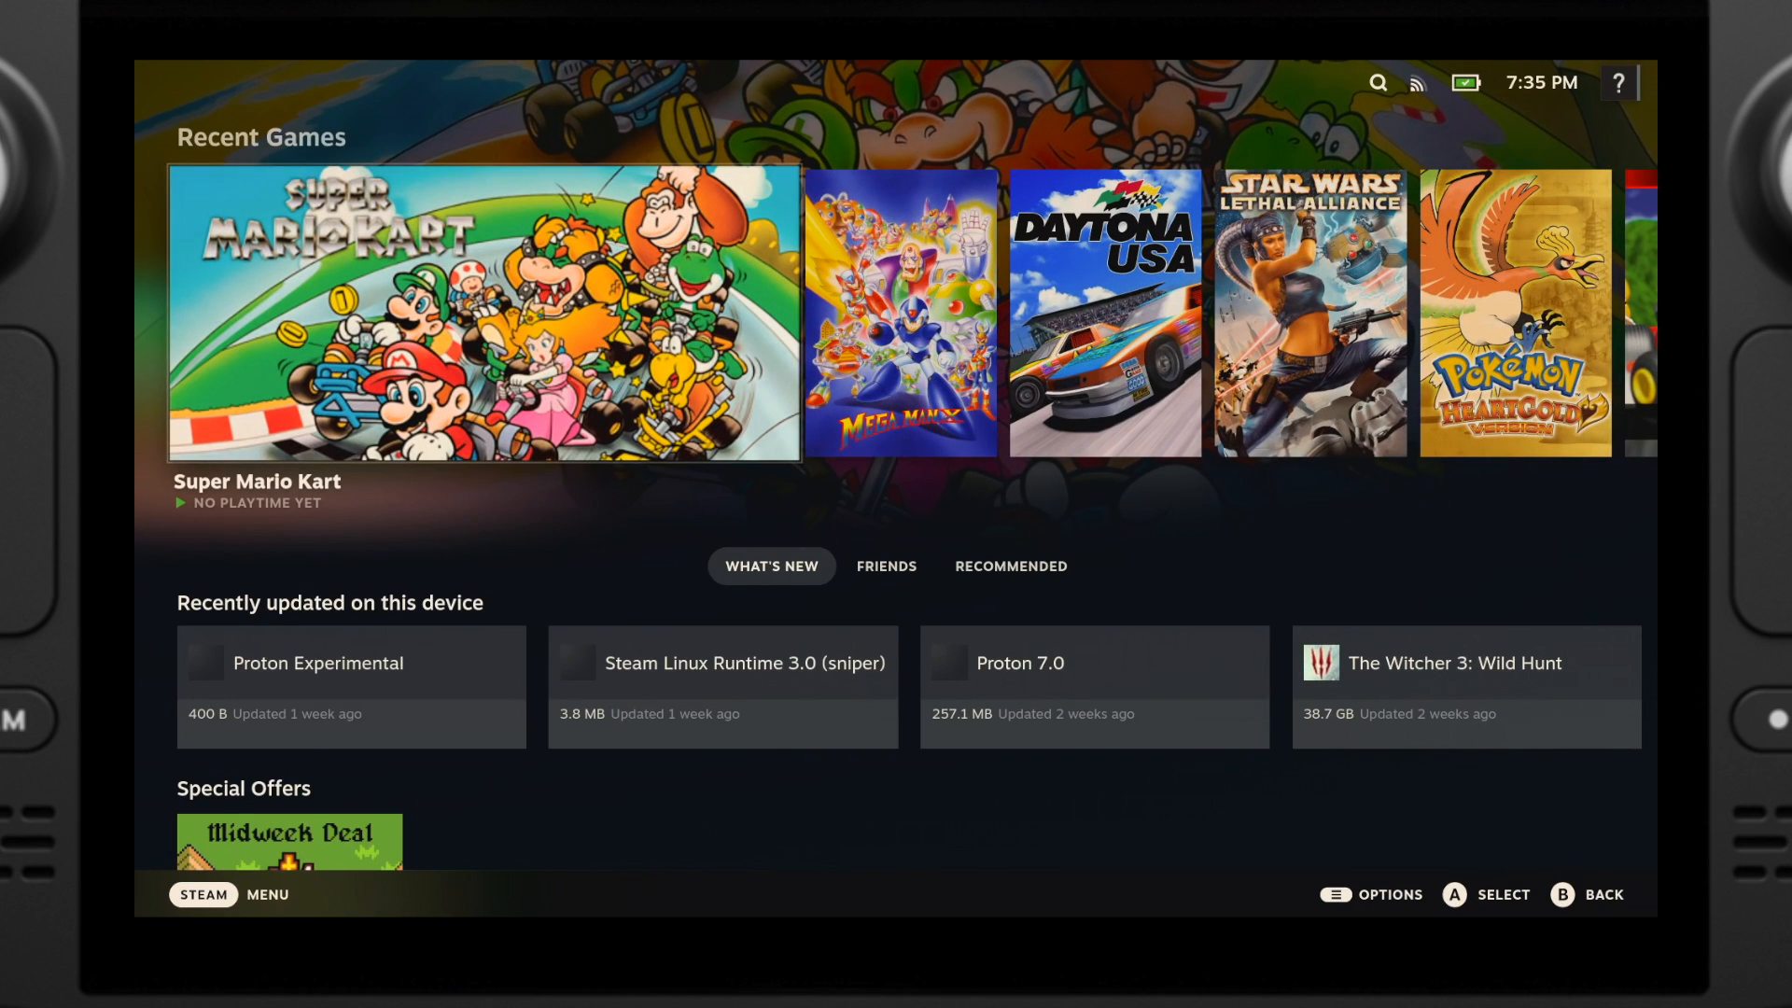
Step: Browse Library collections to Arcade MAME 2003+ and open Oriental Legend 2
{"action": "left_click", "coordinate": [204, 895]}
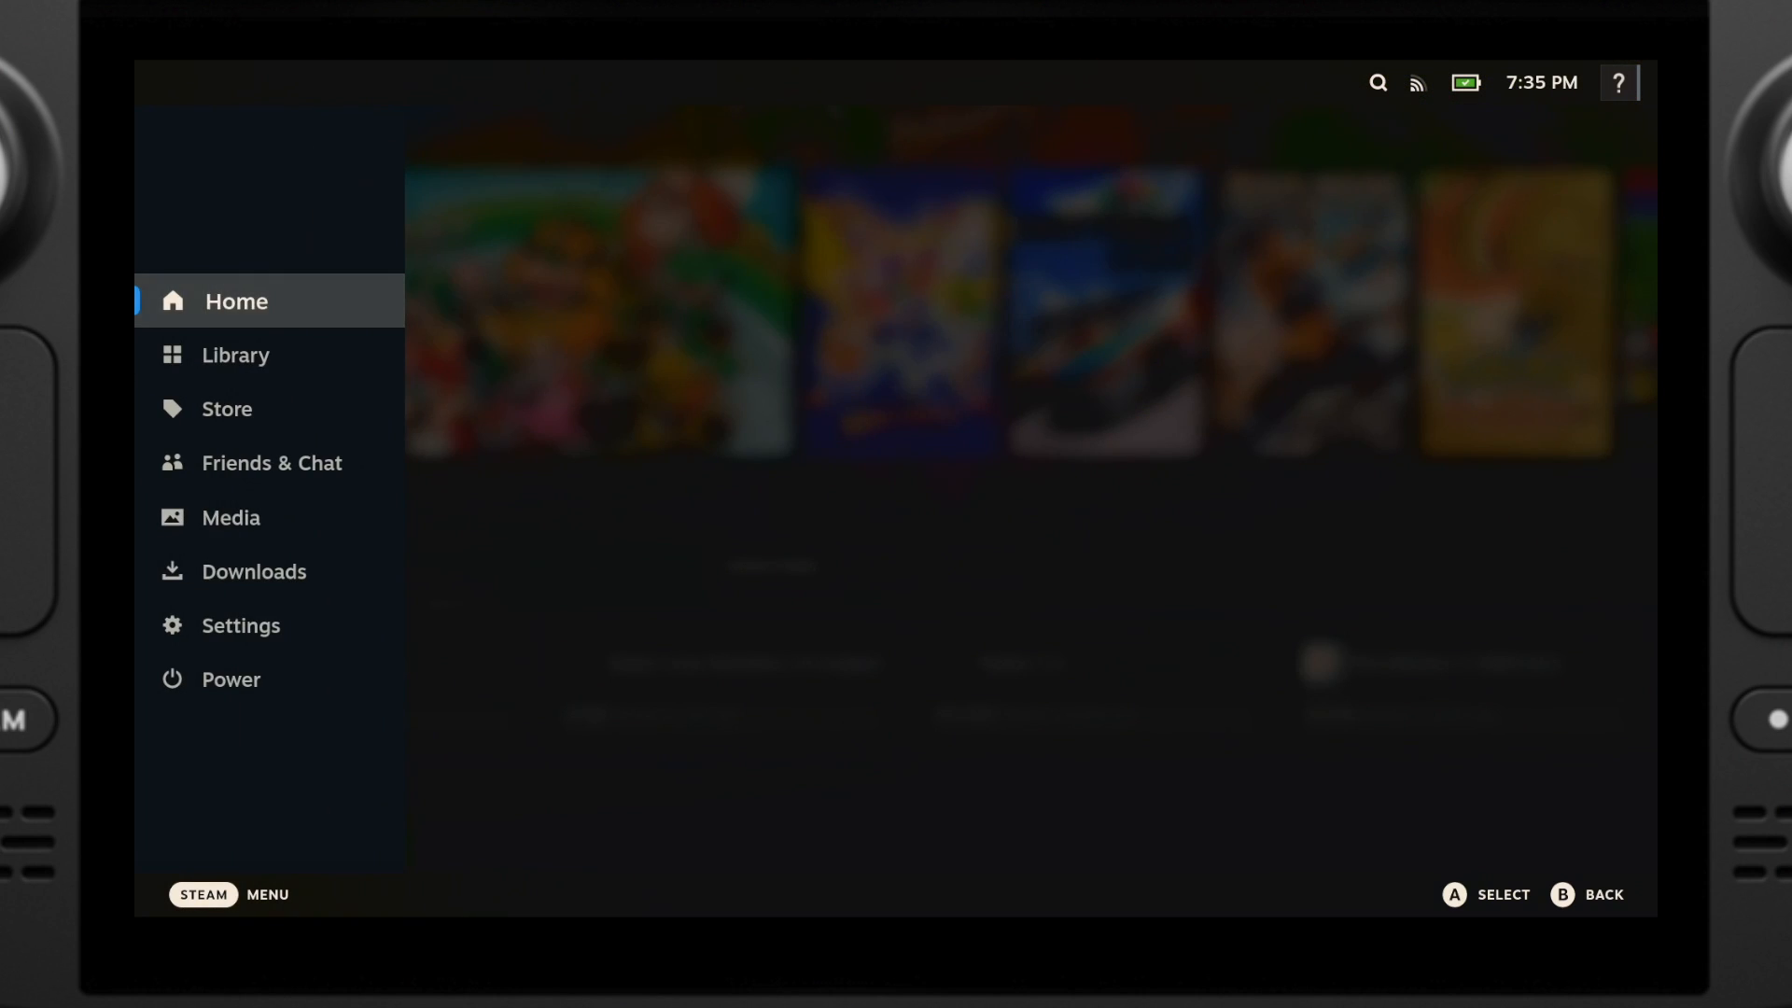
{"action": "left_click", "coordinate": [235, 355]}
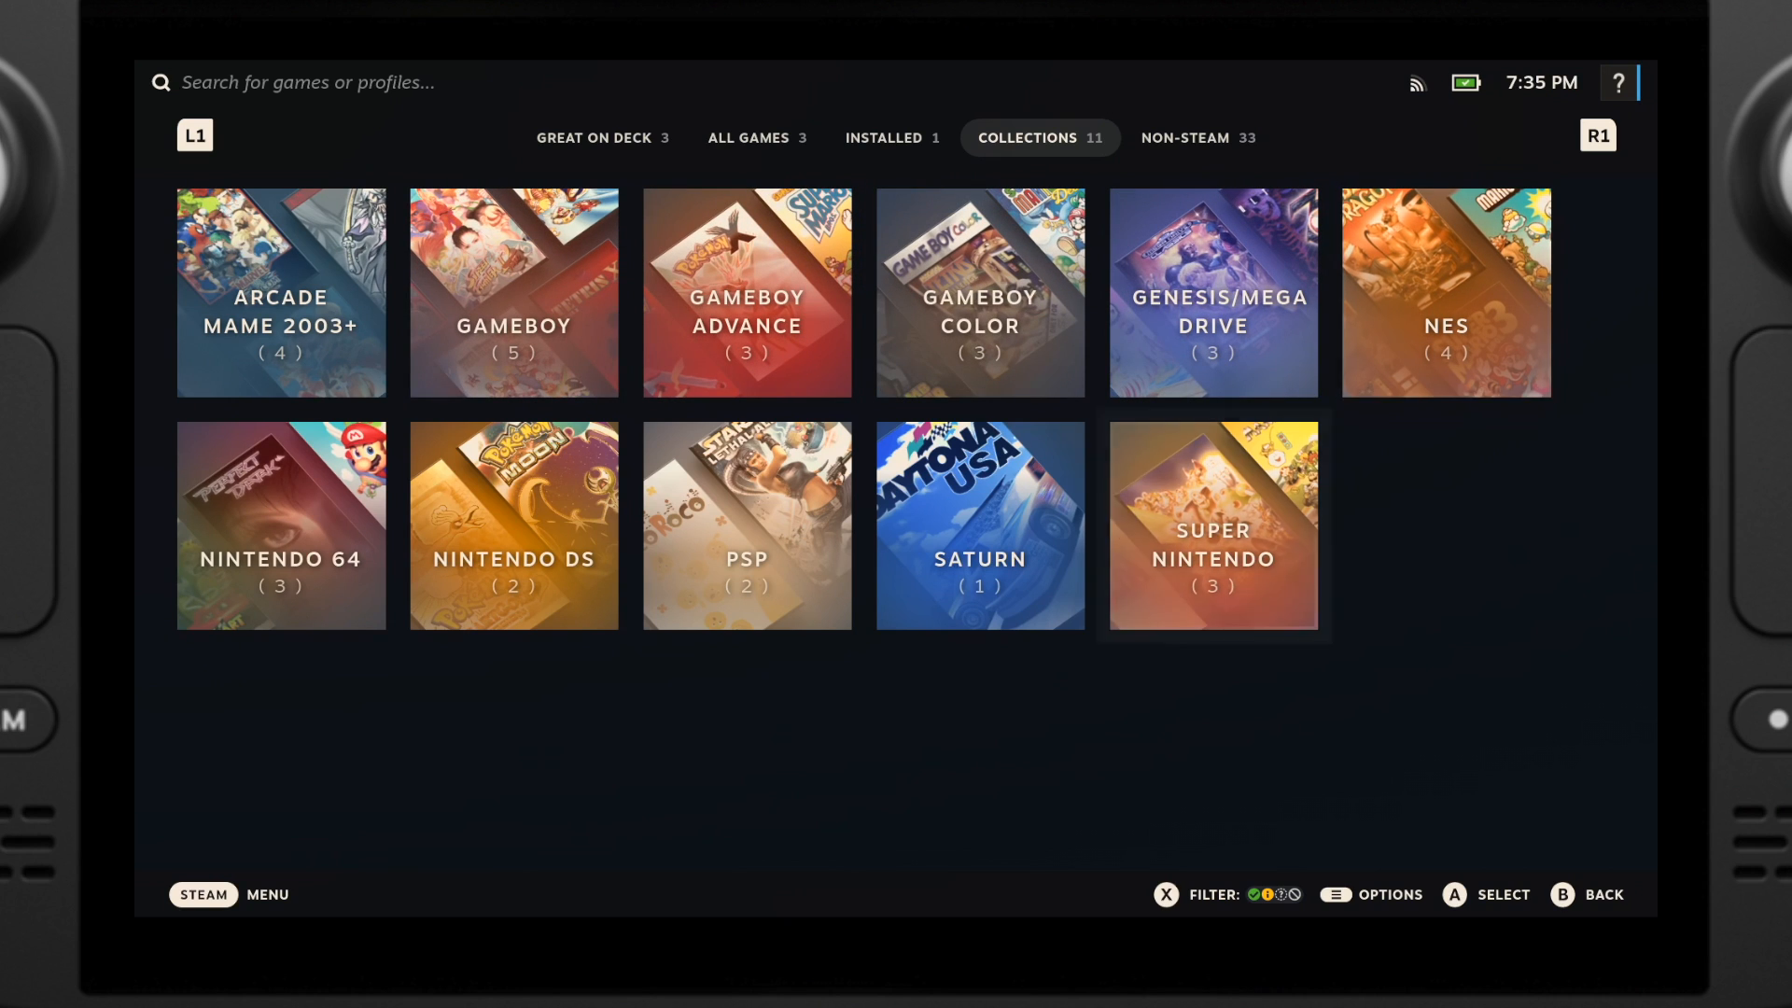
{"action": "left_click", "coordinate": [279, 291]}
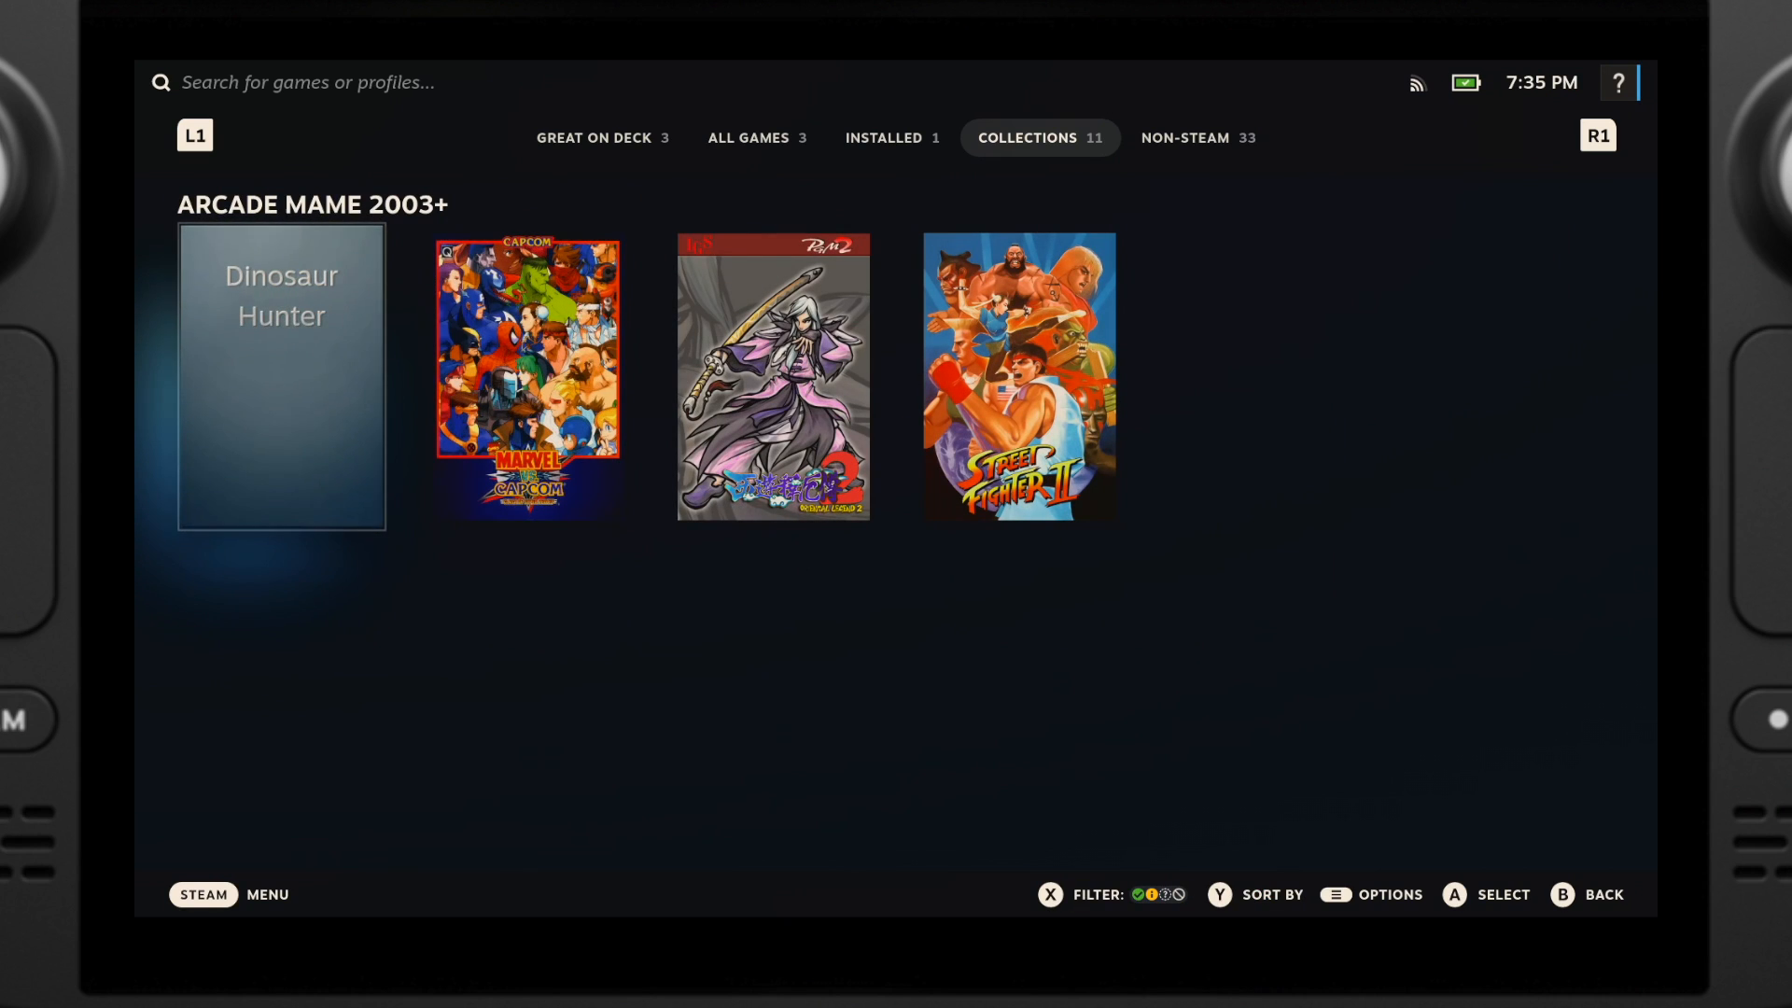
{"action": "left_click", "coordinate": [774, 376]}
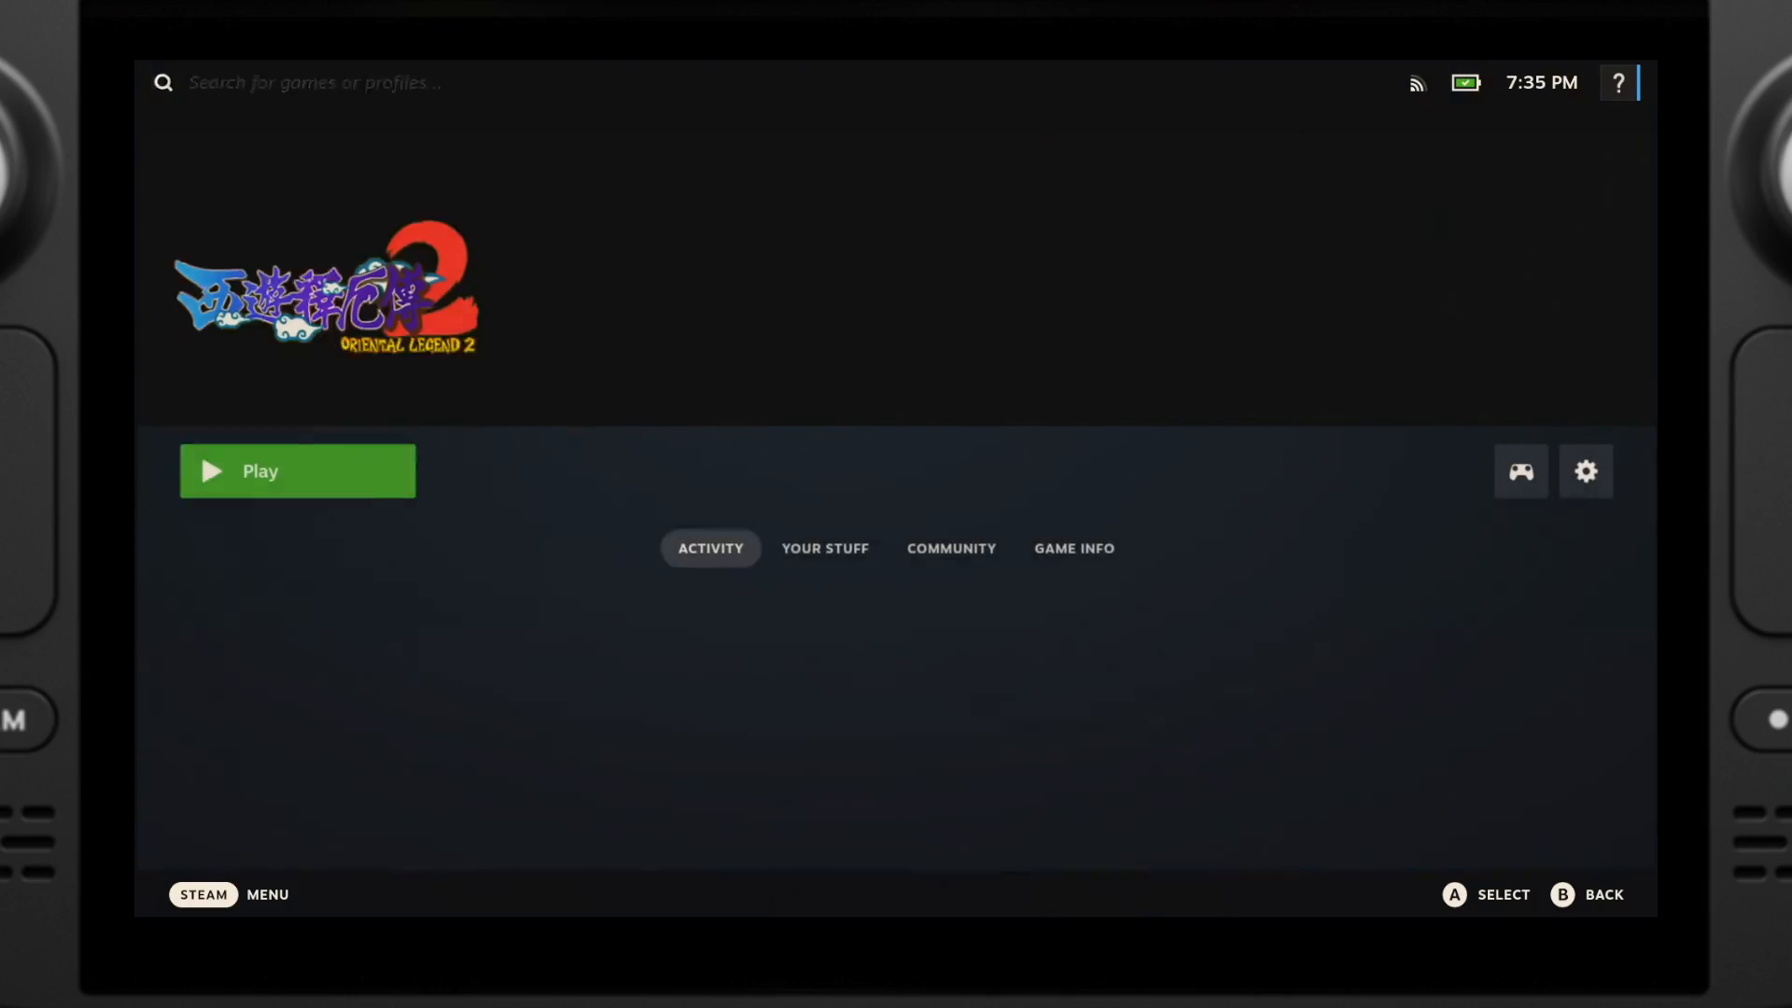
{"action": "left_click", "coordinate": [297, 470]}
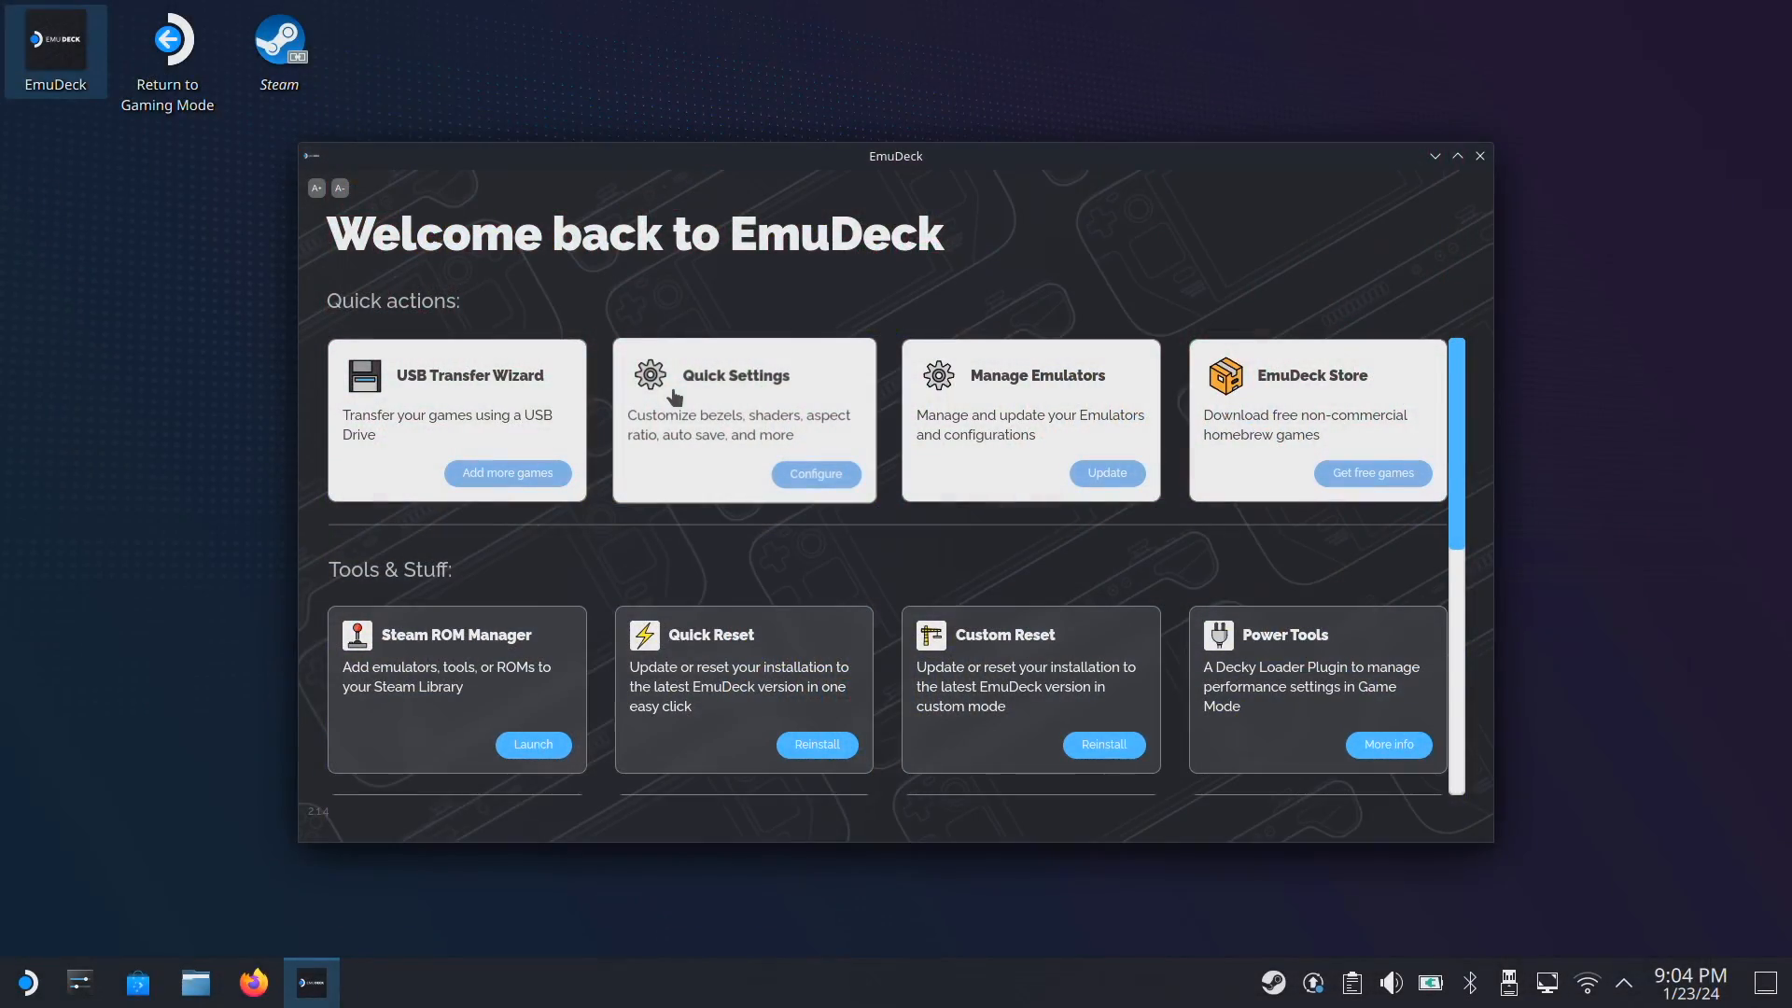
Step: Open Manage Emulators, then RetroArch's page listing detected and missing BIOS files
{"action": "left_click", "coordinate": [1104, 473]}
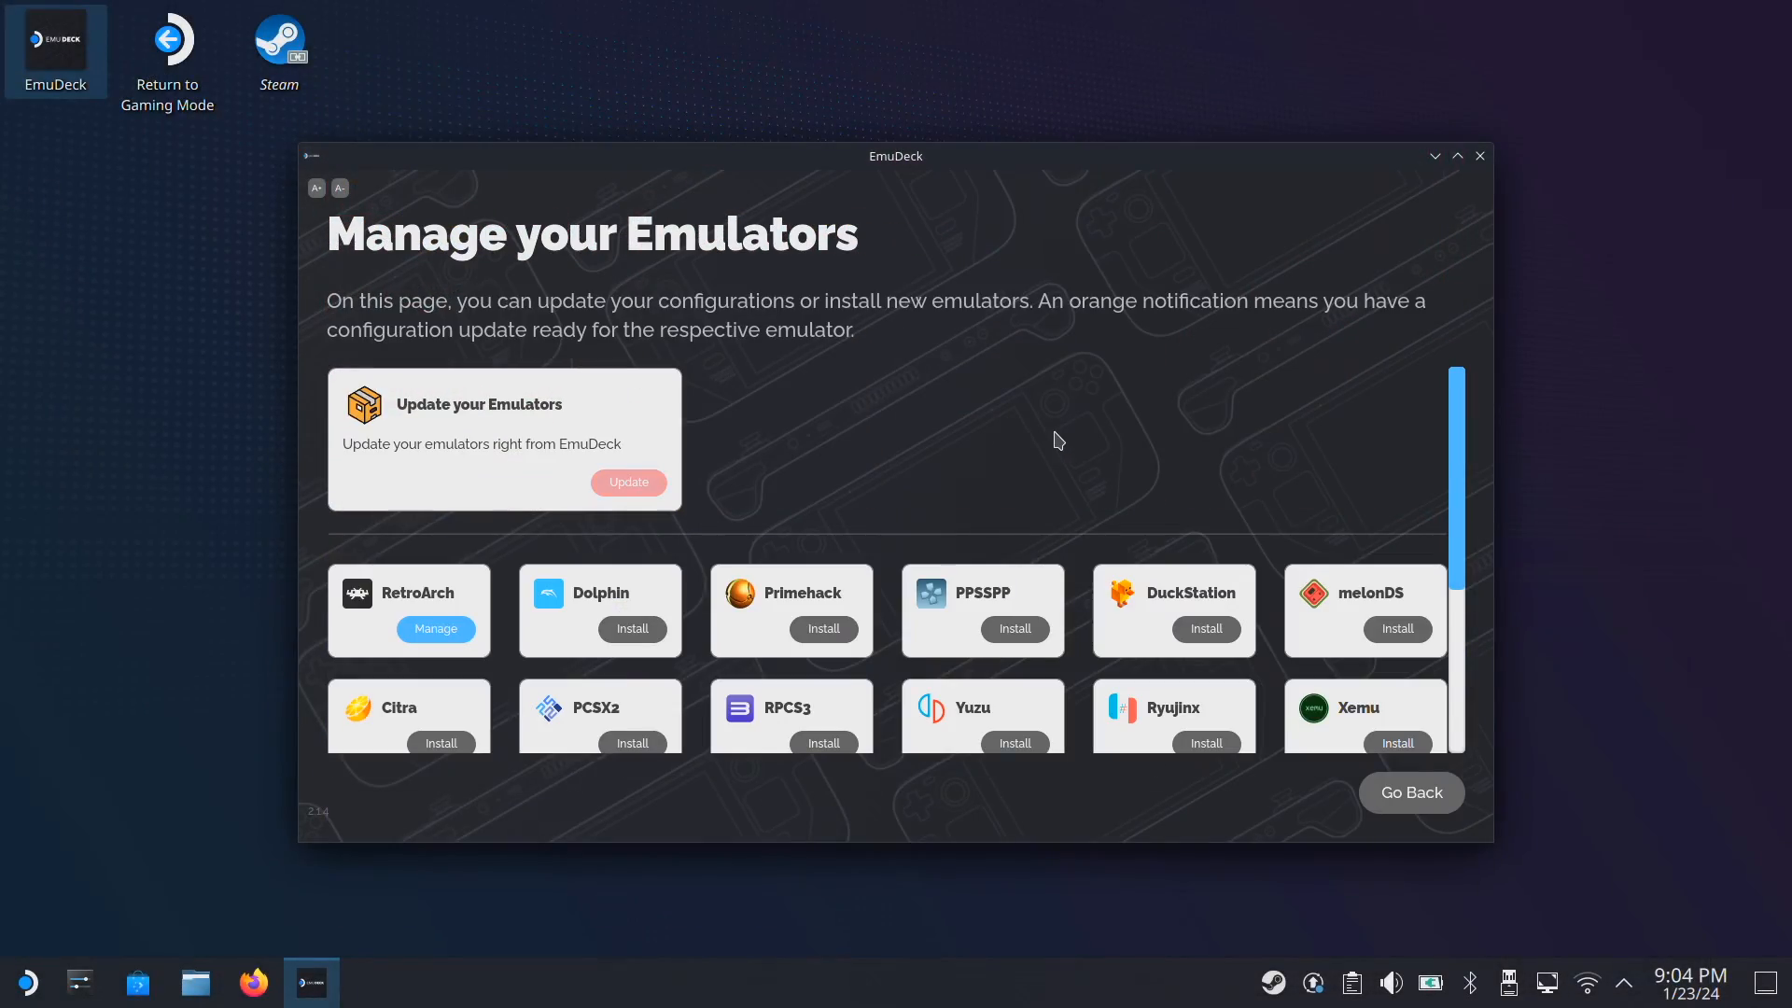
{"action": "left_click", "coordinate": [436, 628]}
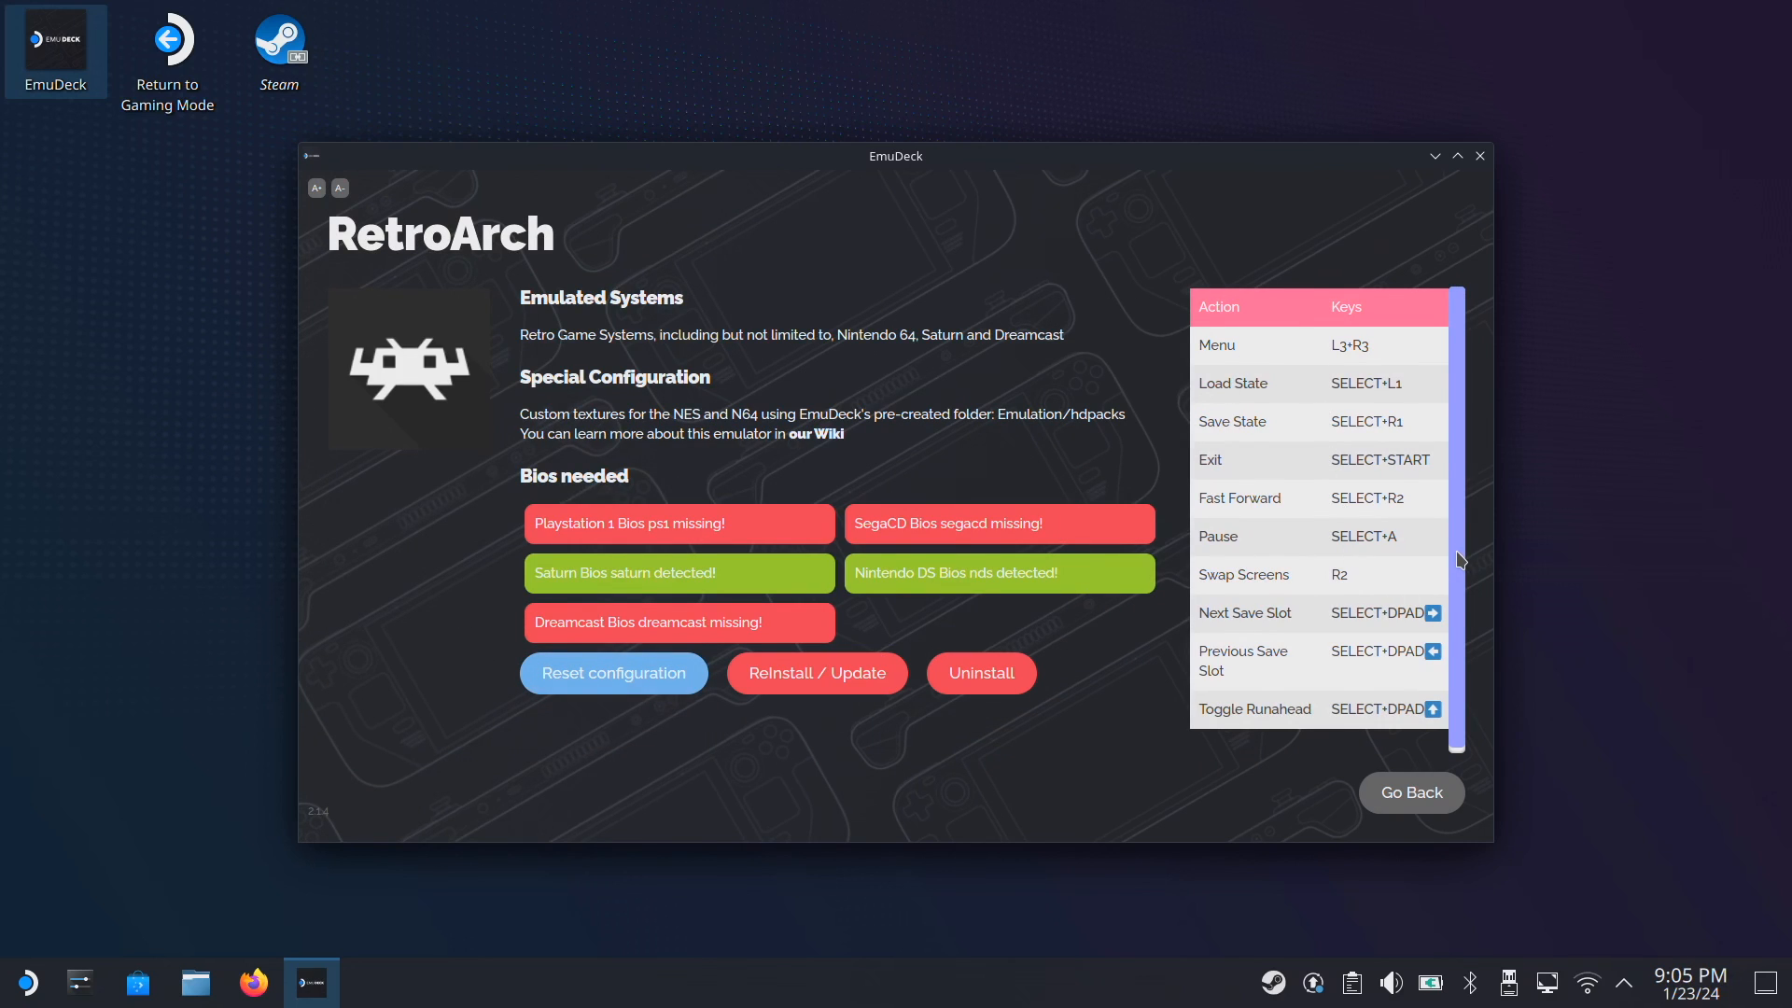
{"action": "scroll", "scroll_direction": "up", "scroll_amount": 3}
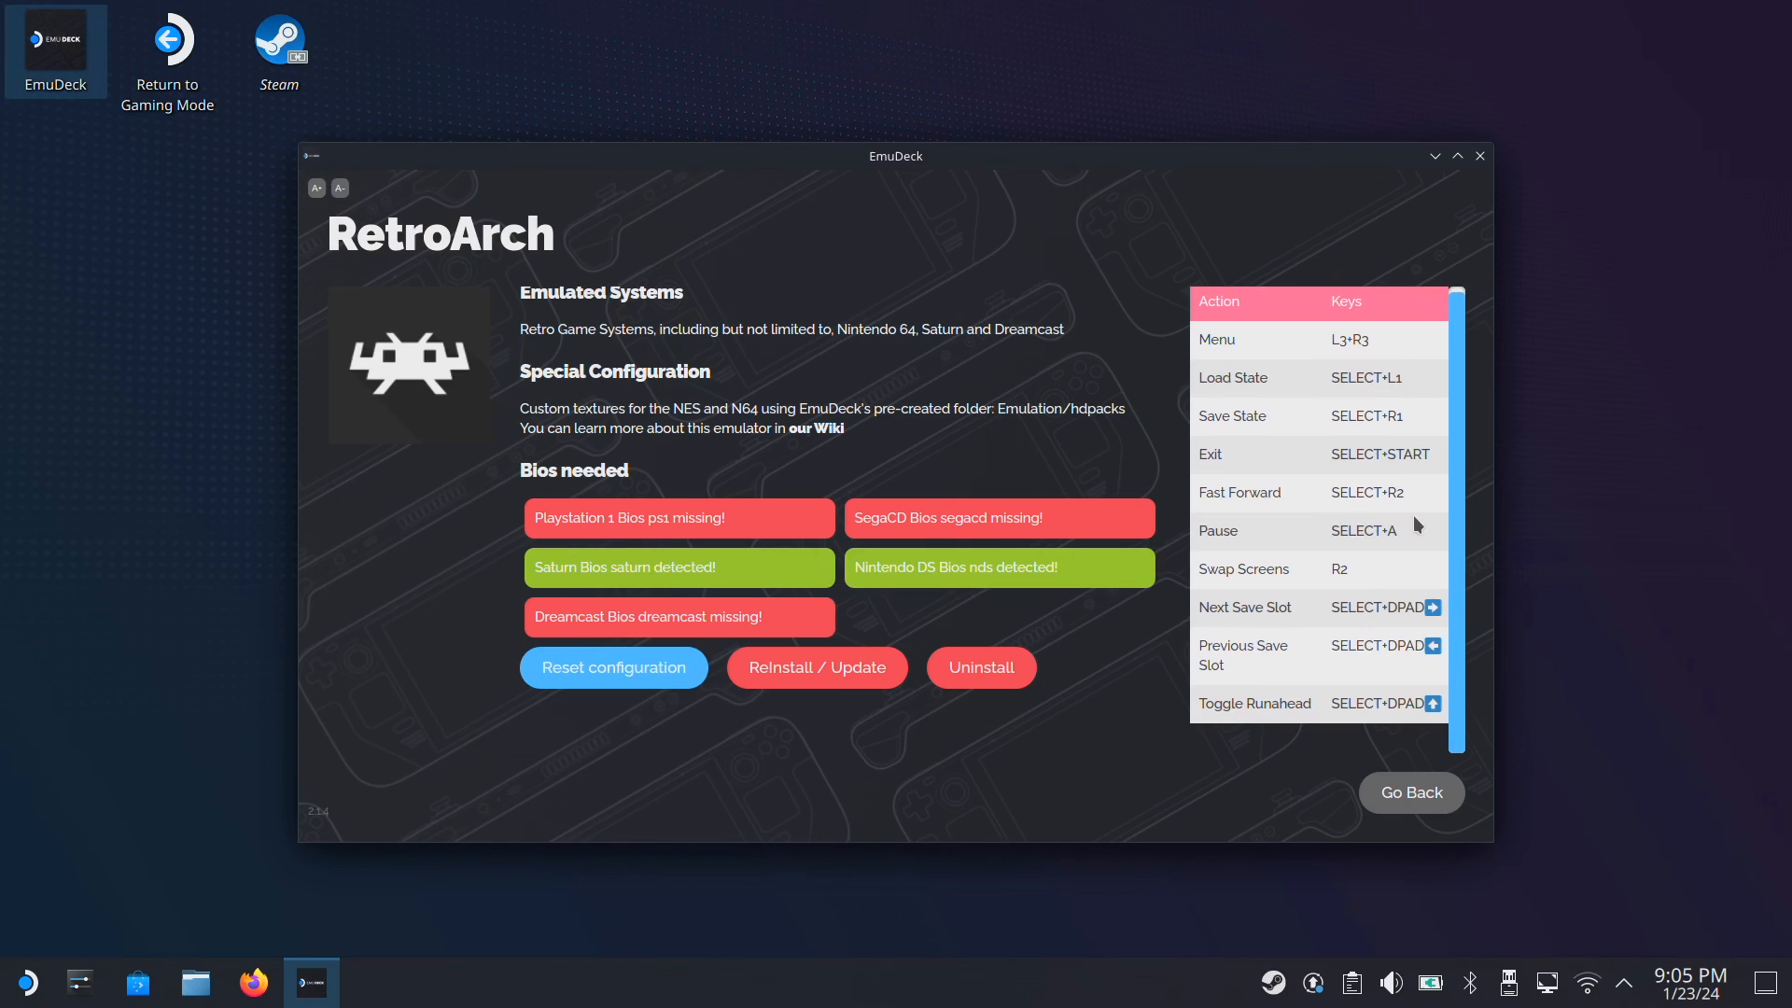